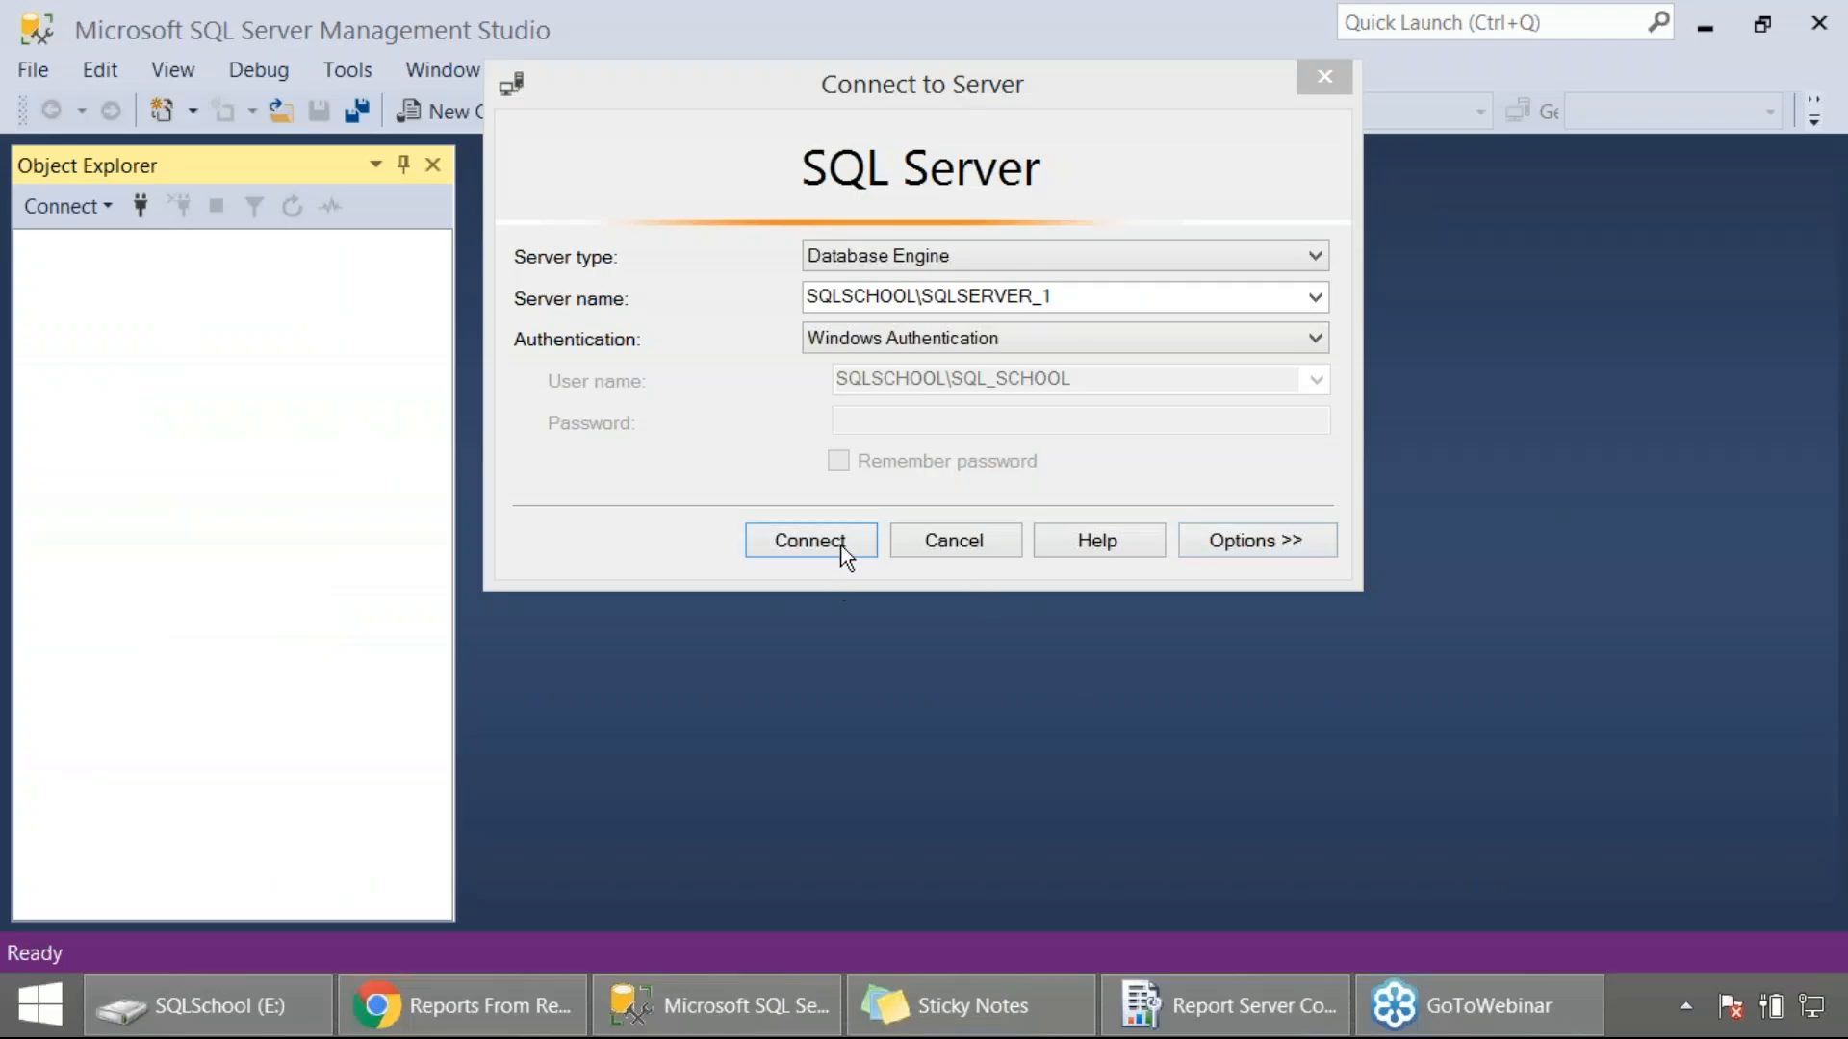
Connect to SQLSCHOOL\SQLSERVER_1 with Windows Authentication and select the ReportServer database.
click(811, 539)
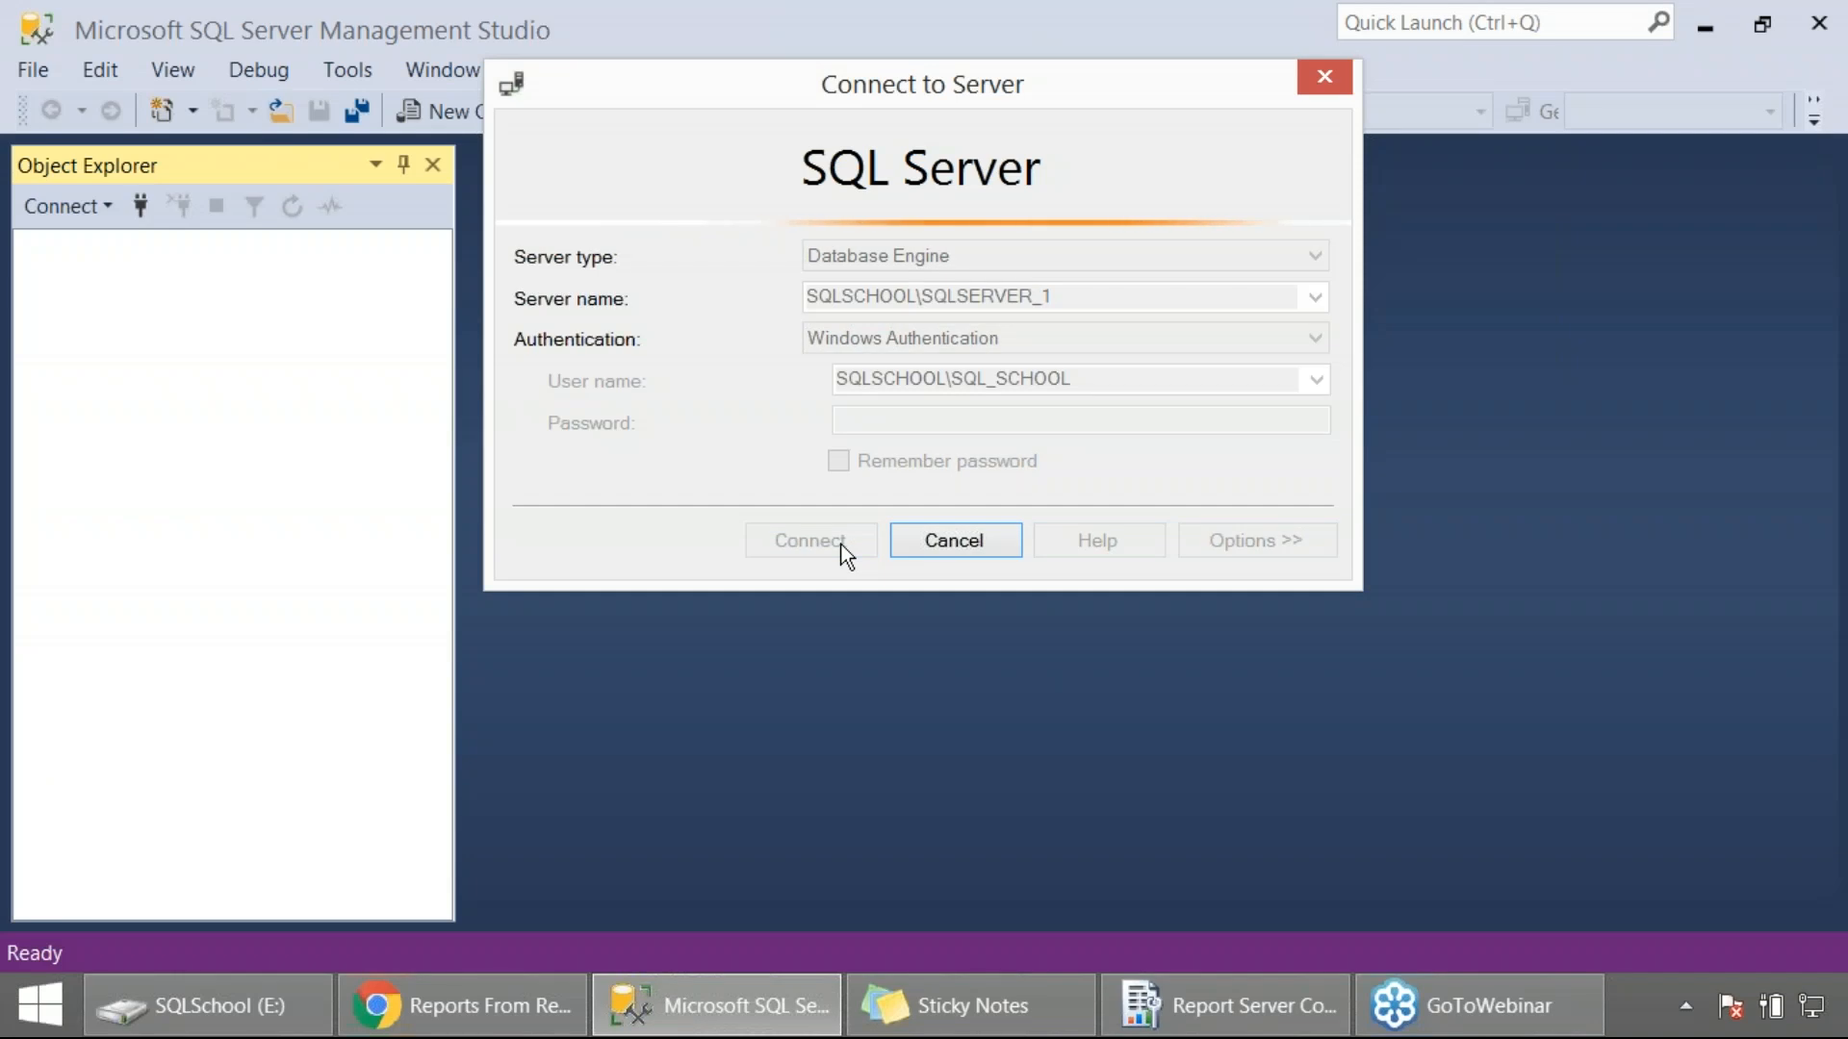
click(810, 539)
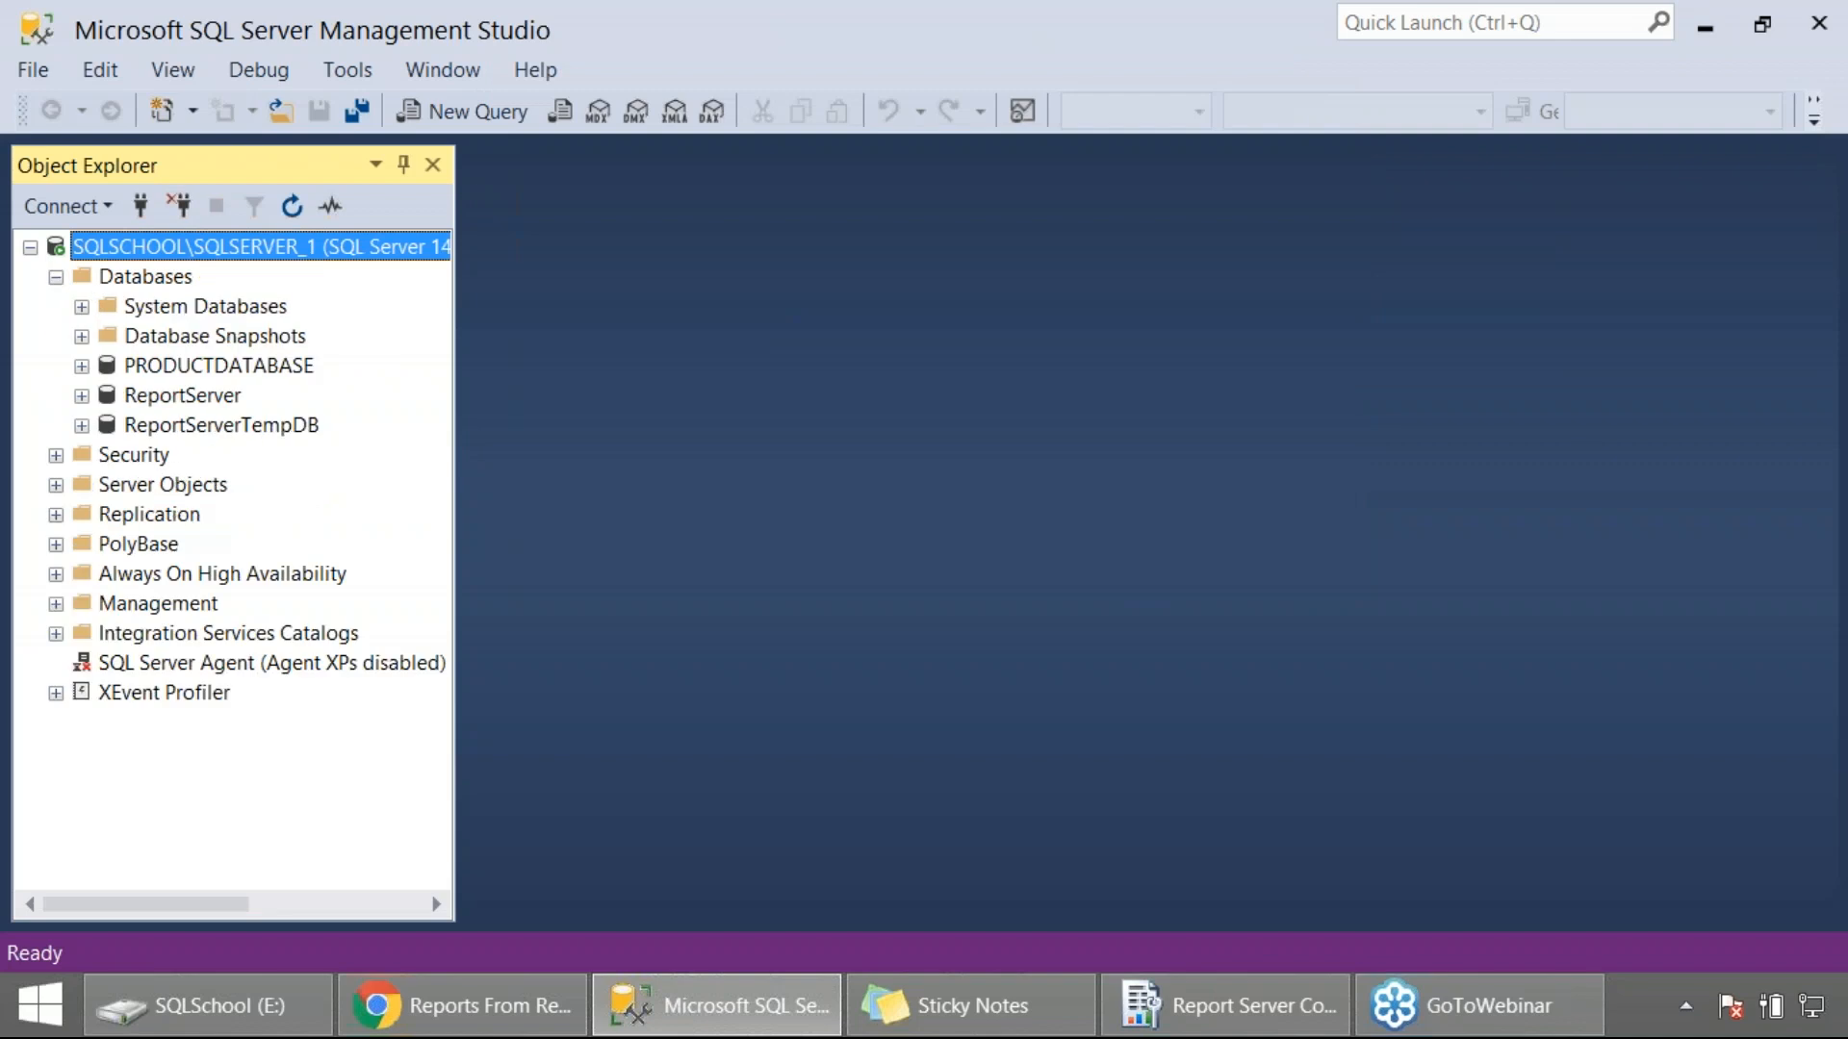
click(182, 394)
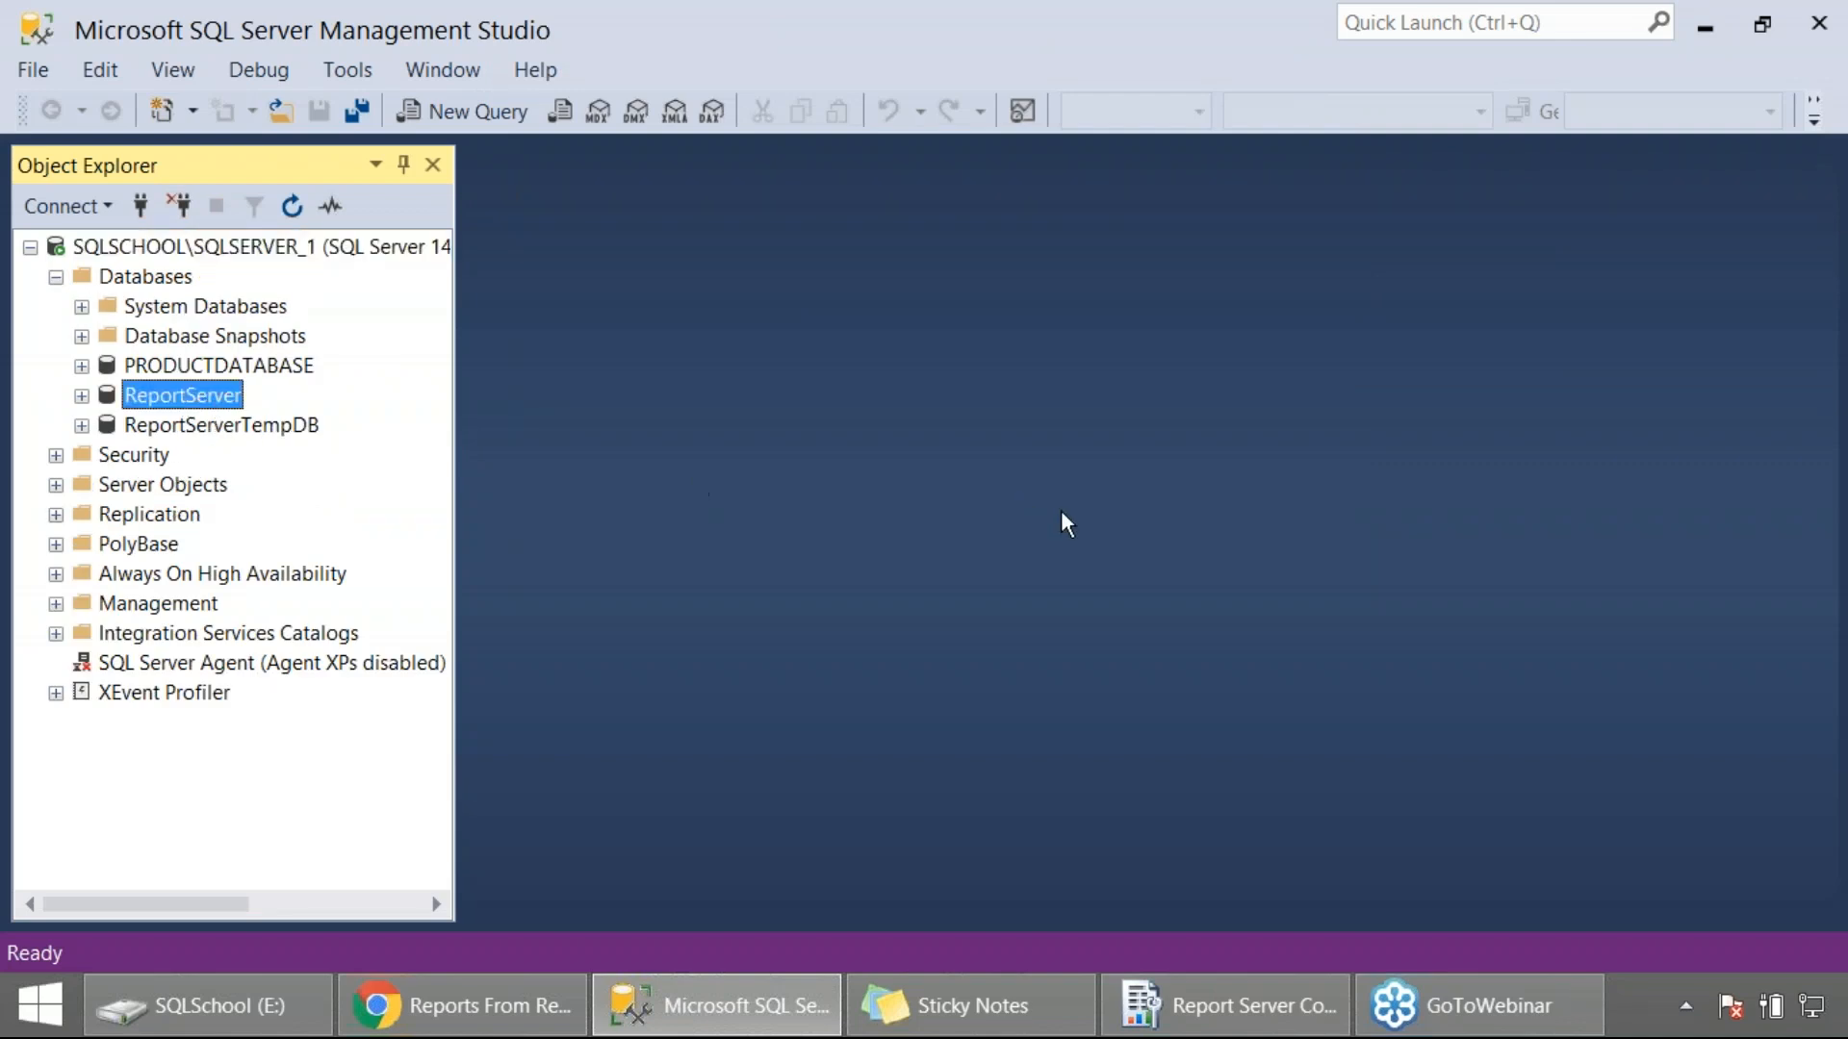
click(460, 1005)
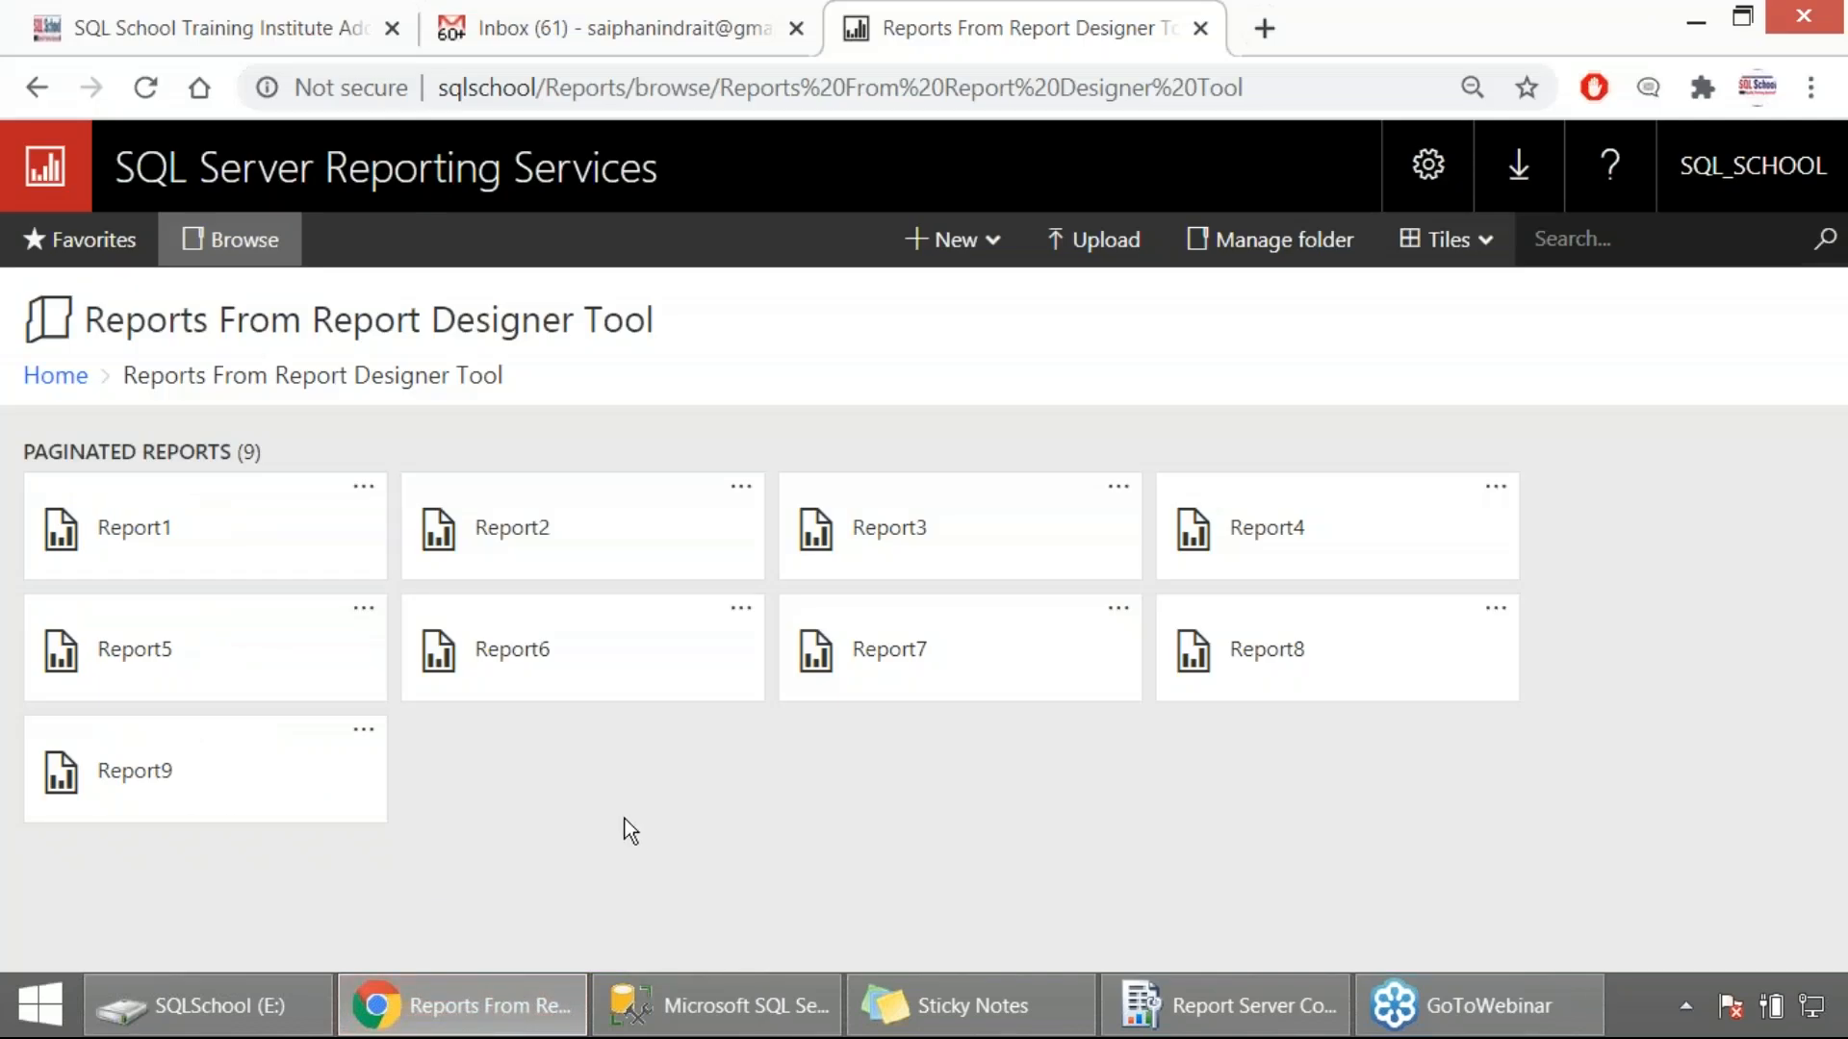
mouse_move(363, 729)
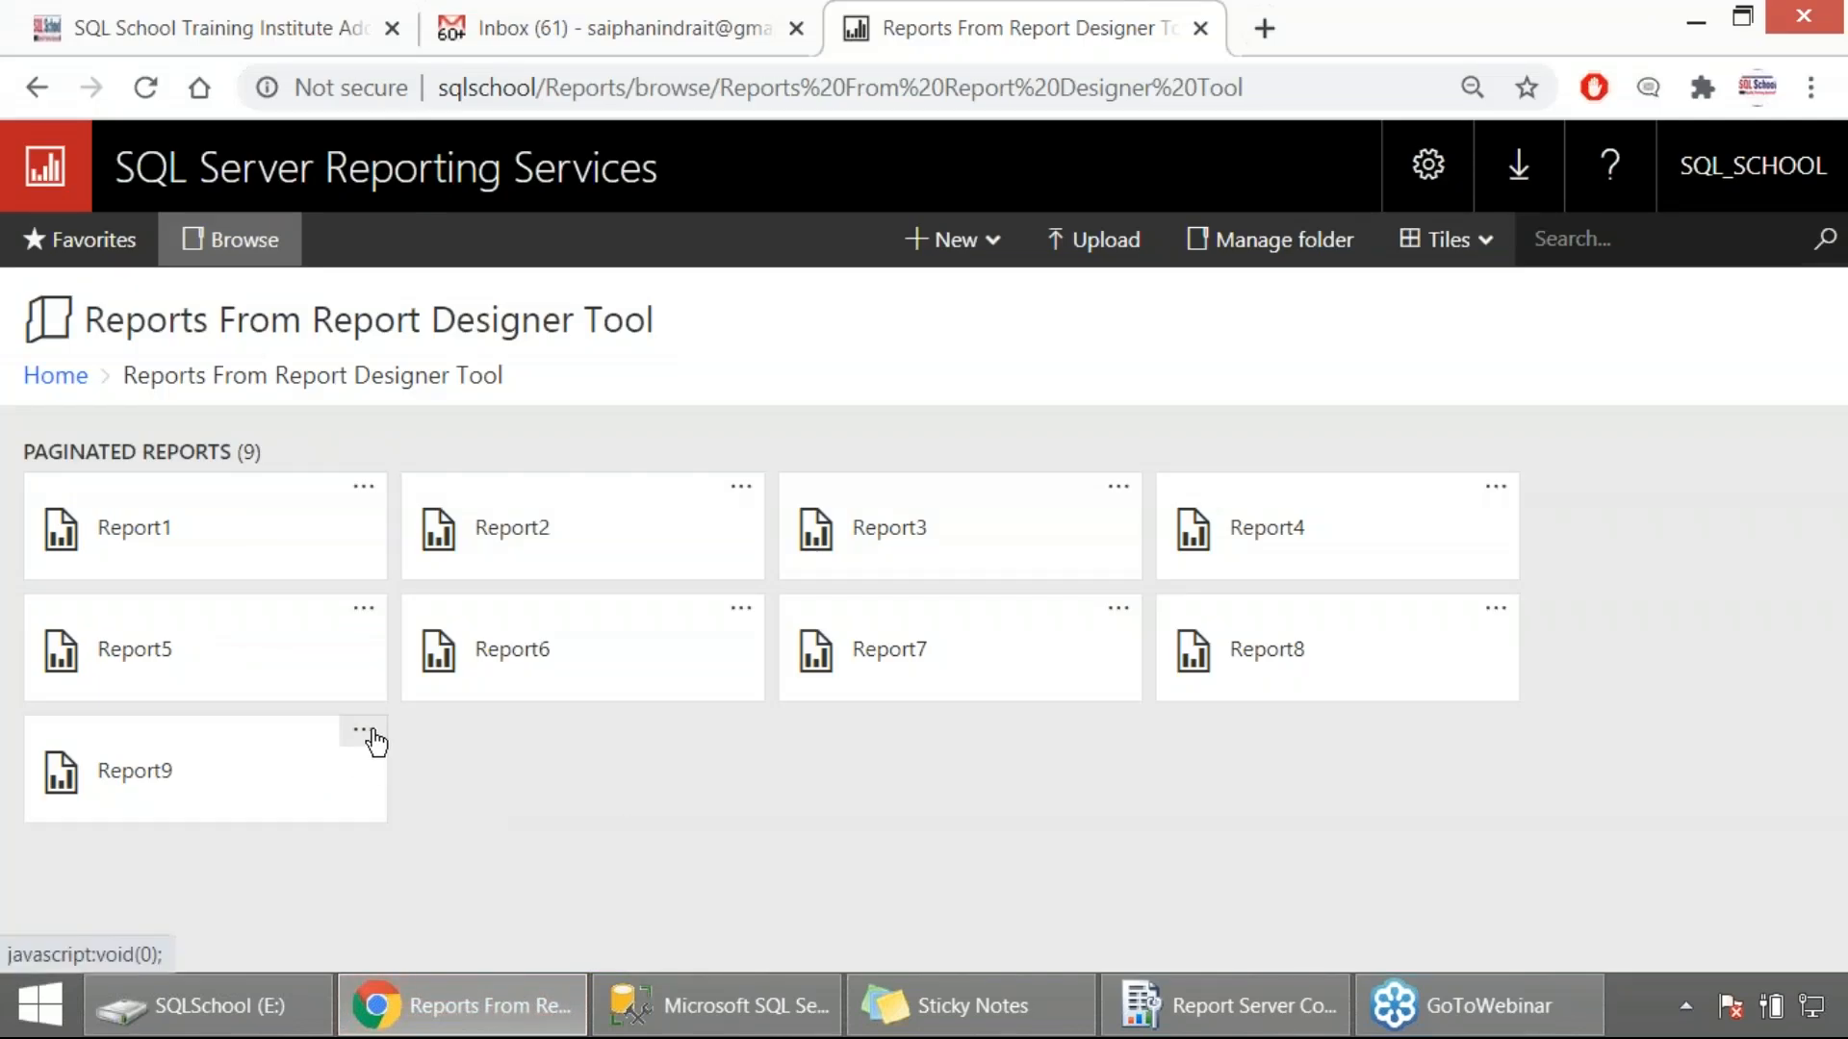
click(364, 728)
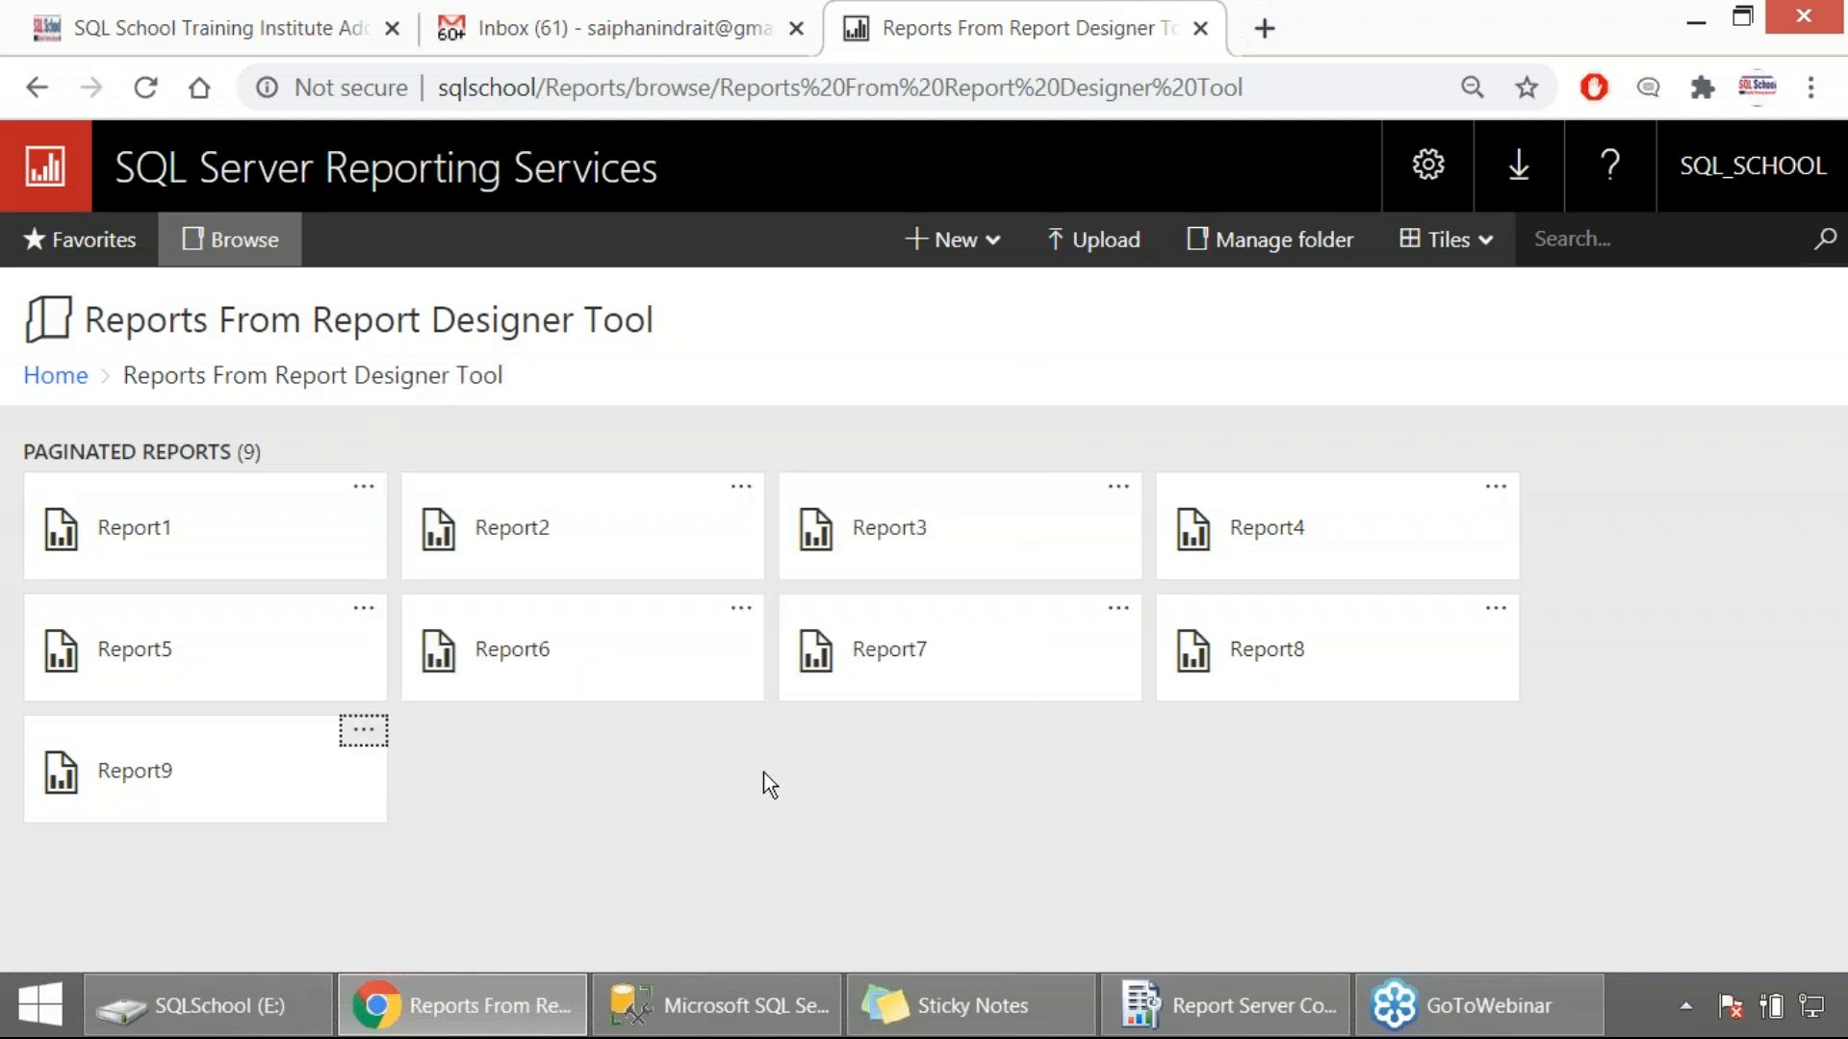
click(716, 1005)
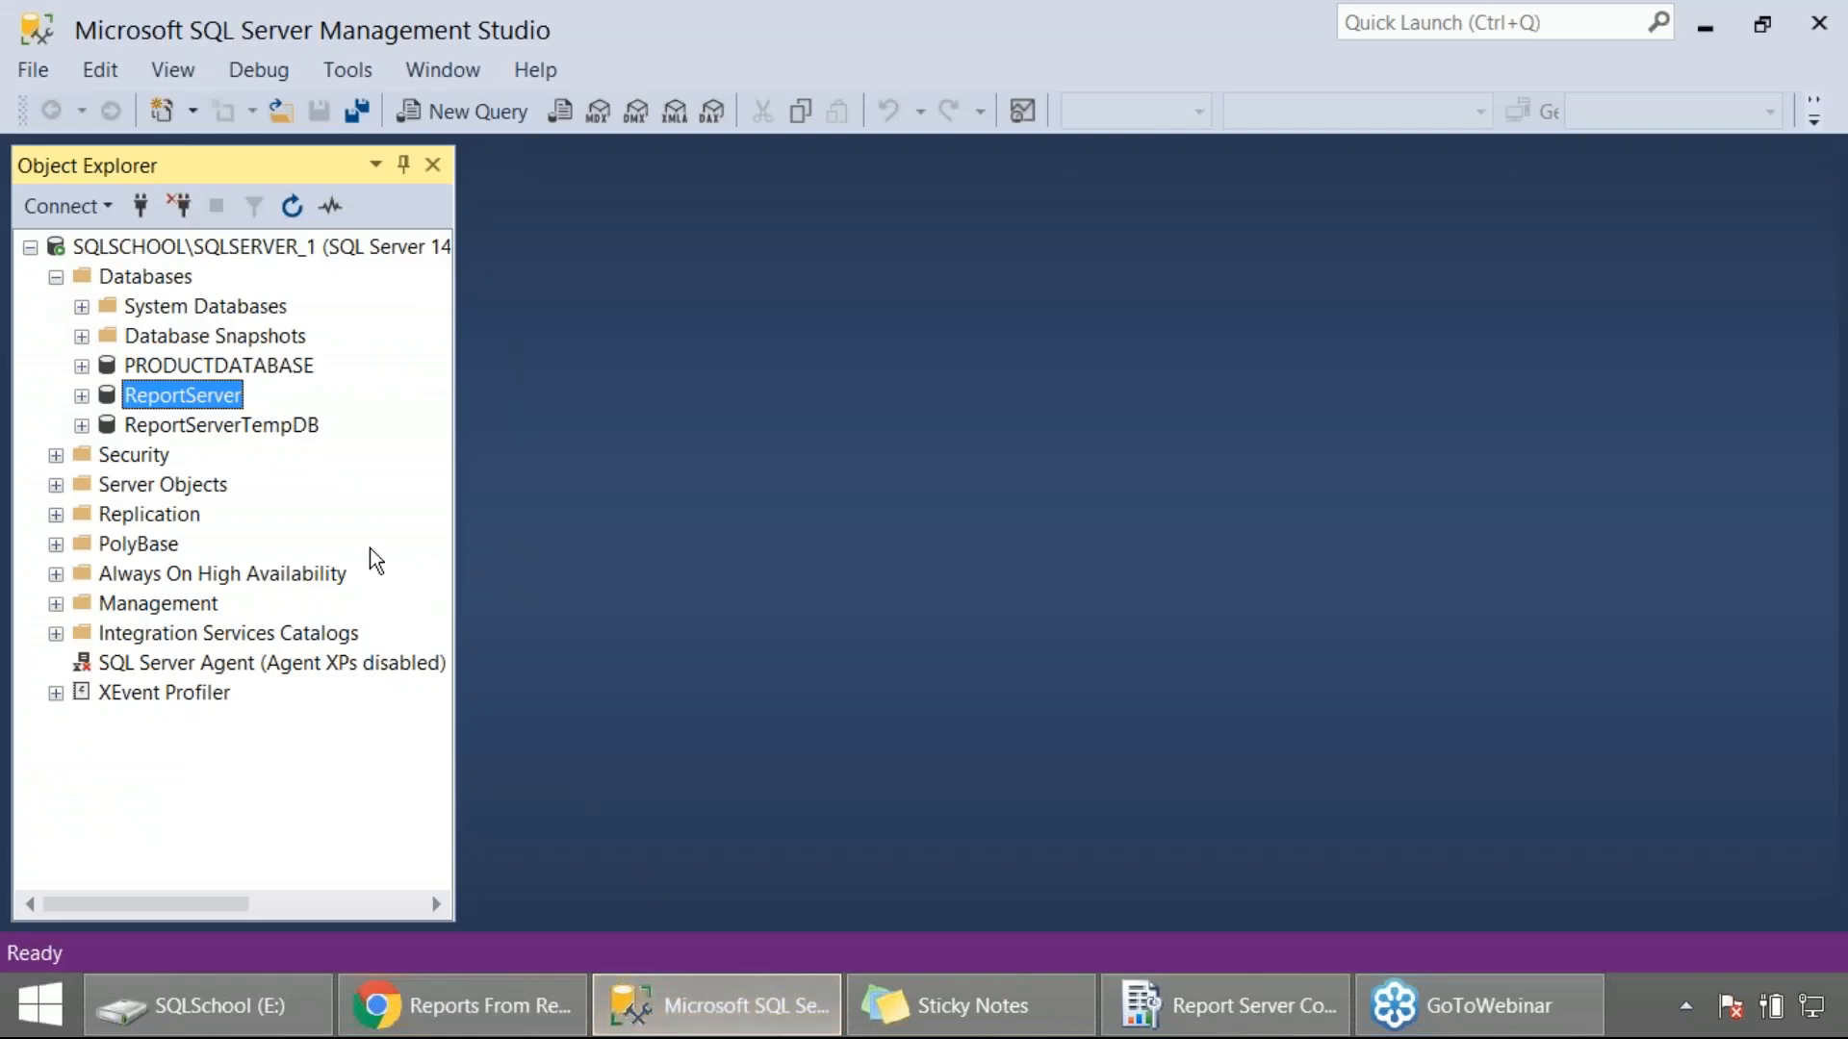
Run a full backup of ReportServer to E:\RS_DB_BACKUP.BAK and acknowledge its success.
right_click(183, 395)
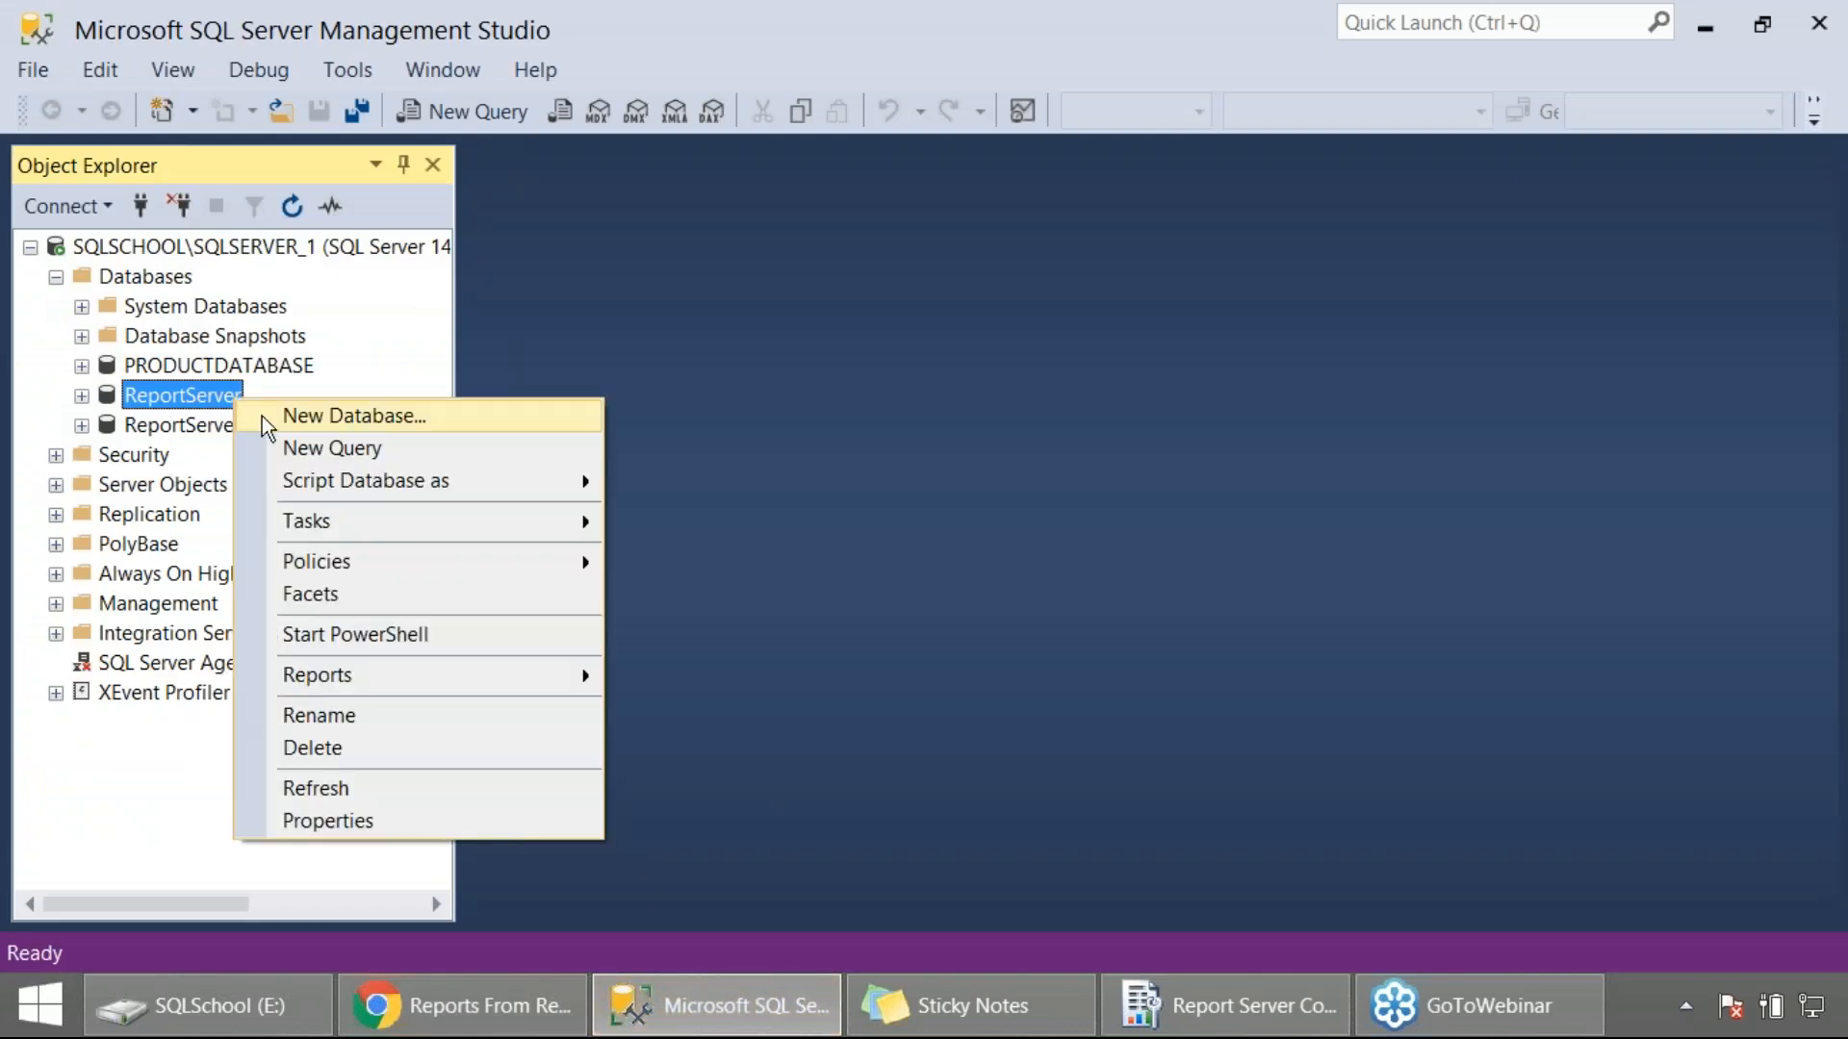
click(306, 521)
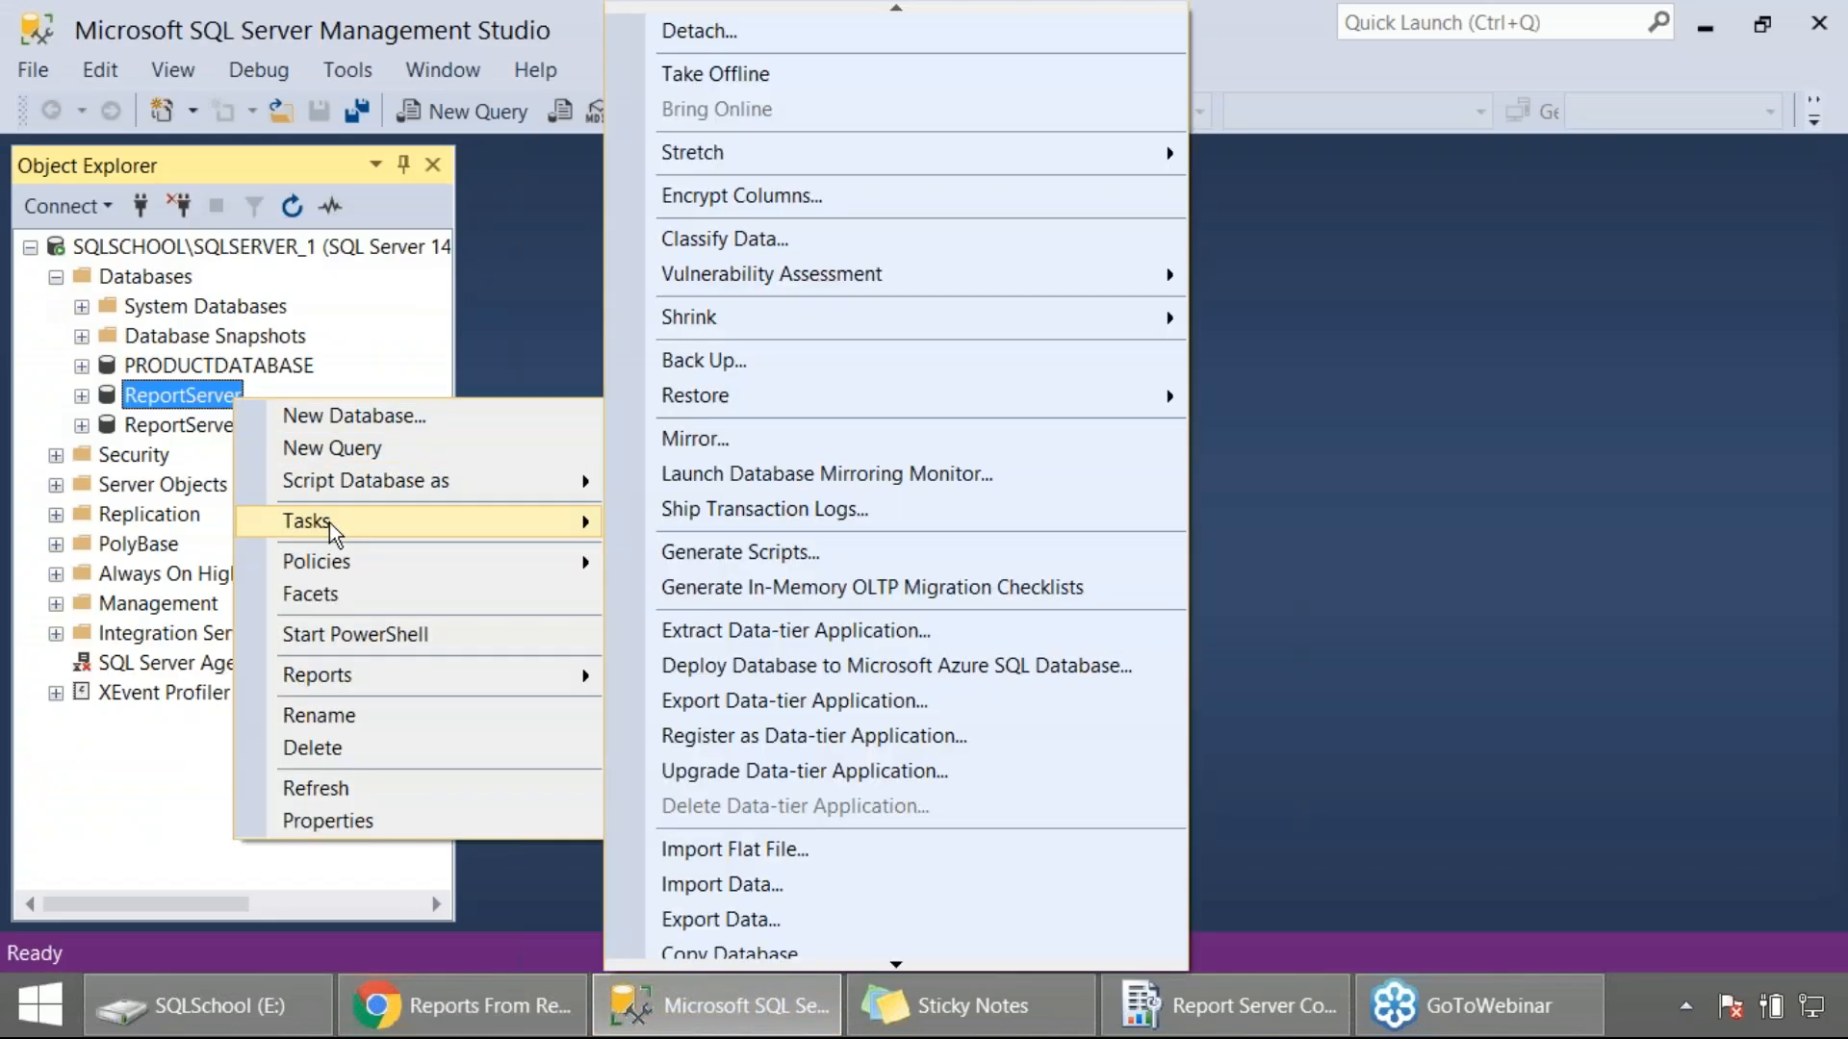
mouse_move(789, 394)
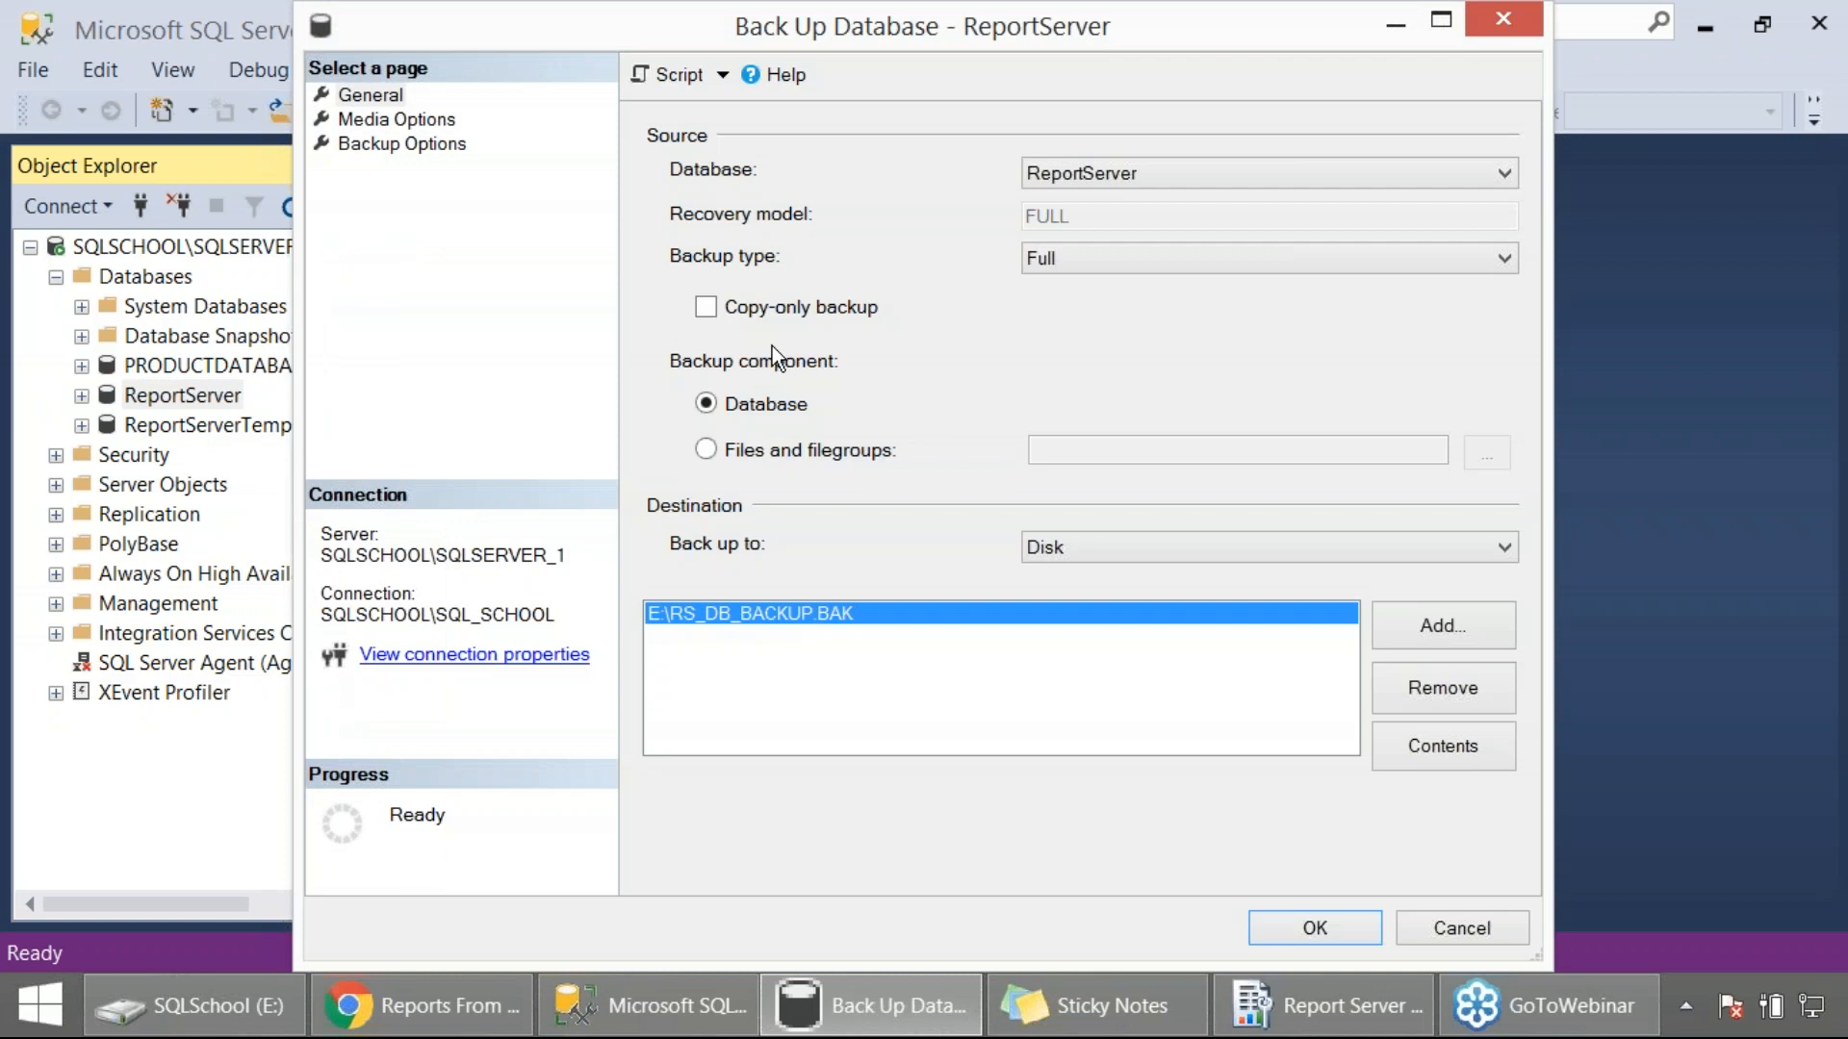
mouse_move(1084, 223)
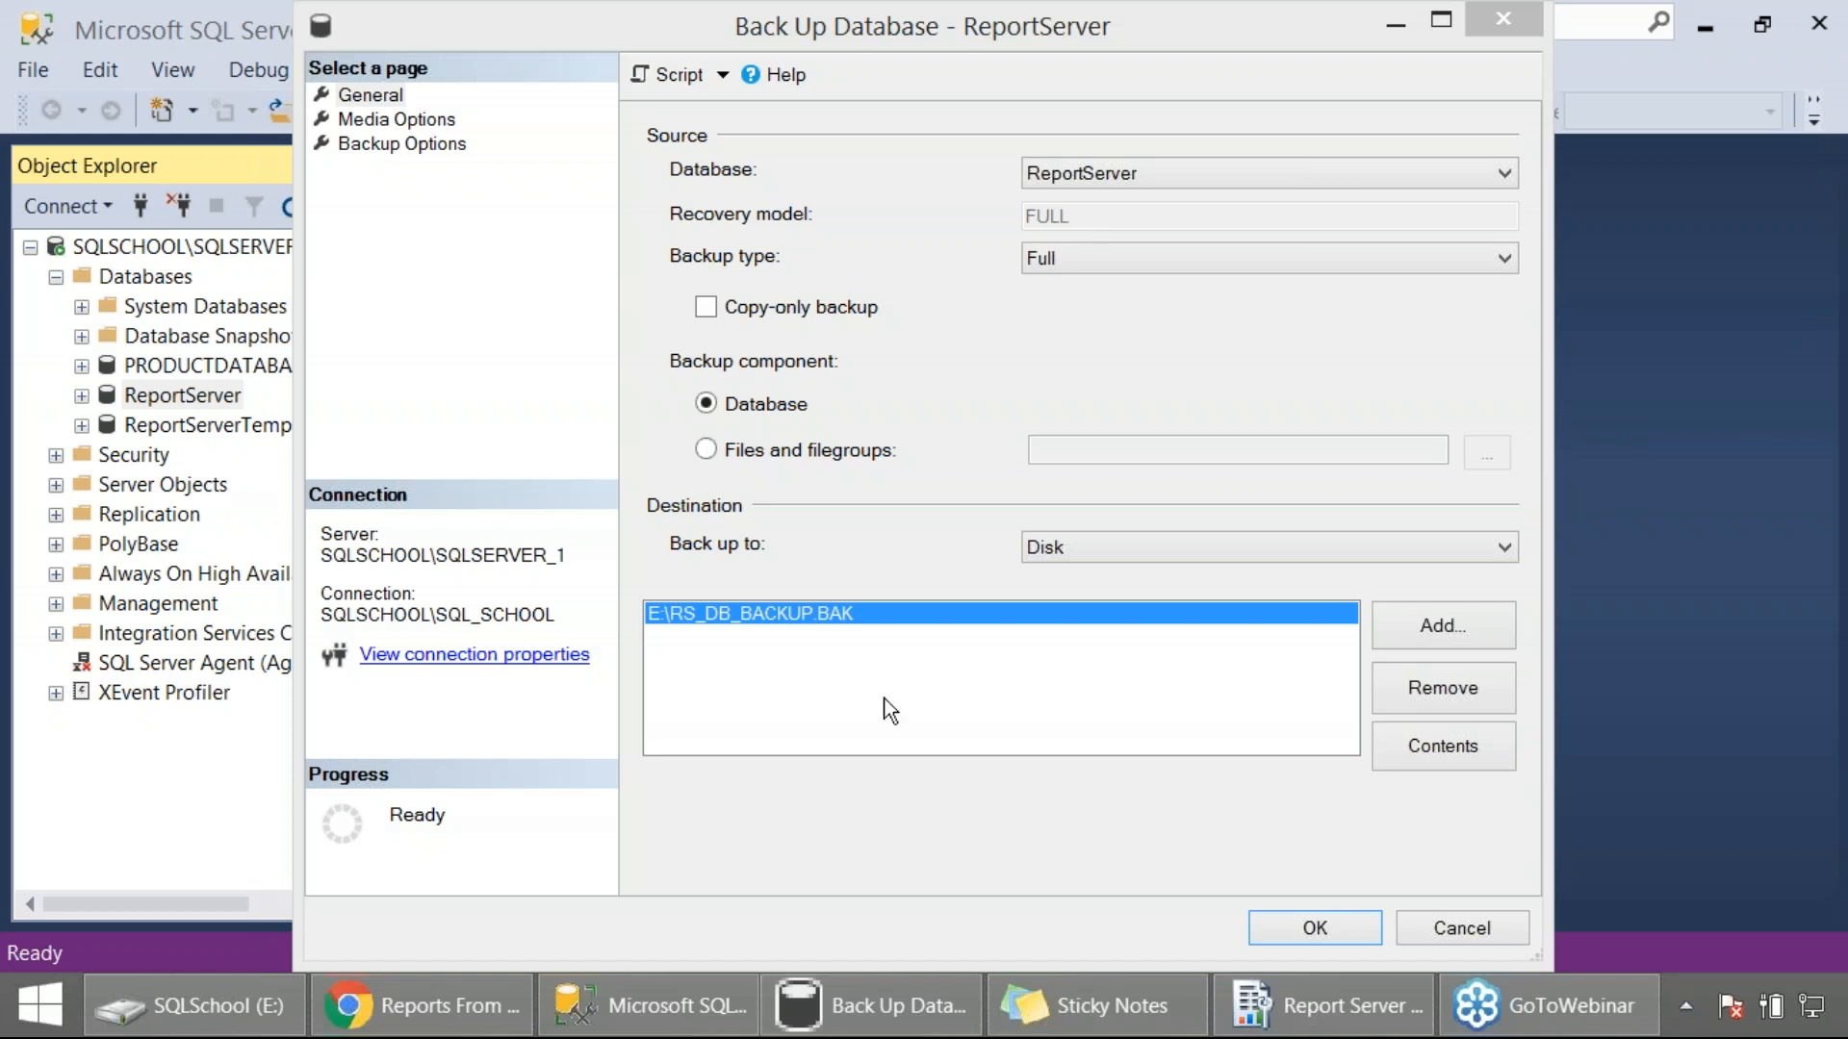
mouse_move(1325, 892)
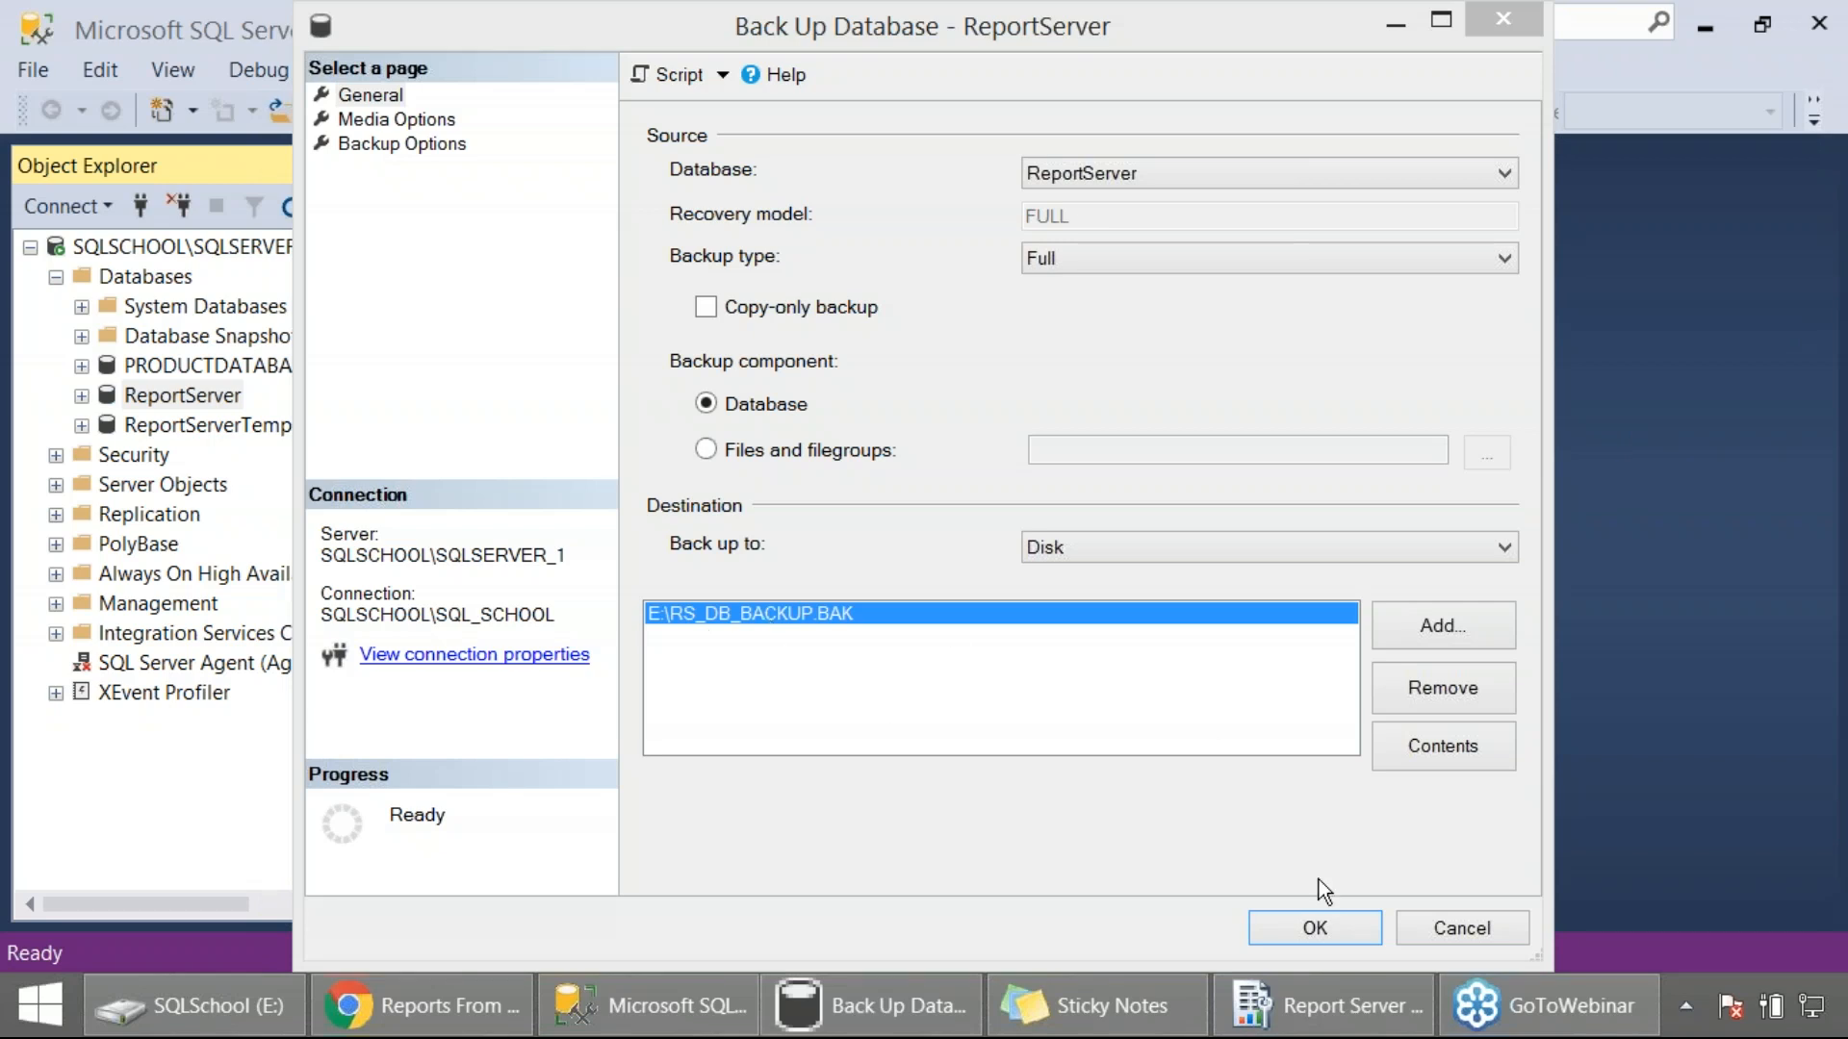
click(1313, 928)
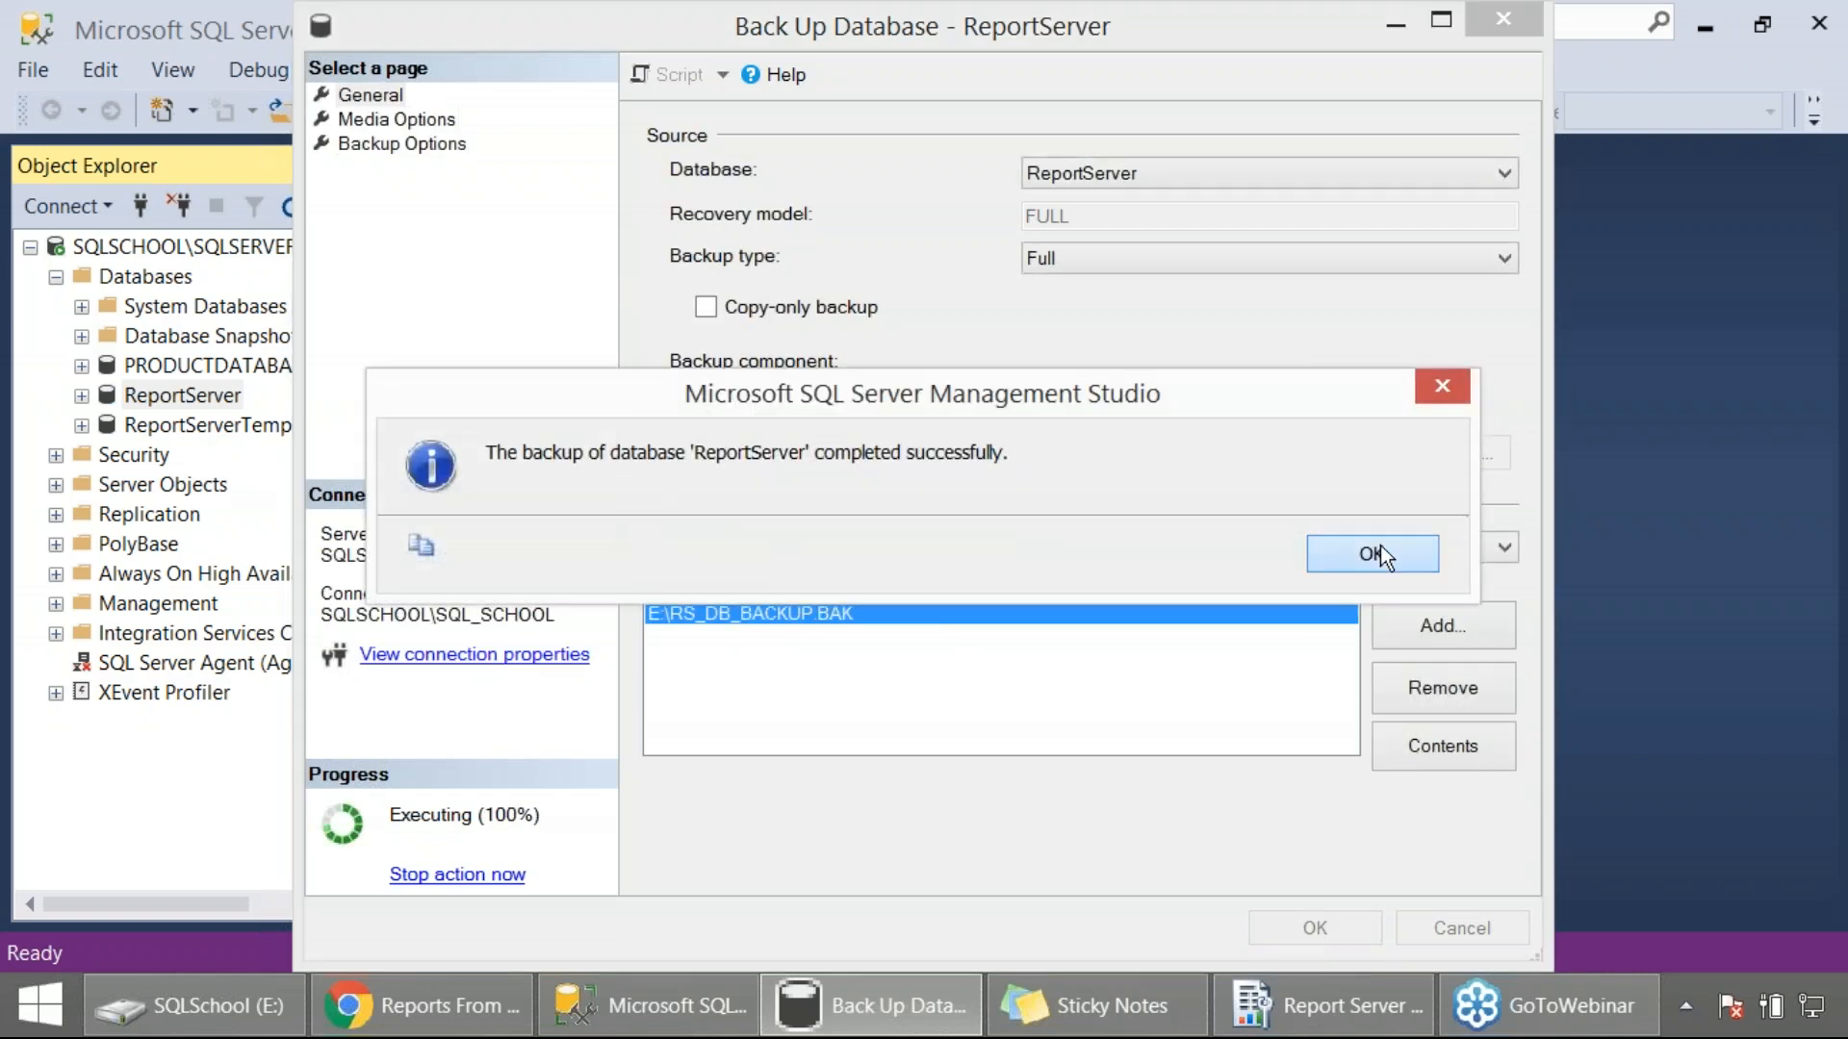
click(1371, 555)
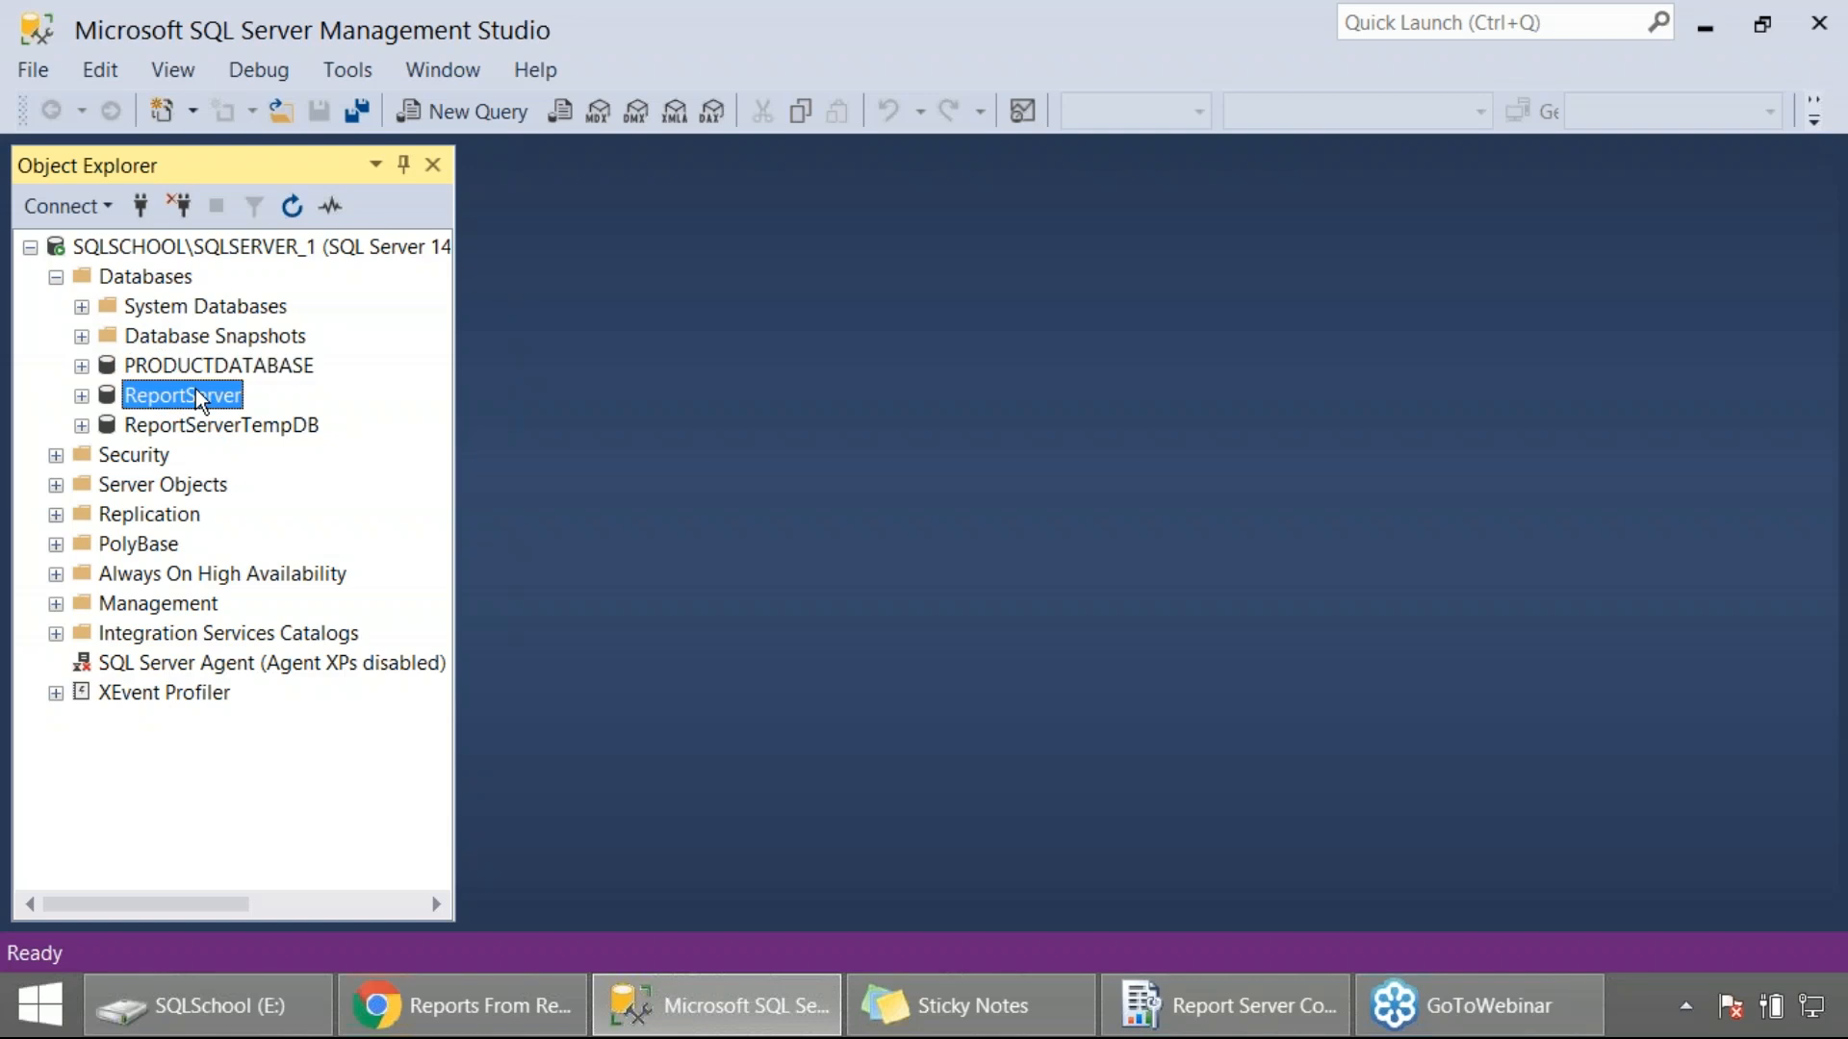
mouse_move(322, 458)
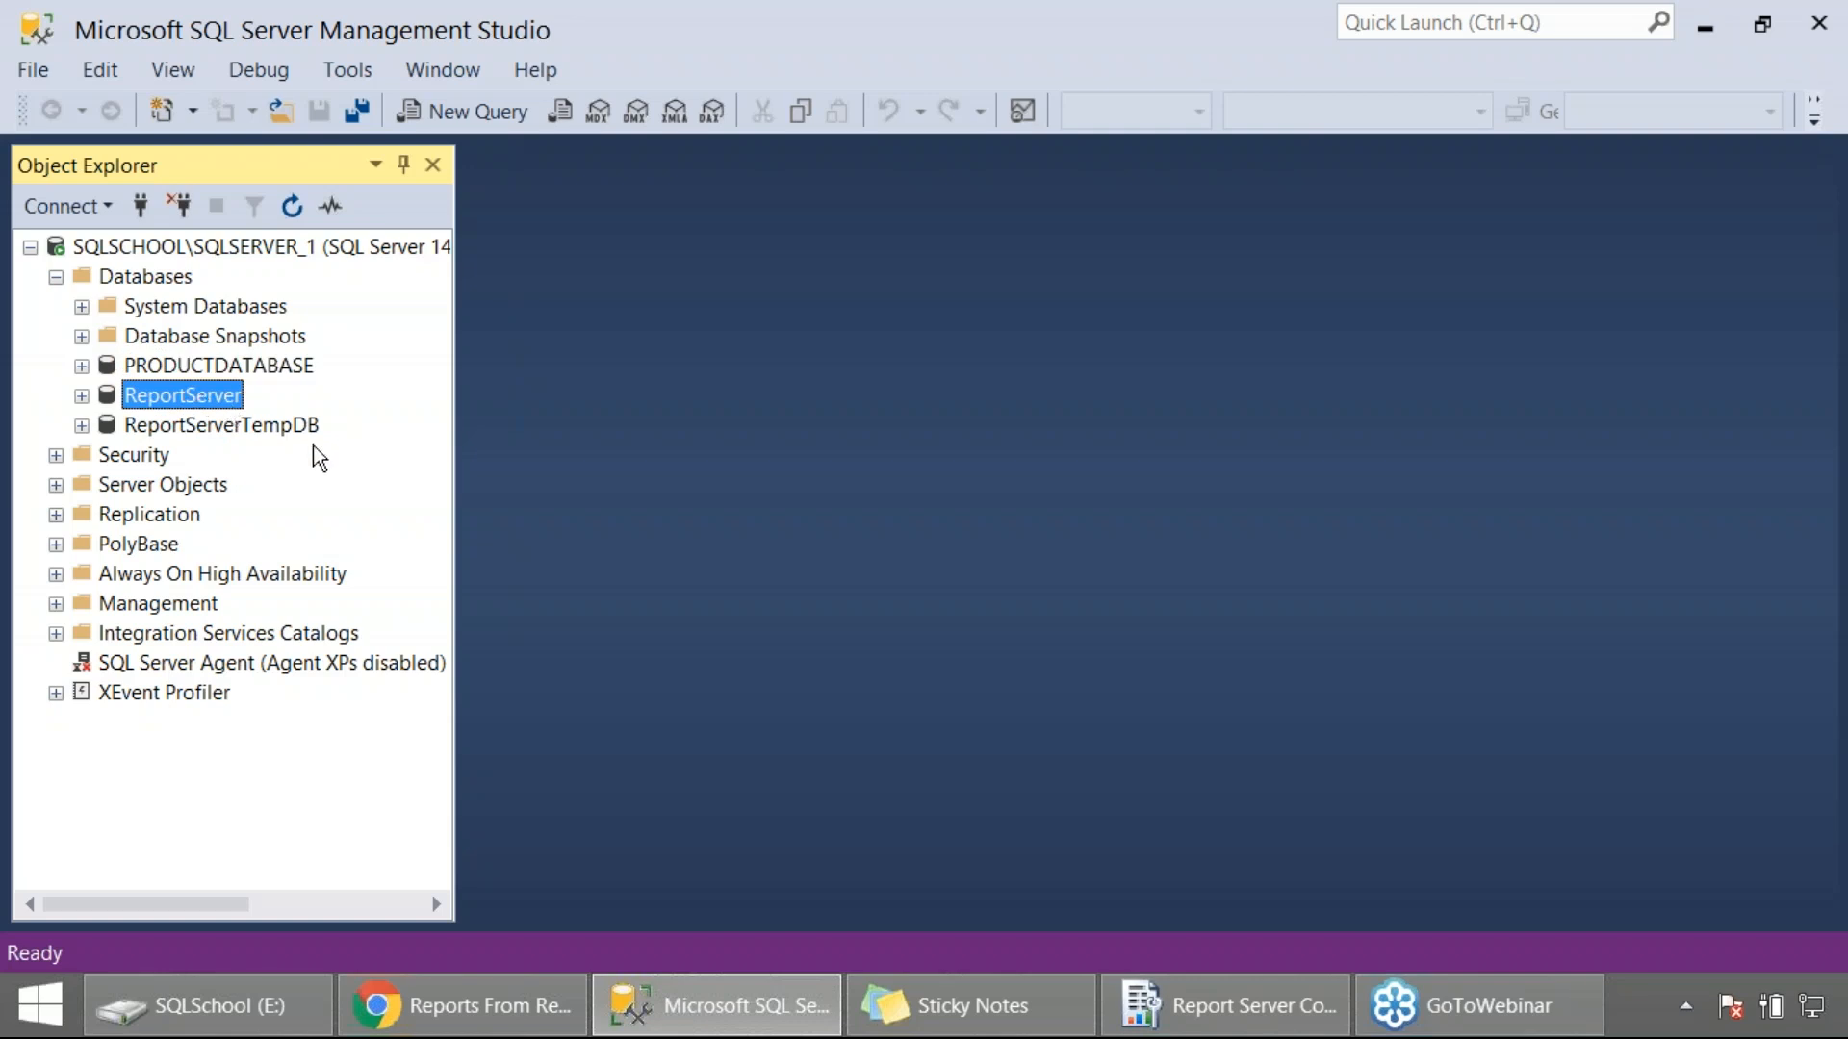
mouse_move(537, 689)
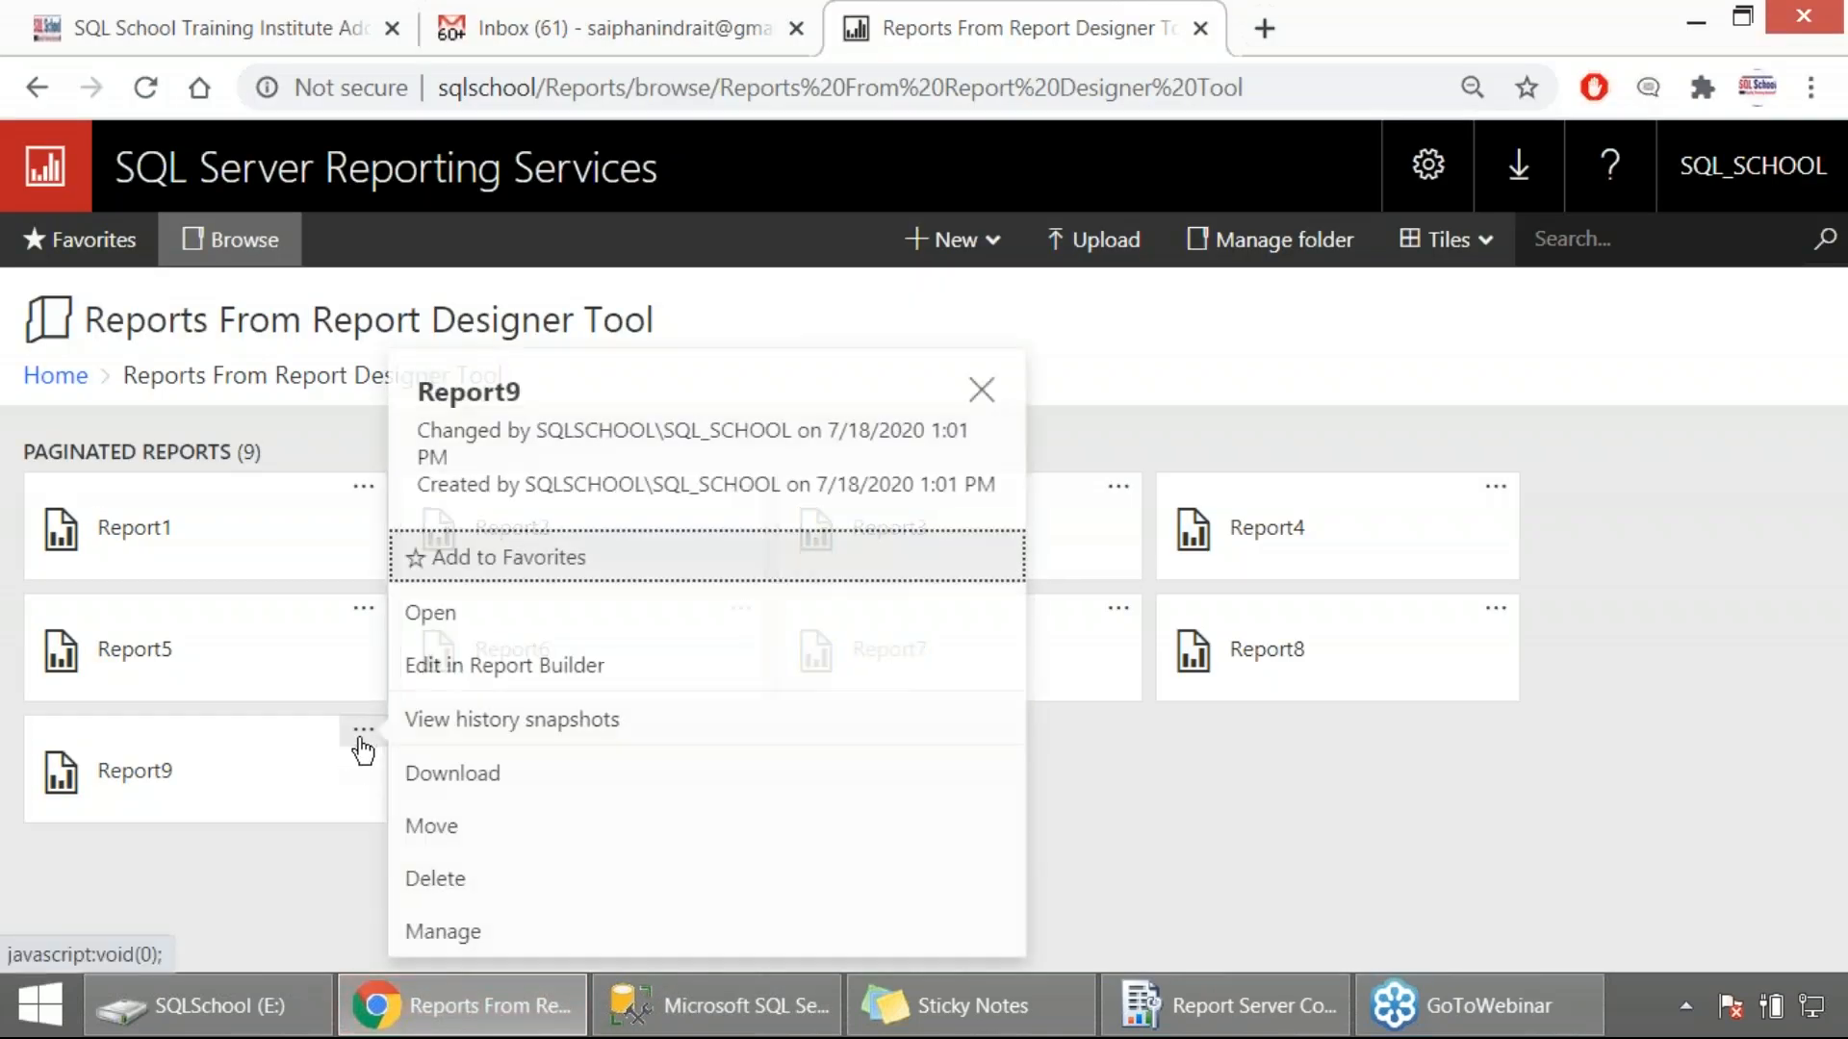
mouse_move(477, 878)
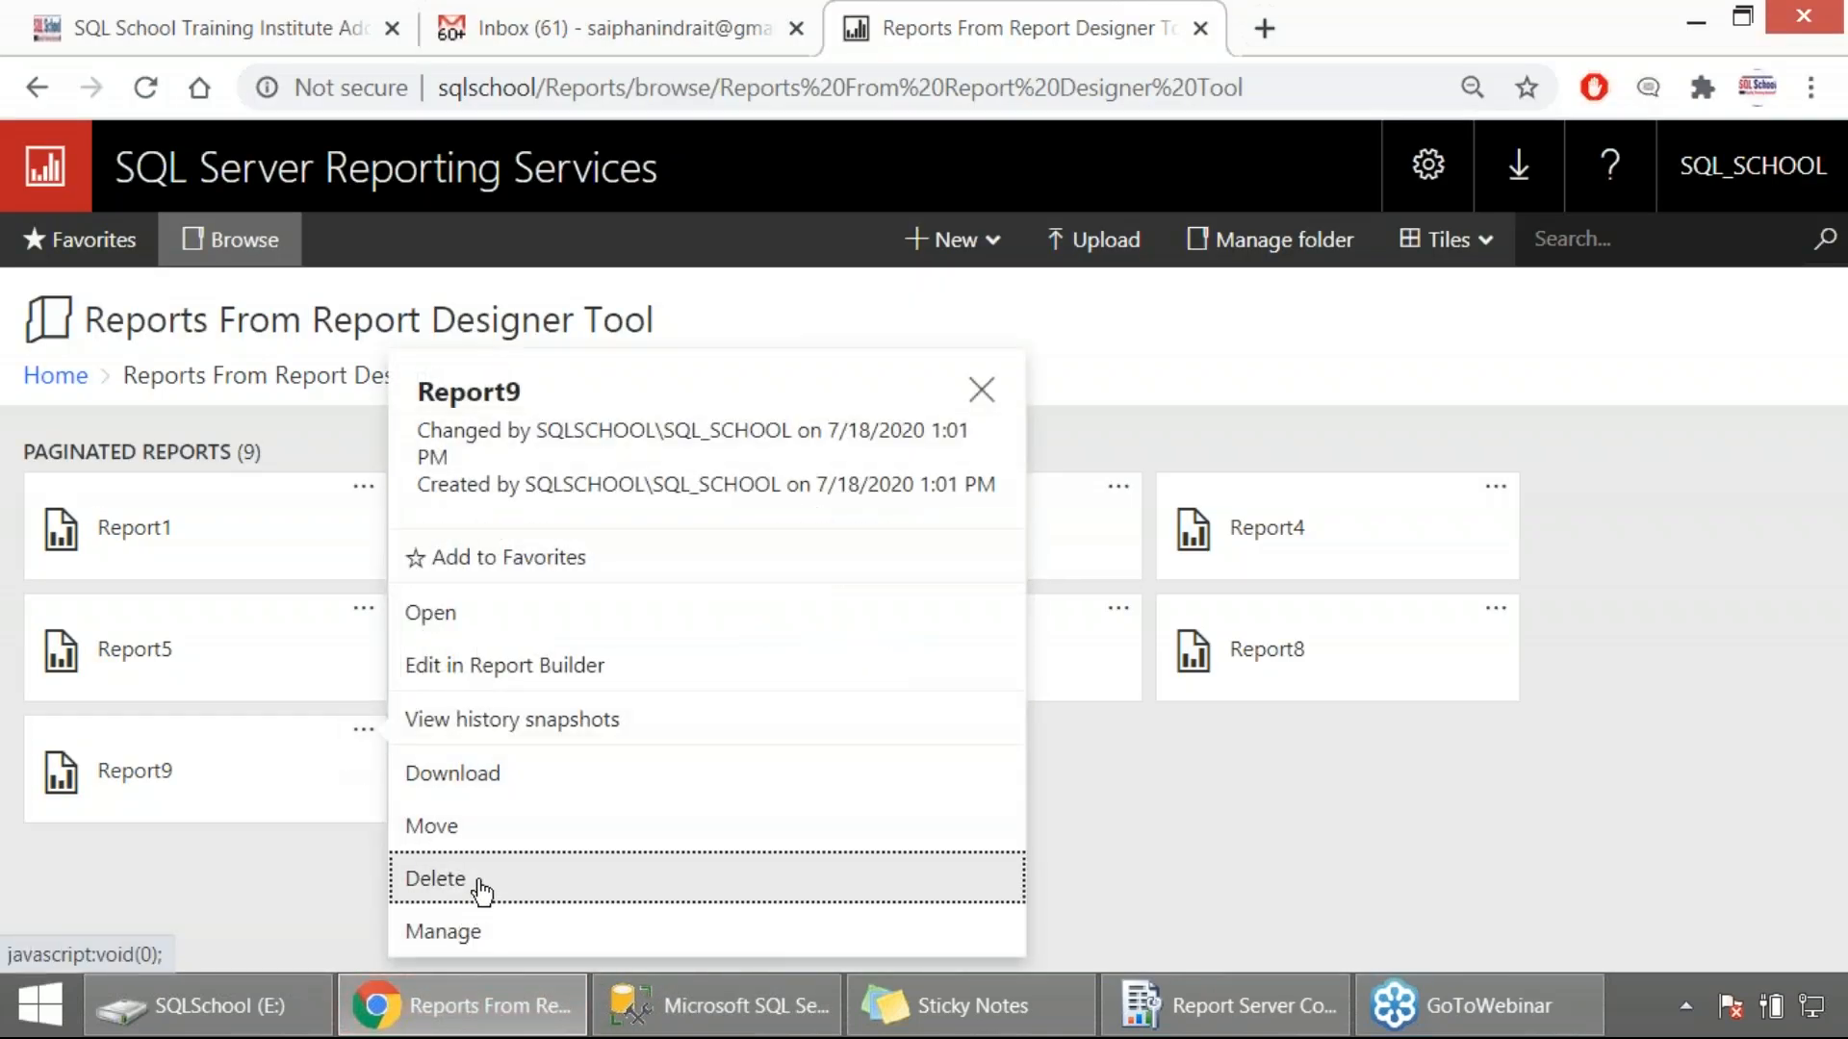
Delete Report9 from the Reports From Report Designer Tool folder and confirm.
click(435, 877)
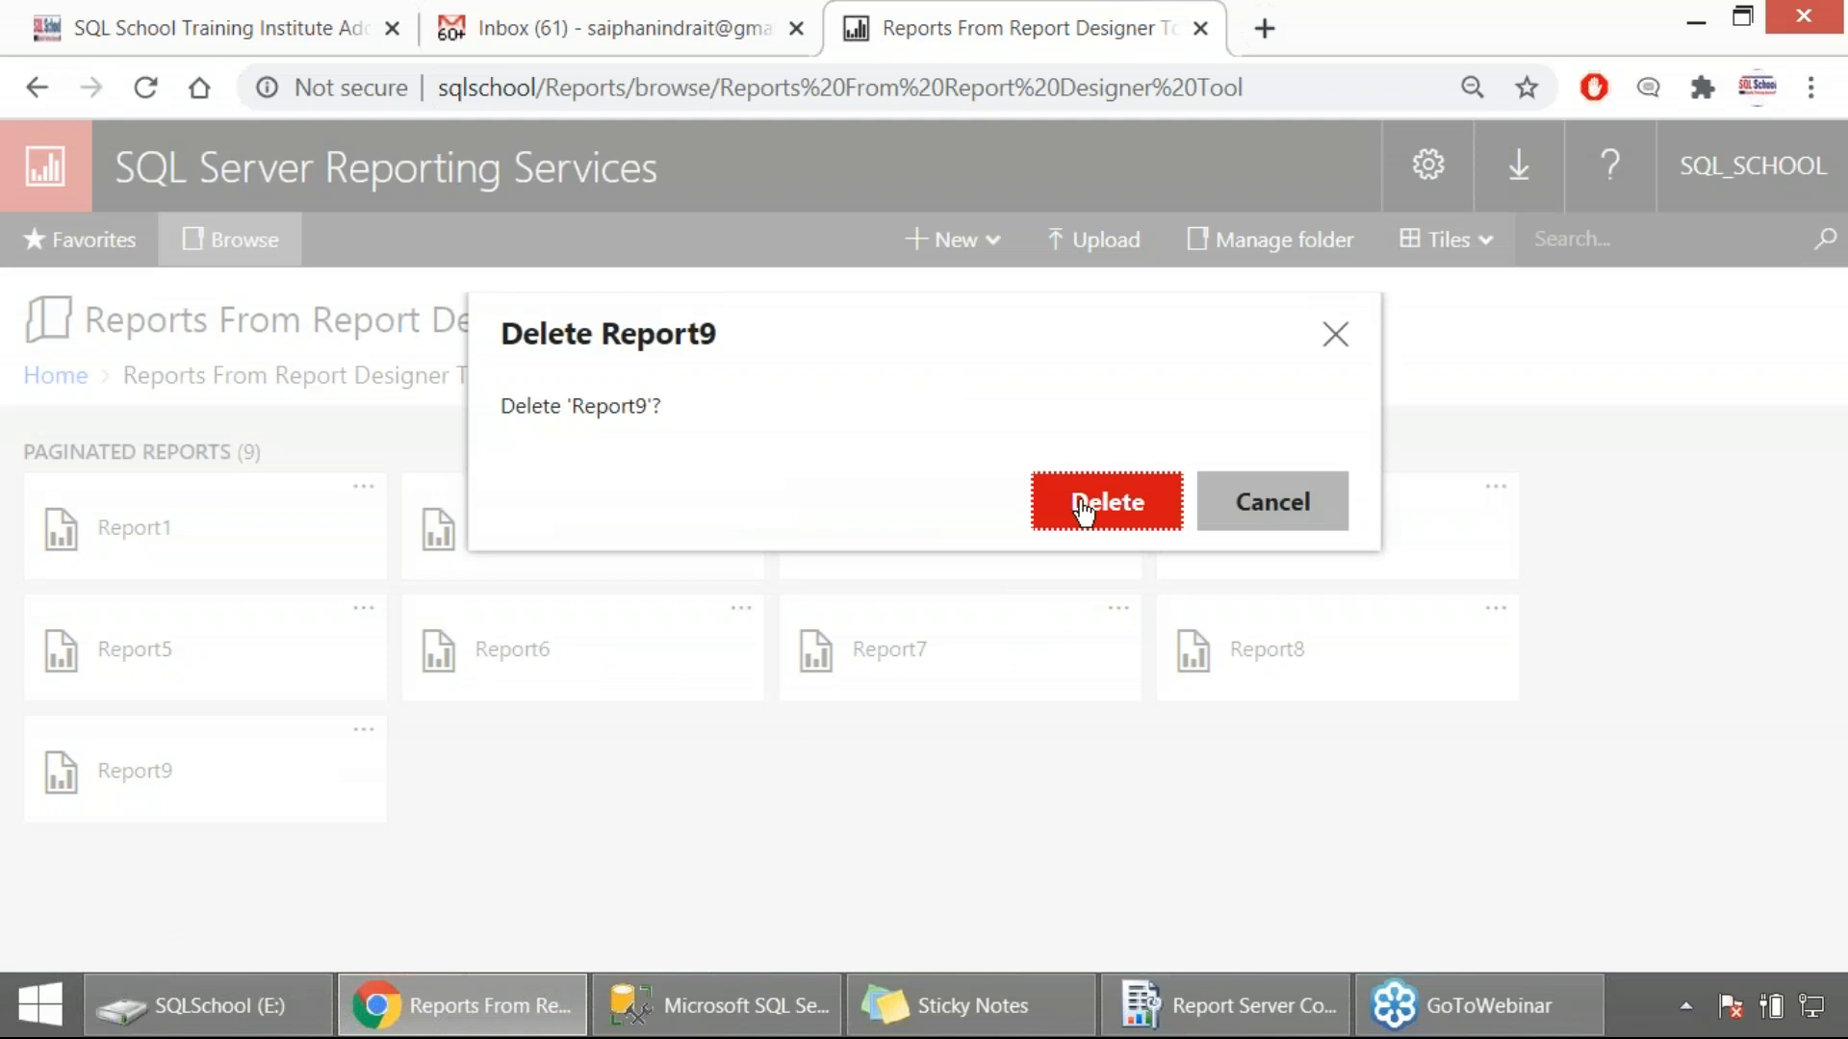
click(1105, 501)
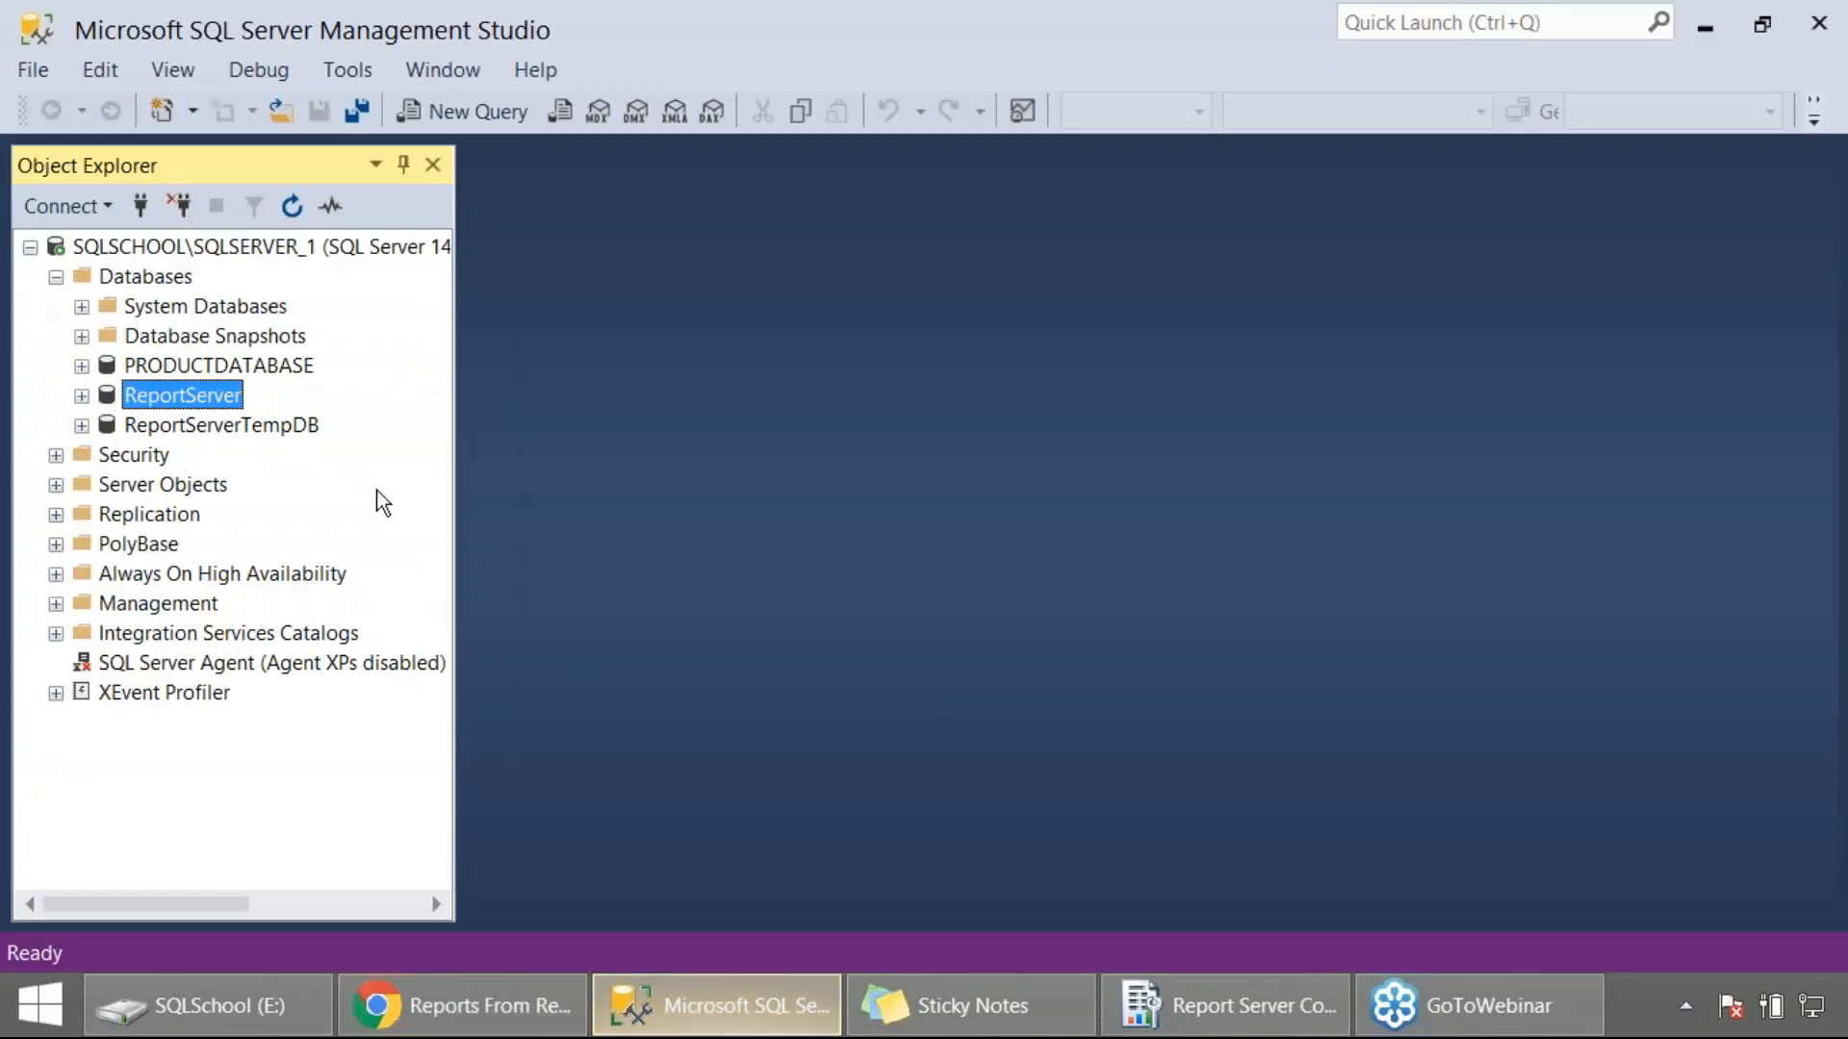
Run SELECT * FROM CATALOG in a new ReportServer query, returning 19 report item rows.
right_click(183, 395)
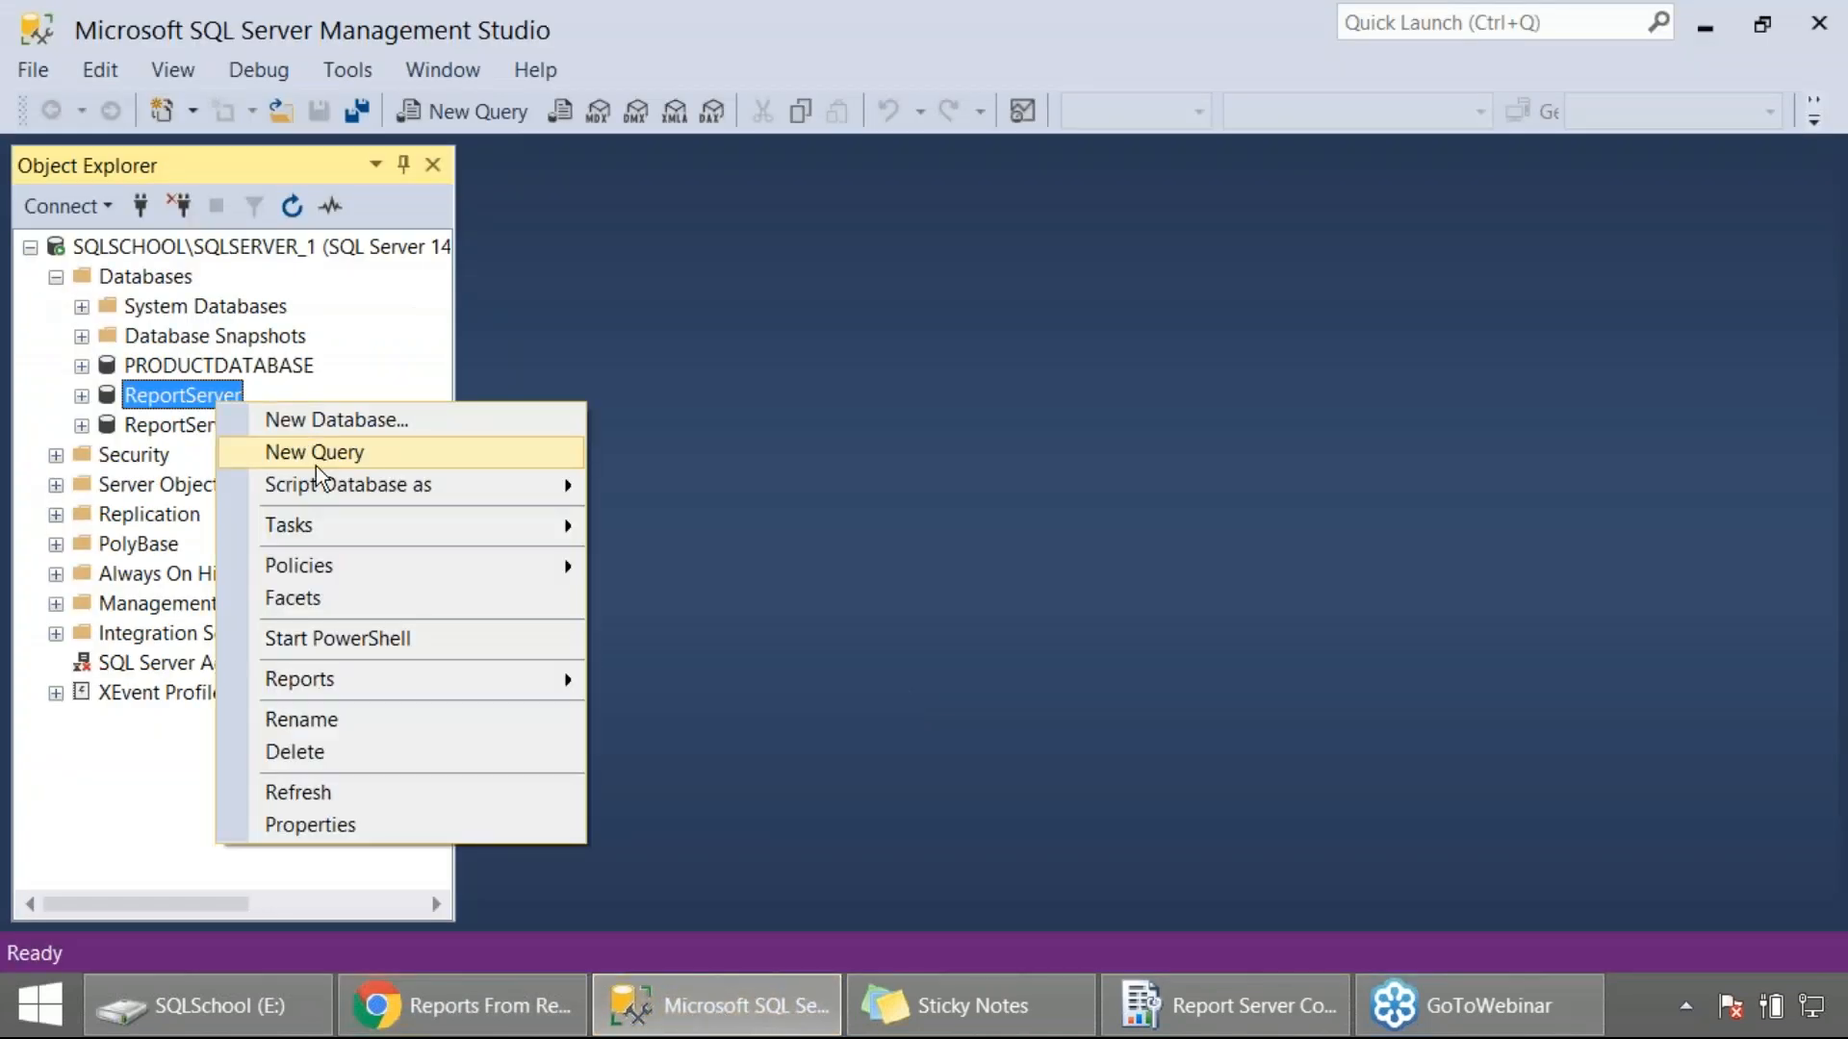
click(313, 452)
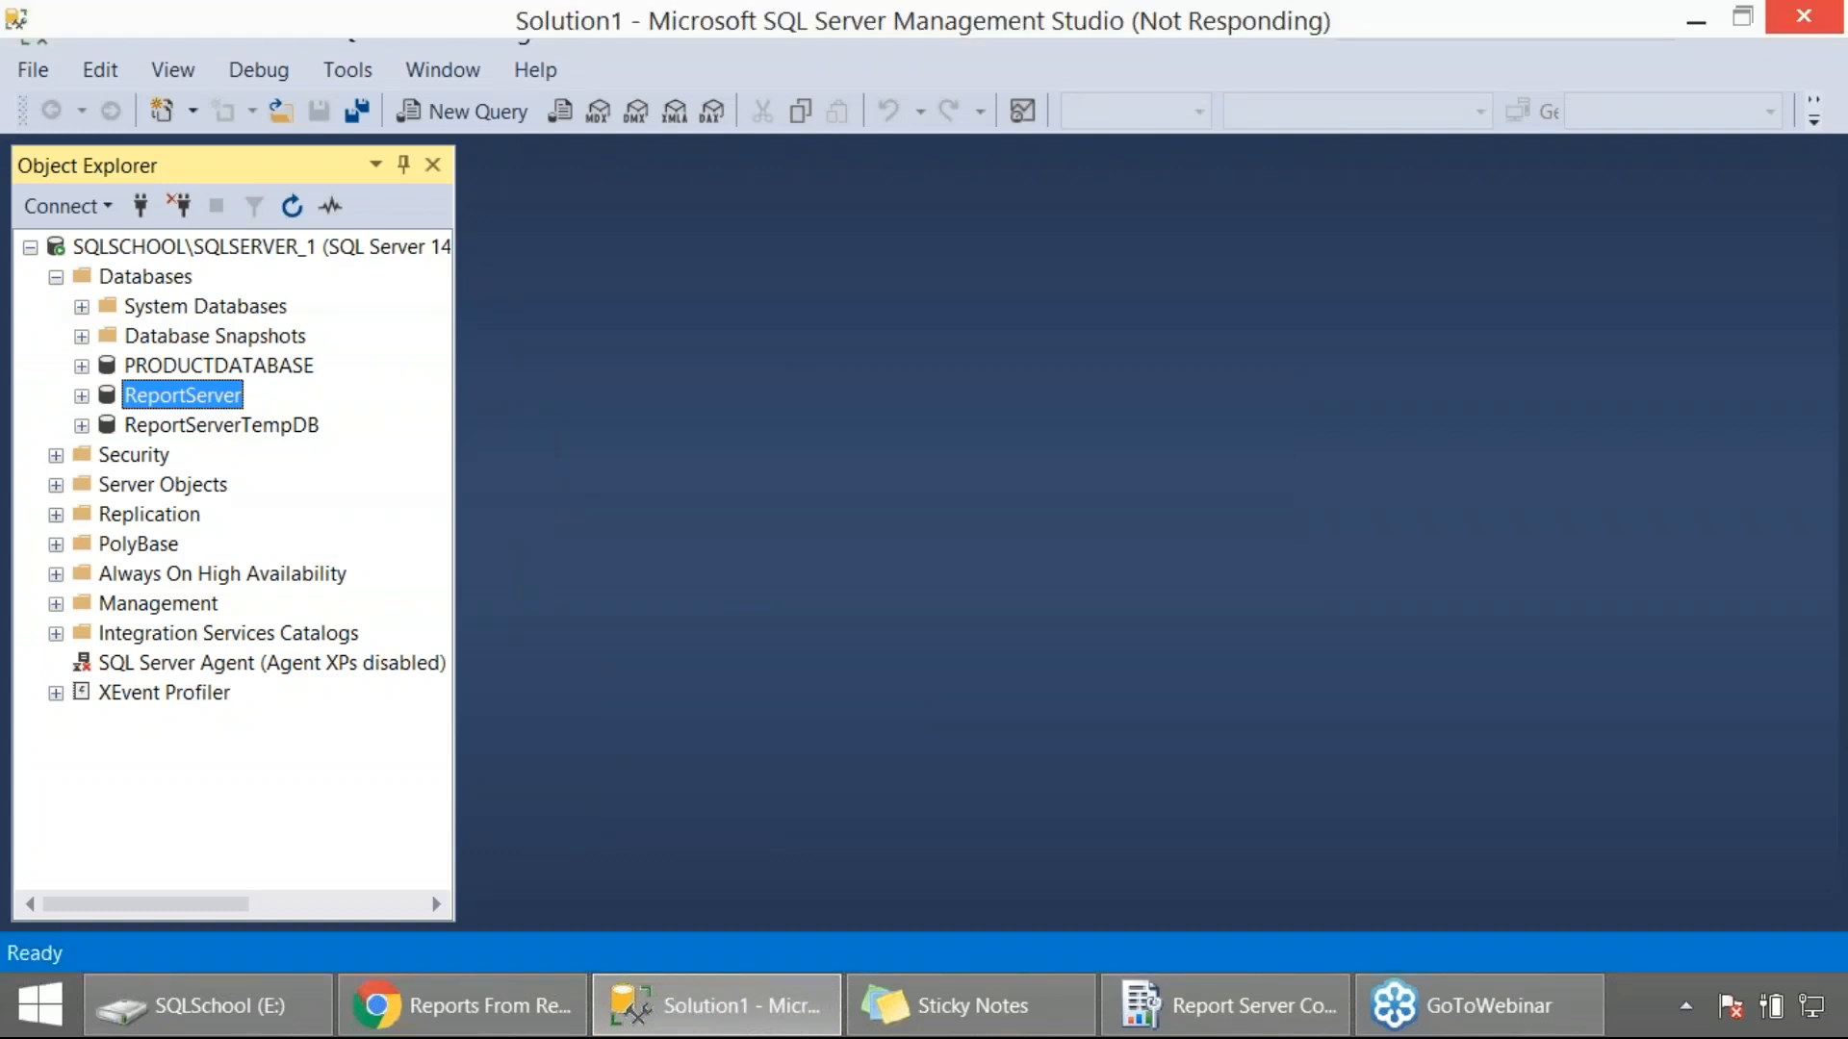
click(475, 112)
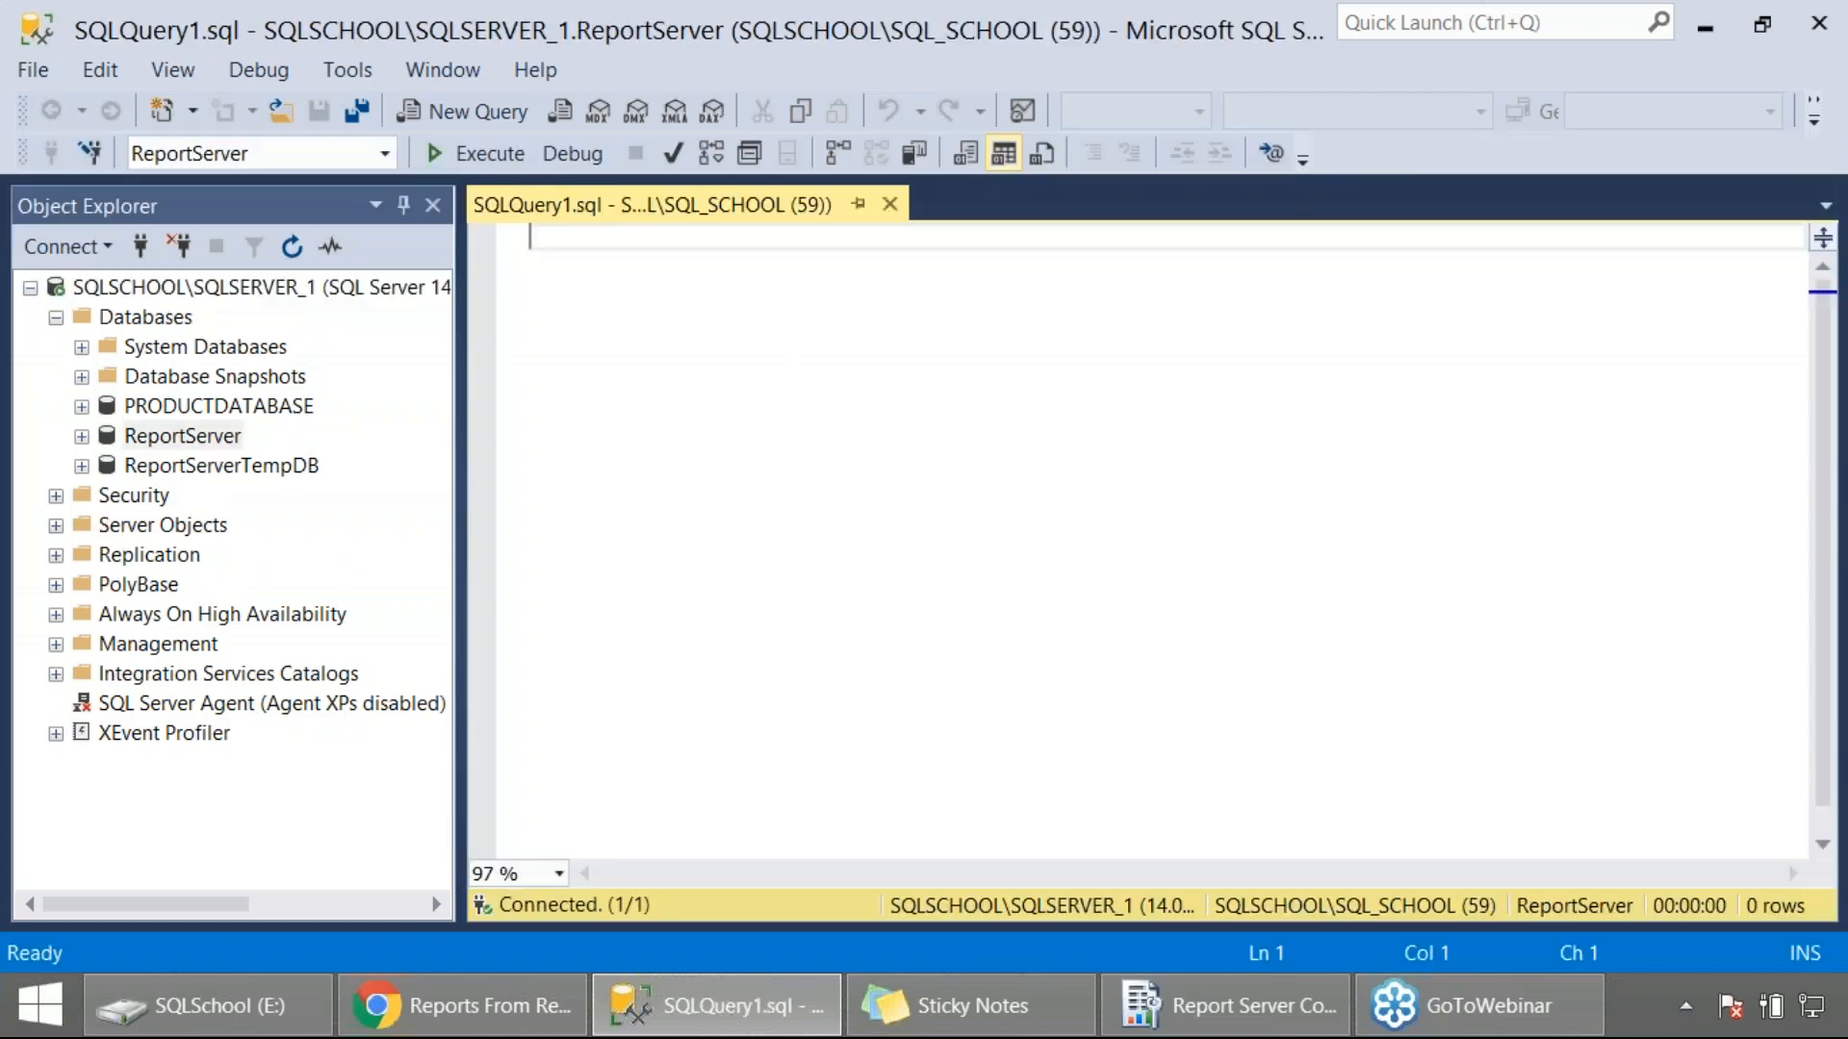
text(SELECT *)
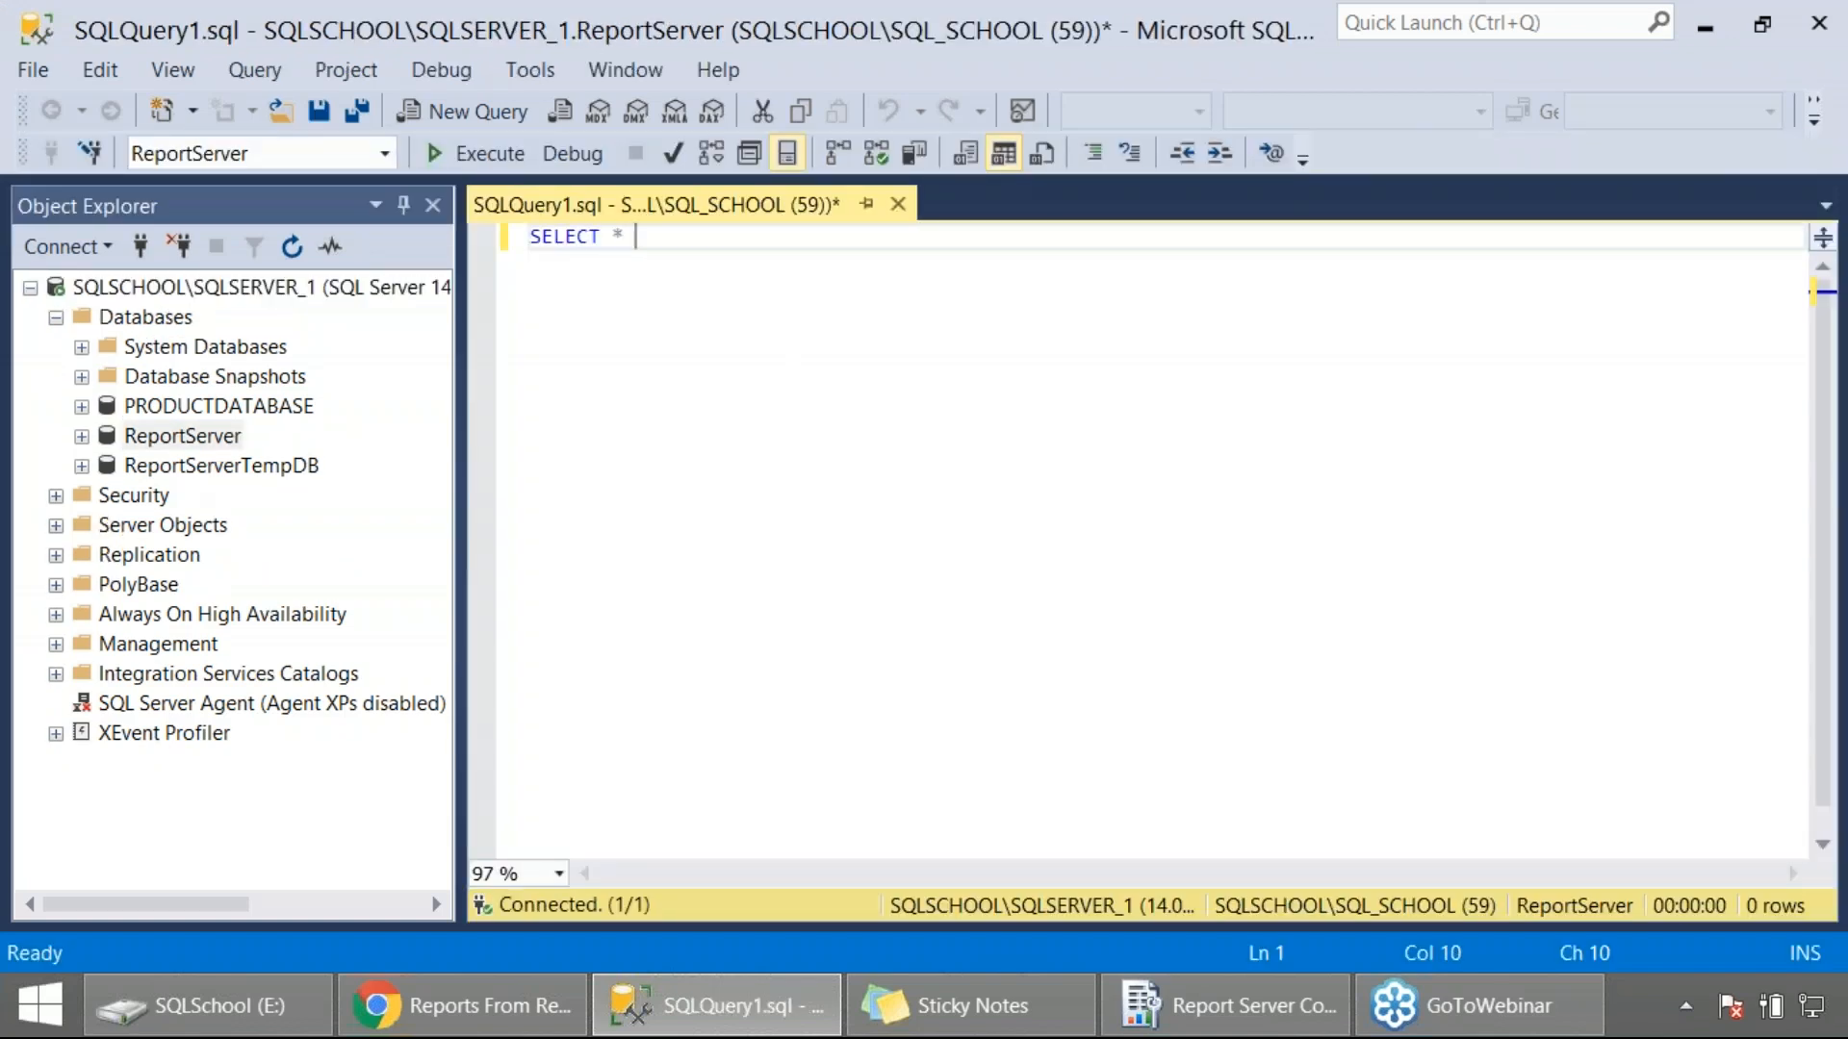
text(FROM CATALOG)
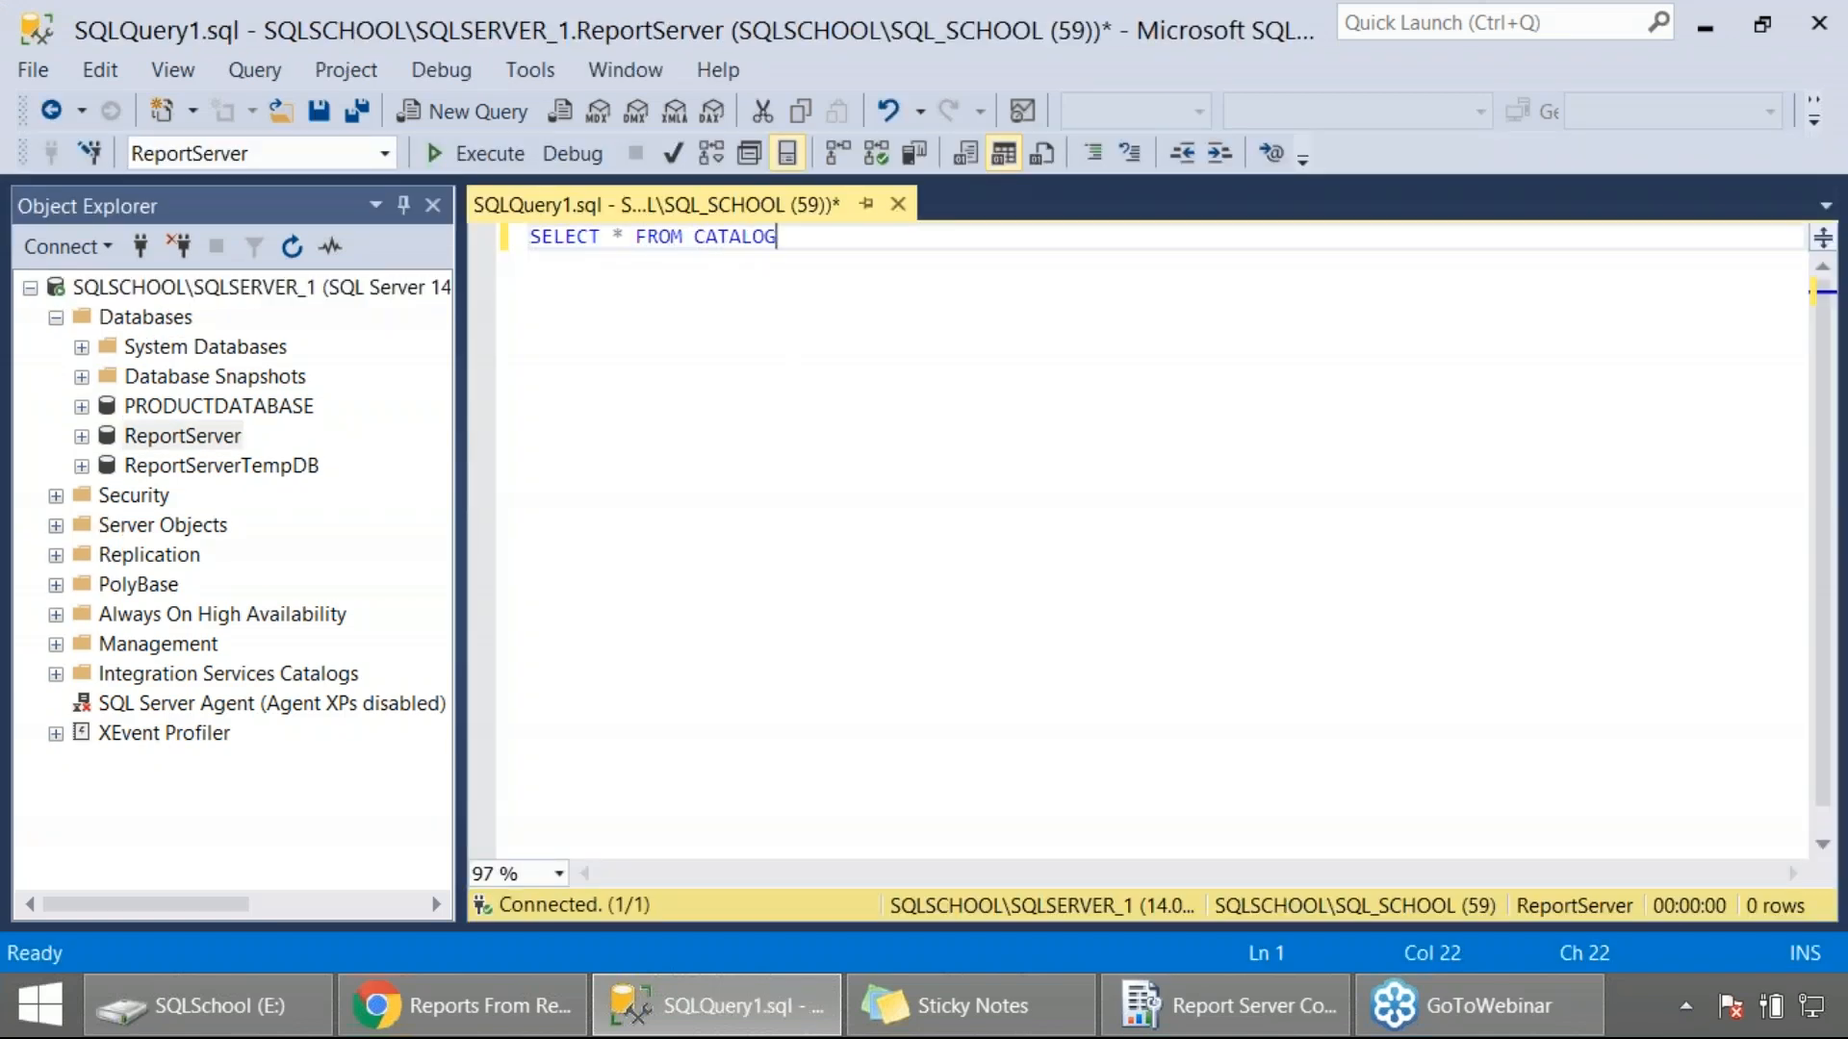
click(489, 154)
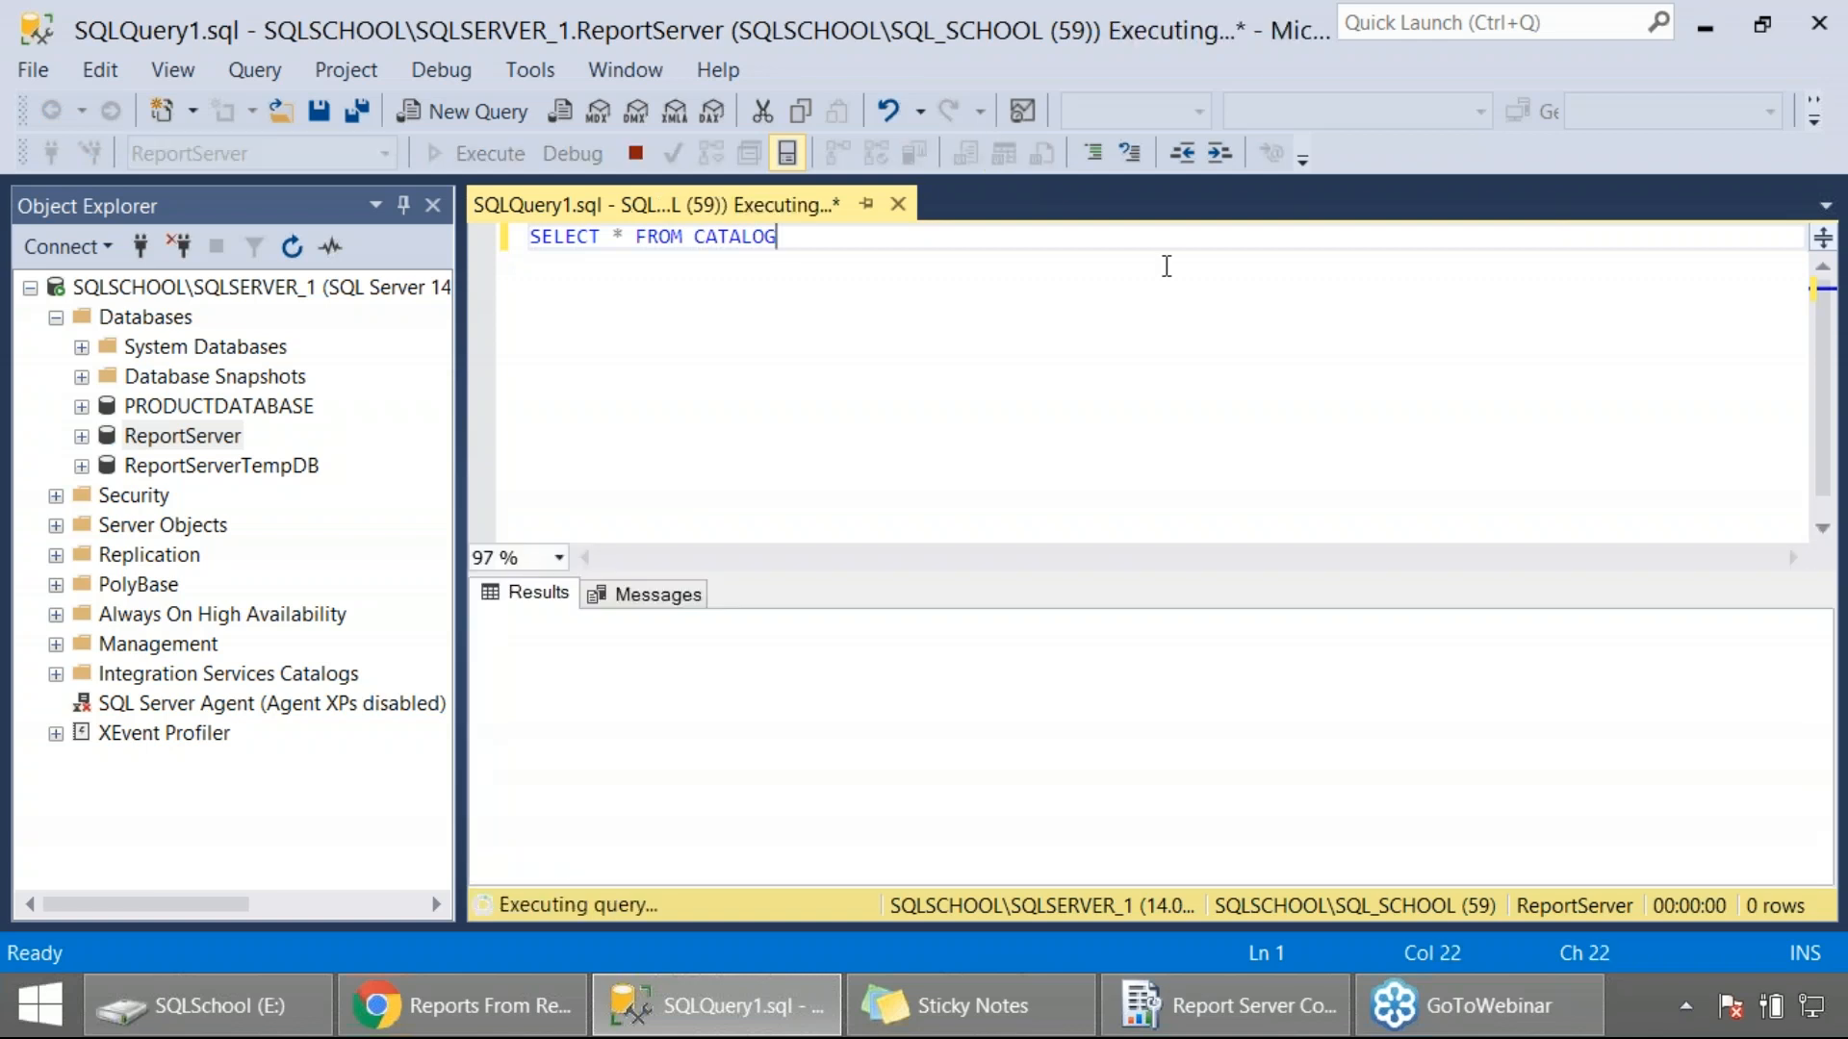
click(487, 154)
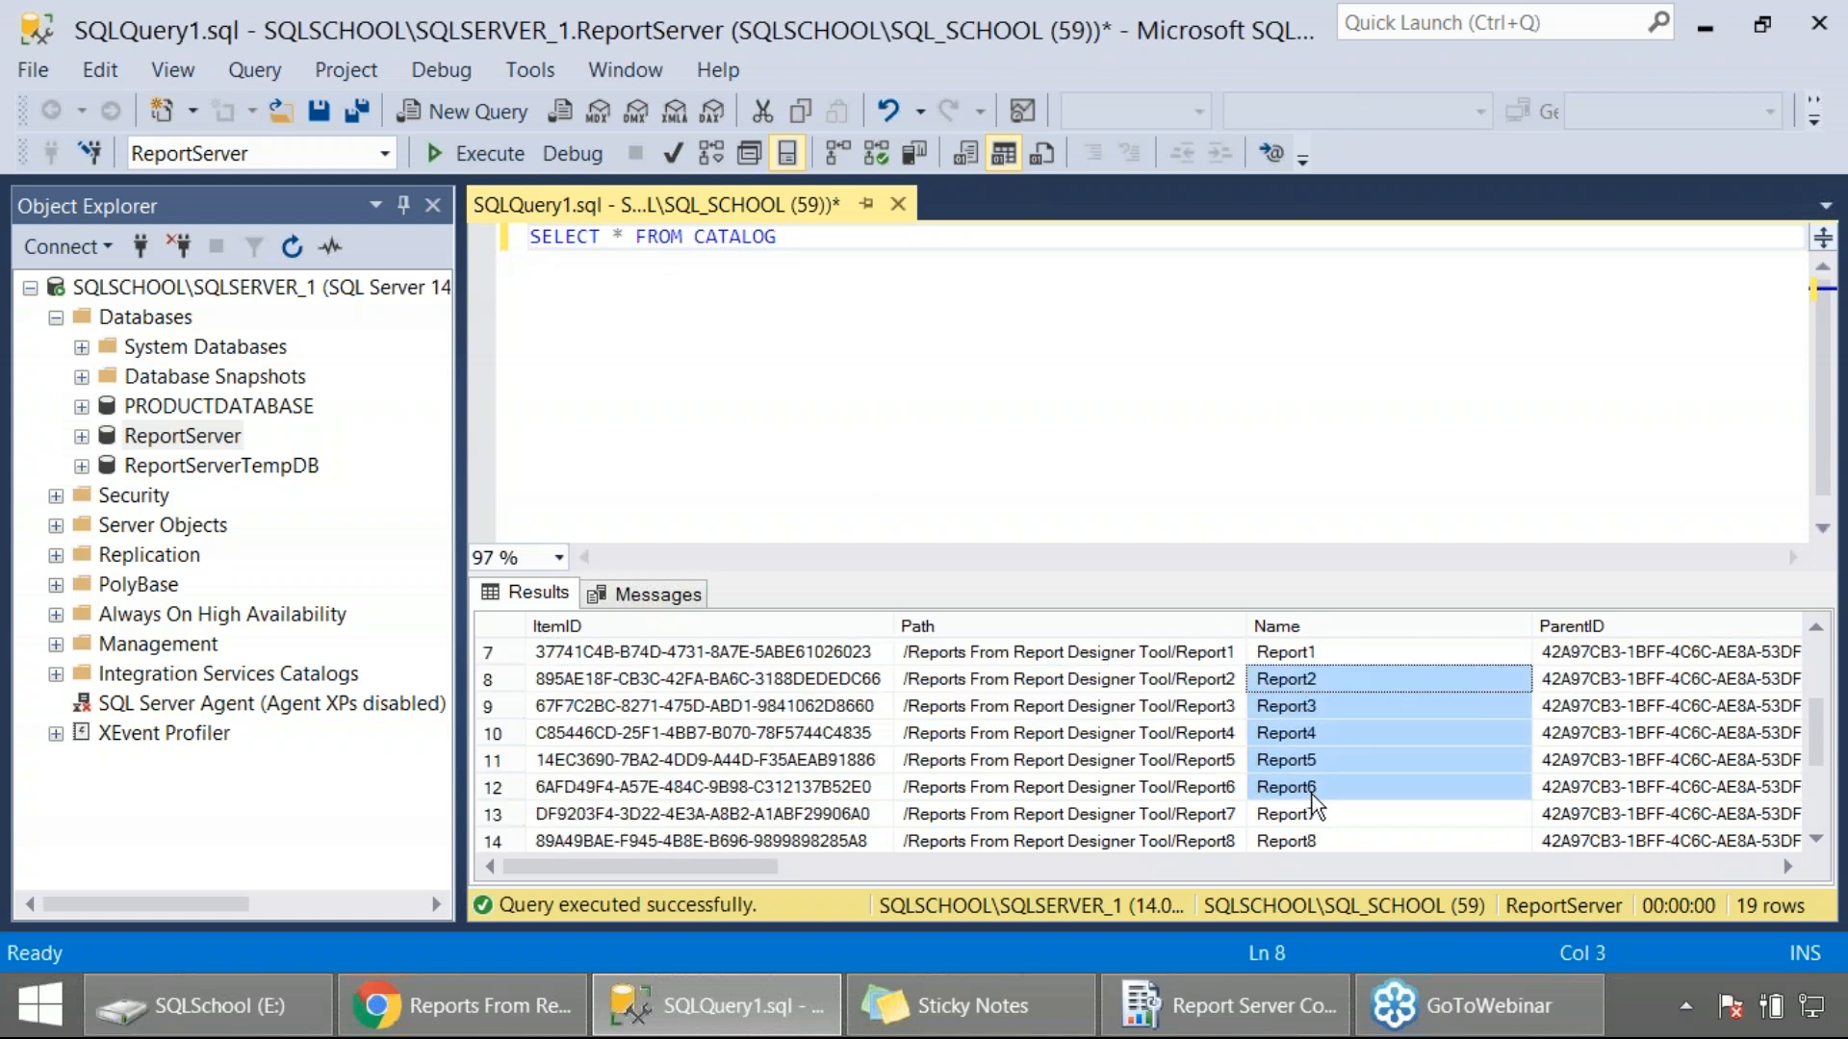
scroll(down, 3)
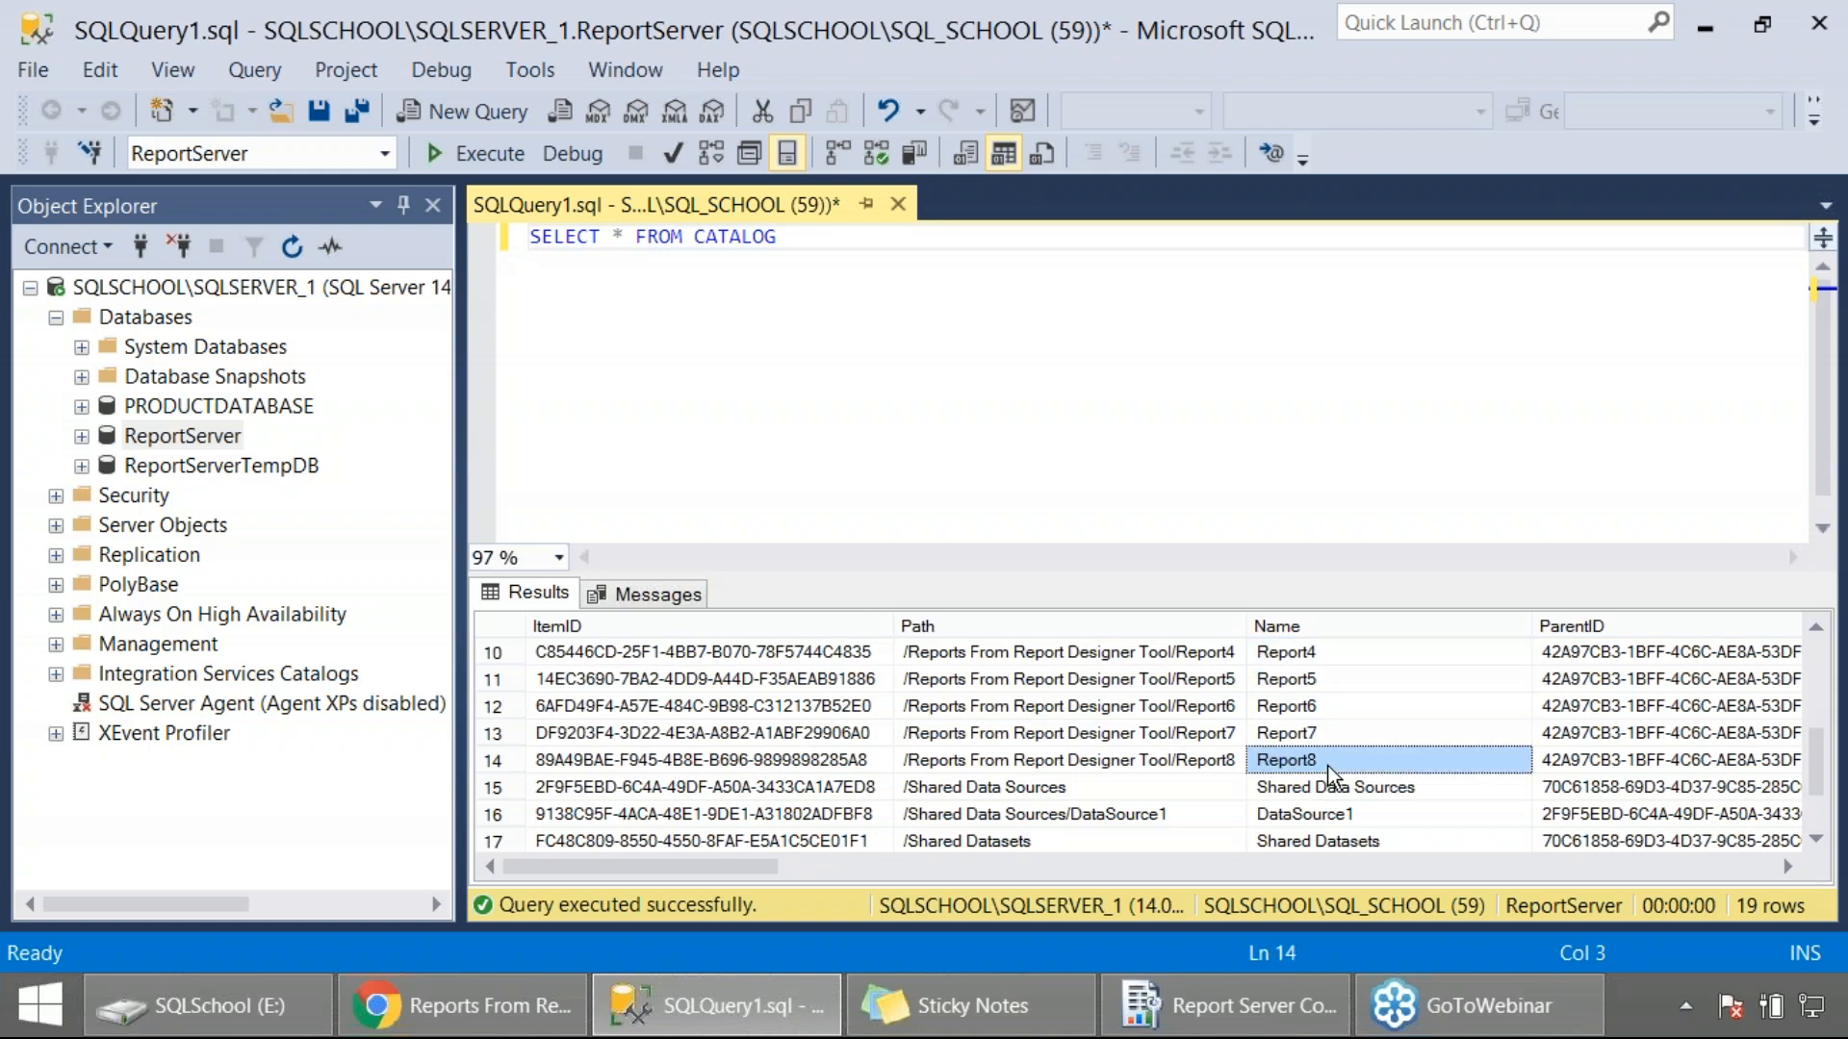
mouse_move(1323, 775)
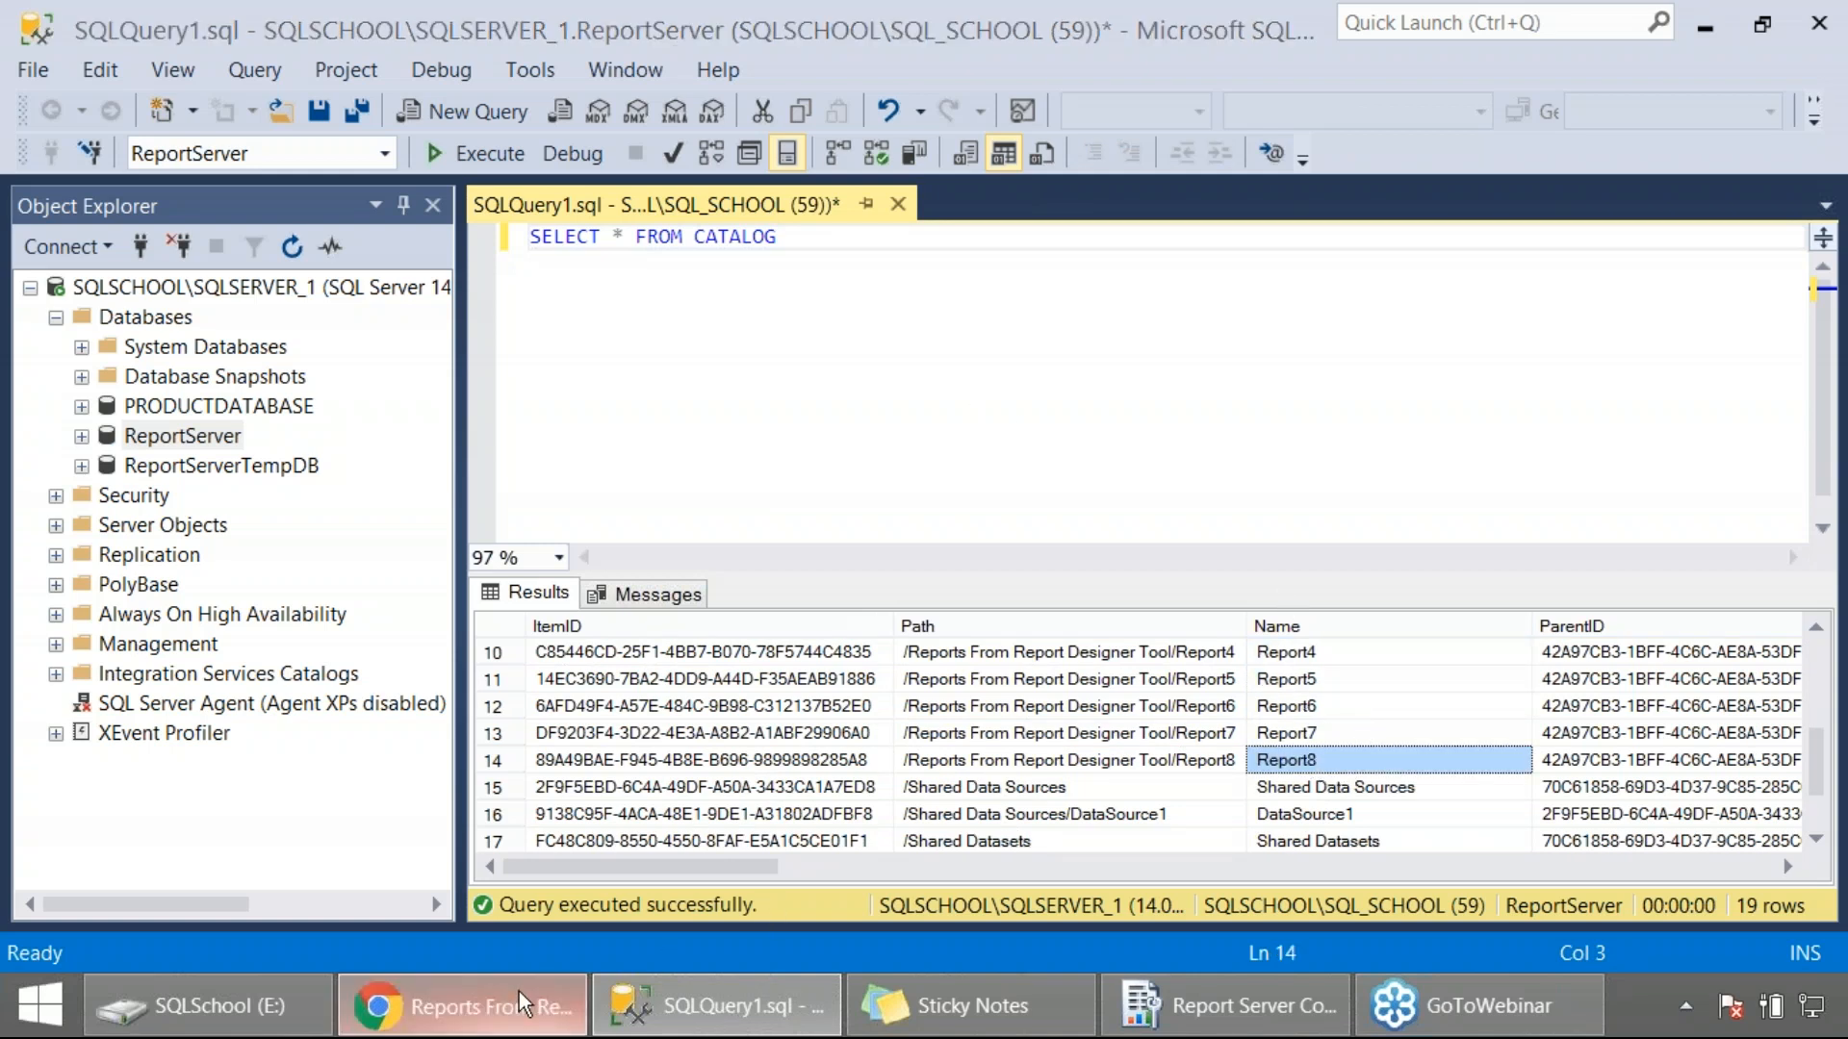
In the Reporting Services portal, delete Report8 and confirm the deletion.
click(460, 1005)
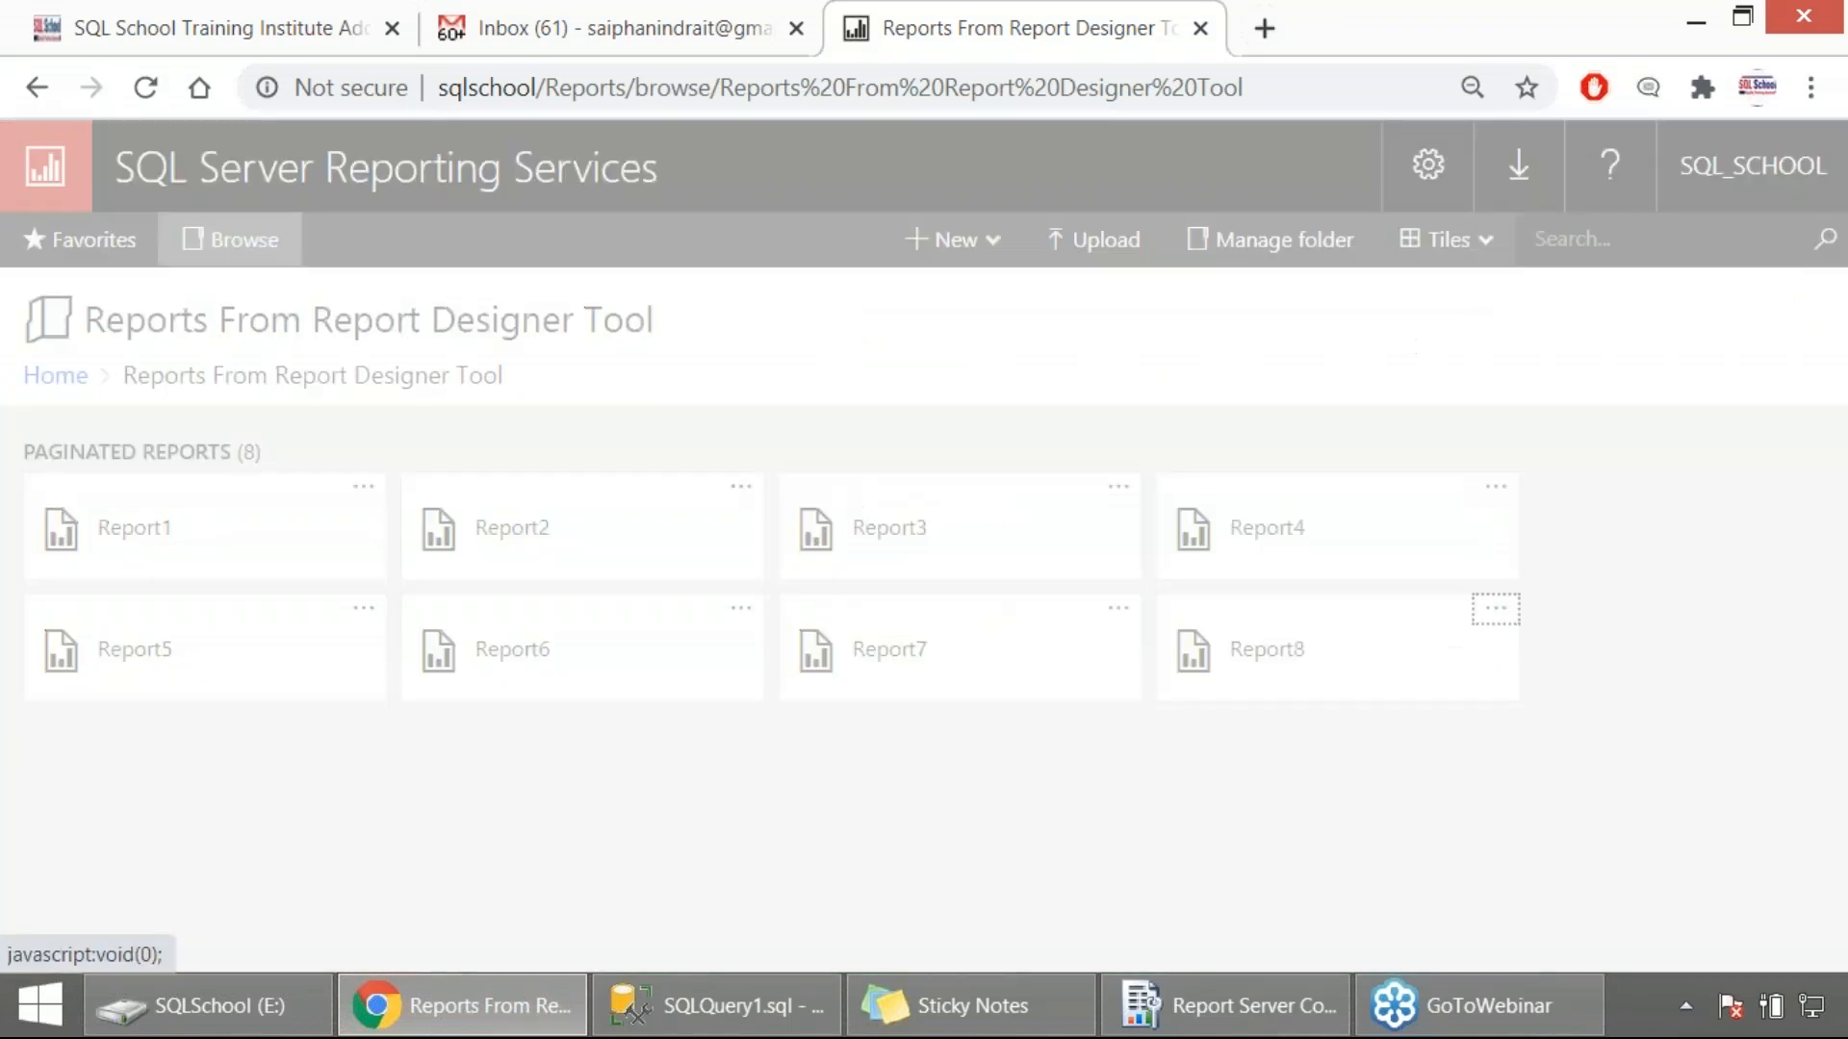
click(1496, 610)
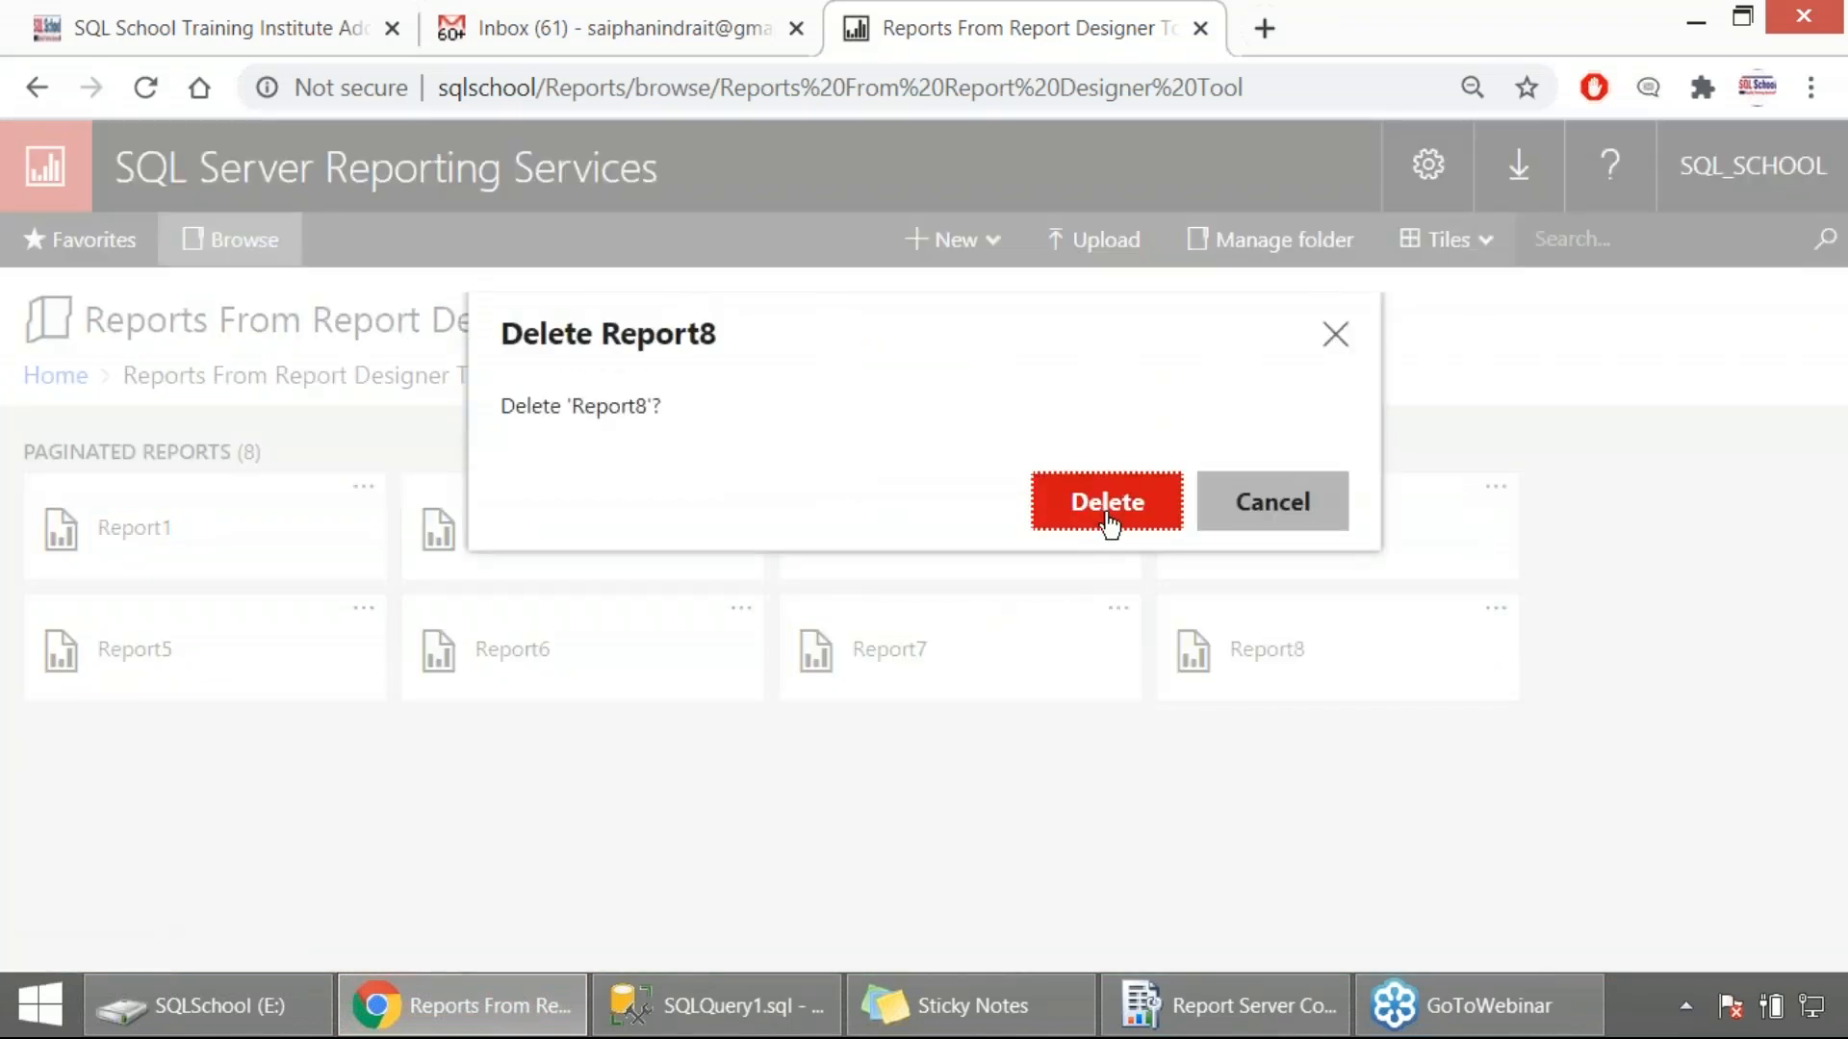
click(1105, 500)
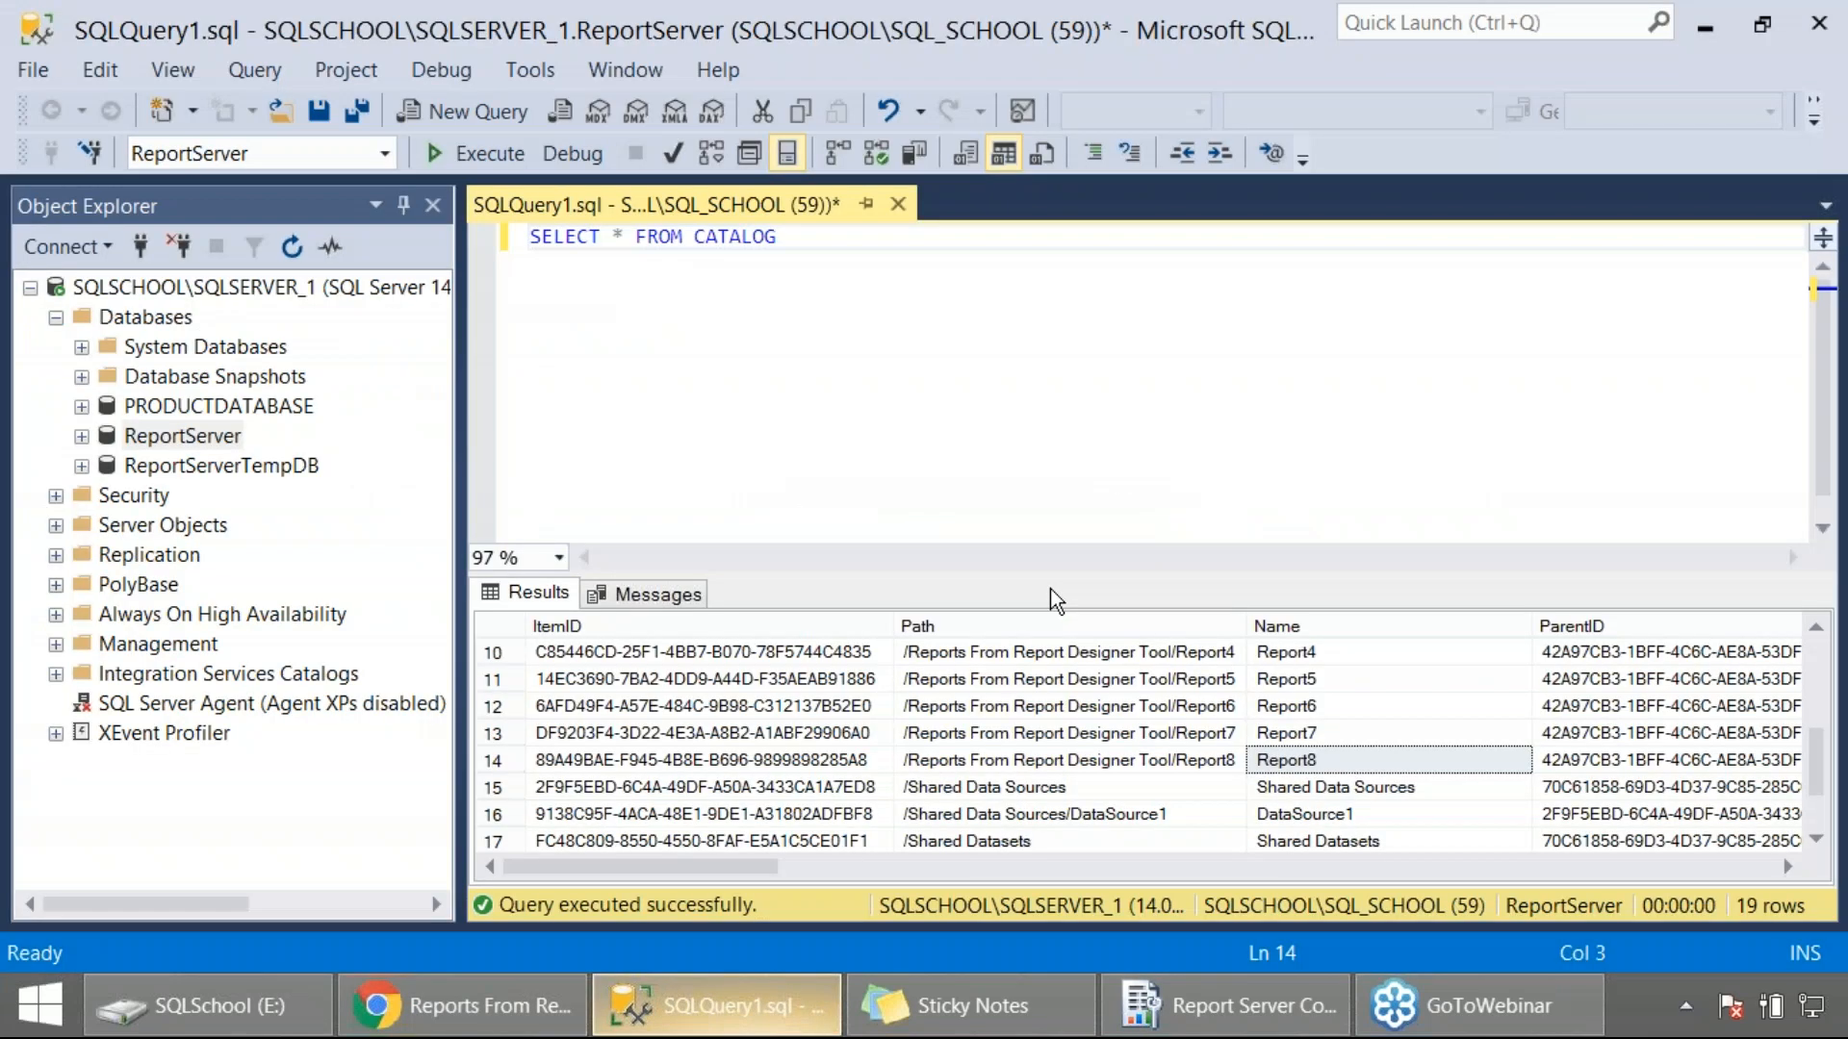
Rerun the CATALOG query (now 18 rows) and select the names Report2 to Report7.
click(487, 154)
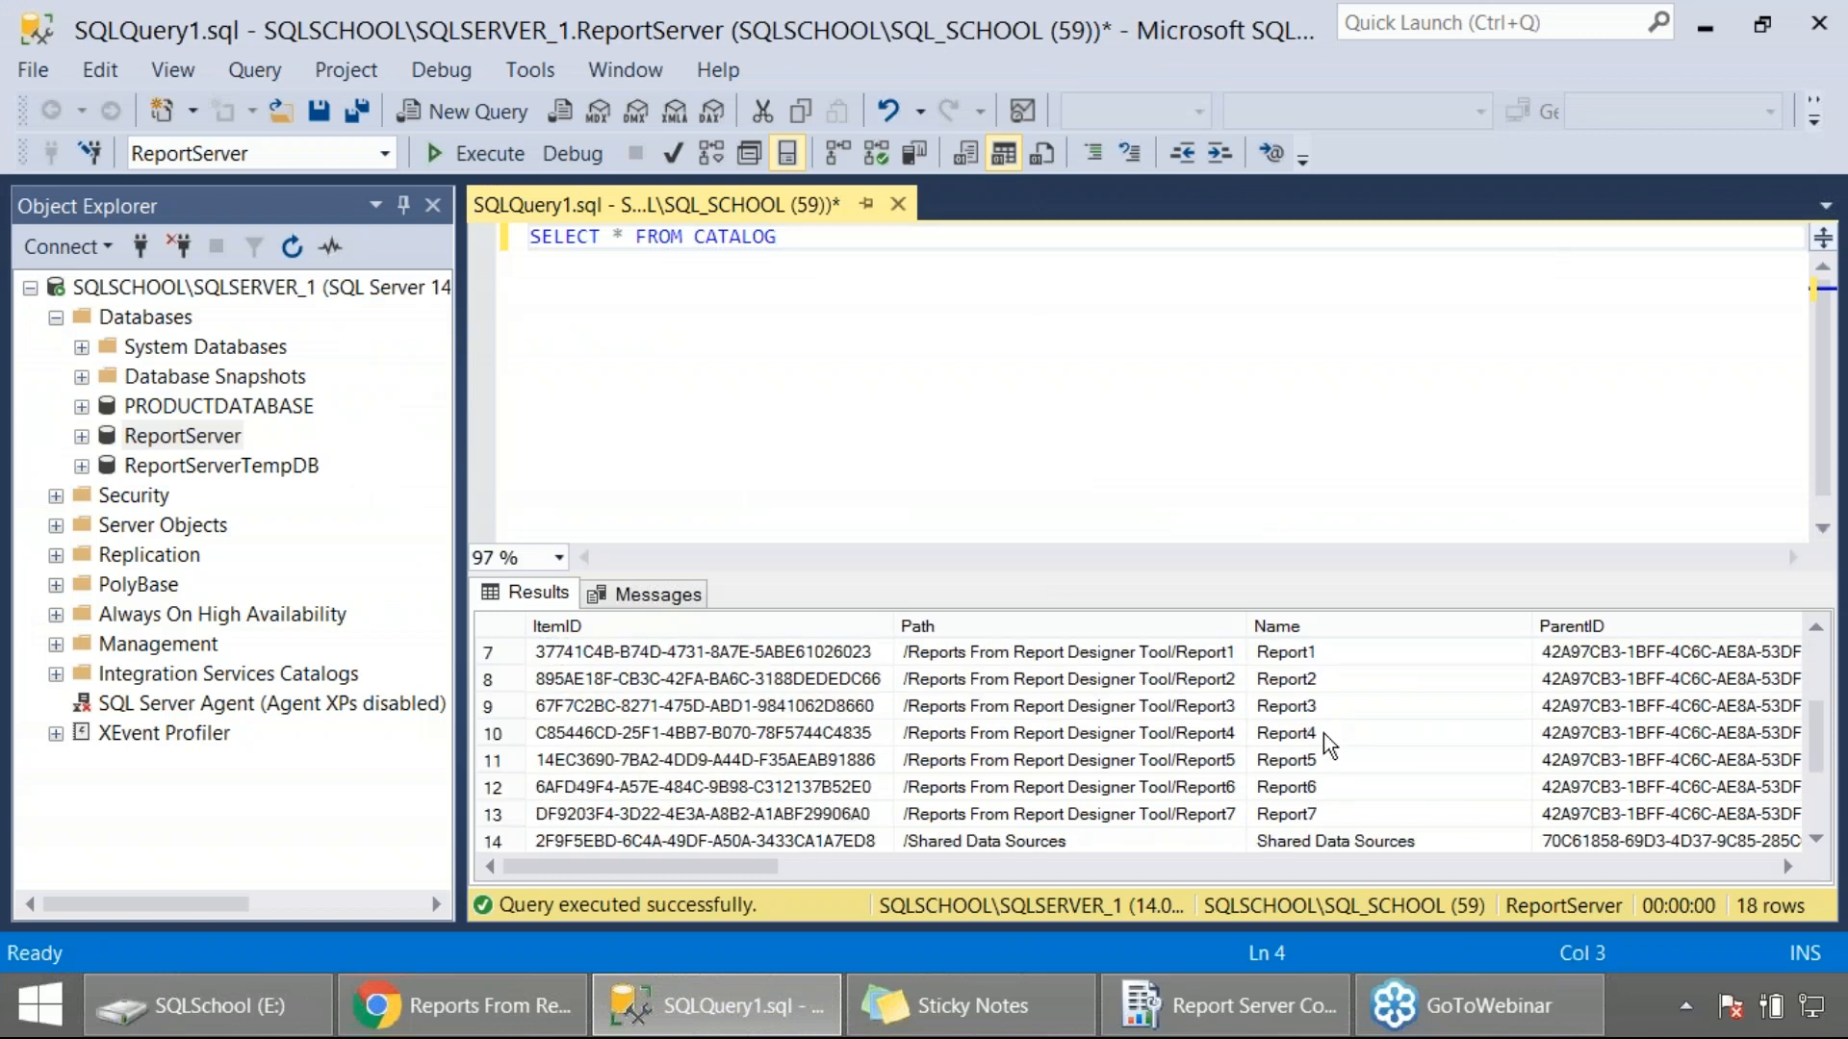
drag(1284, 679, 1283, 812)
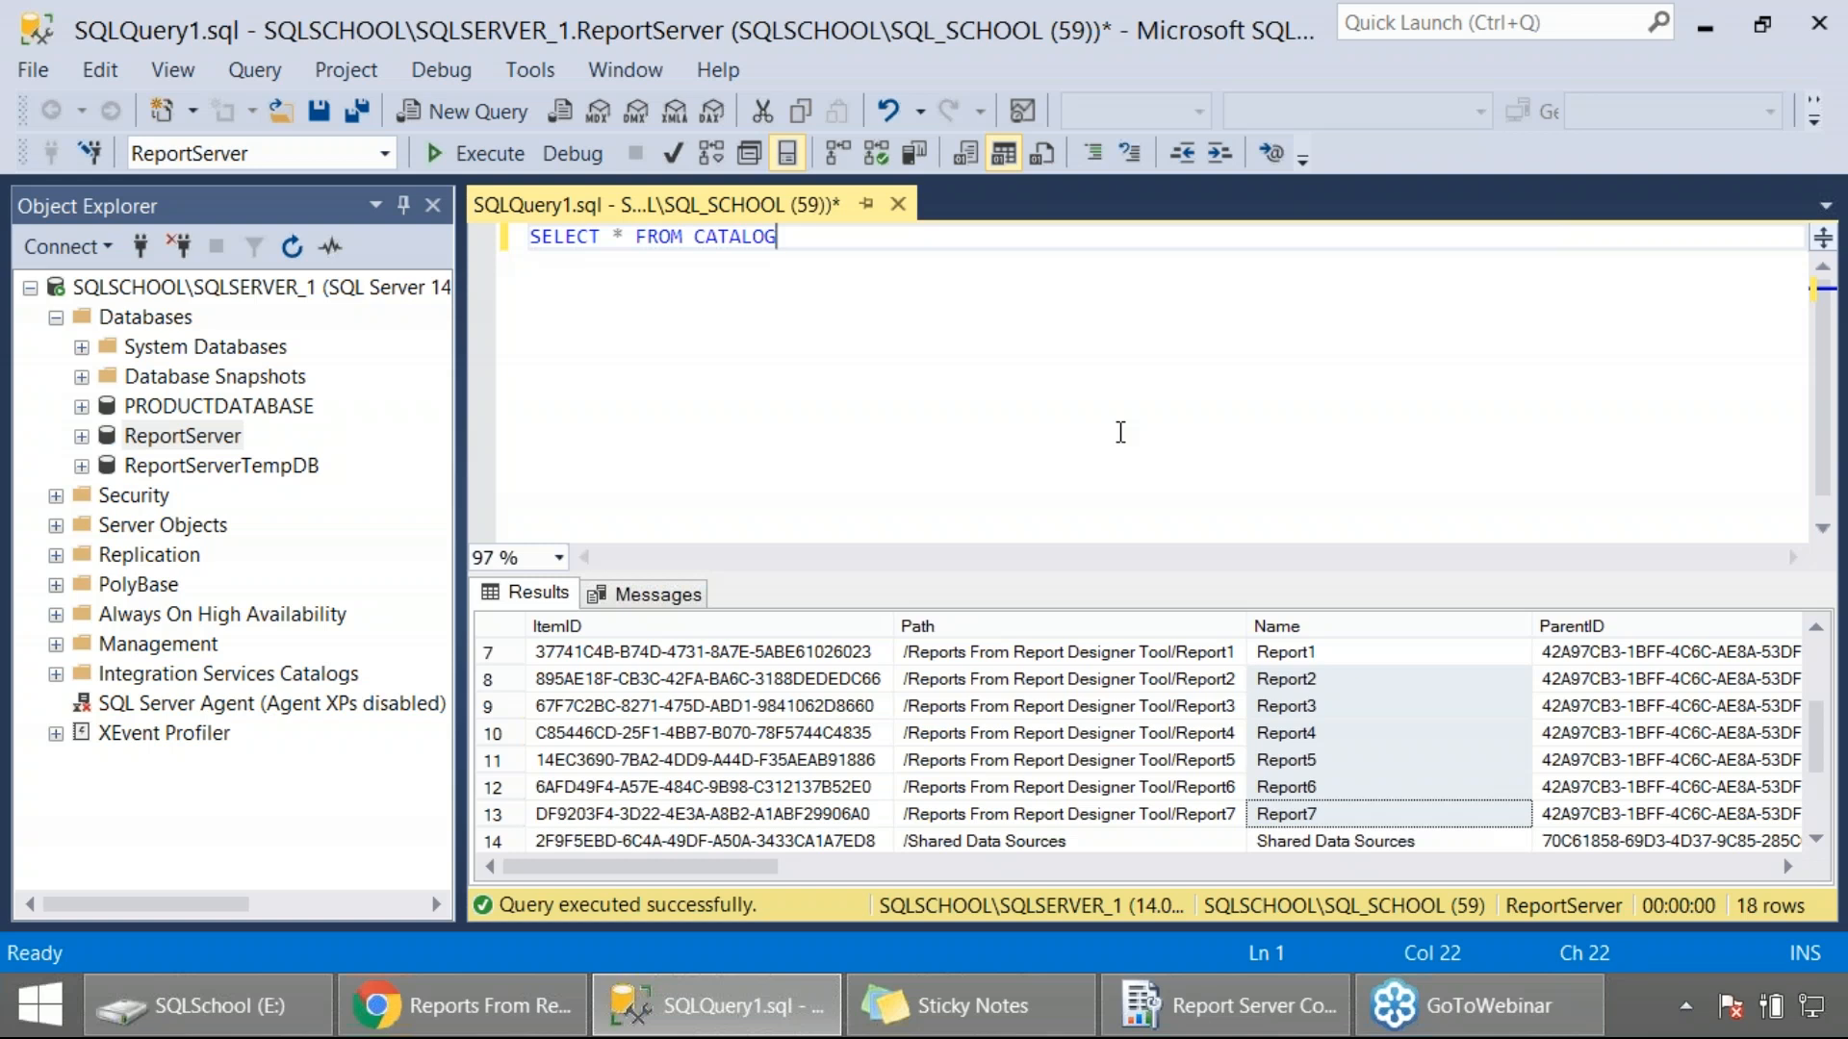
Switch to the Reporting Services portal to check the remaining reports Report1 to Report7.
click(460, 1005)
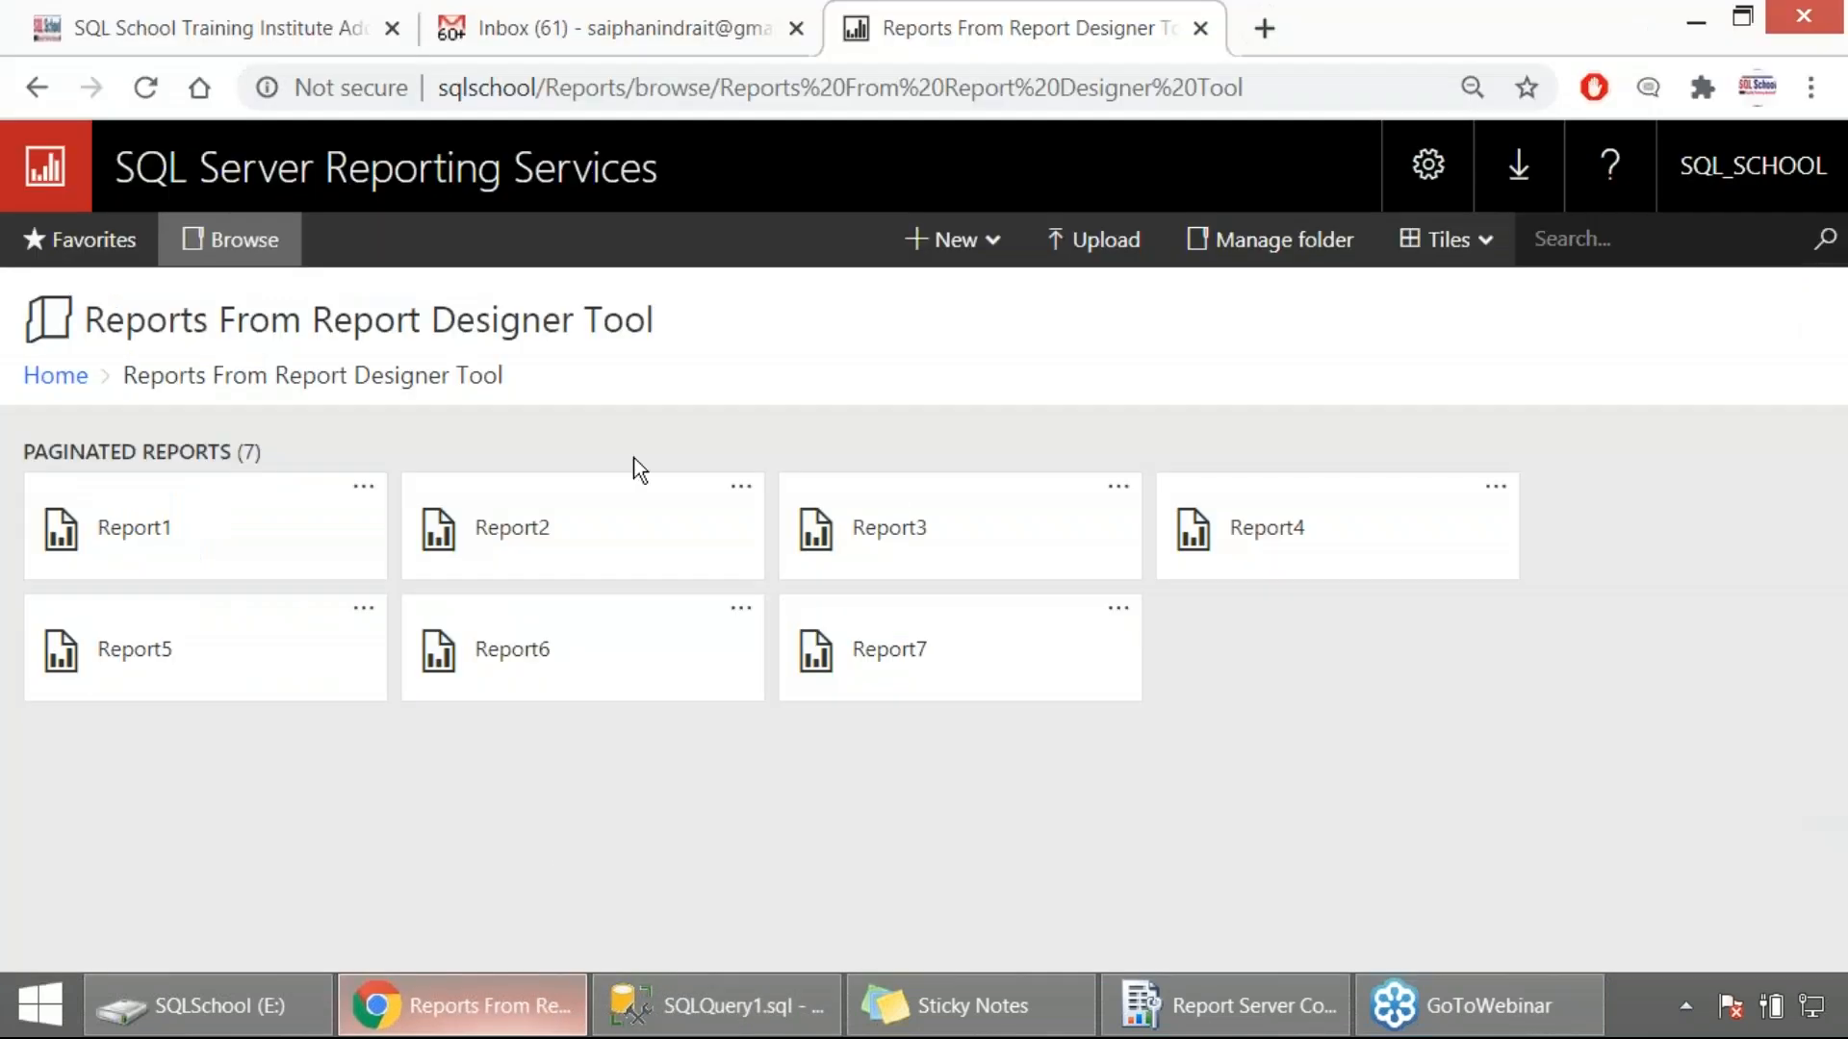
mouse_move(694, 433)
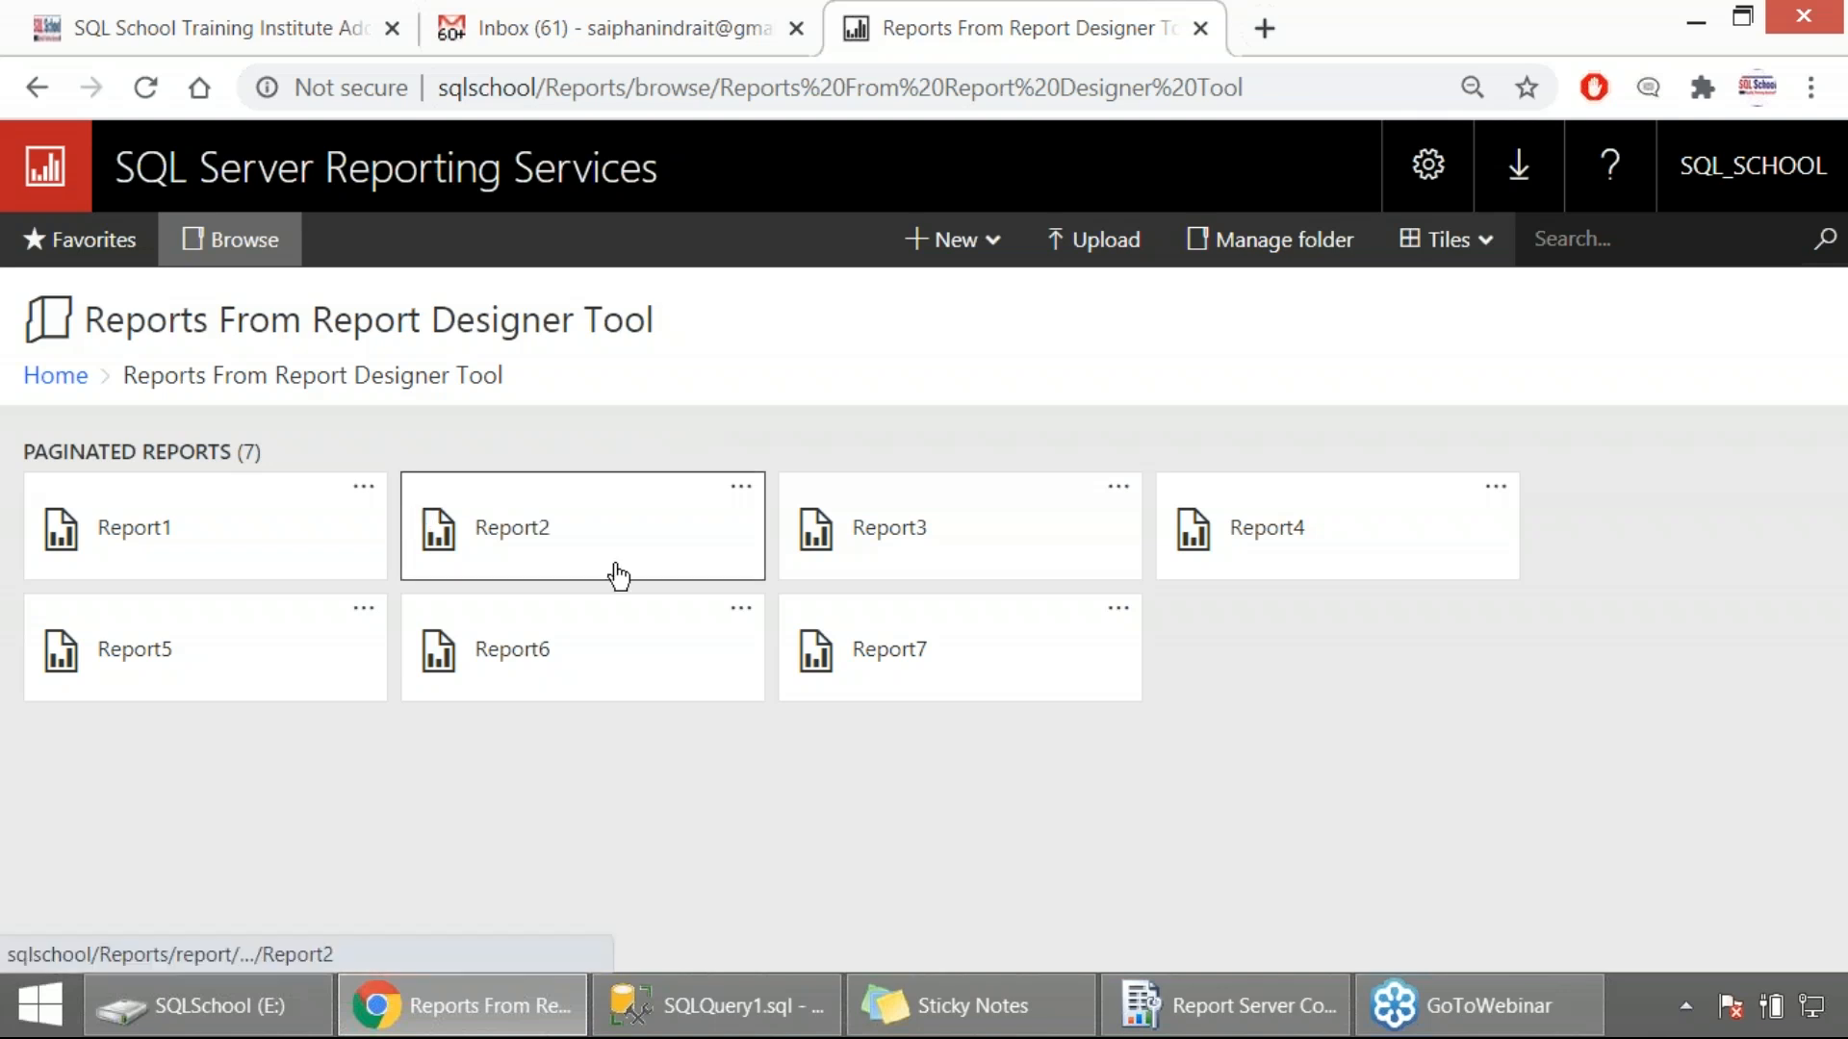
mouse_move(666, 766)
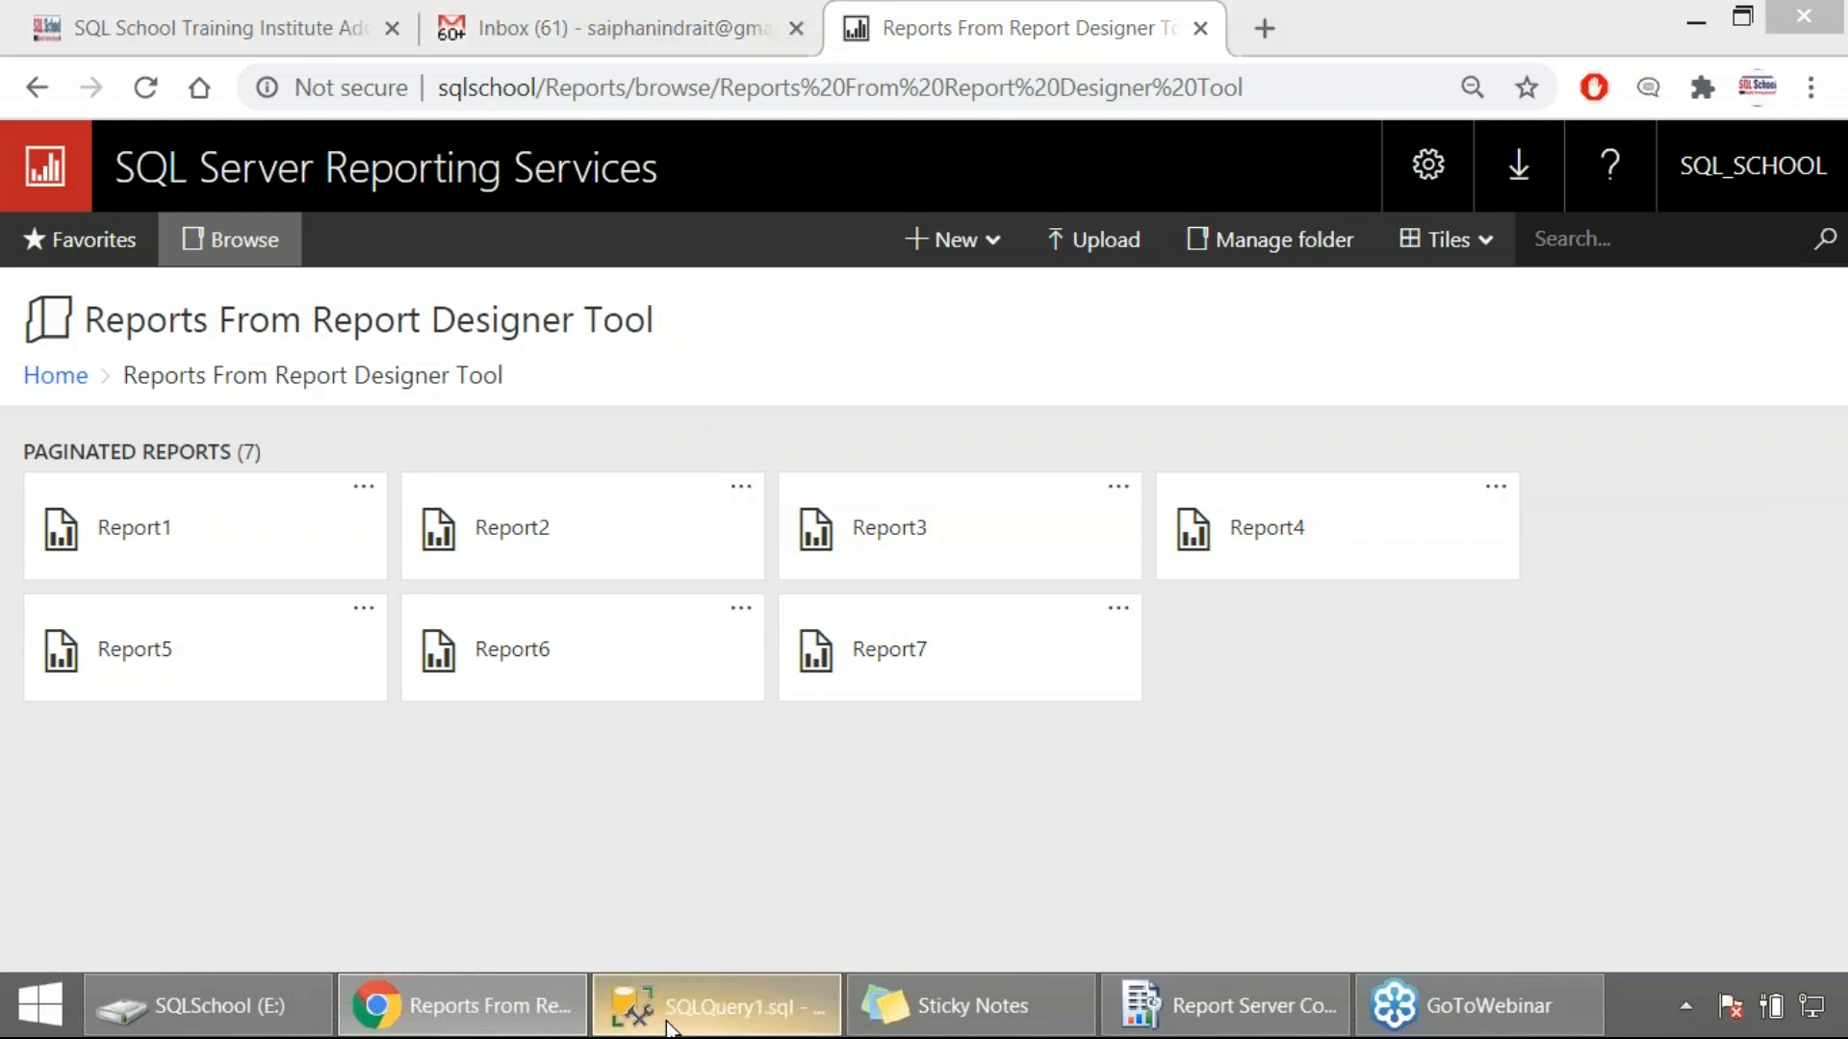
Return to Management Studio's 18-row CATALOG results and select a grid cell.
click(714, 1005)
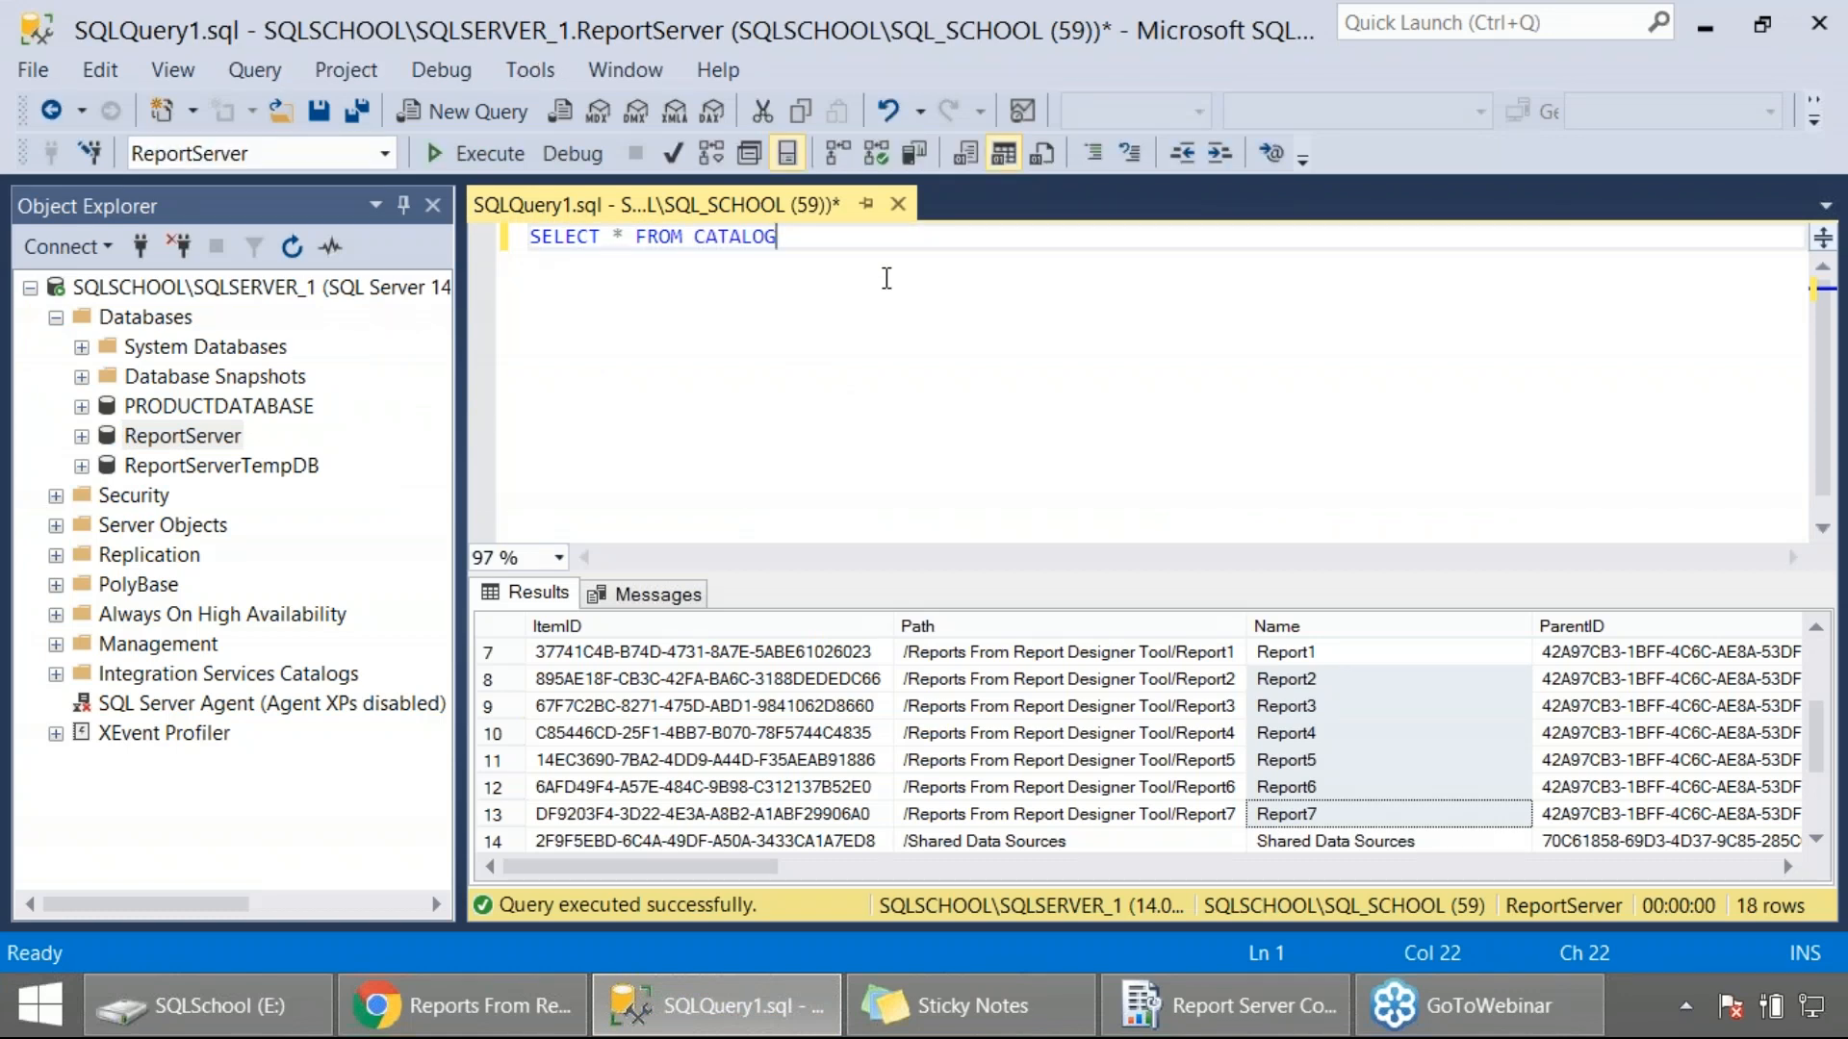
mouse_move(1020, 537)
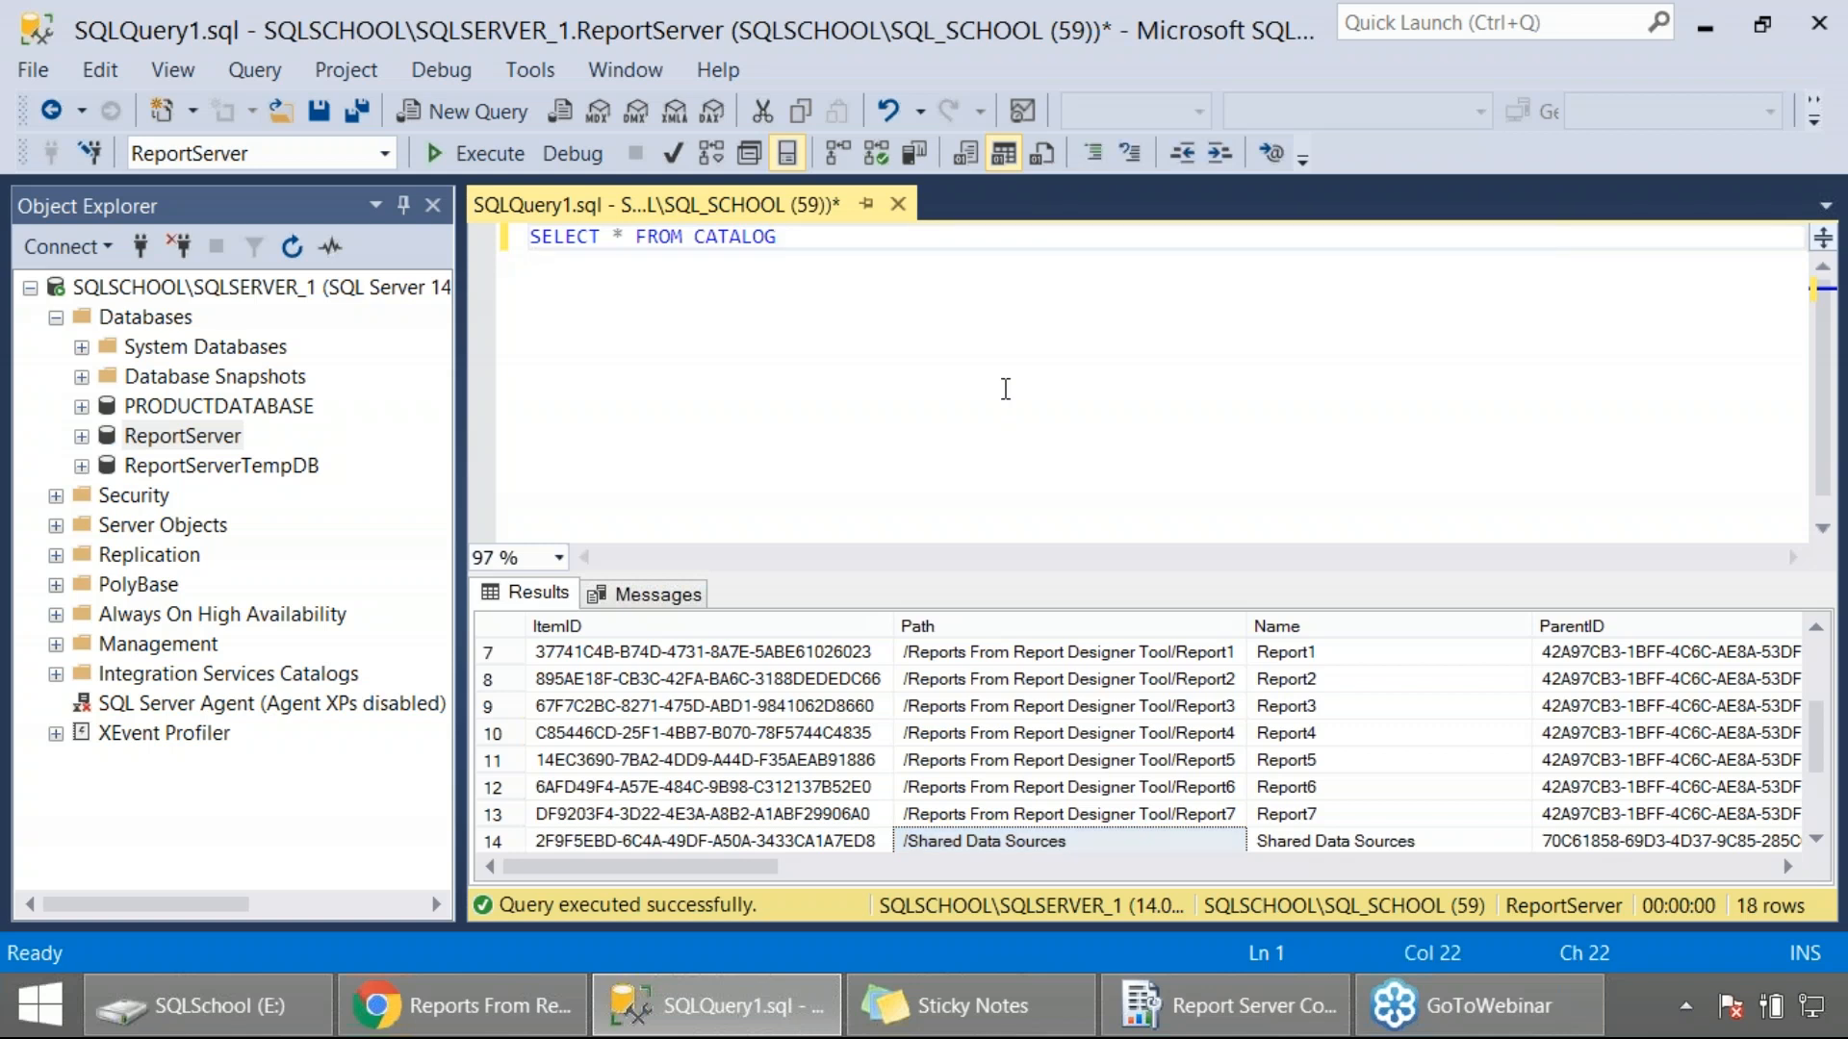
click(775, 236)
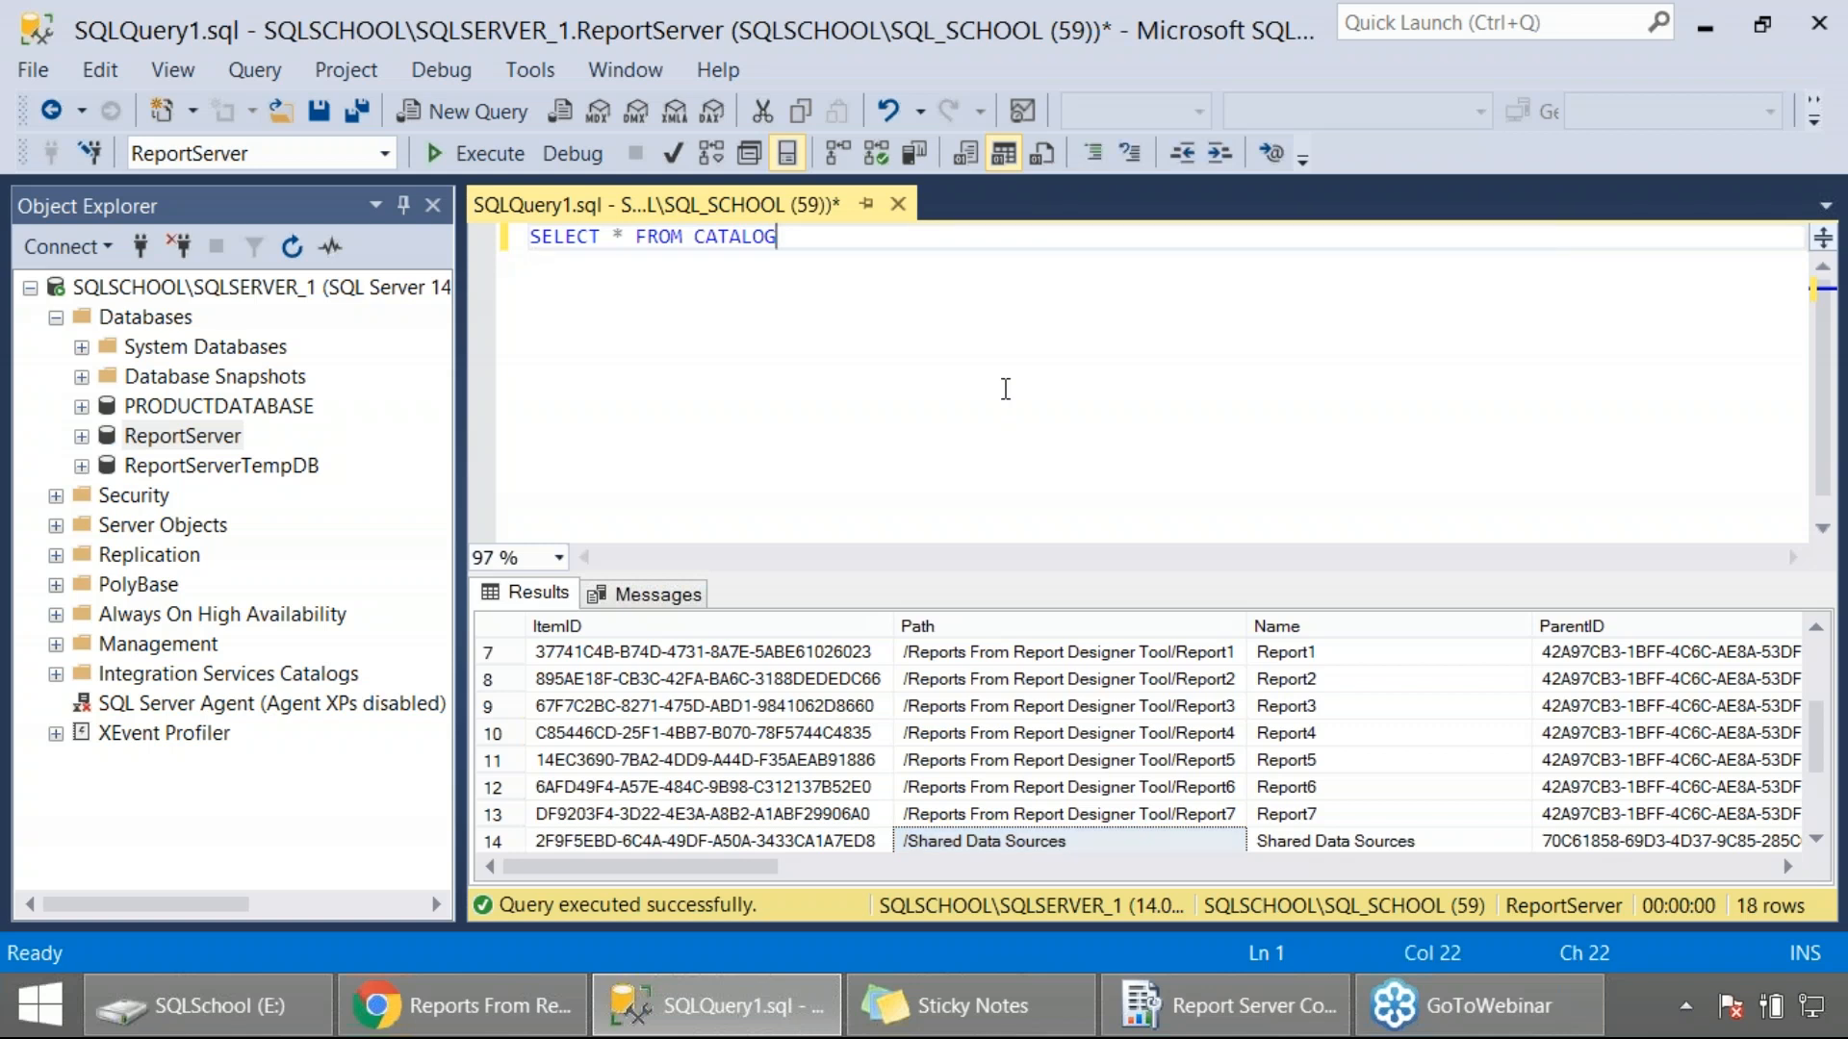
mouse_move(999, 383)
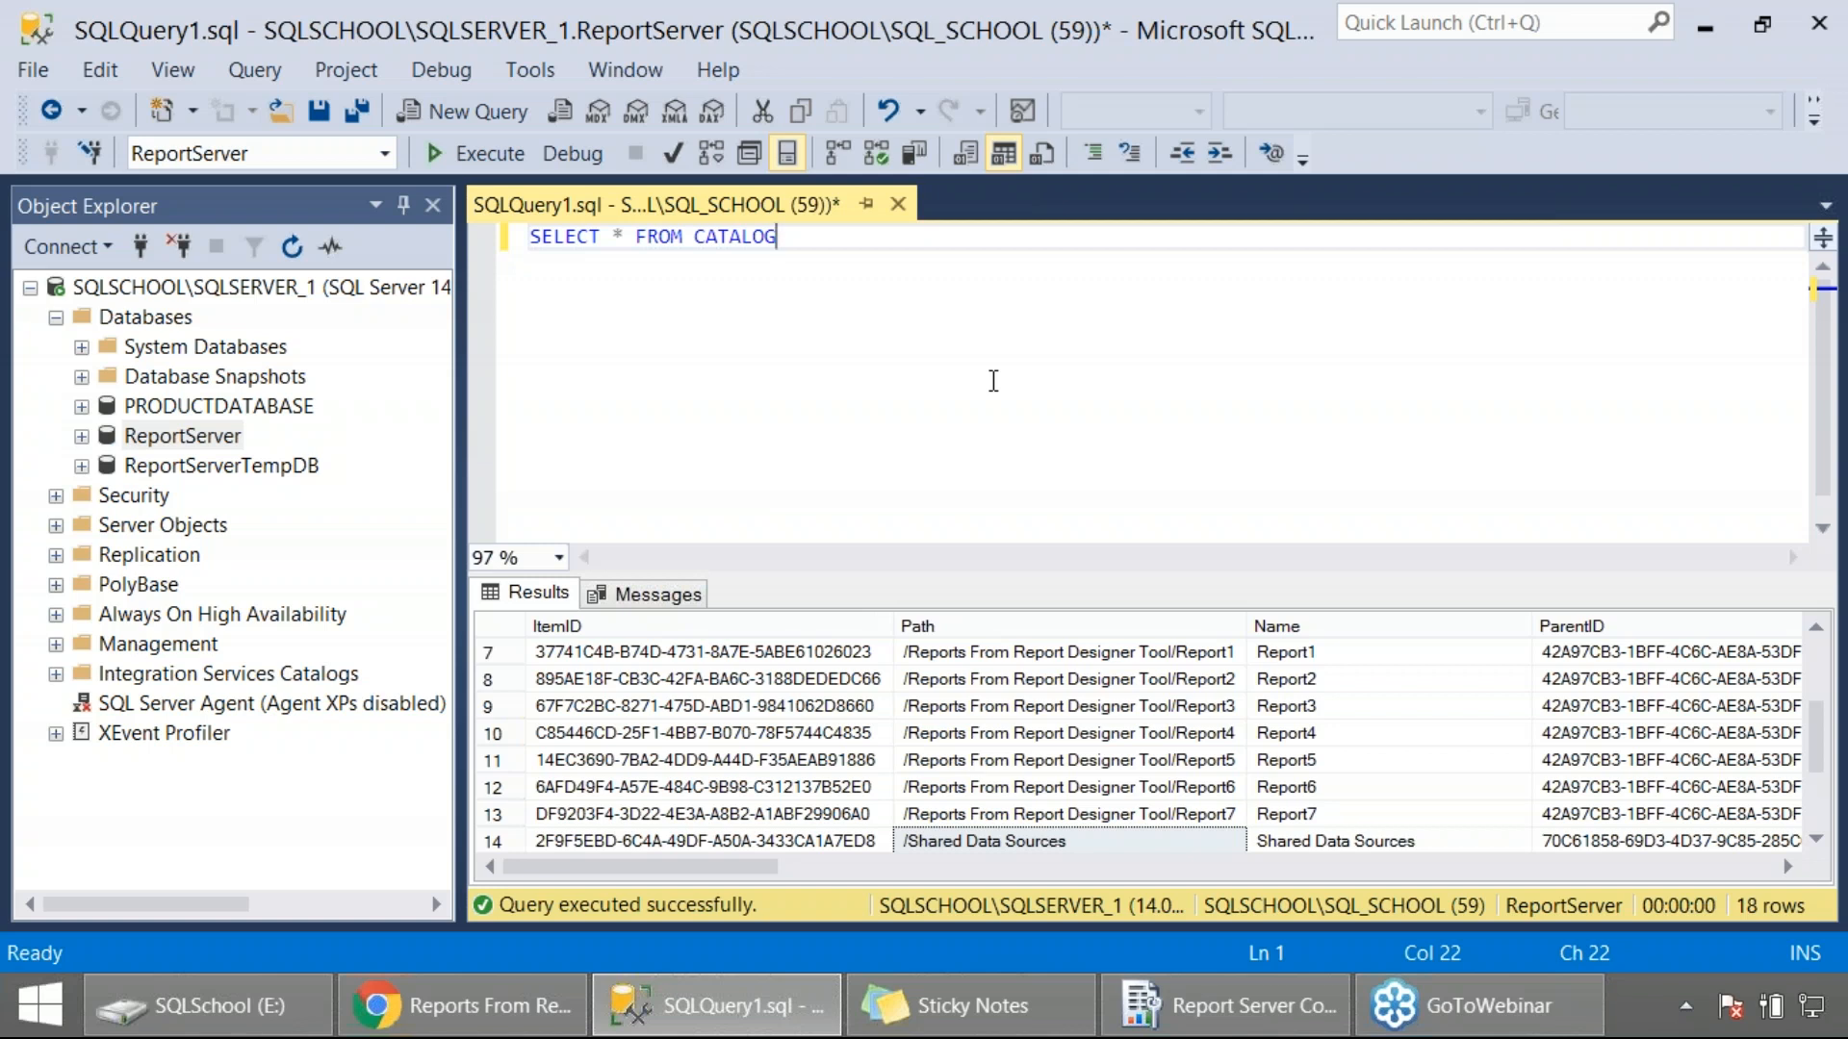
mouse_move(260, 391)
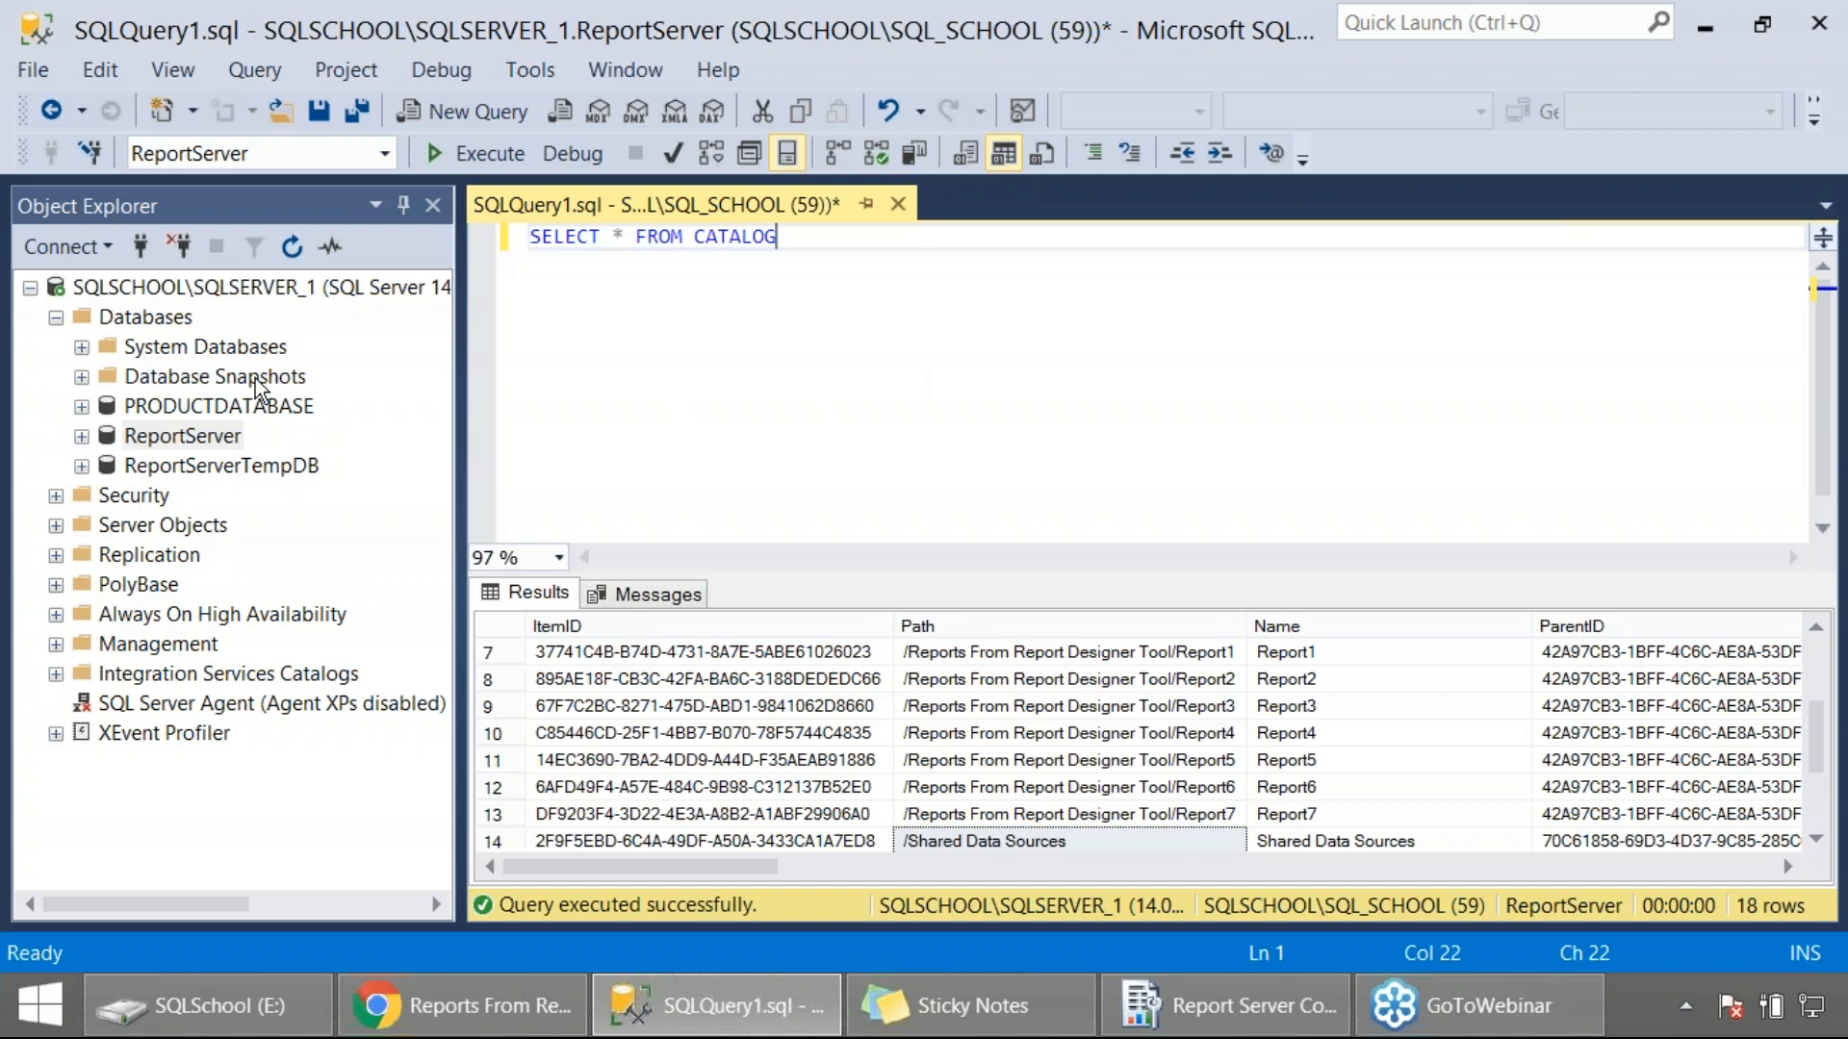
Start Restore Database from a device and add E:\RS_DB_BACKUP.BAK as the backup media.
right_click(144, 316)
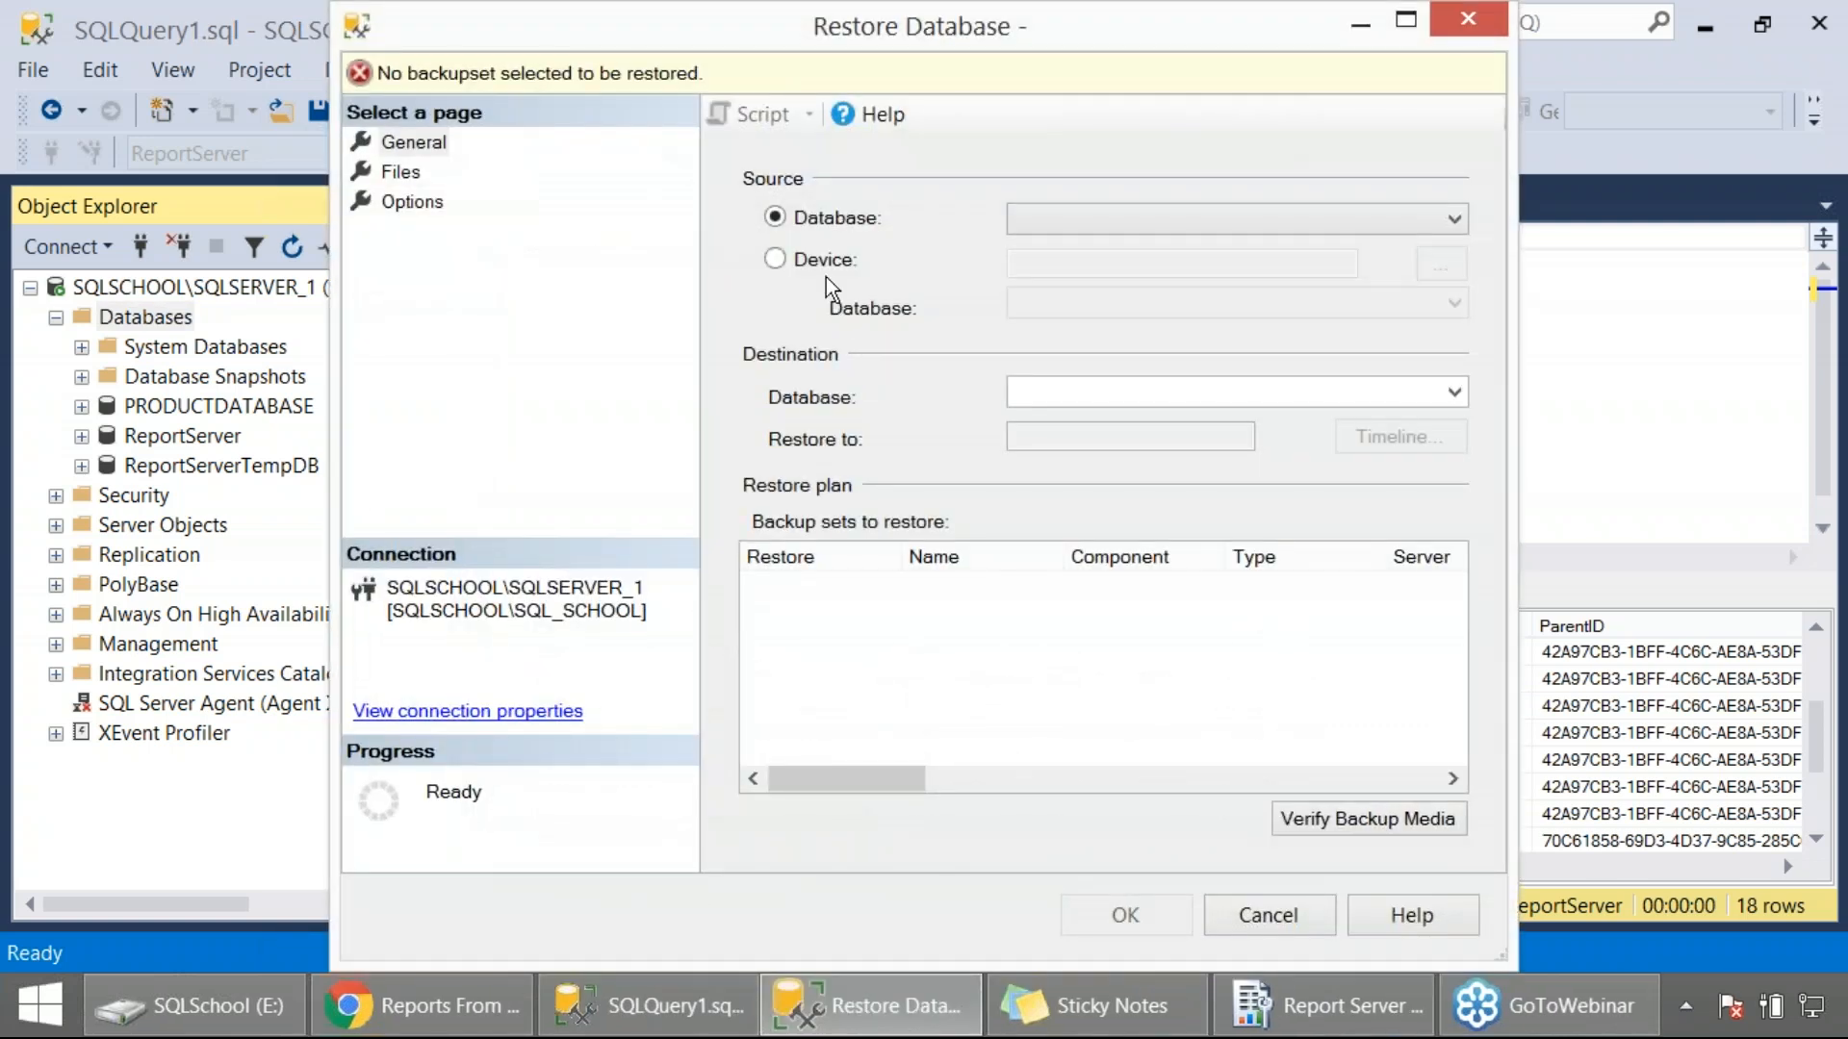
click(773, 260)
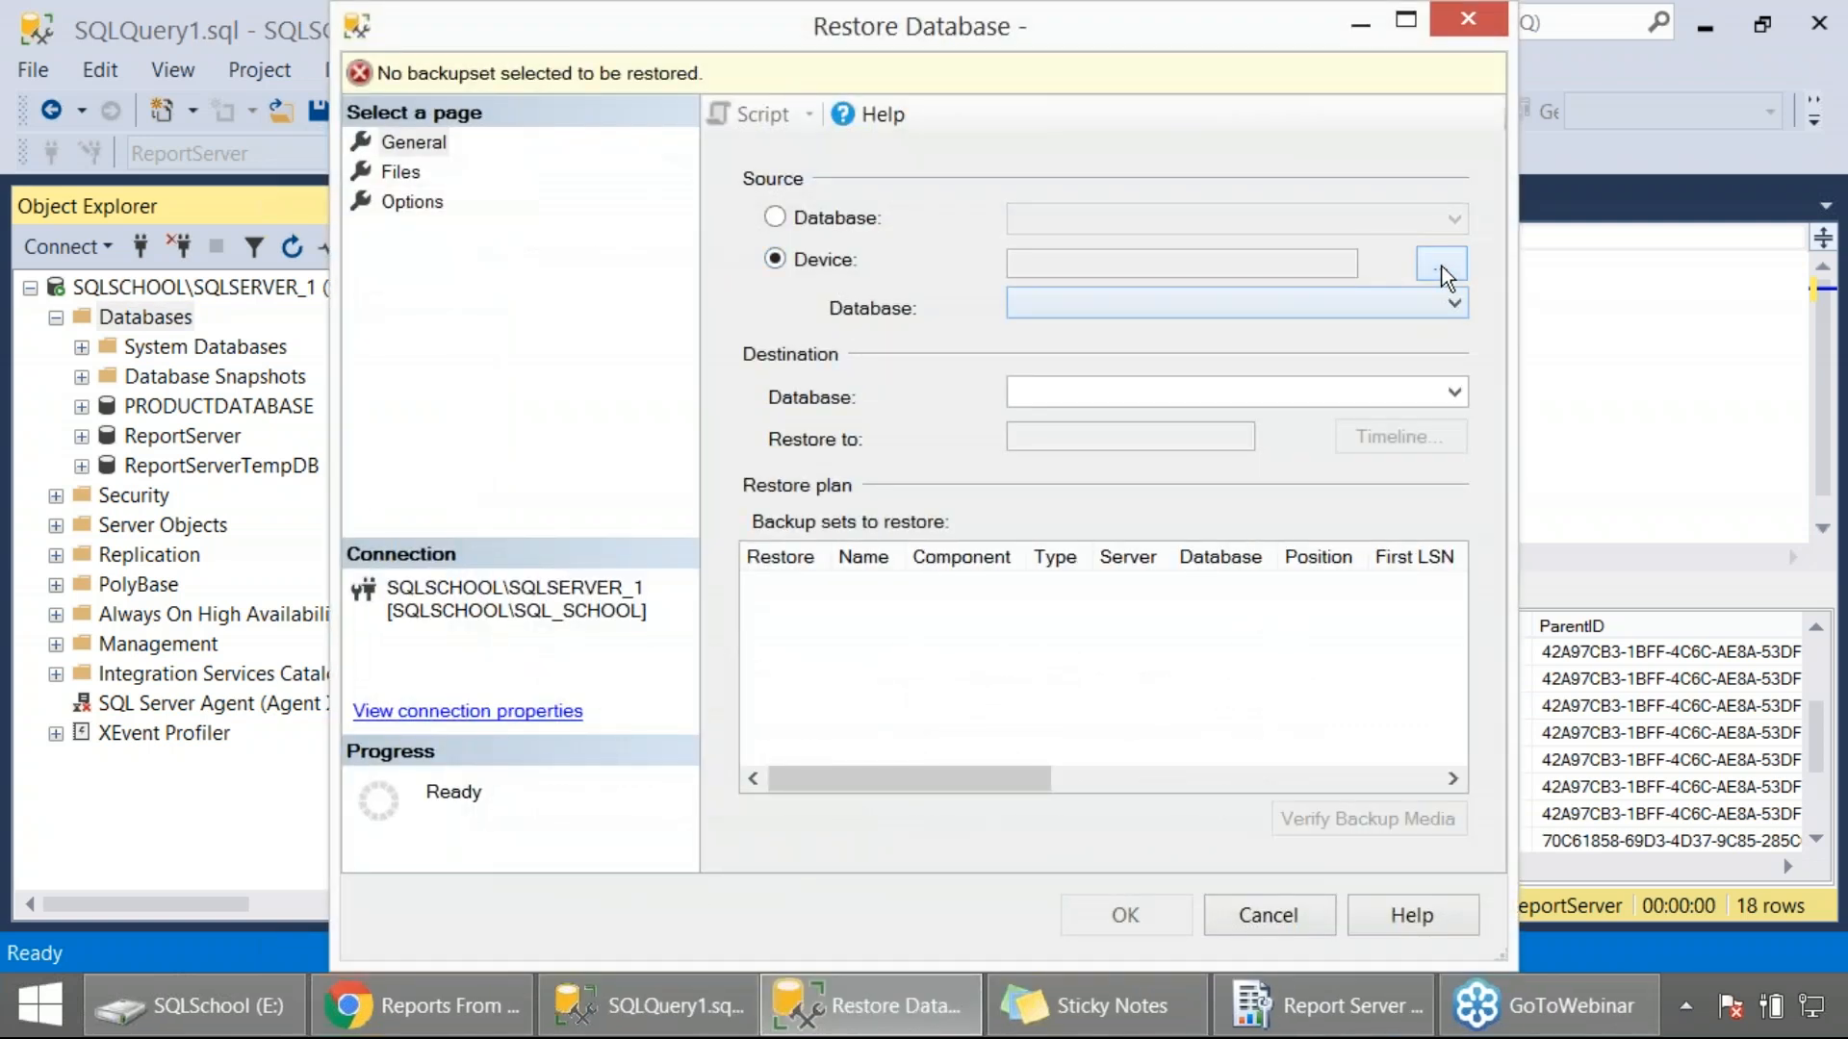
click(1439, 262)
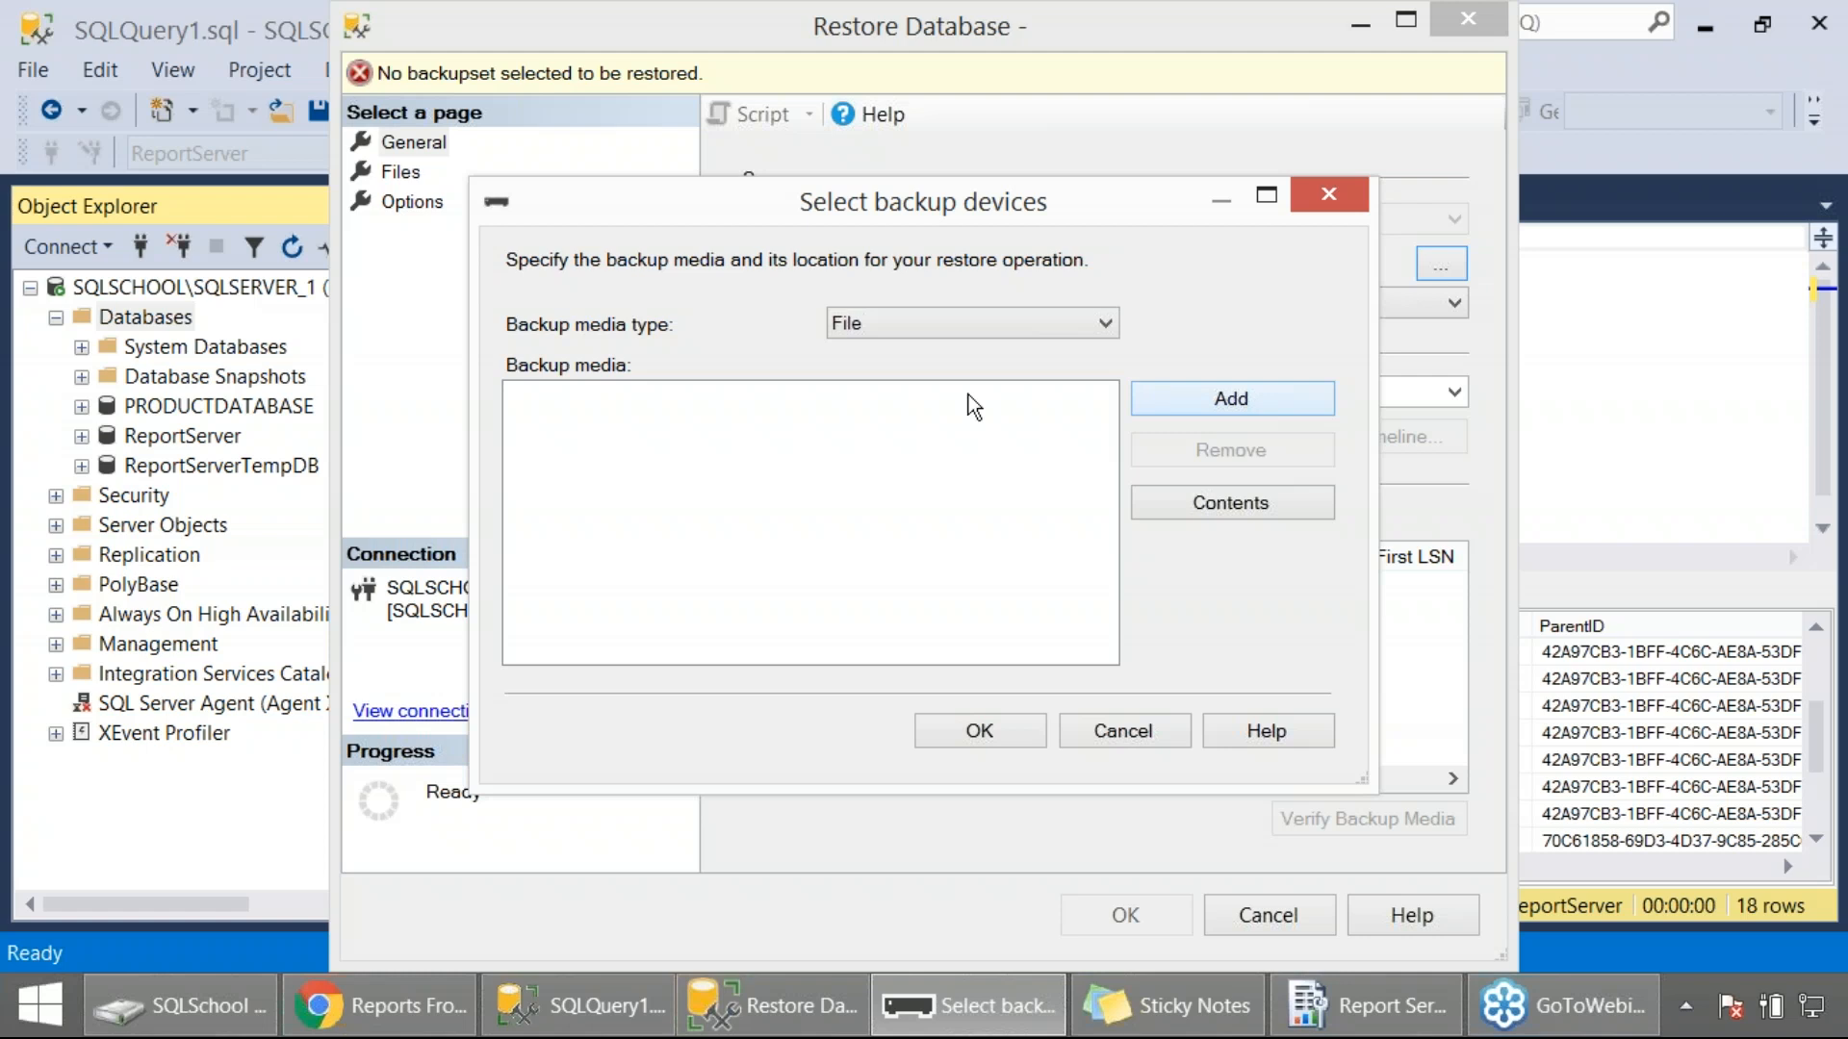
click(1230, 399)
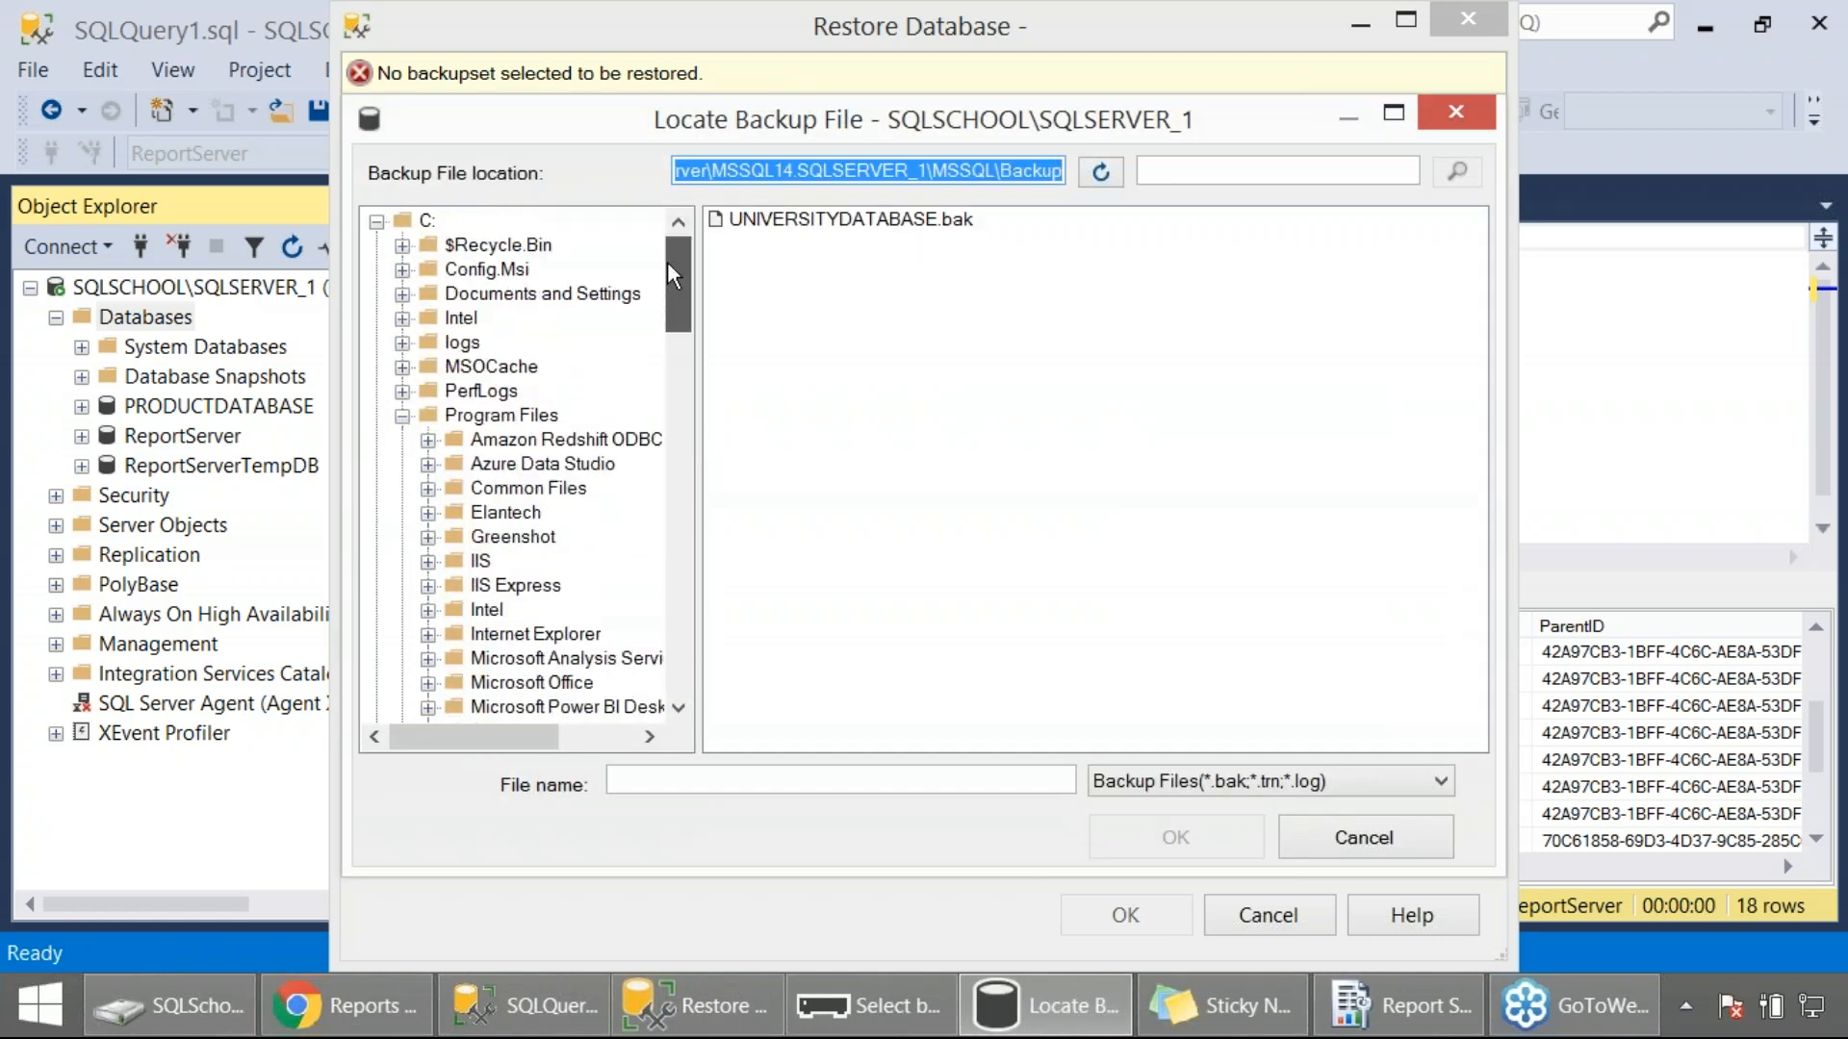
click(428, 245)
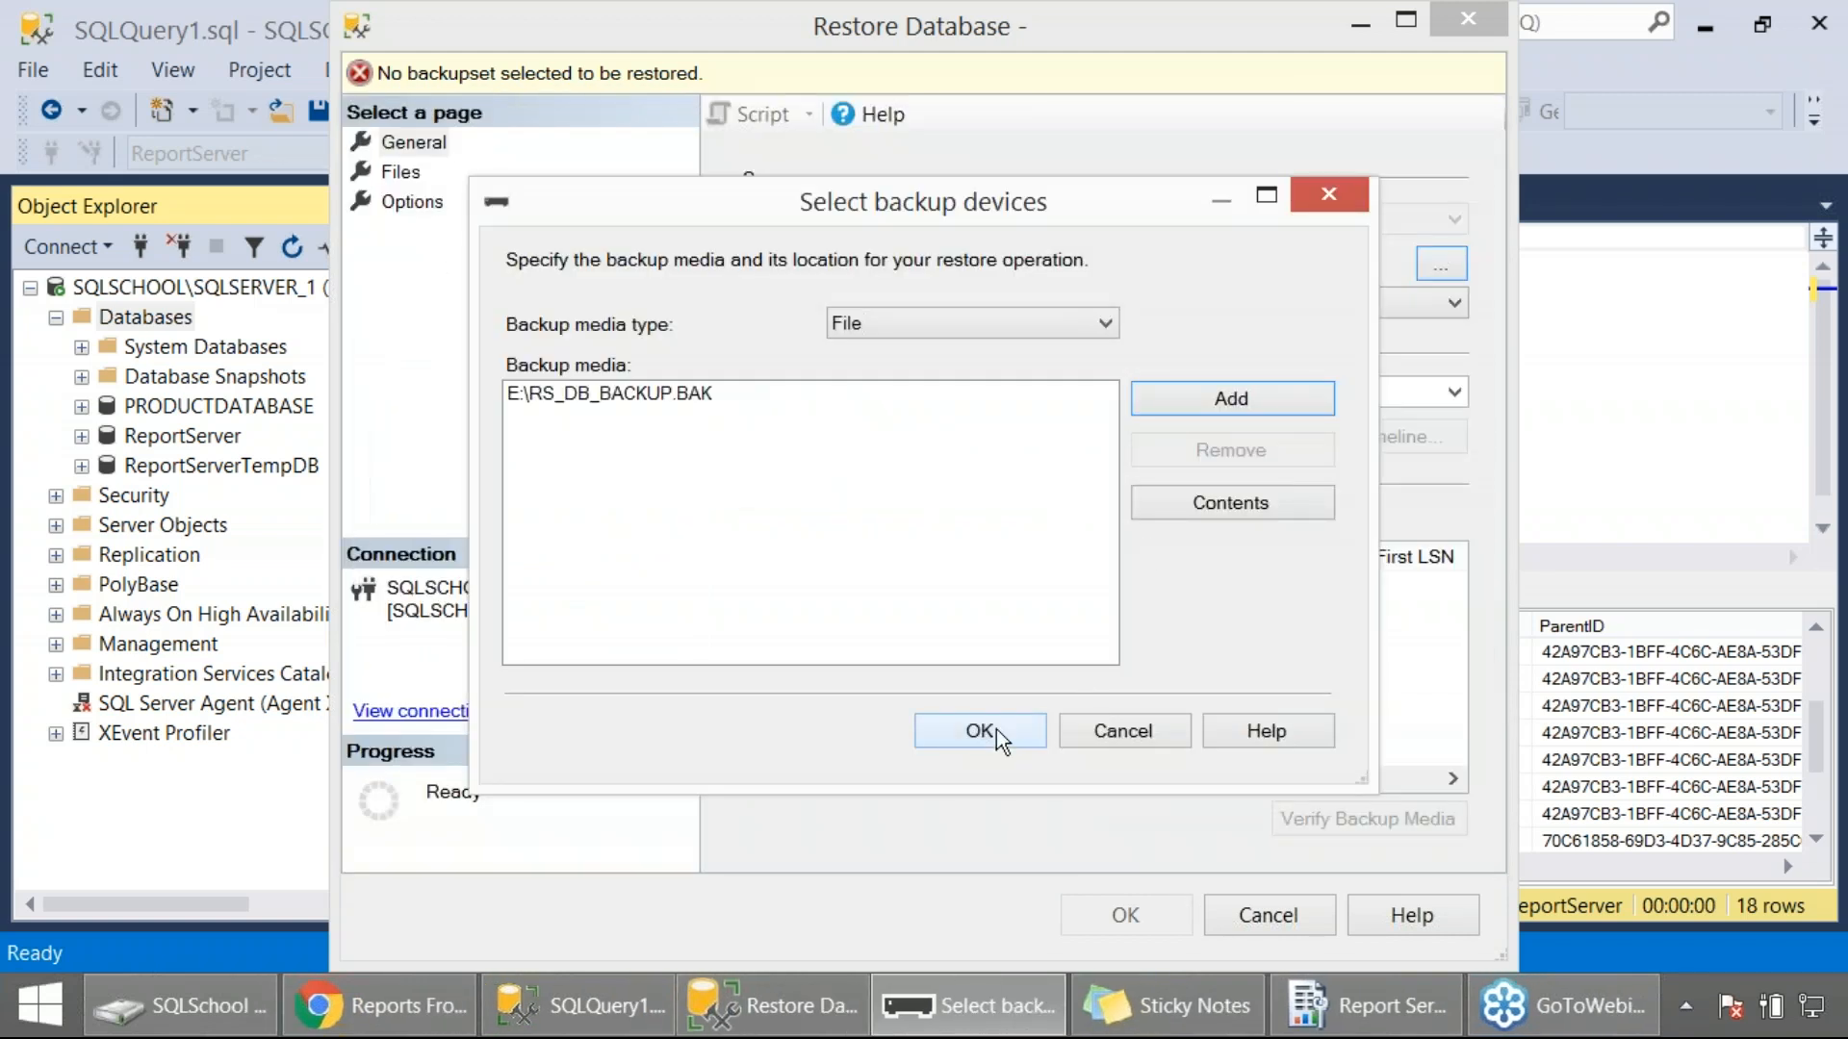
click(980, 731)
text(ReportServerTest)
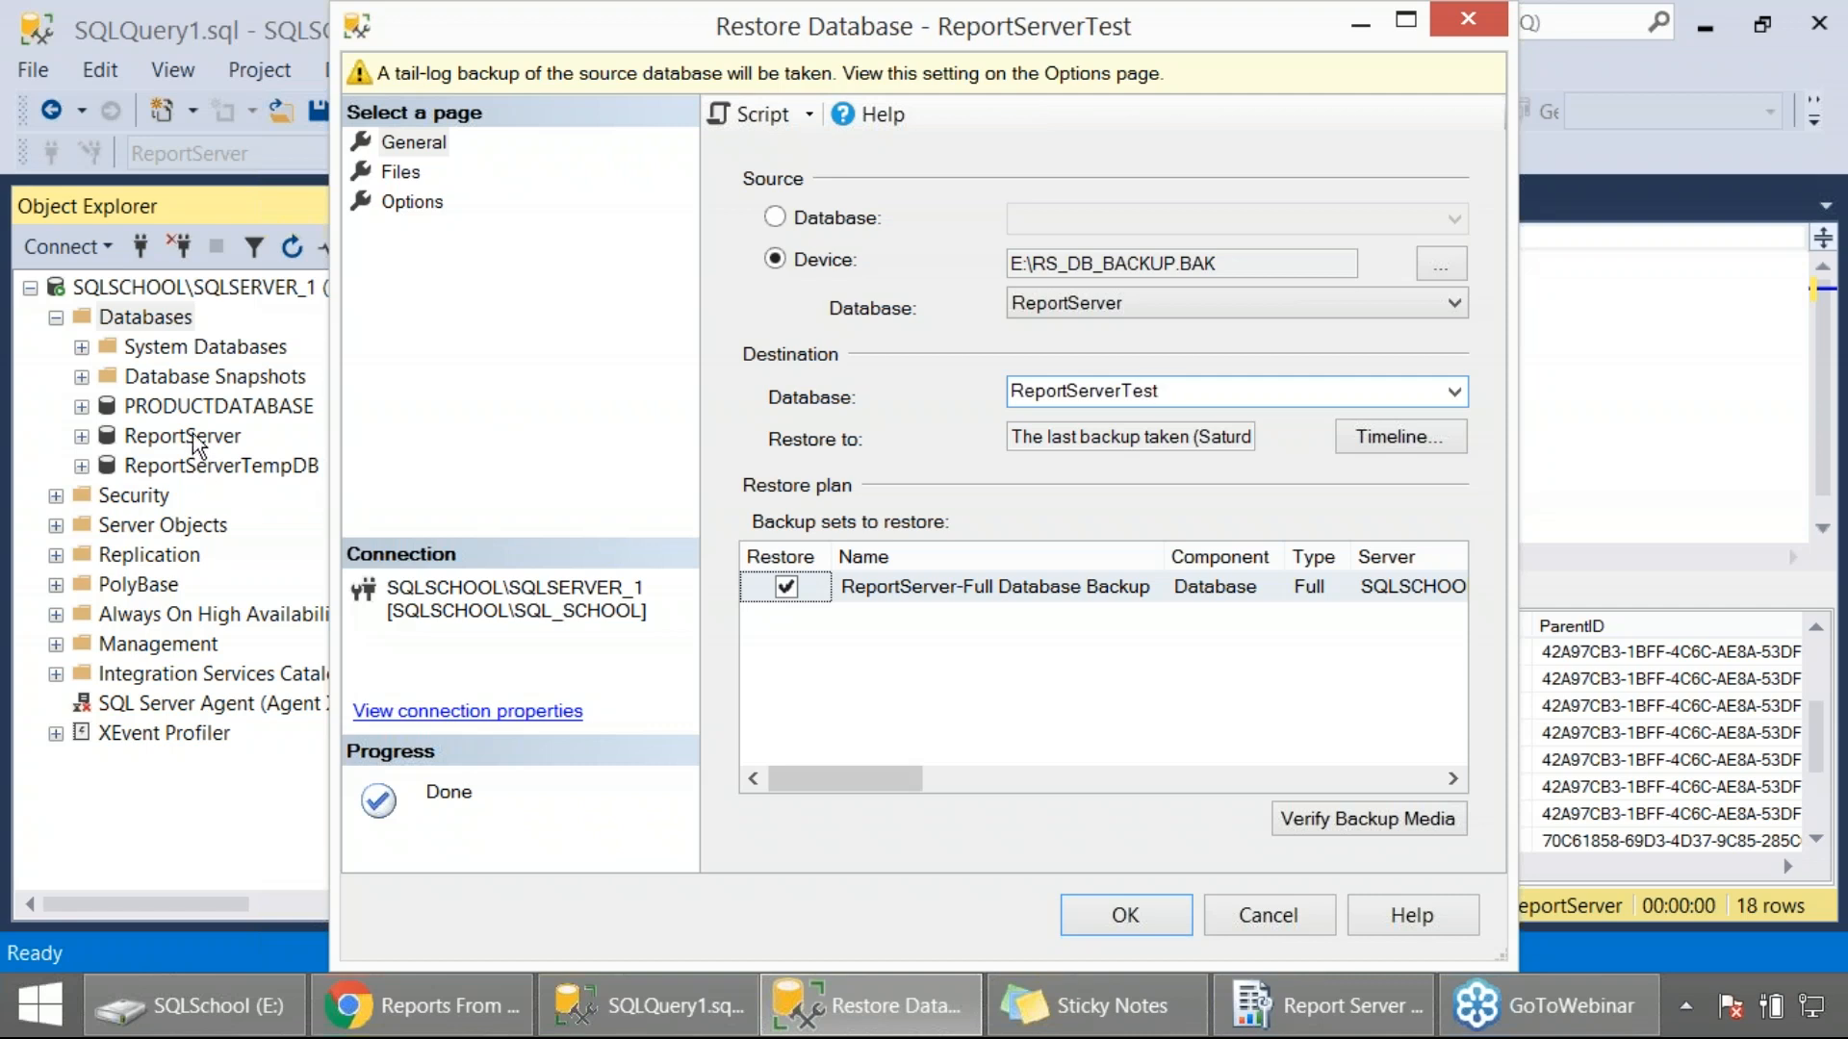
mouse_move(995, 450)
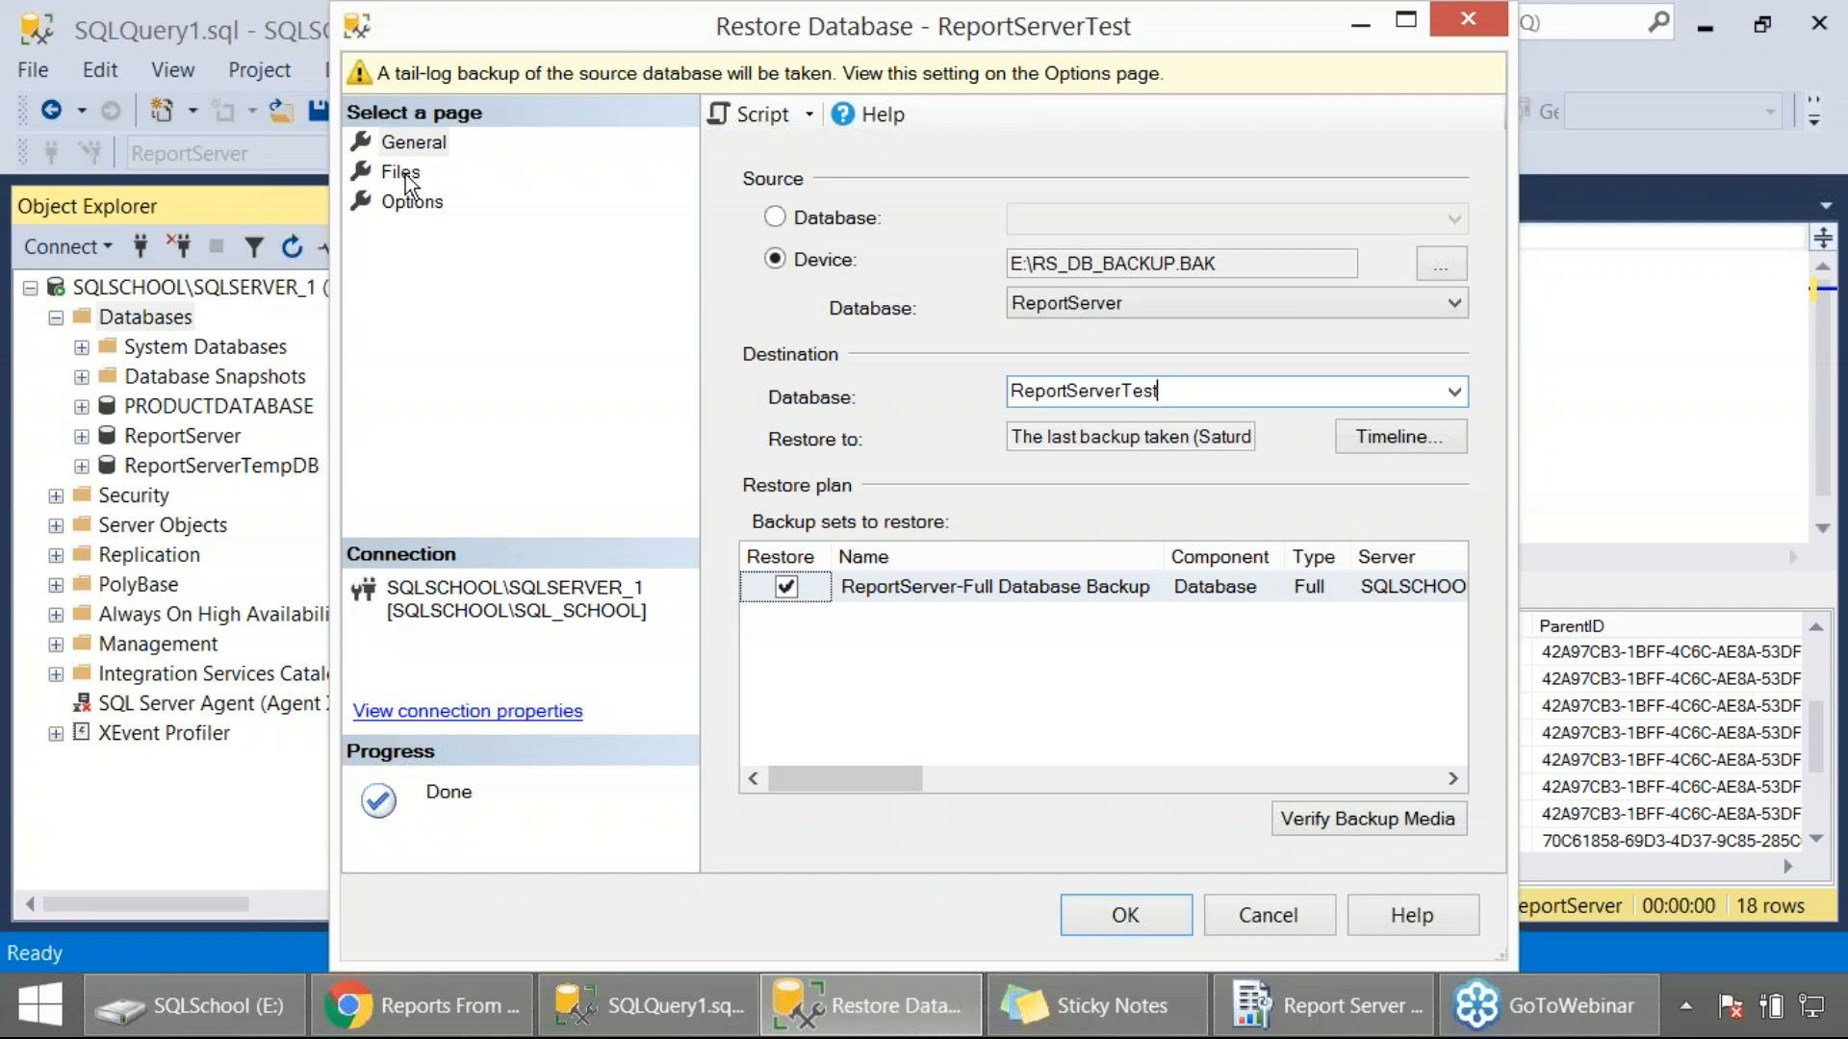
On the Files page, set the log file's Restore As path to ...\MSSQL\DATA\ReportServerTest_log.ldf.
click(400, 172)
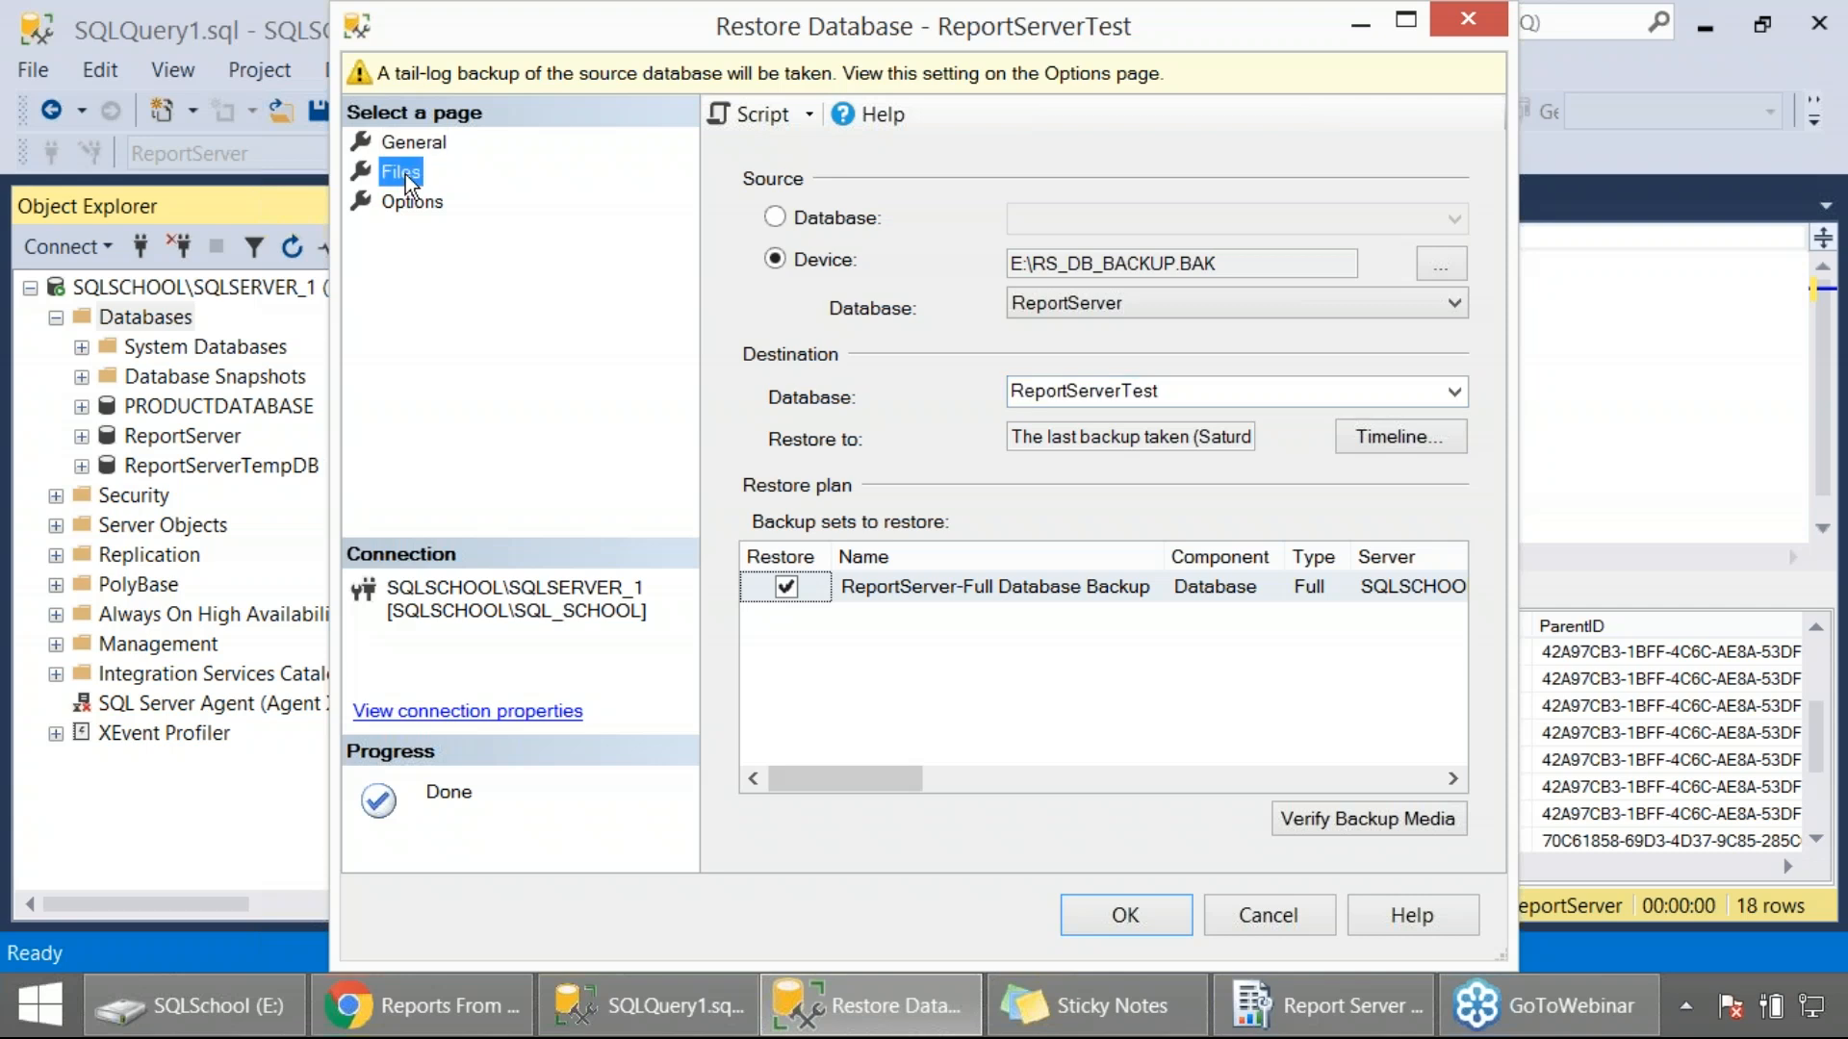
click(401, 171)
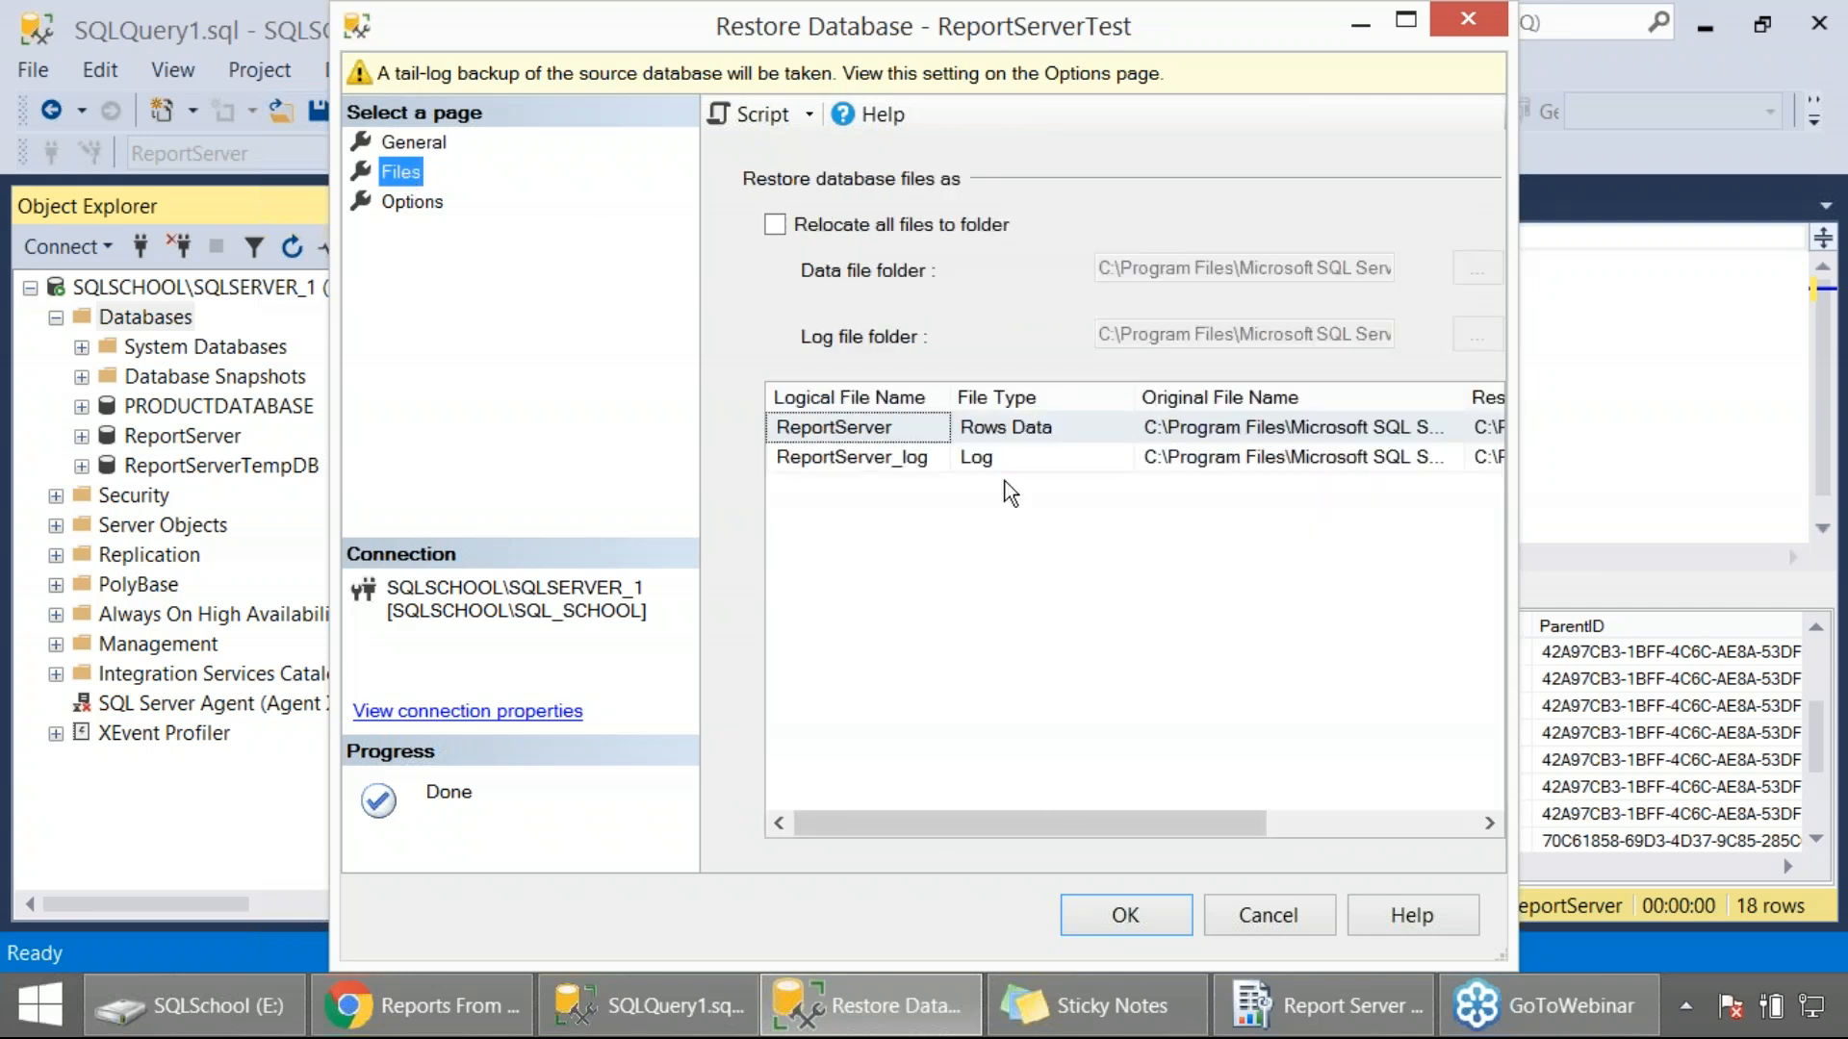
click(849, 458)
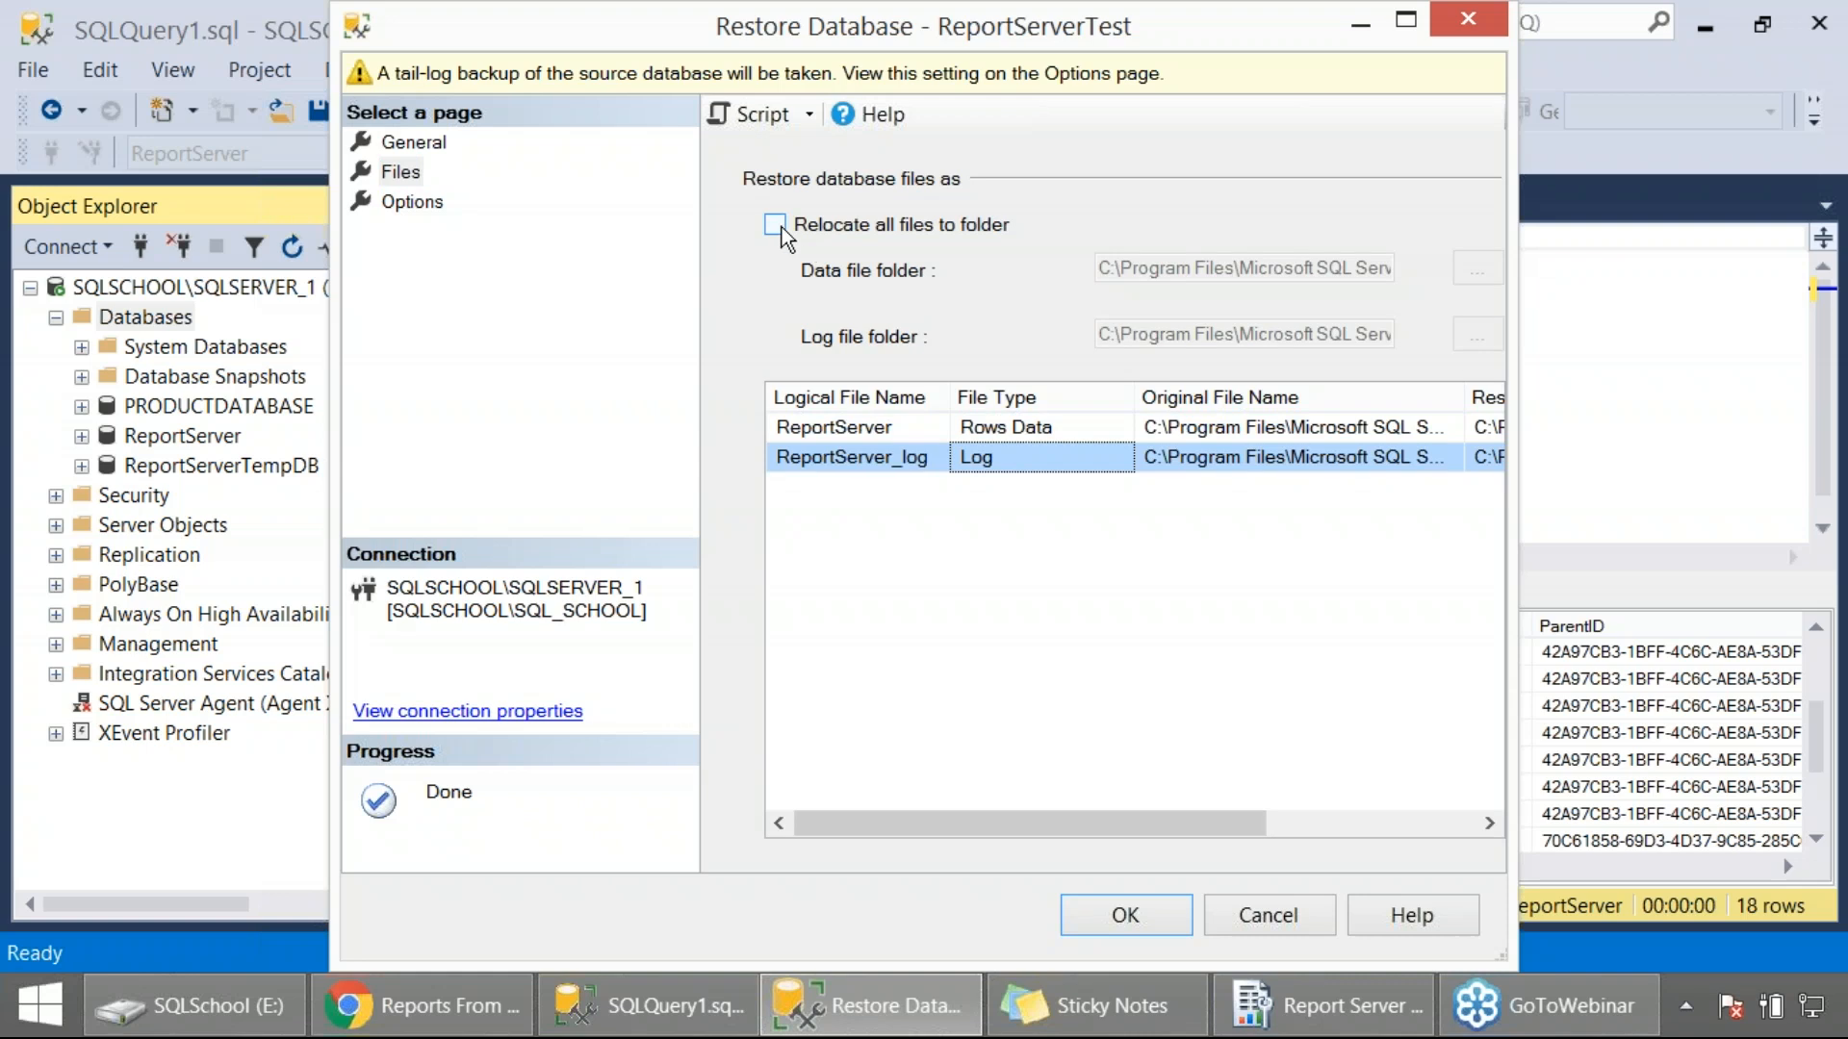
mouse_move(994, 783)
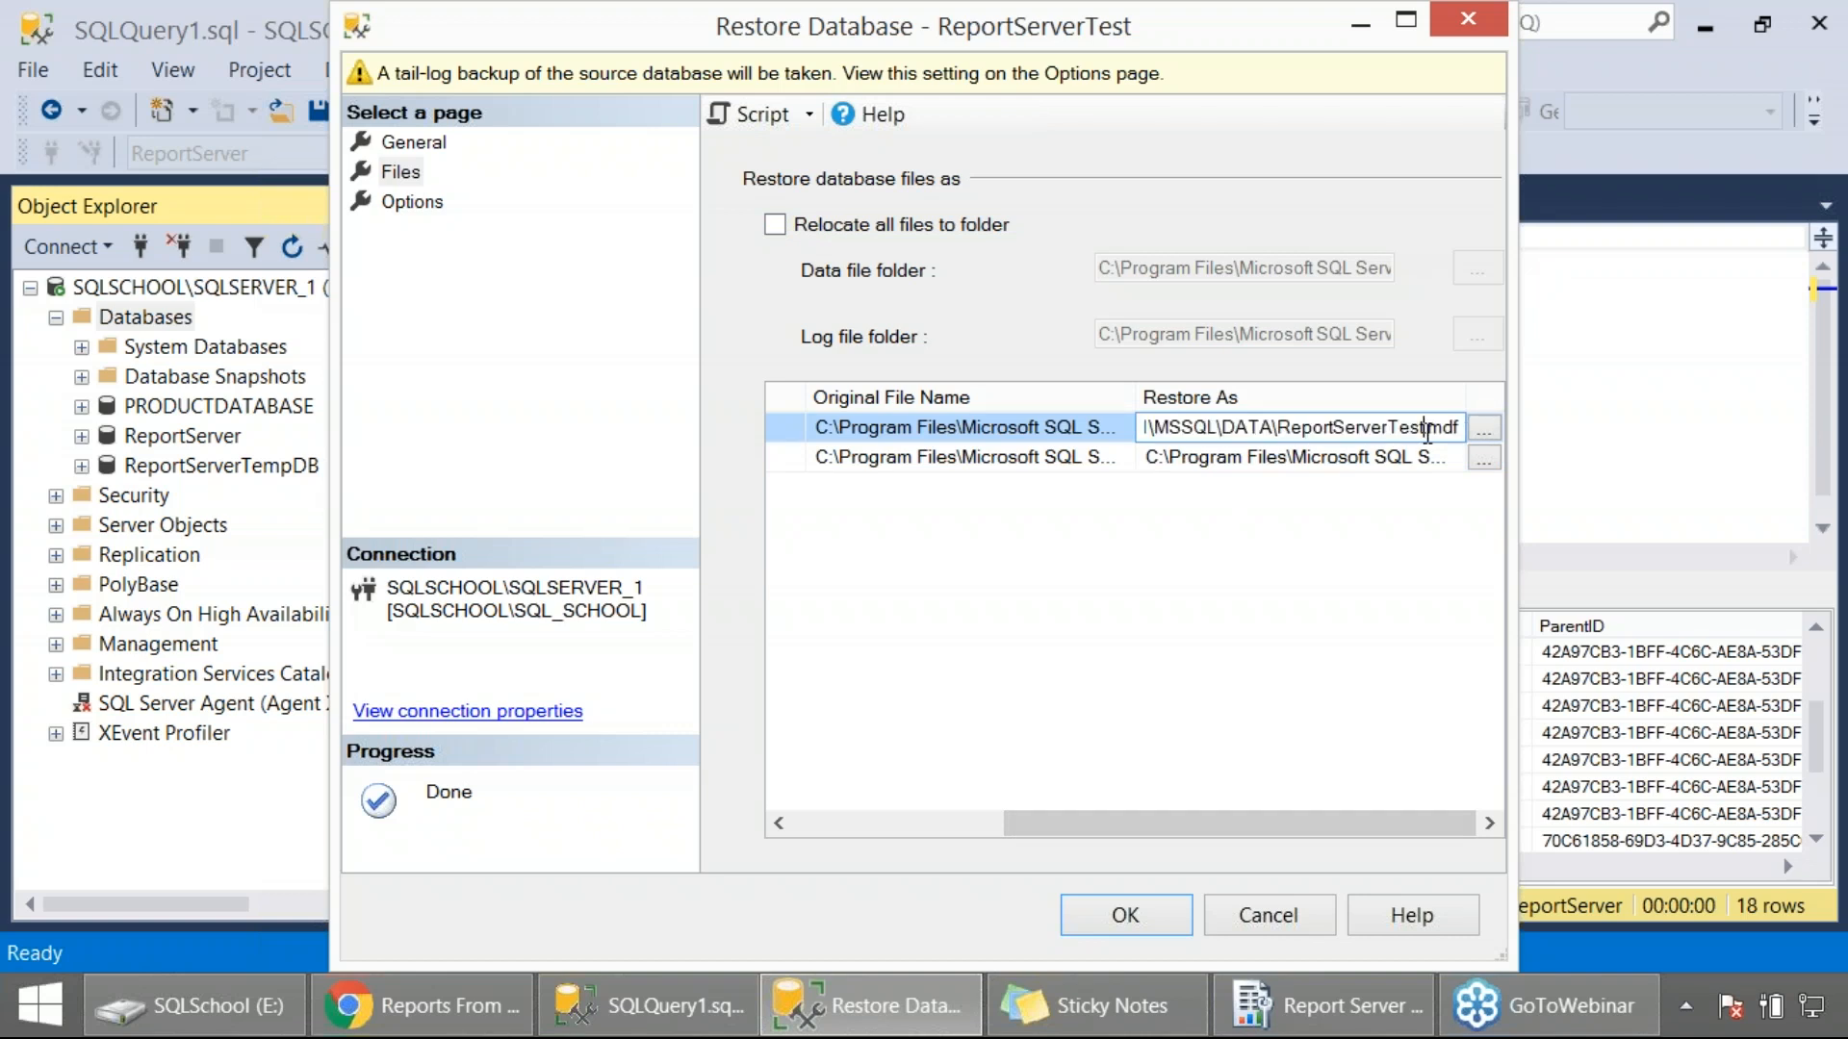
click(1295, 458)
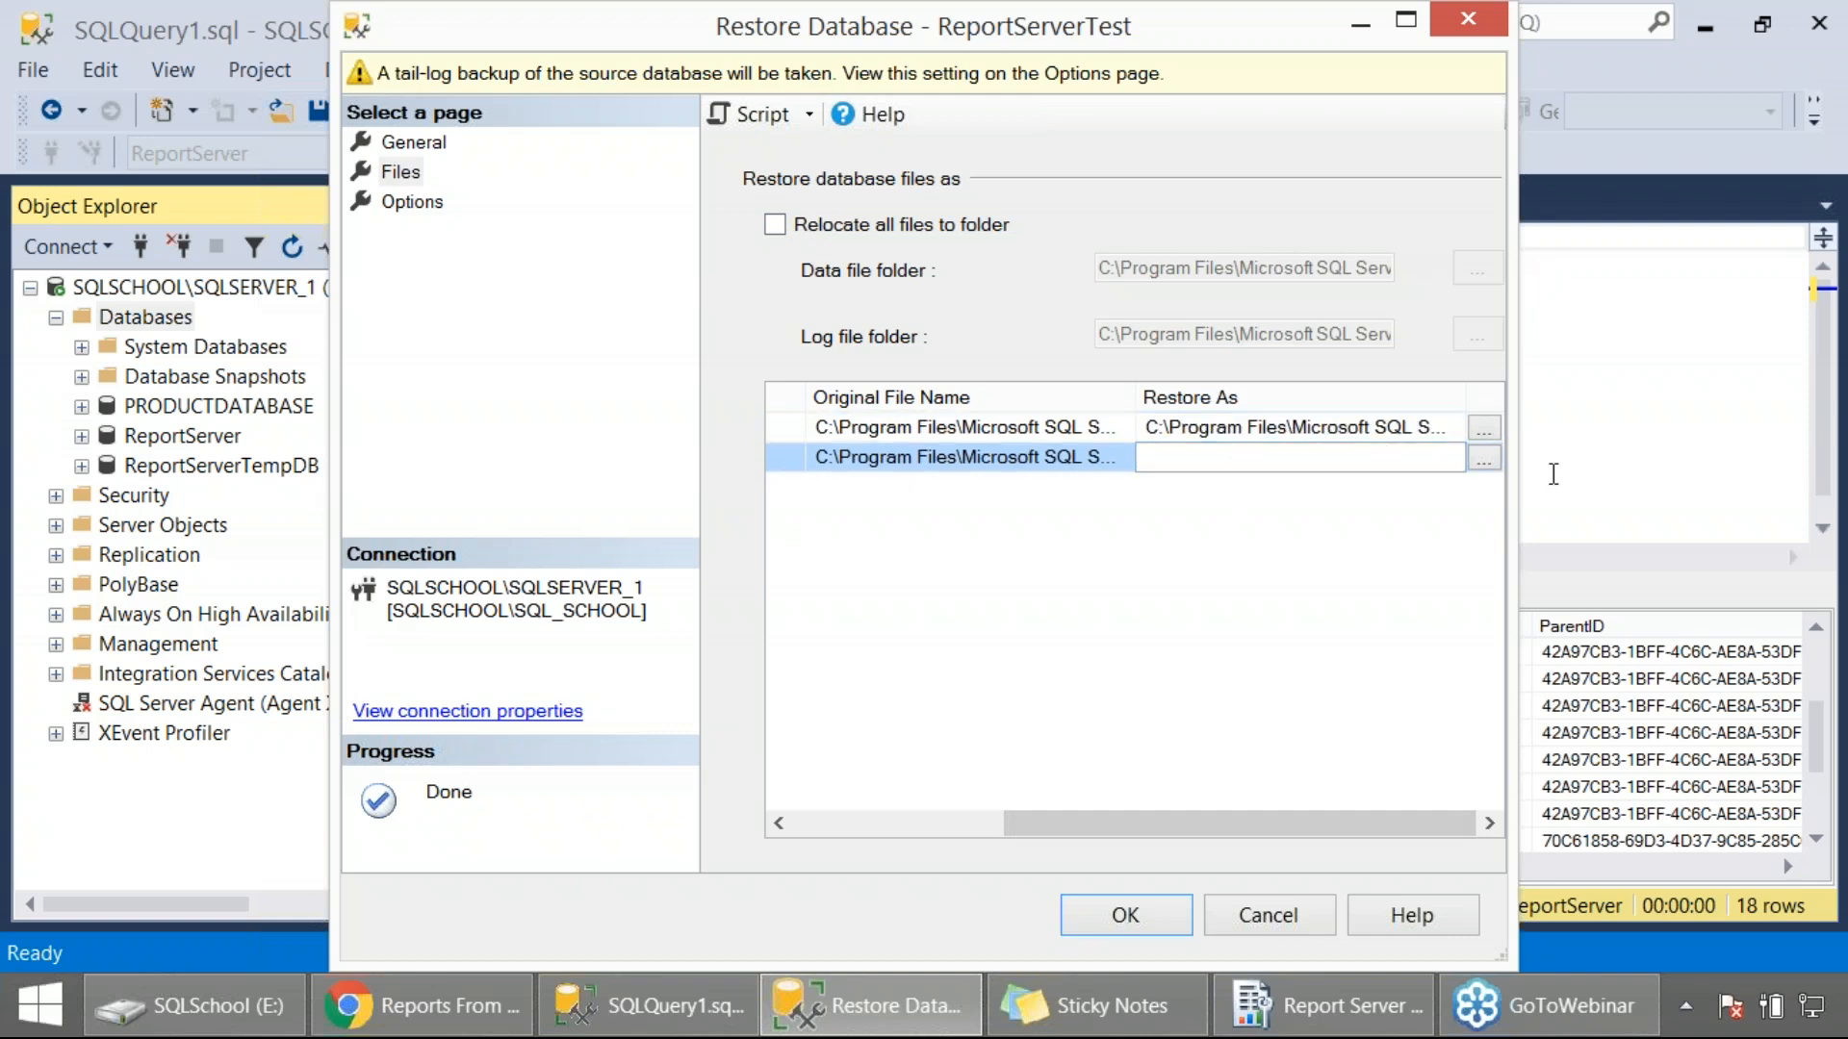
text(SSQL\DATA\ReportServerTest_log.ldf)
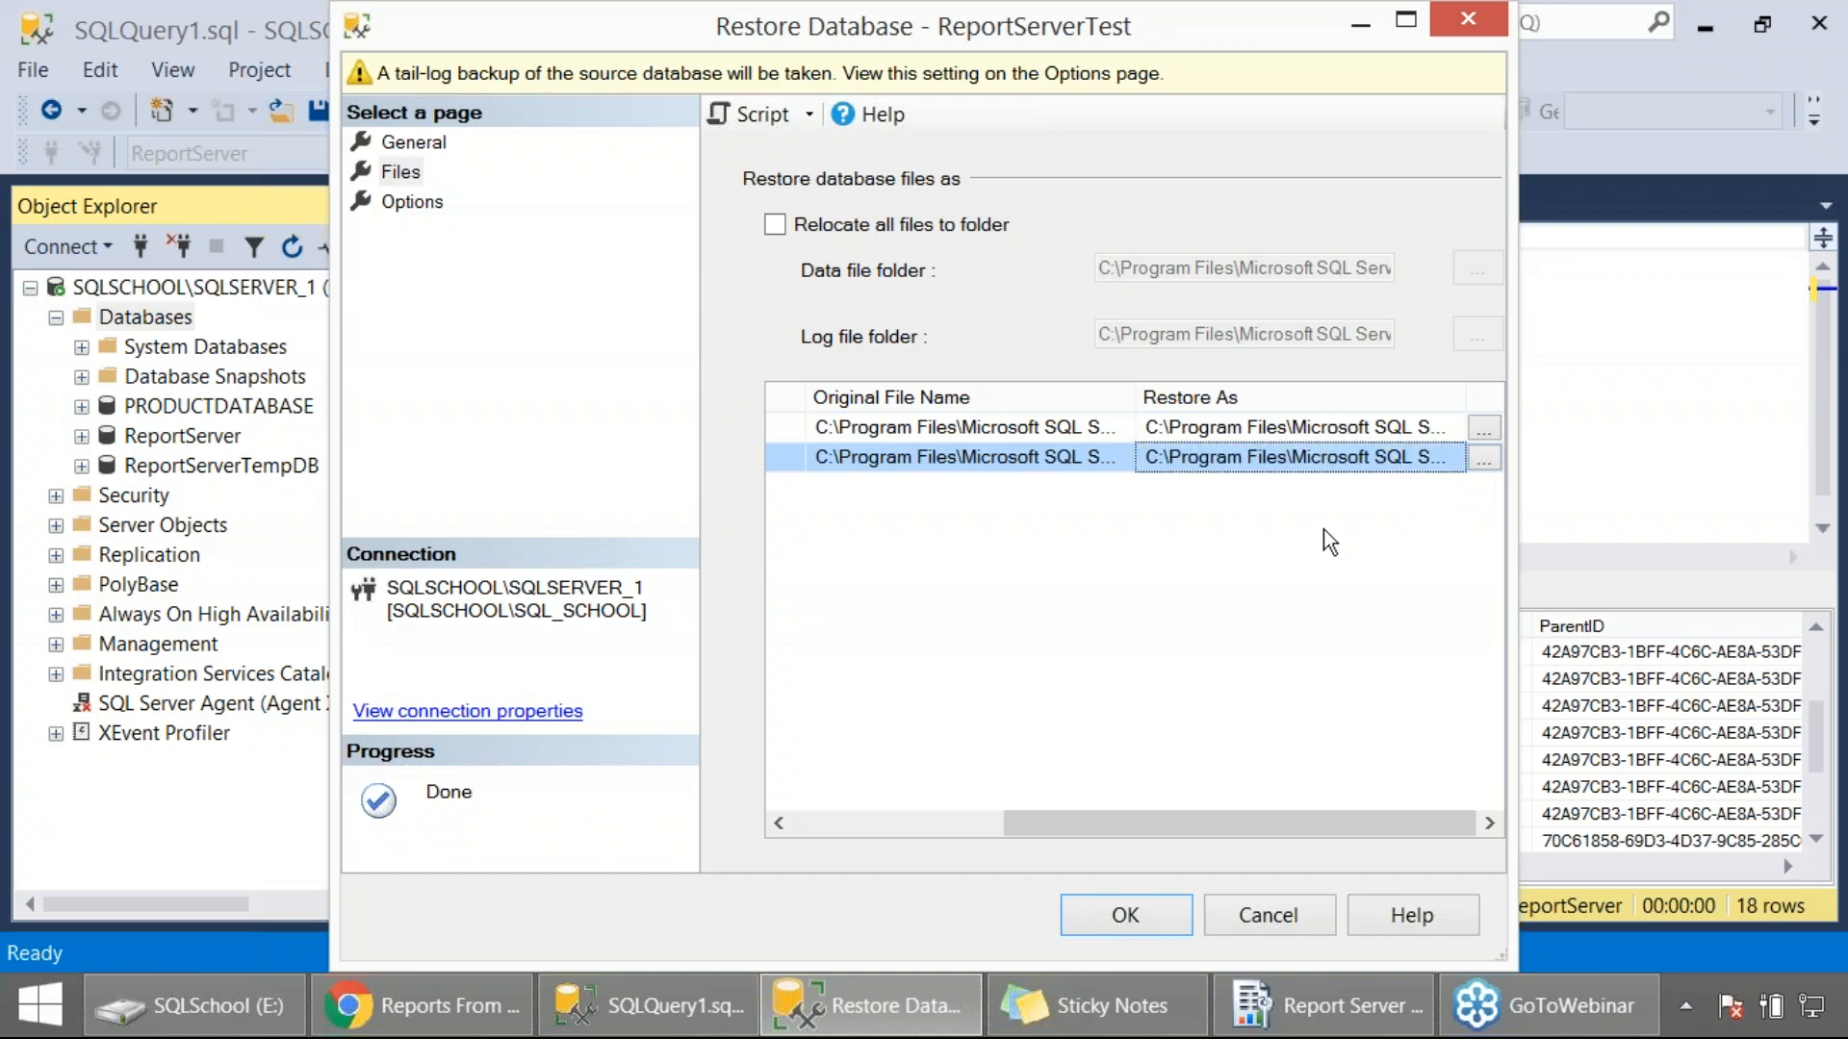
mouse_move(1191, 558)
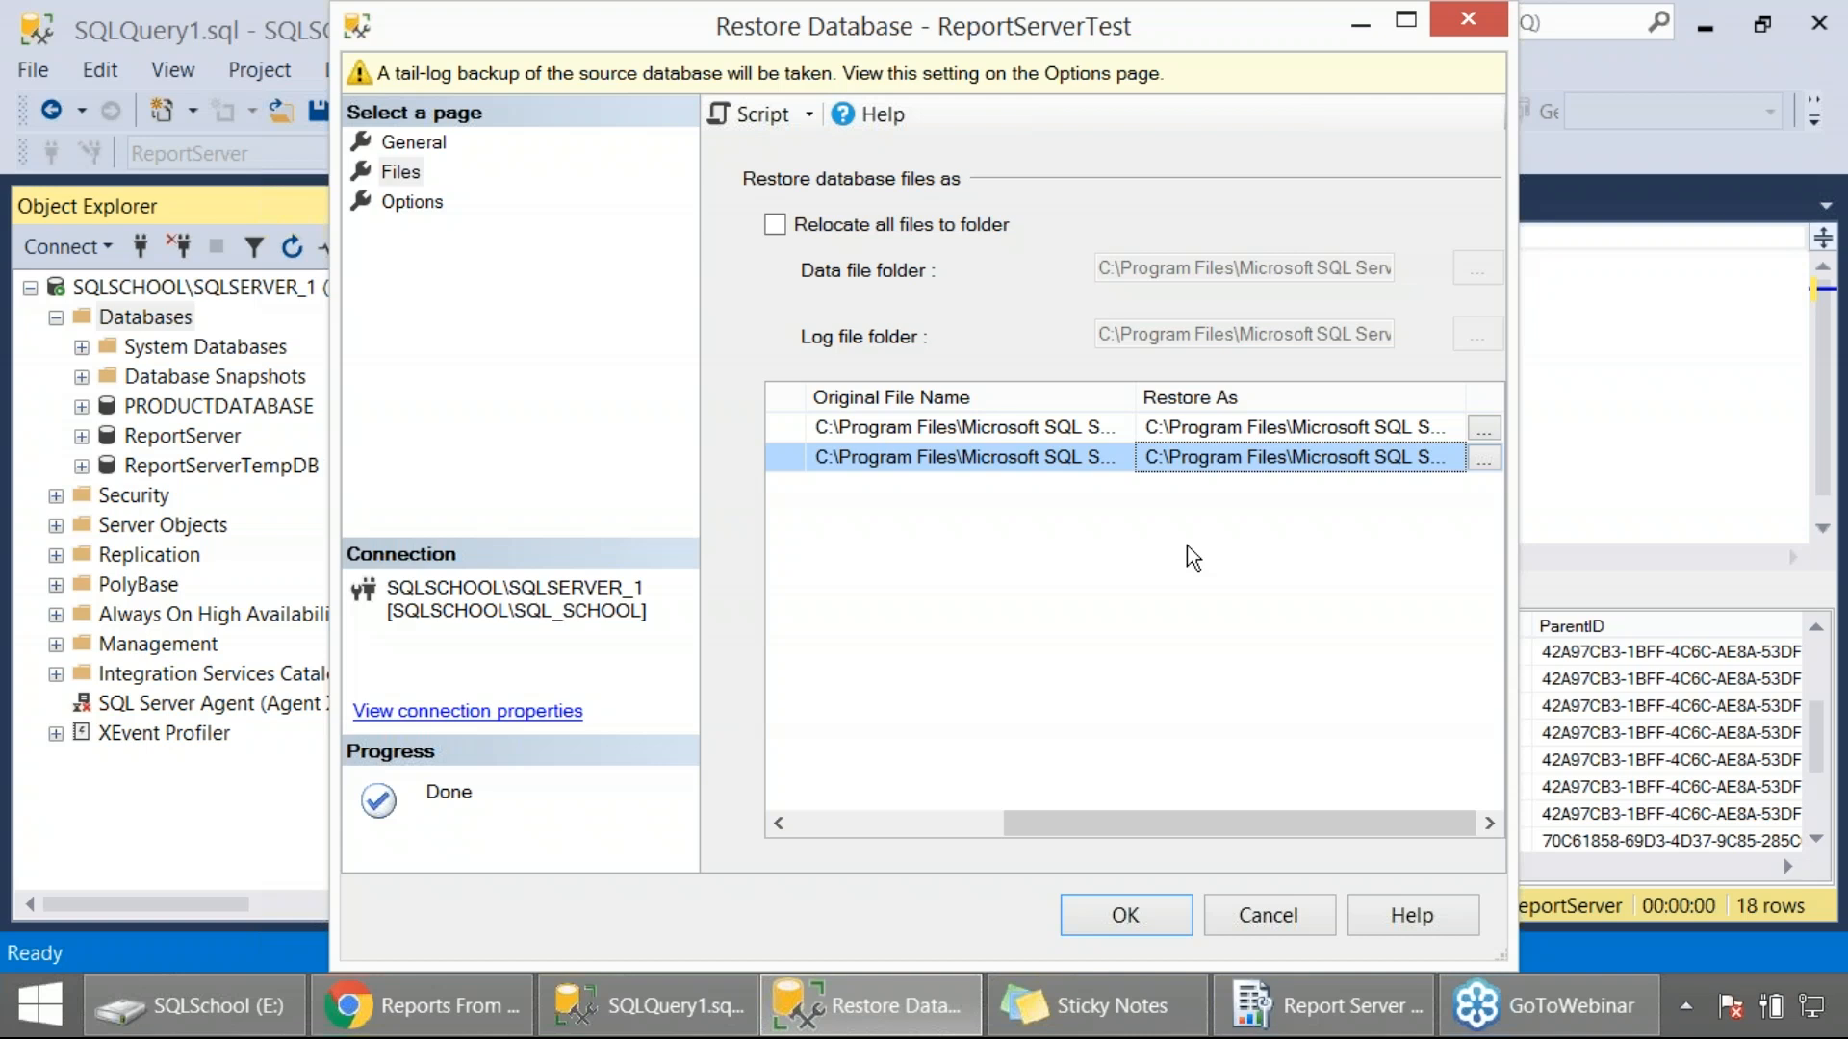
Run the Restore Database dialog to restore the backup into ReportServerTest.
click(1122, 916)
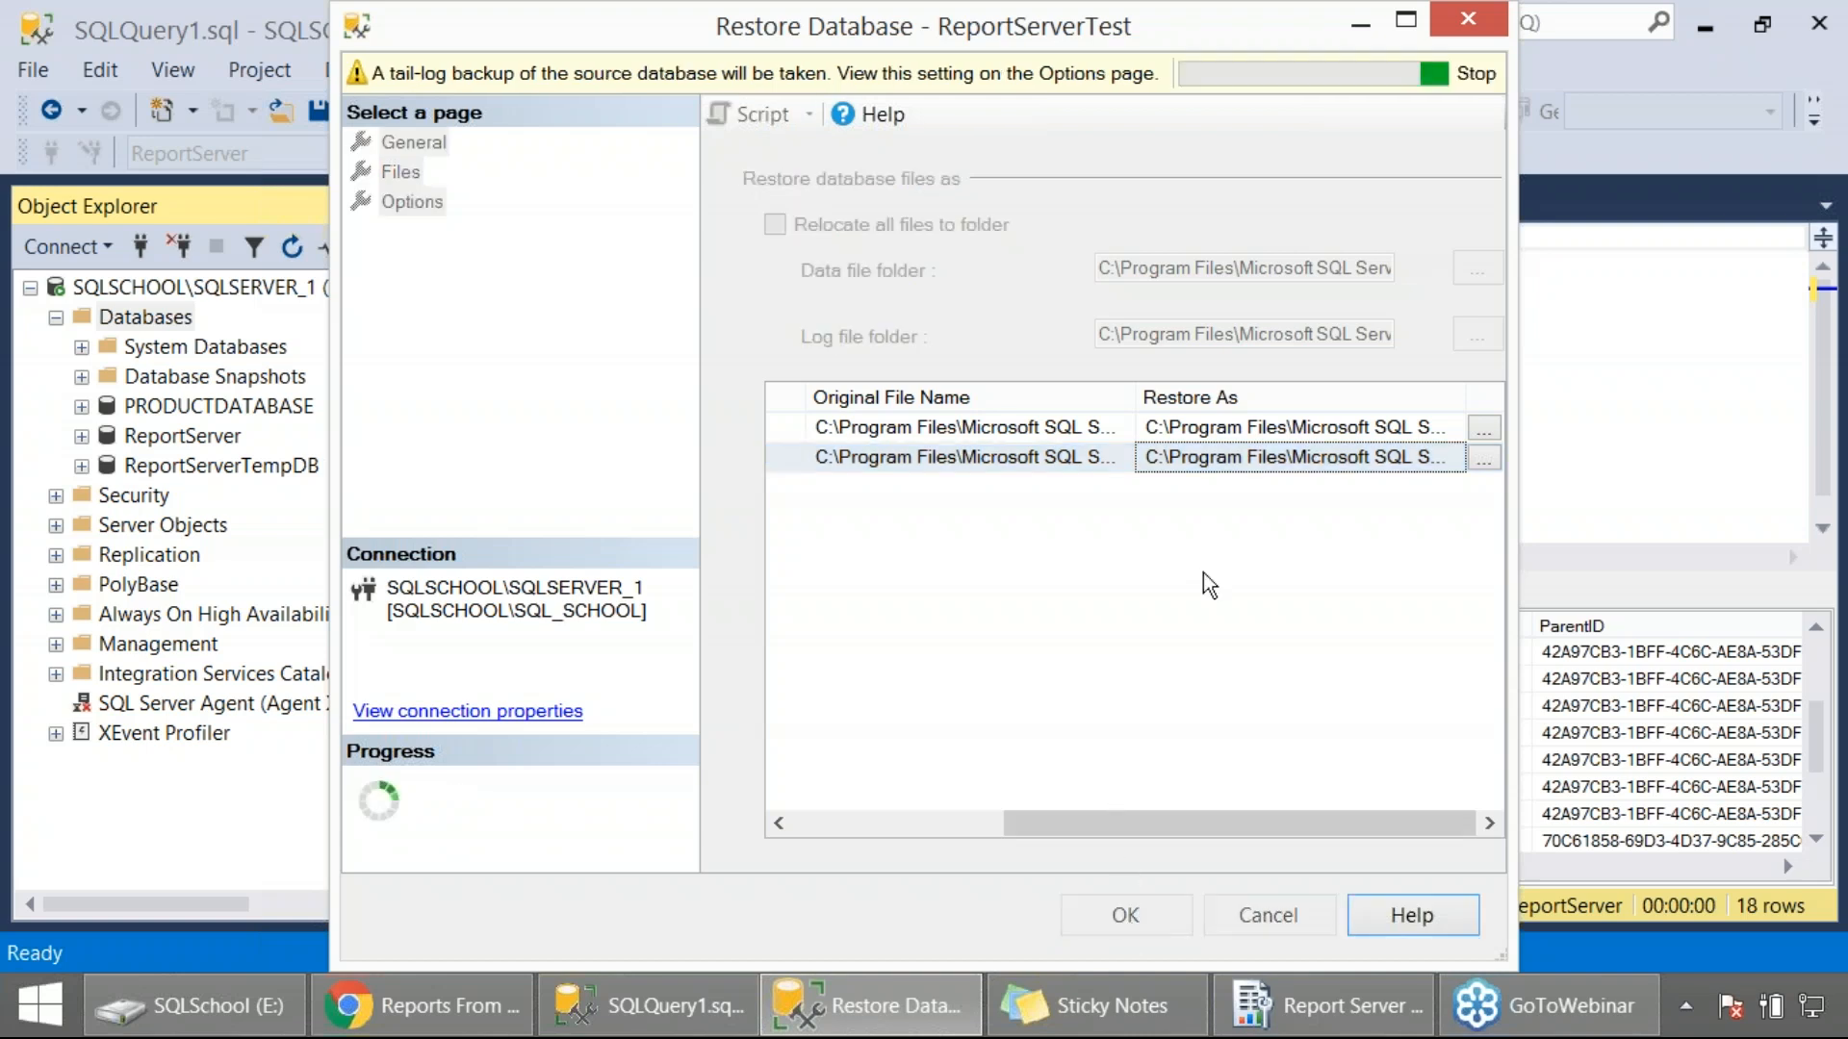
mouse_move(1209, 523)
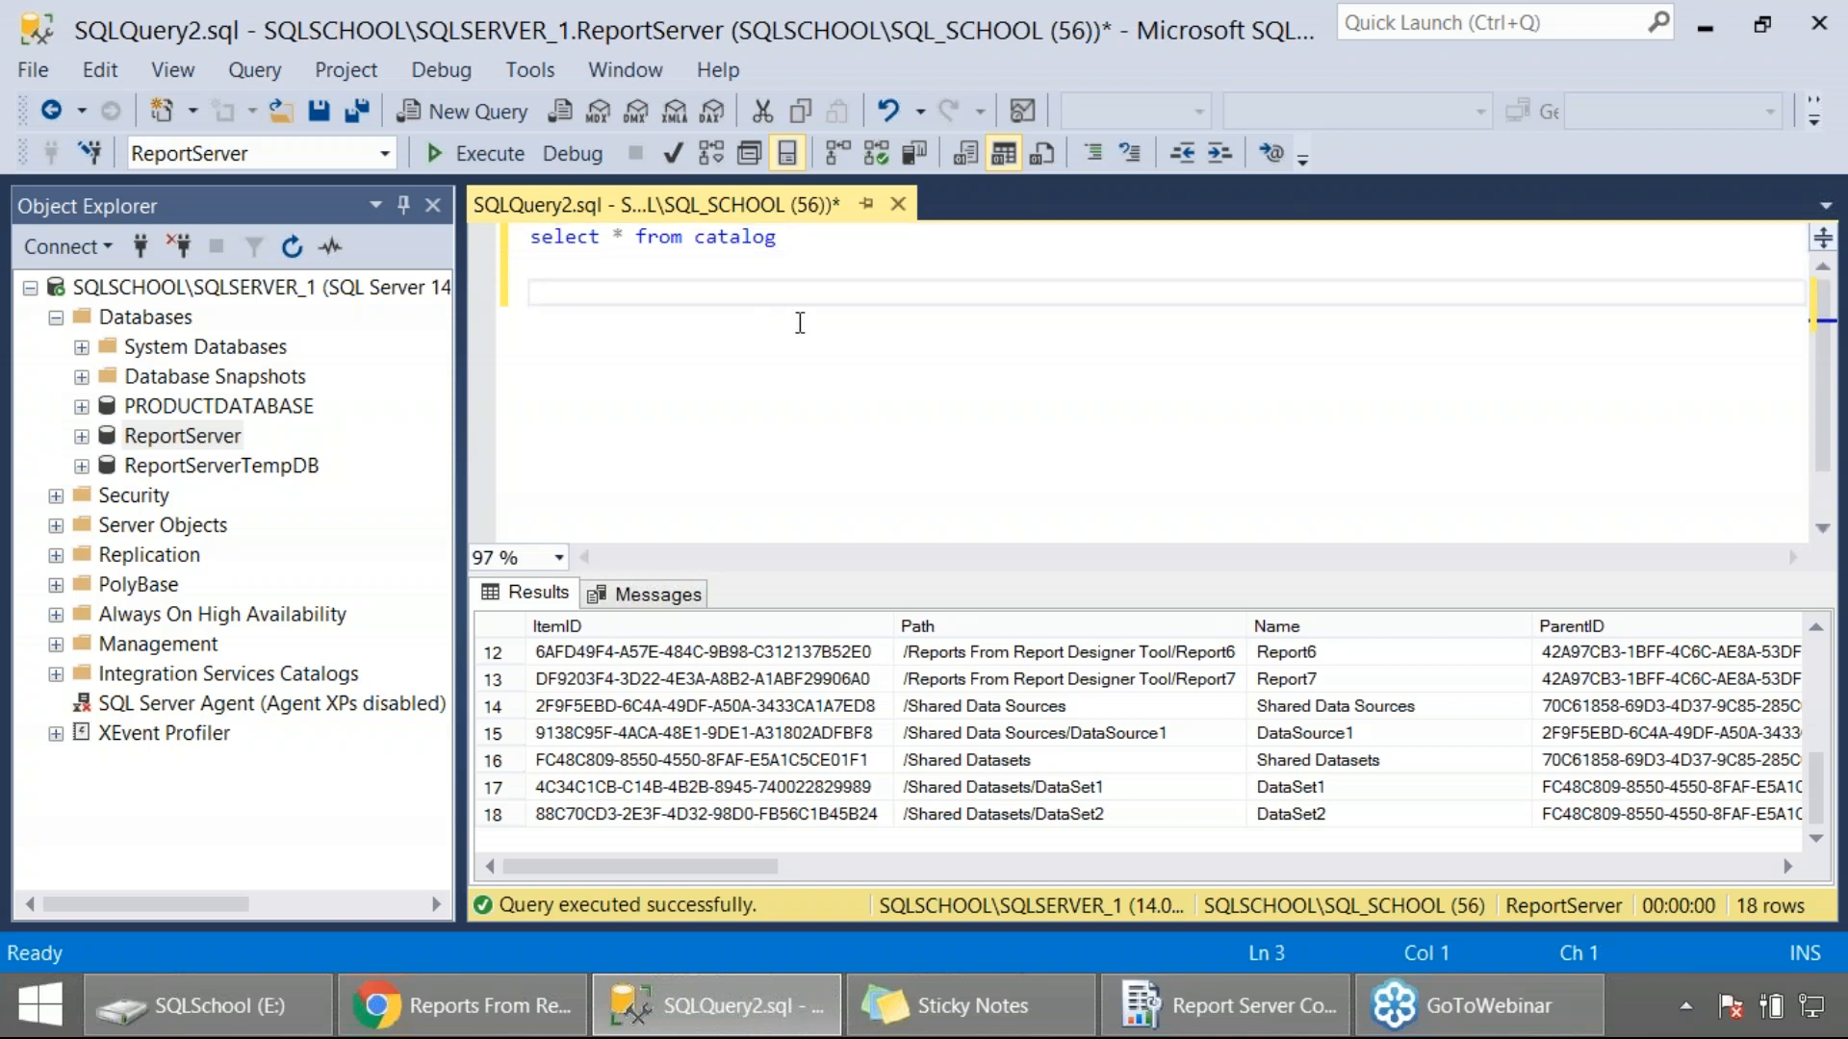
Write RESTORE DATABASE SSRS_TESTDB FROM DISK = 'E:\RS_DB_BACKUP.BAK', copying the backup file name from File Explorer.
text(REST)
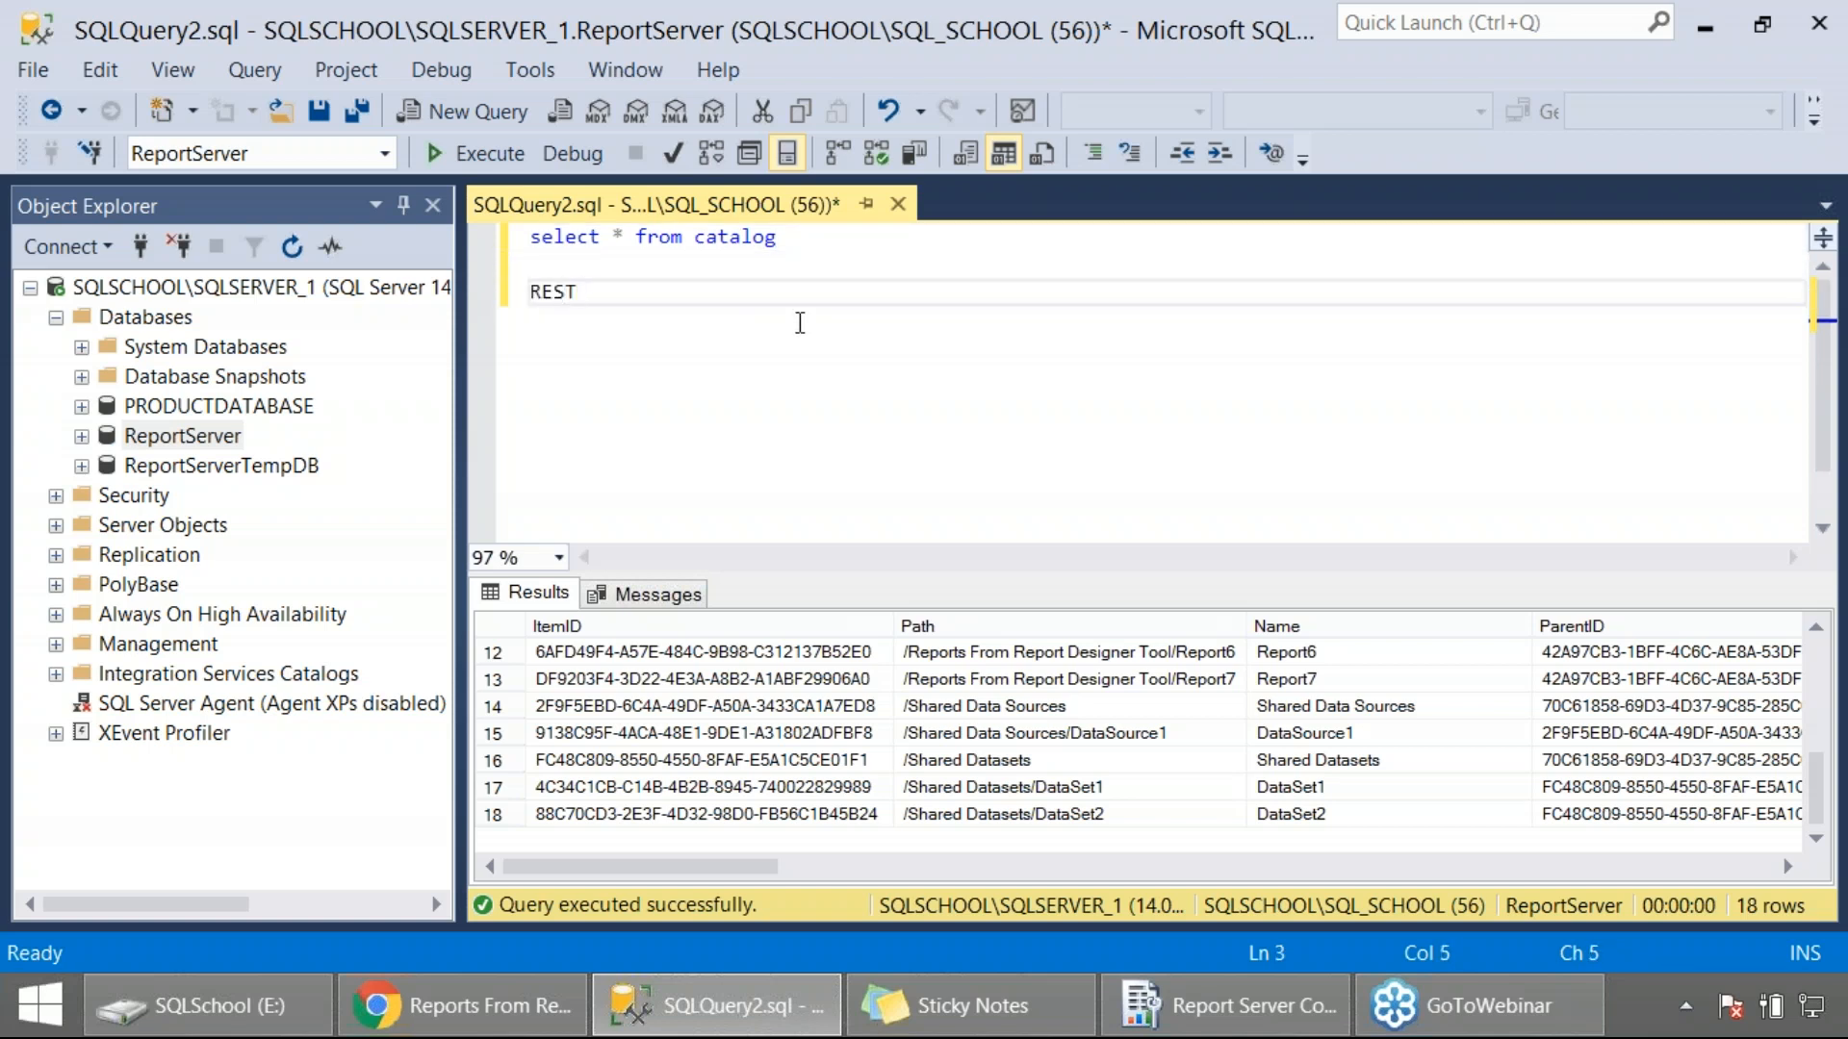
text(ORE DATABASE)
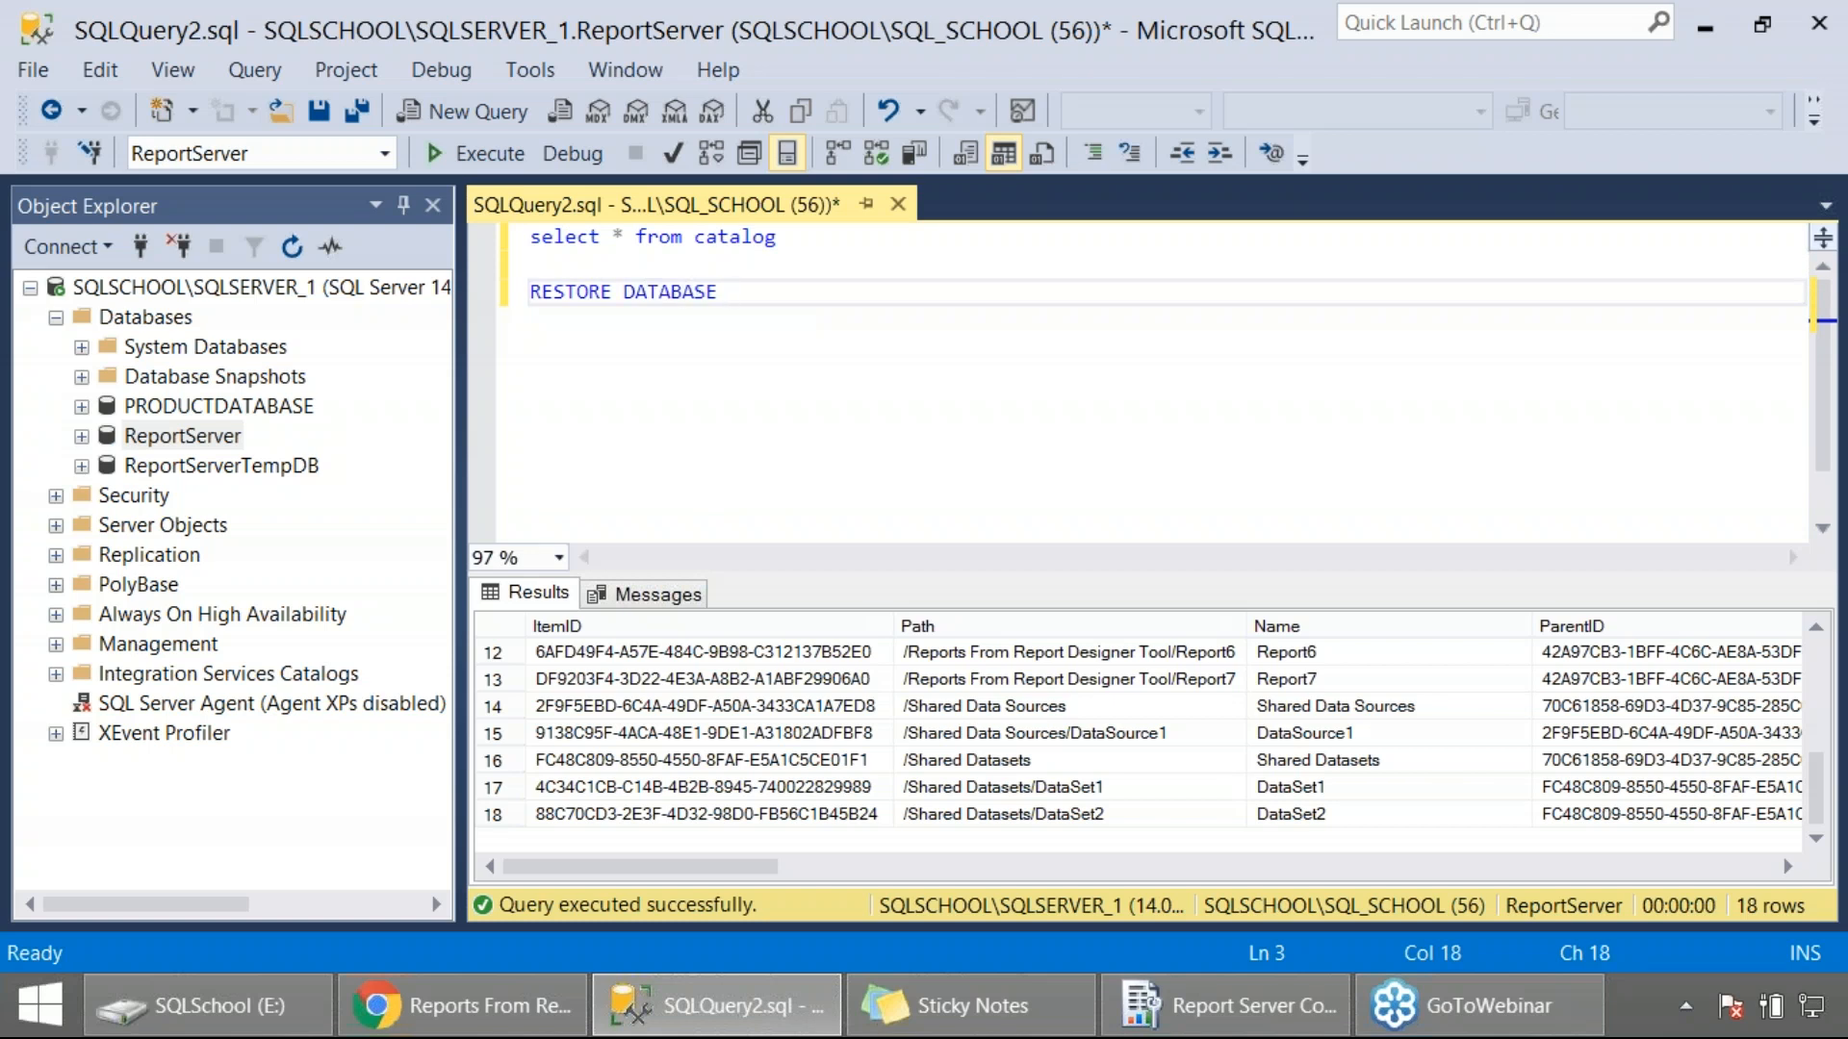
text(SSRS_T)
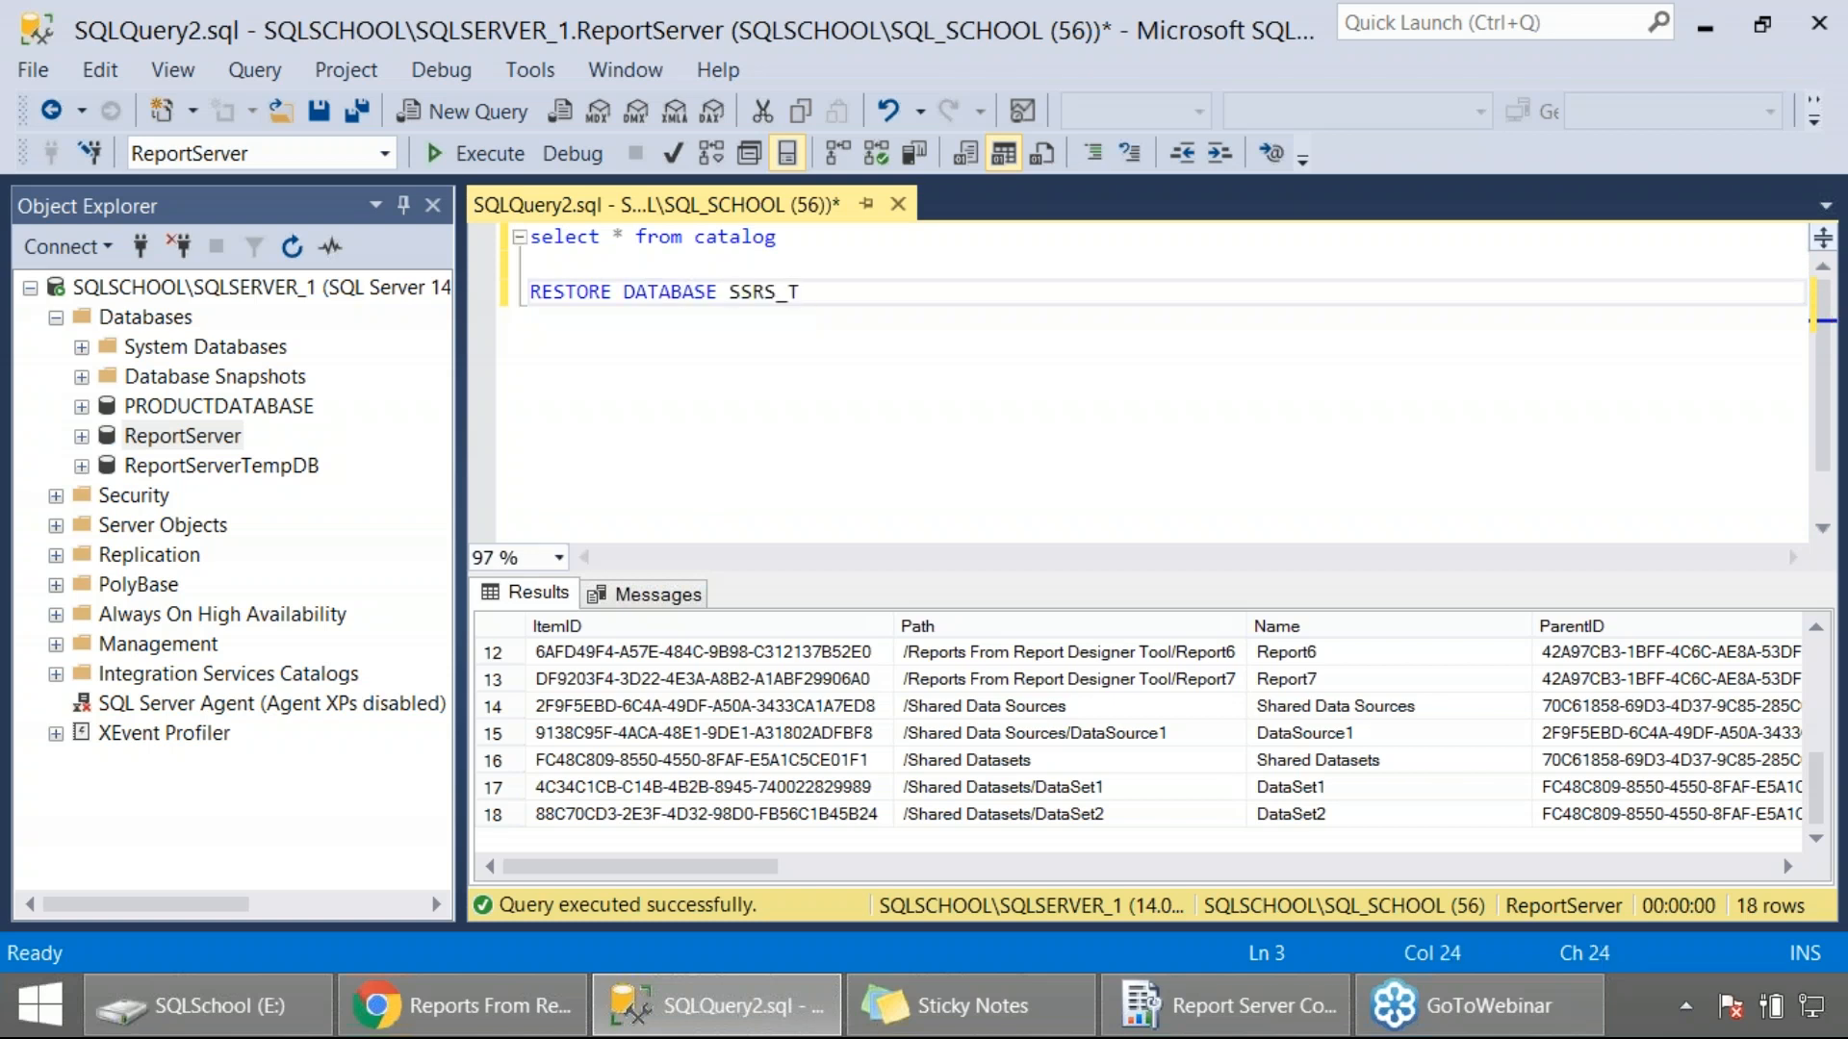
text(ESTDB)
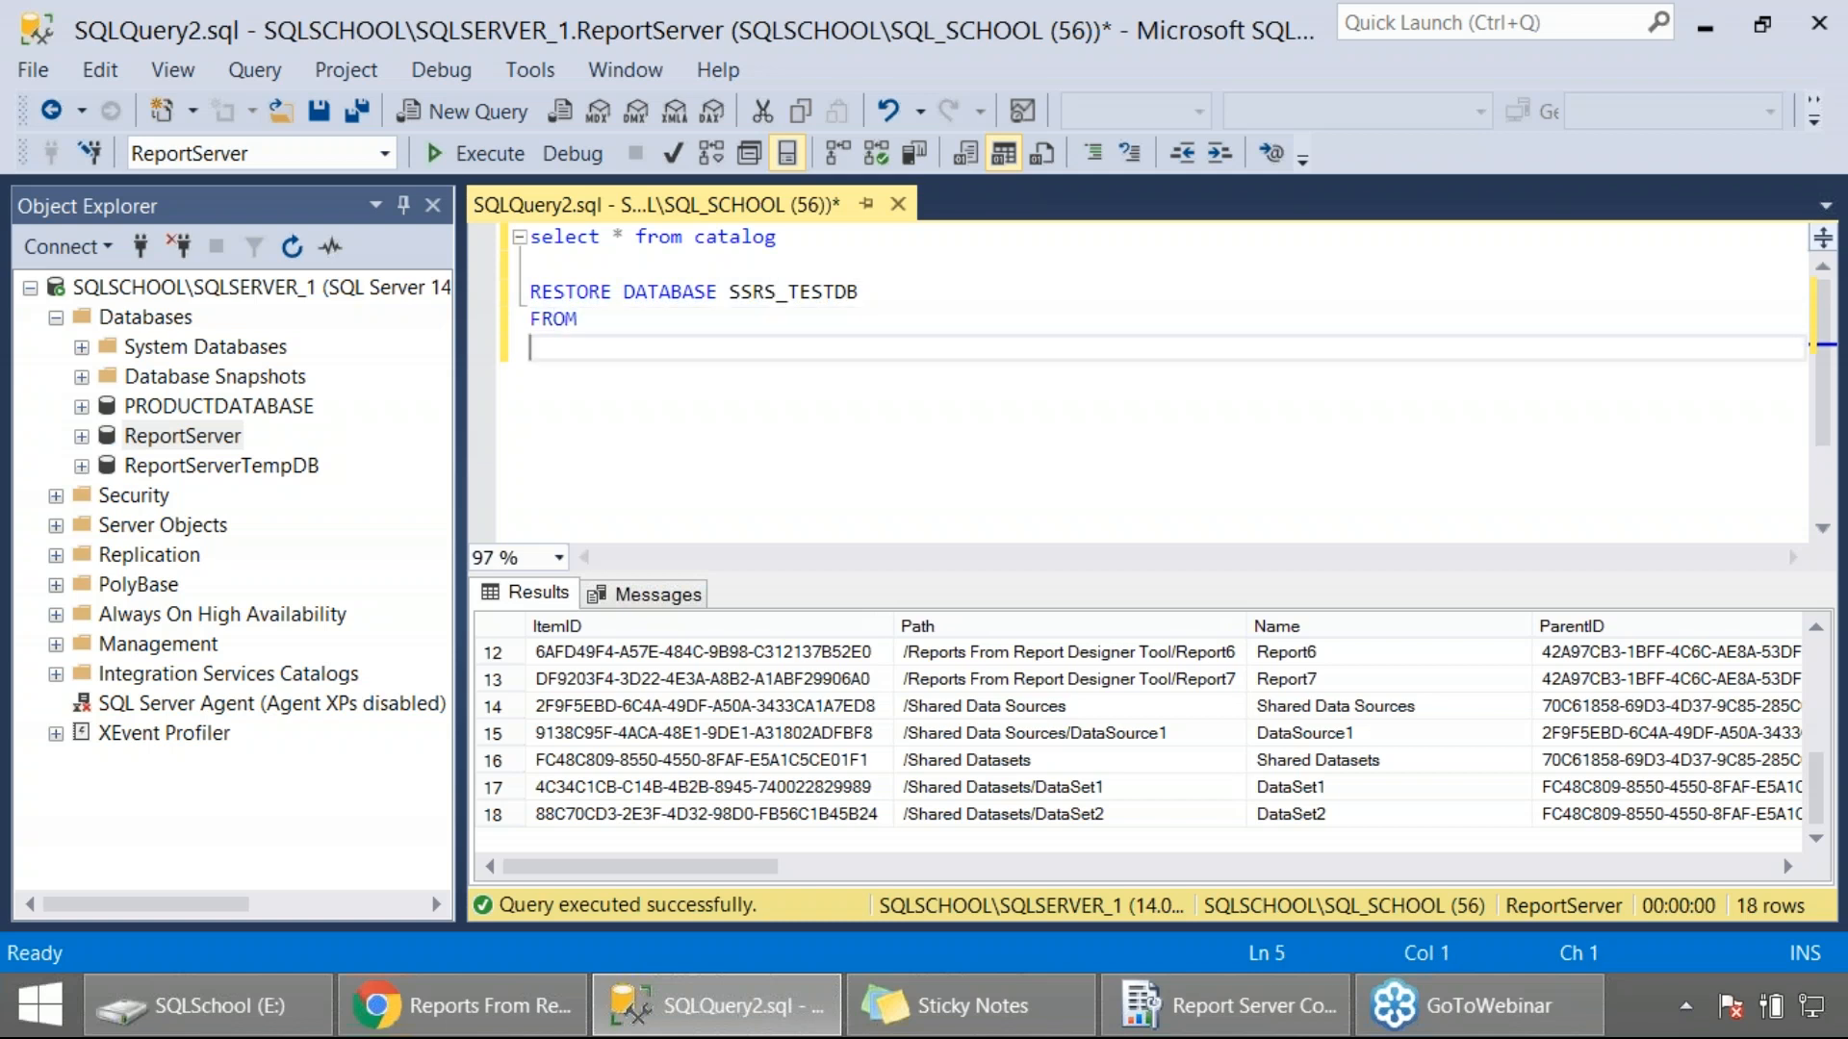
text(DISK = ')
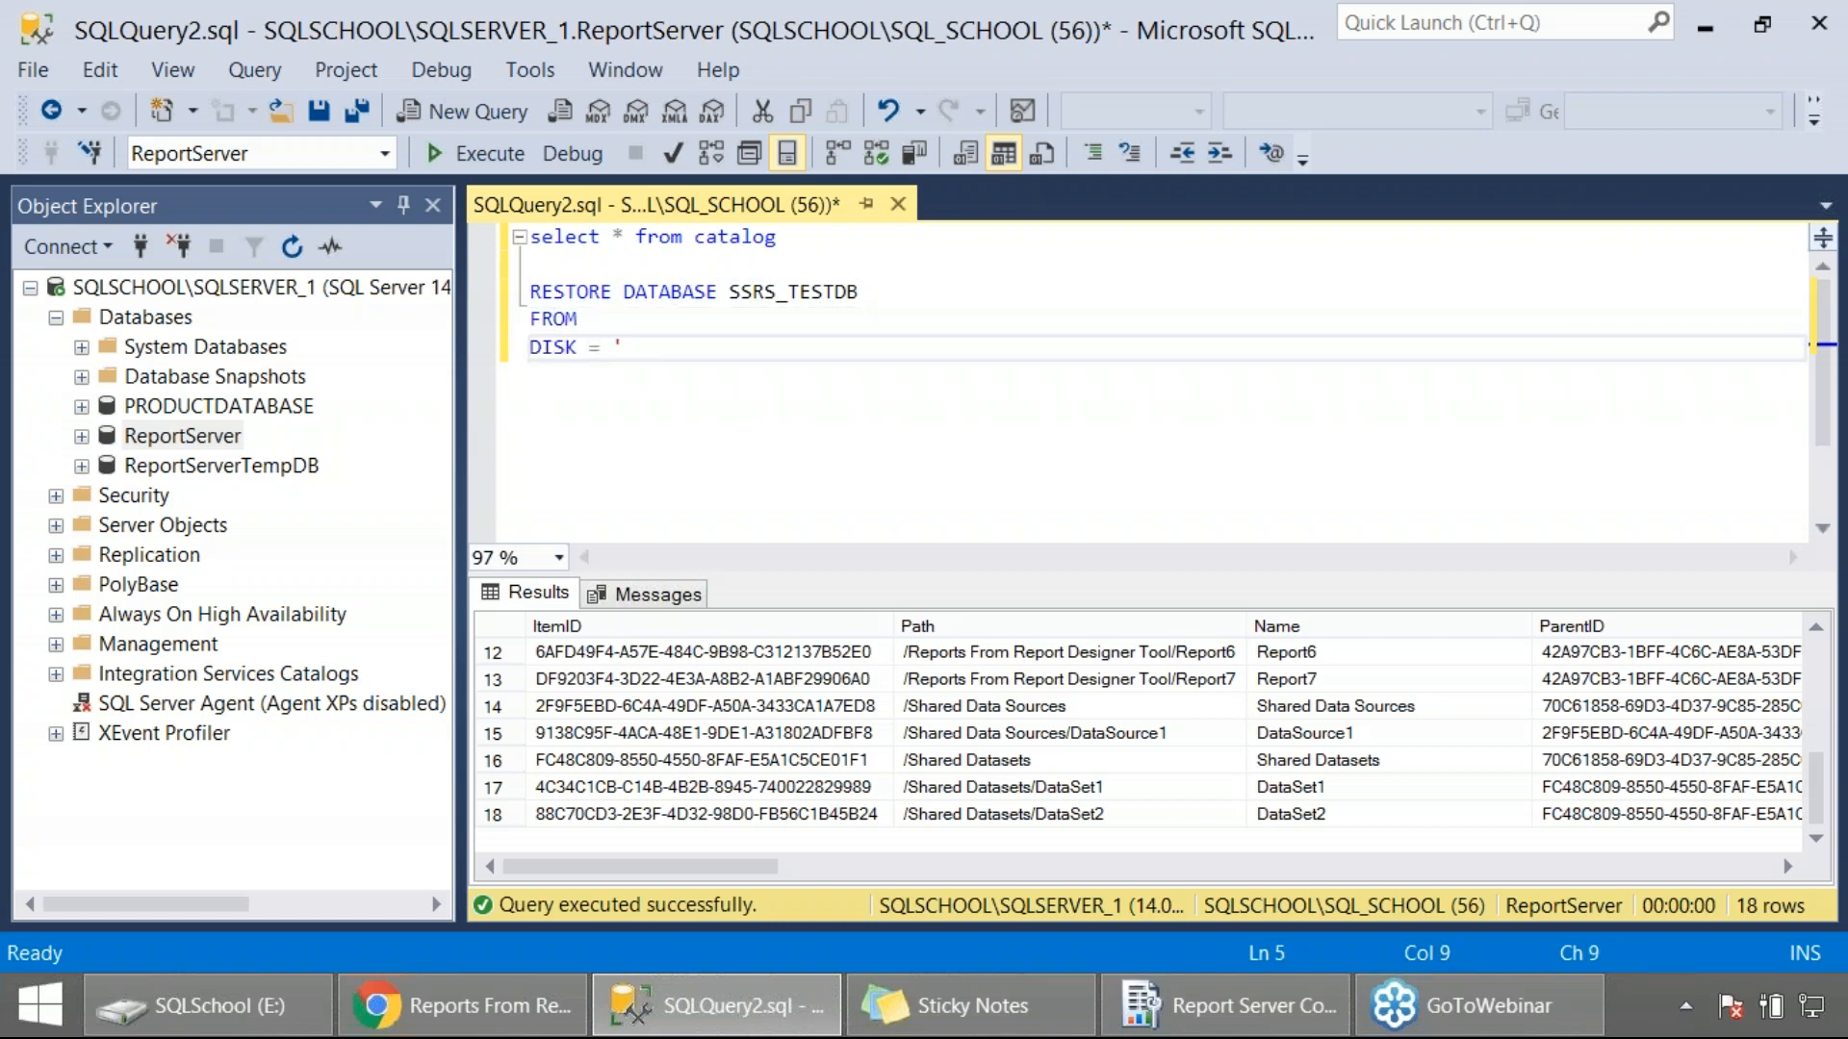
text(E)
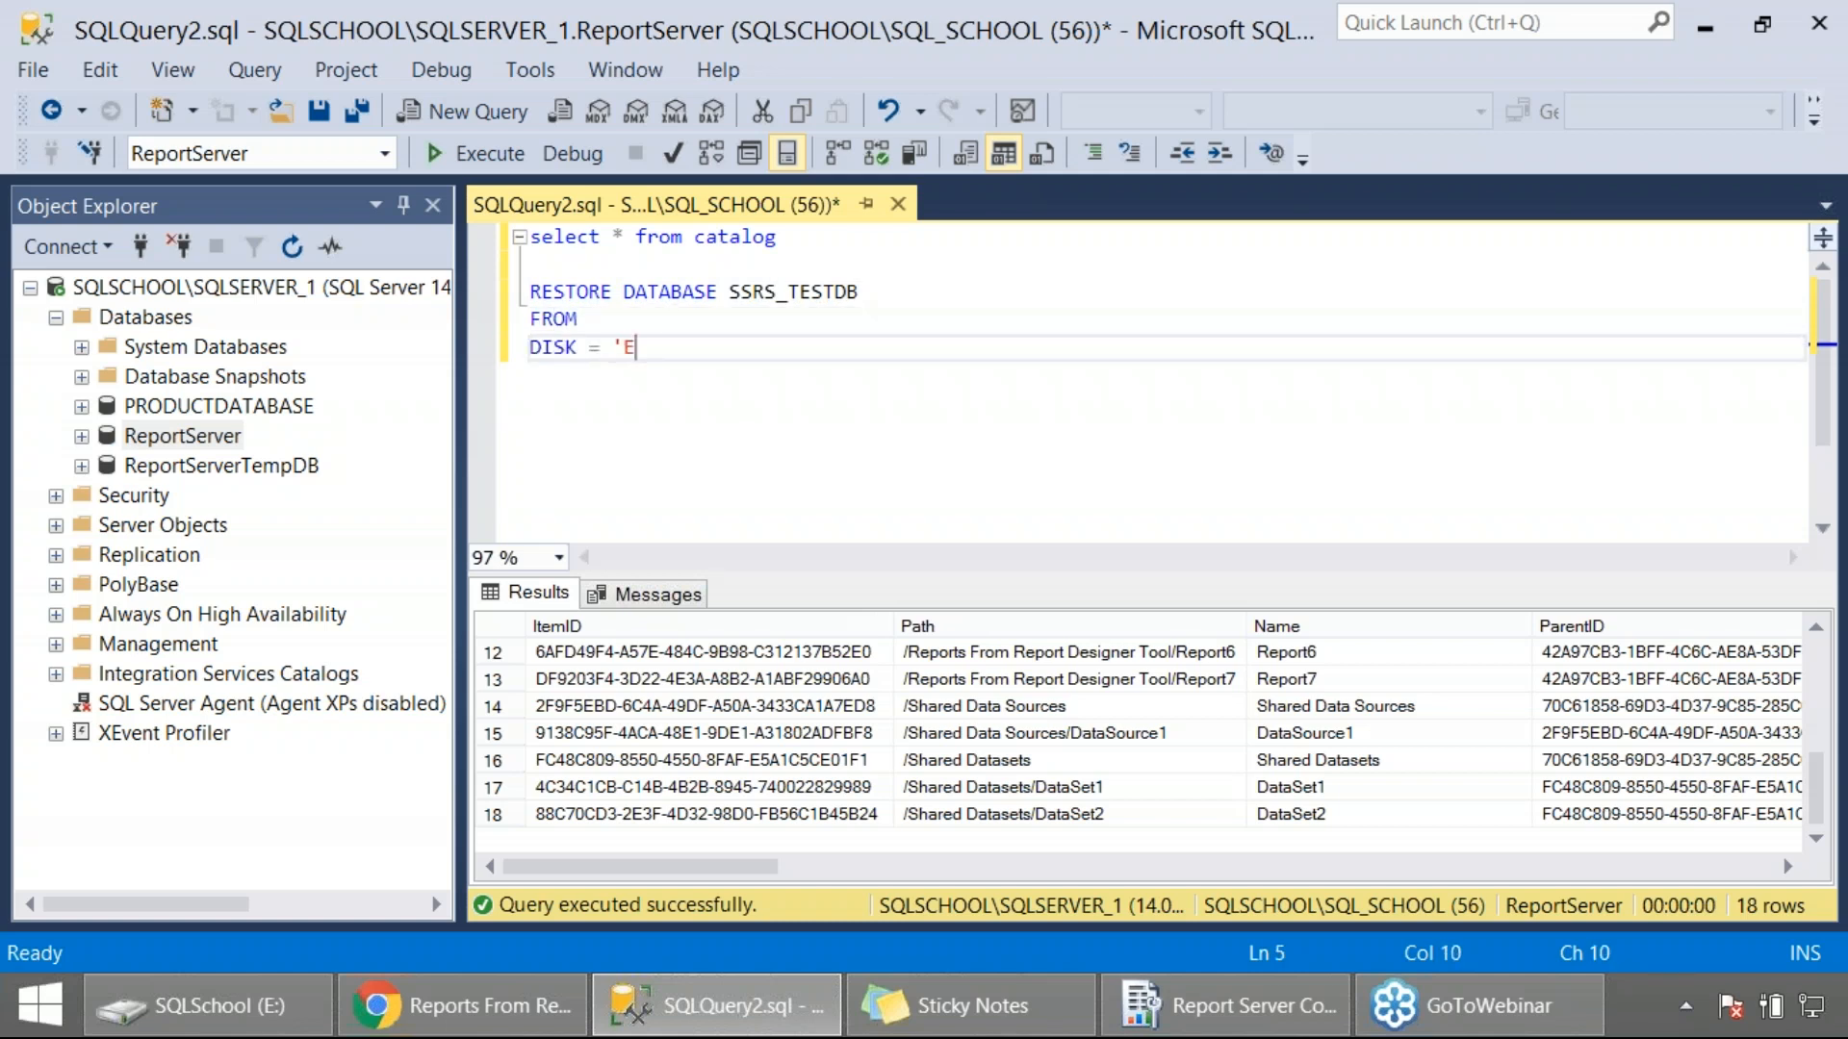
text(:\)
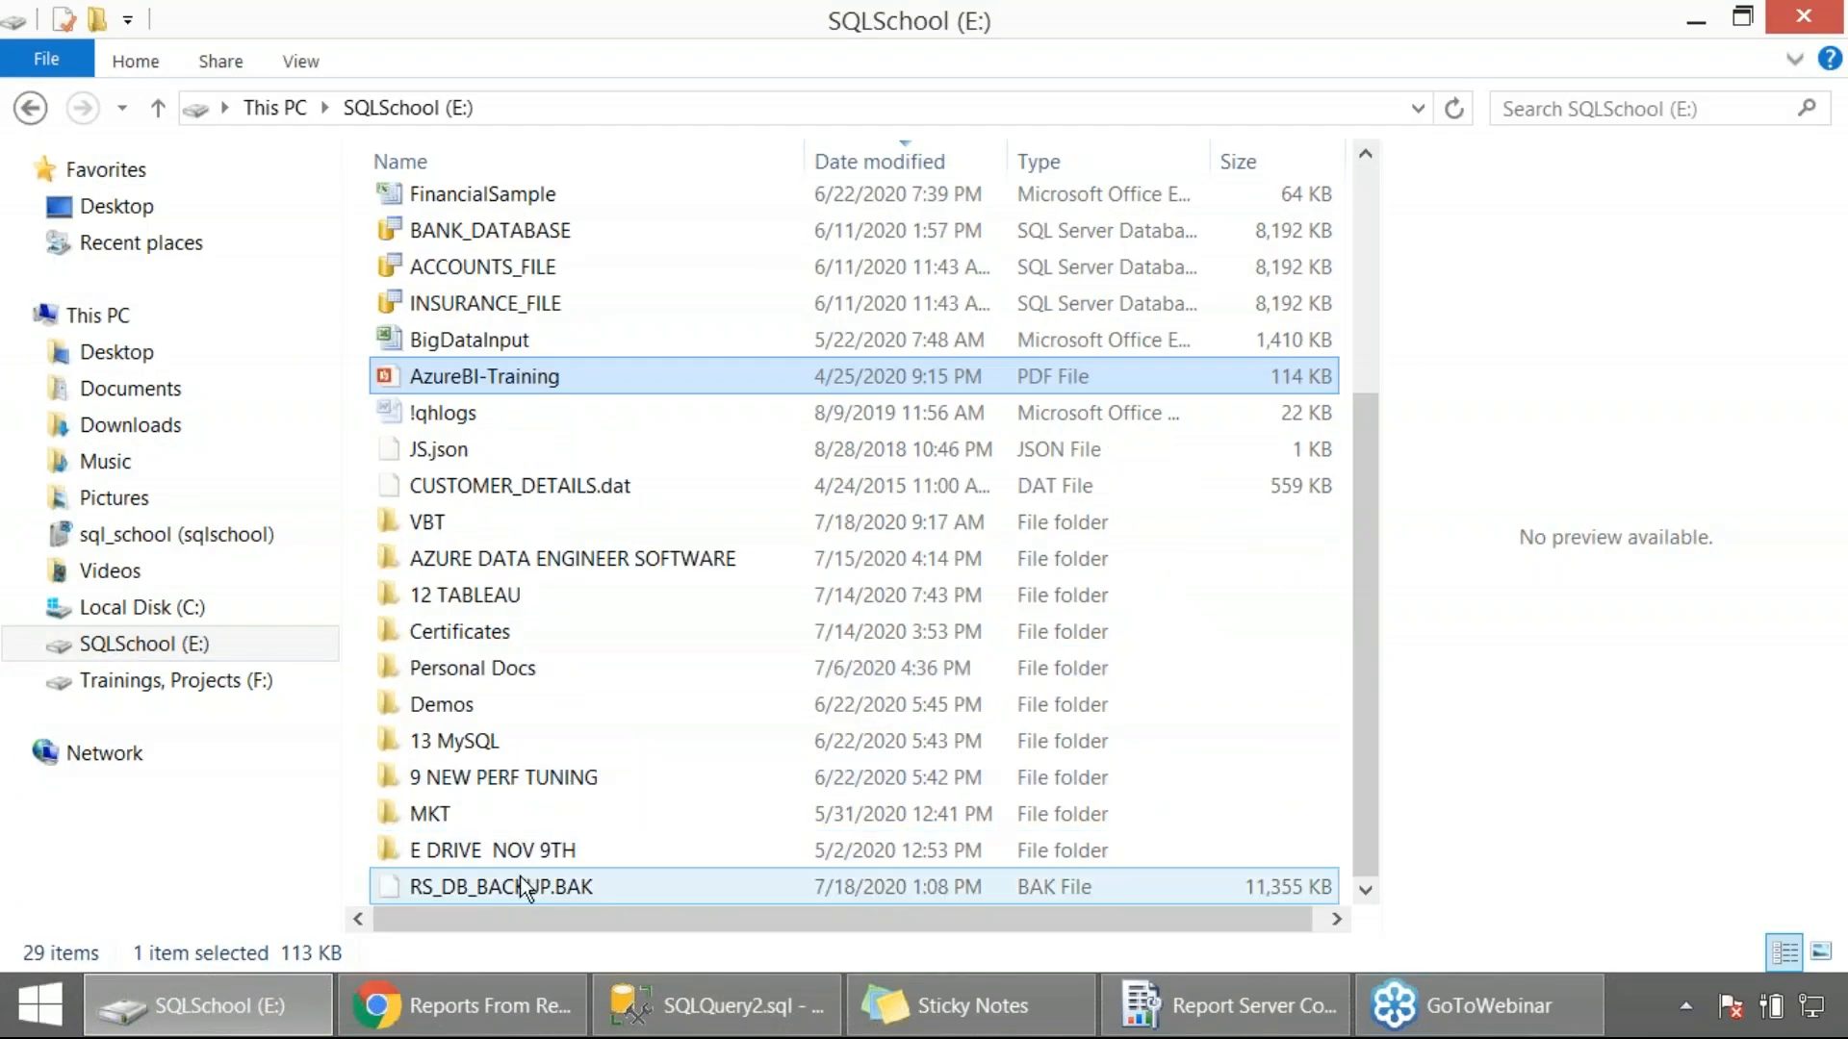
double_click(500, 885)
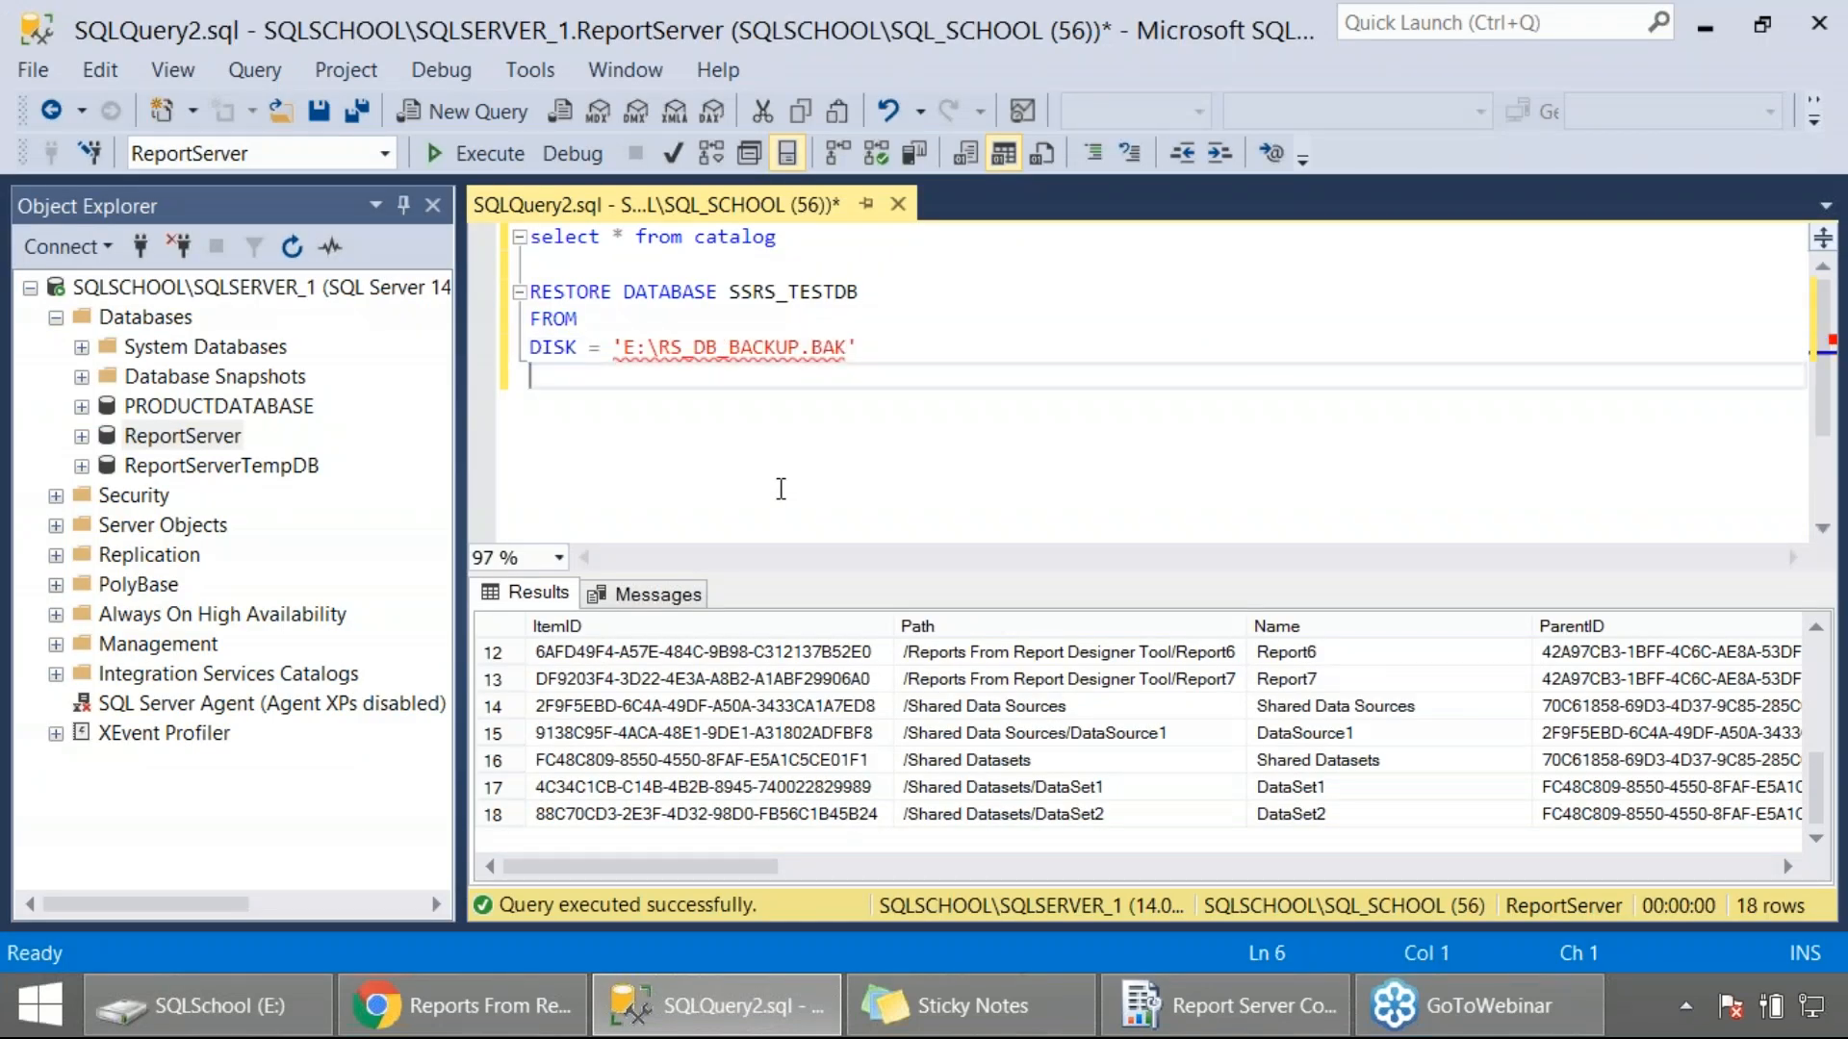
Append WITH, an unfinished MOVE ' clause and RECOVERY on separate lines of the restore statement.
text(WITH RECOVERY)
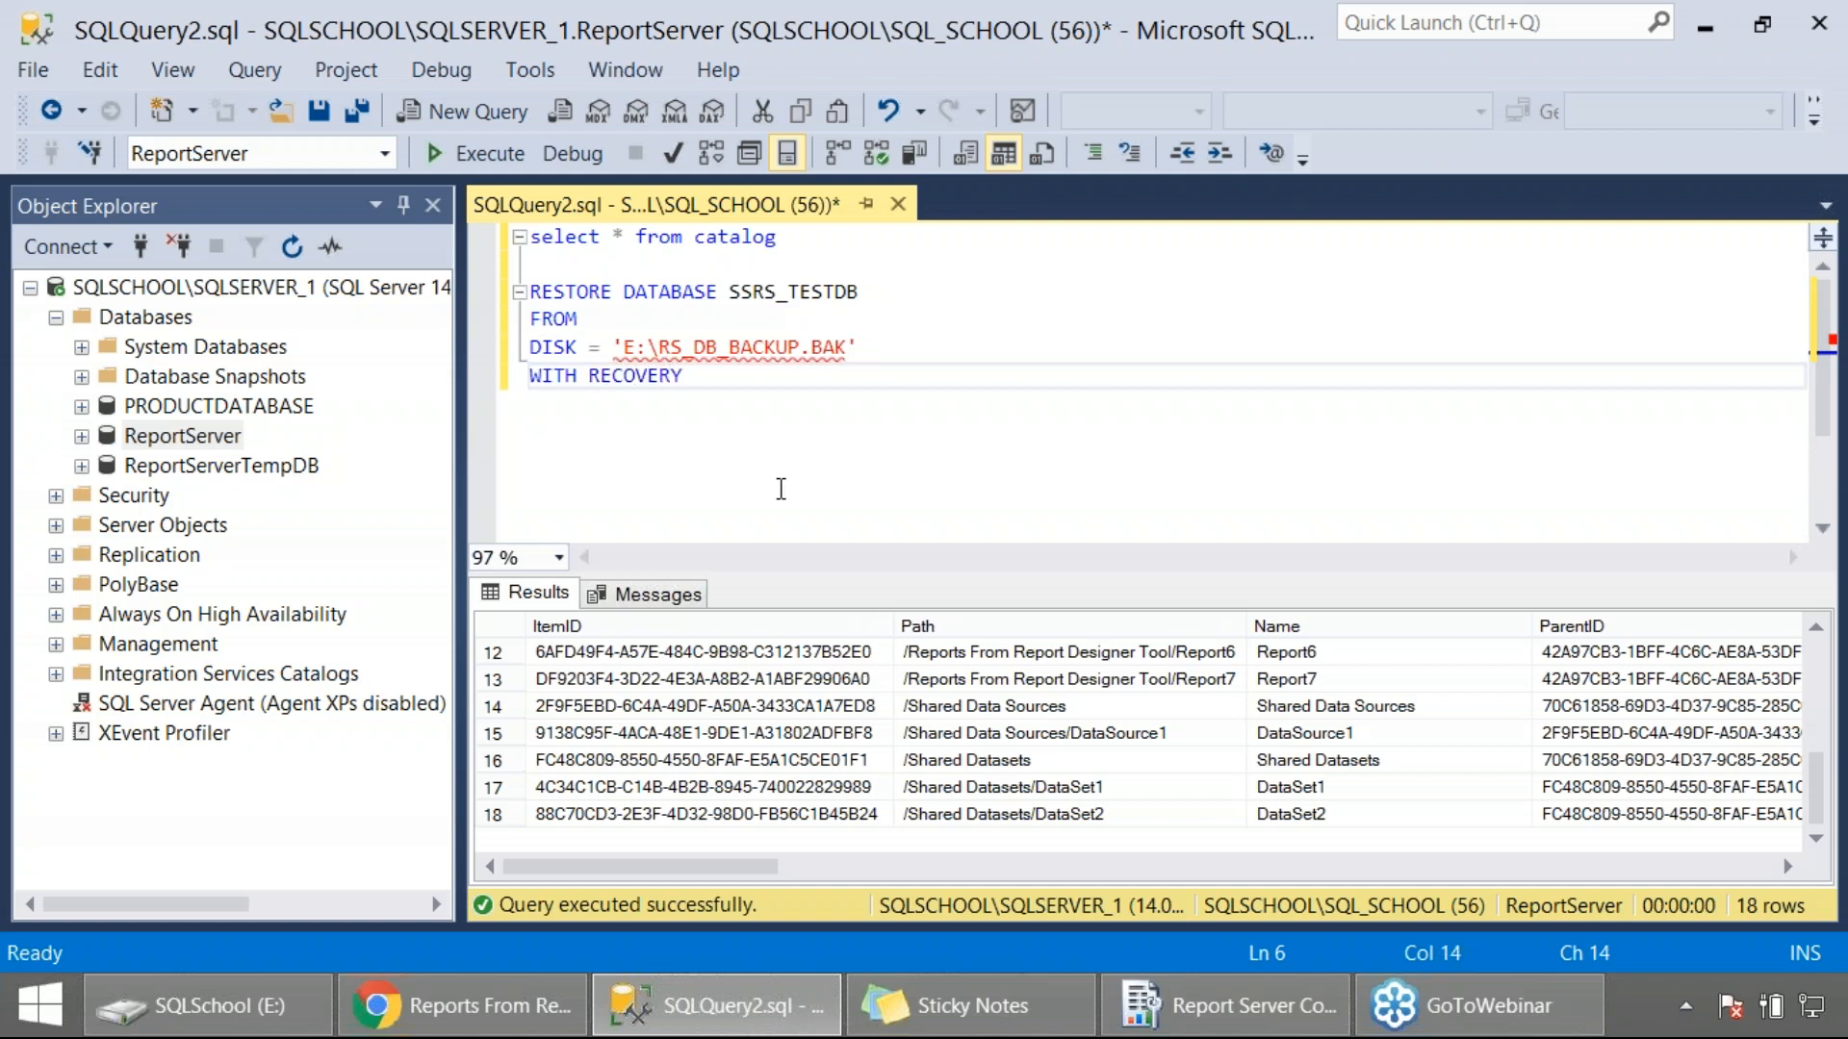
key(Enter)
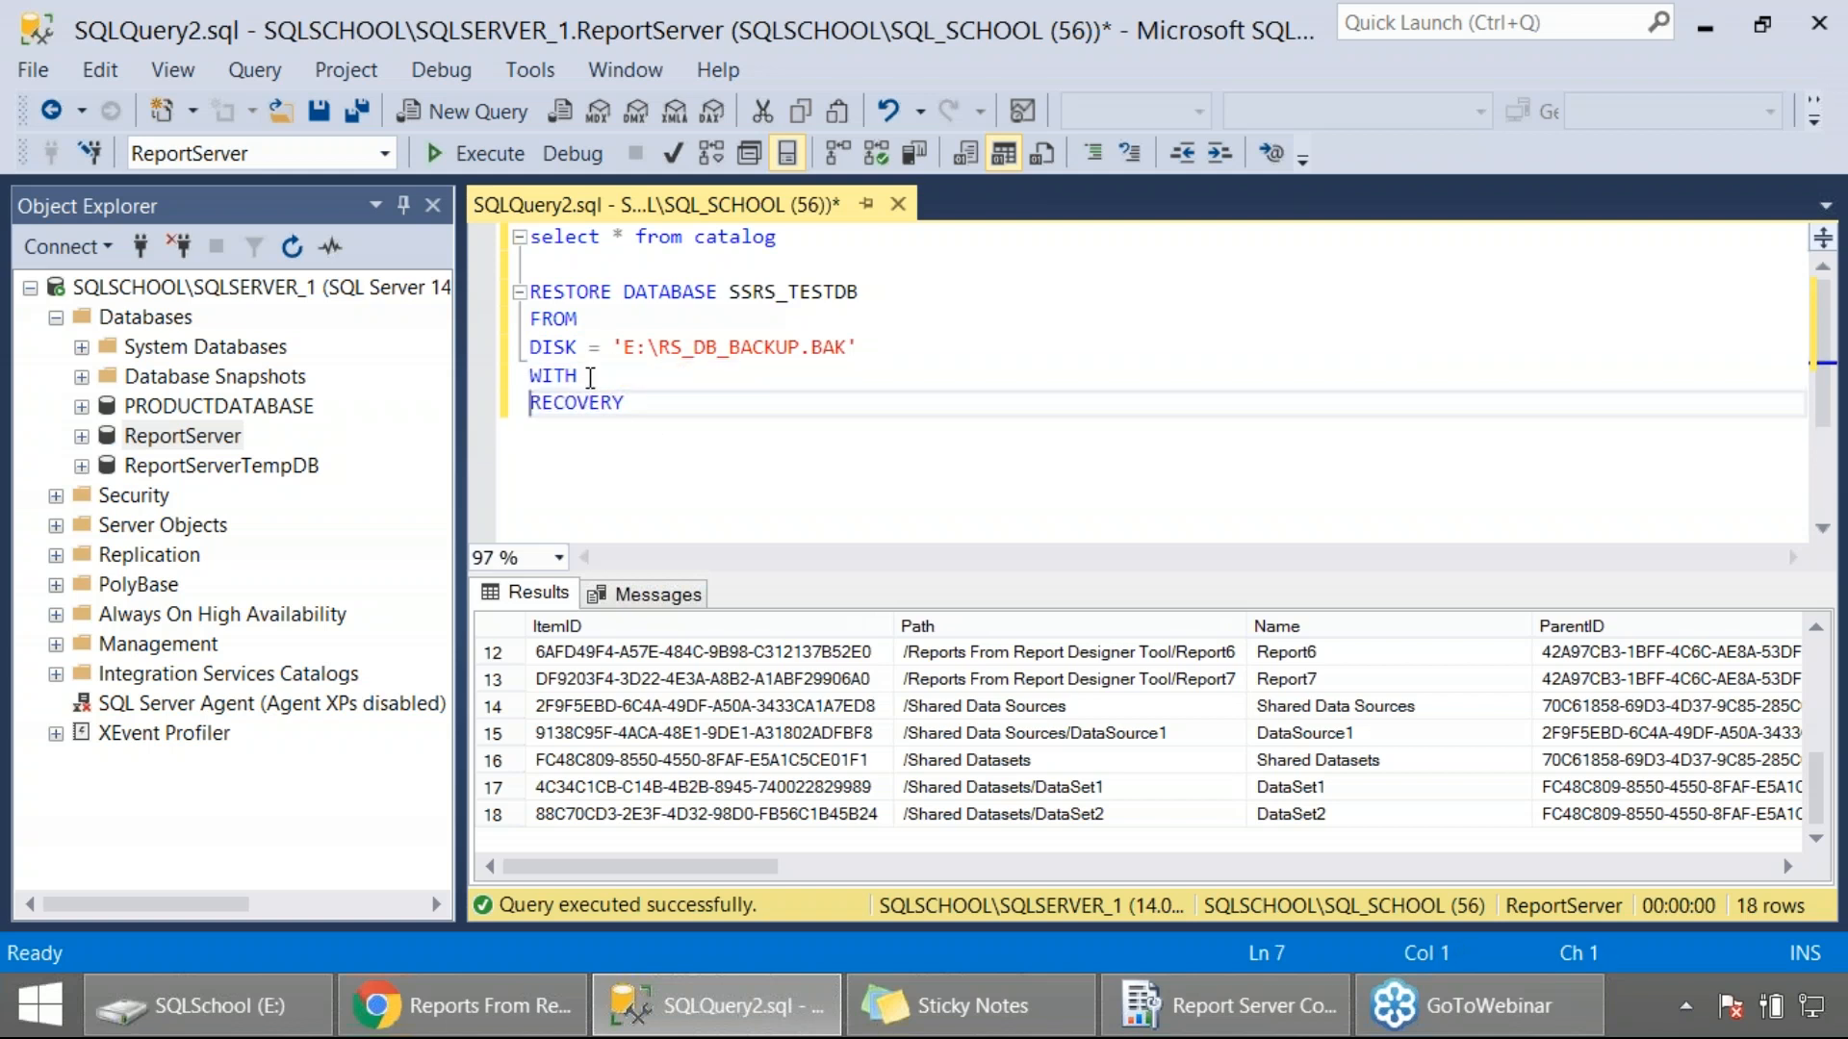
key(Enter)
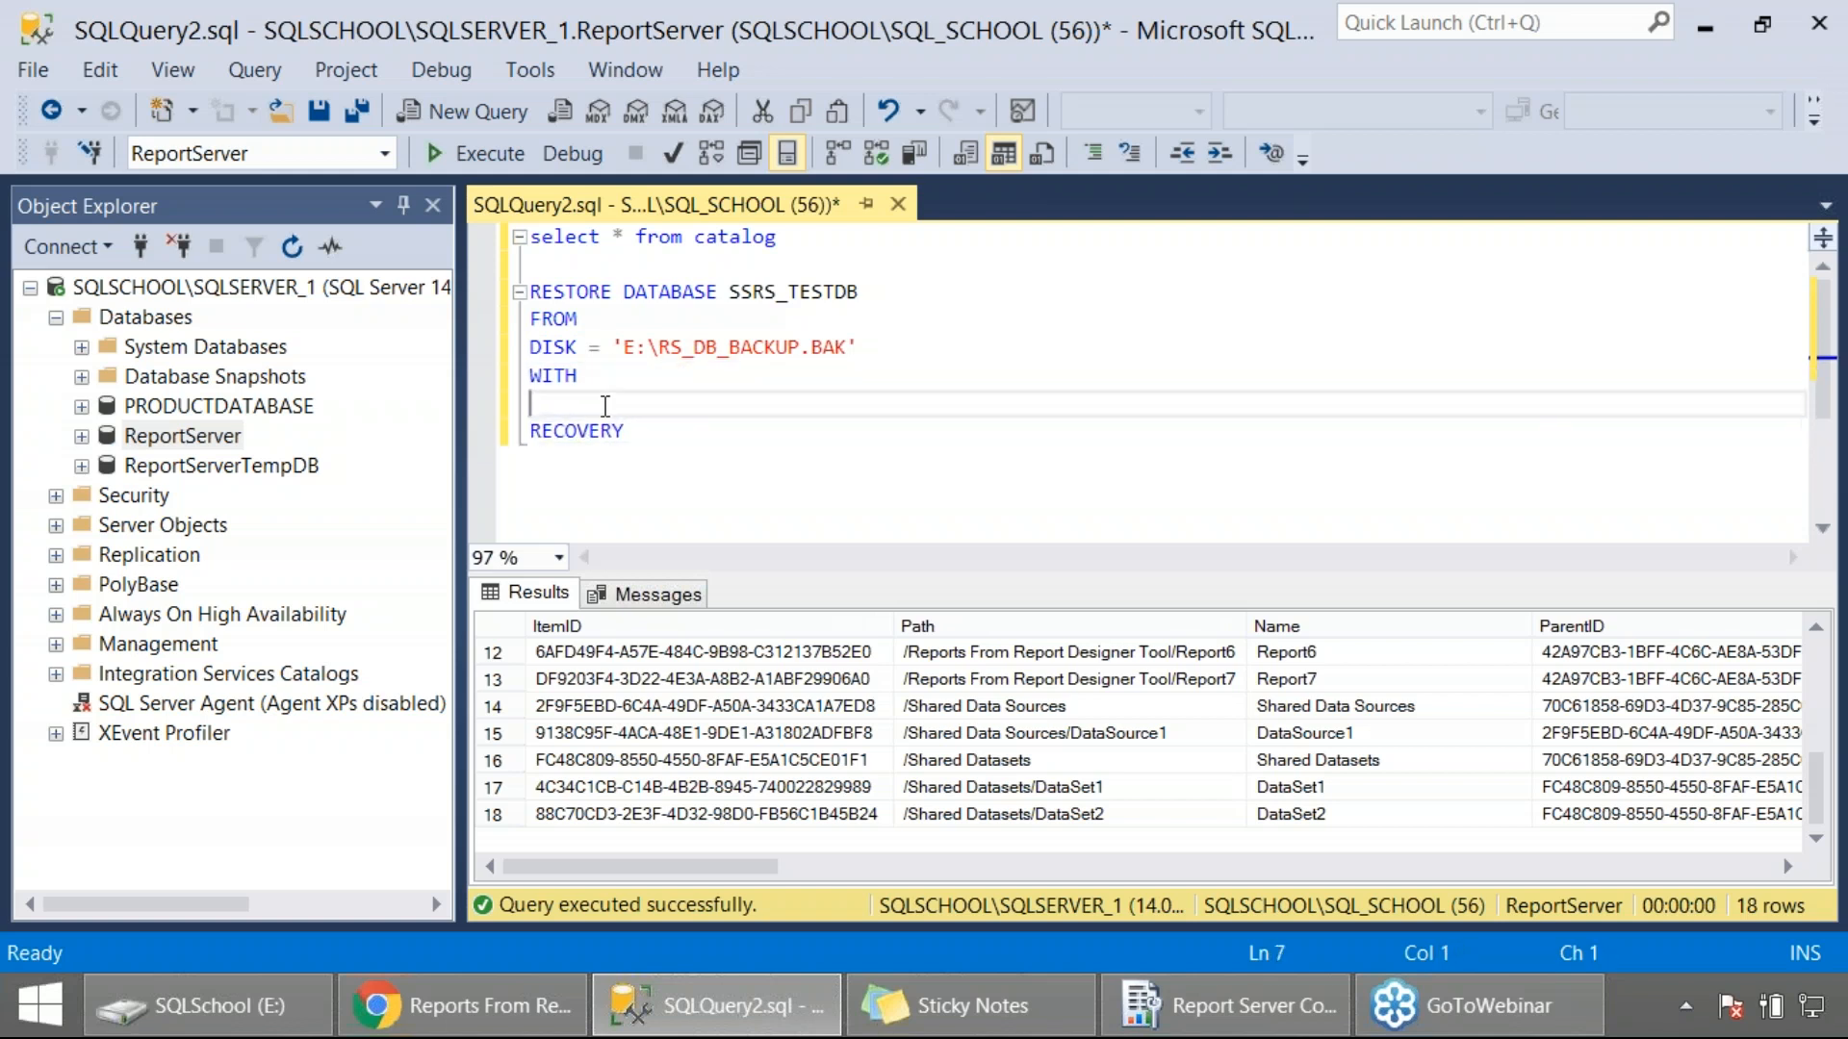
text(MOVE)
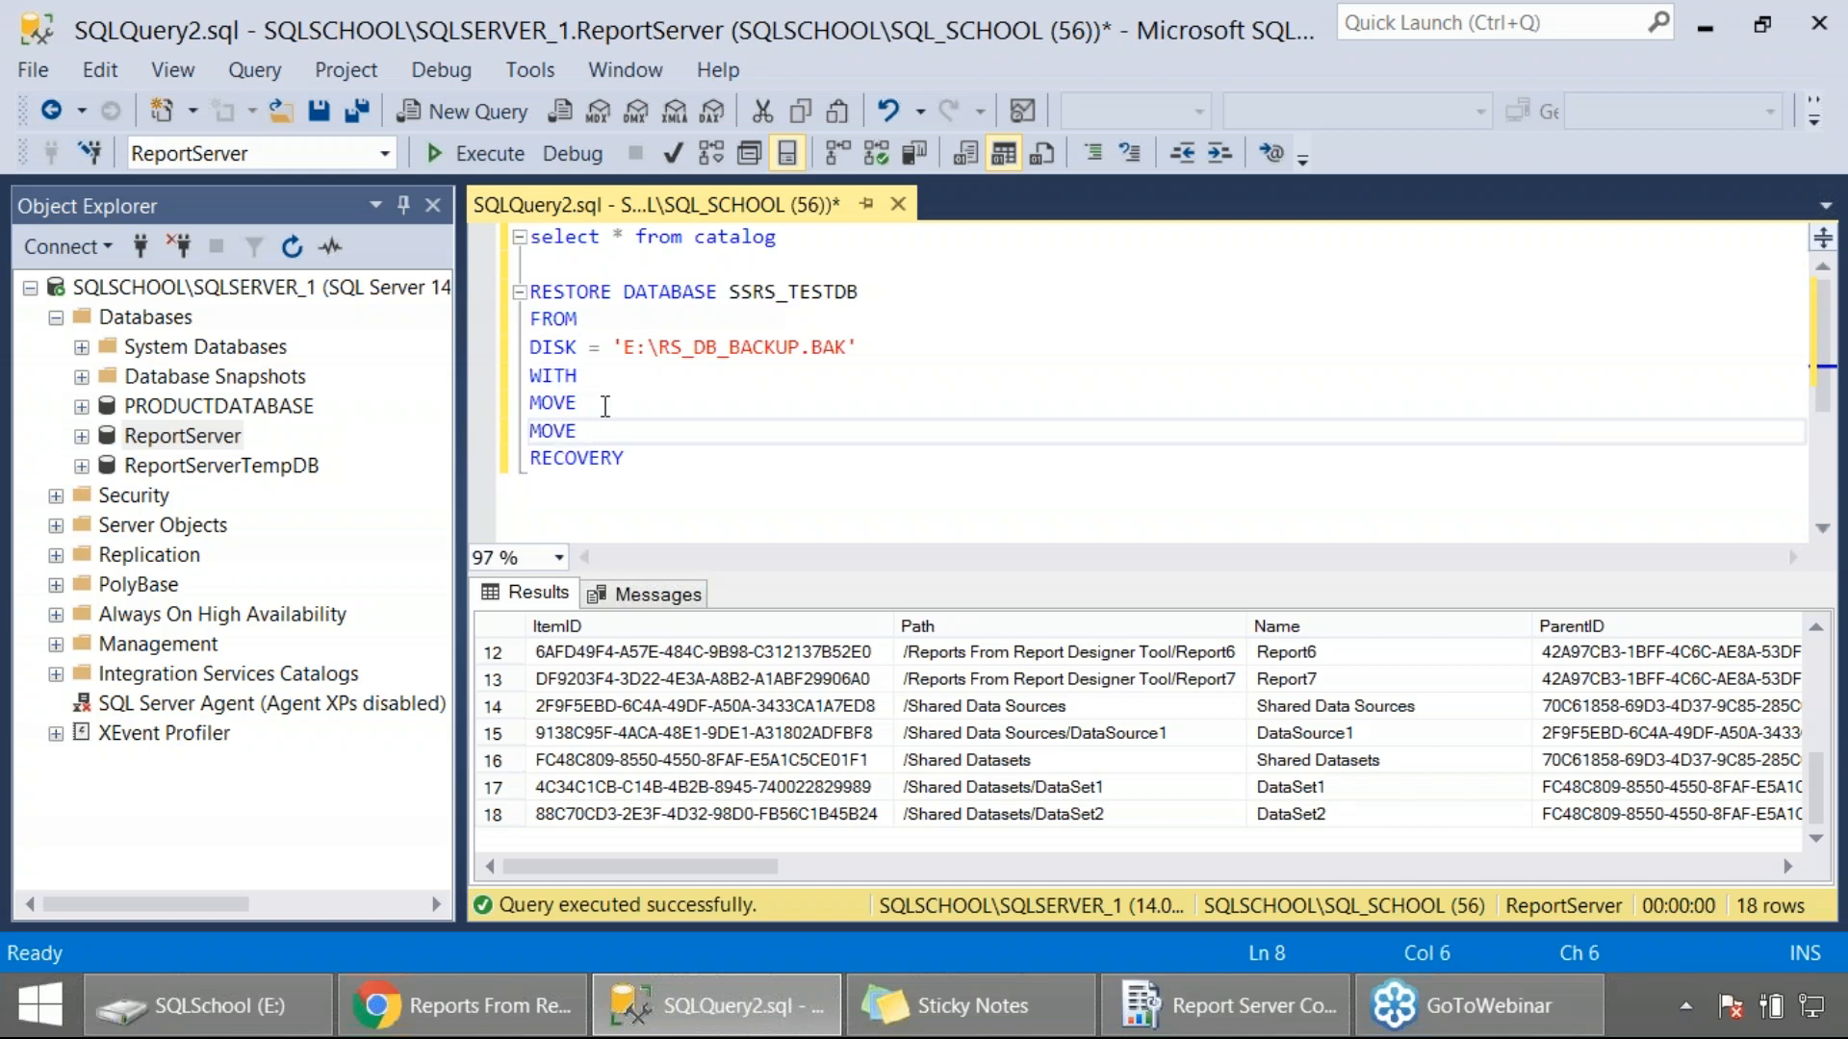
text(')
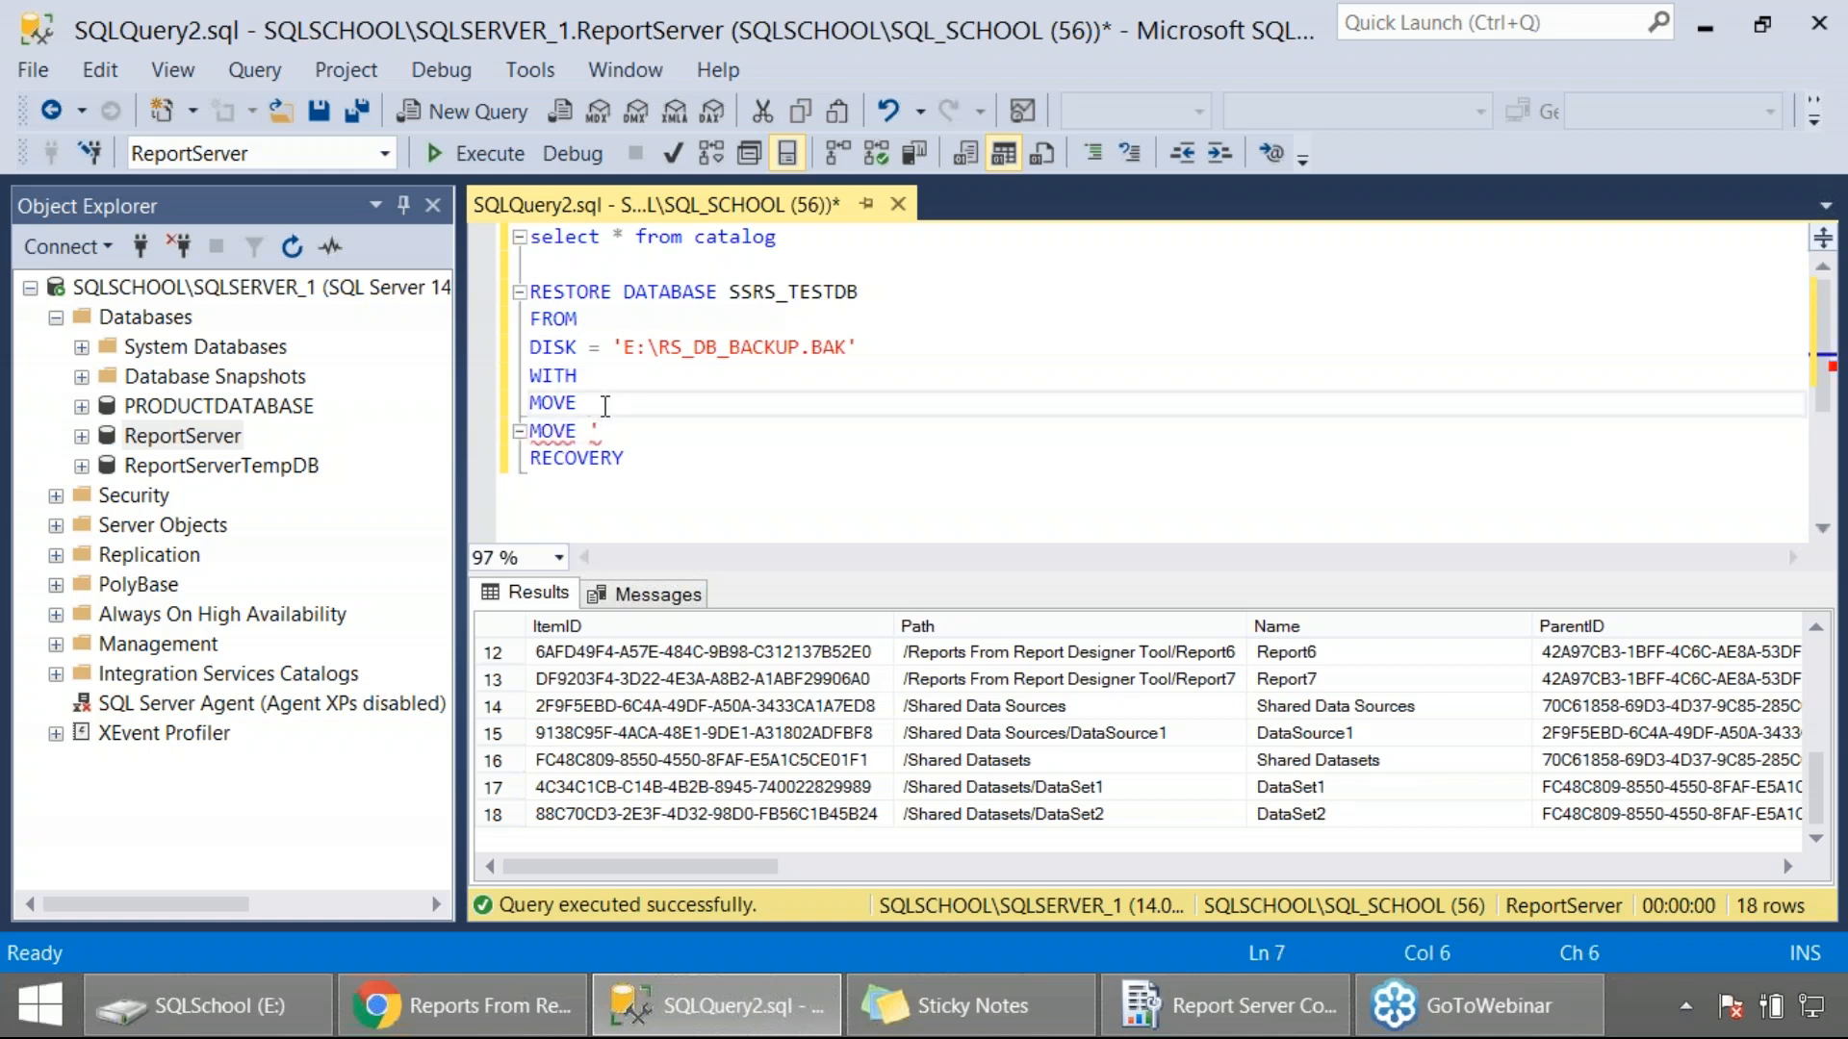
right_click(181, 435)
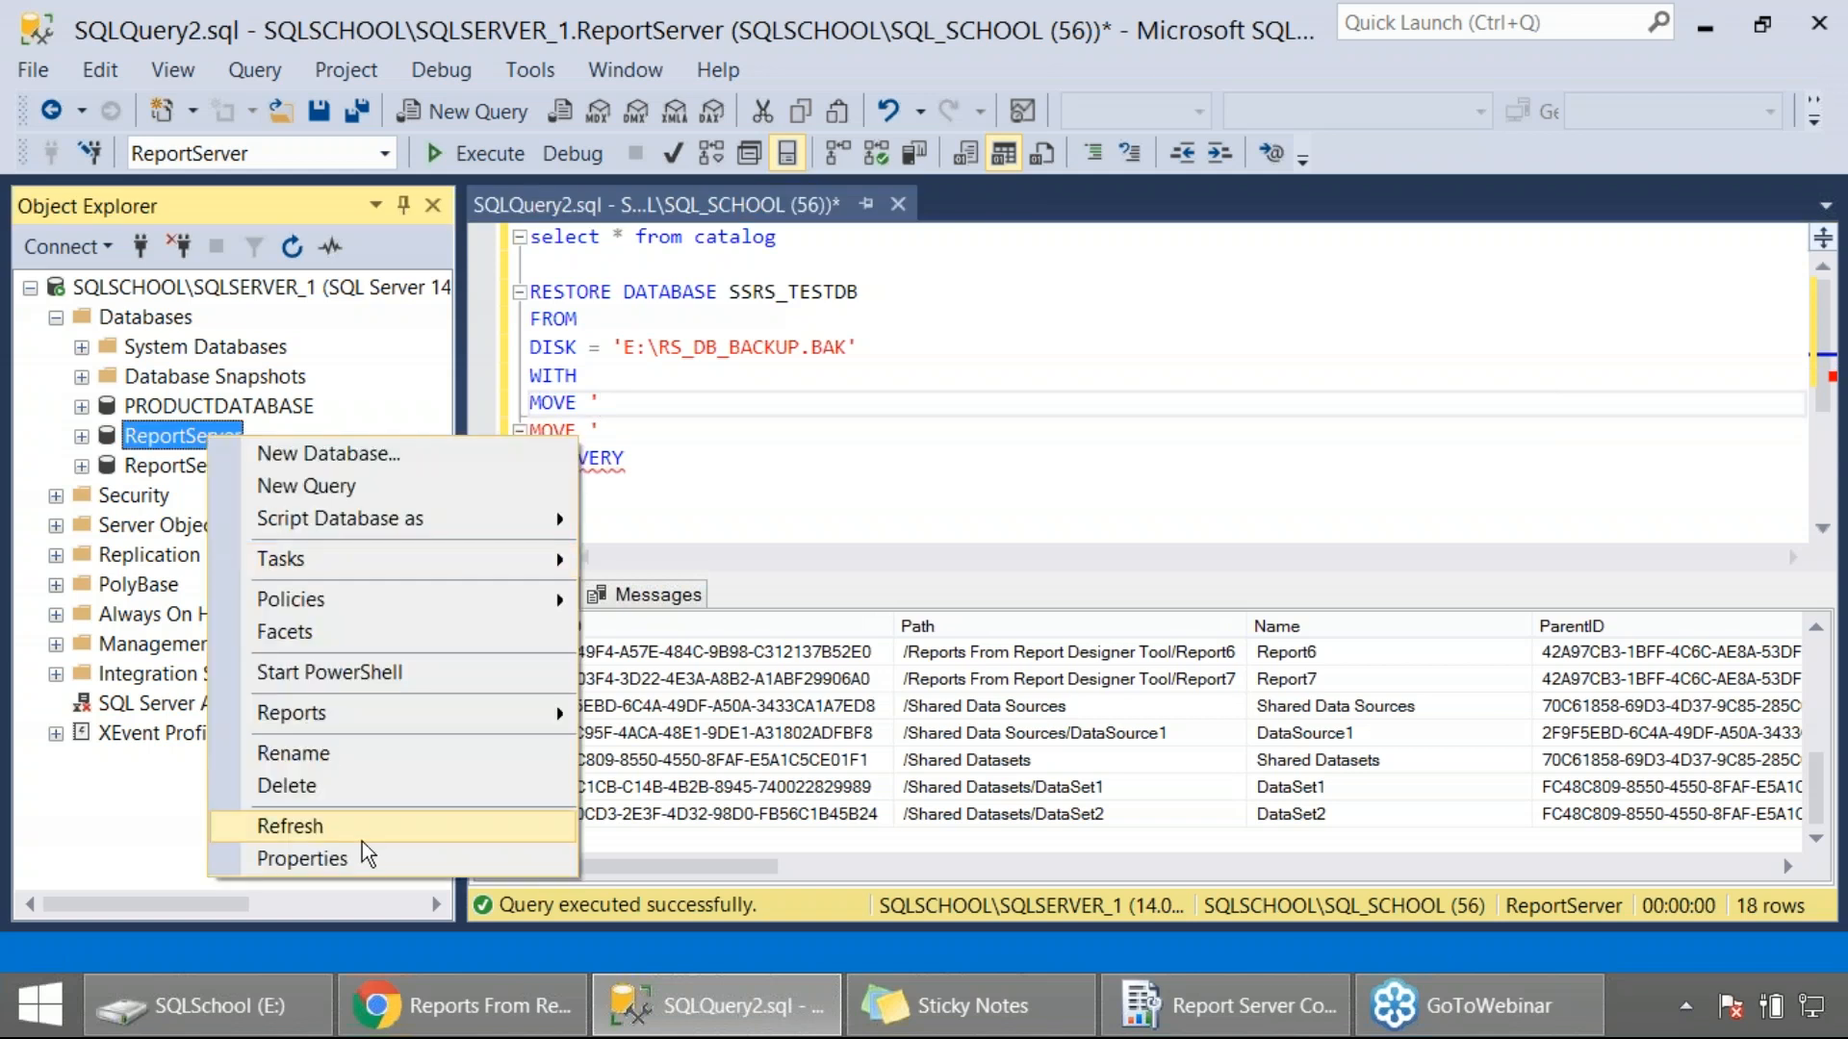
click(289, 825)
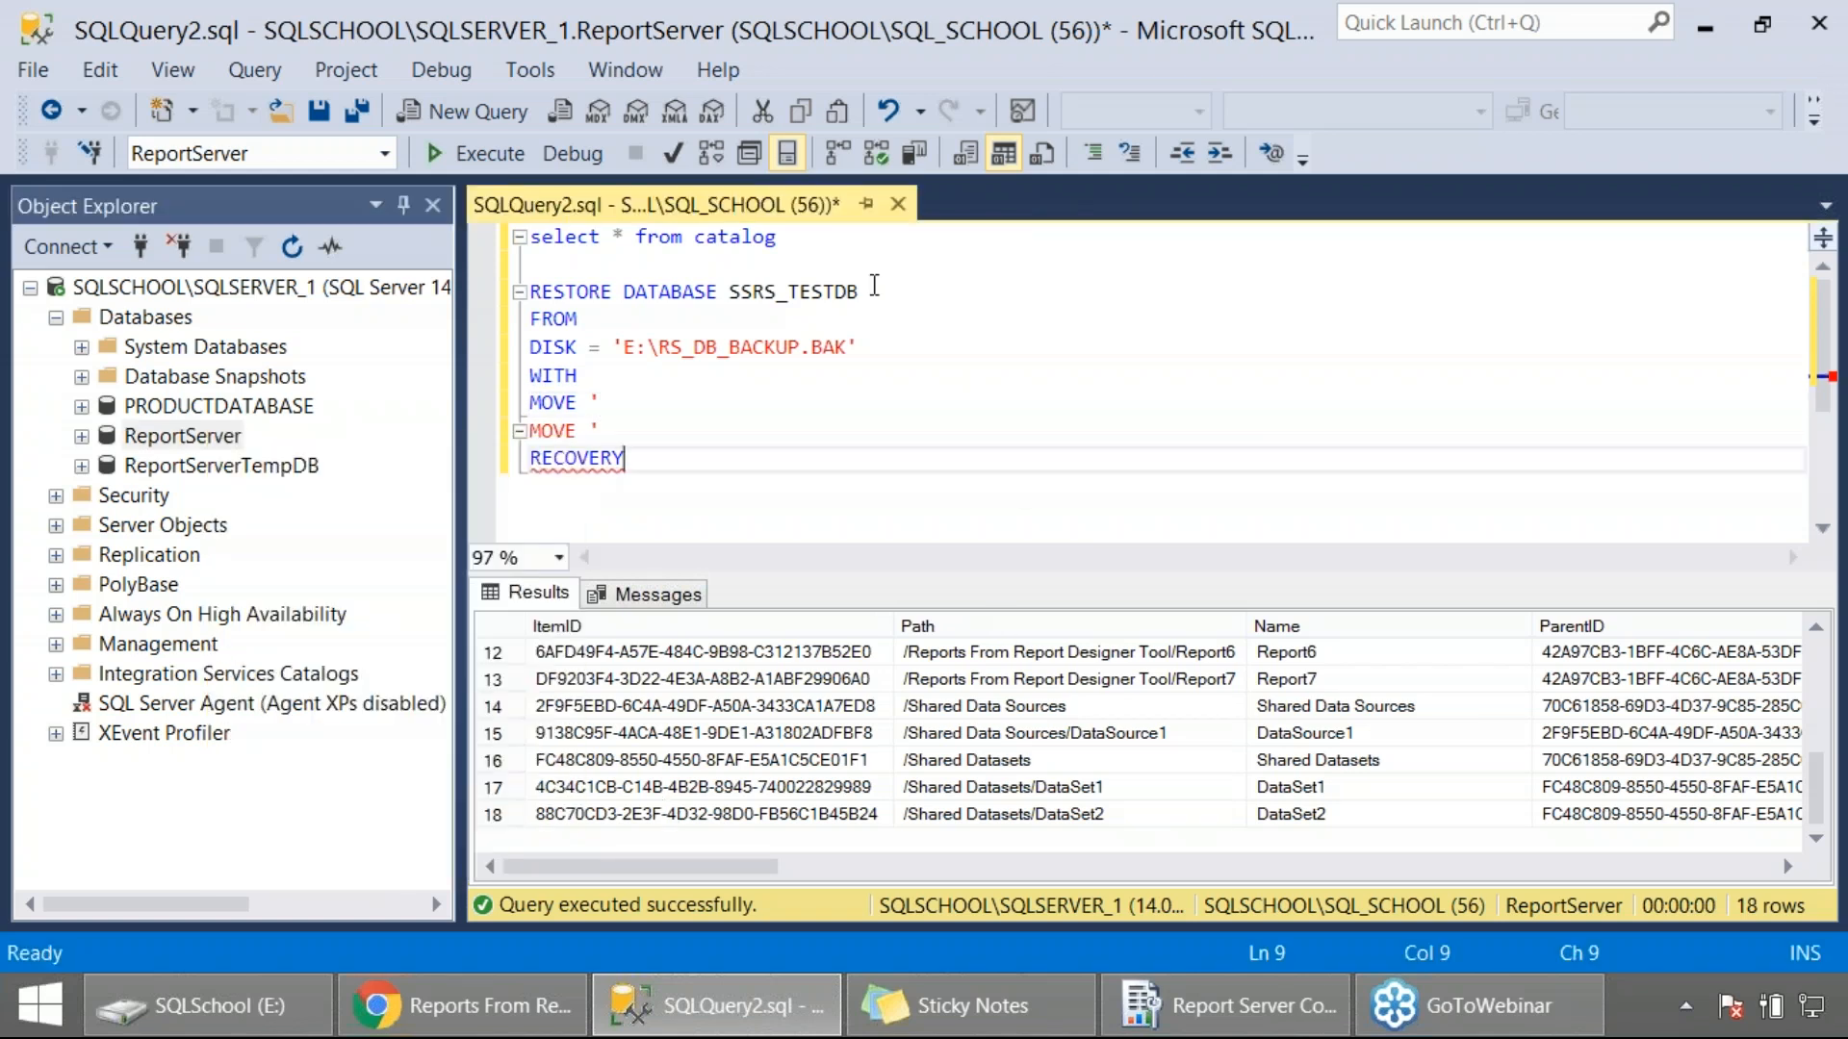
Run a SELECT * FROM SYSFILES query to list the database's logical file names.
text(SELECT)
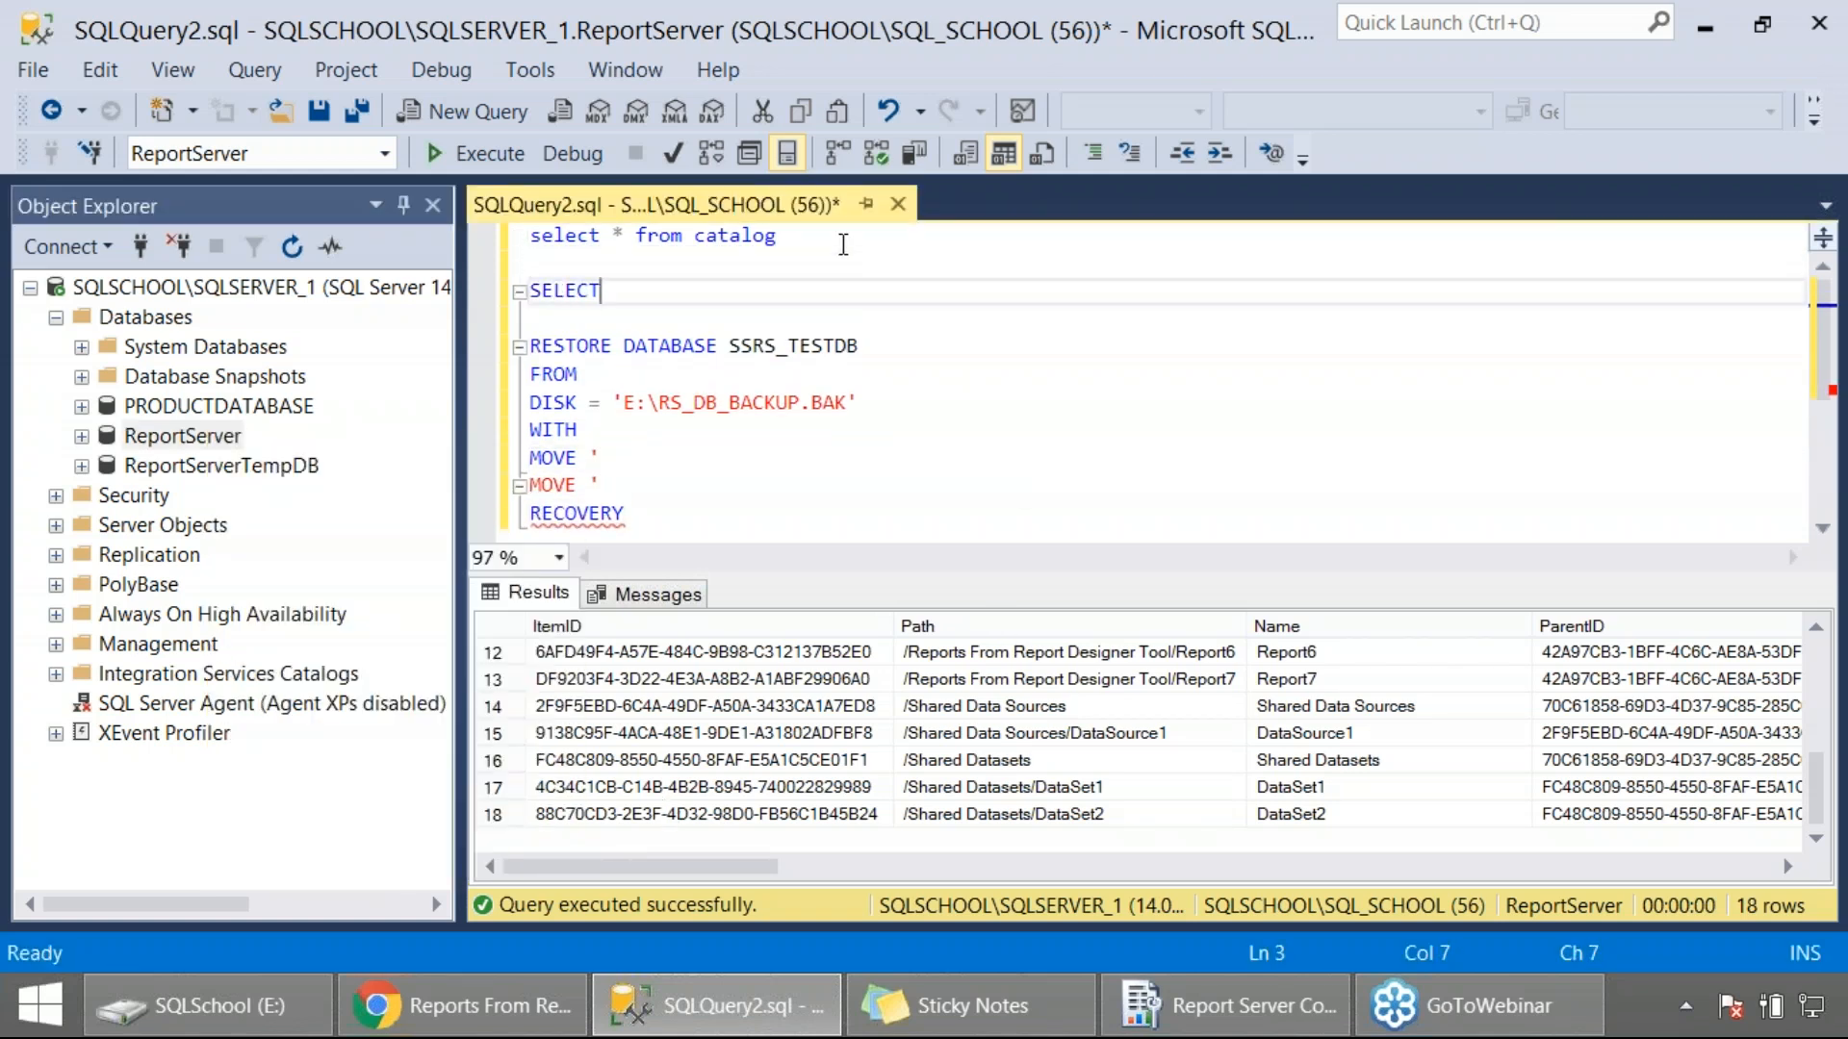
text(* FROM DA)
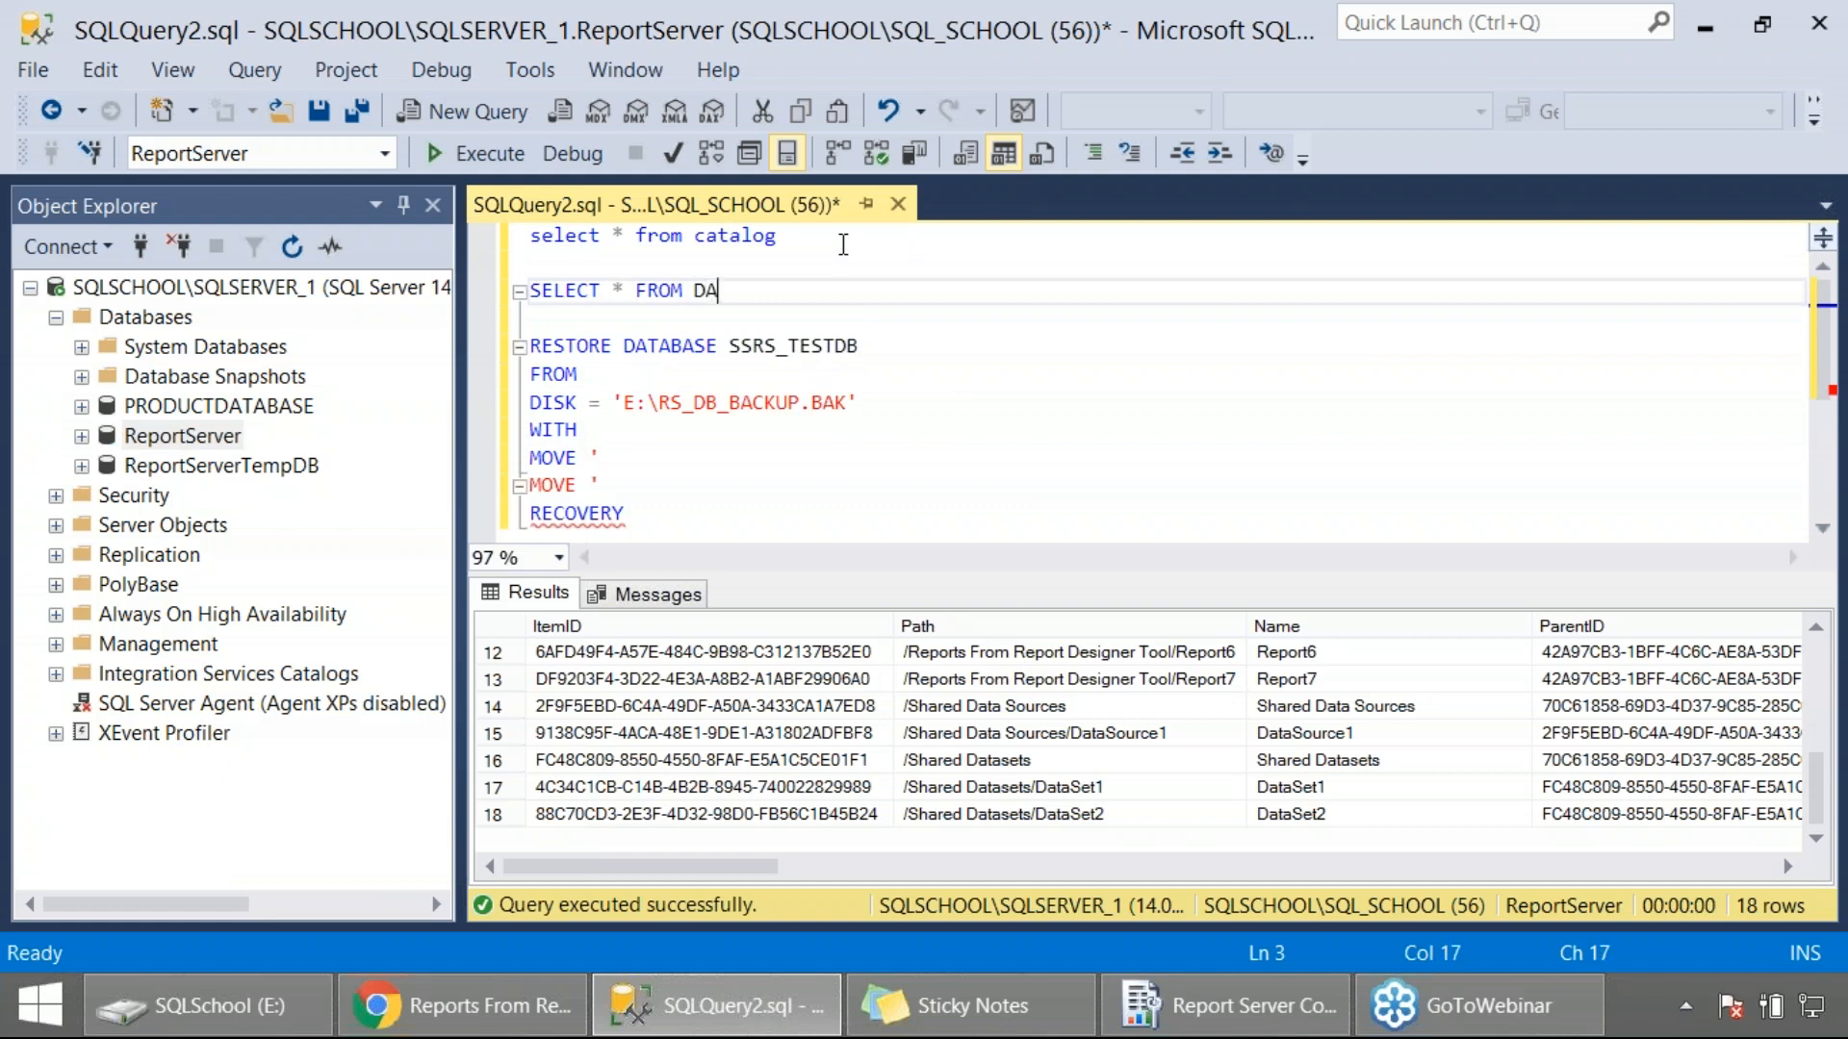
text(SYSFILES)
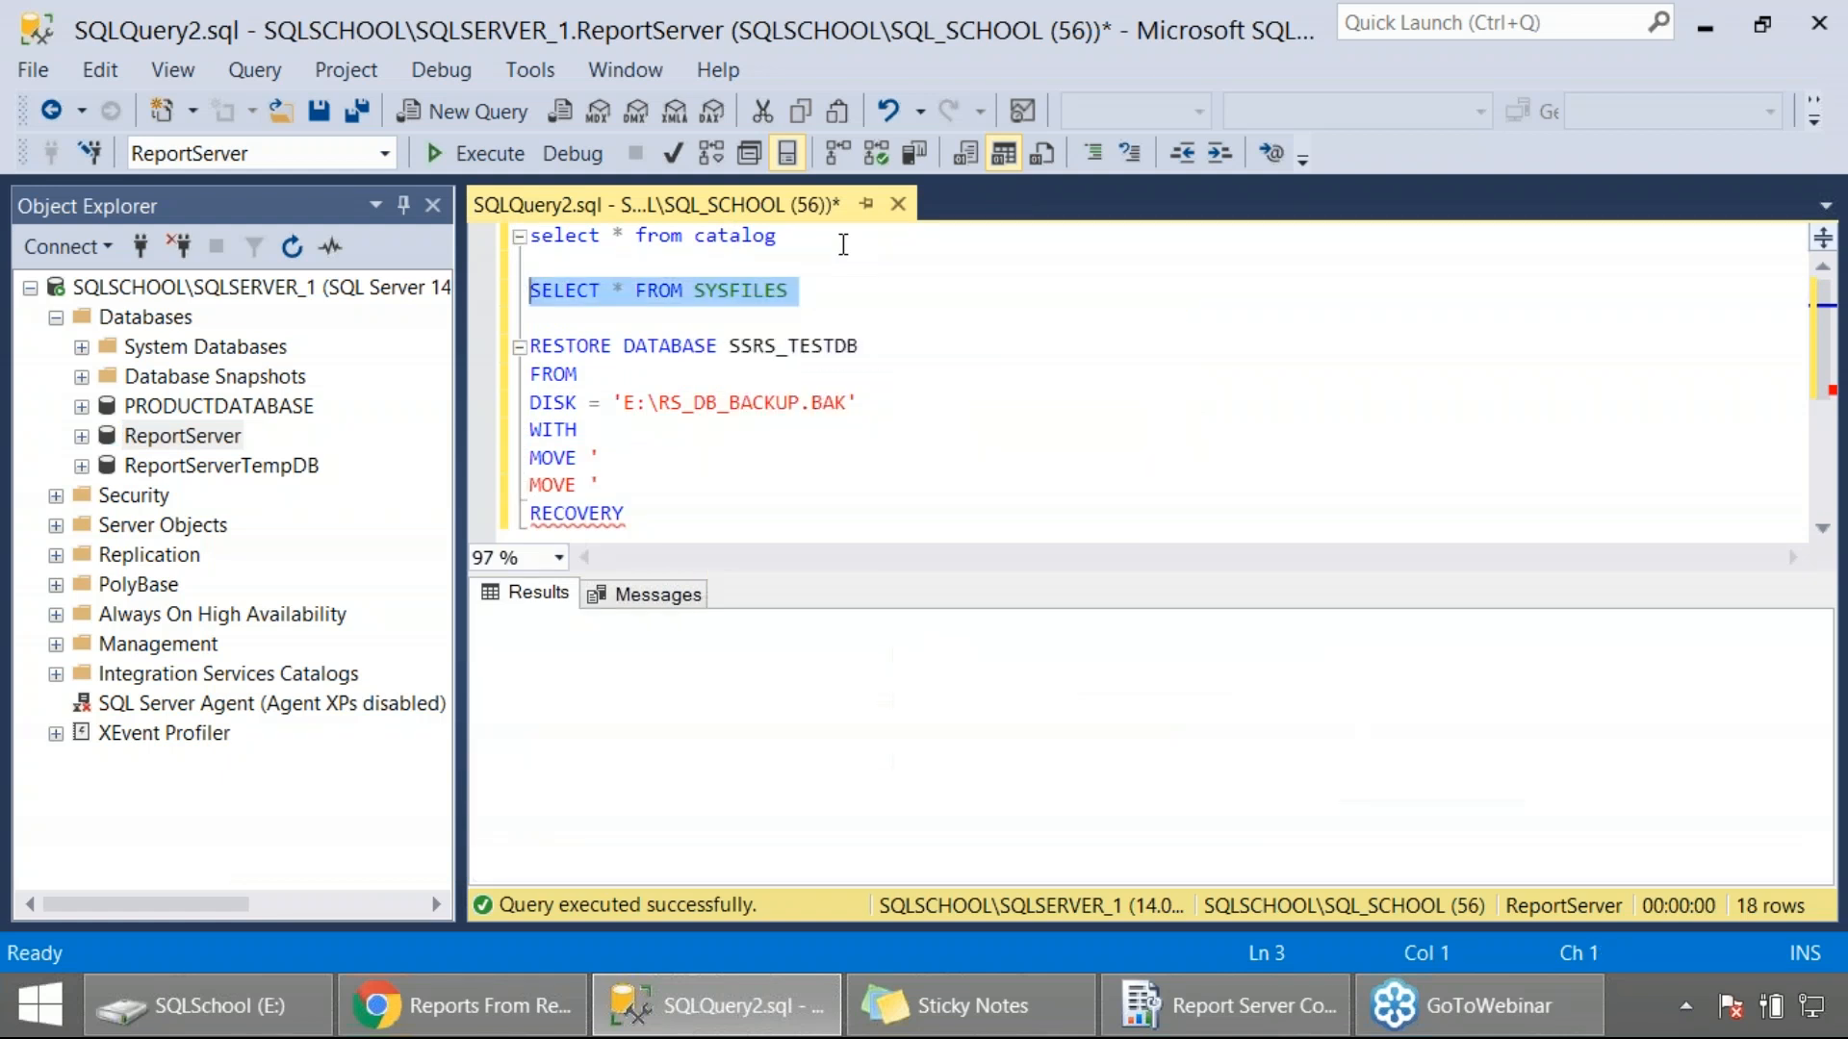
click(487, 154)
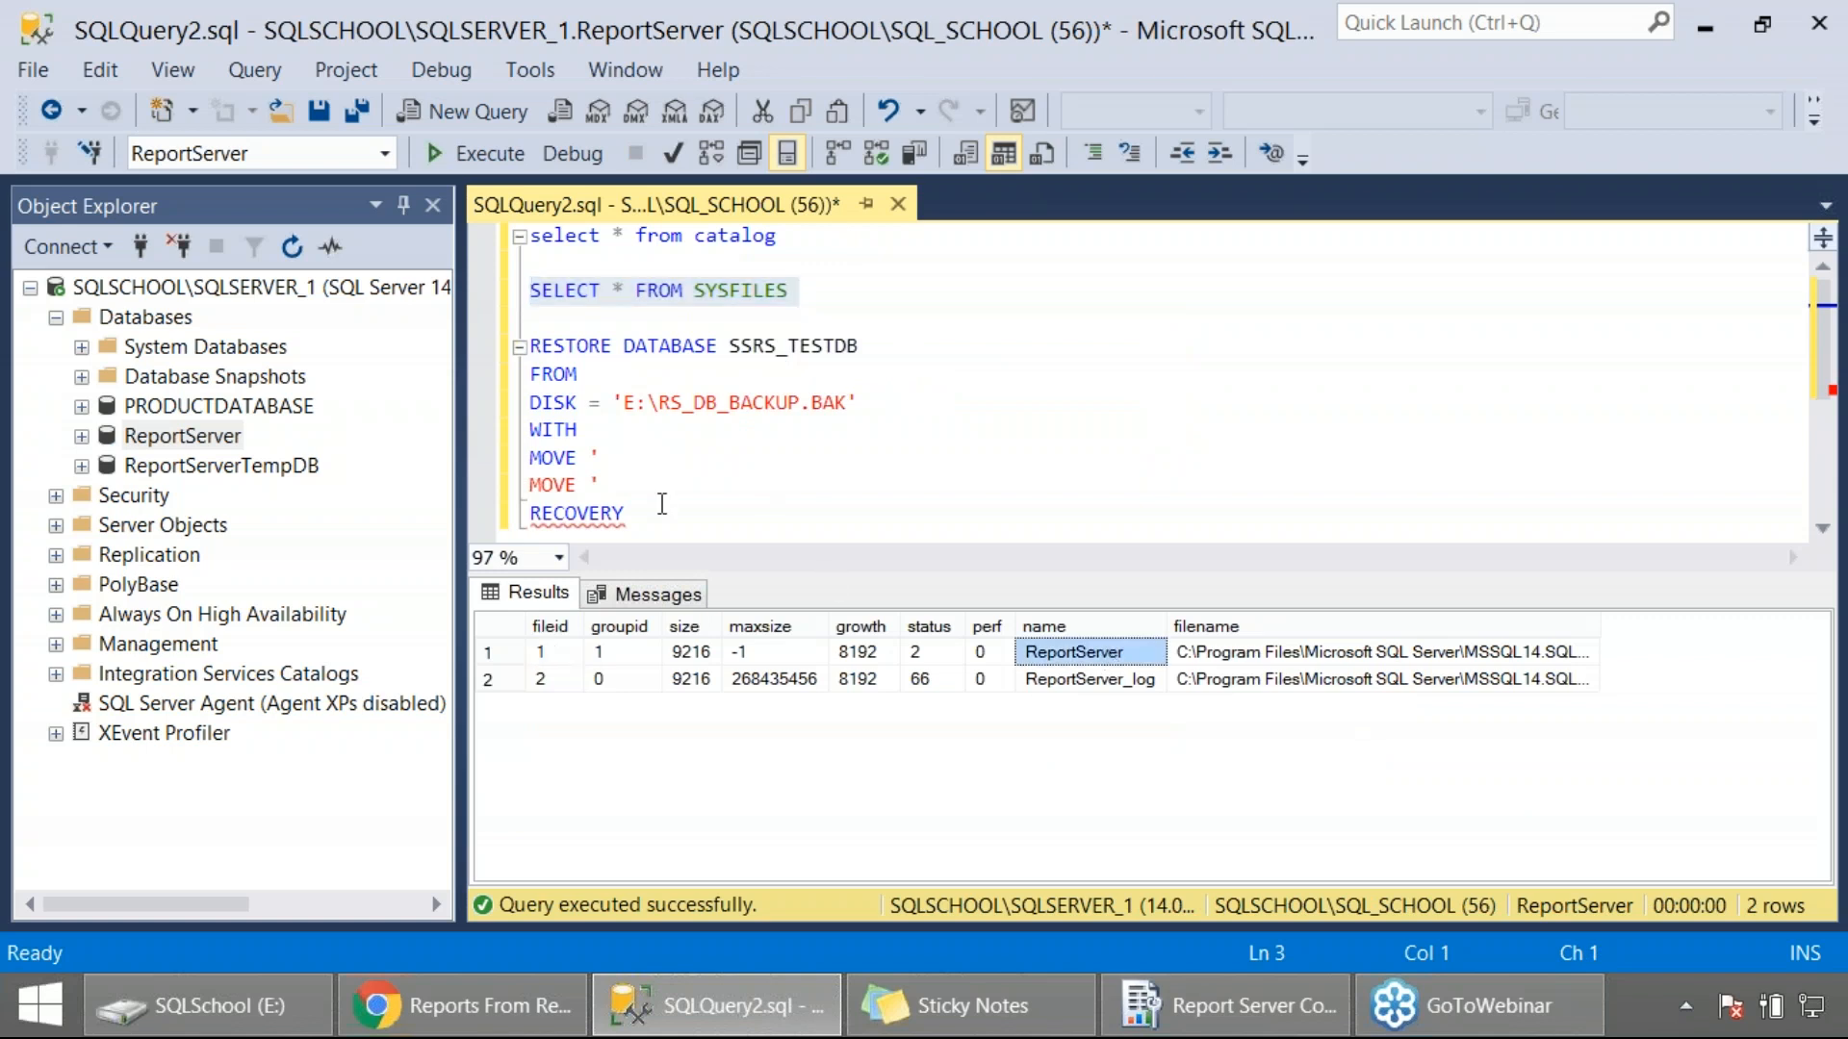
Complete the first MOVE clause sending ReportServer to 'E:\RS_TEST_DATA.mdf'.
text(ReportServer' T)
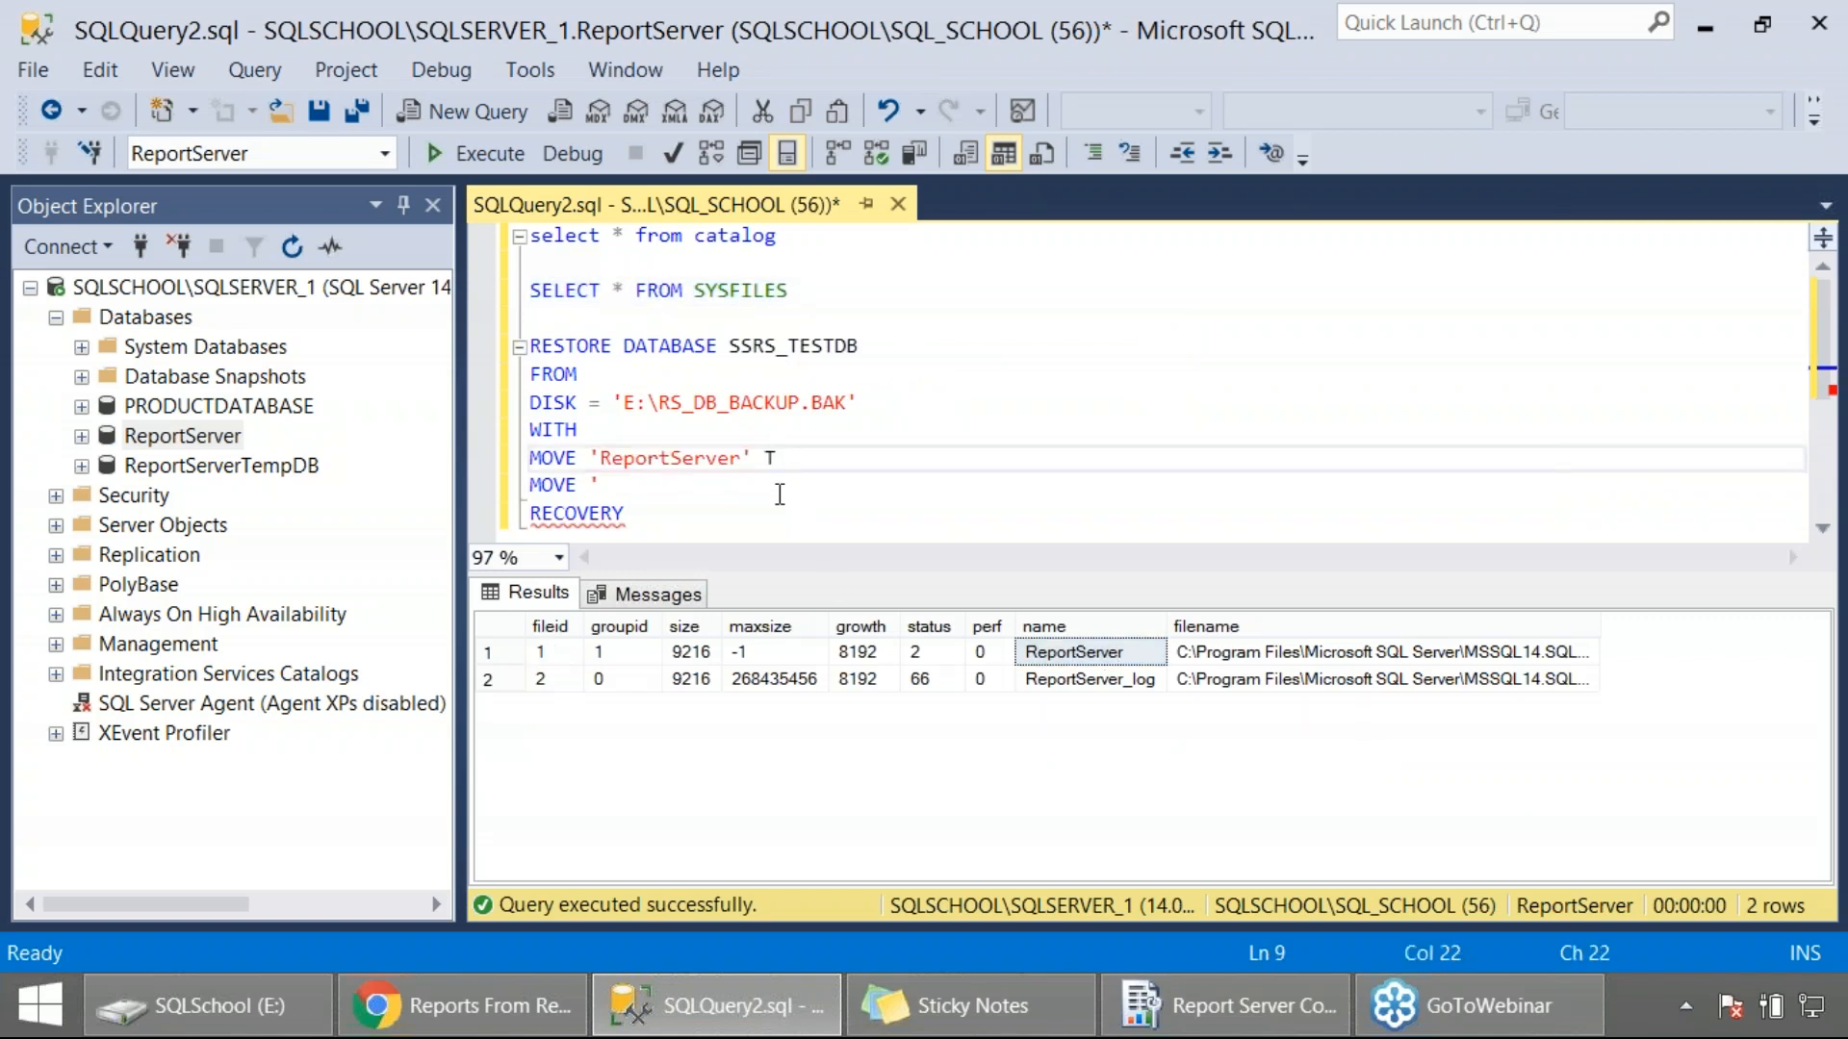
text(O)
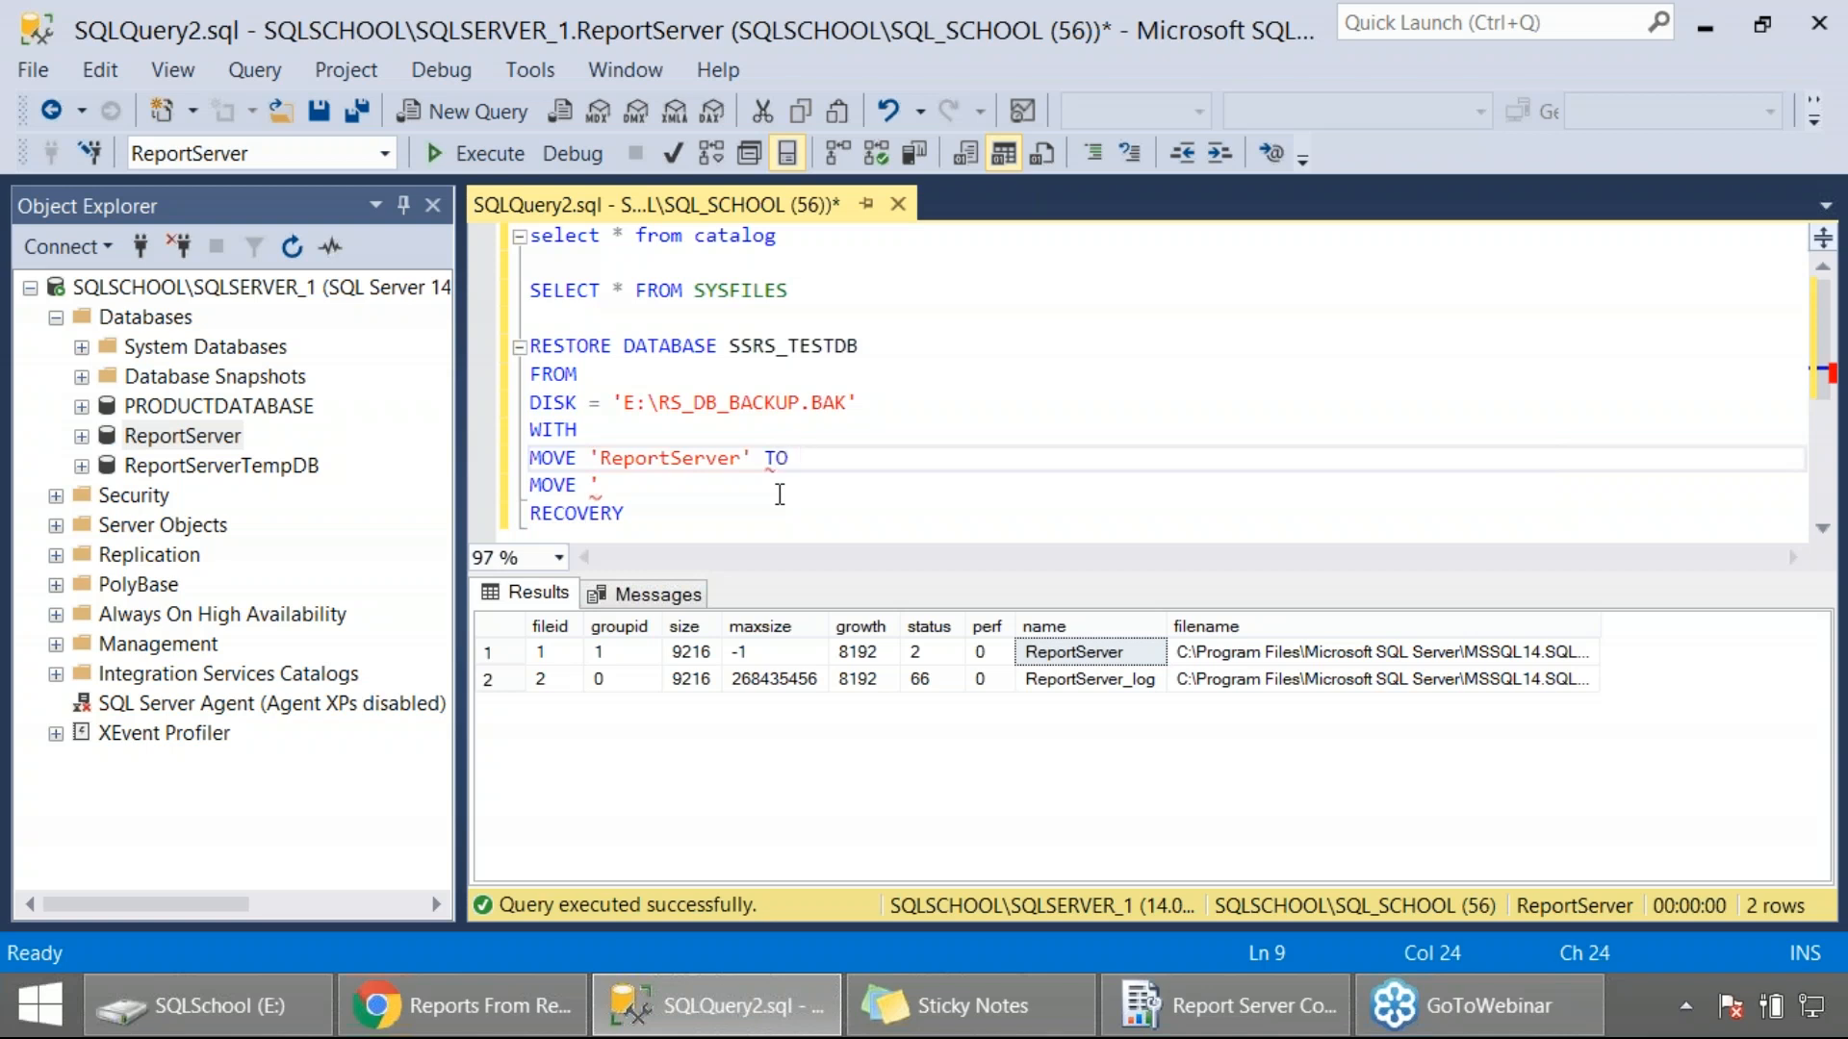
text('E)
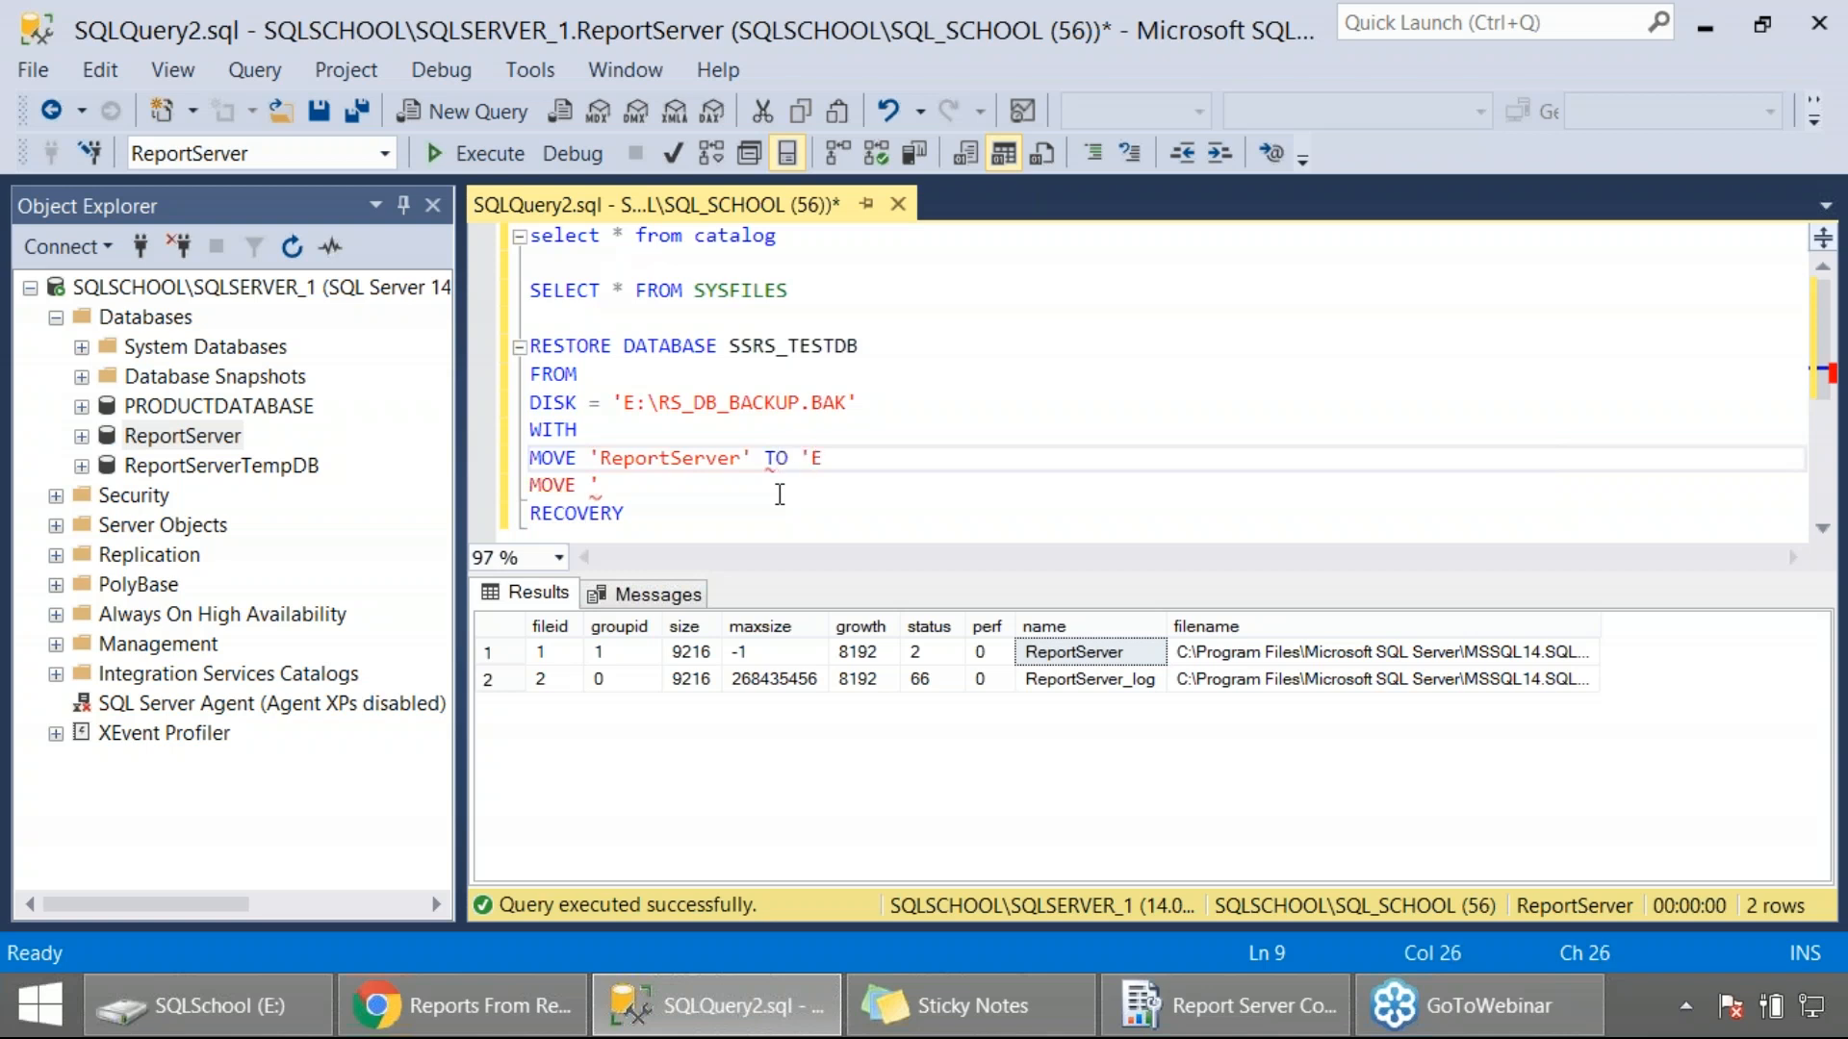
text(:\RS)
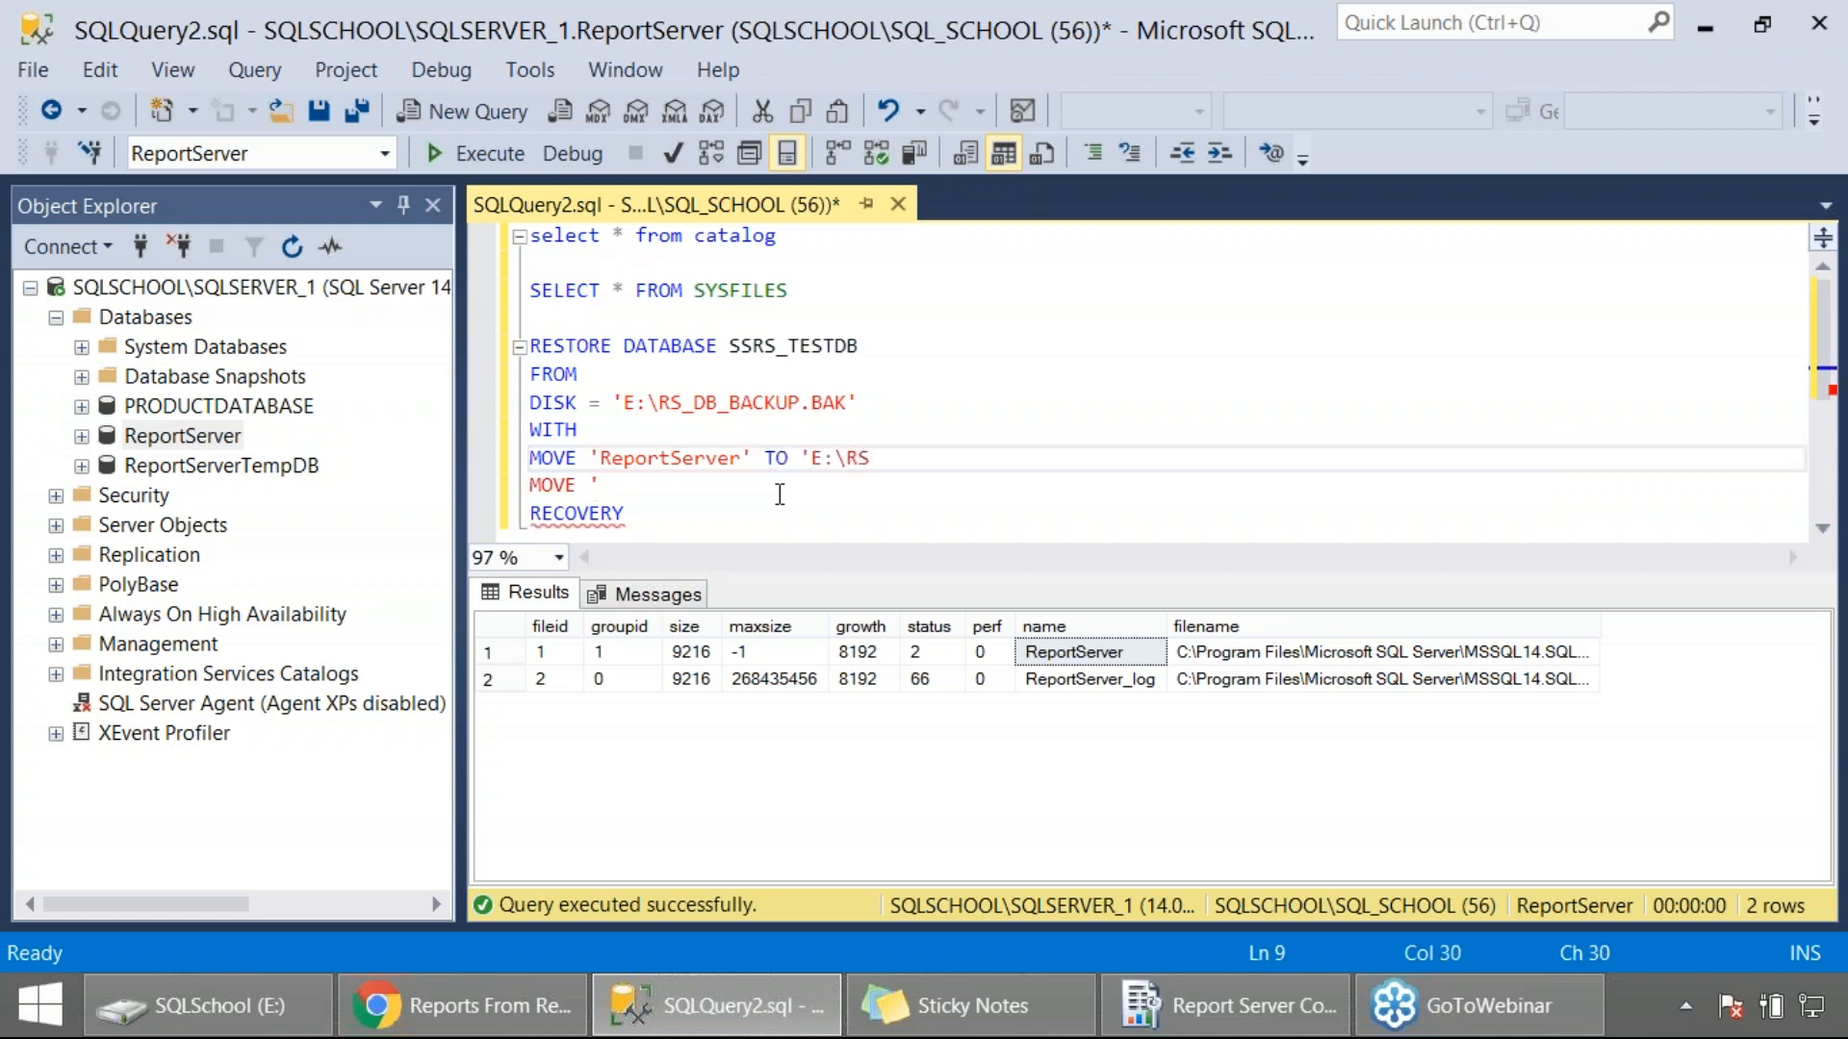
text(_TEST)
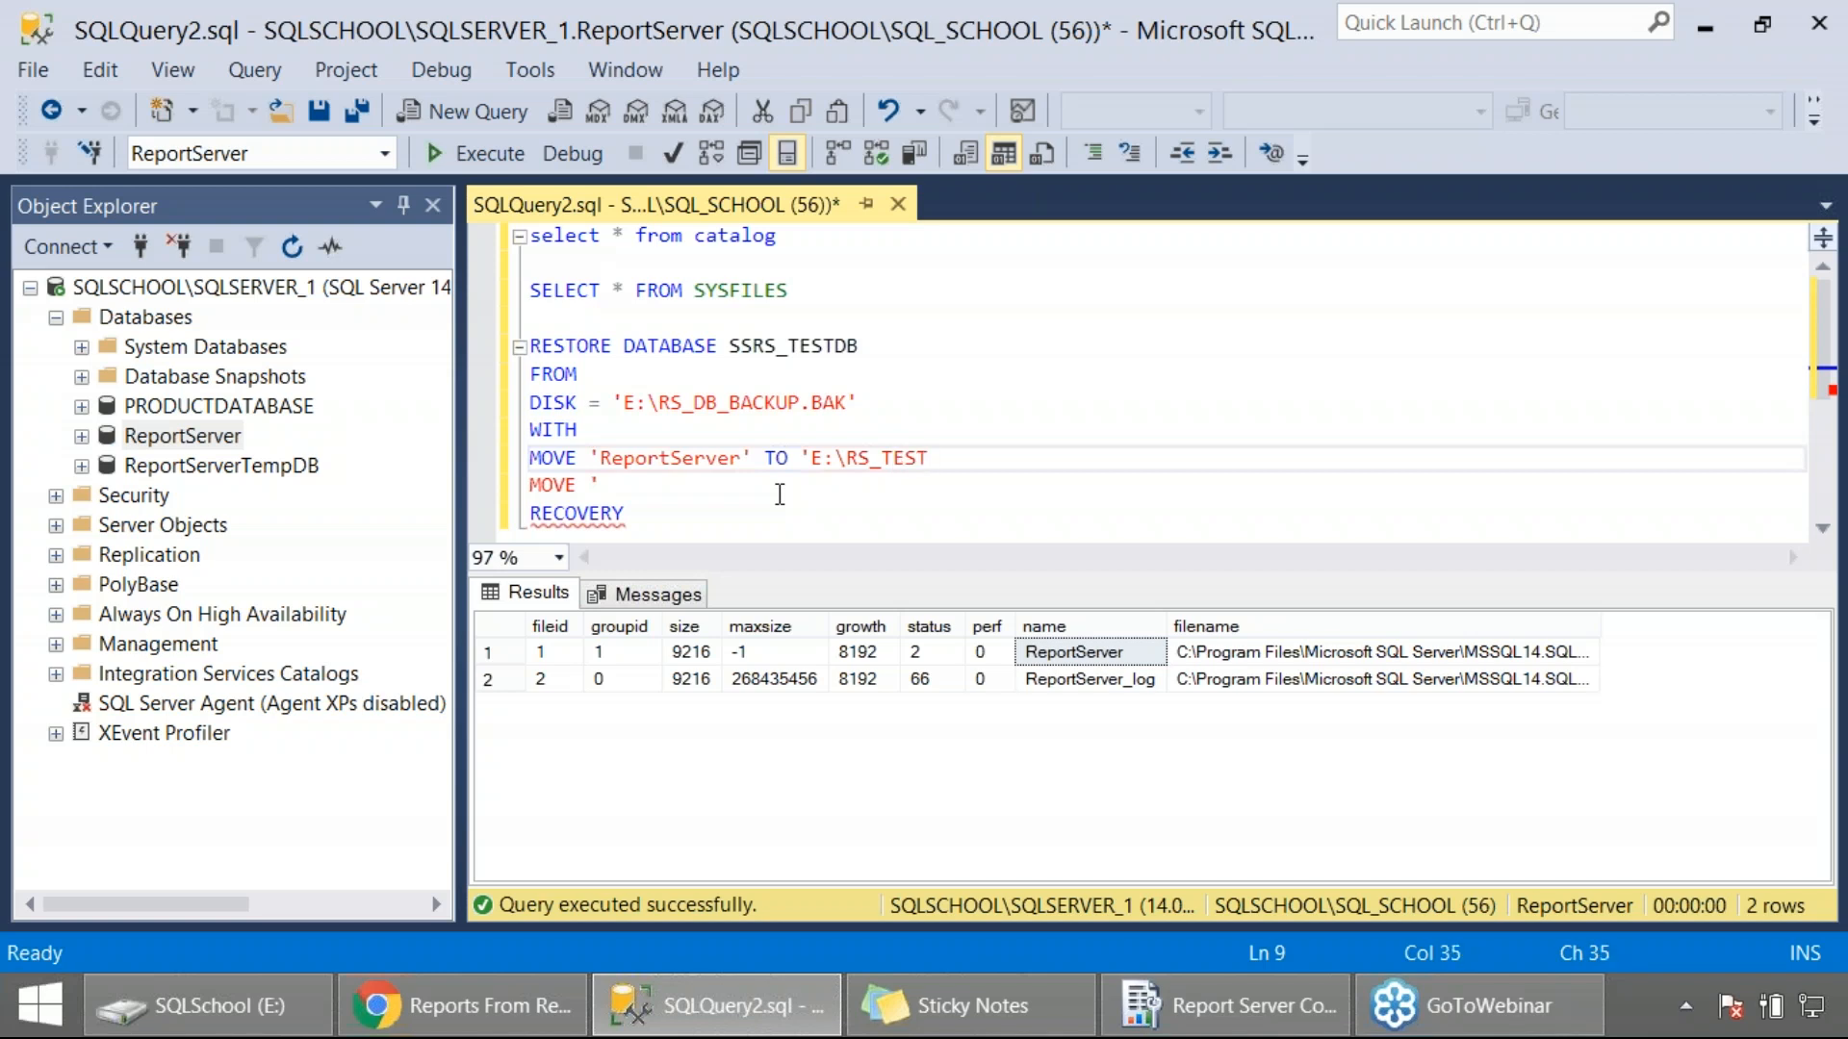
text(_DATA.mdf)
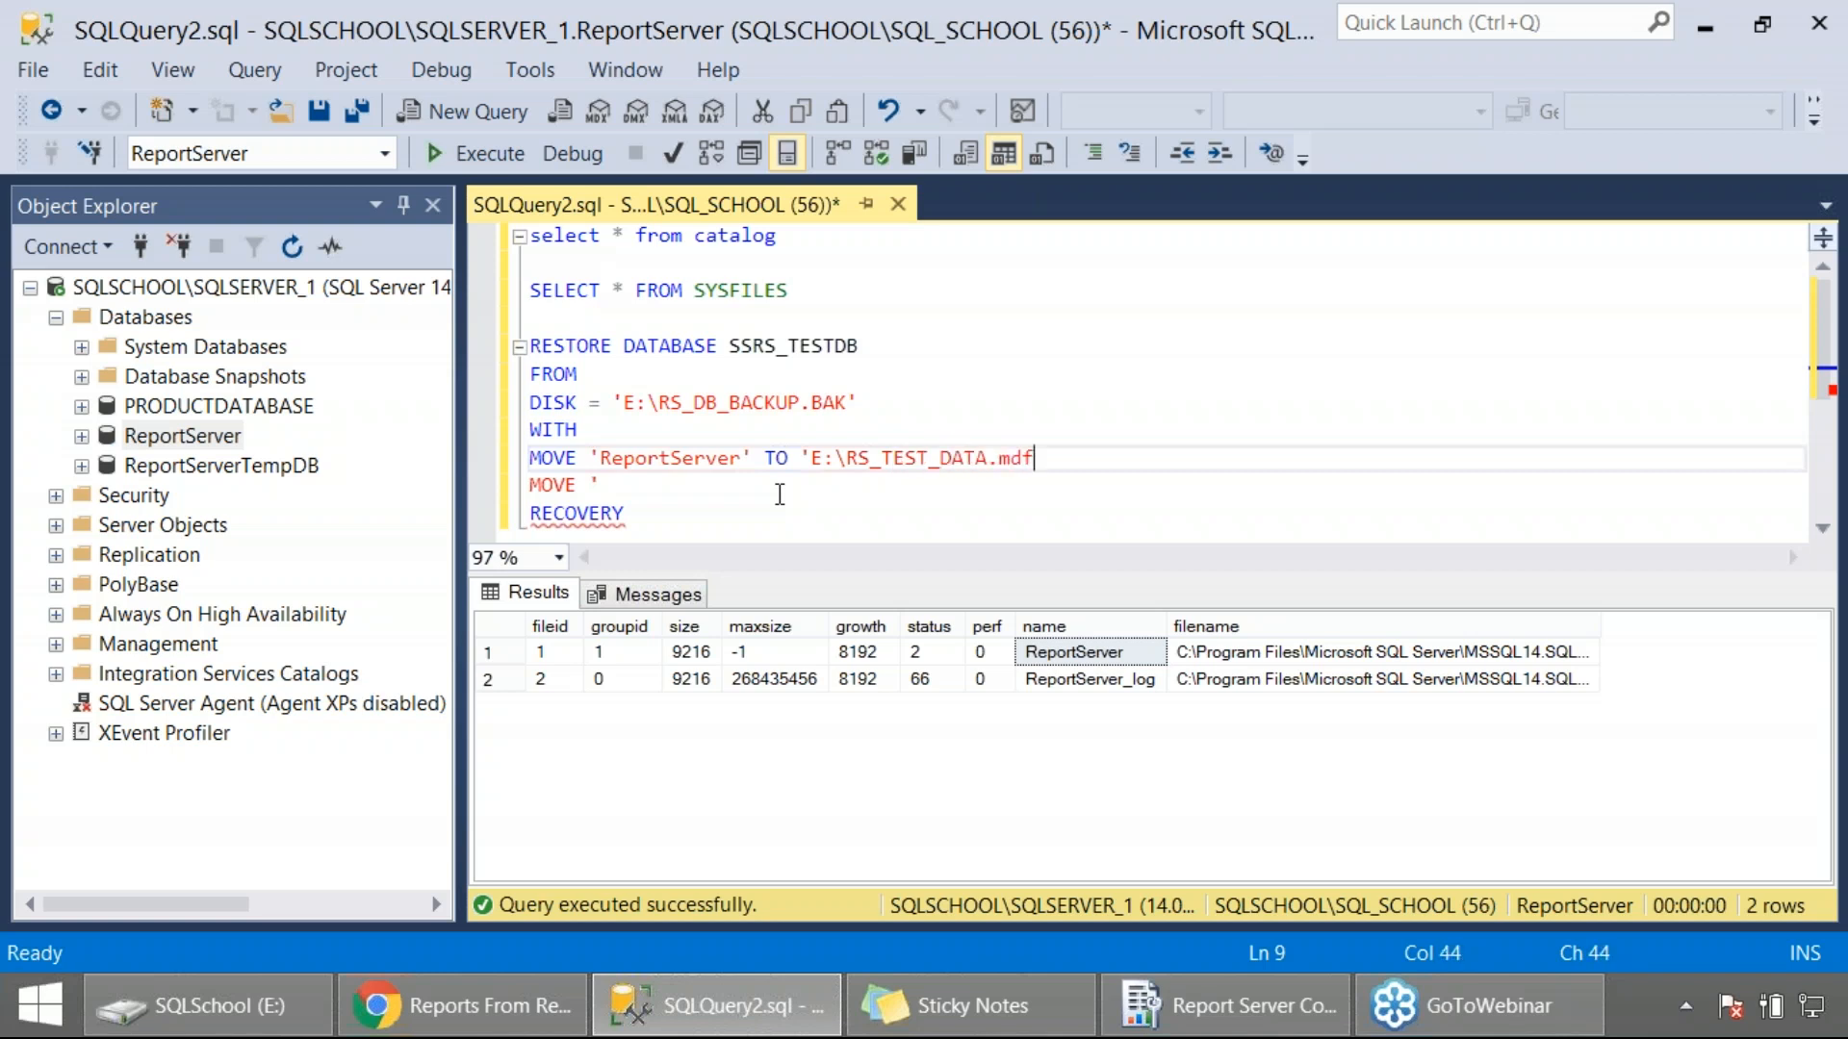
text(,)
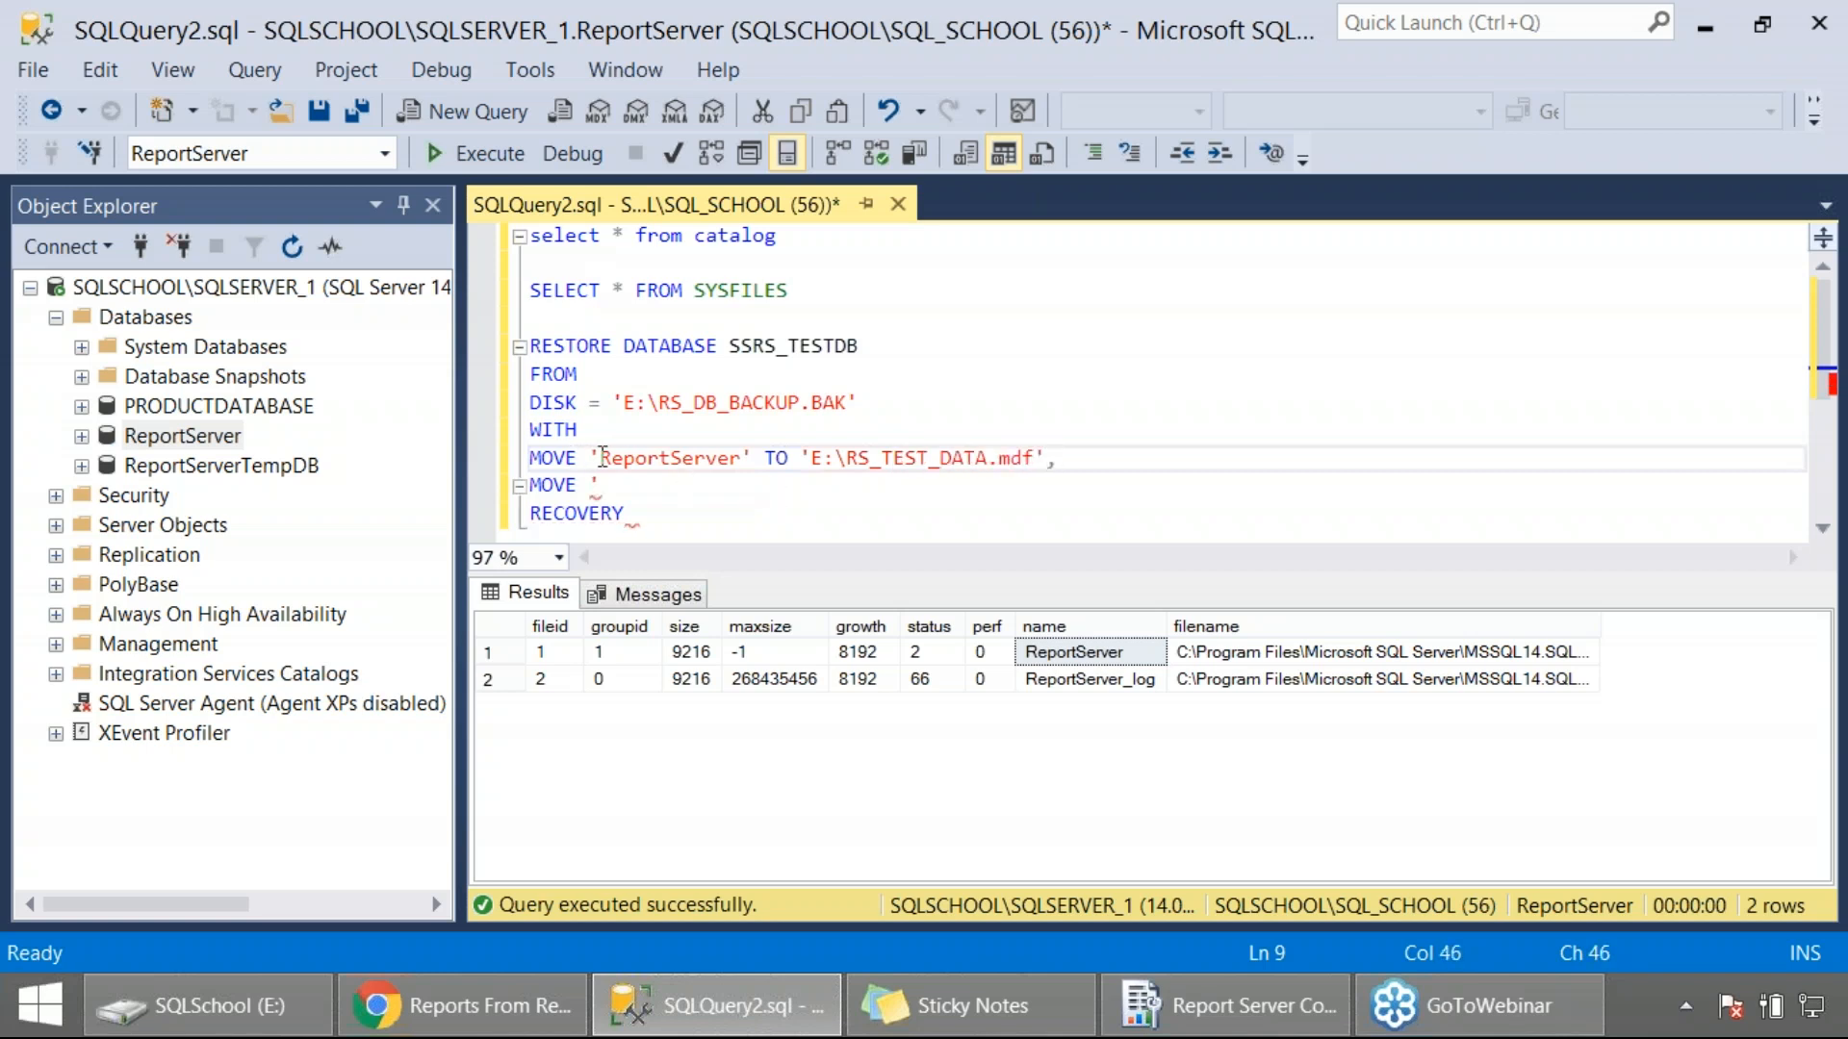
Complete the second MOVE clause sending ReportServer_log to 'F:\RS_TEST_LOG.ldf'.
click(1088, 679)
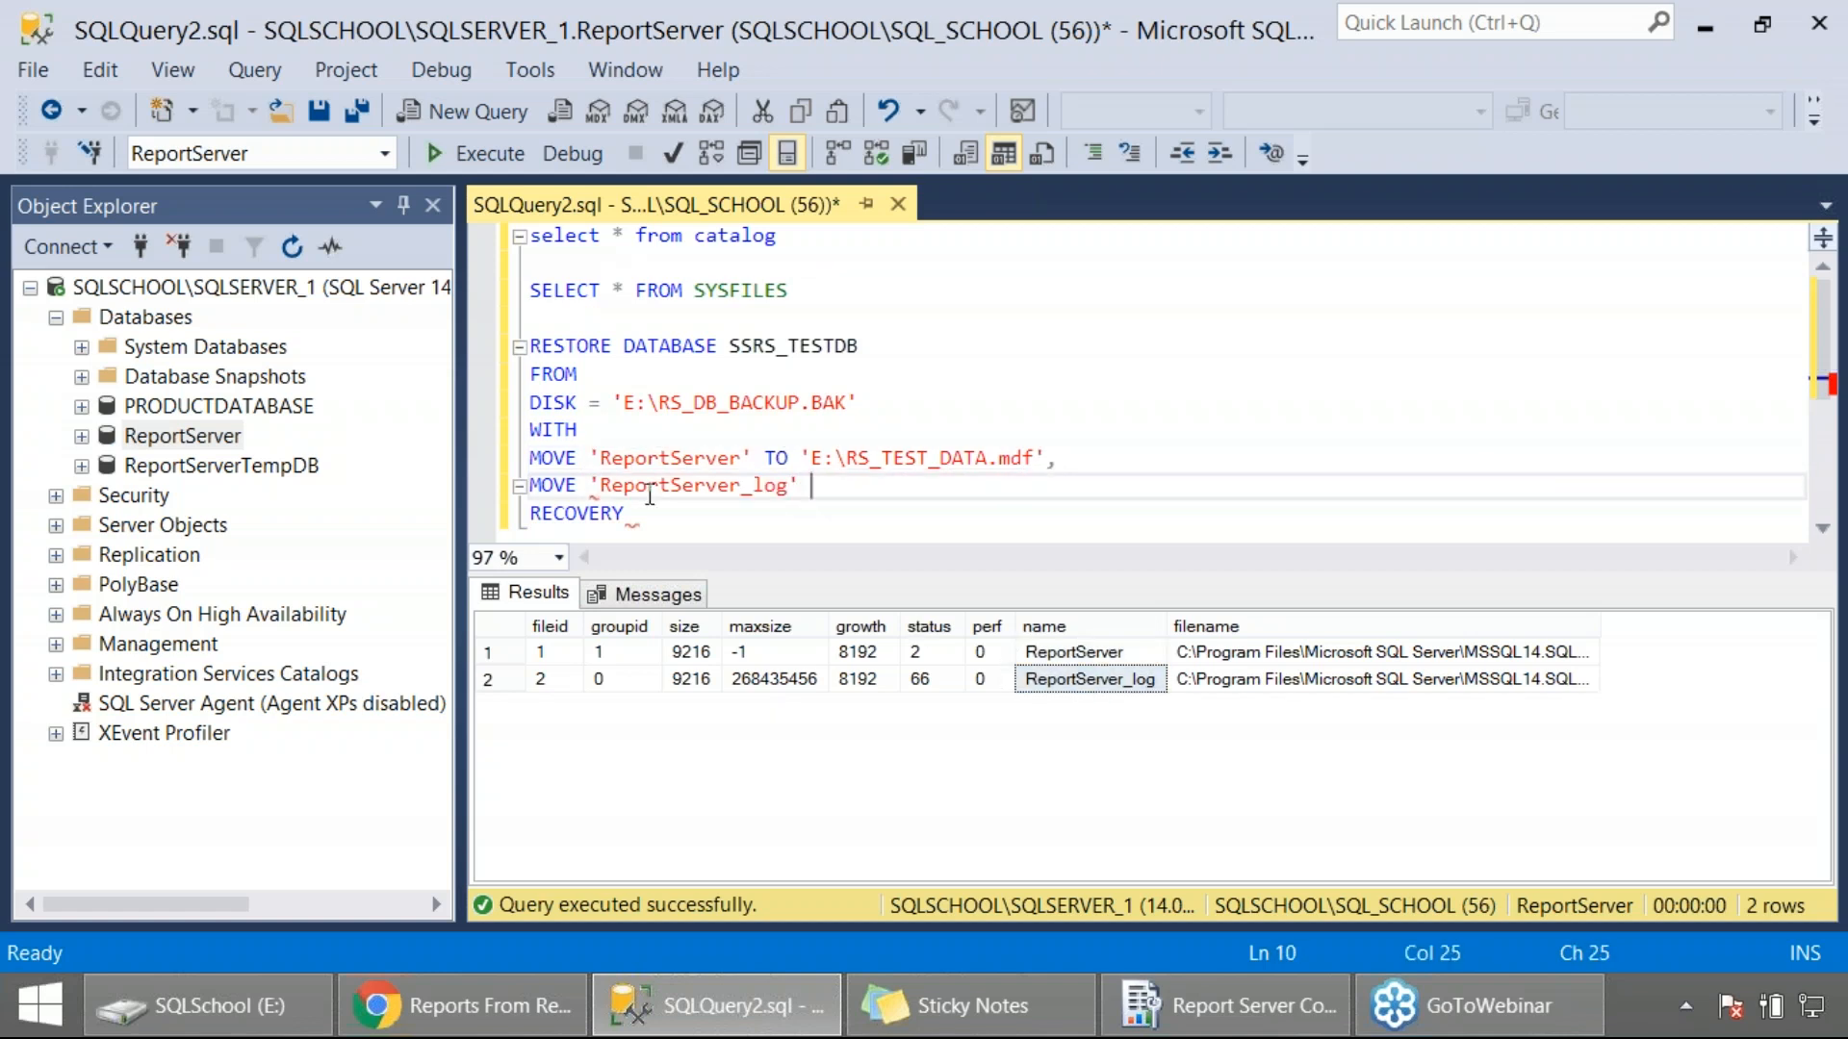
text(TO 'F)
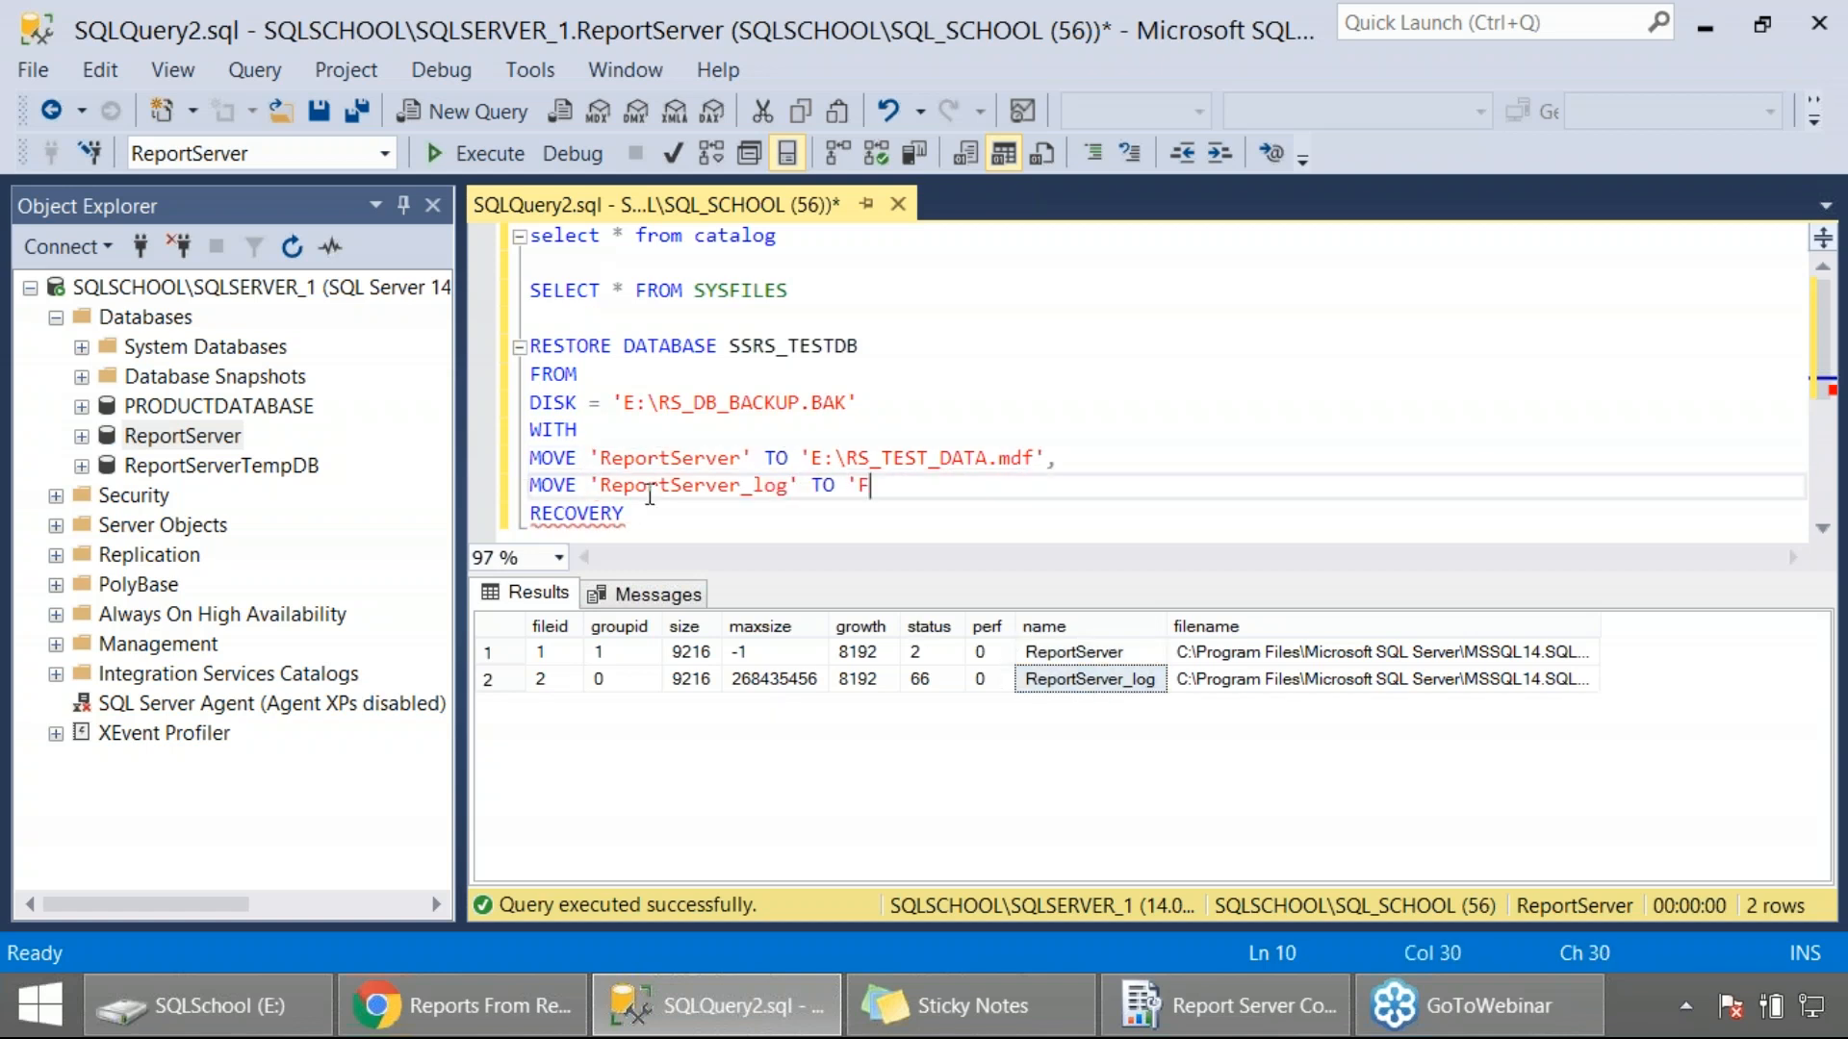
text(:\RS)
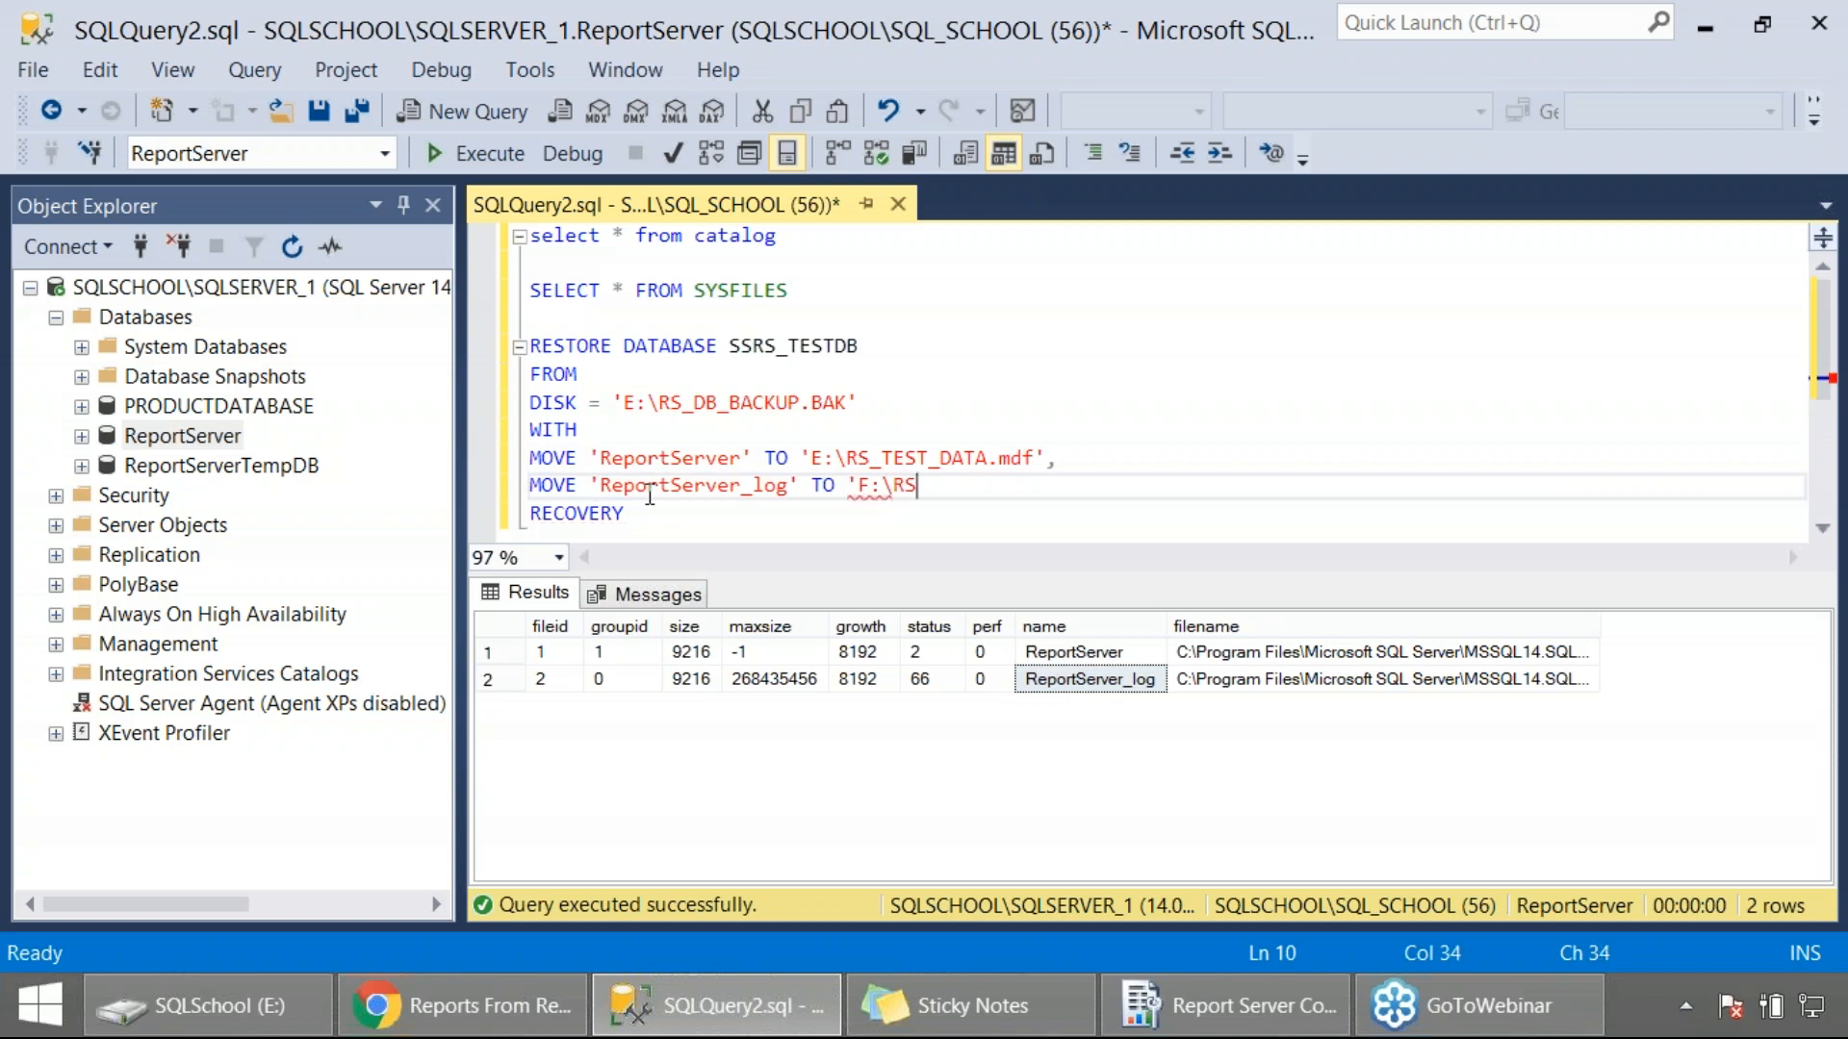
text(_TEST_L)
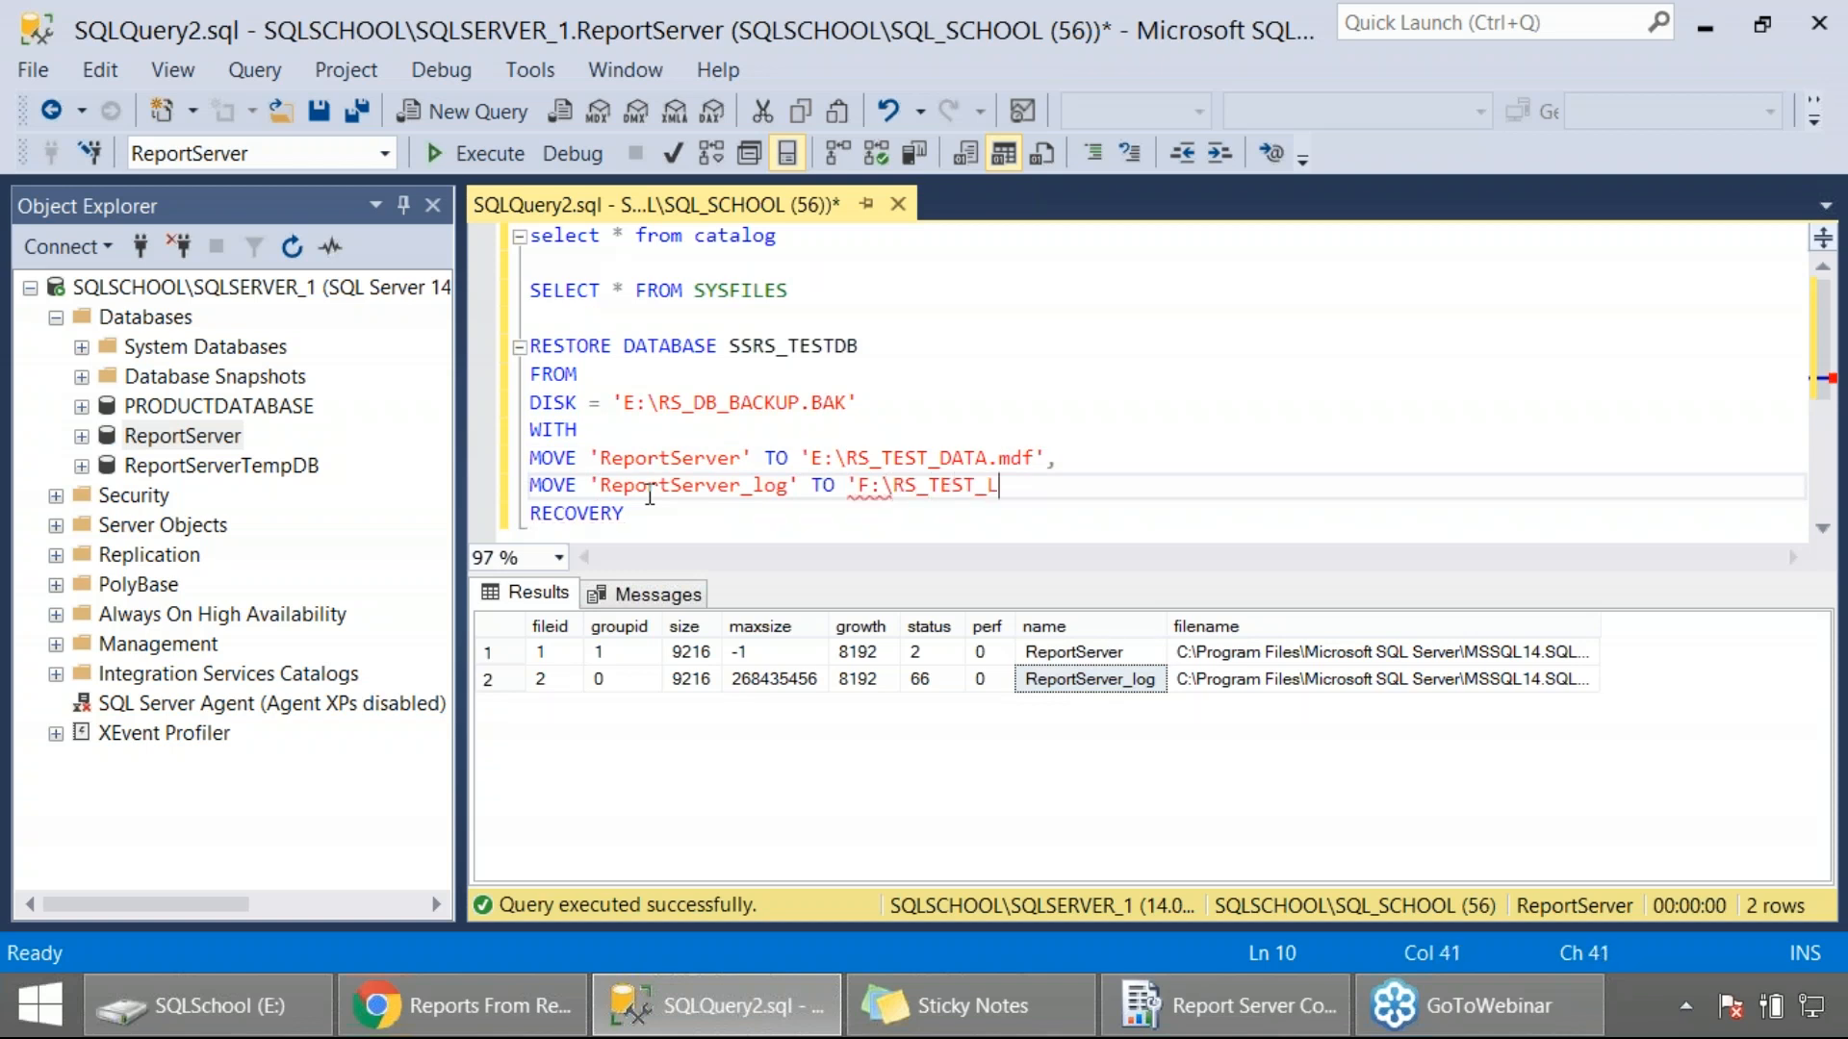
text(OG.ldf',)
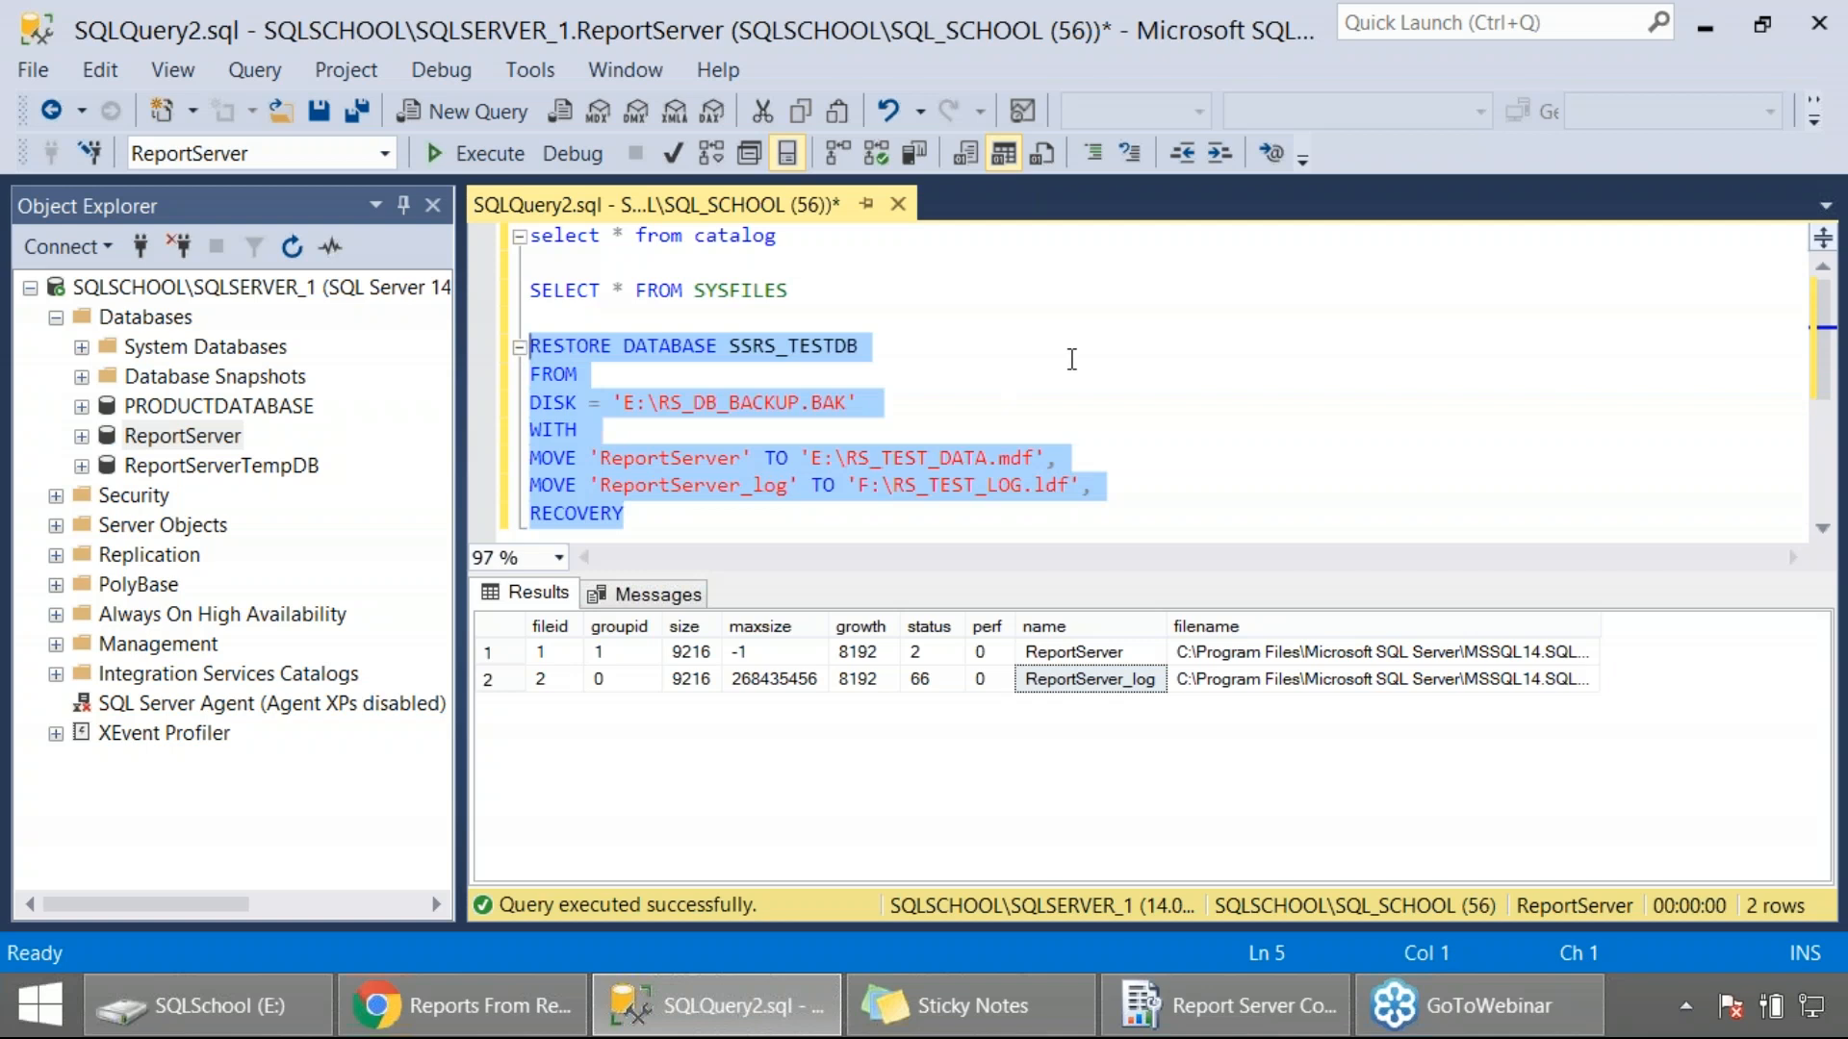
Execute the restore, then refresh Databases so SSRS_TESTDB appears in Object Explorer.
click(433, 154)
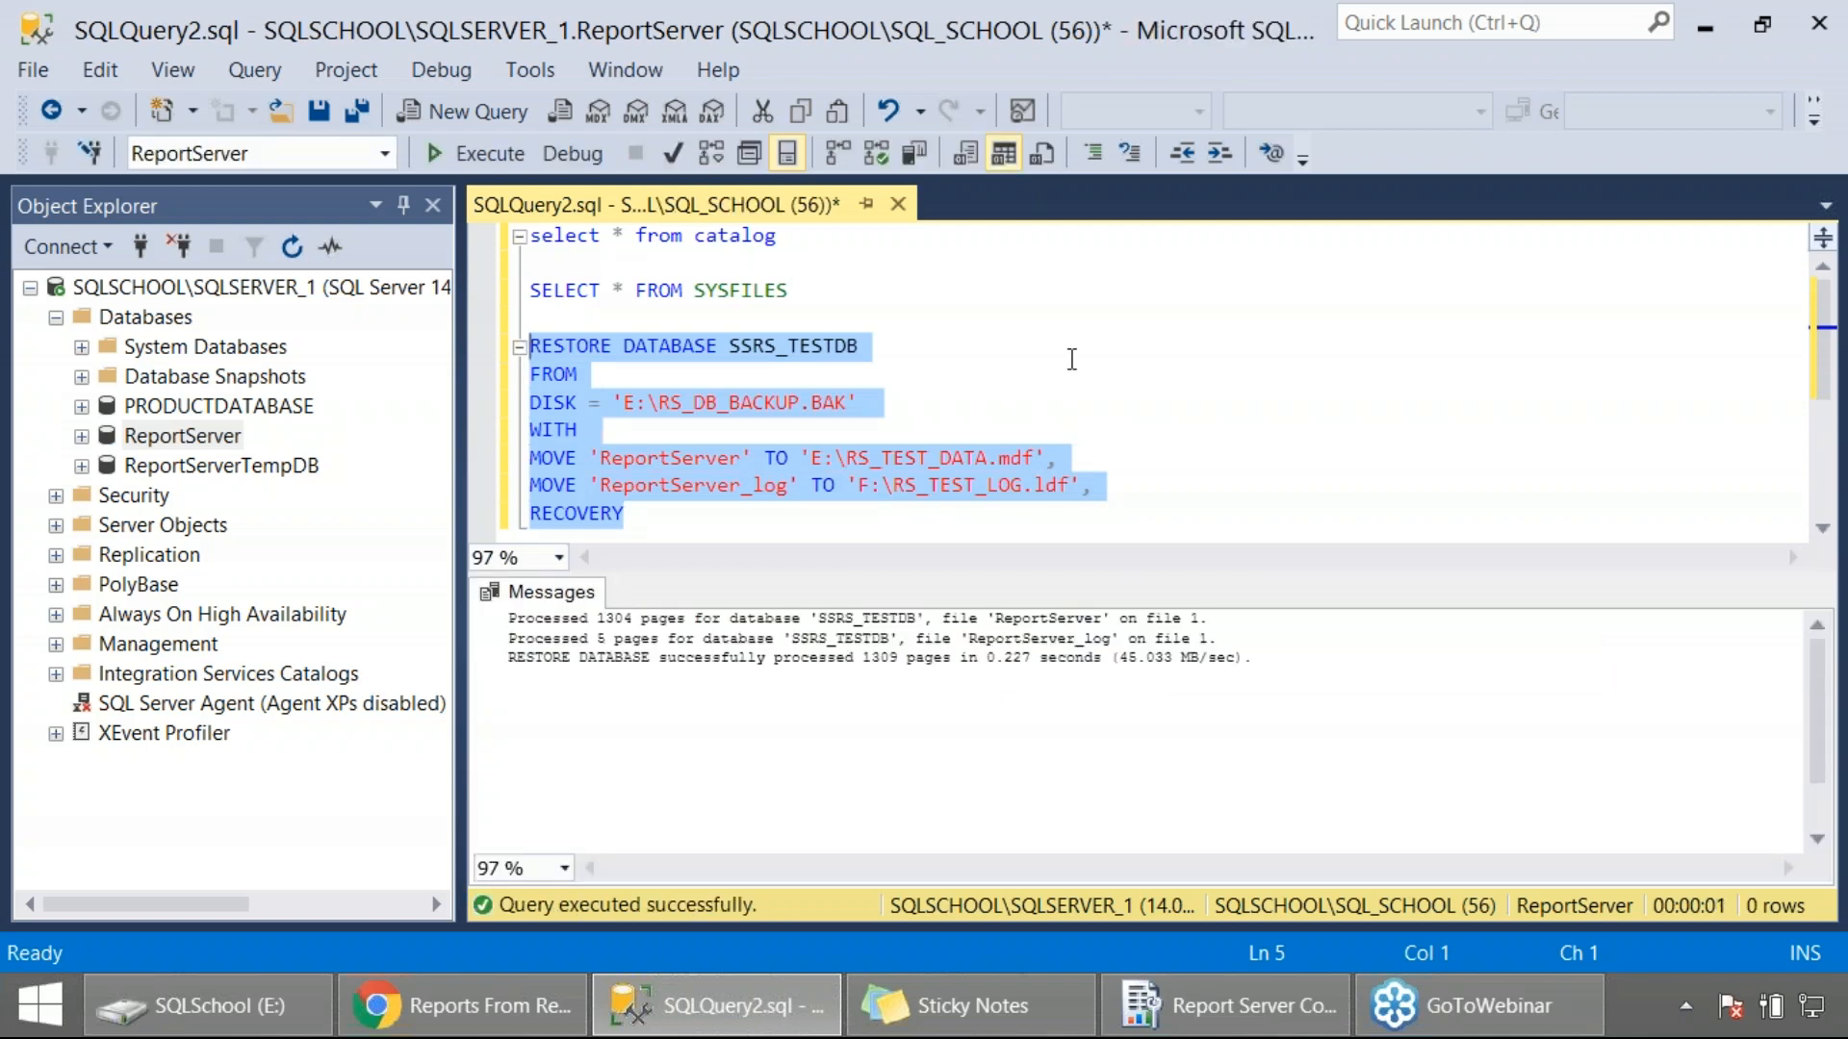
click(144, 317)
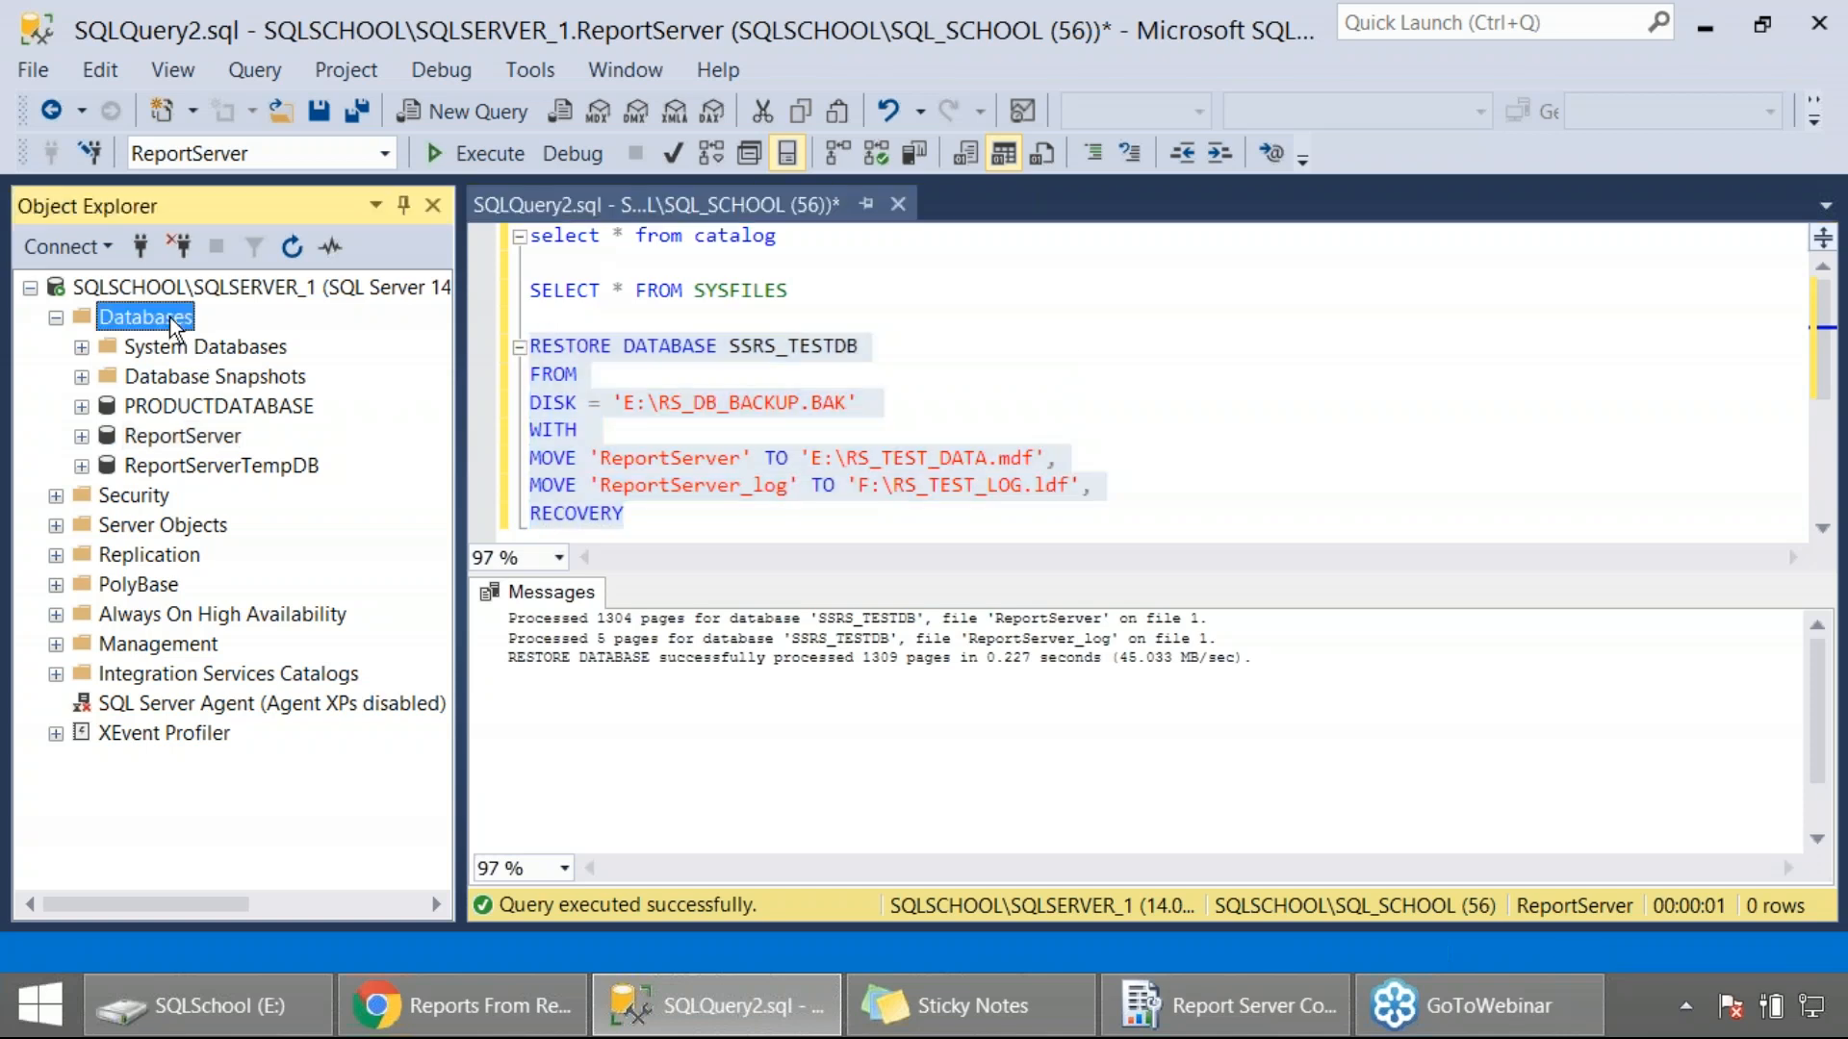
click(291, 246)
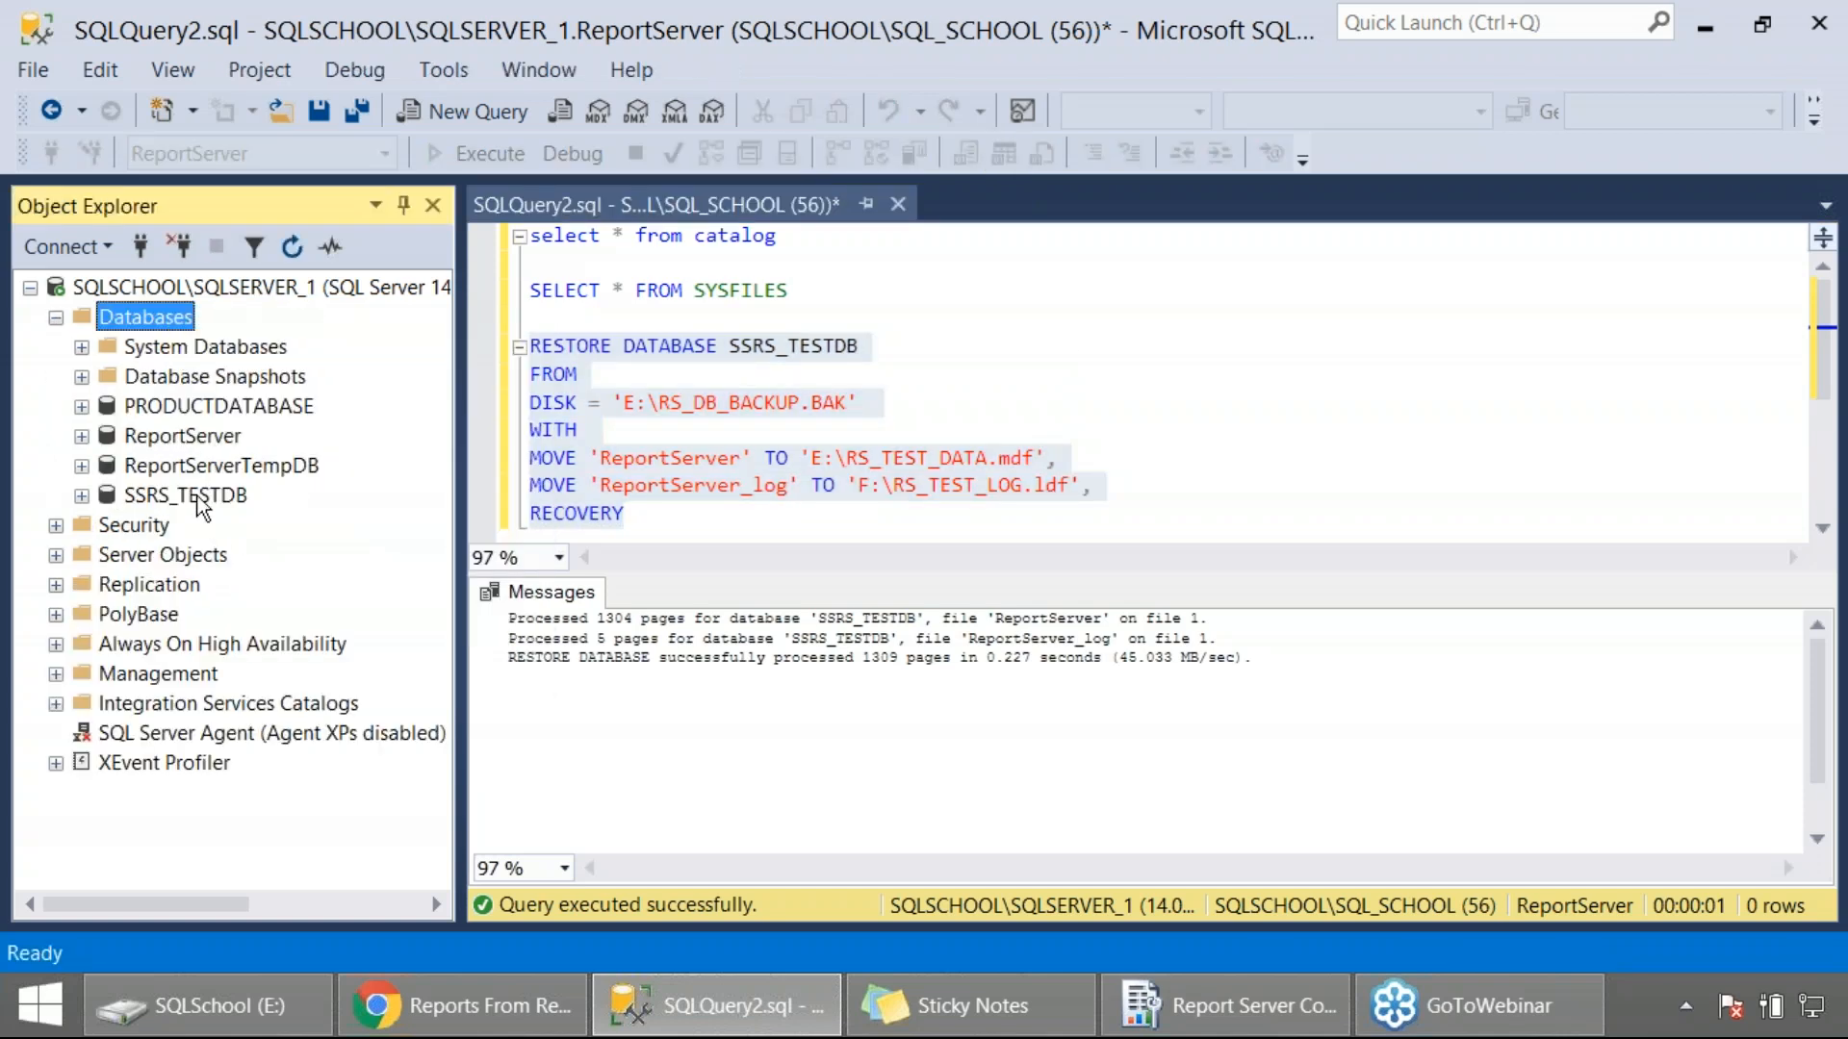
right_click(185, 495)
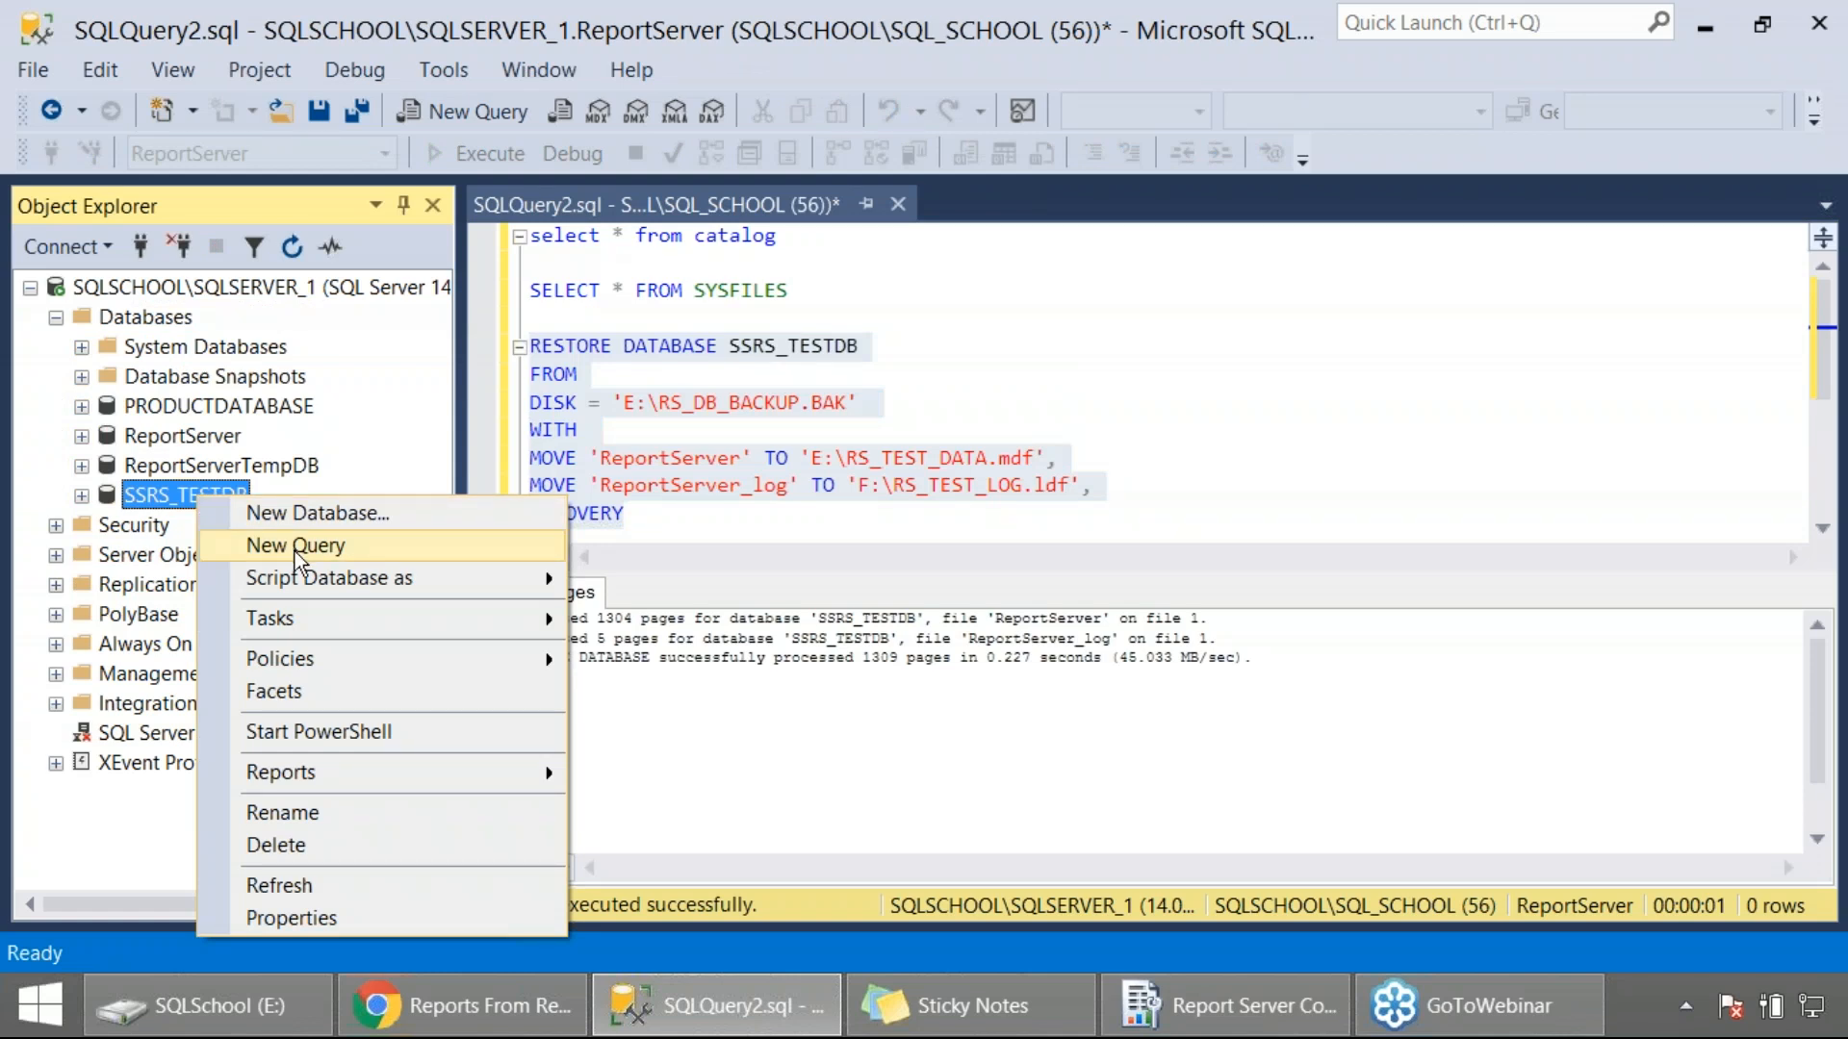
Run SELECT * FROM CATALOG in a new query against SSRS_TESTDB, returning 20 rows.
click(296, 545)
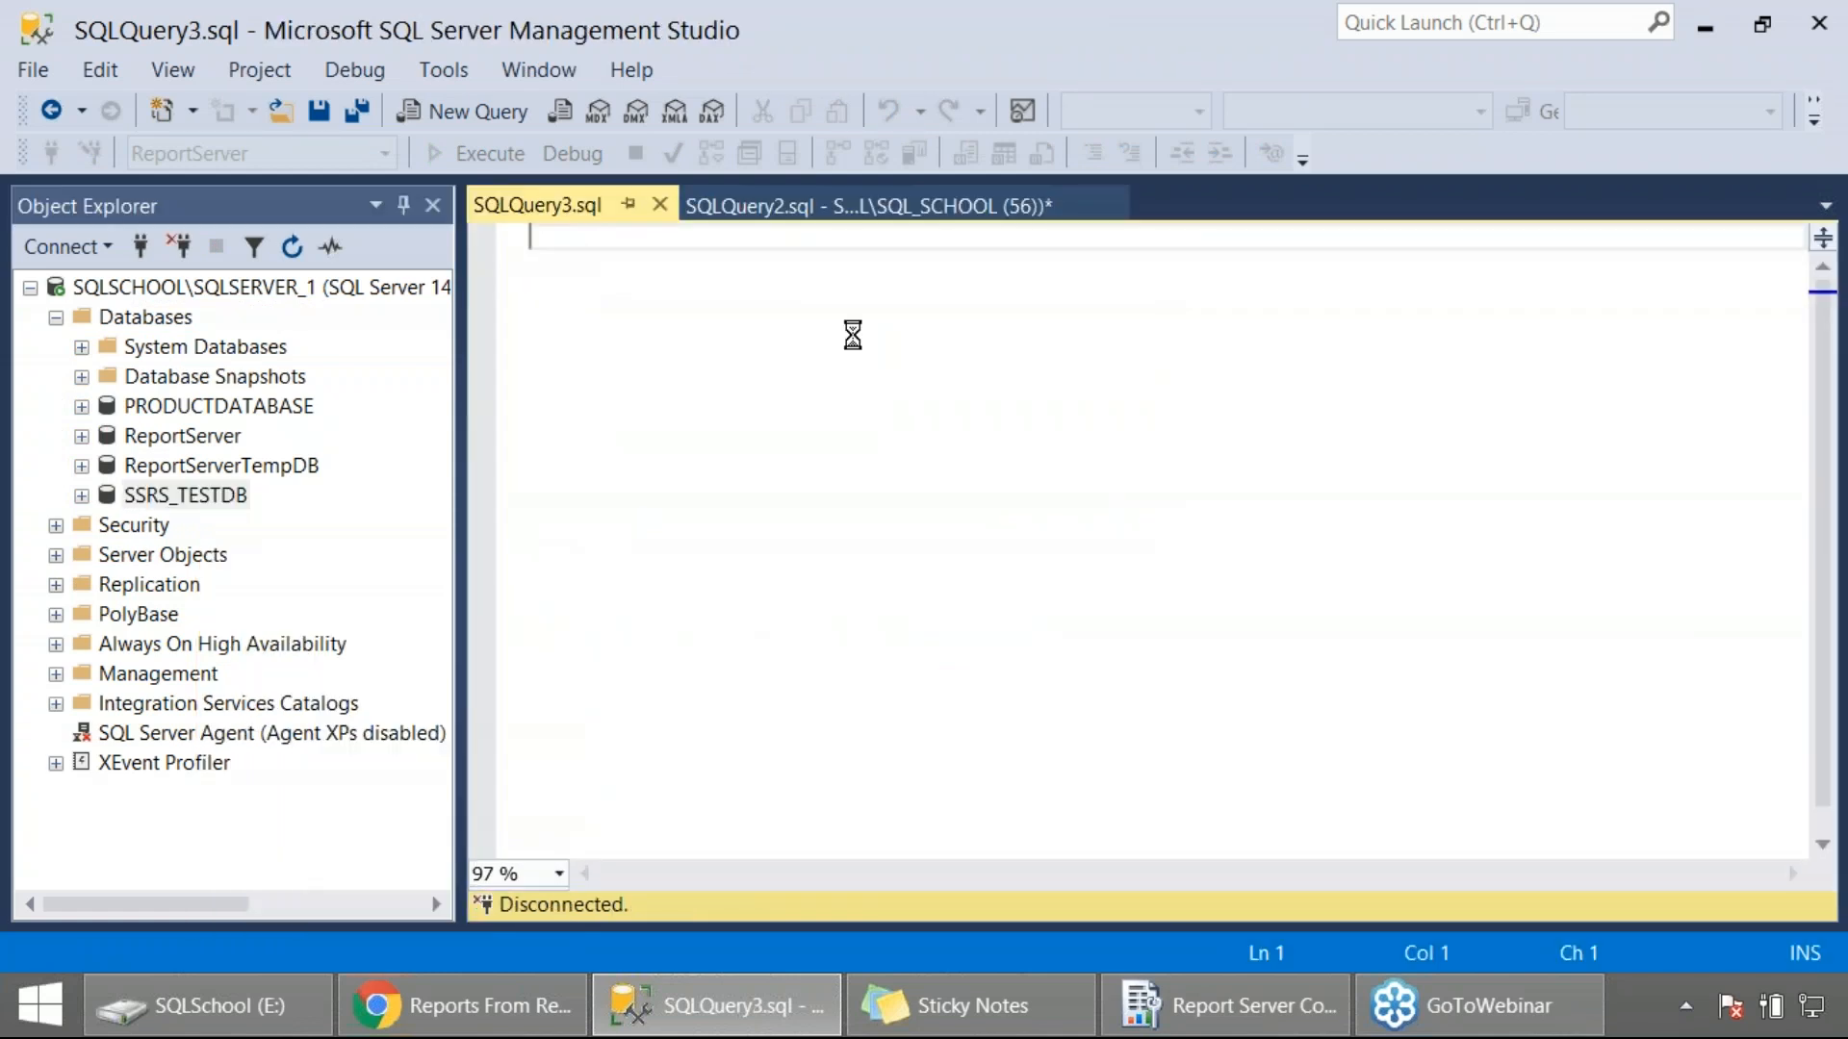
text(SELECT * FROM)
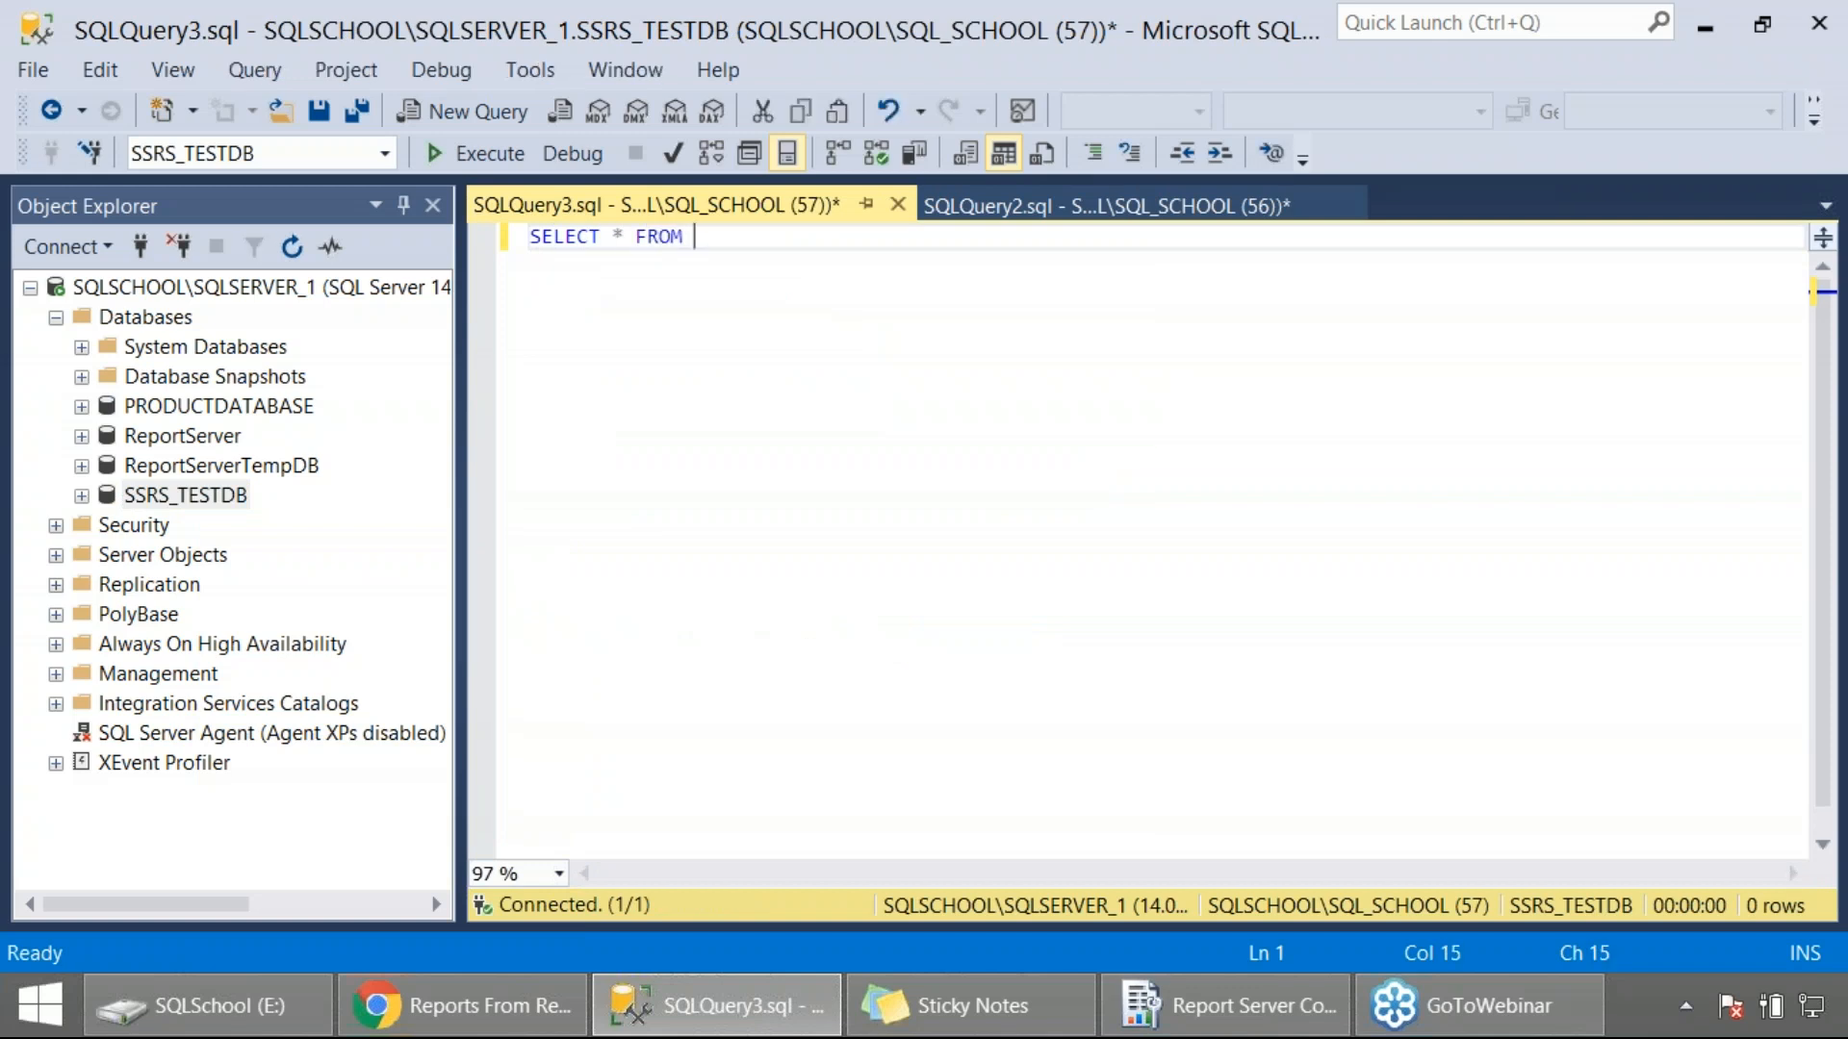
text(CATALOG)
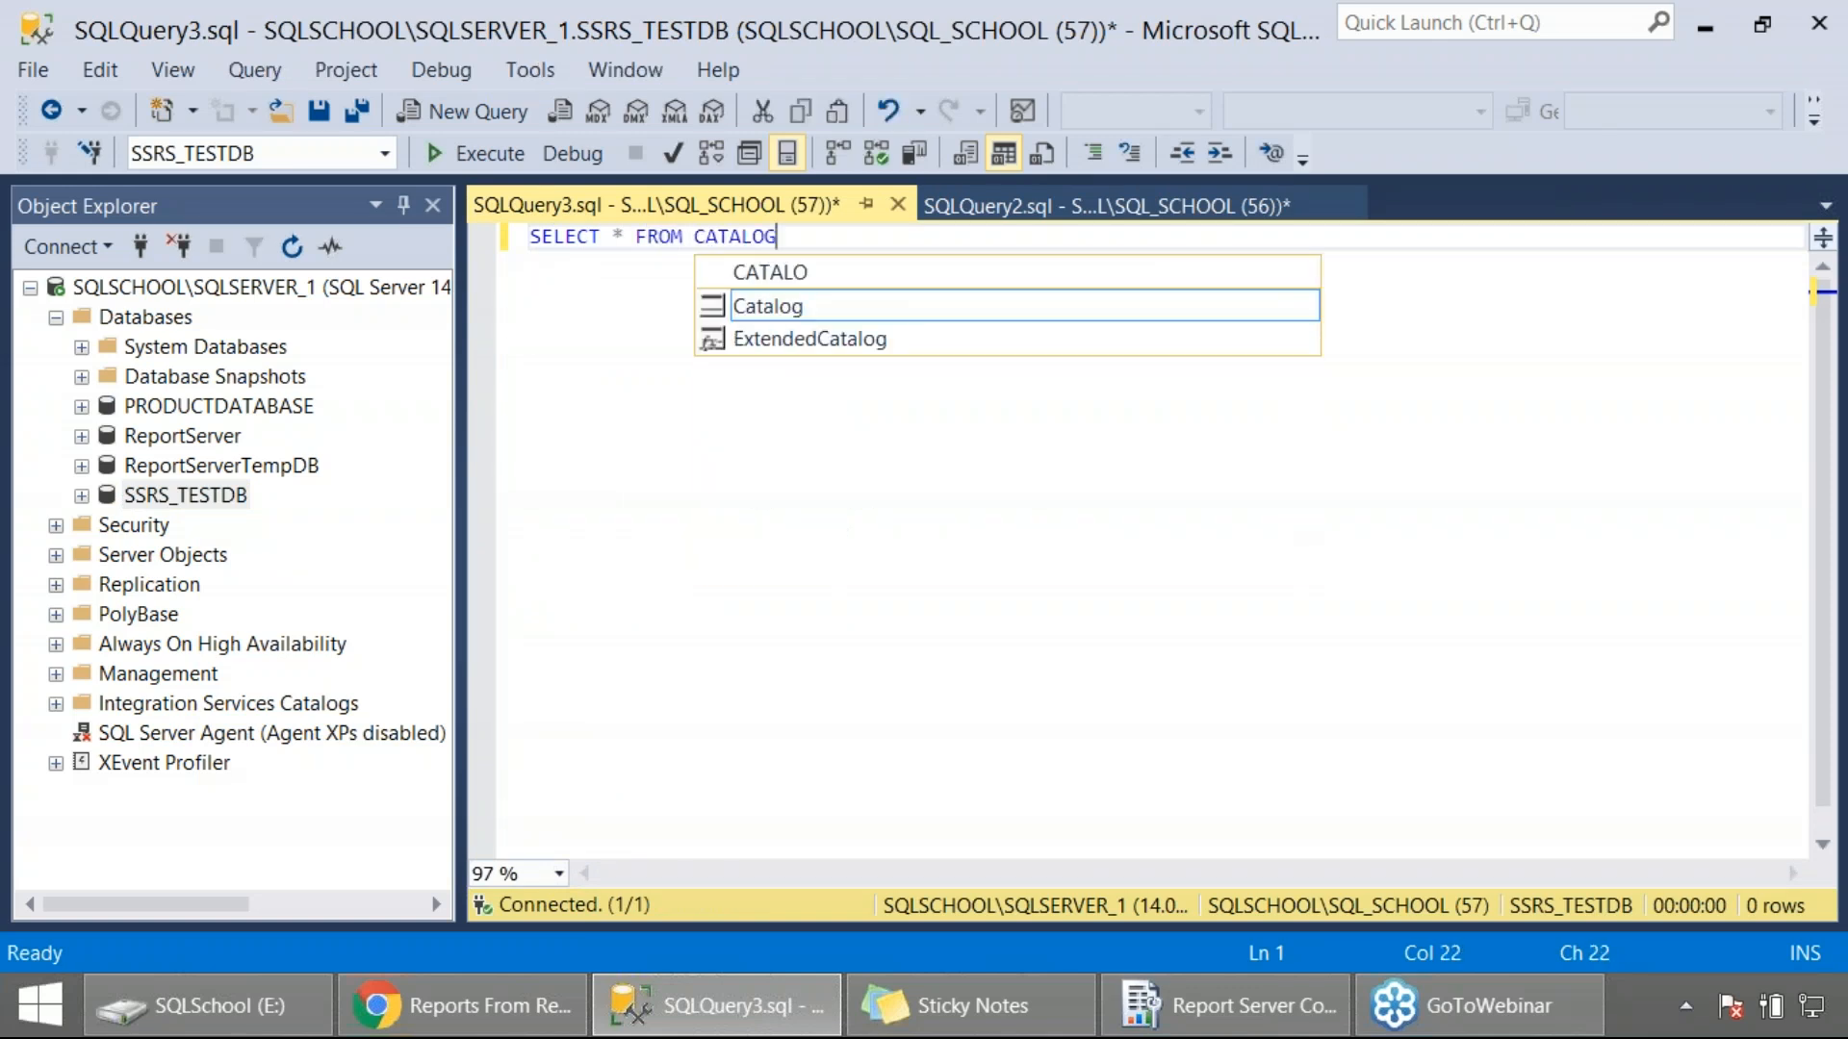
click(487, 154)
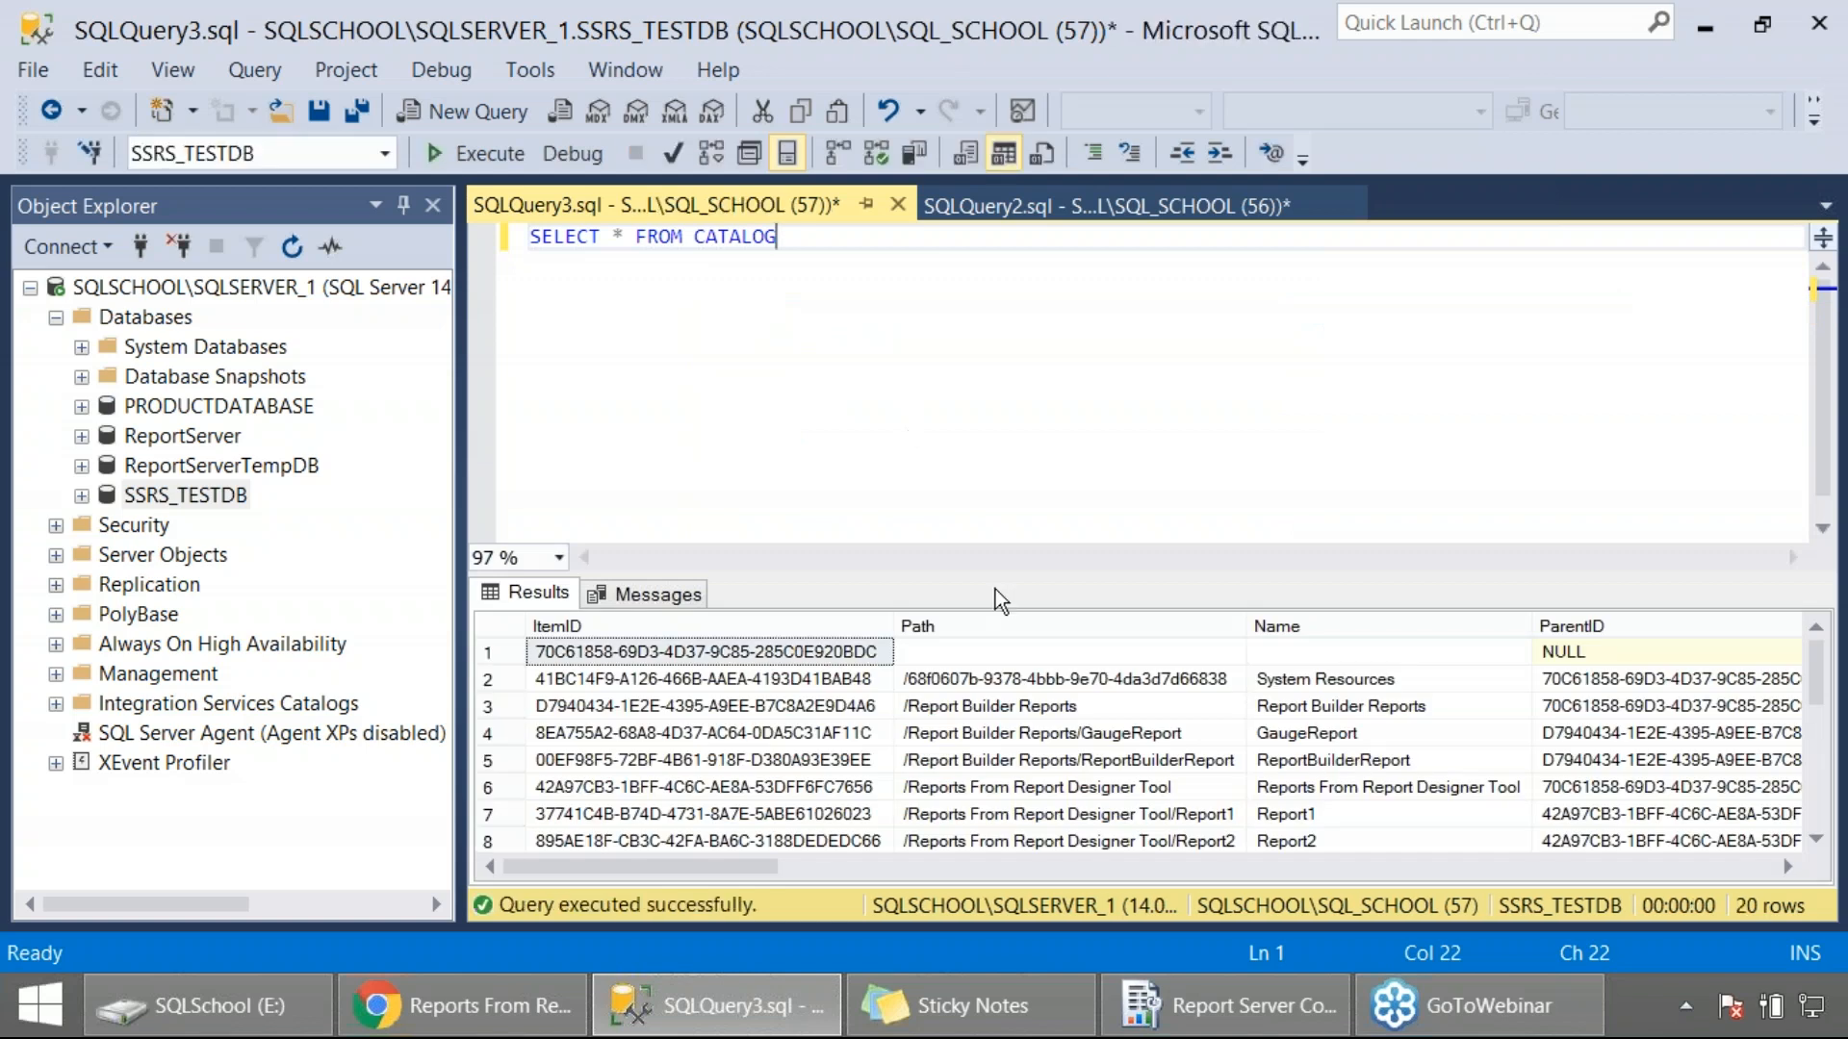
mouse_move(978, 467)
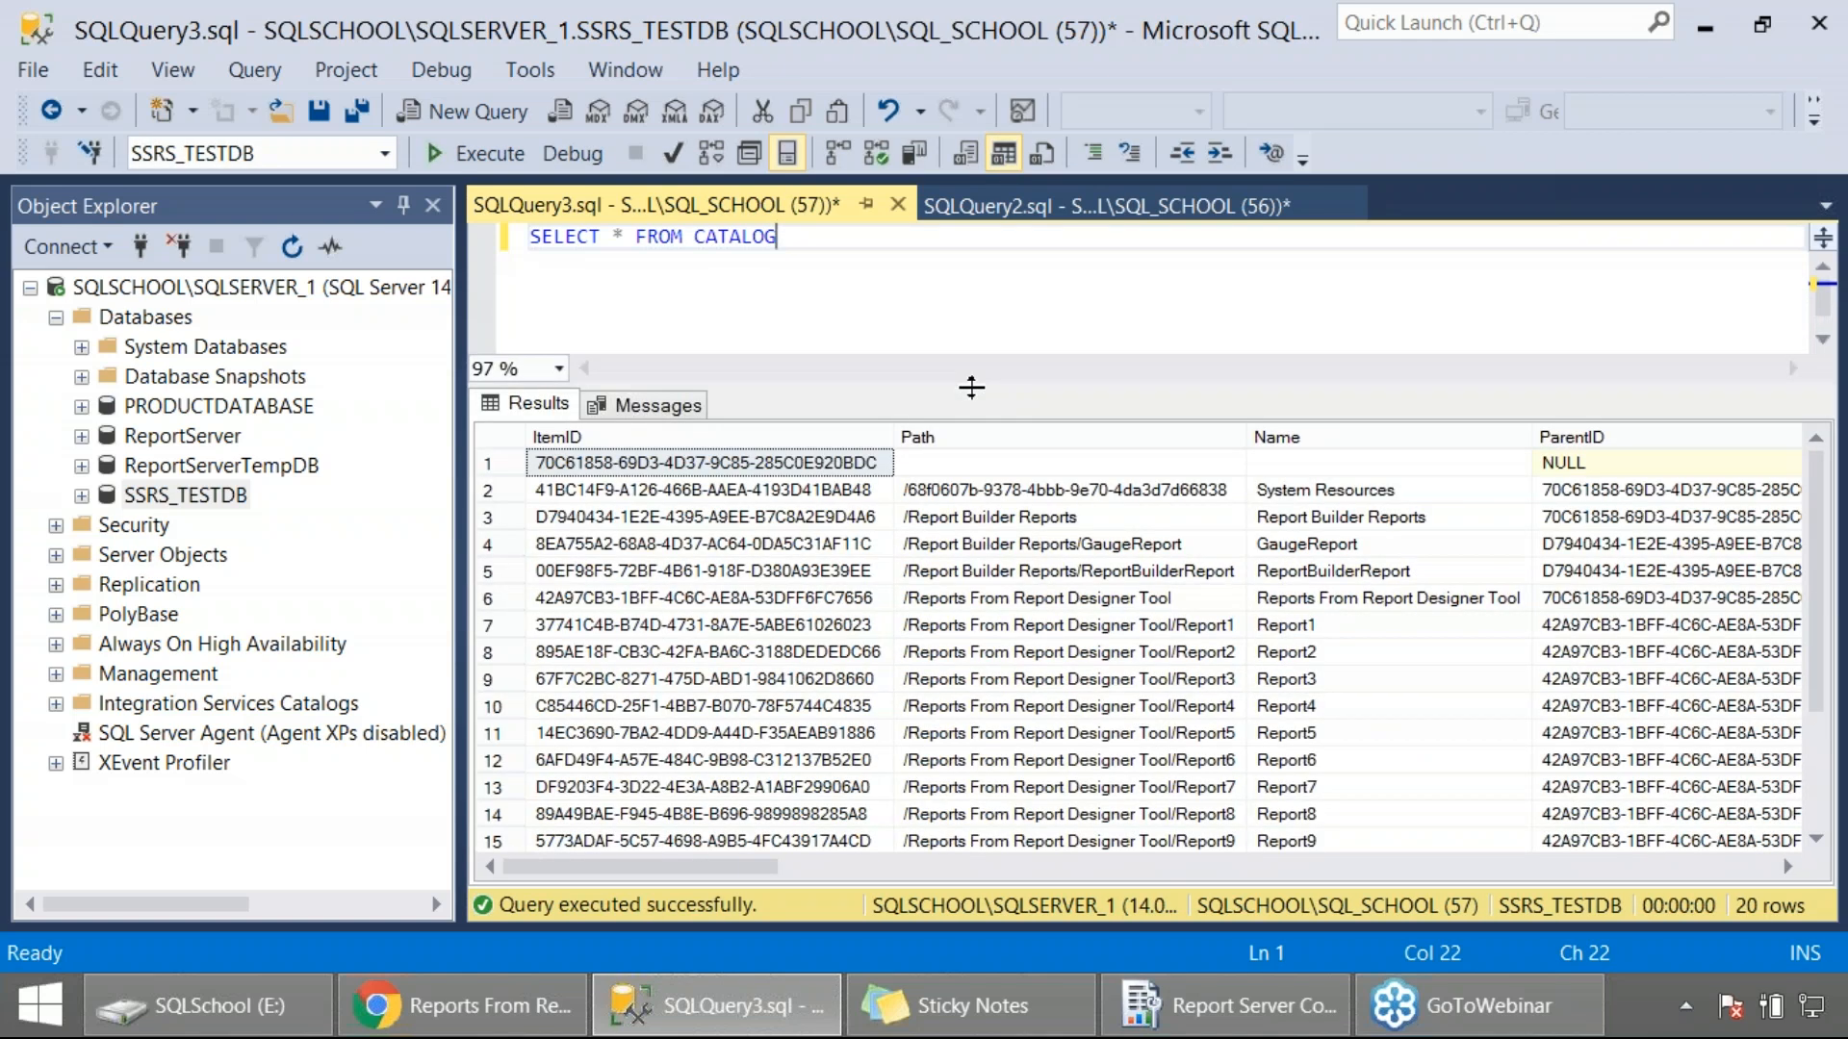
mouse_move(1052, 584)
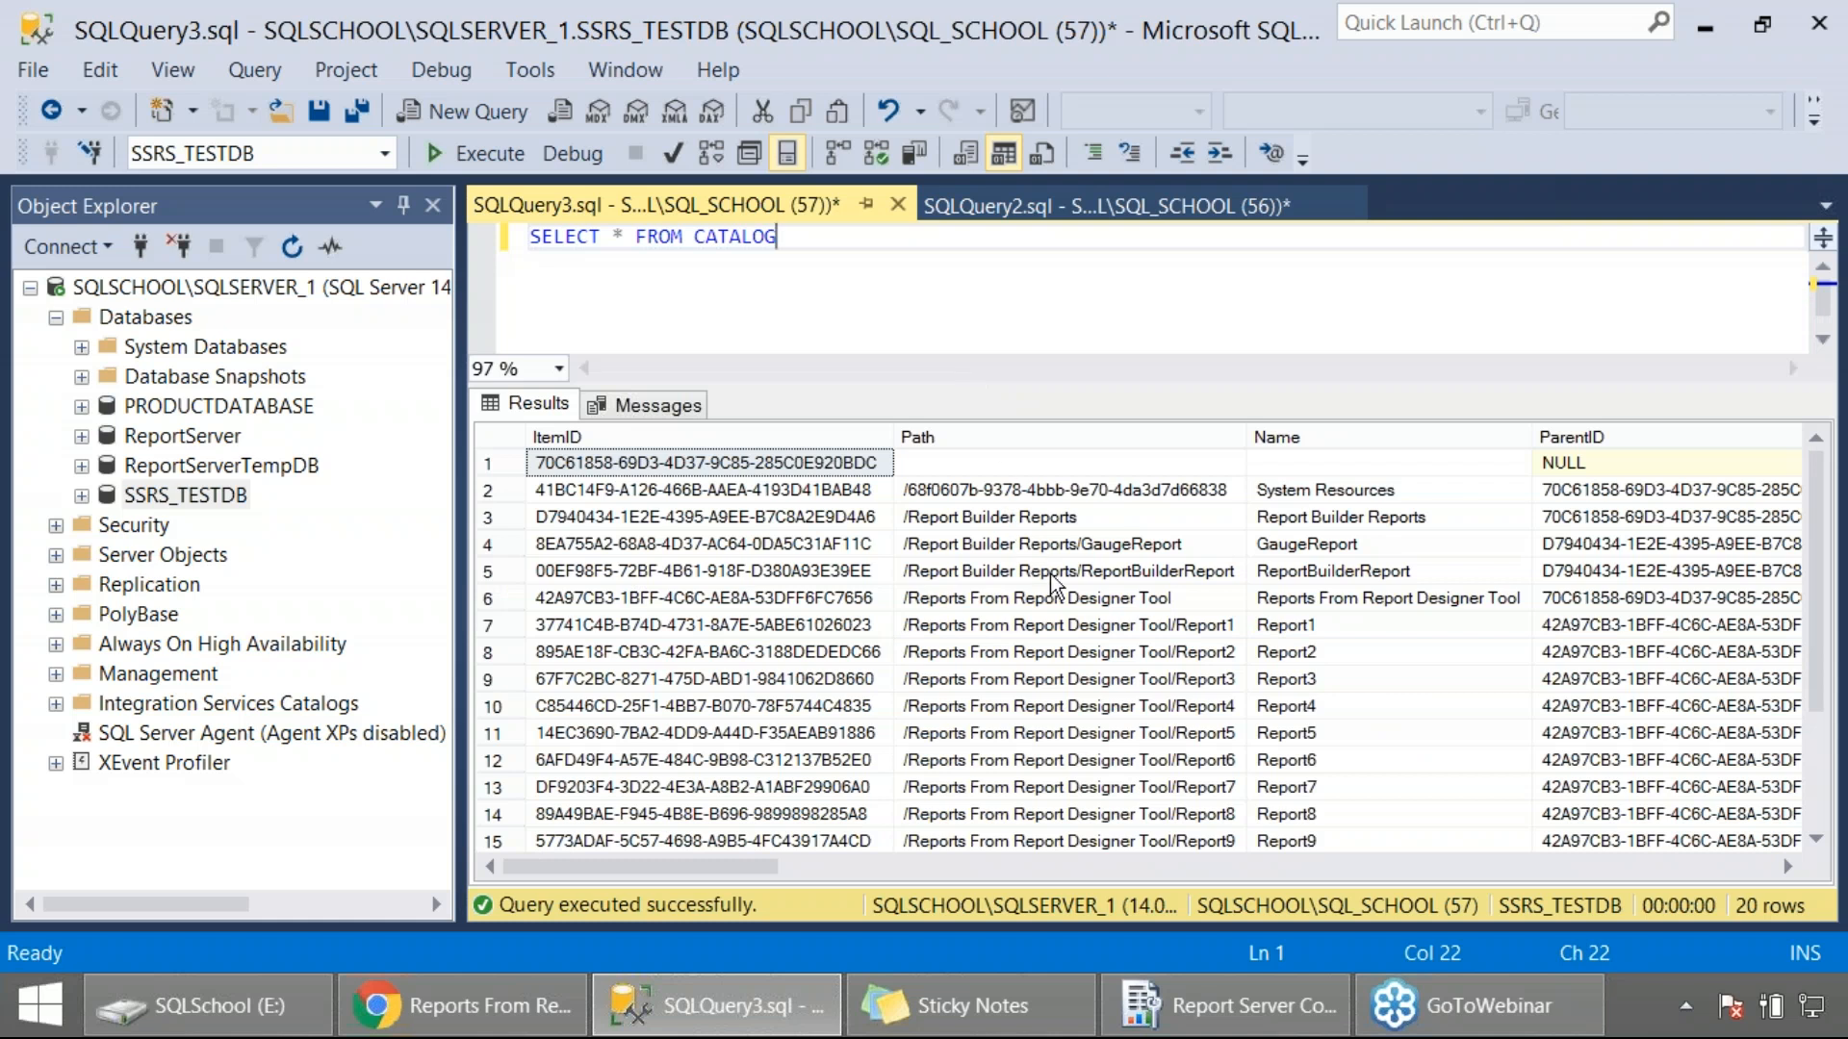
mouse_move(1081, 681)
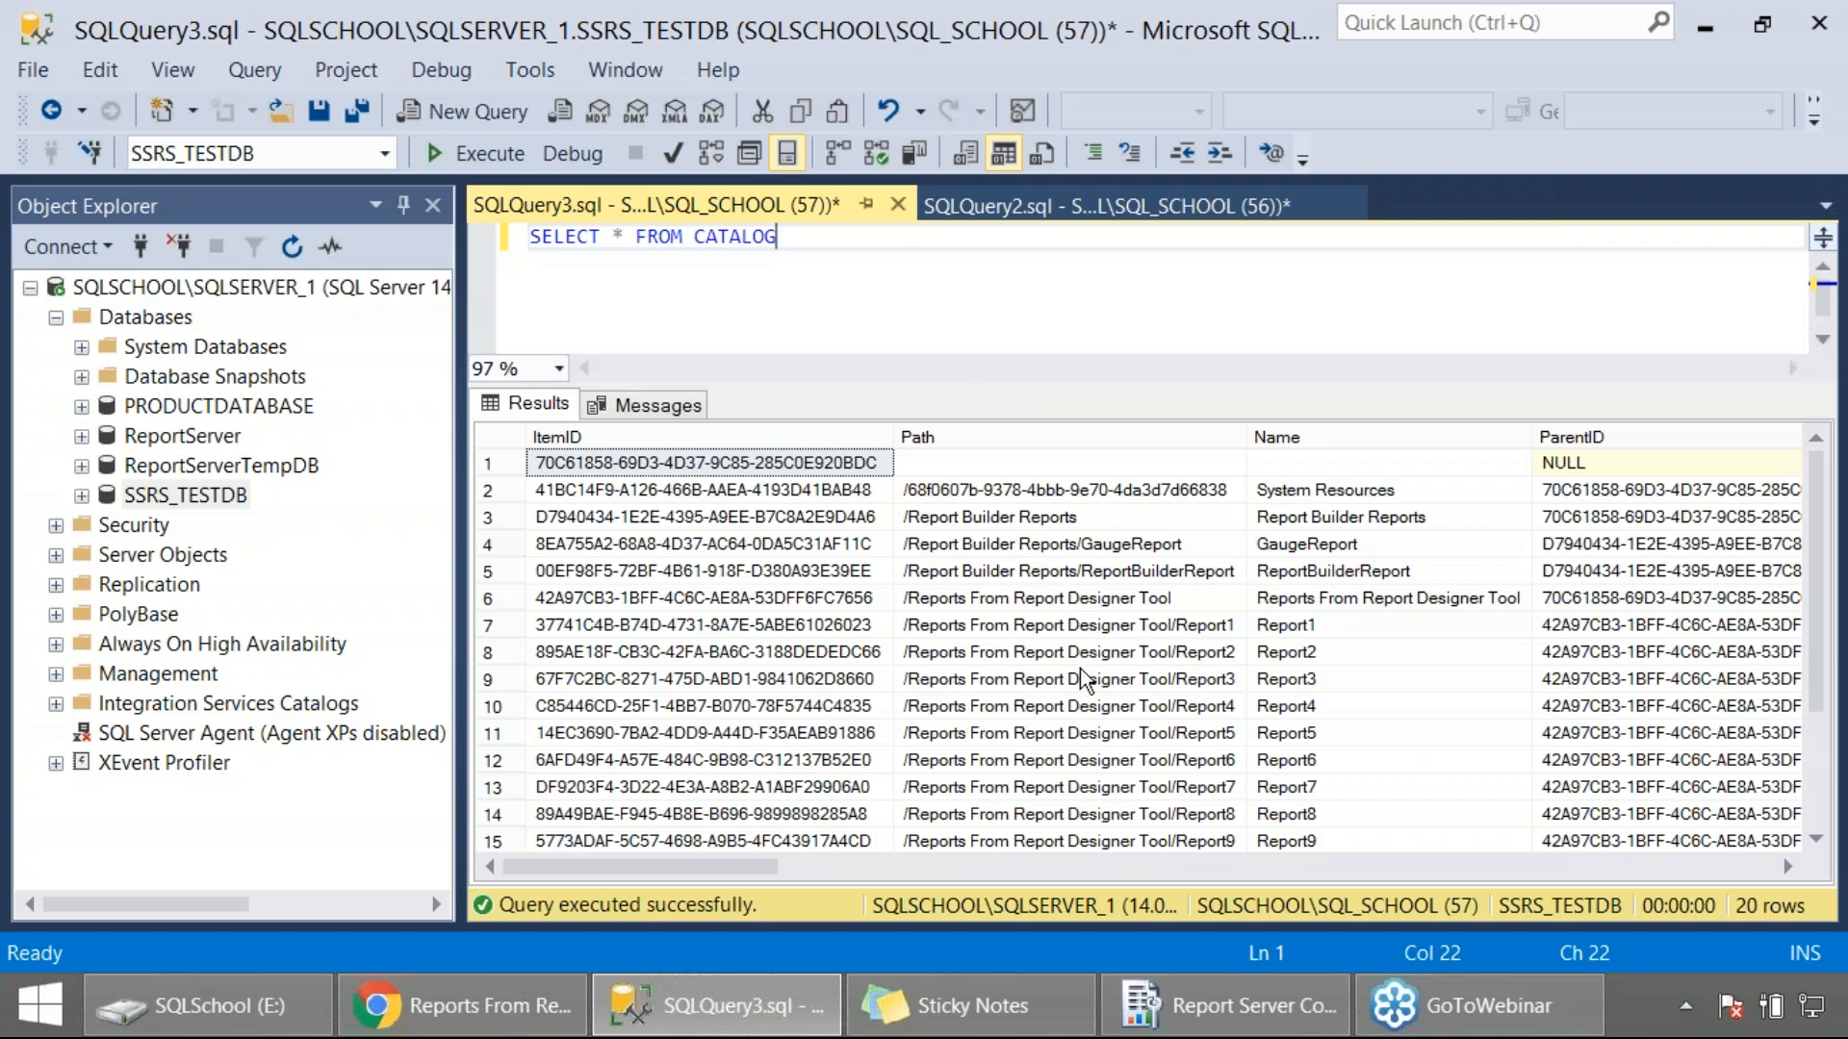
mouse_move(1303, 826)
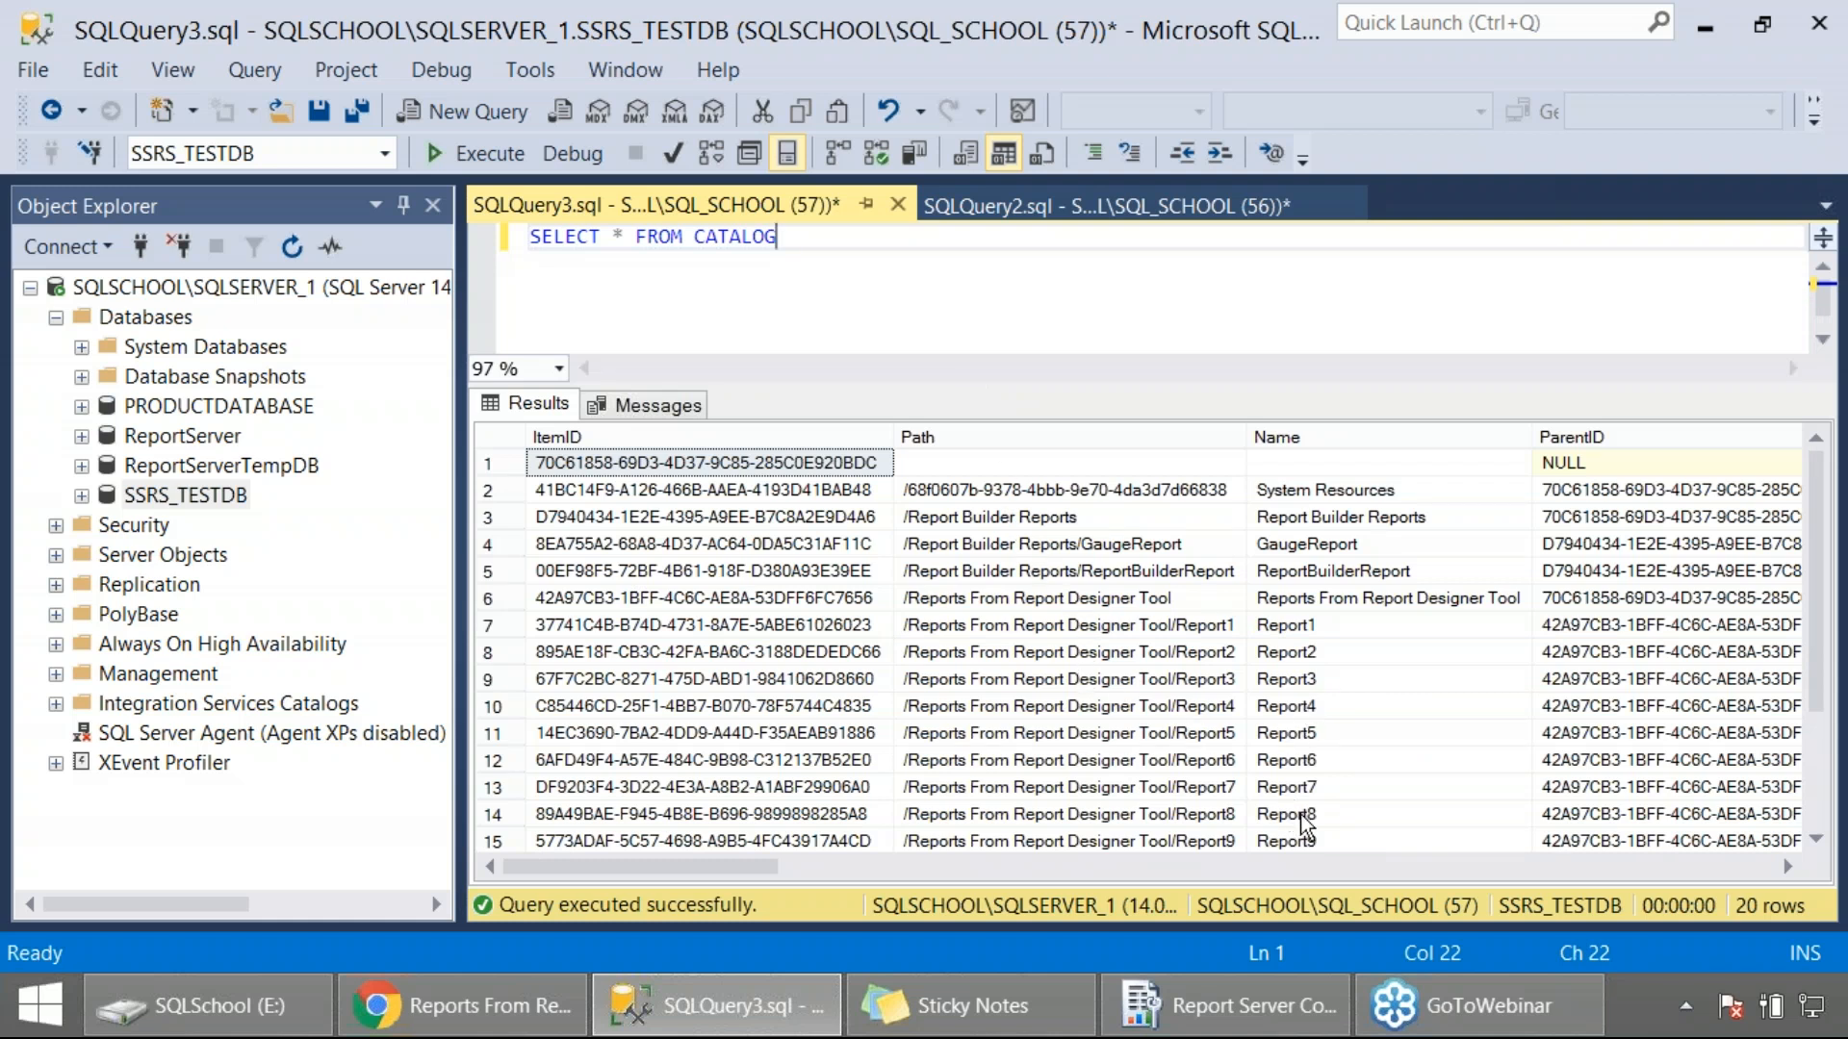
Highlight the Report8 and Report9 rows and scroll the results to the binary Content column.
click(1283, 814)
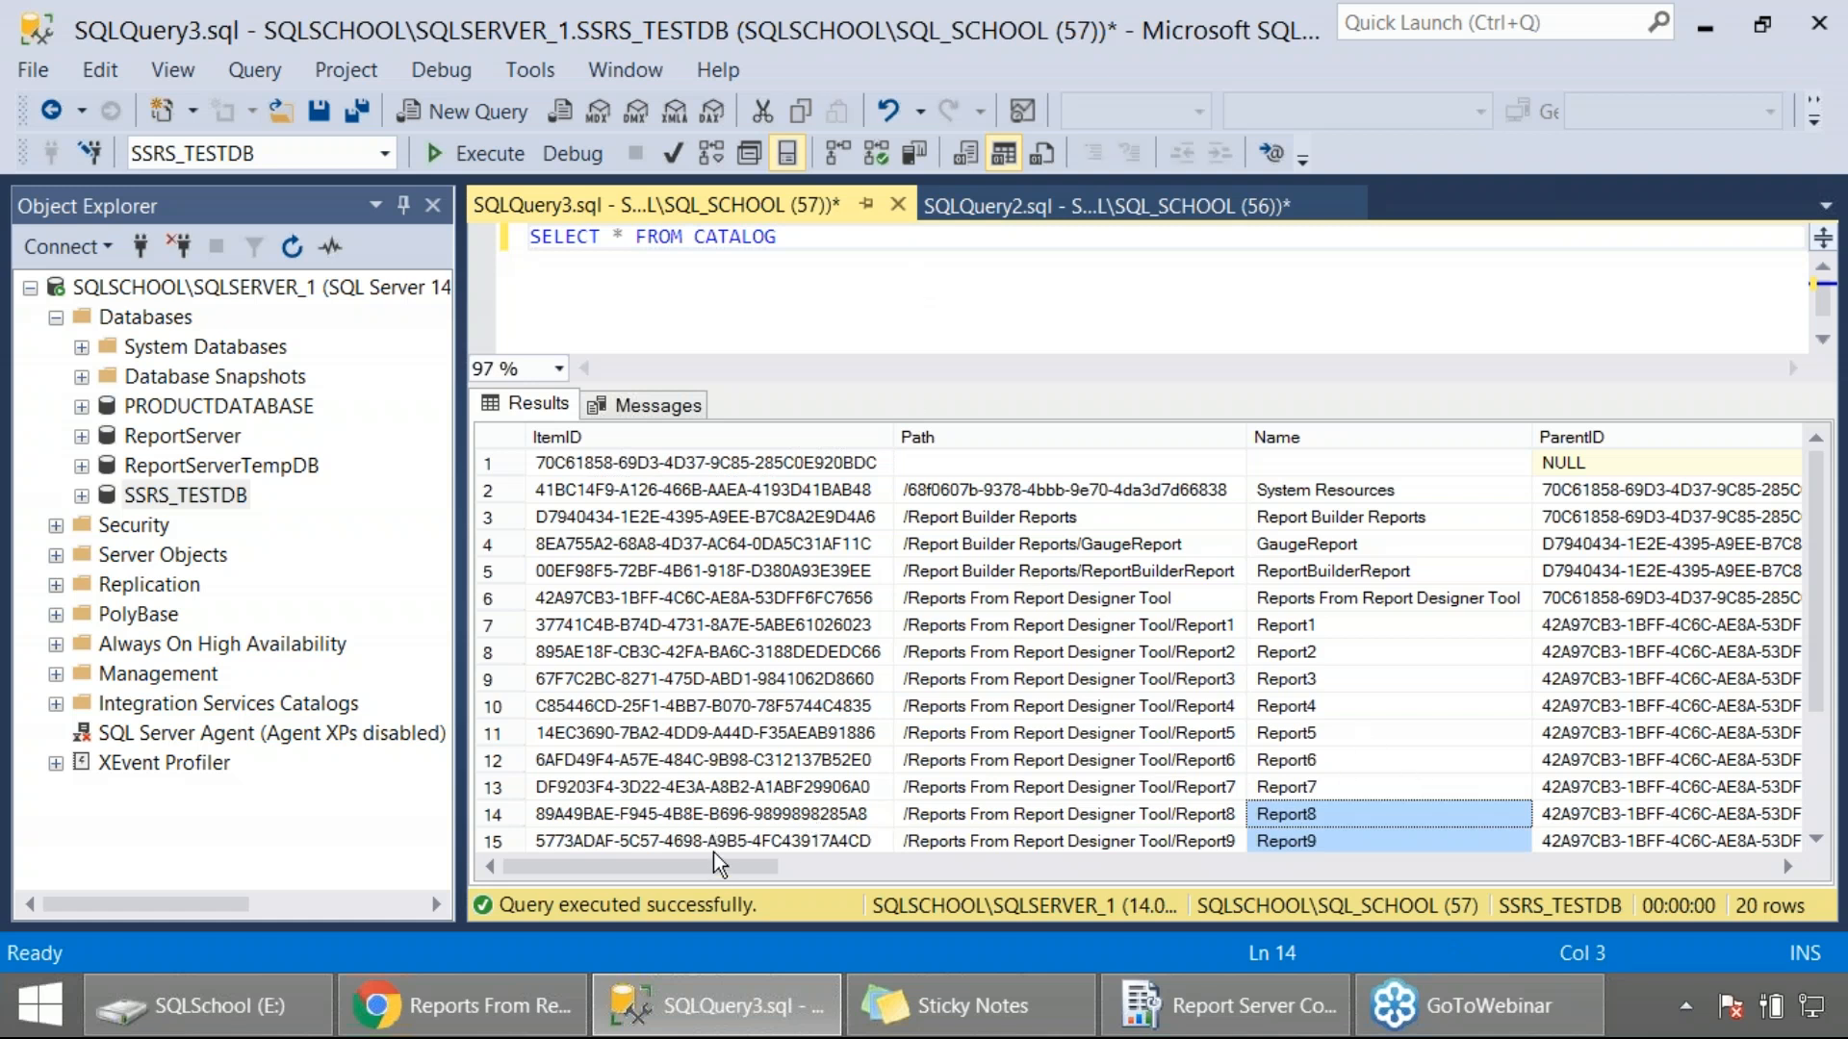
scroll(right, 3)
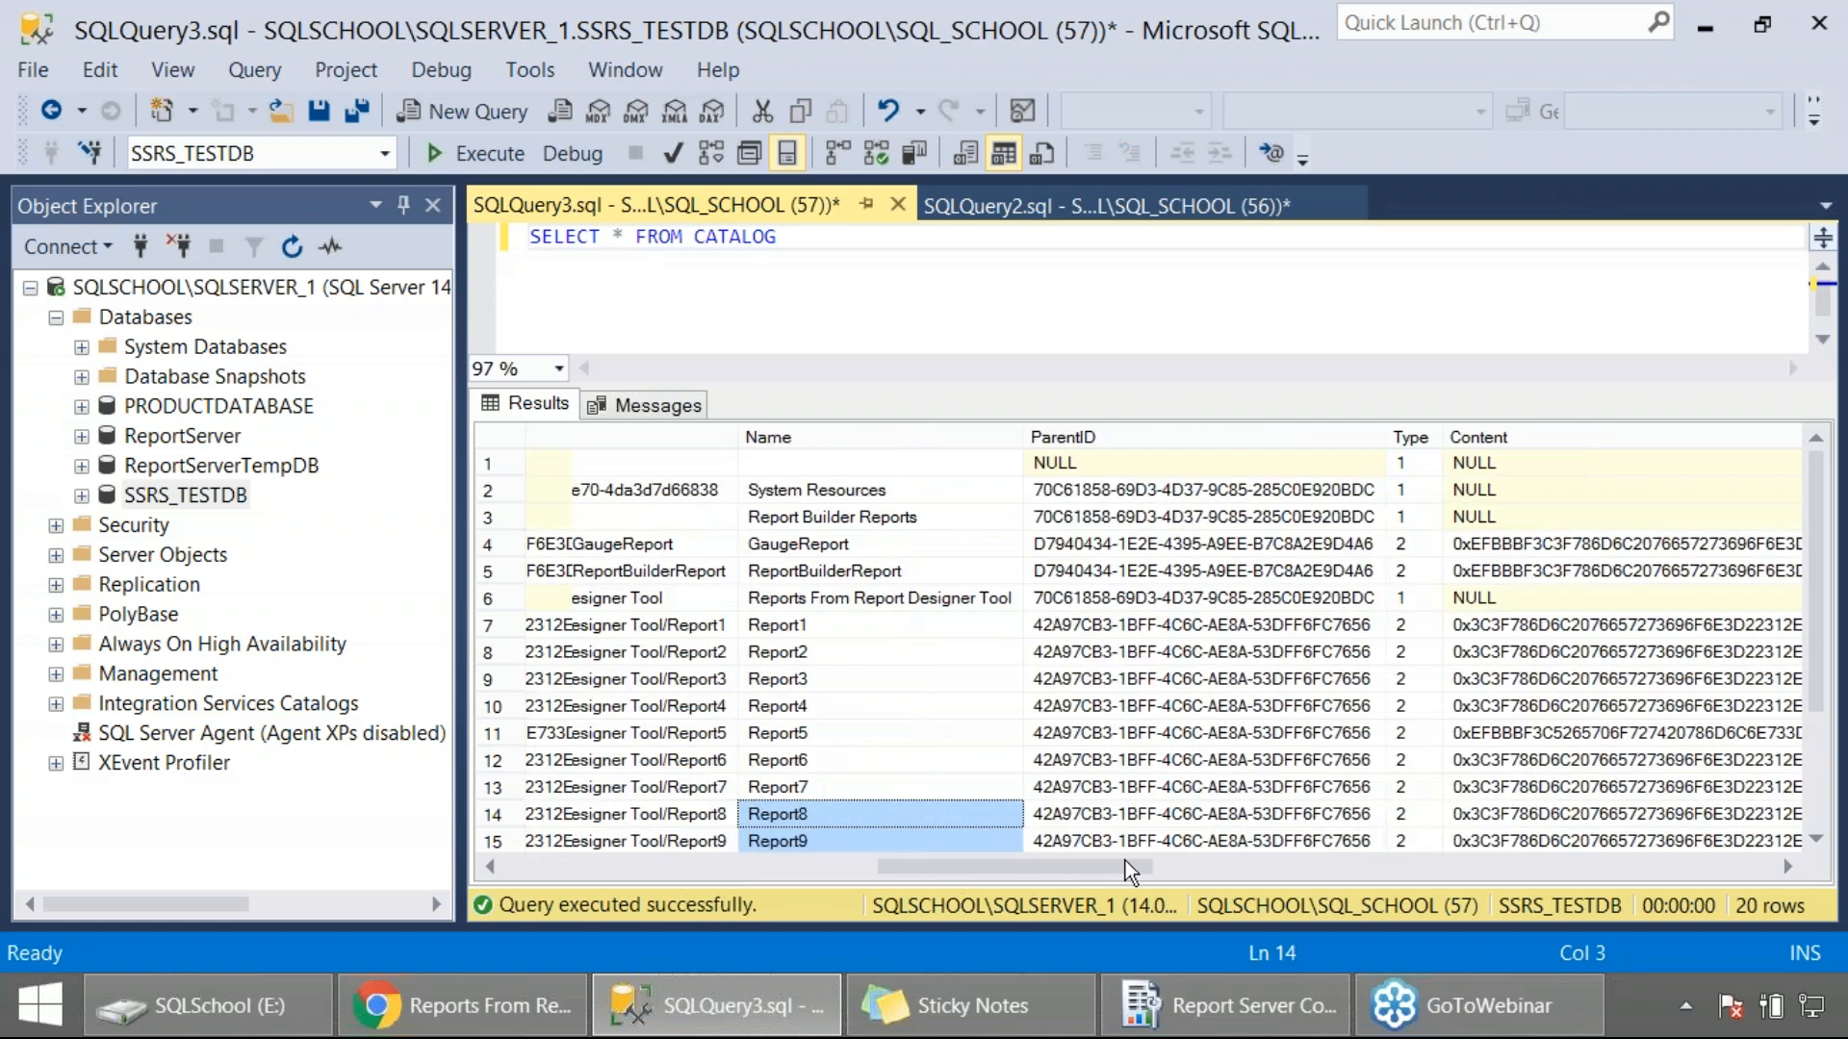
scroll(right, 3)
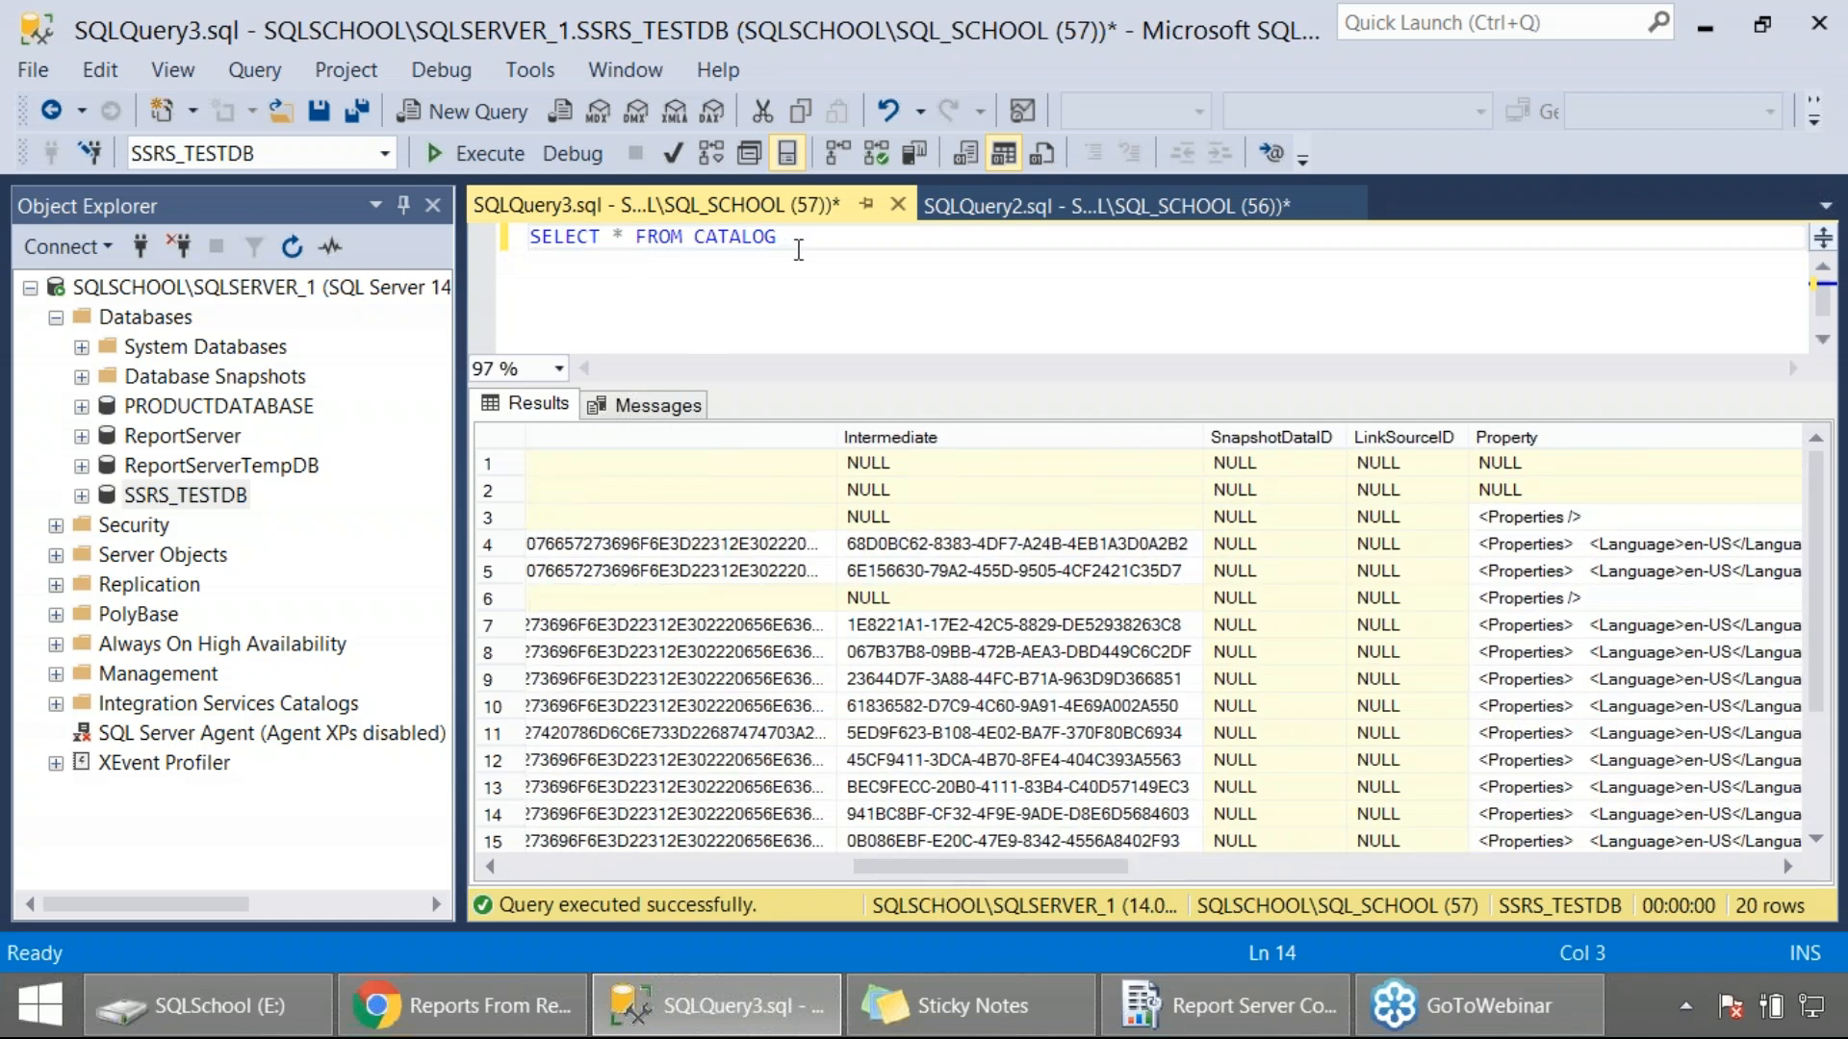
Rewrite the query as SELECT NAME, Content FROM CATALOG and run it.
key(ctrl+a)
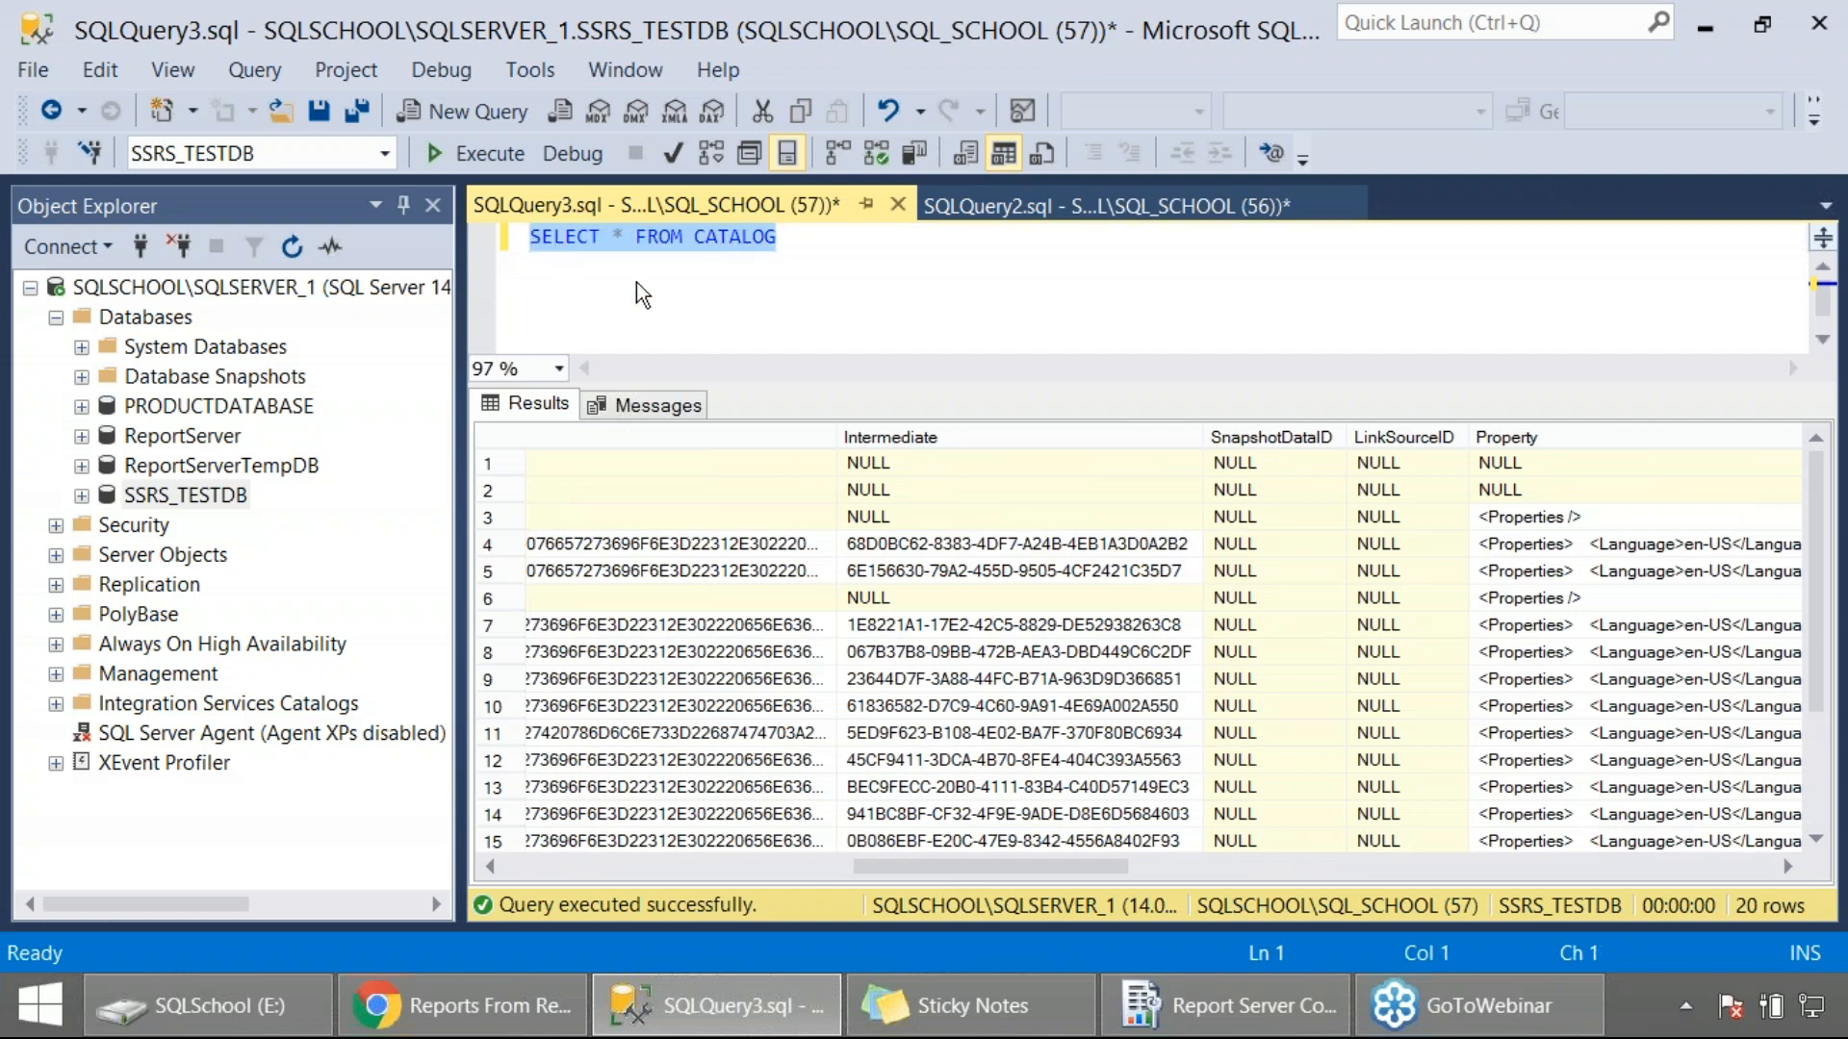
text(SELECT * FROM CATALOG)
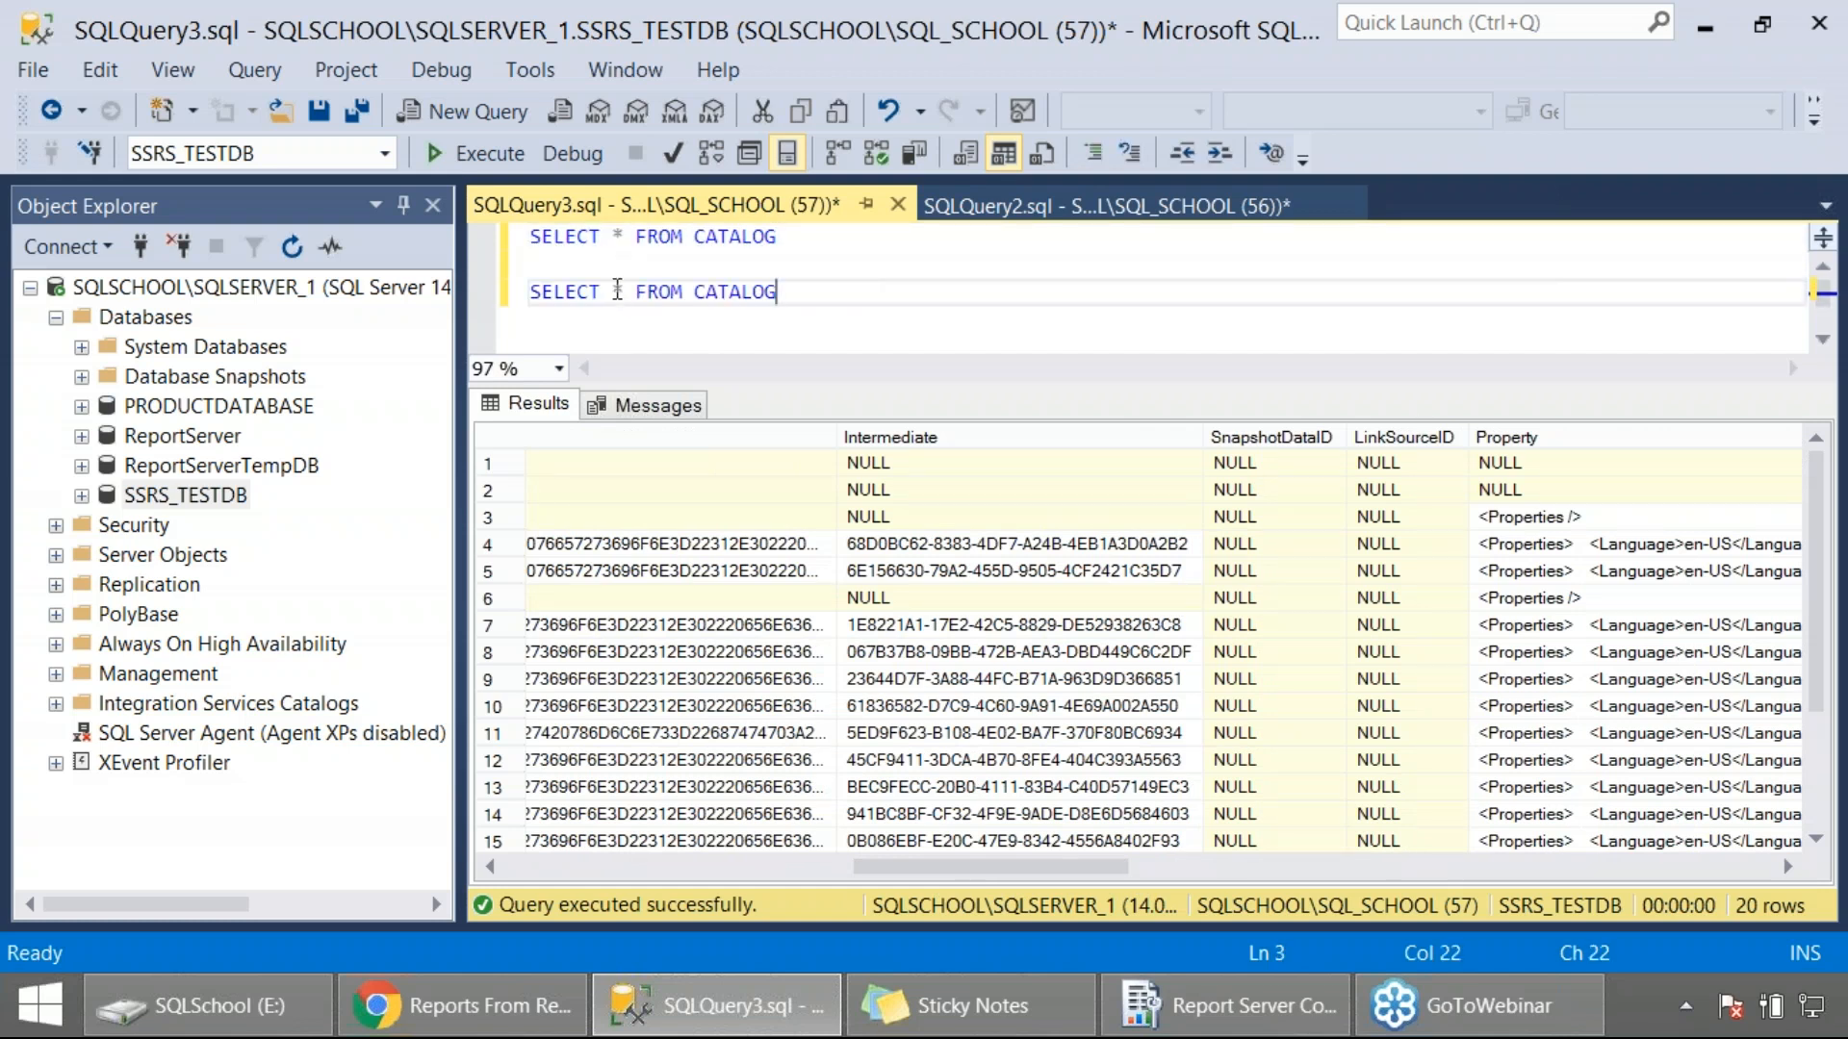
text(NAME)
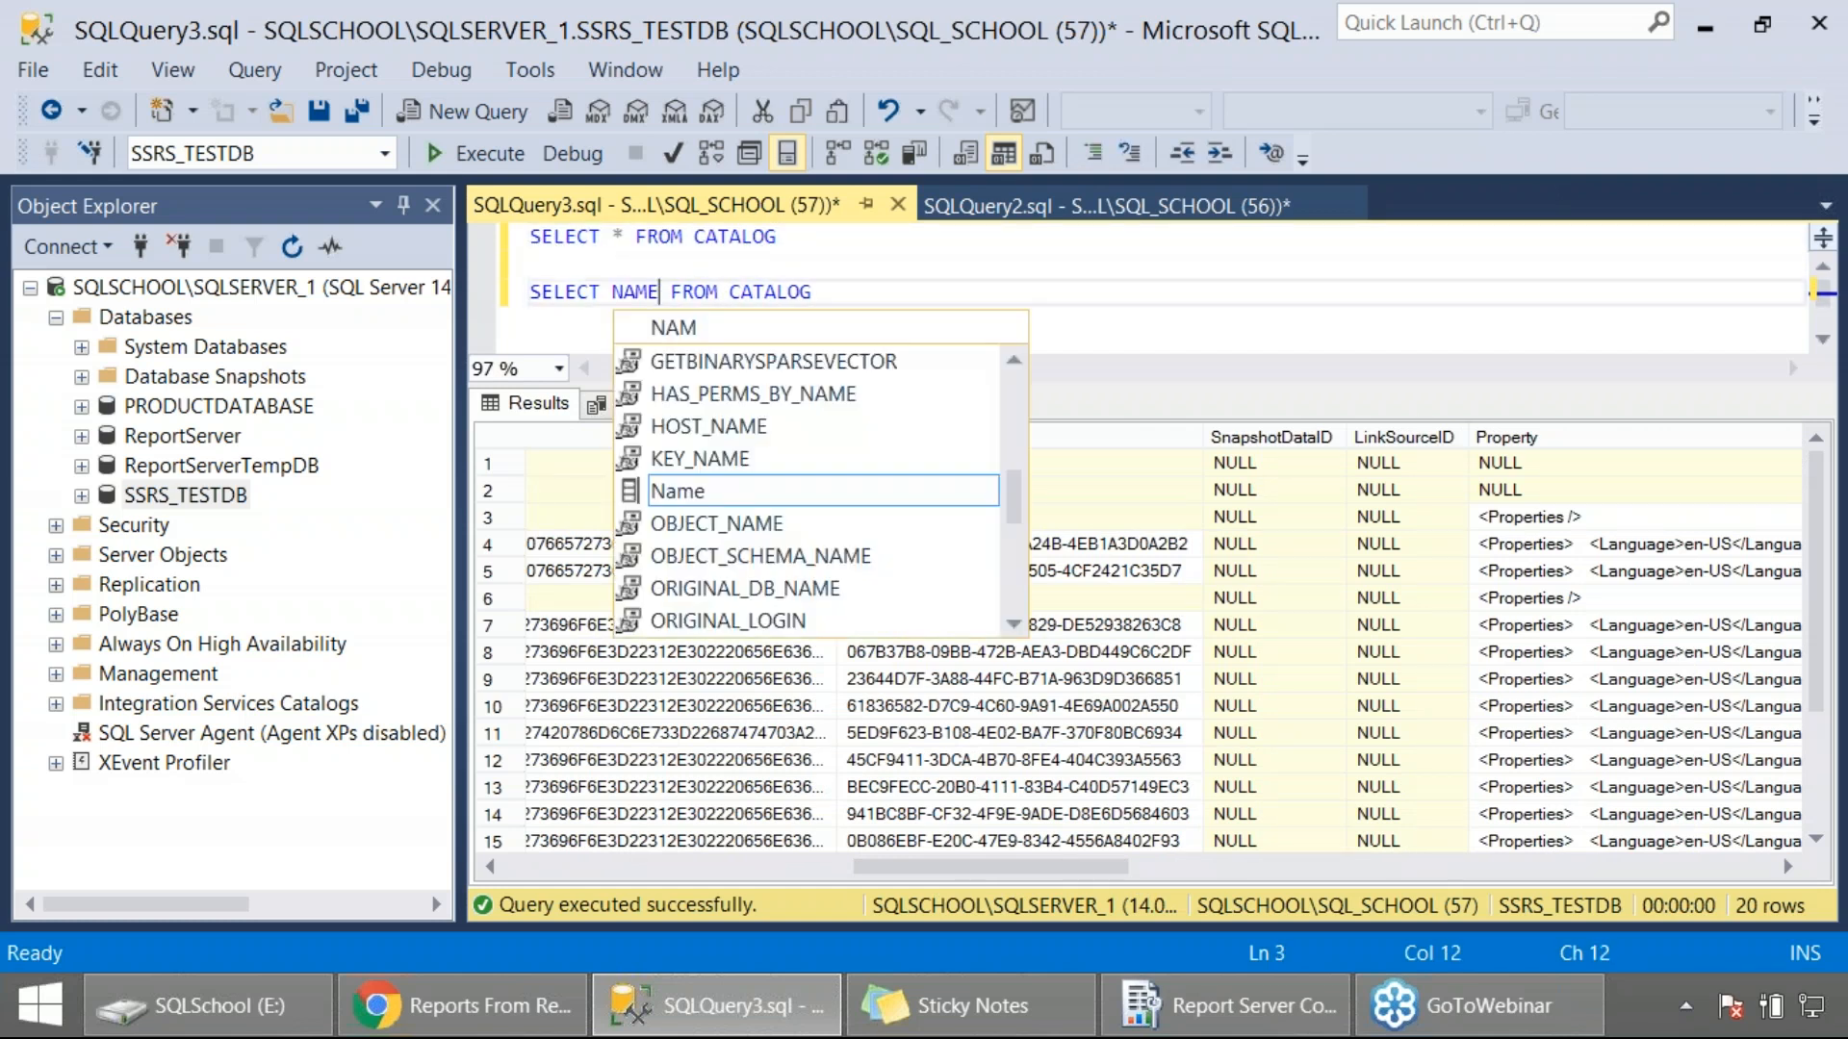
text(, CONTAN)
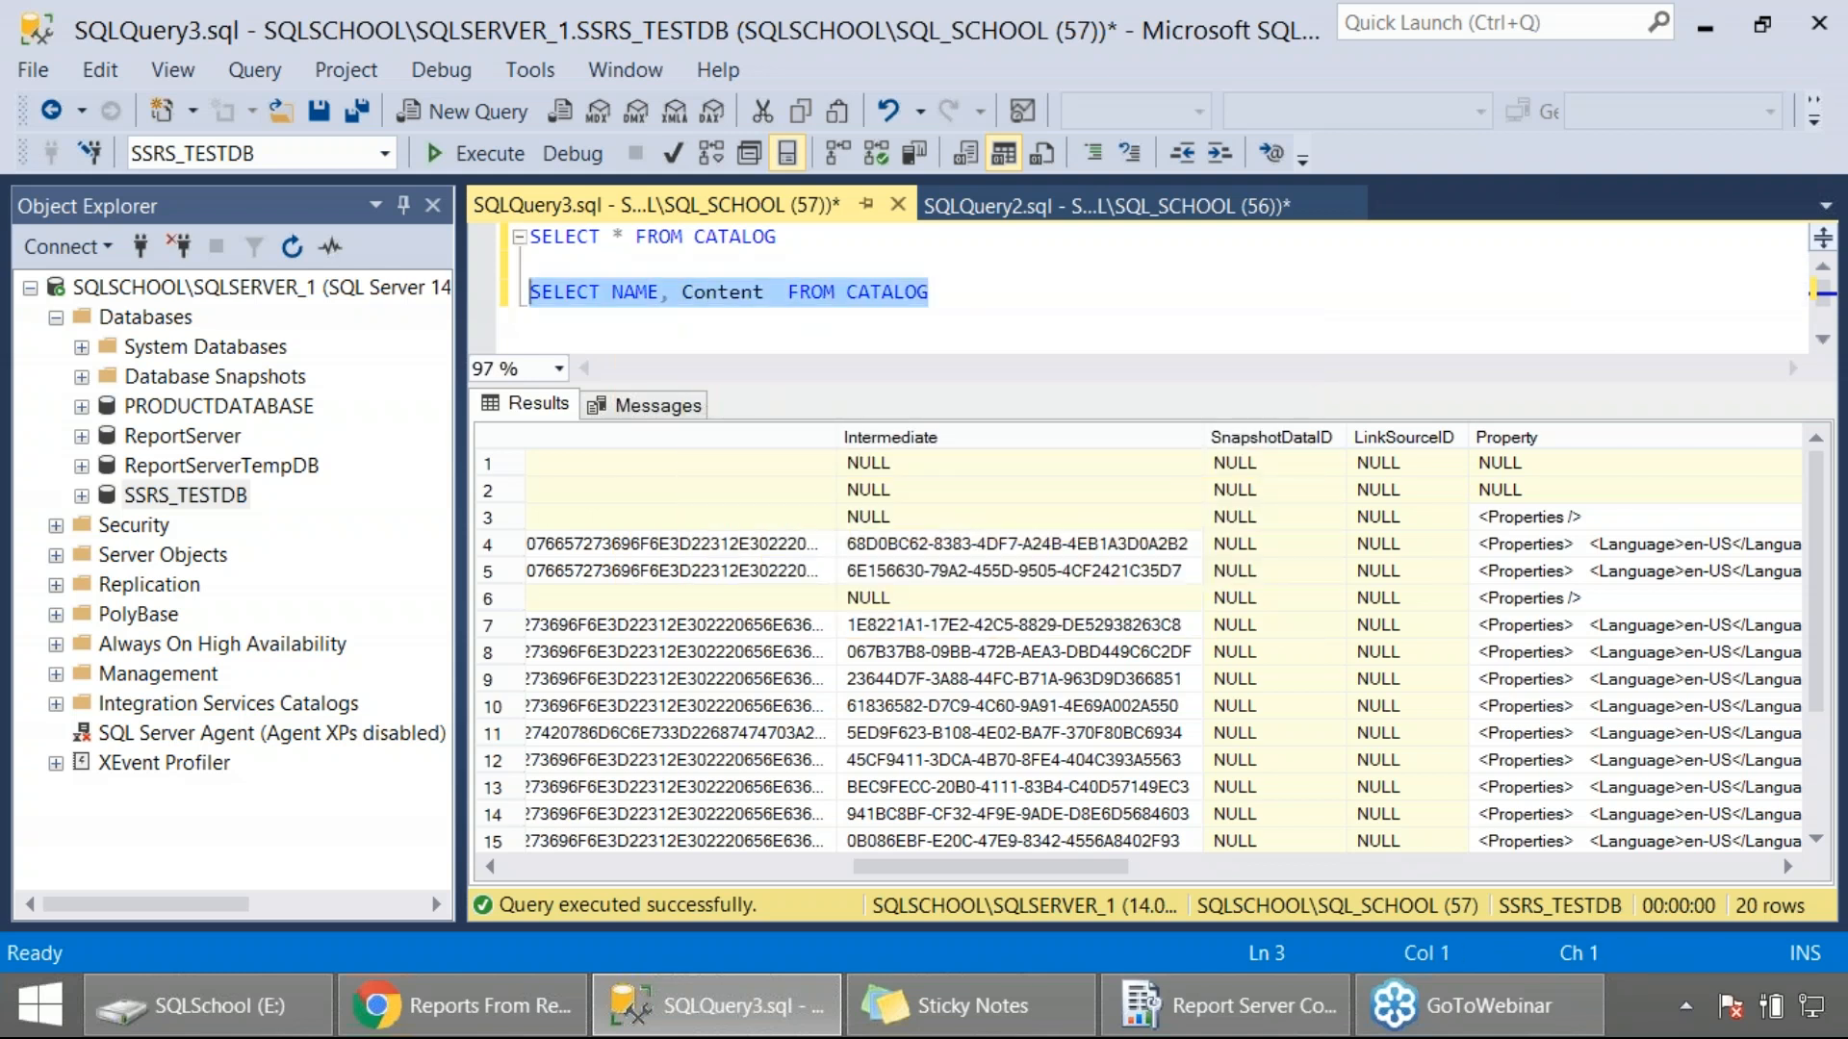
click(487, 154)
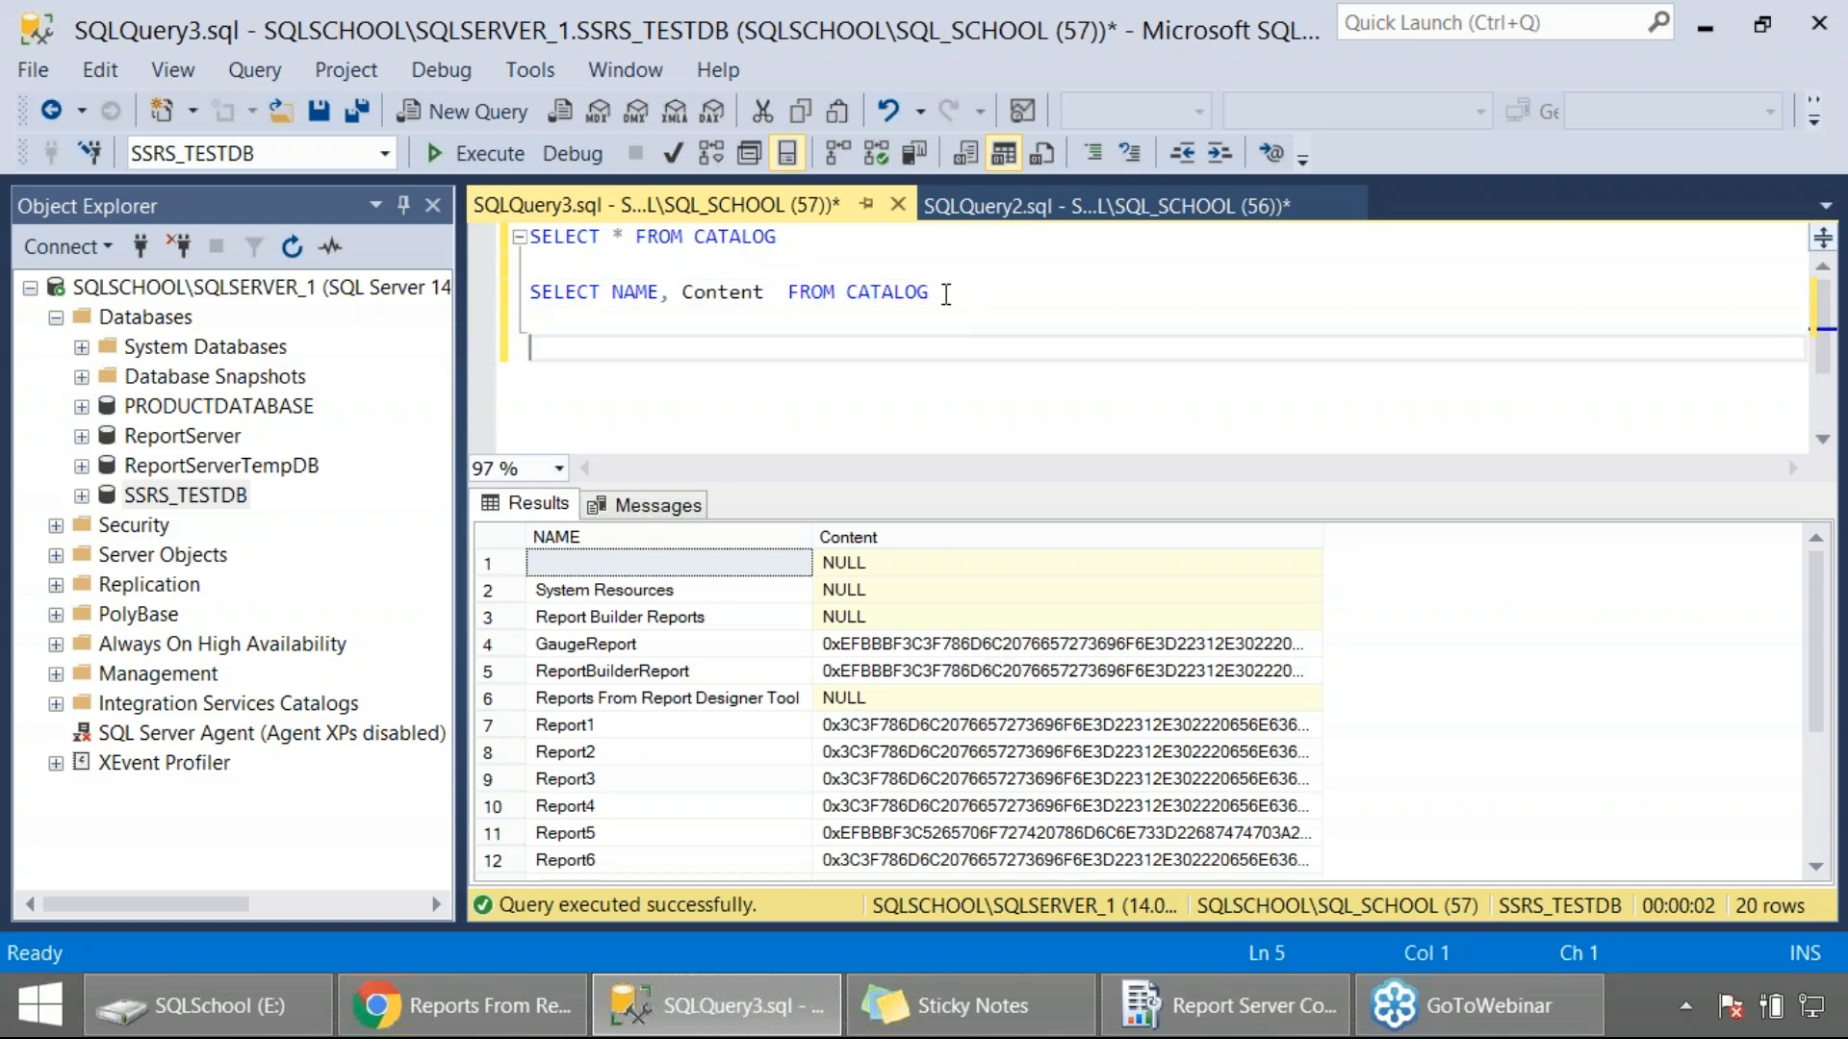
Run SELECT NAME, CONVERT(XML, Content) FROM CATALOG to show report definitions as readable XML.
text(SELECT NAME, Content  FROM CATALOG)
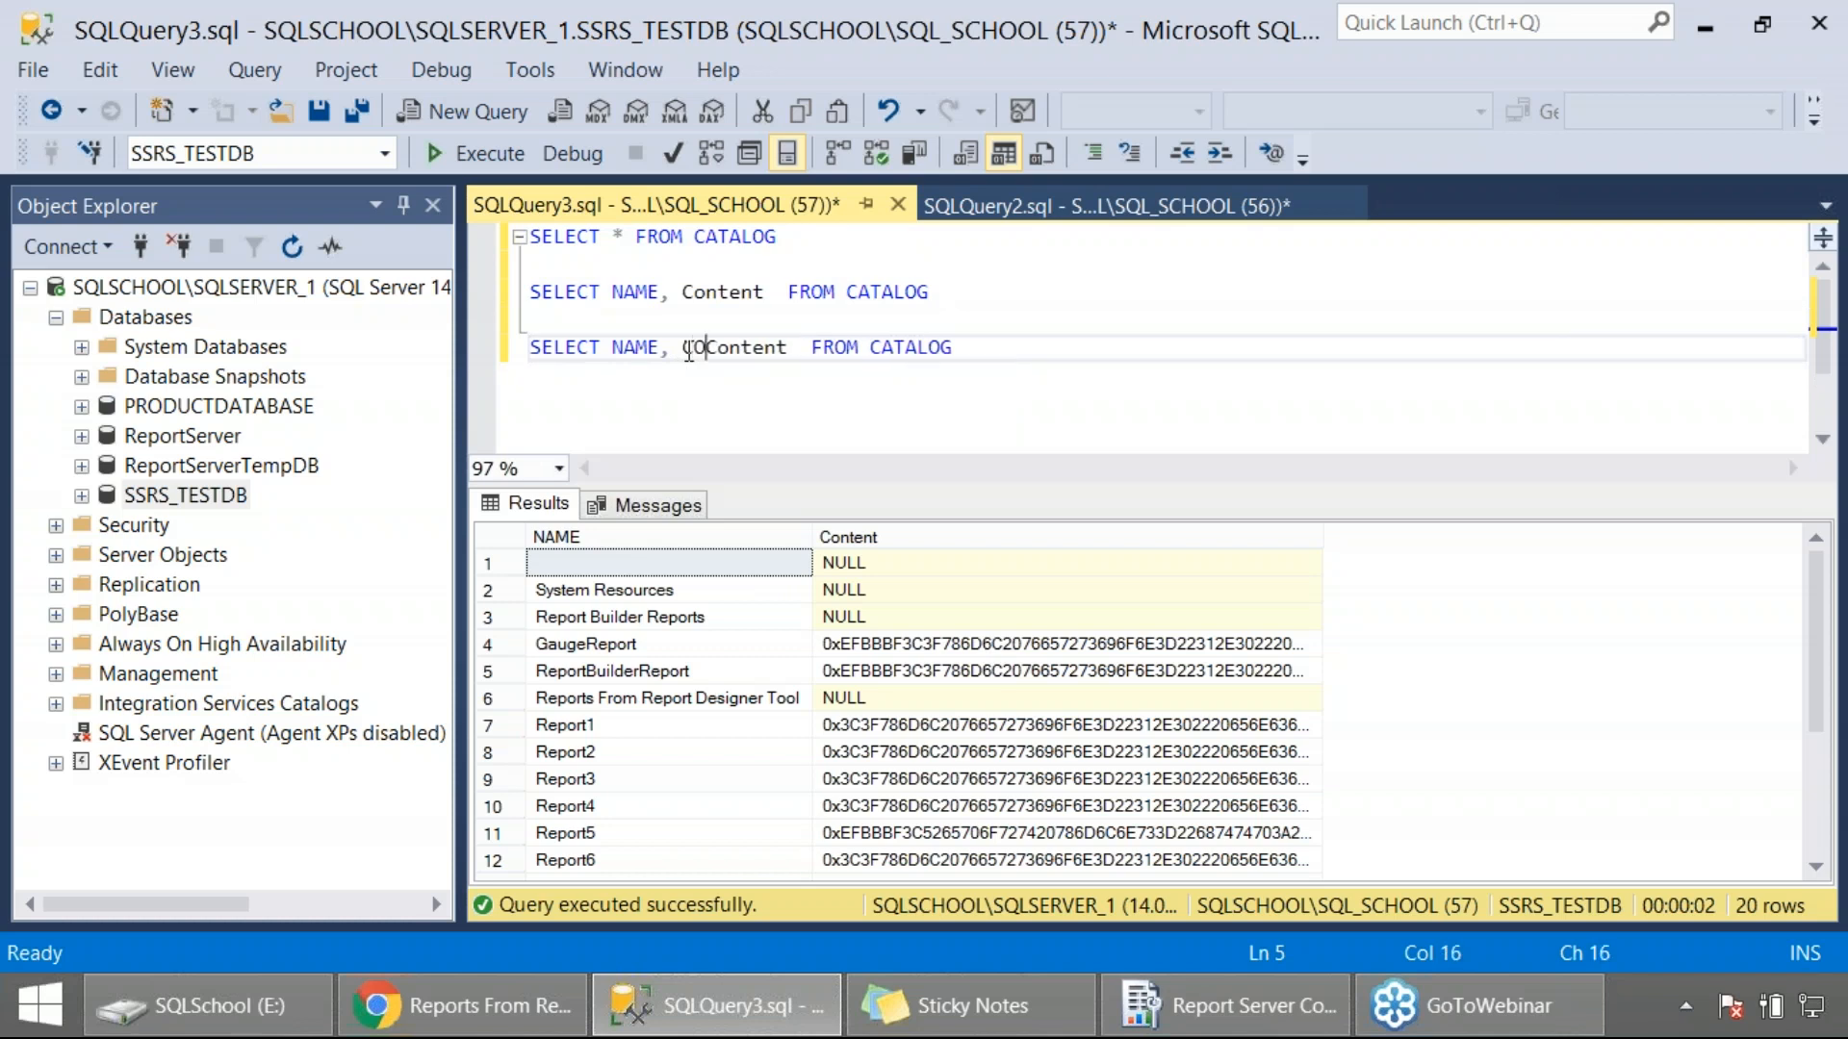
text(ONVERT (XML,)
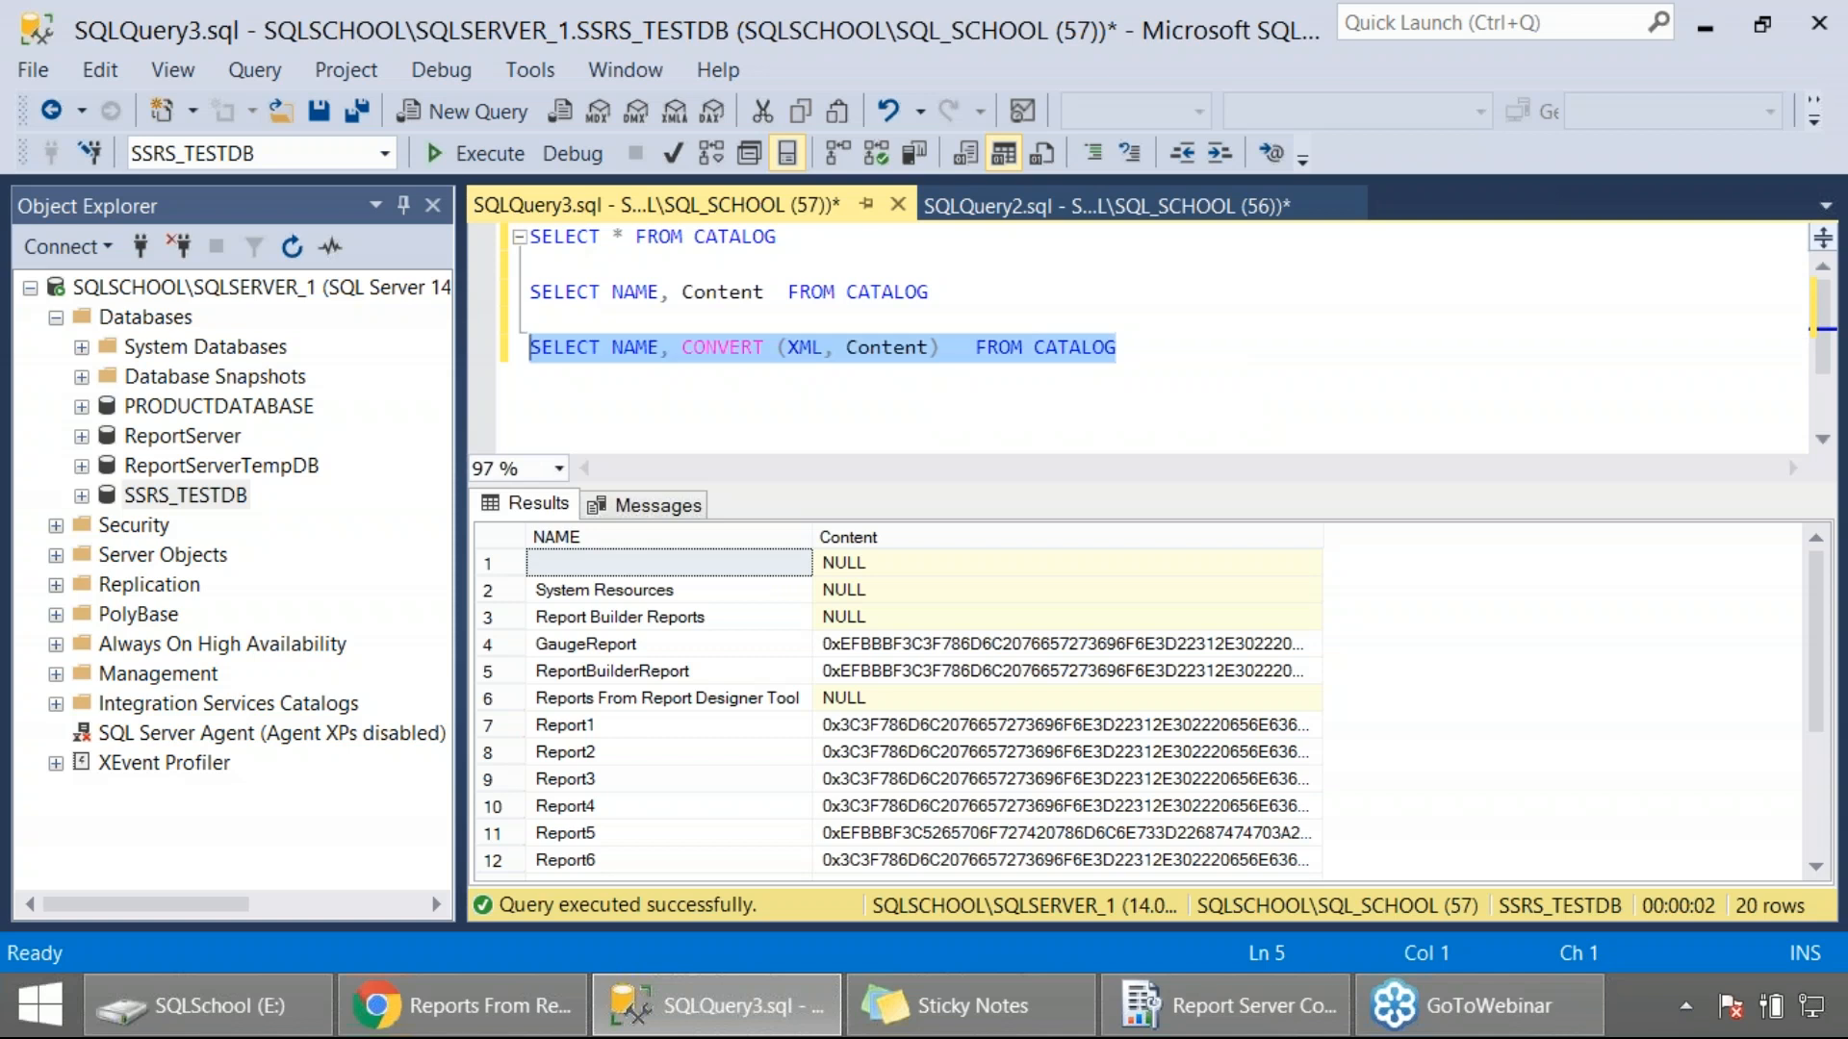
click(487, 154)
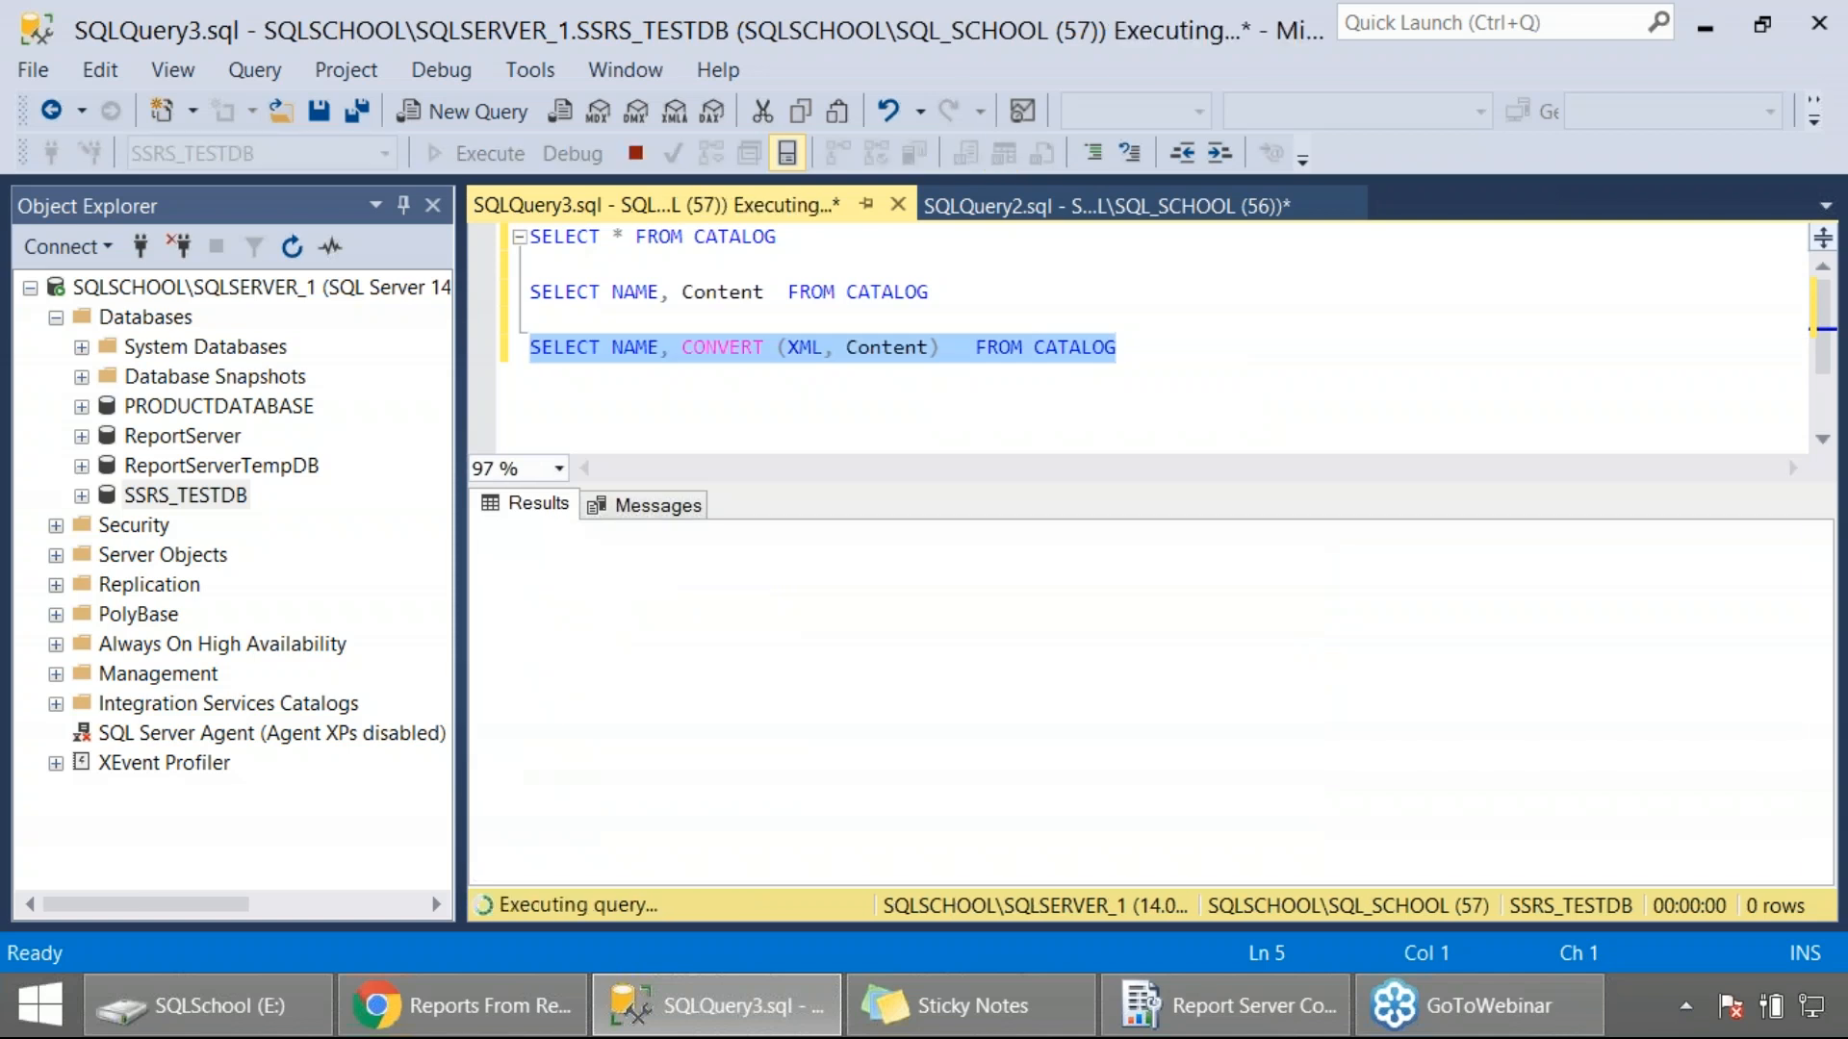
click(476, 154)
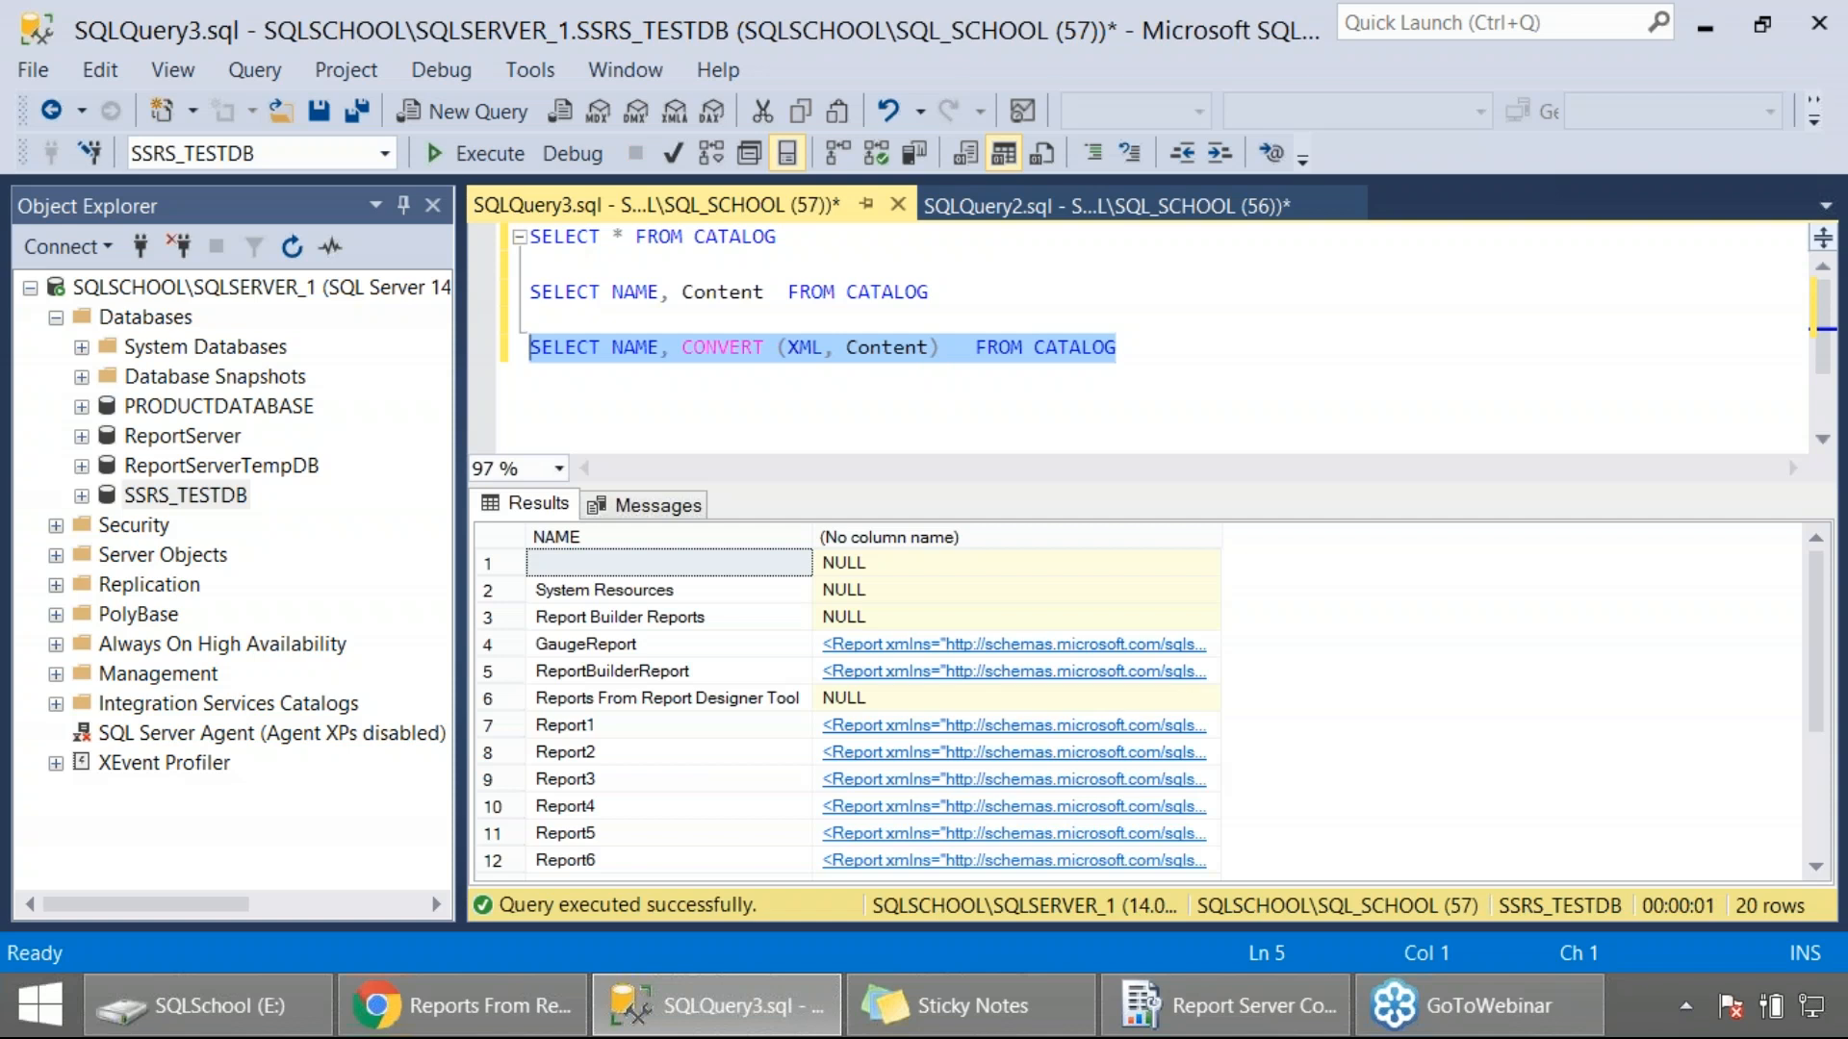
mouse_move(937, 841)
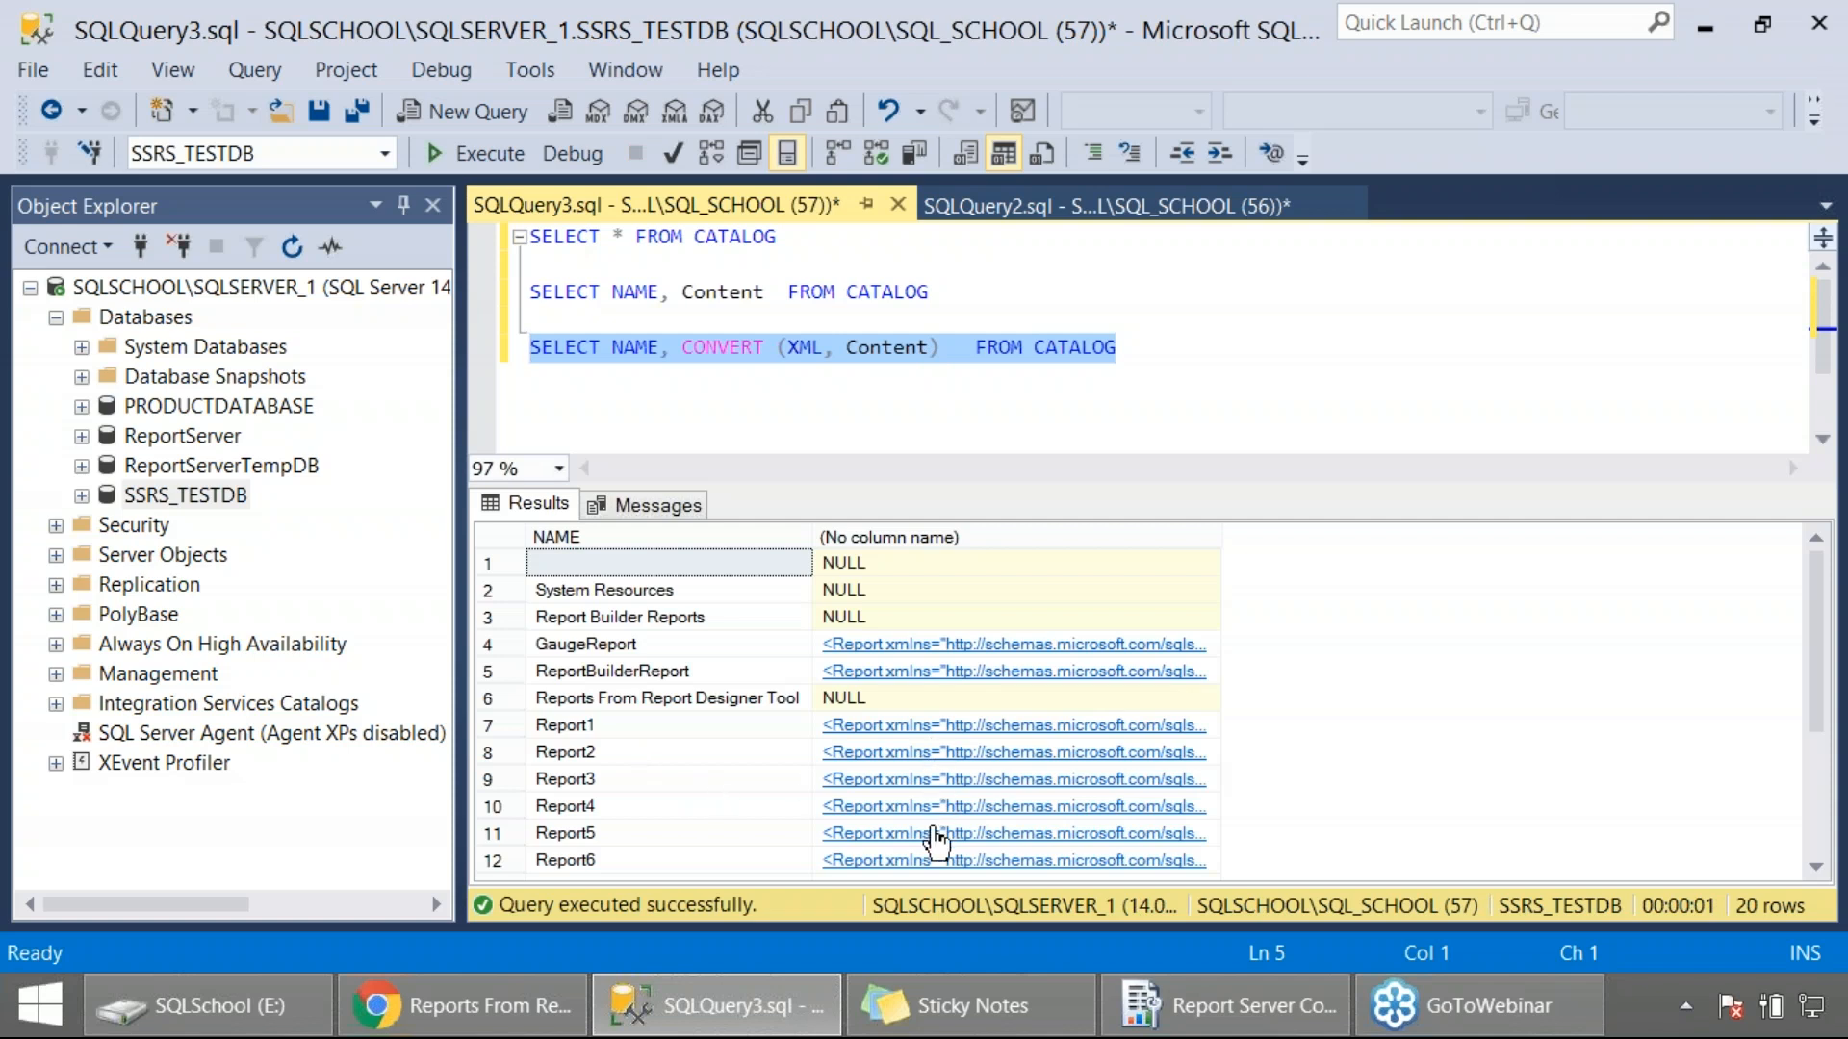
scroll(down, 3)
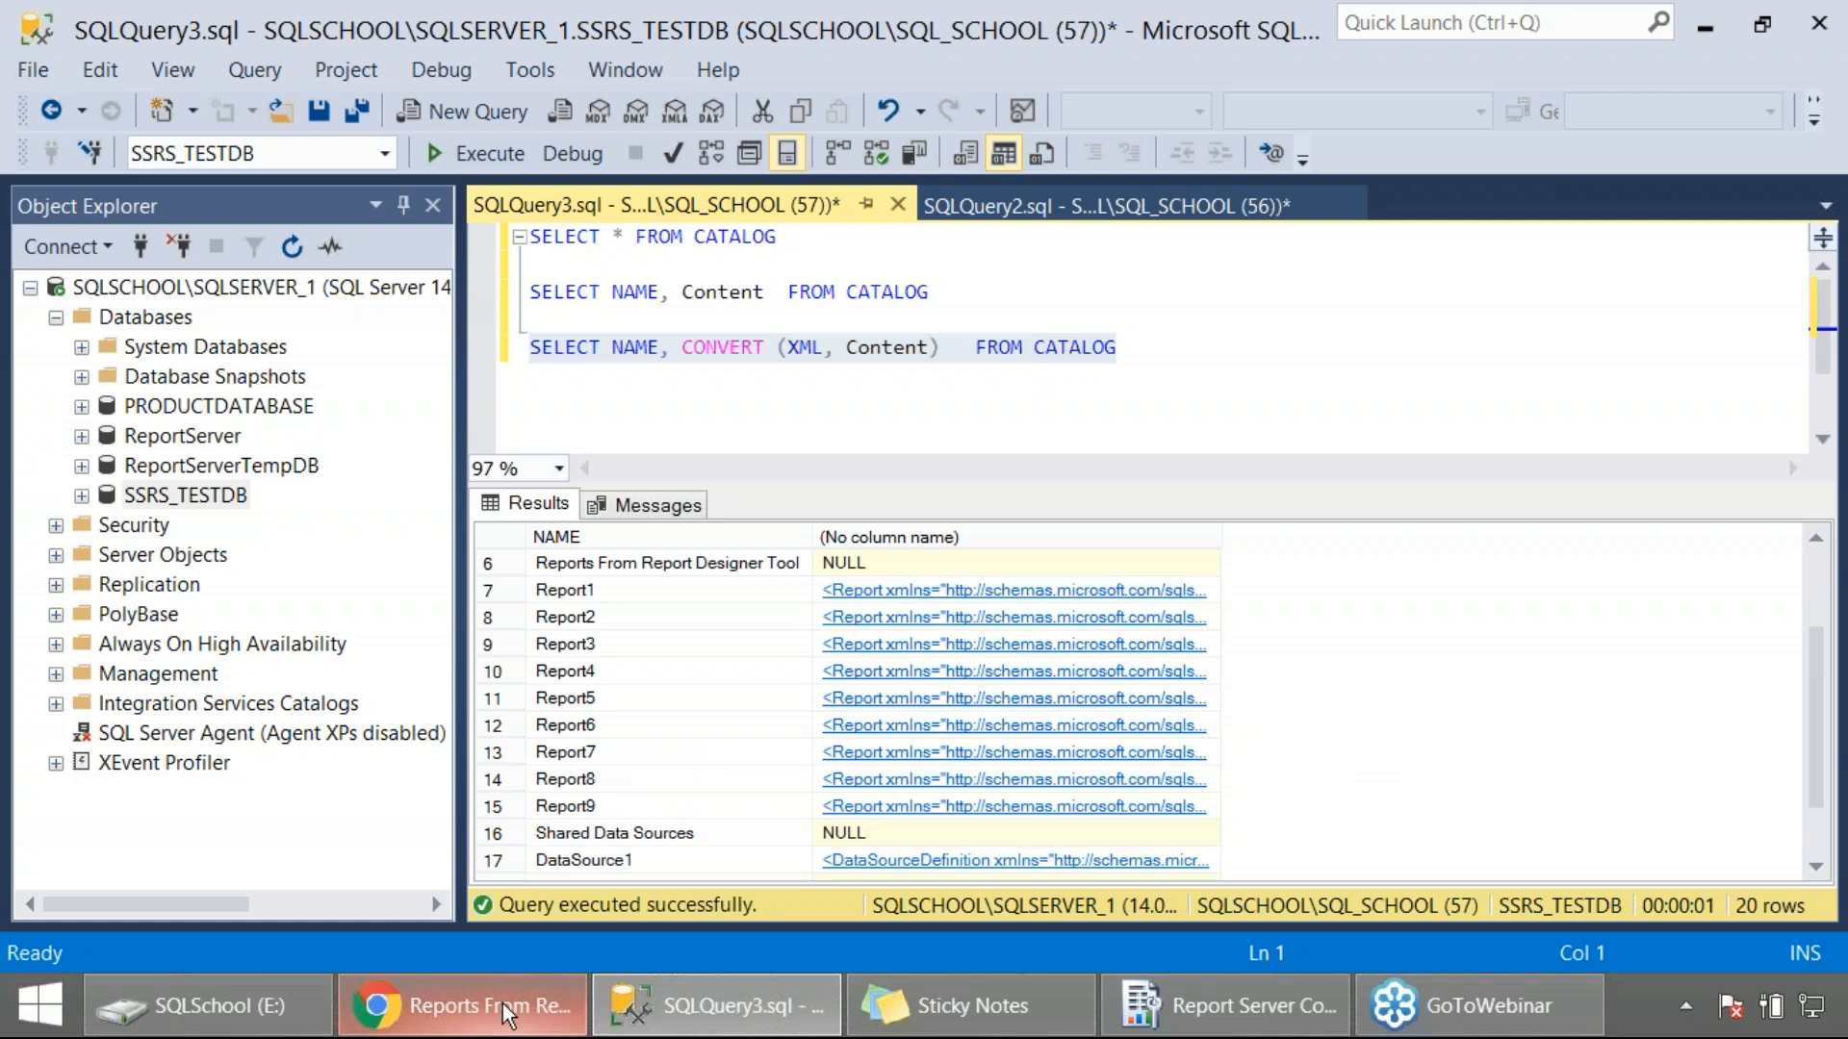
Switch to the Reporting Services web portal showing the Reports From Report Designer Tool folder.
click(460, 1005)
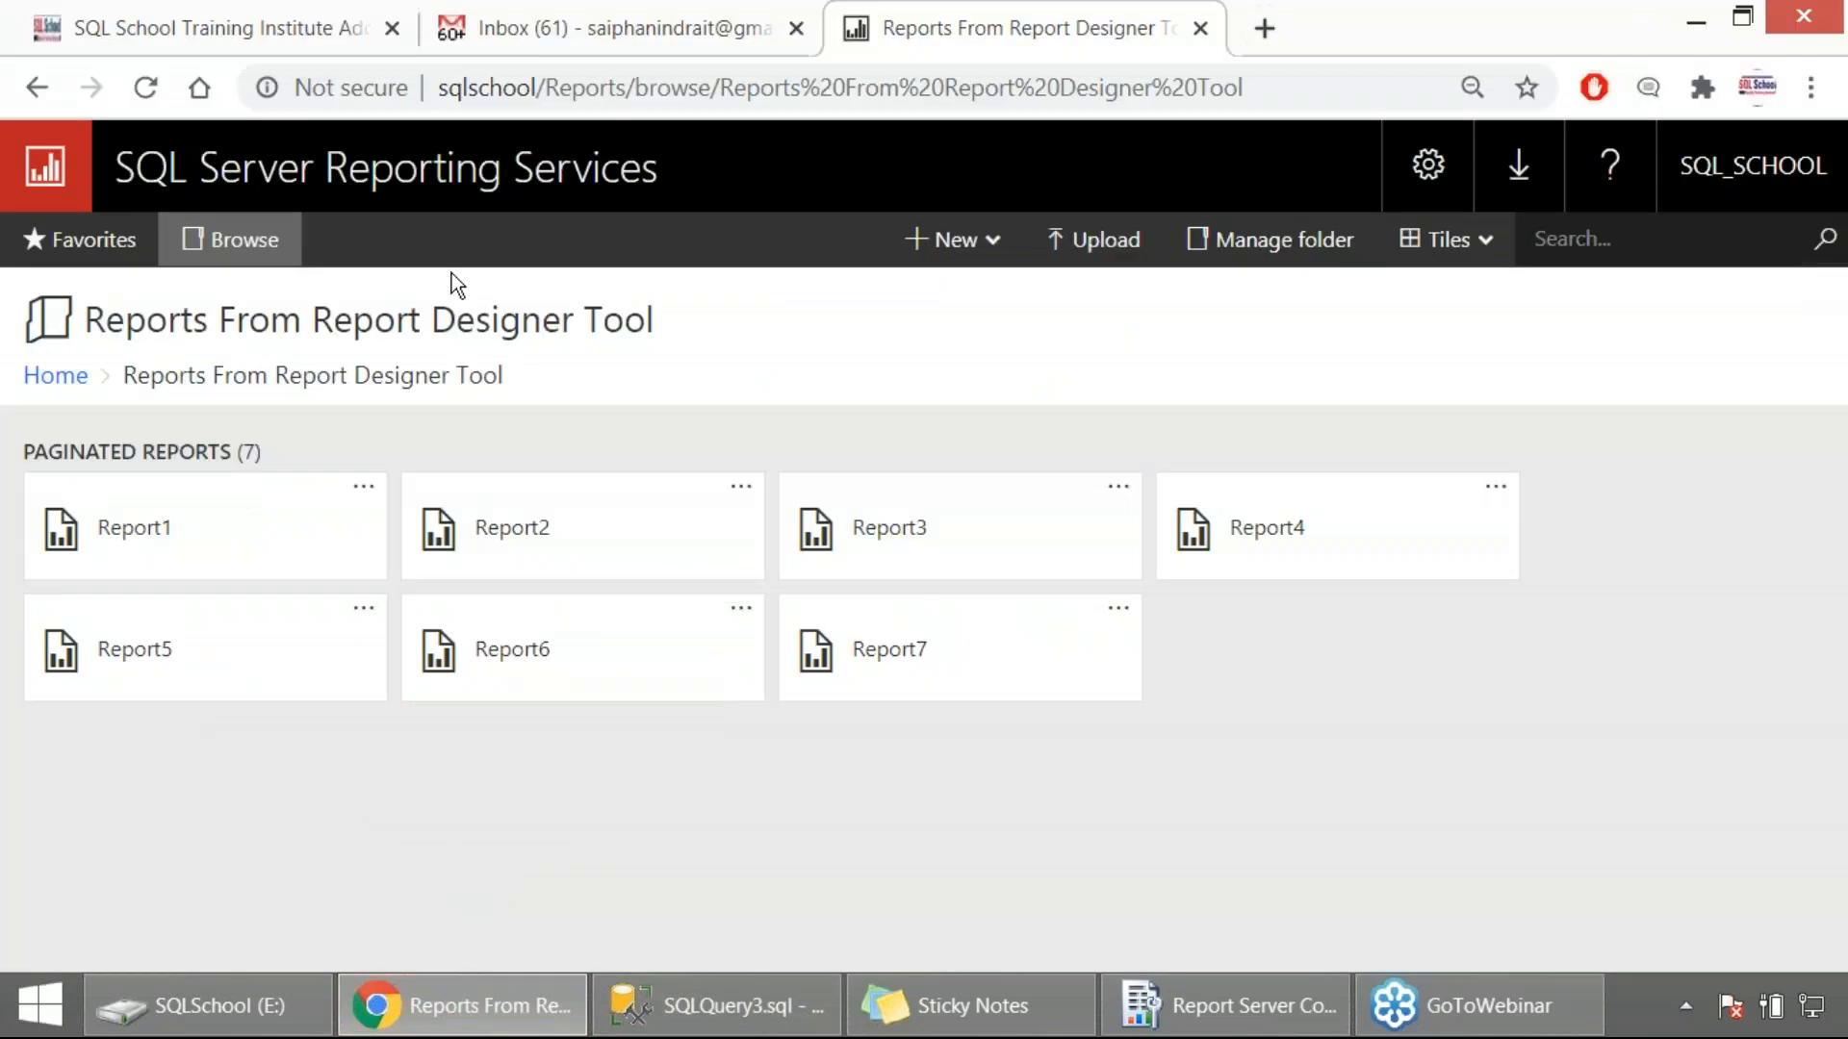
click(144, 86)
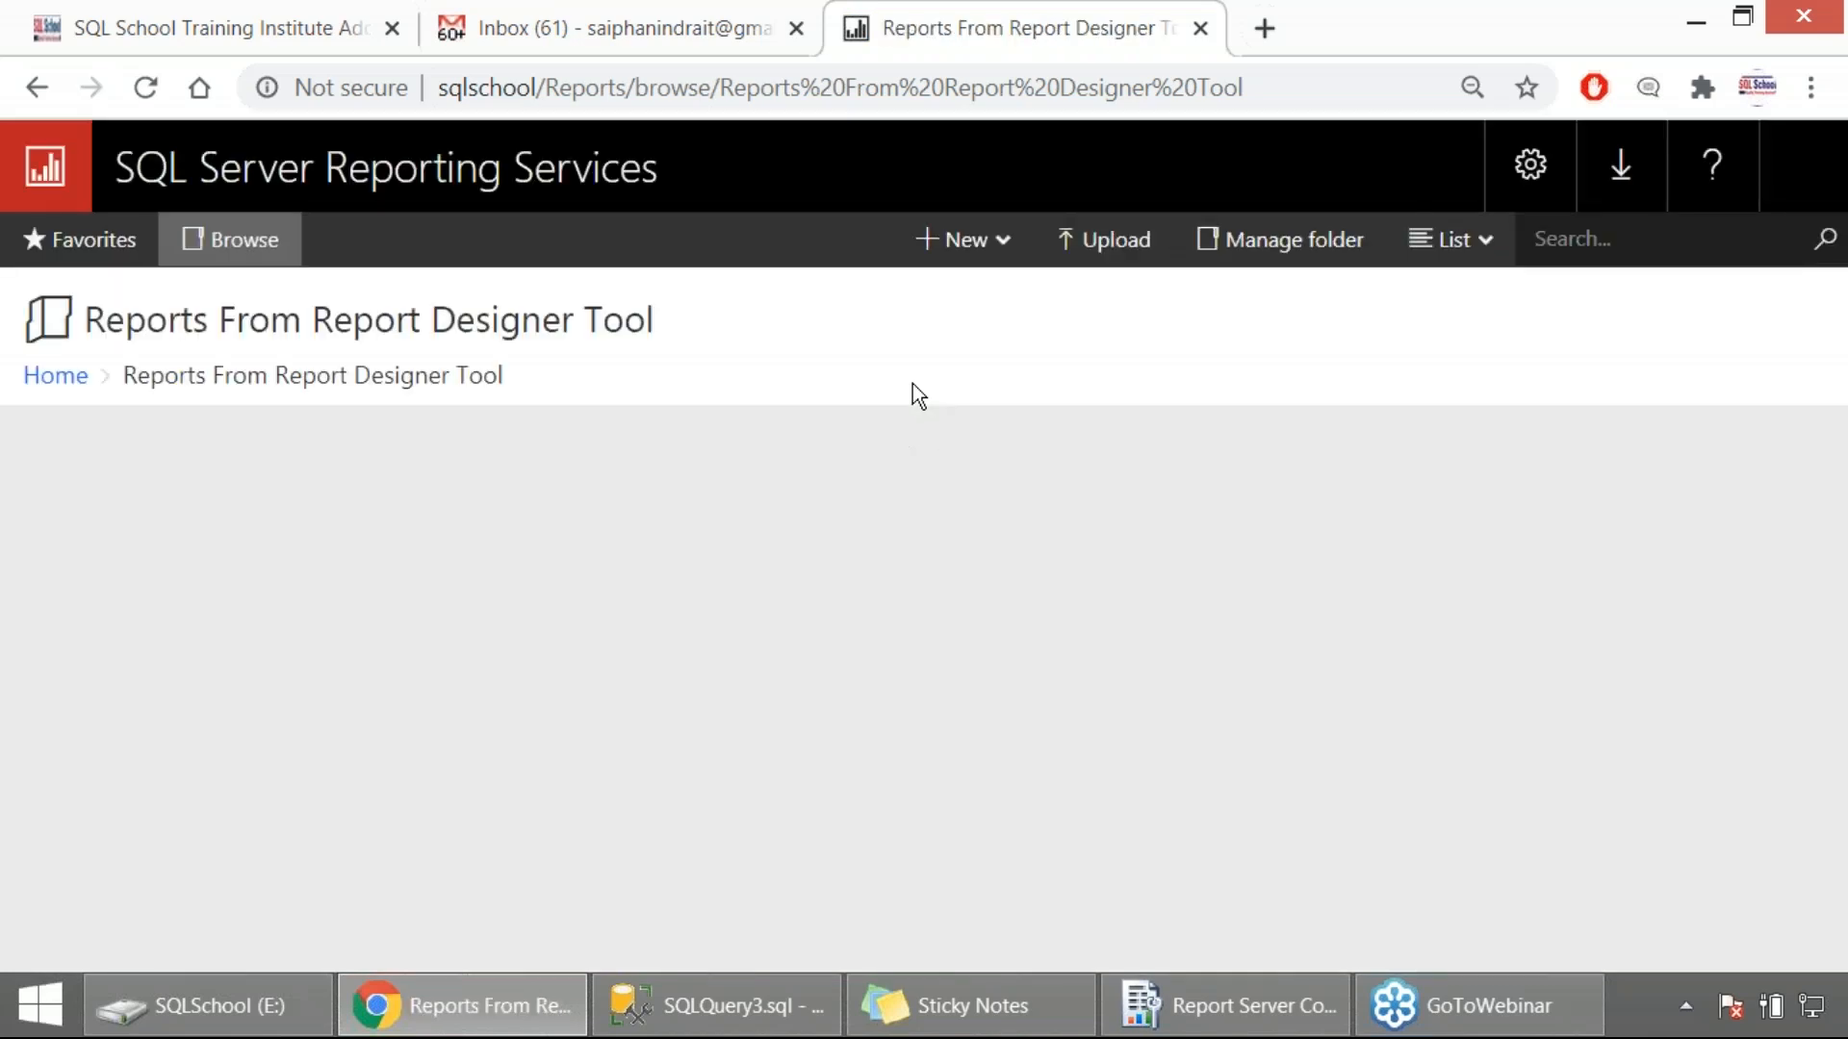
mouse_move(866, 643)
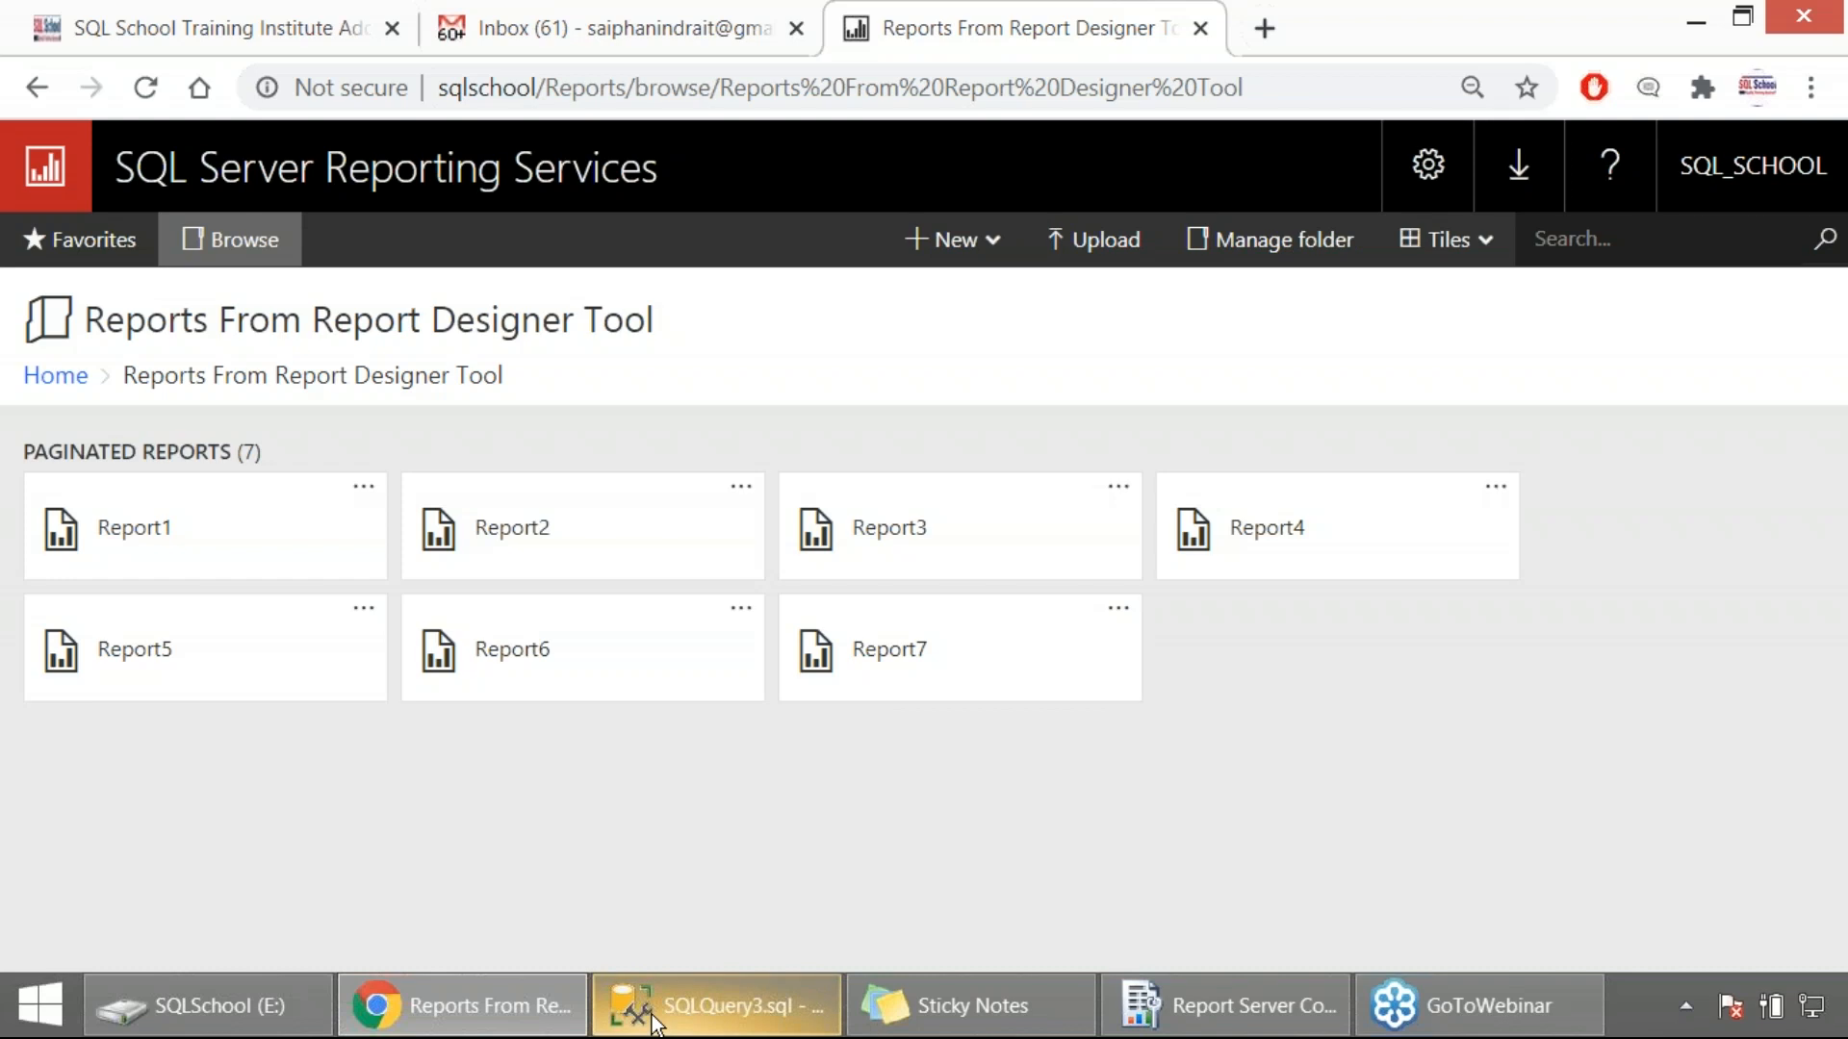
Return to Management Studio and bring up the save options for the xmlresult1.xml tab.
click(716, 1004)
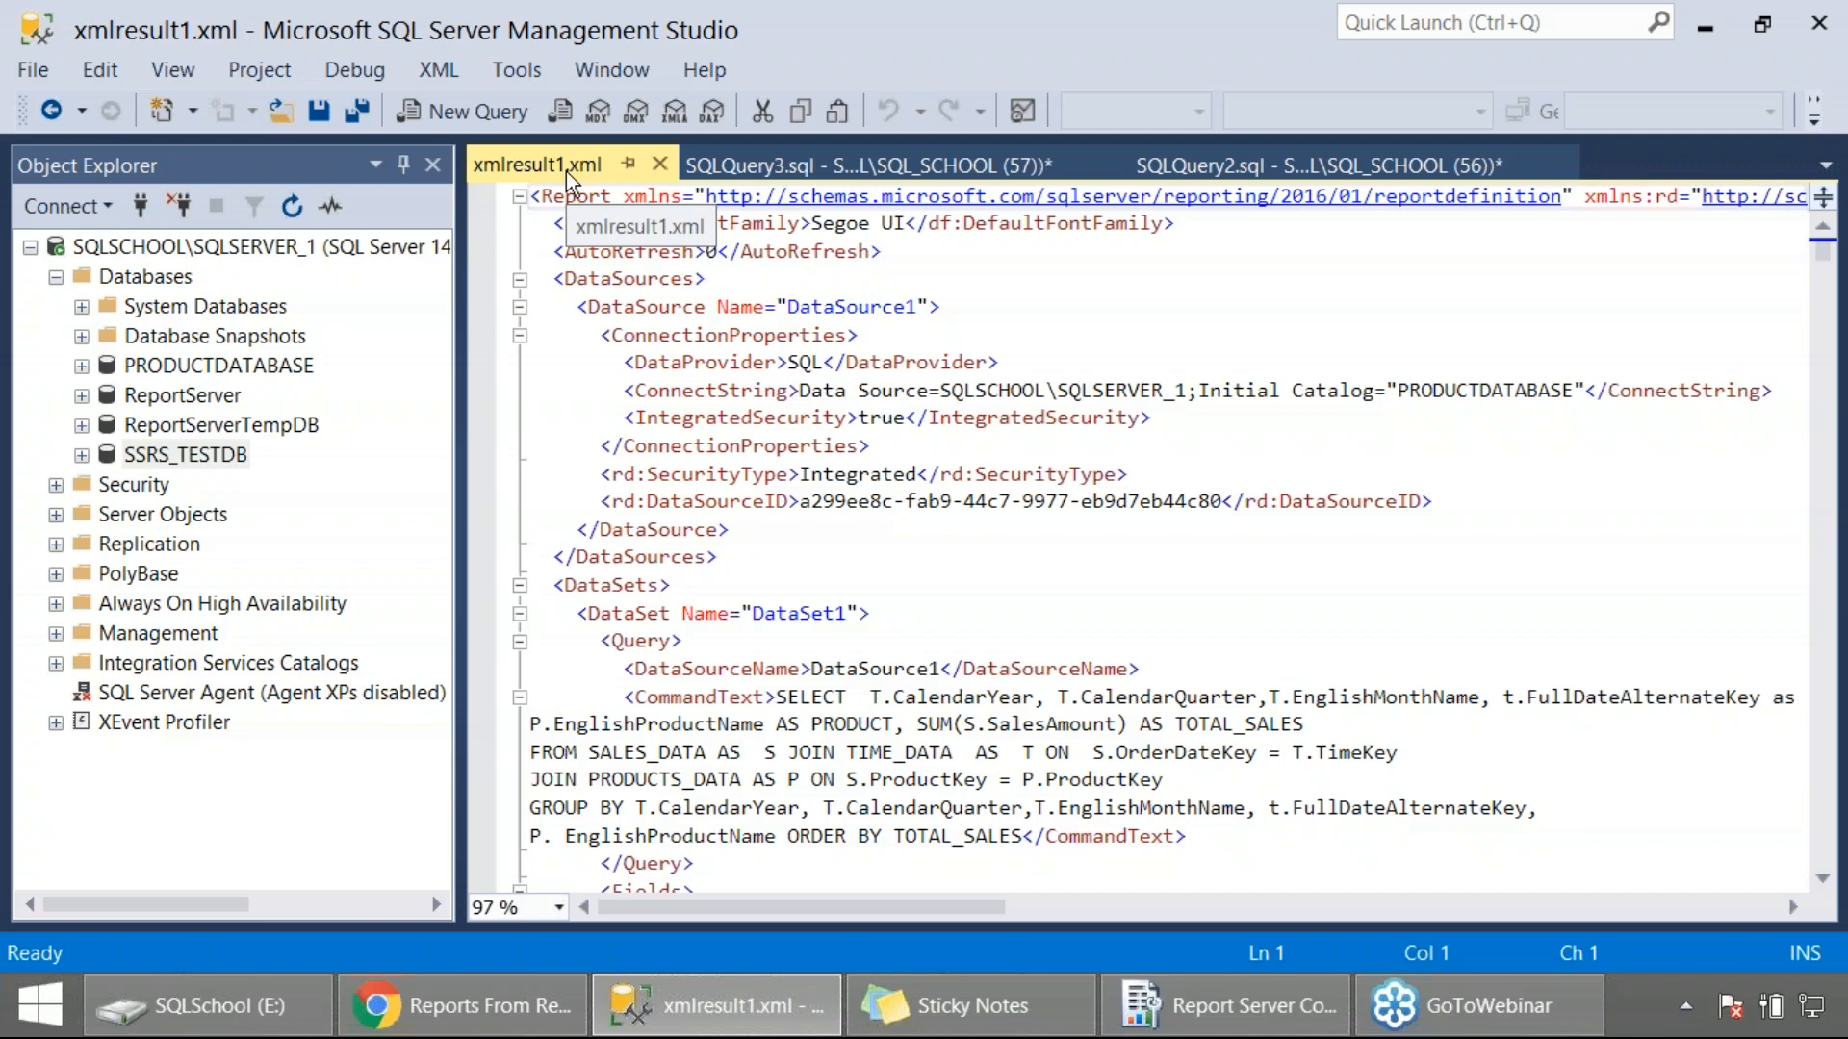
right_click(537, 164)
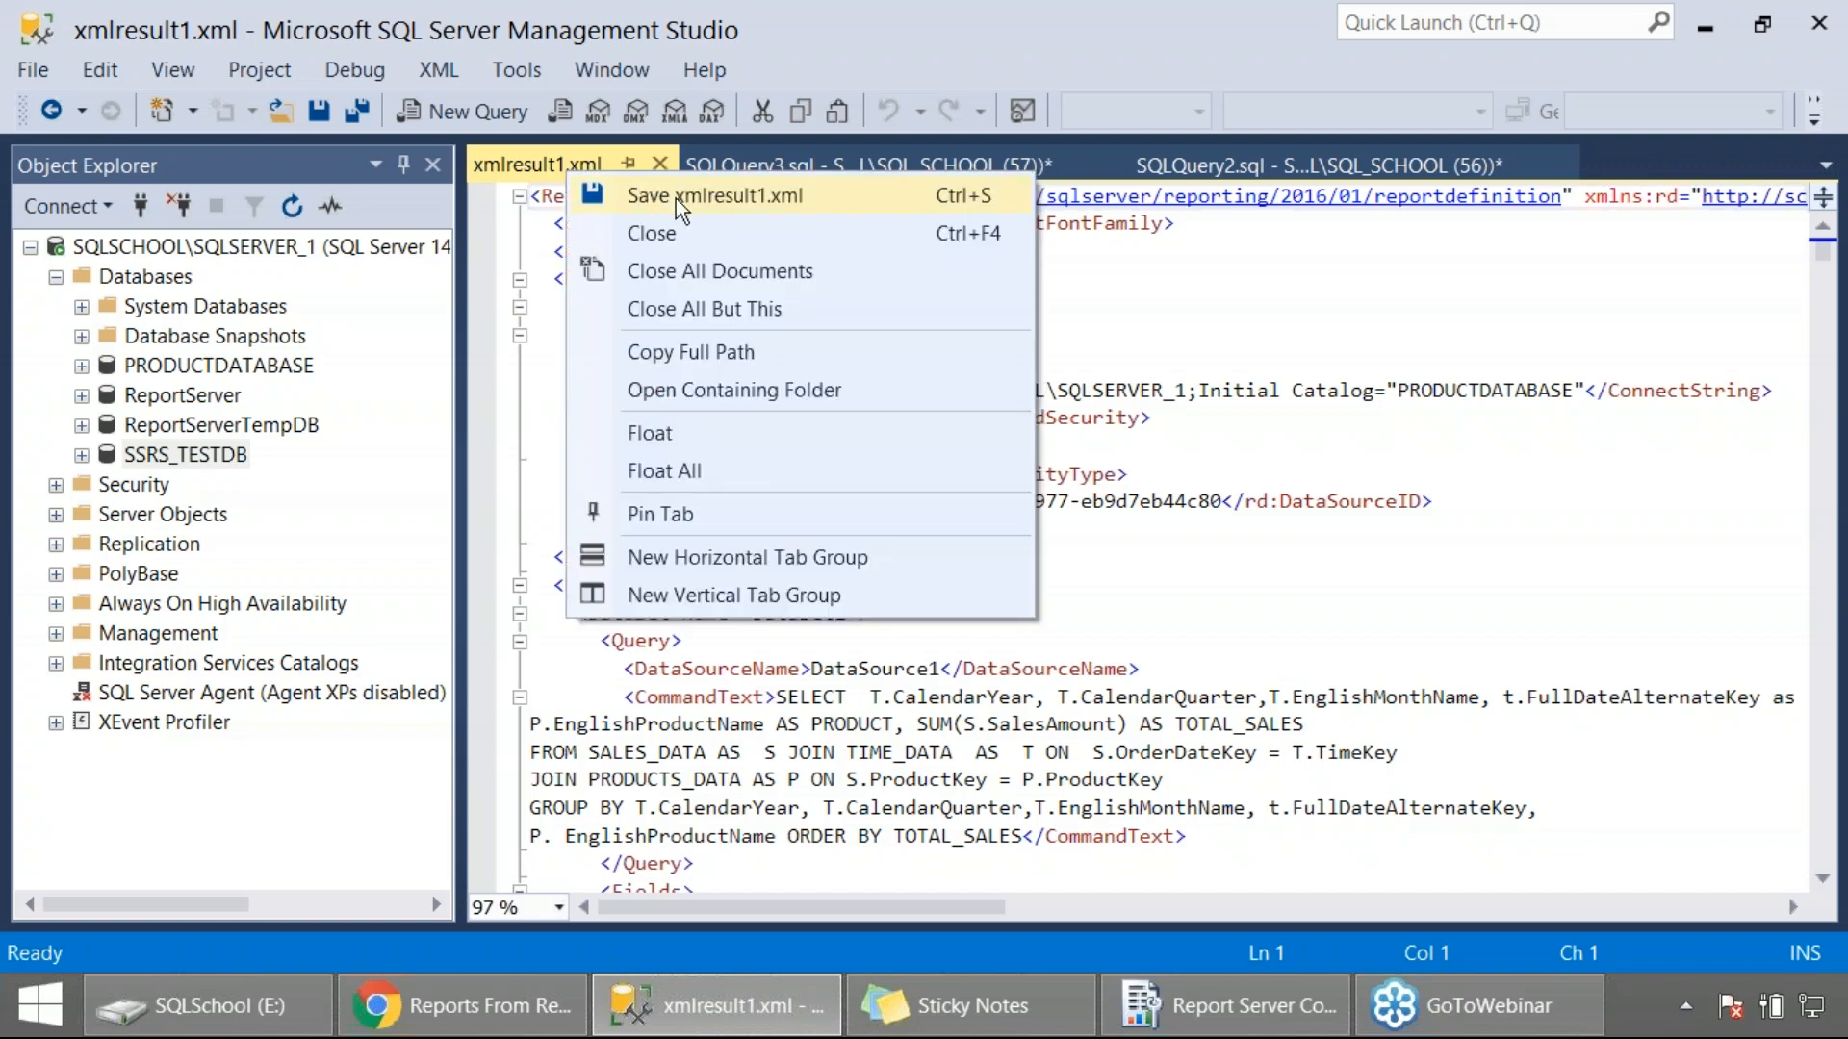
Save xmlresult1.xml as Report8.xml in a new SSRS REPORTS folder on the Desktop.
click(714, 196)
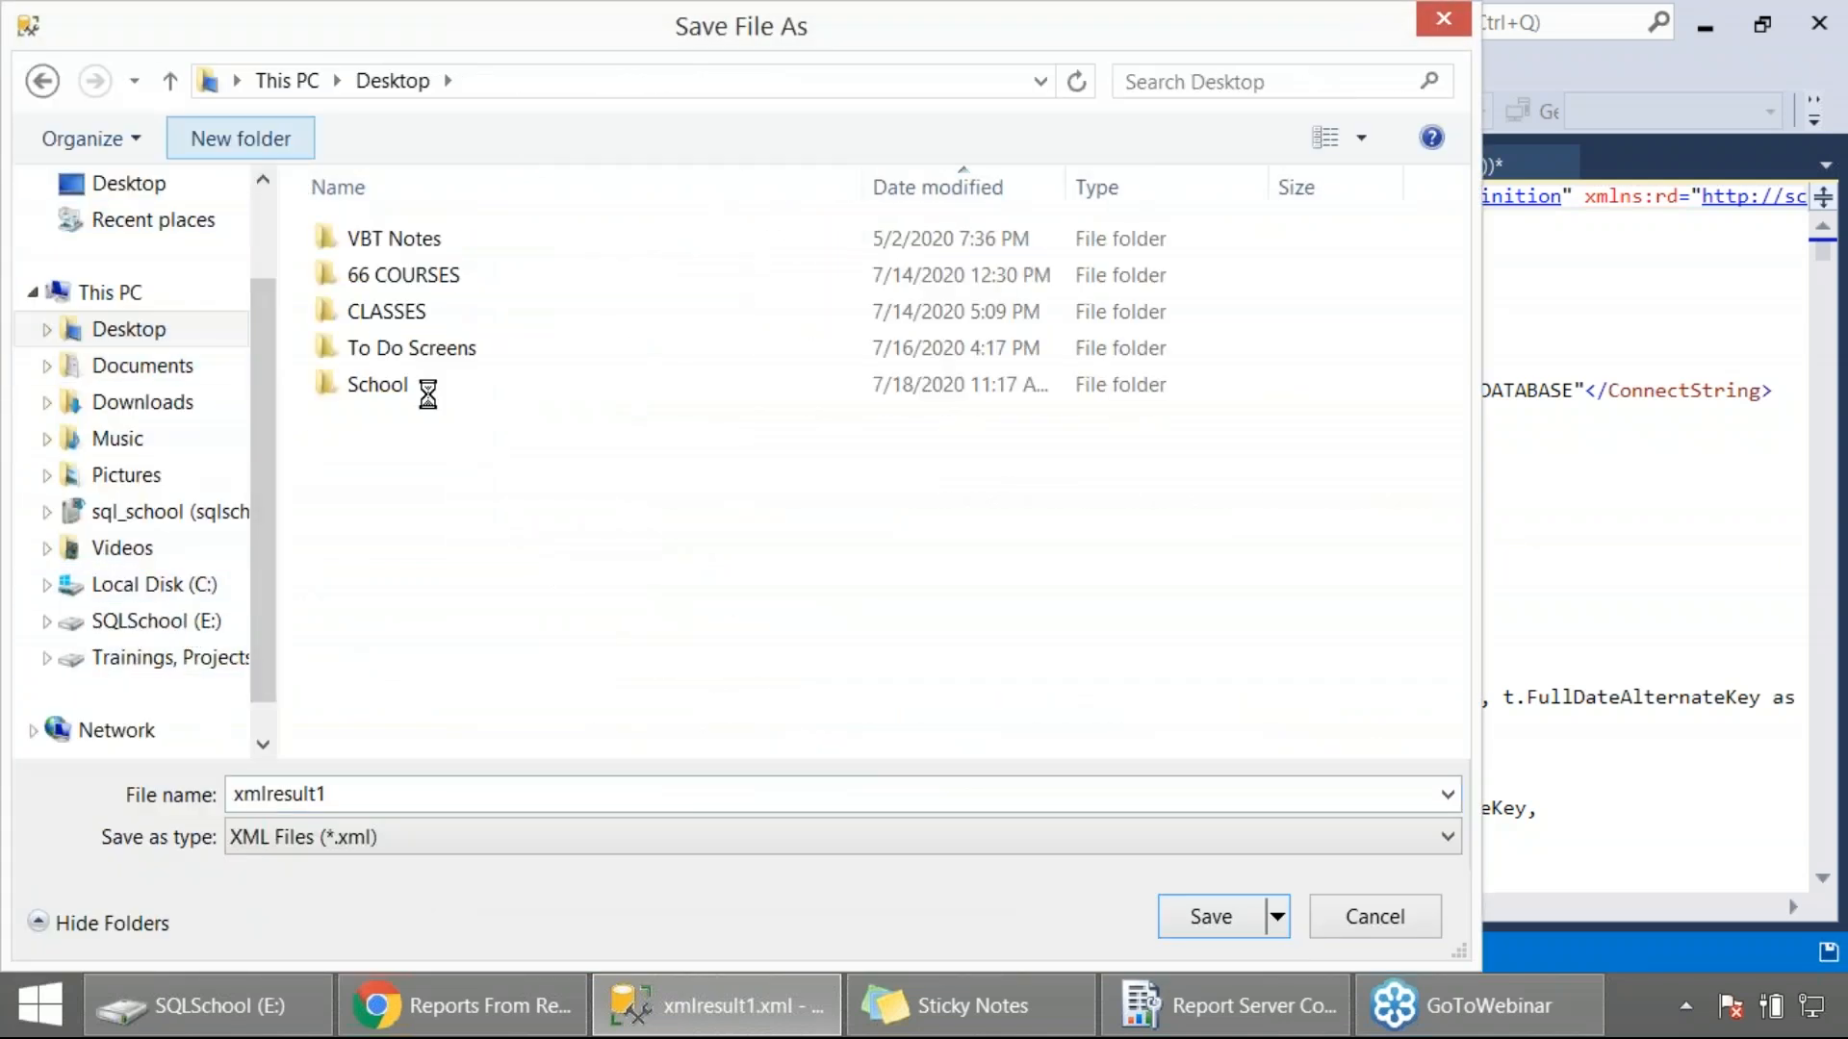
click(238, 138)
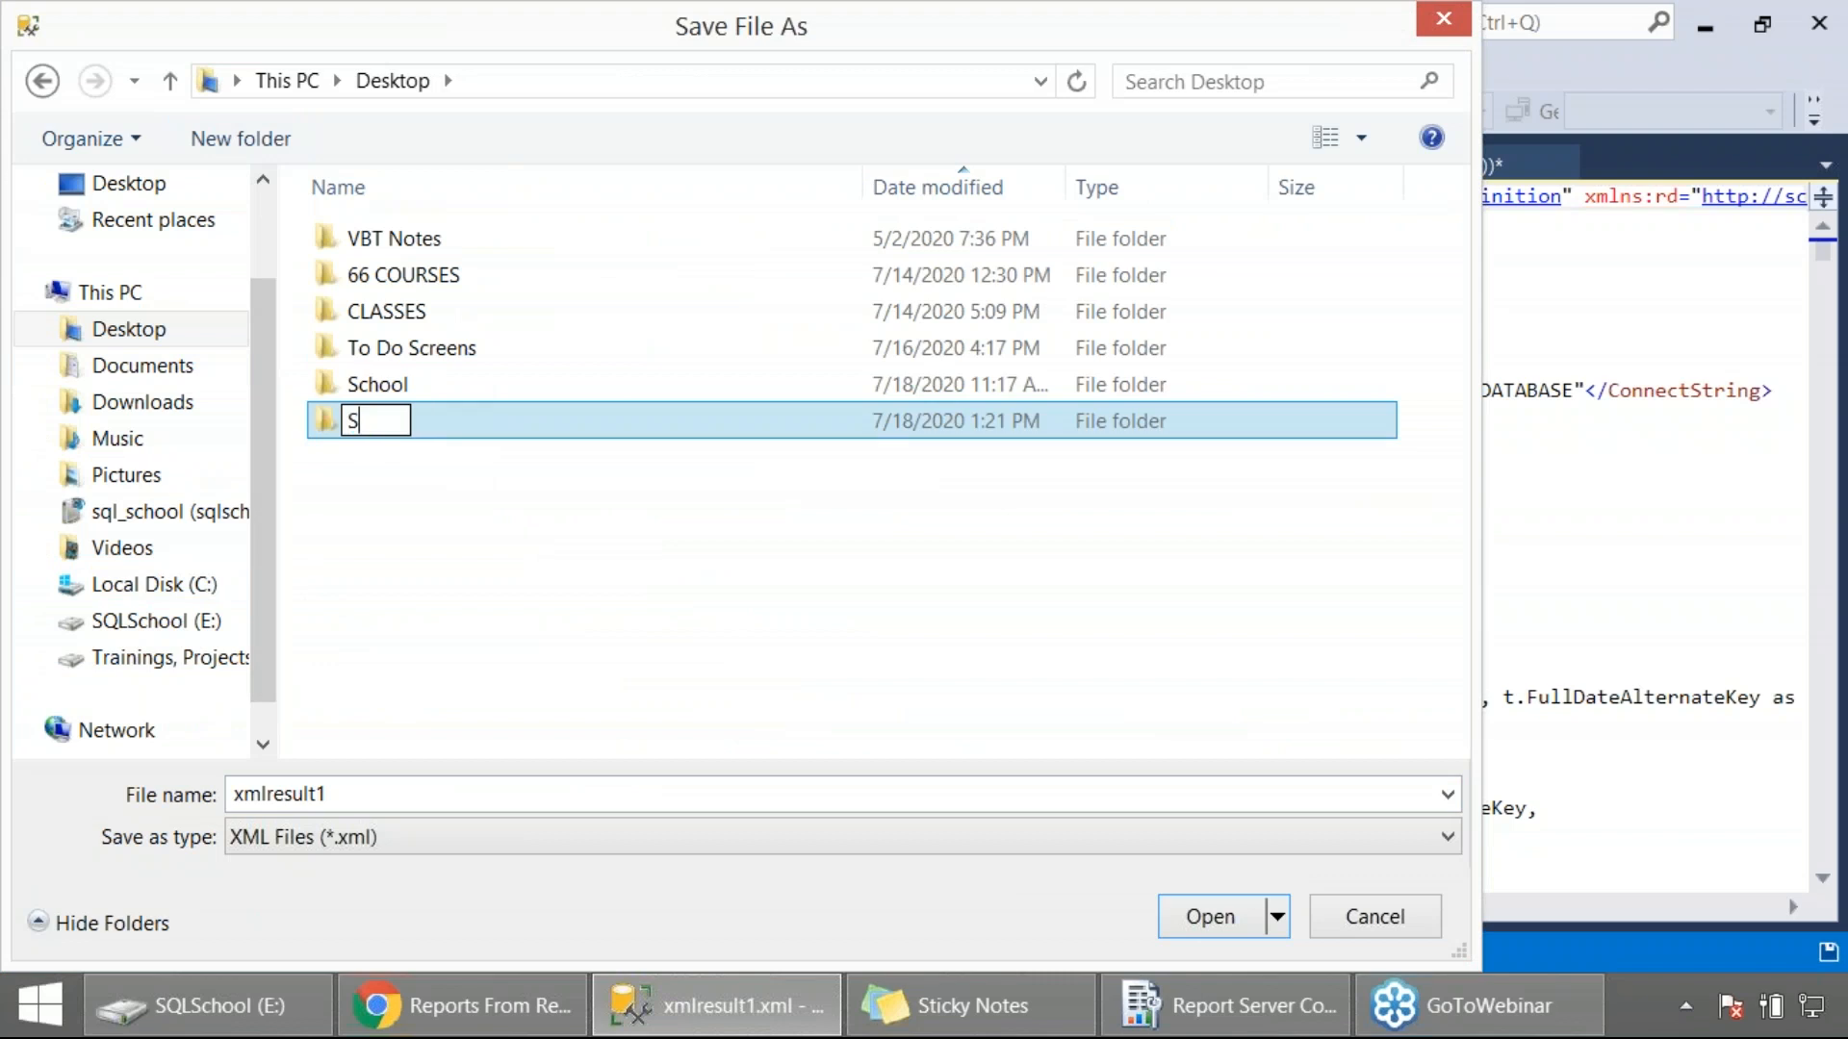
text(SRS REPR)
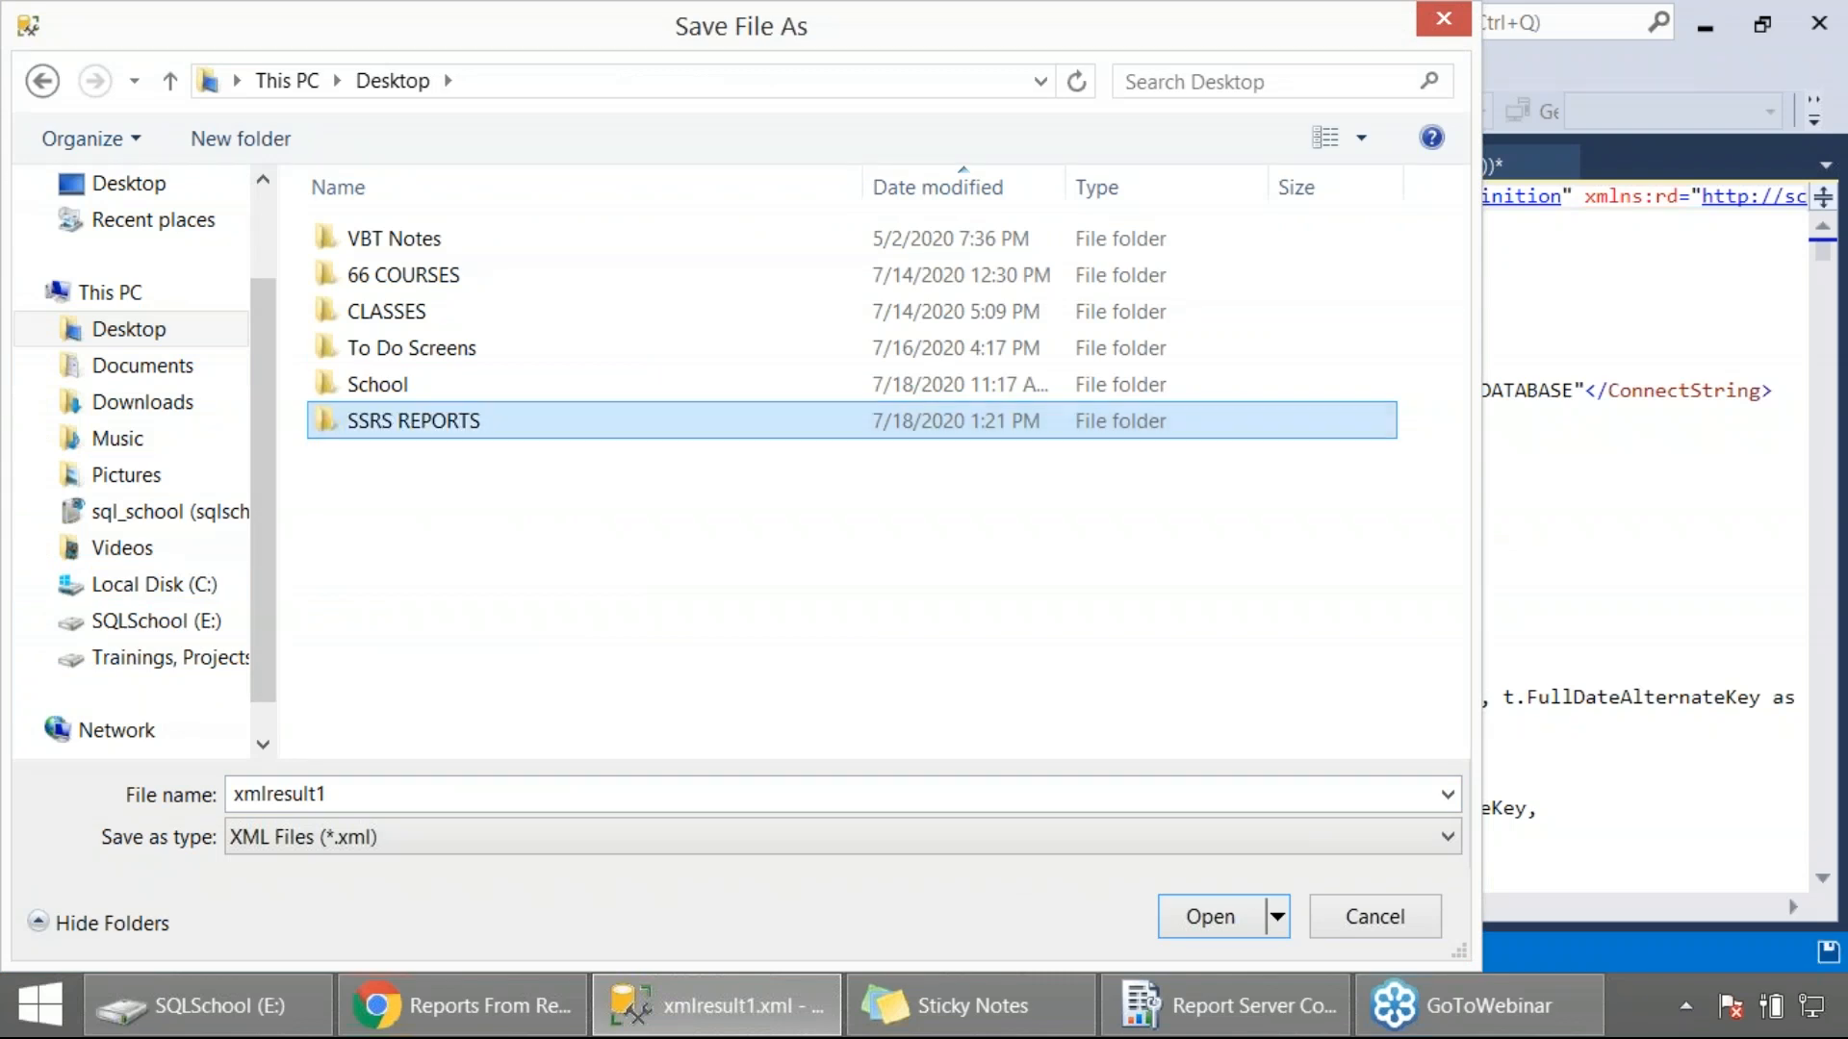
double_click(414, 422)
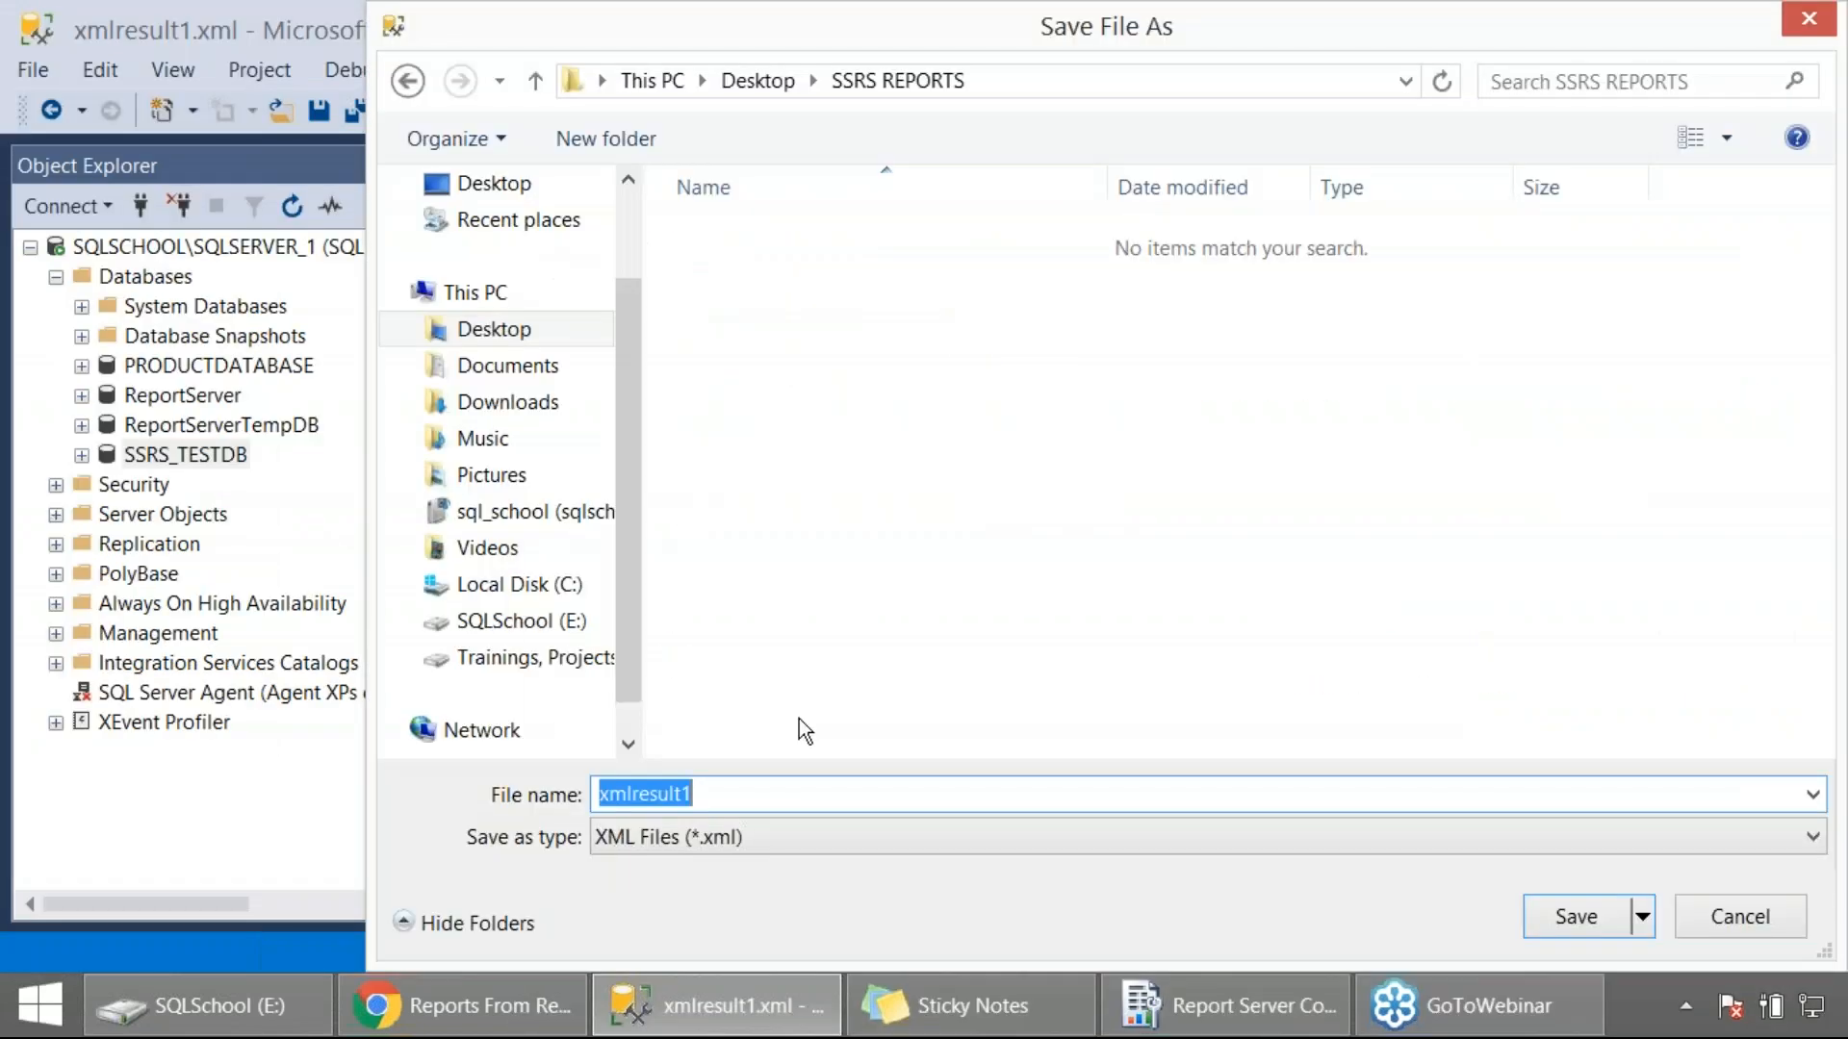
text(Report)
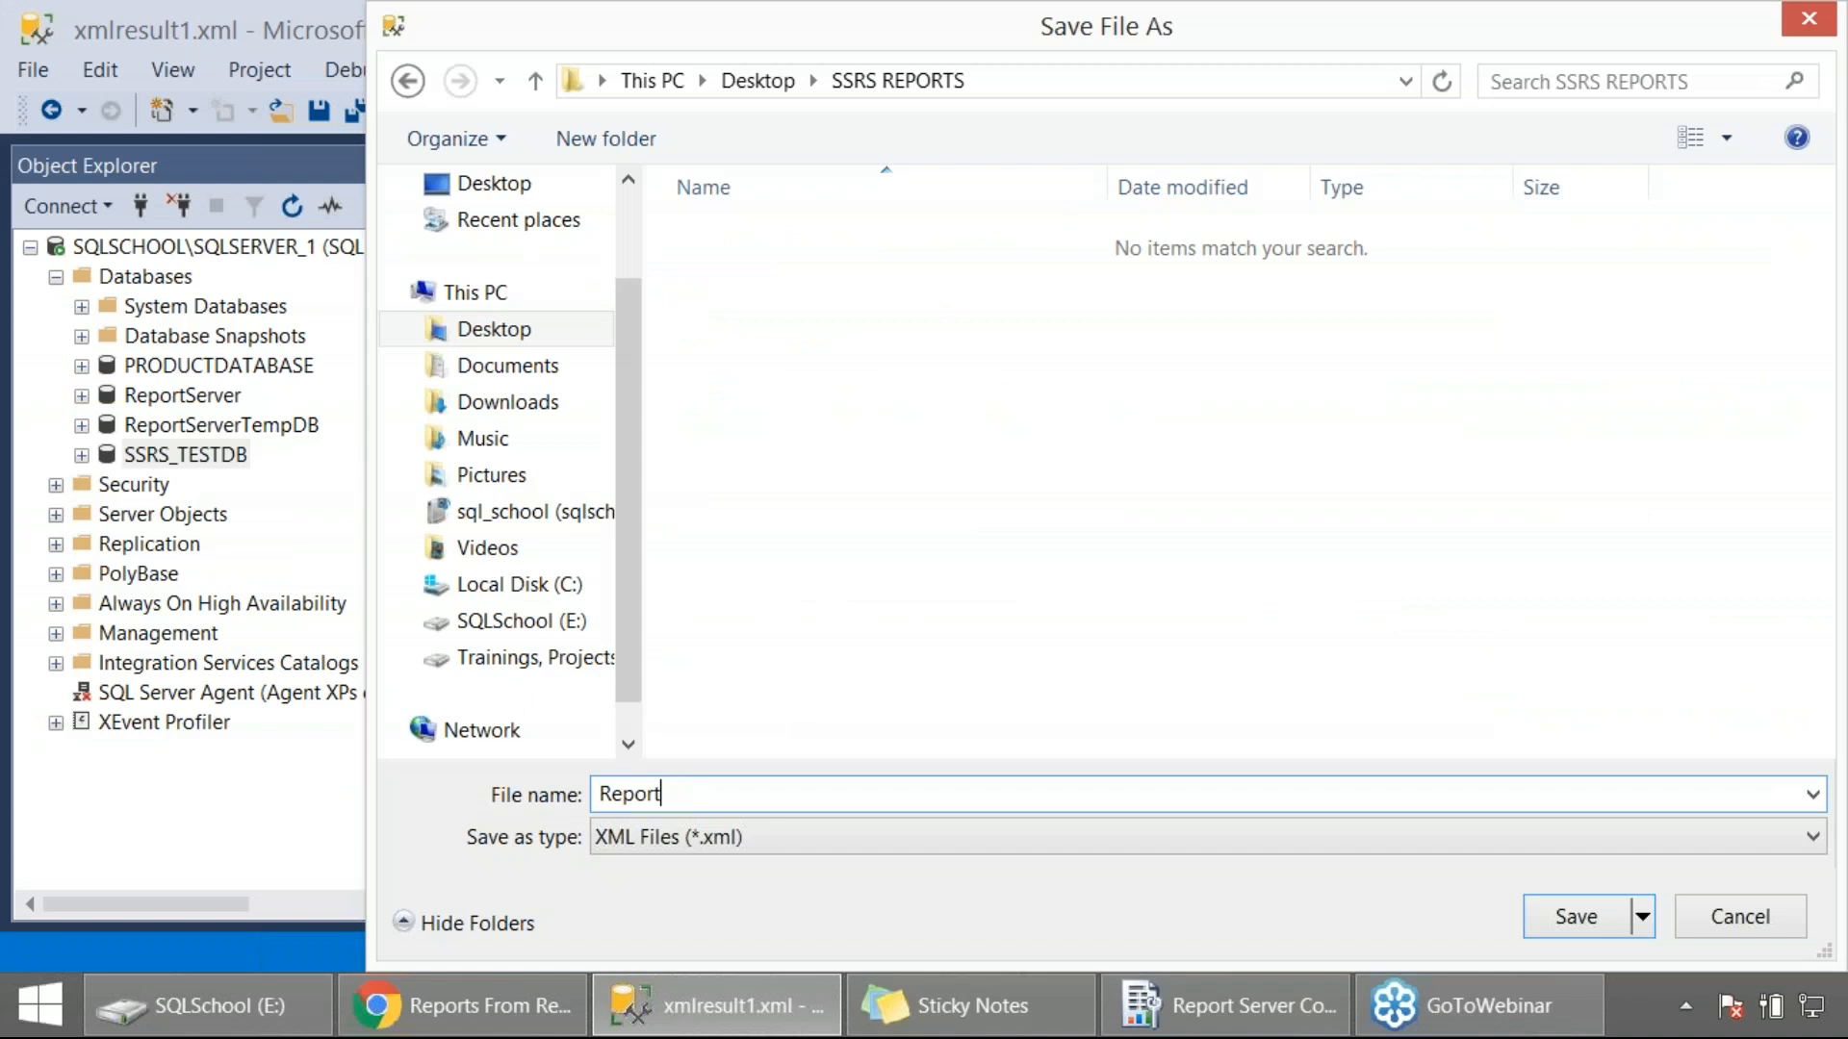
text(8)
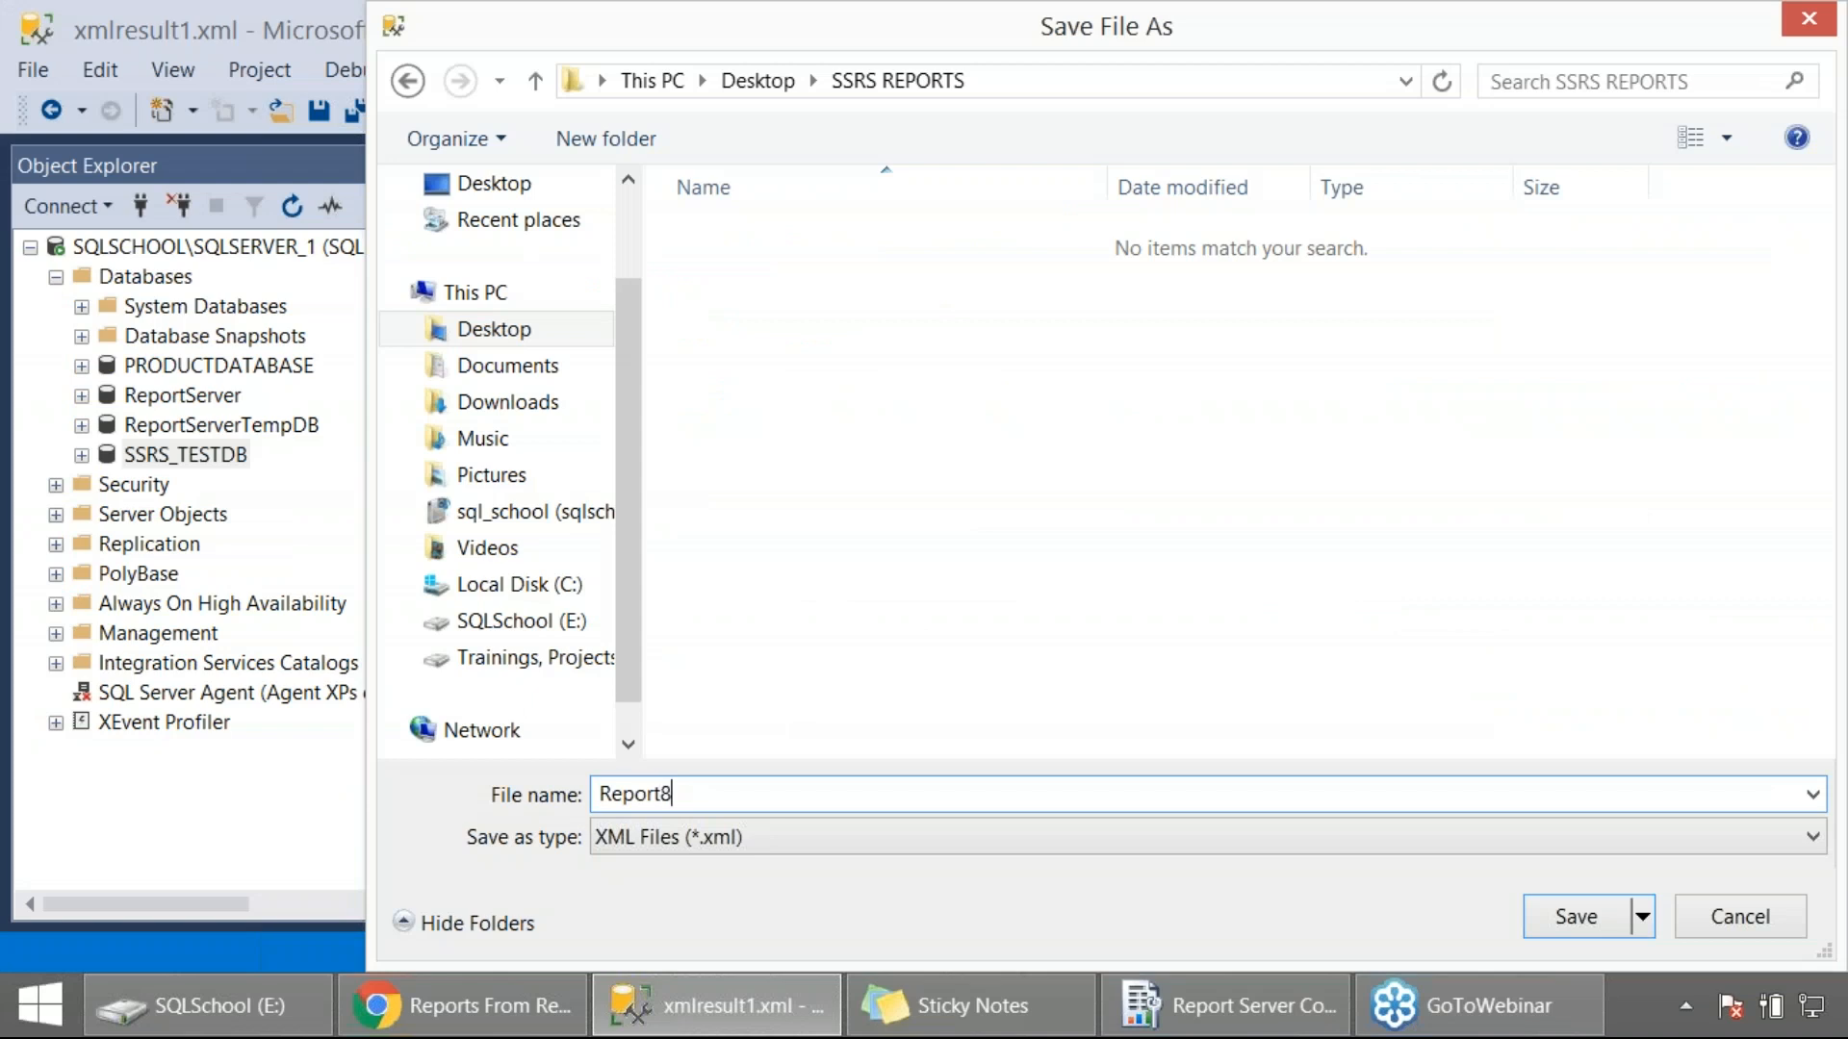
click(1574, 917)
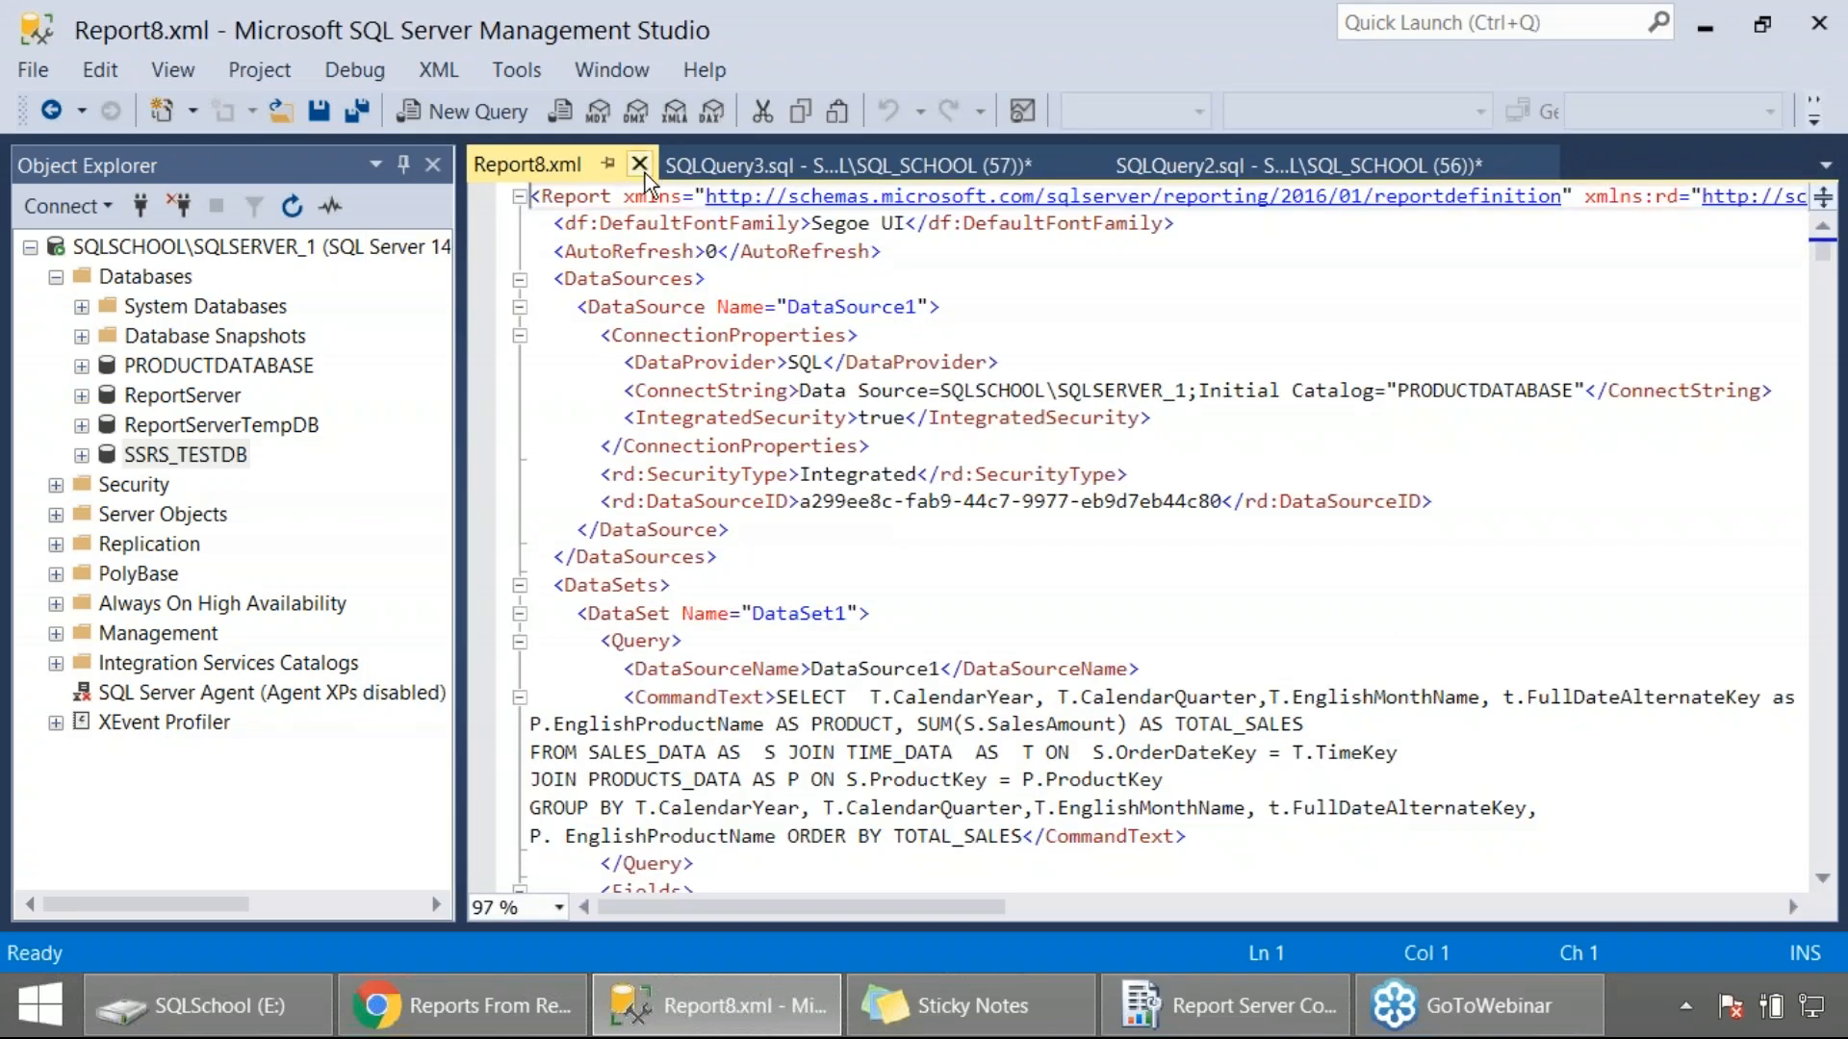
click(639, 164)
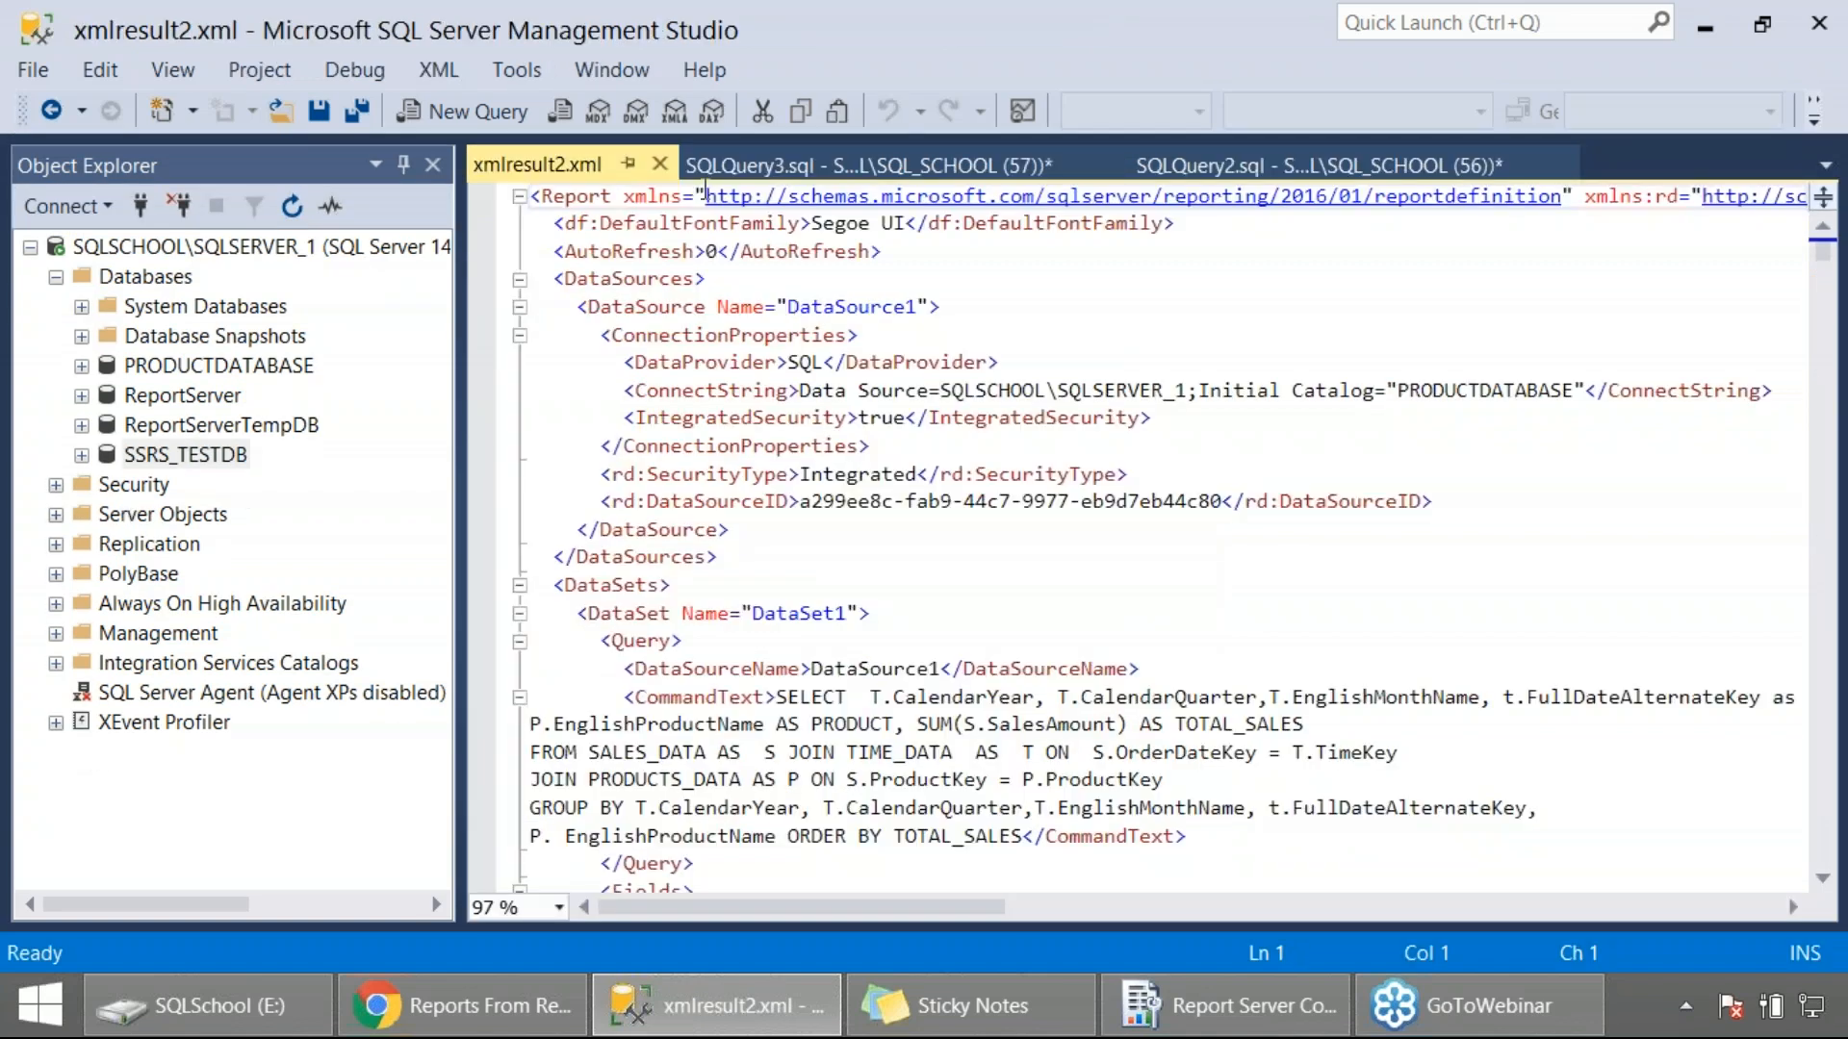
mouse_move(537, 165)
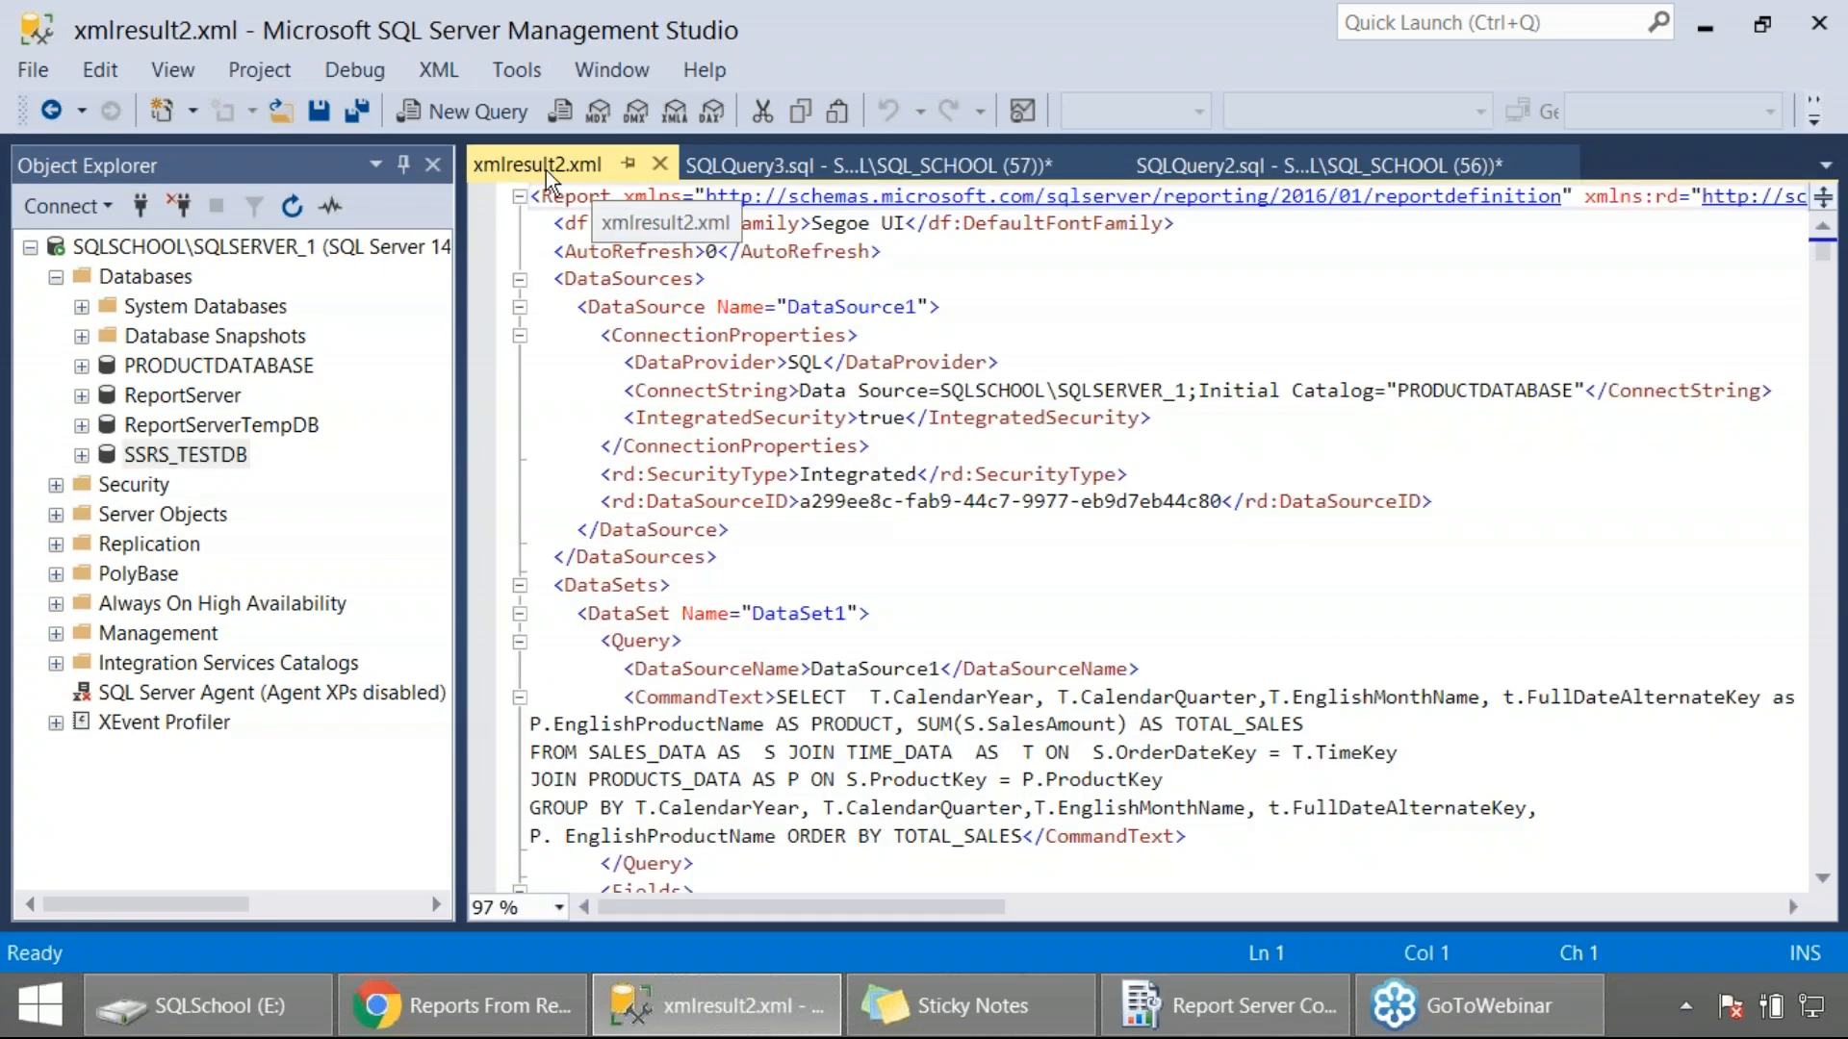
Save xmlresult2.xml as Report9.xml in the same SSRS REPORTS folder.
right_click(537, 164)
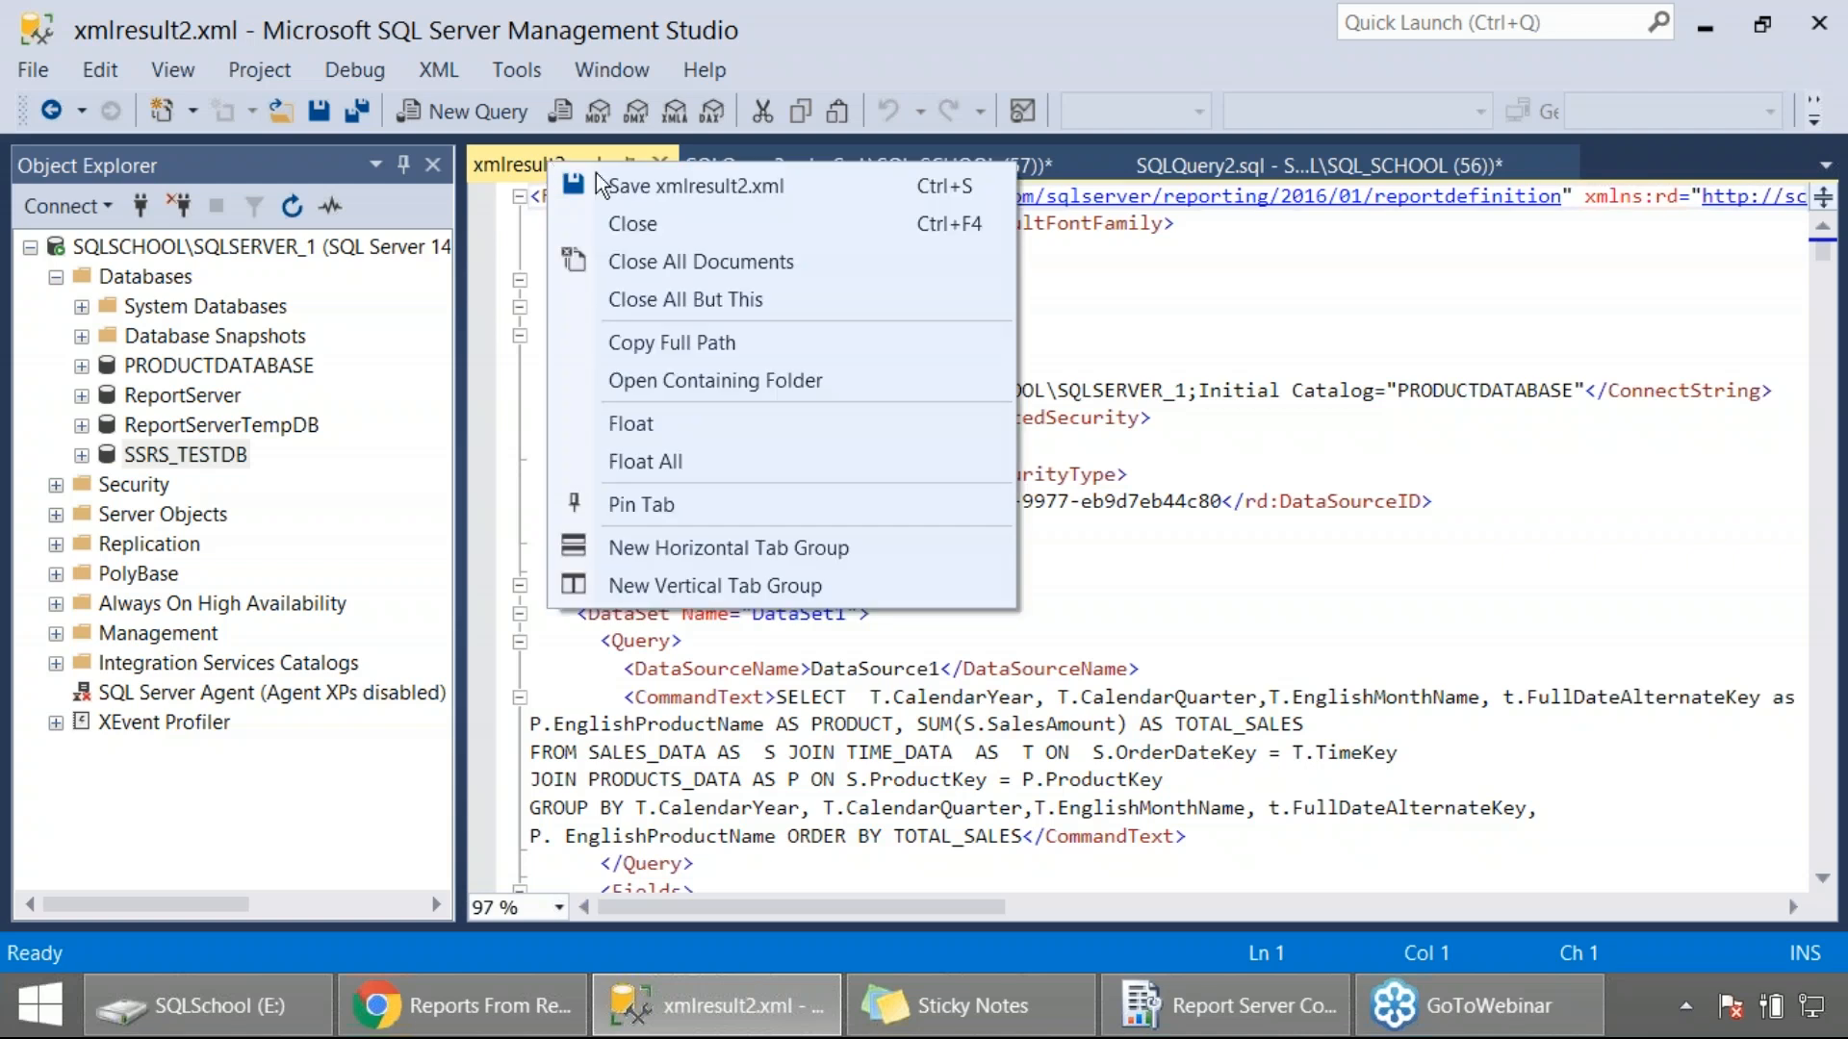
click(697, 184)
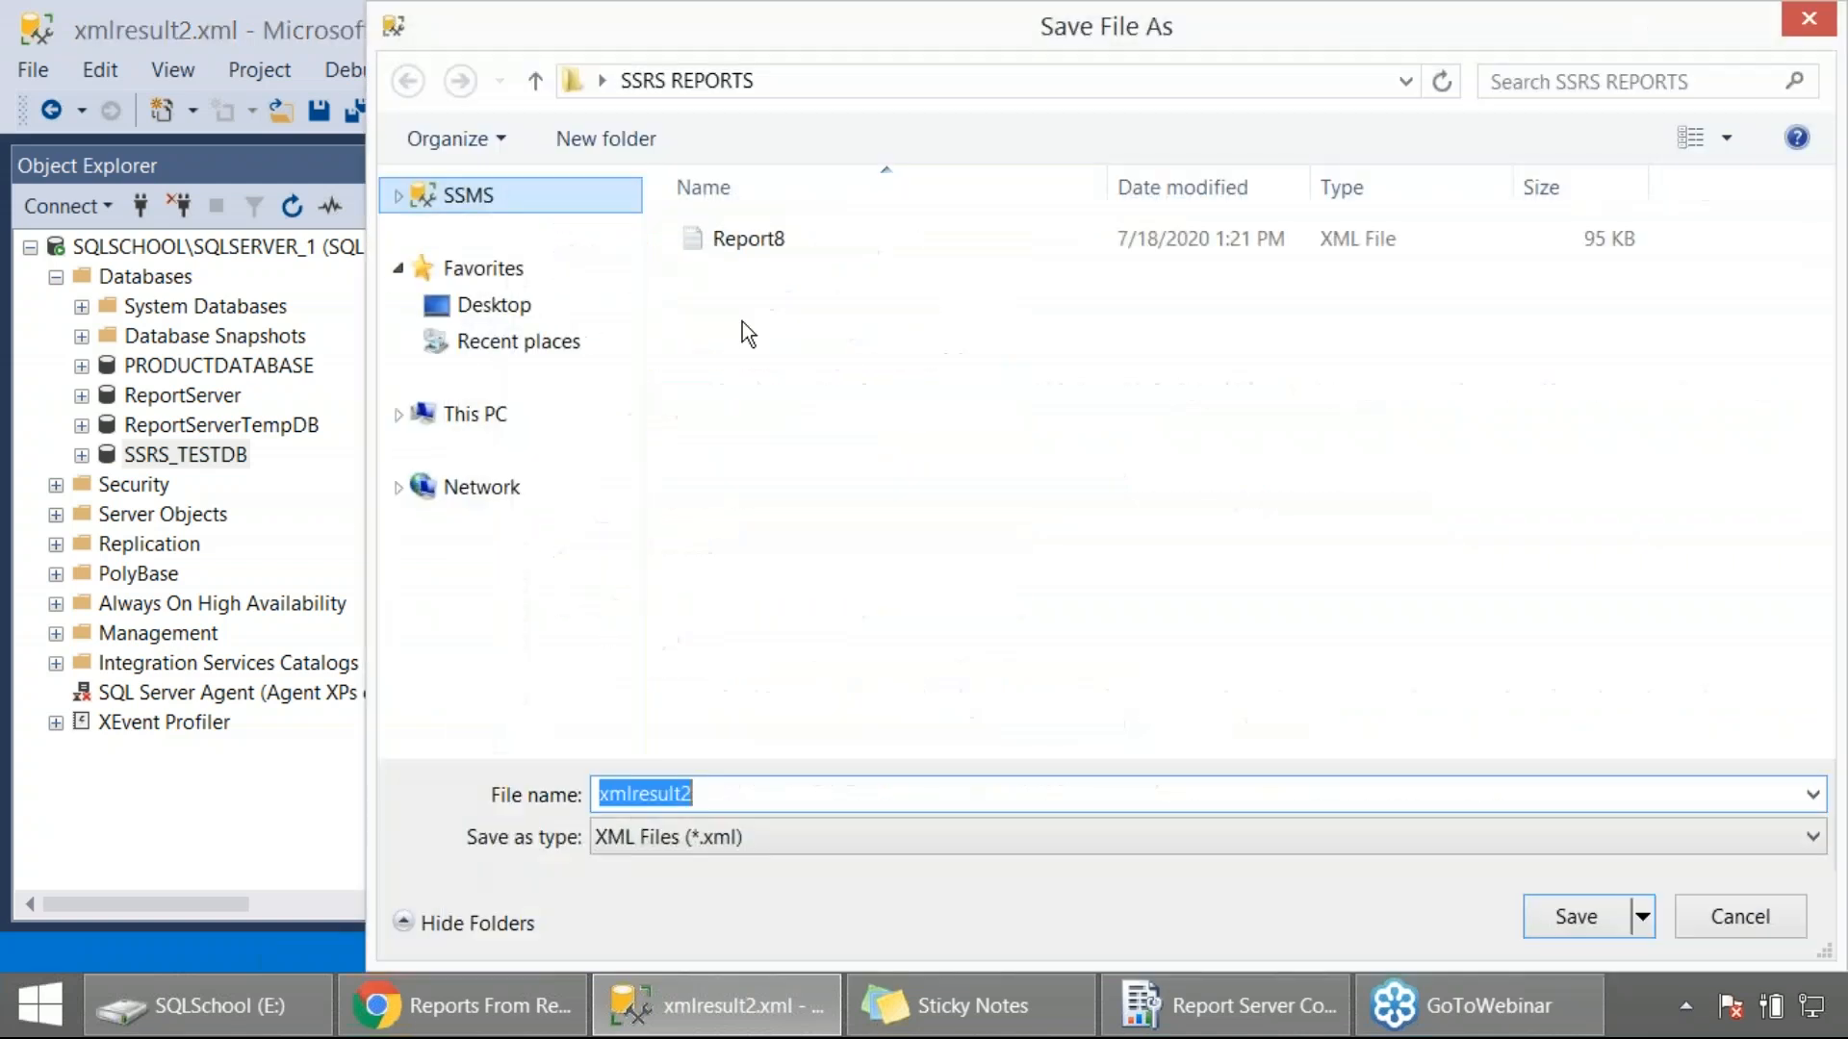
click(749, 239)
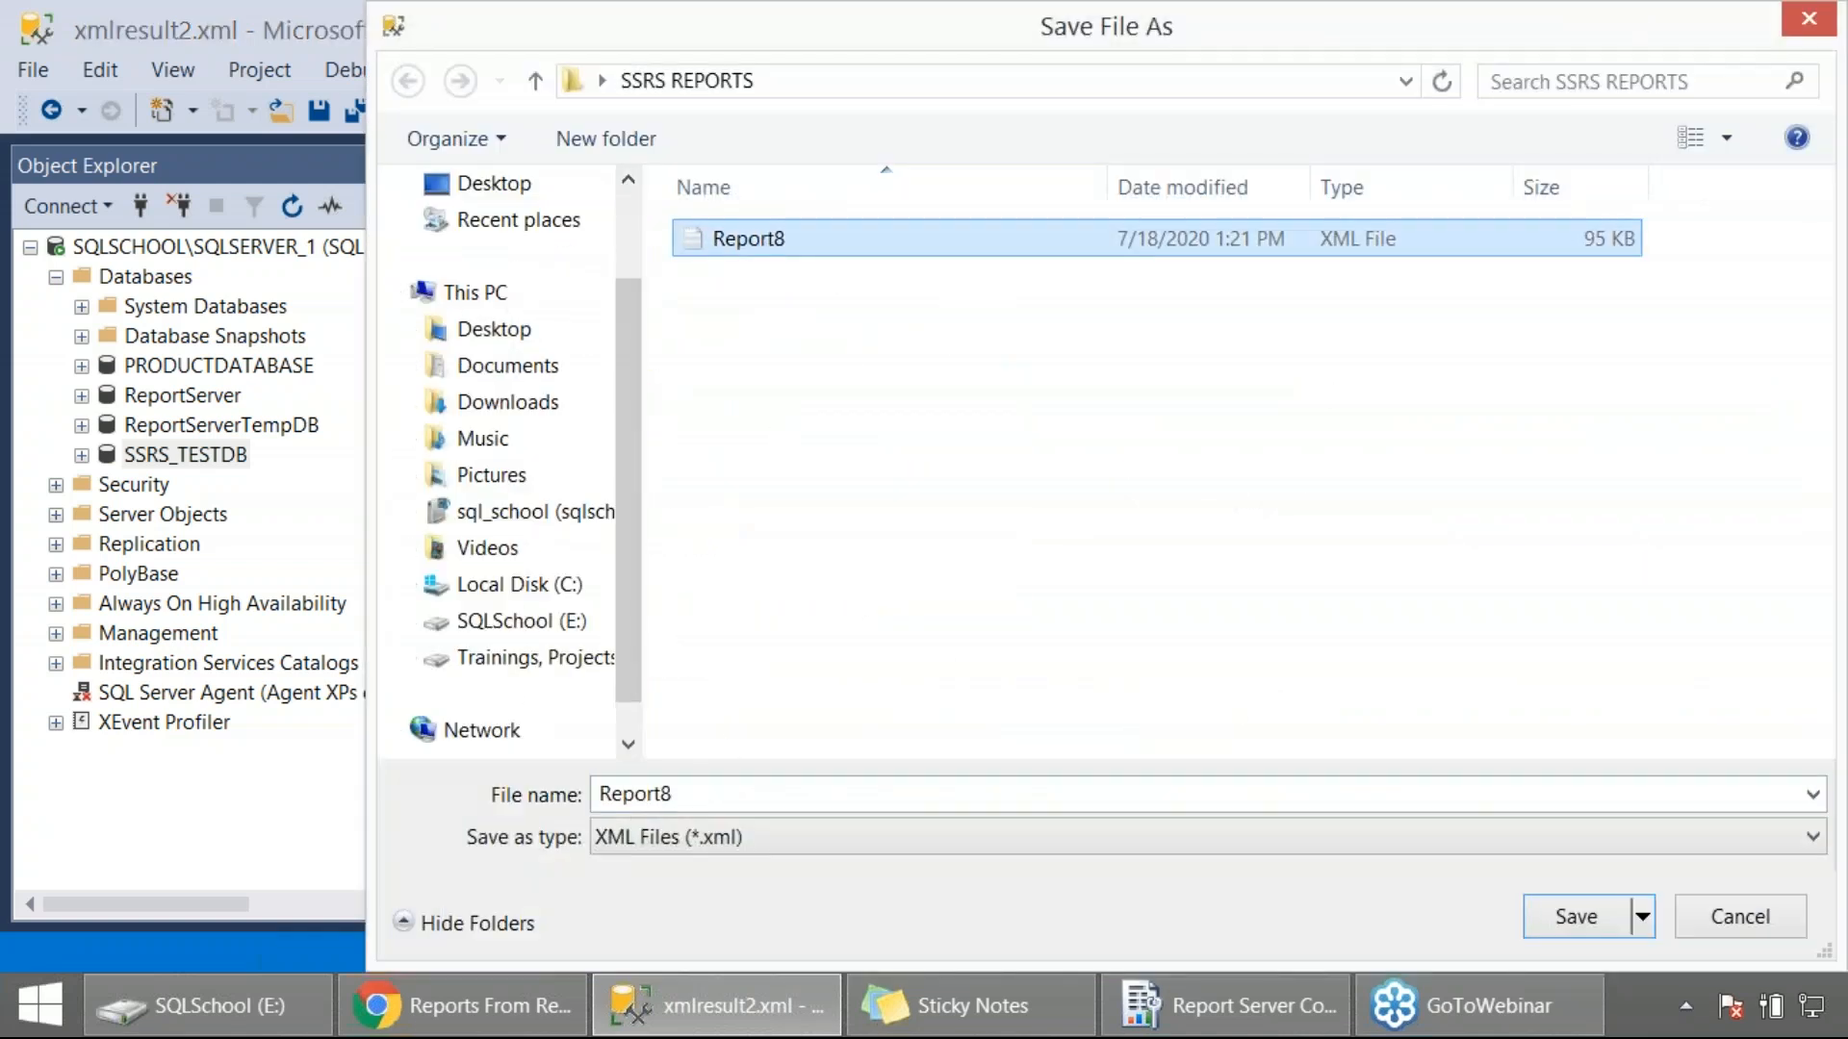
text(Report9)
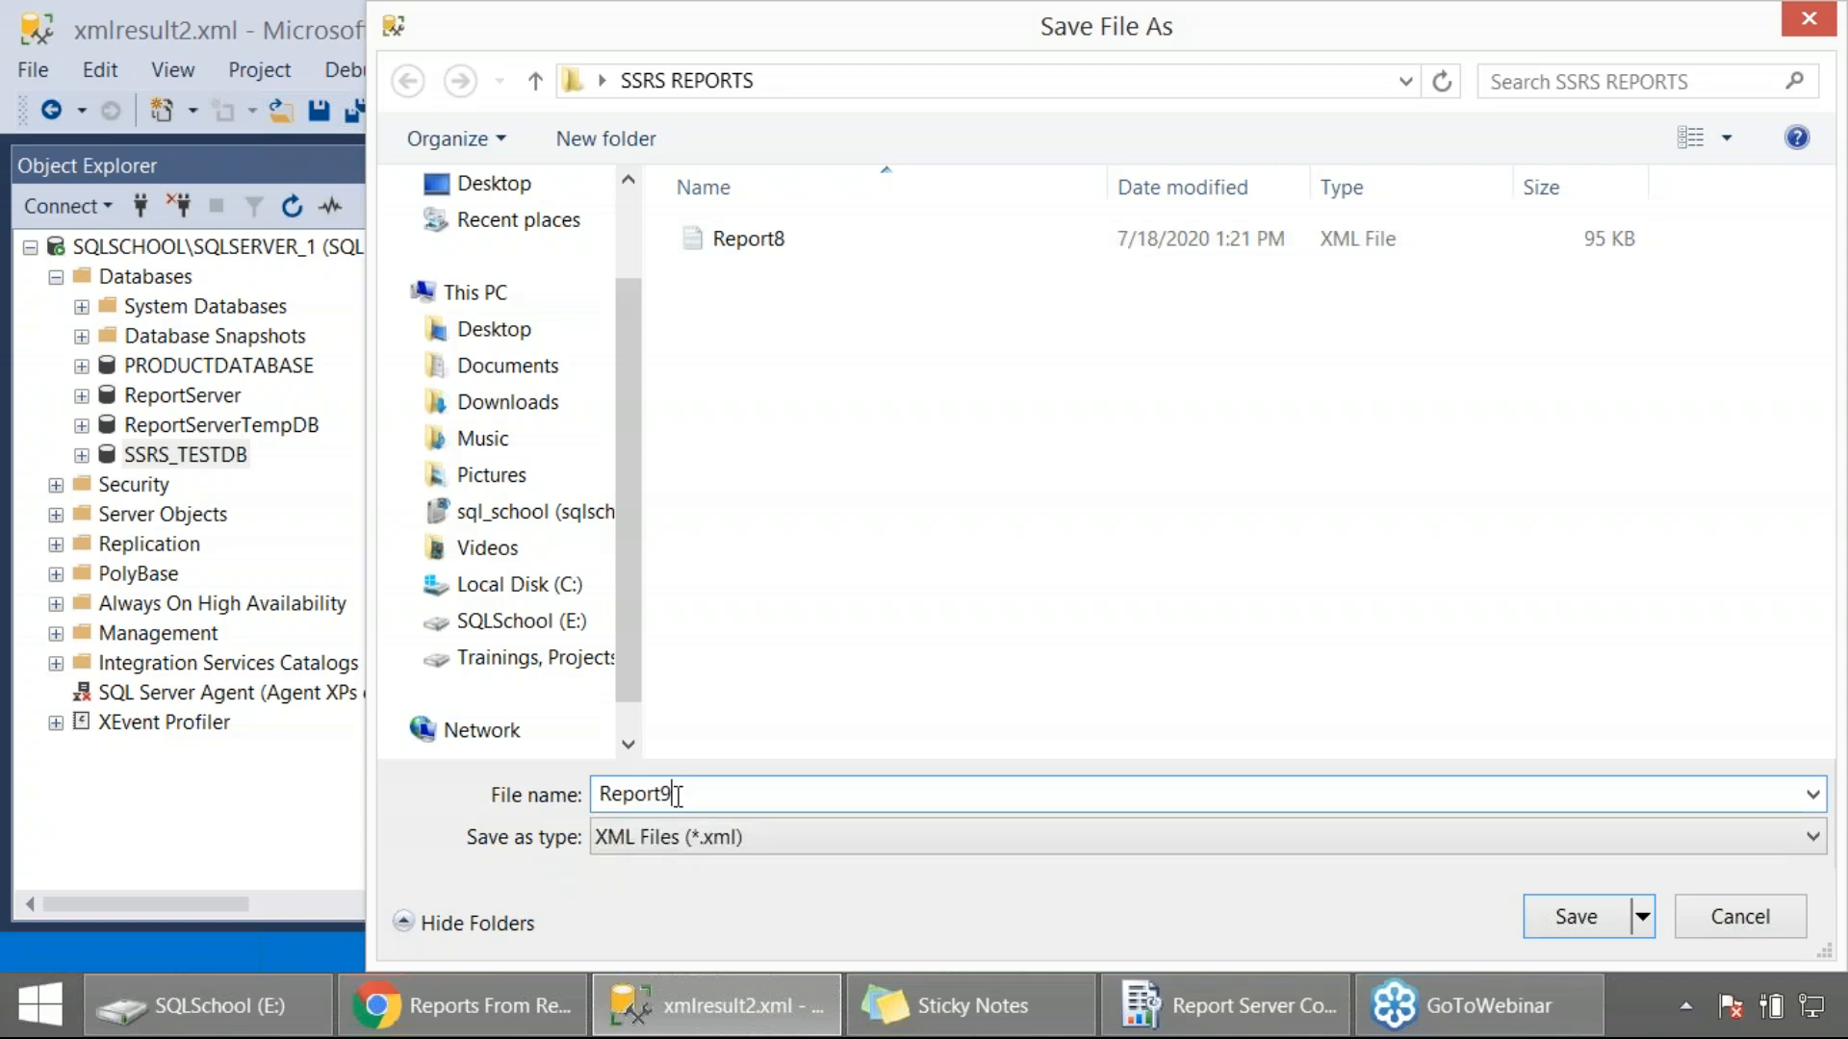
click(1577, 916)
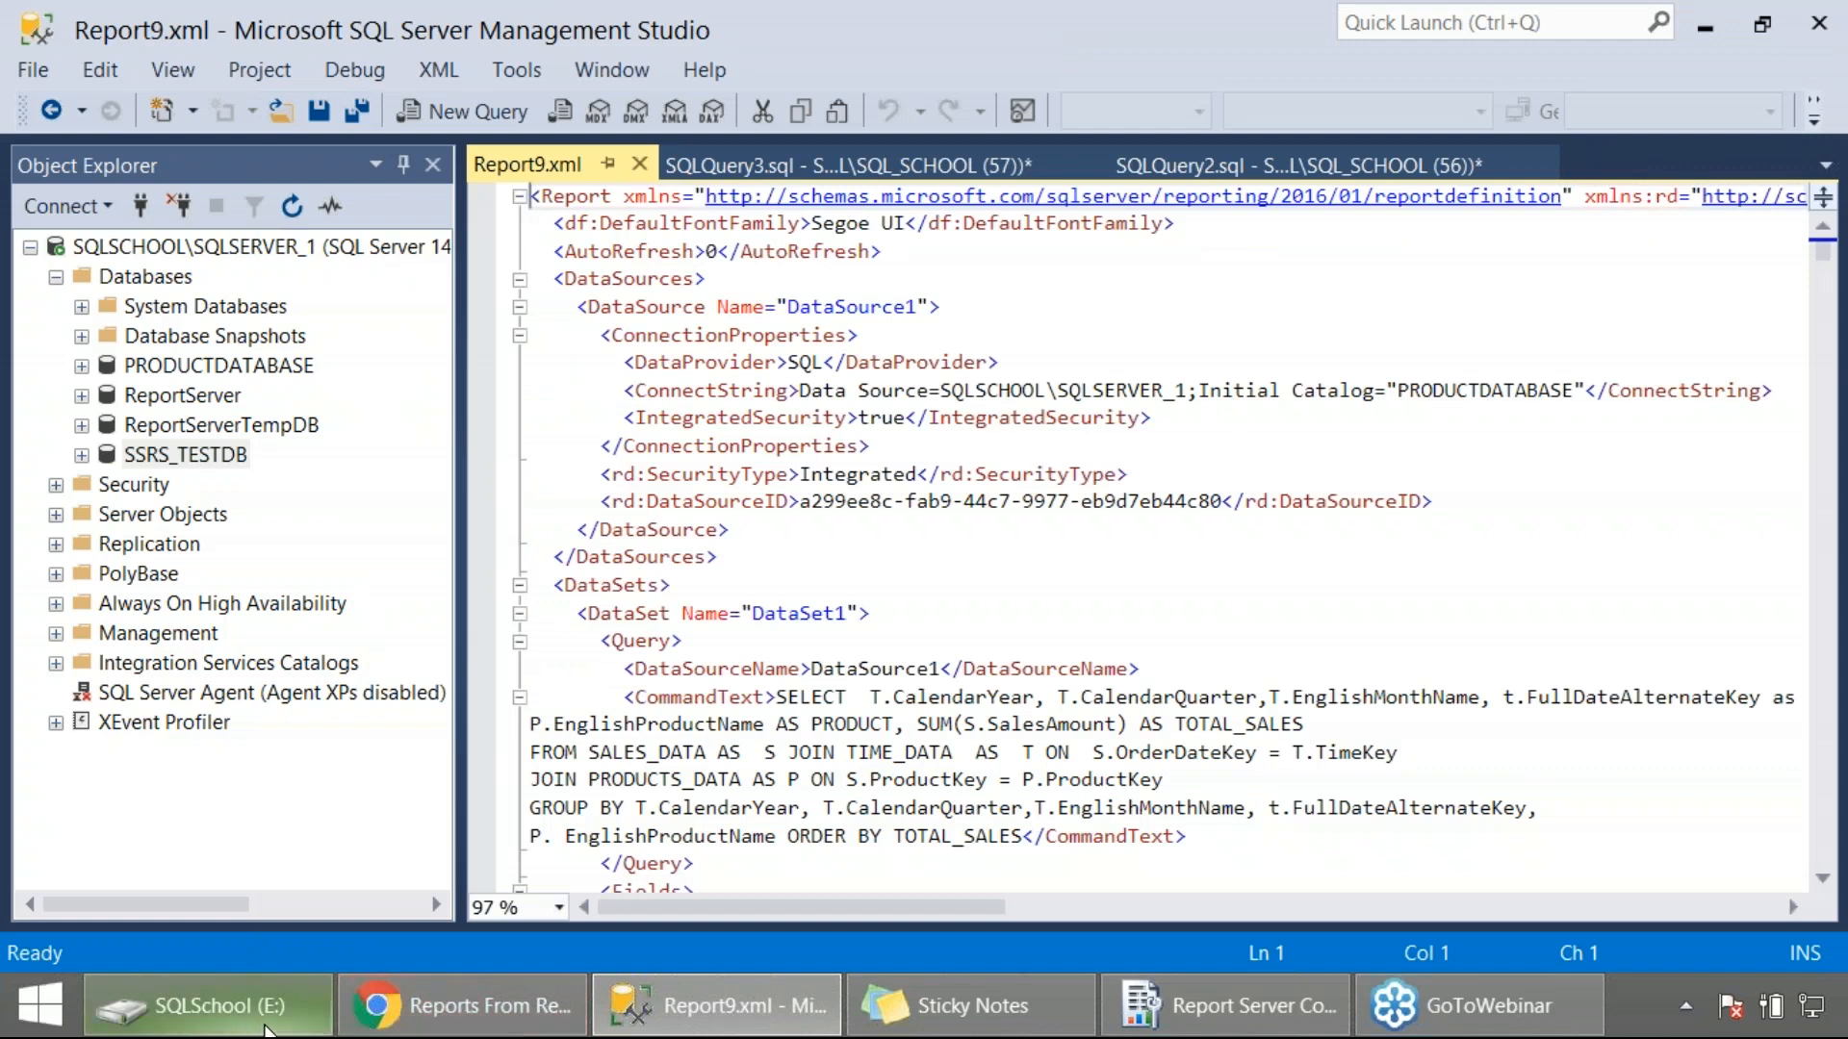
From the SSRS REPORTS folder, save the Report8 definition as "Report8.RDL" via Notepad's Save As.
click(206, 1004)
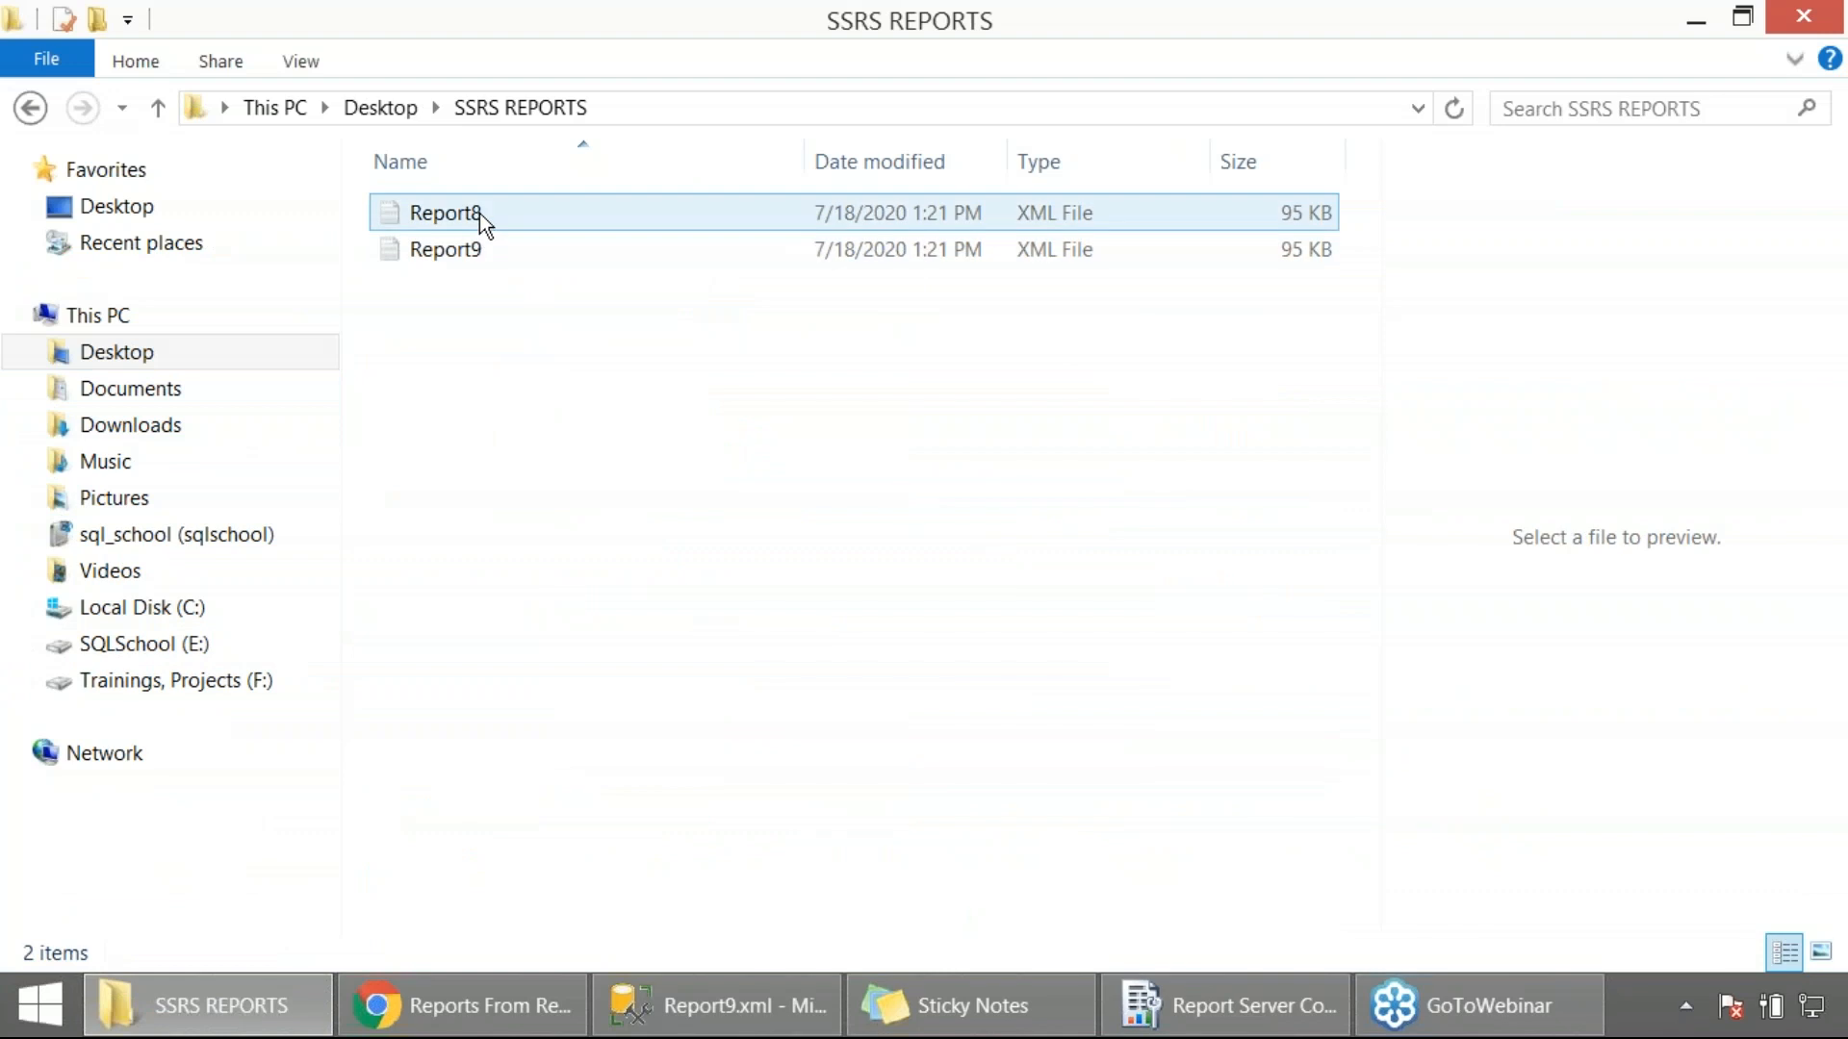
right_click(445, 212)
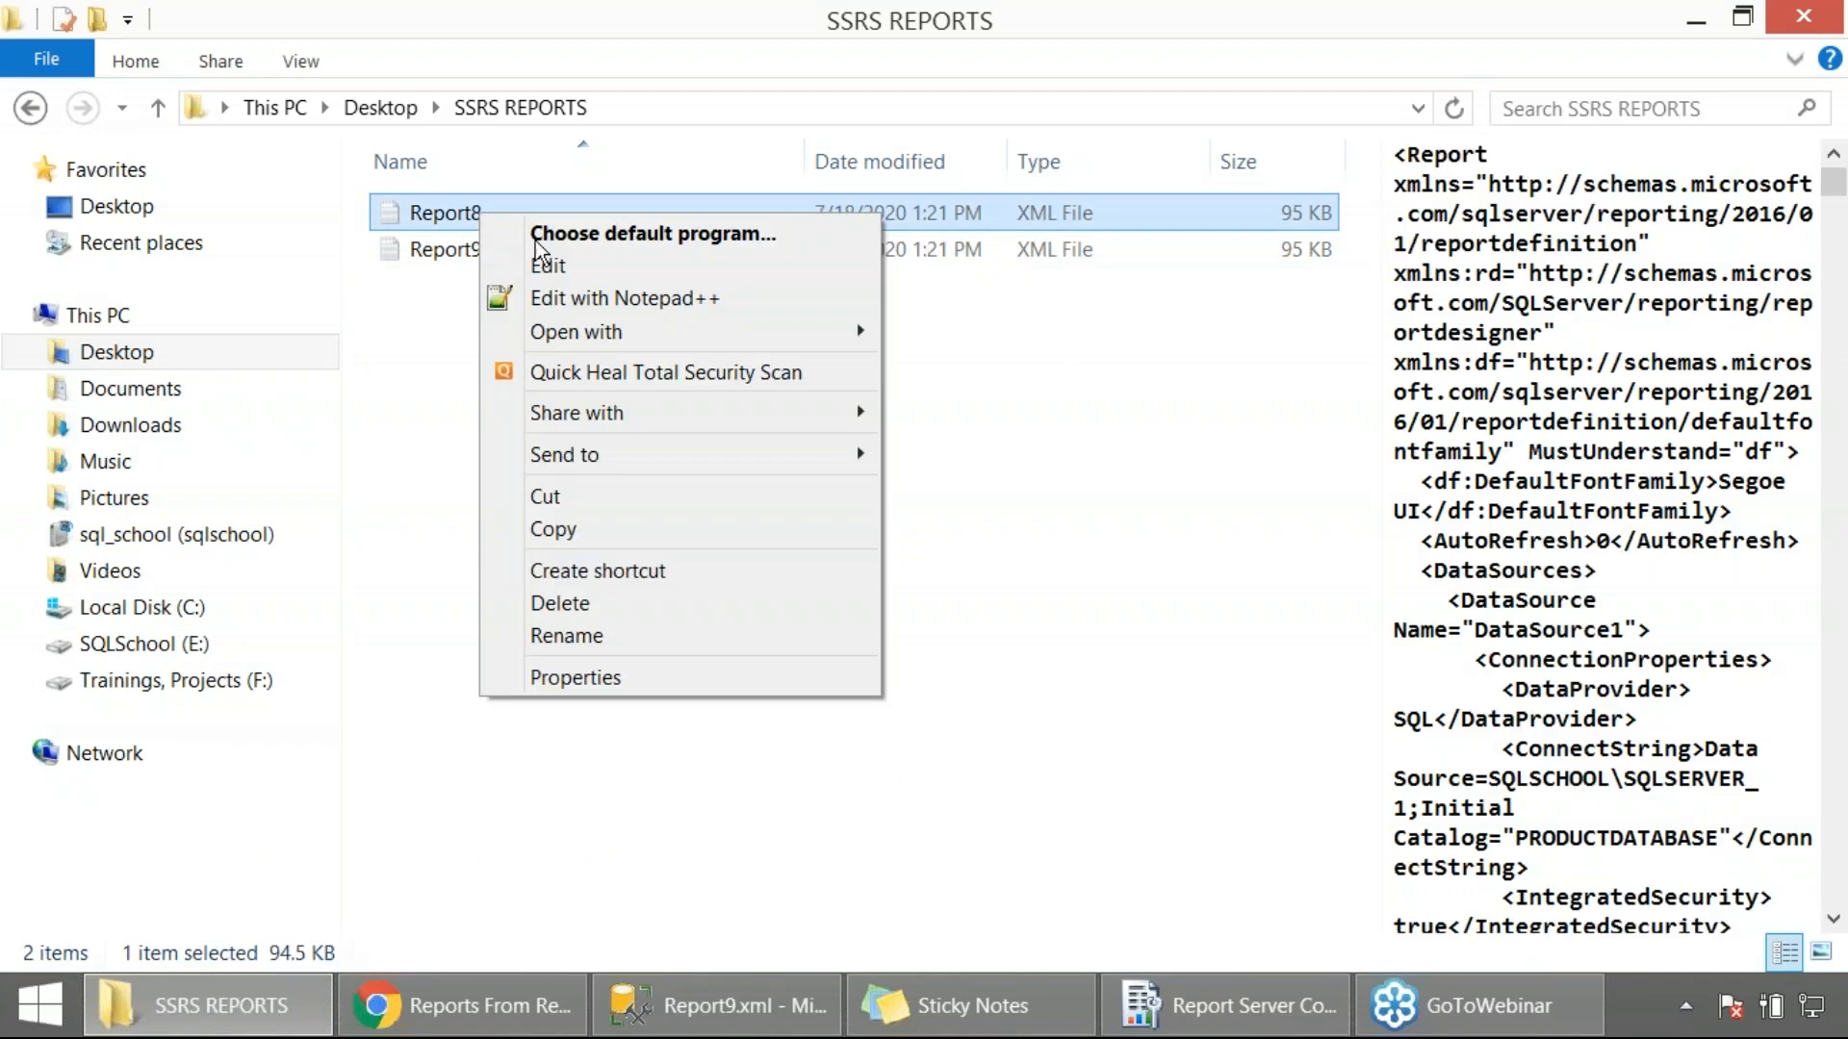
mouse_move(583, 273)
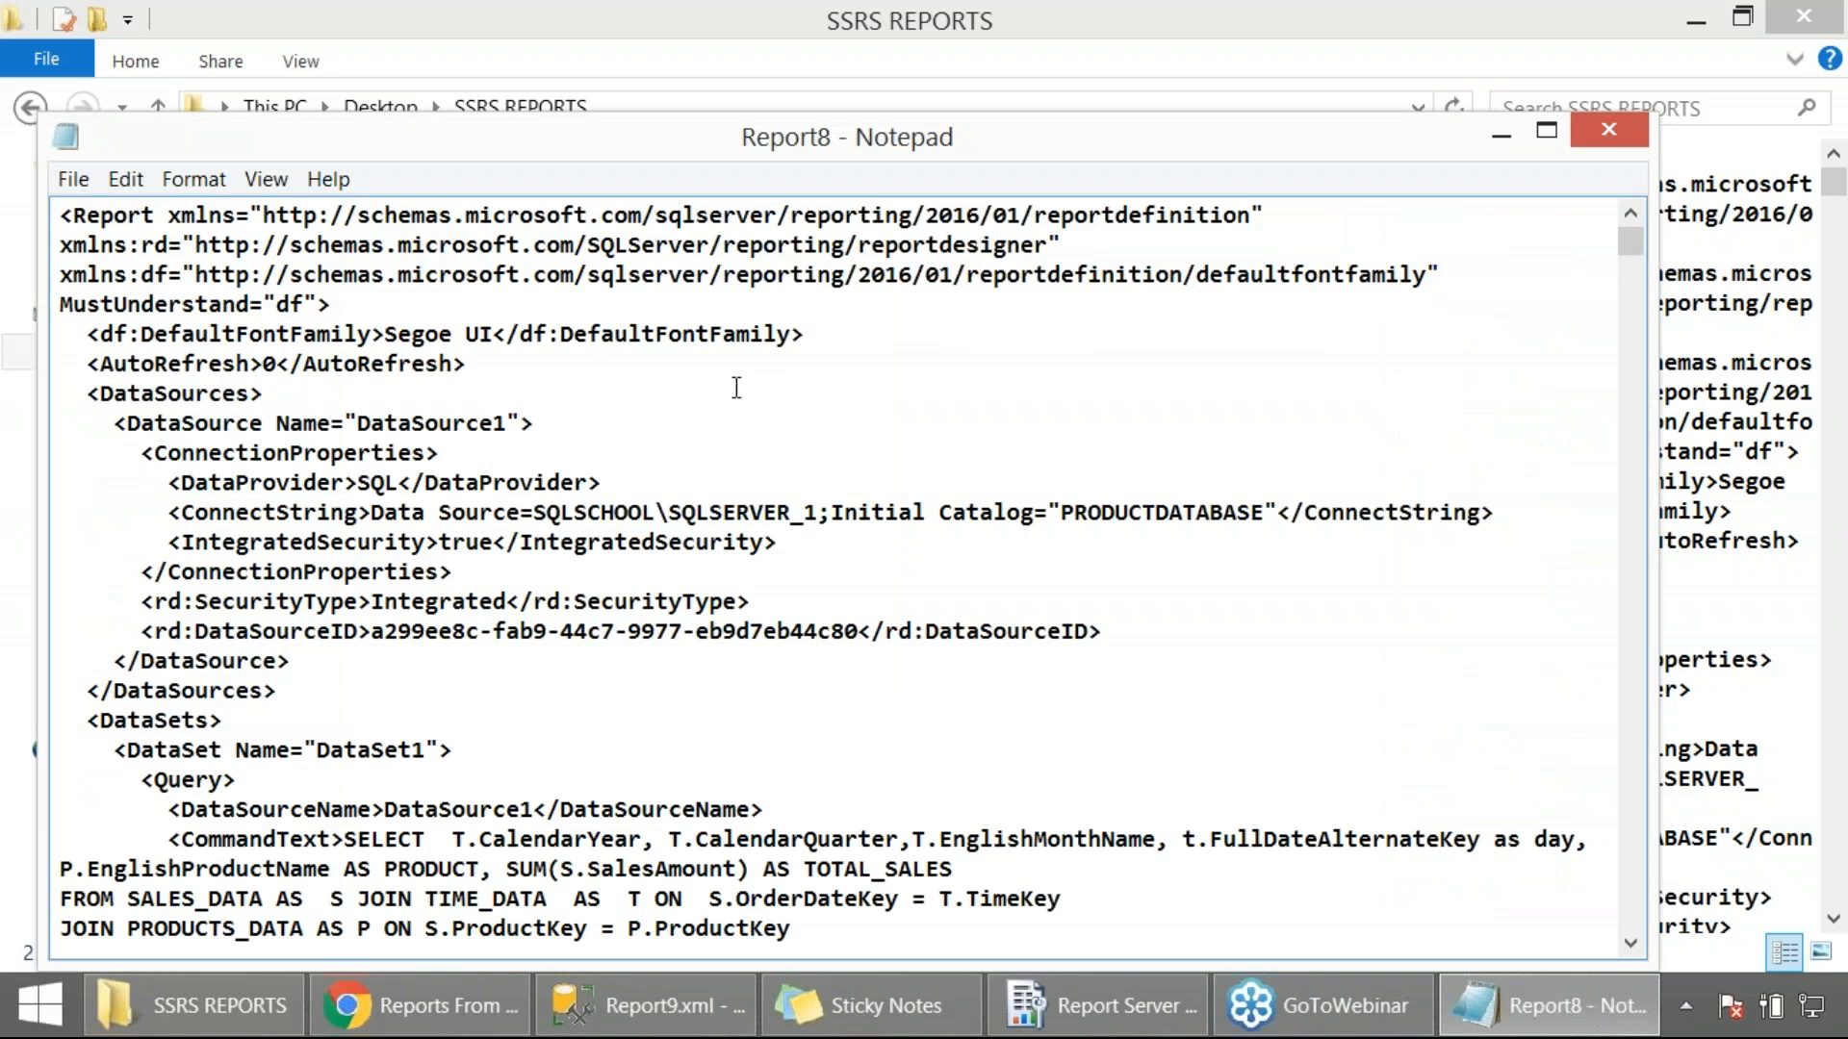
click(71, 177)
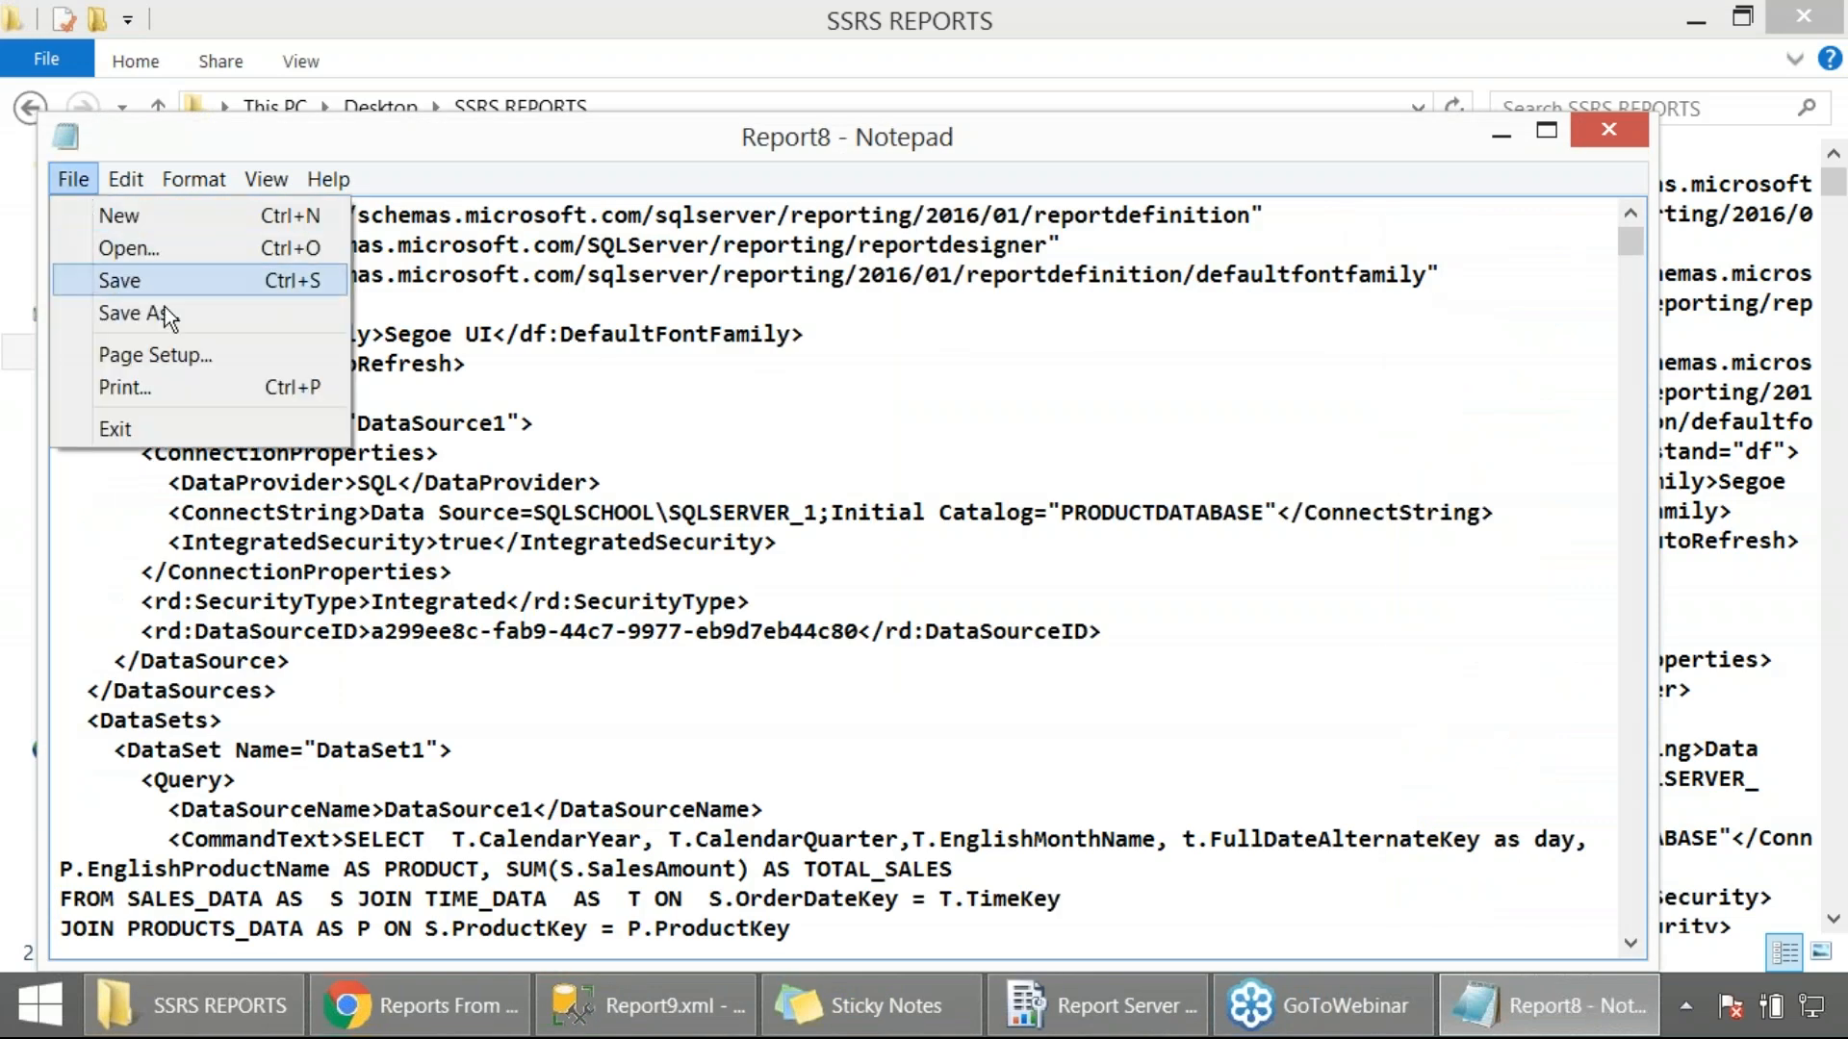
click(139, 312)
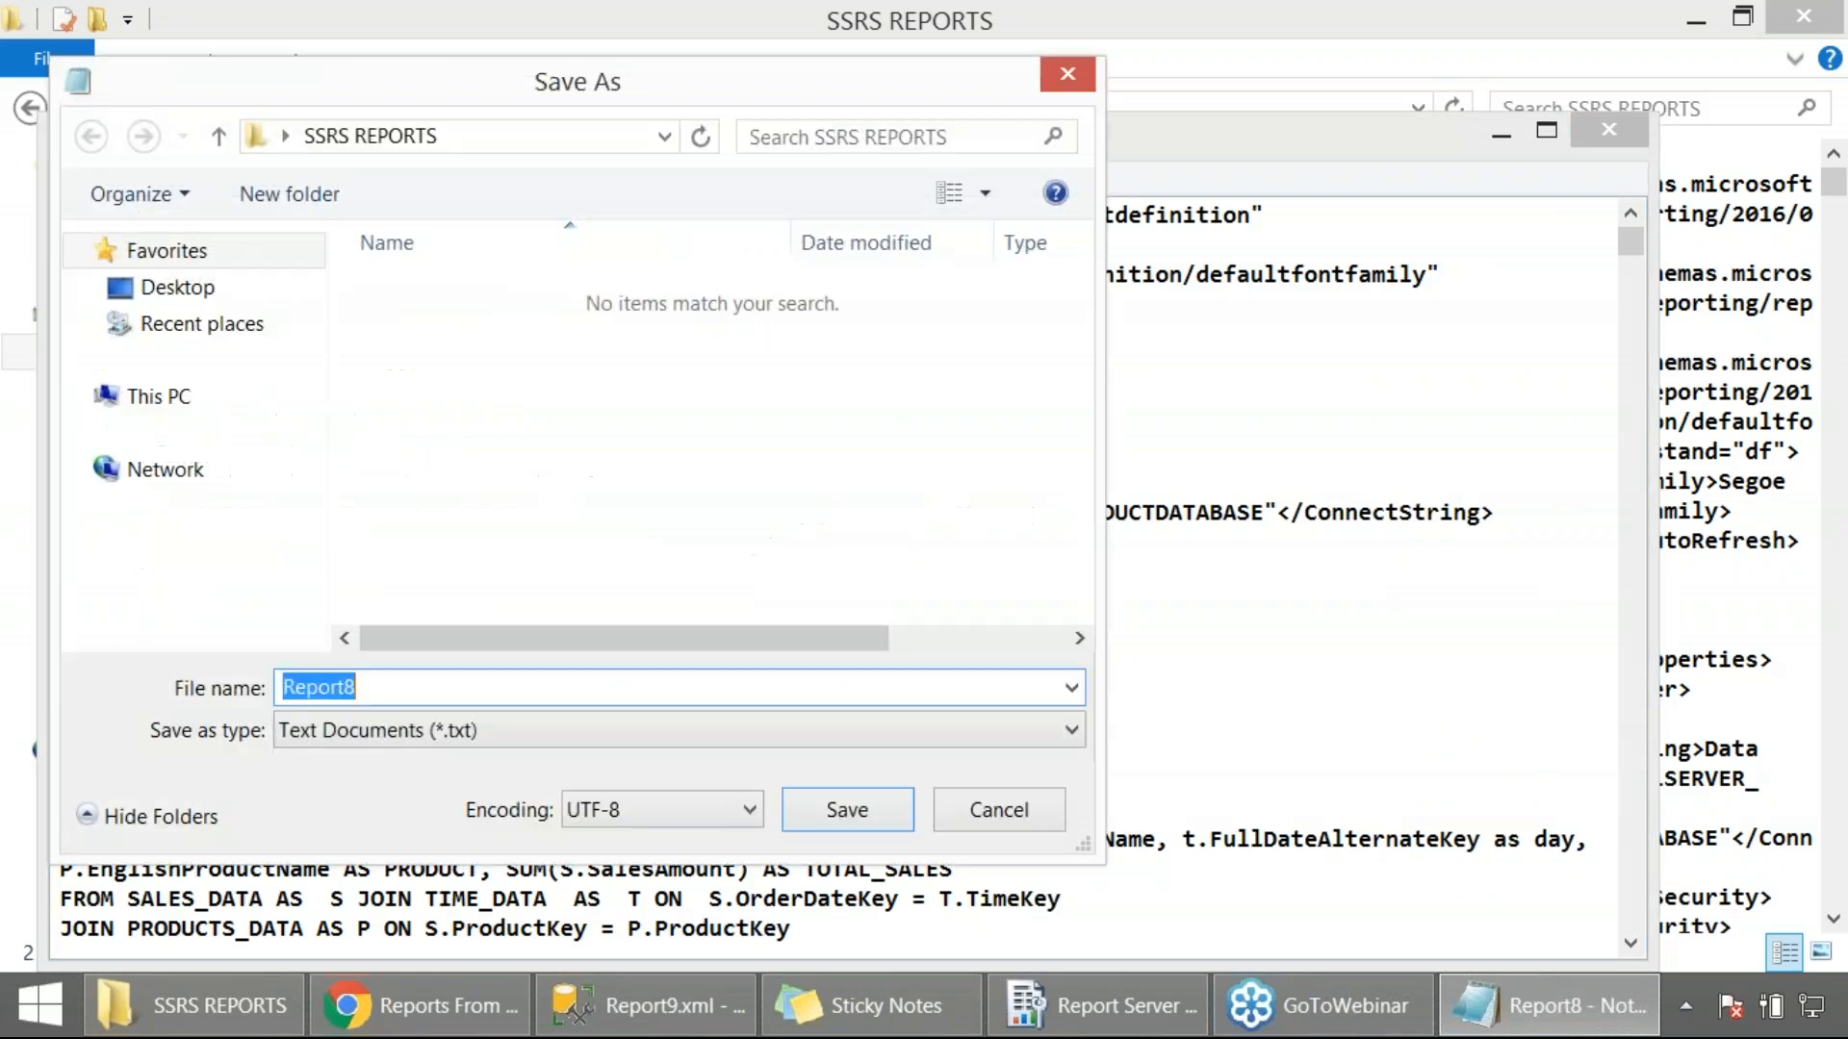
click(156, 397)
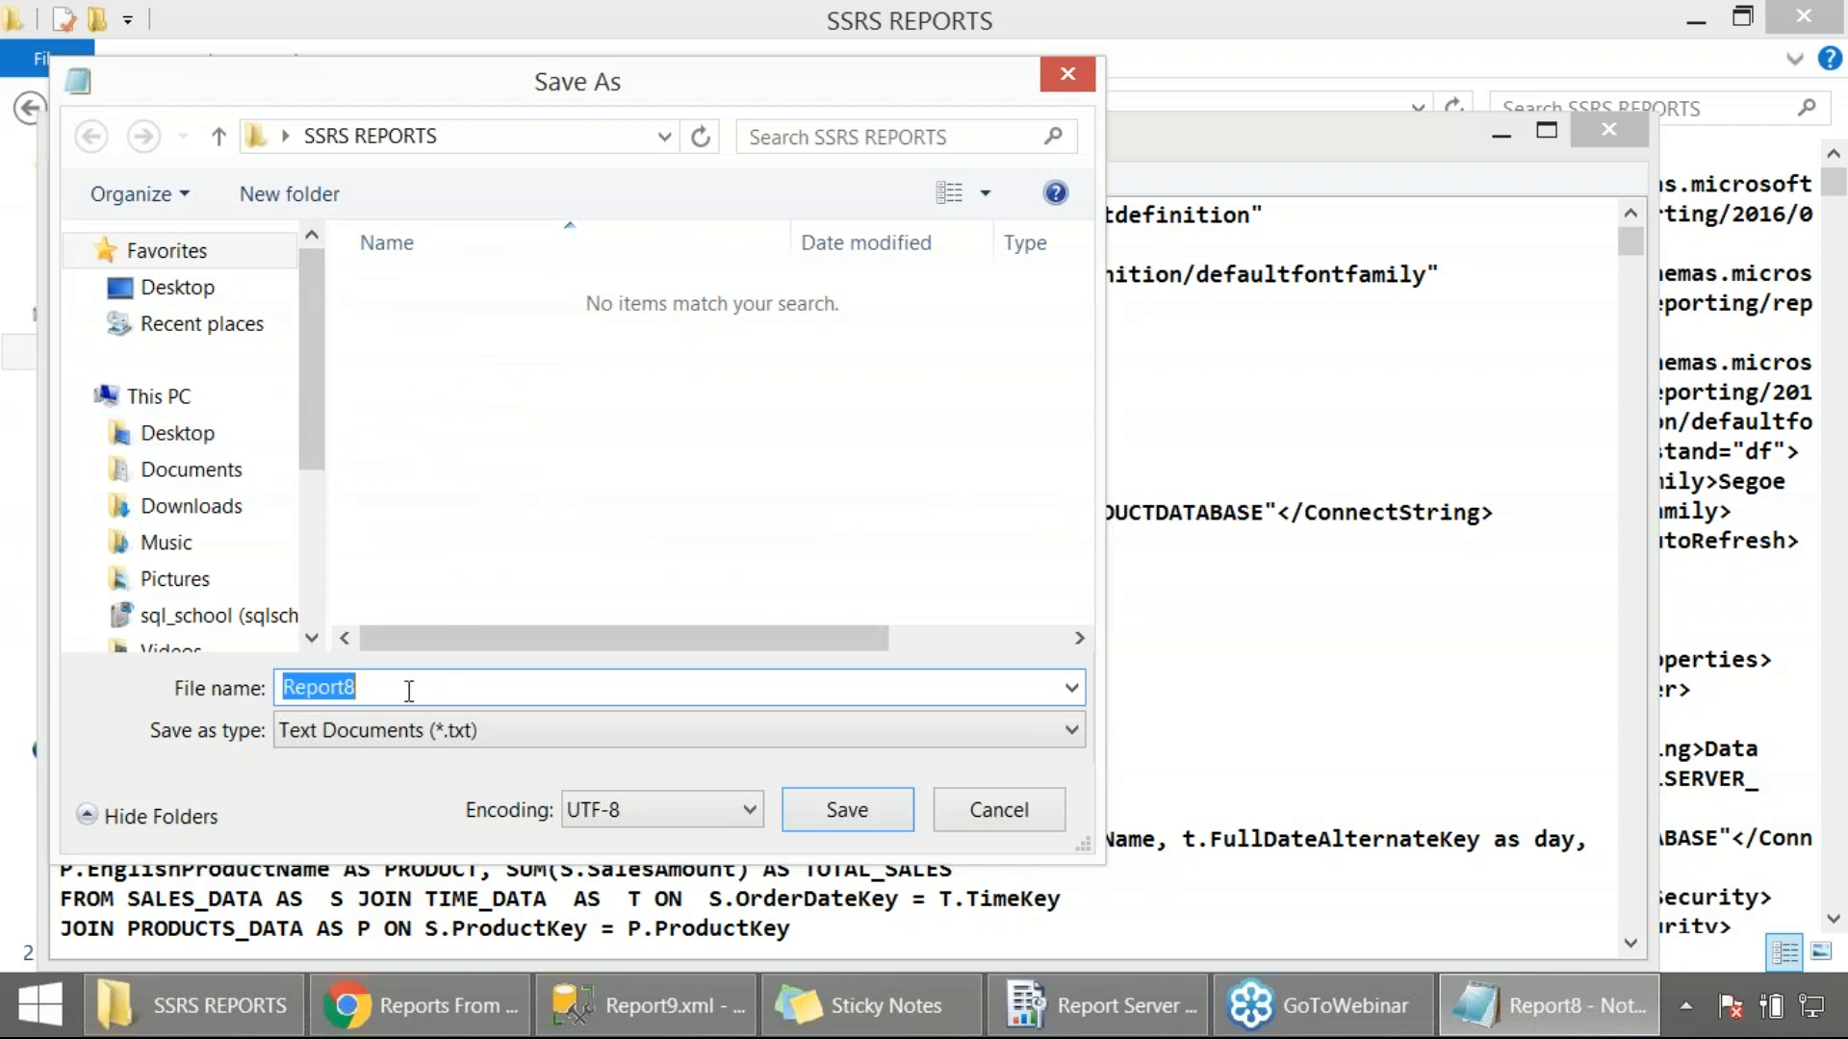
click(406, 687)
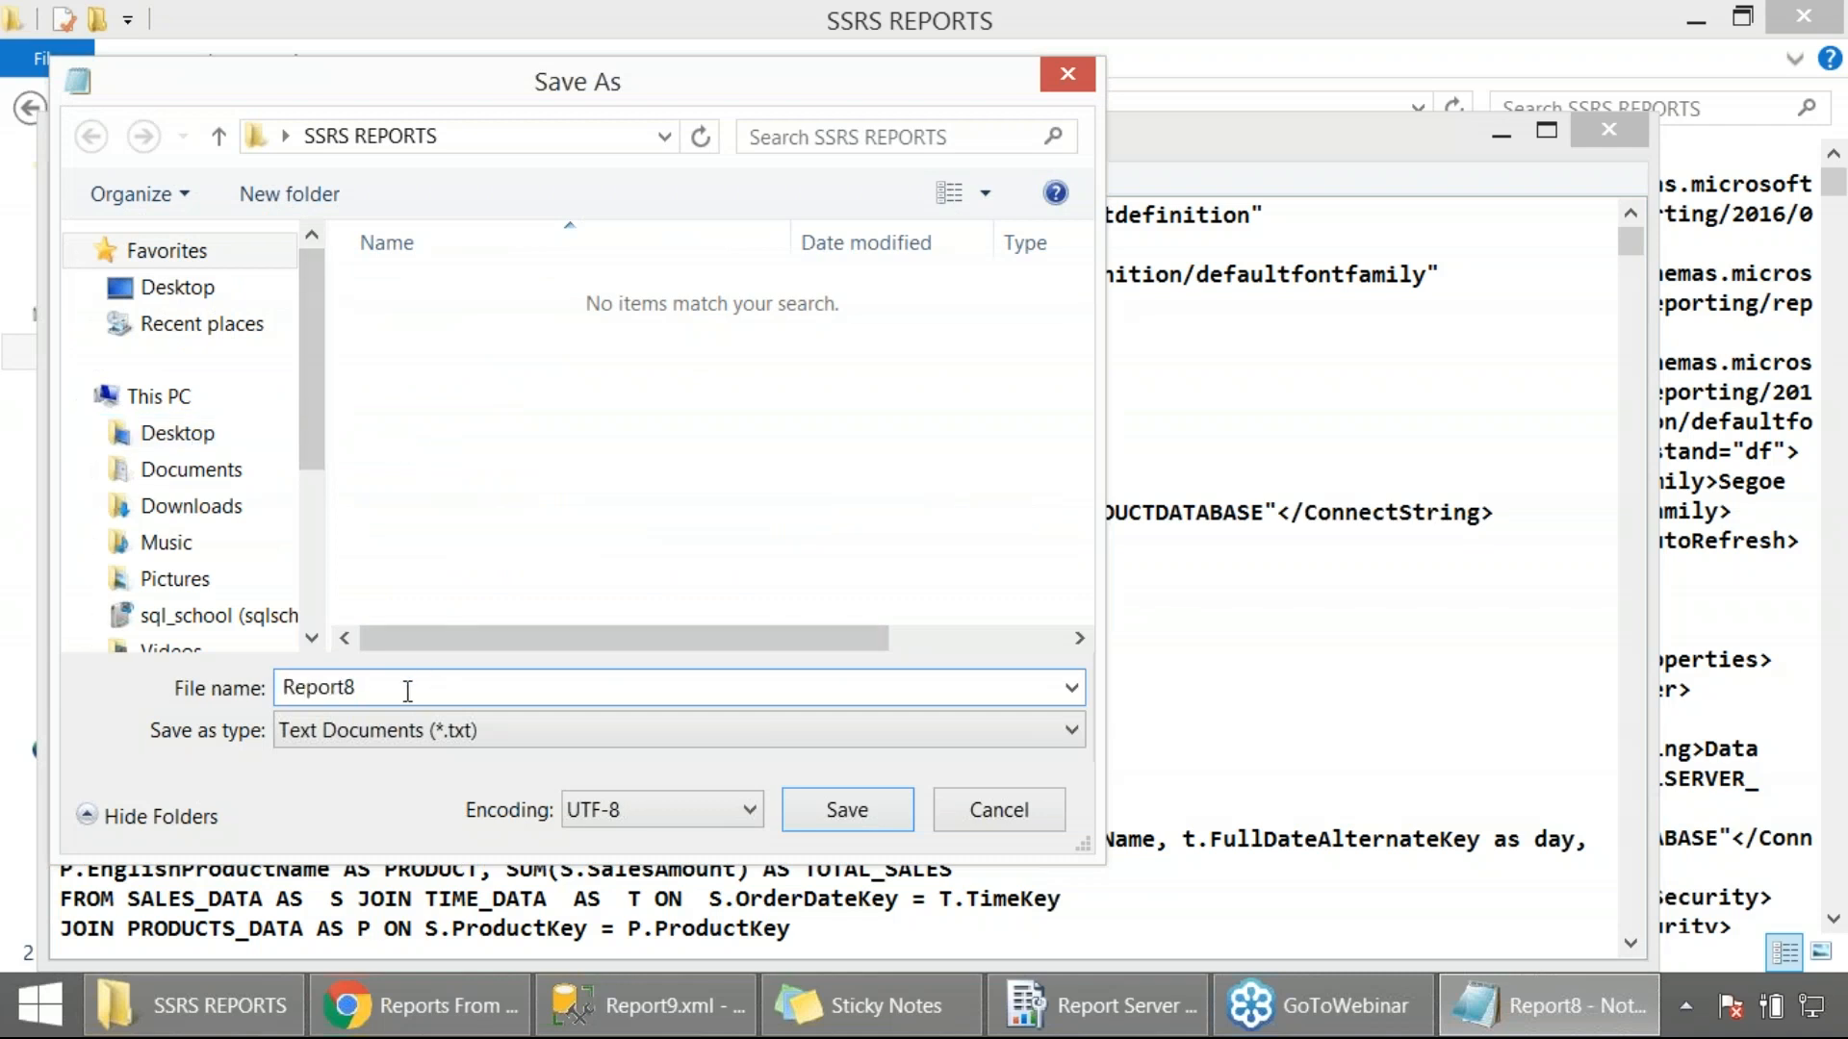
text(.RDL)
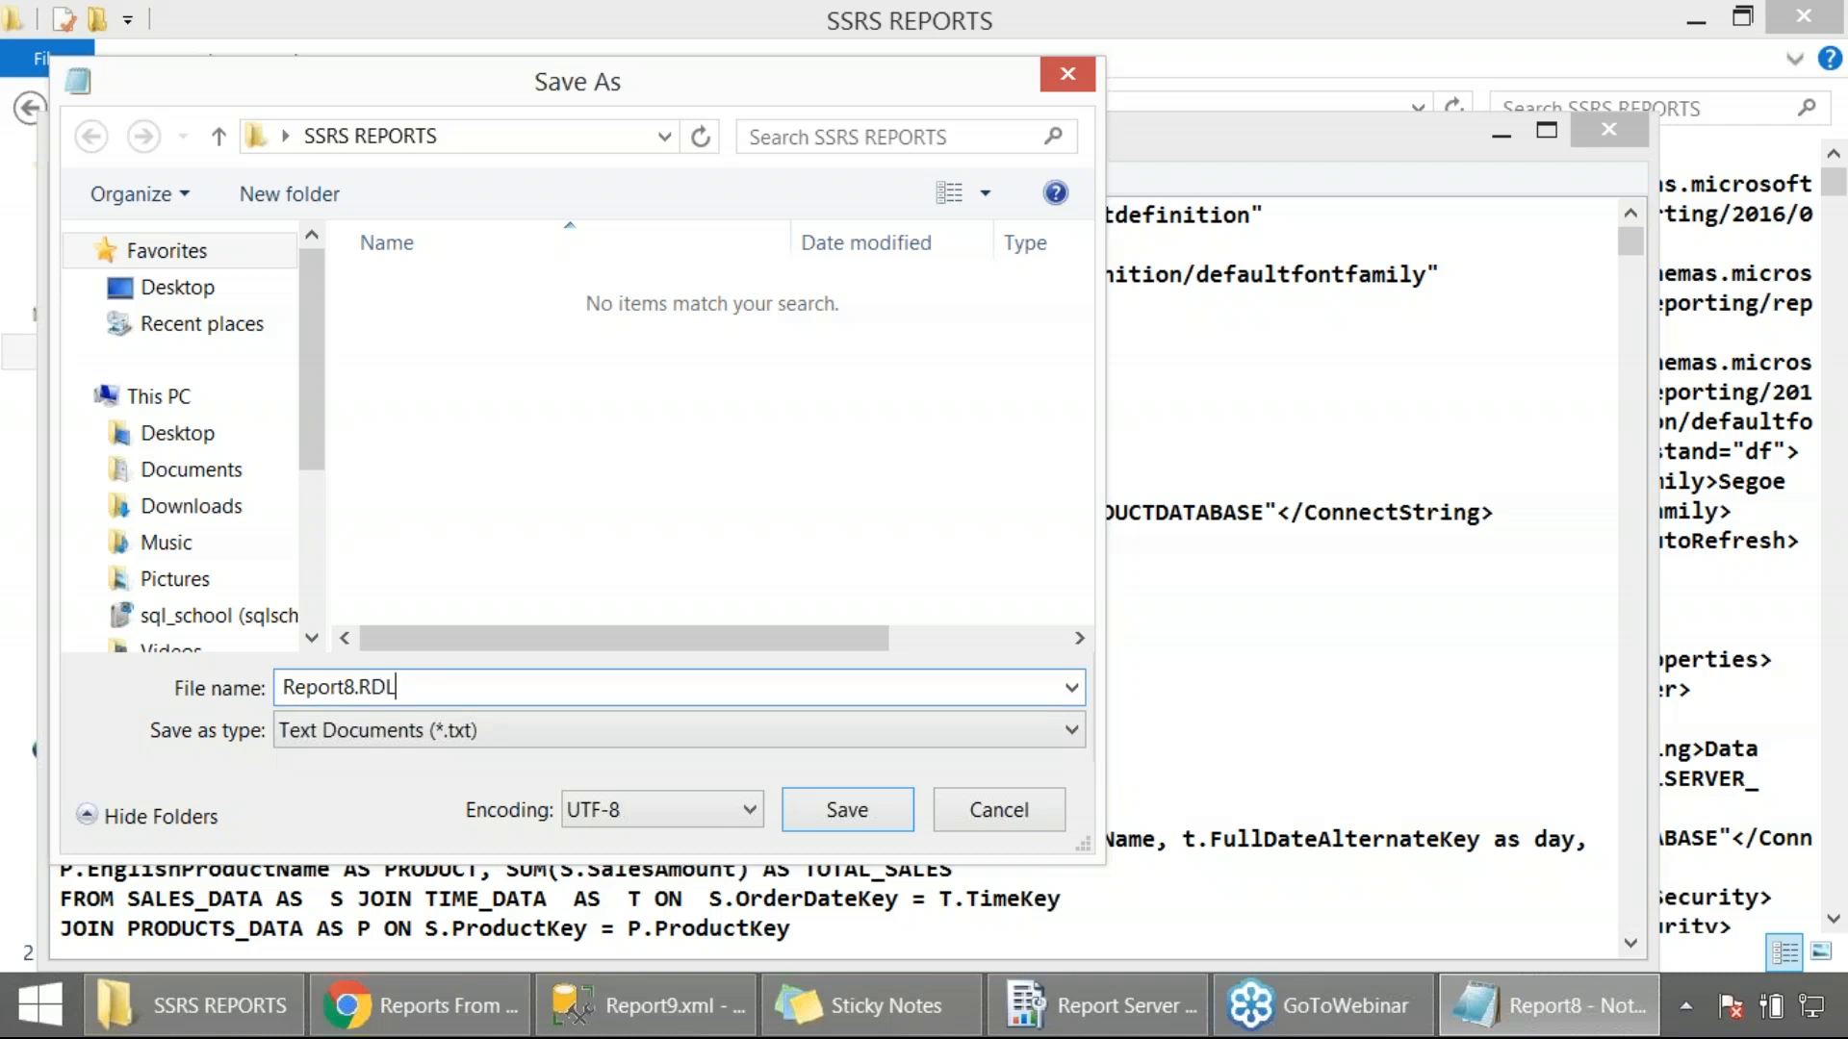
text(")
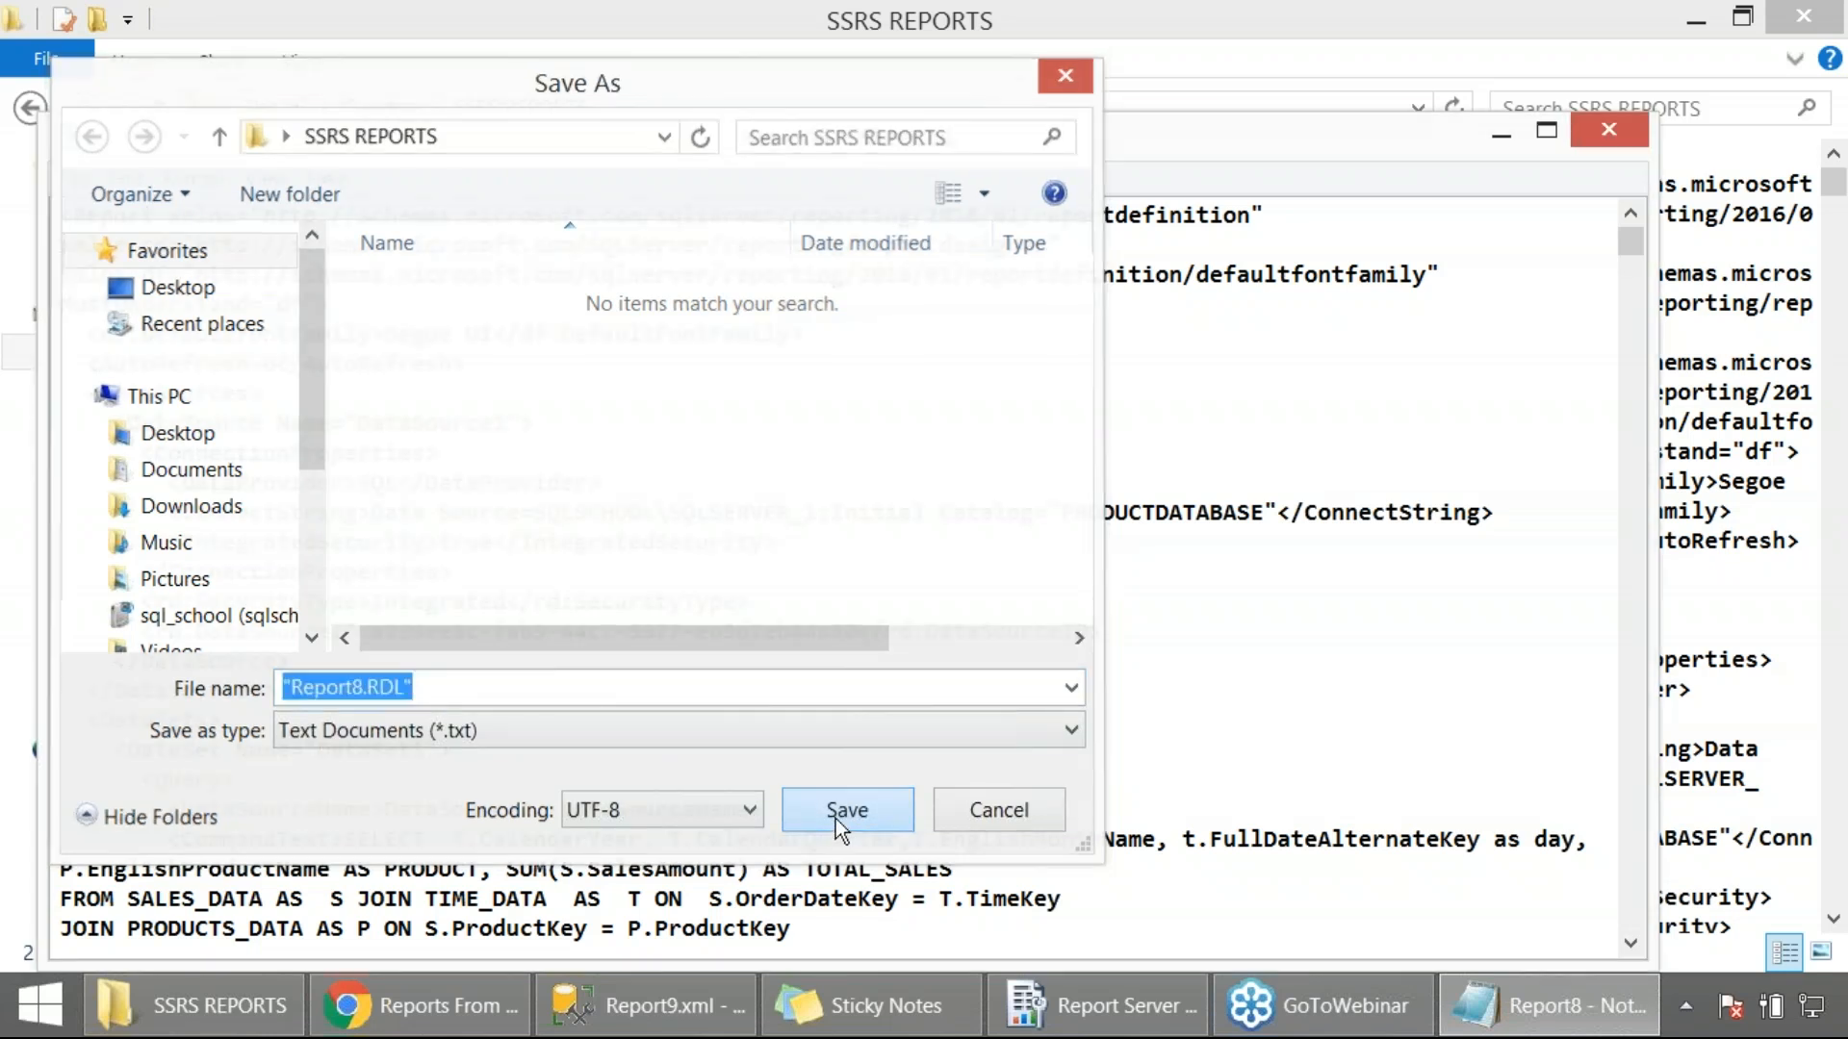
click(847, 810)
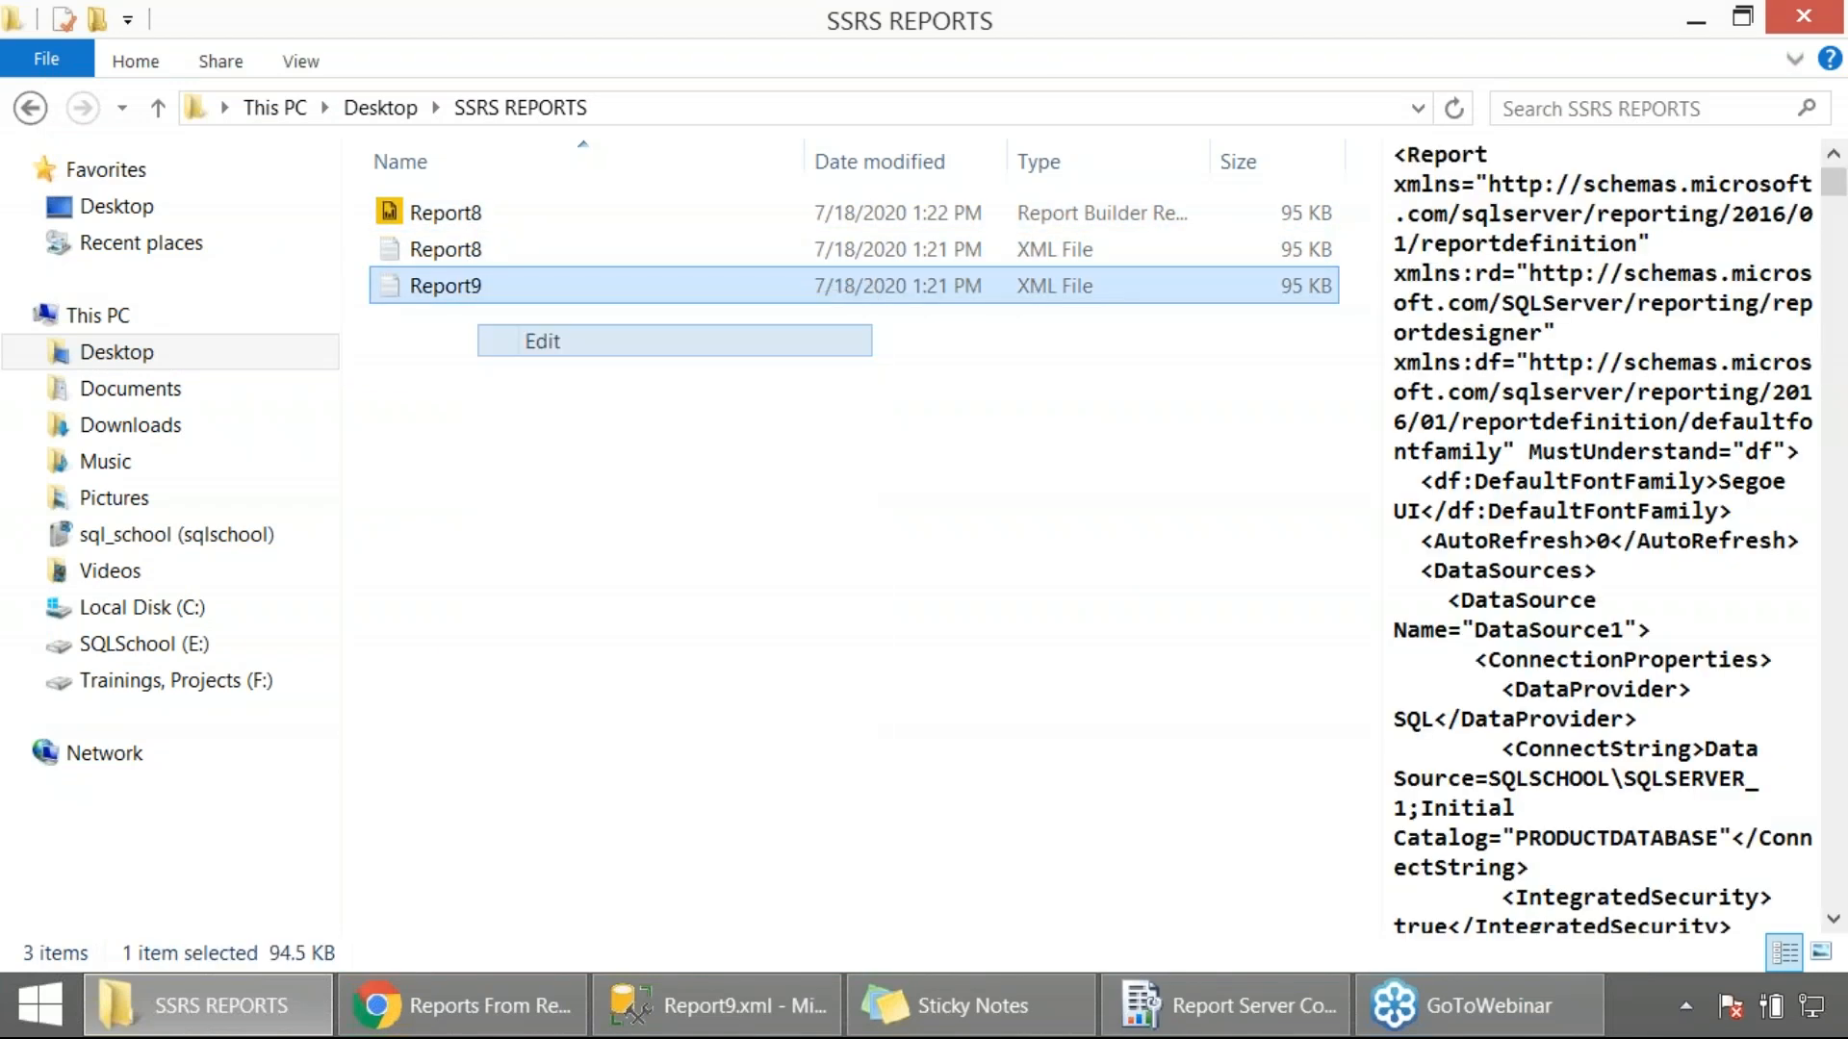
Save the Report9 definition as Report9.rdl in SSRS REPORTS and close Notepad.
click(71, 179)
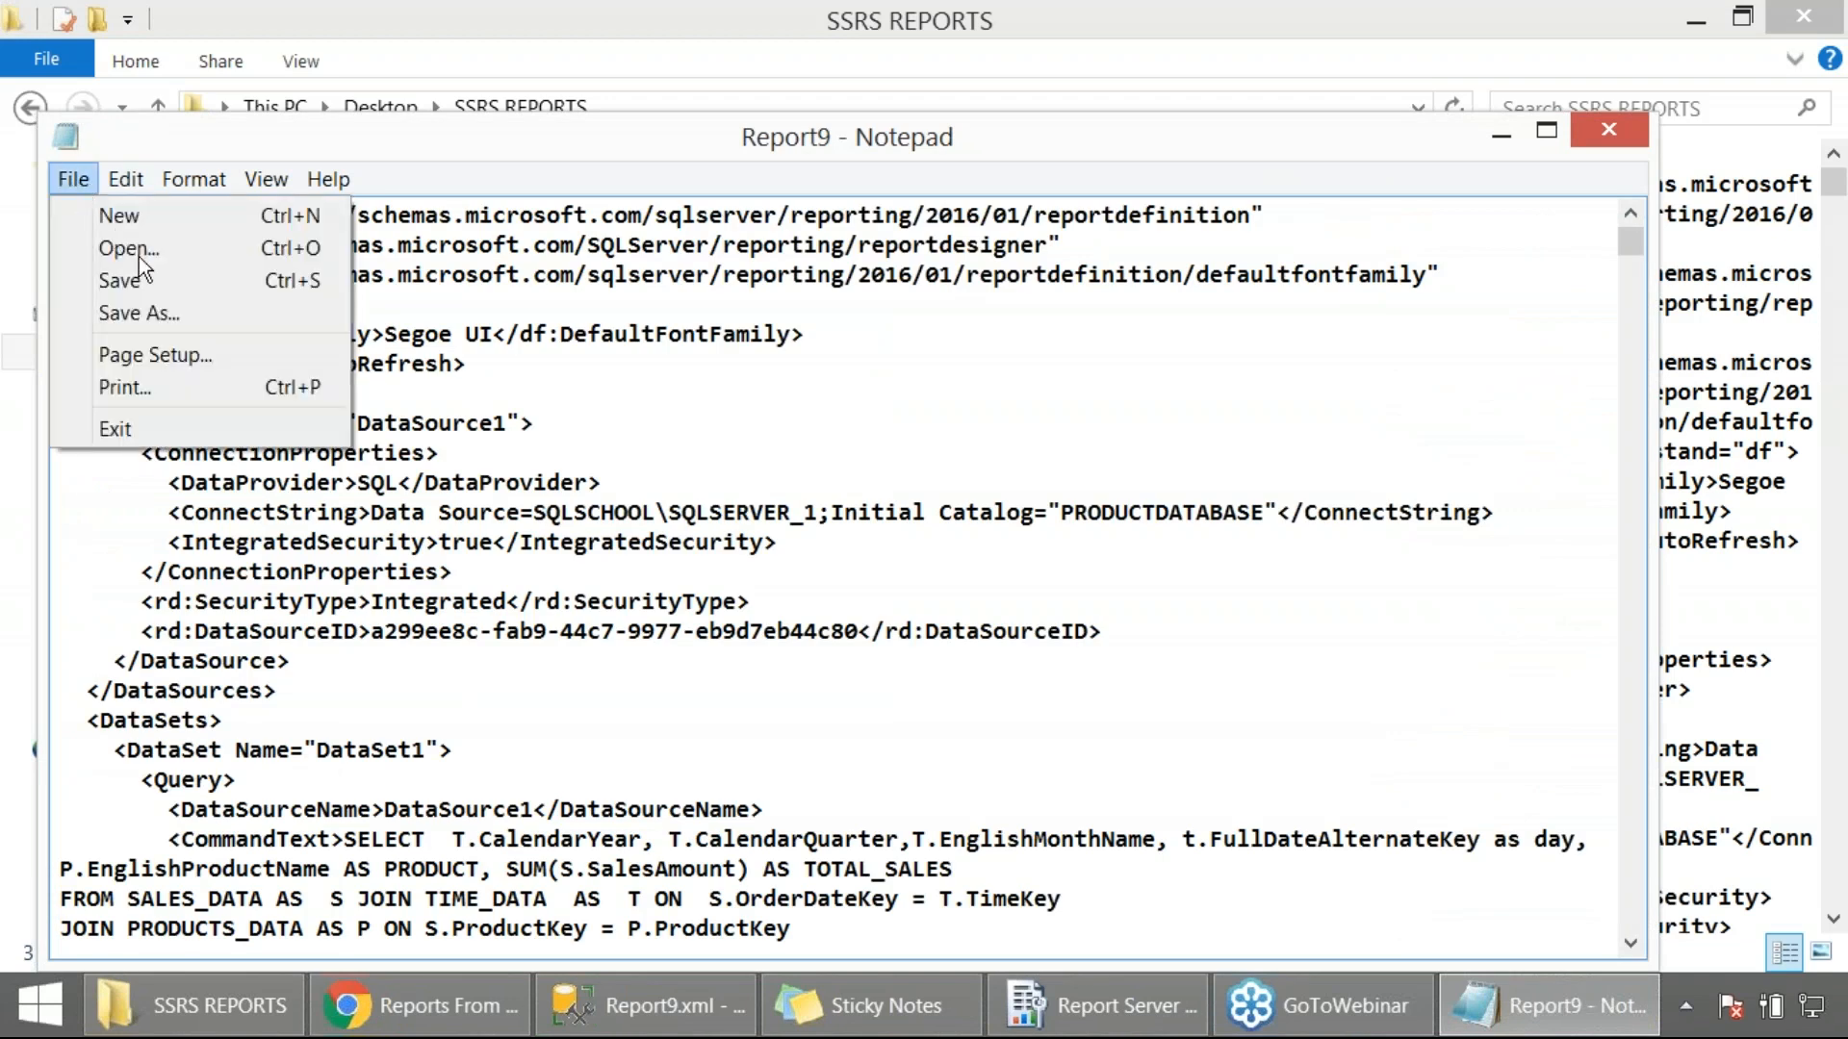
click(566, 473)
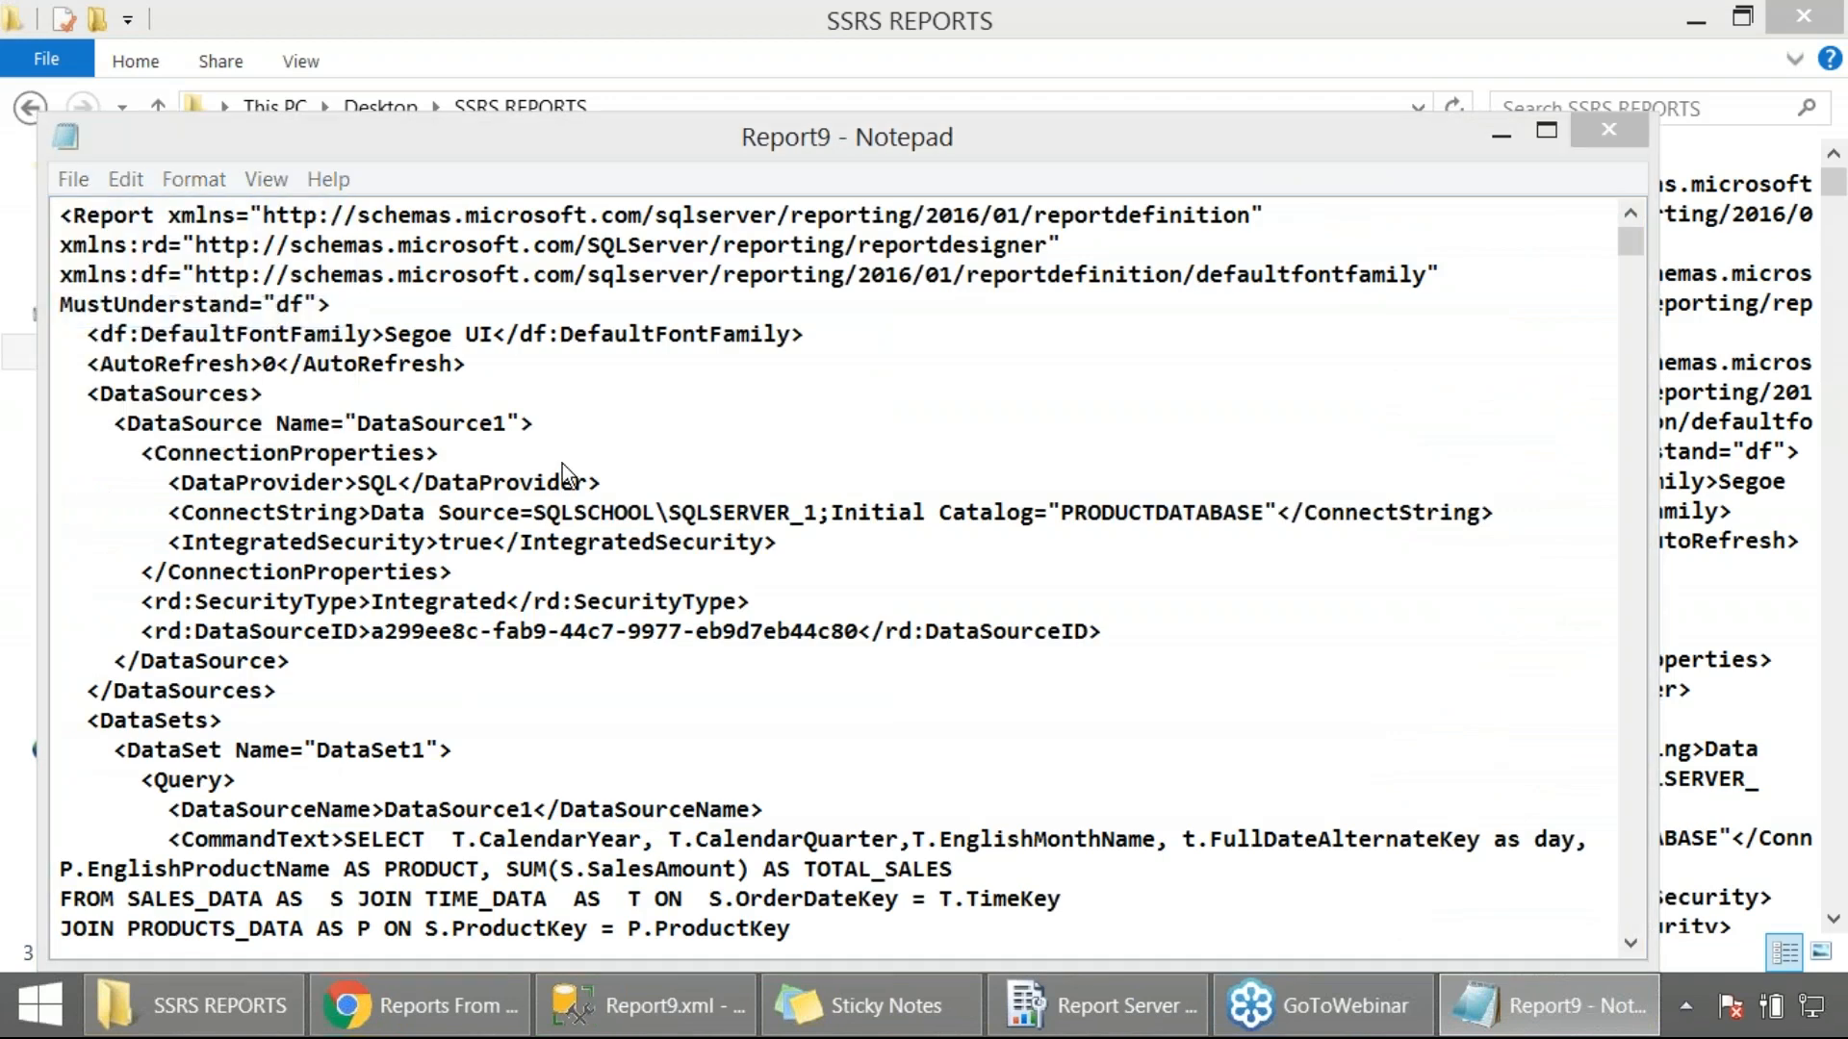
click(72, 179)
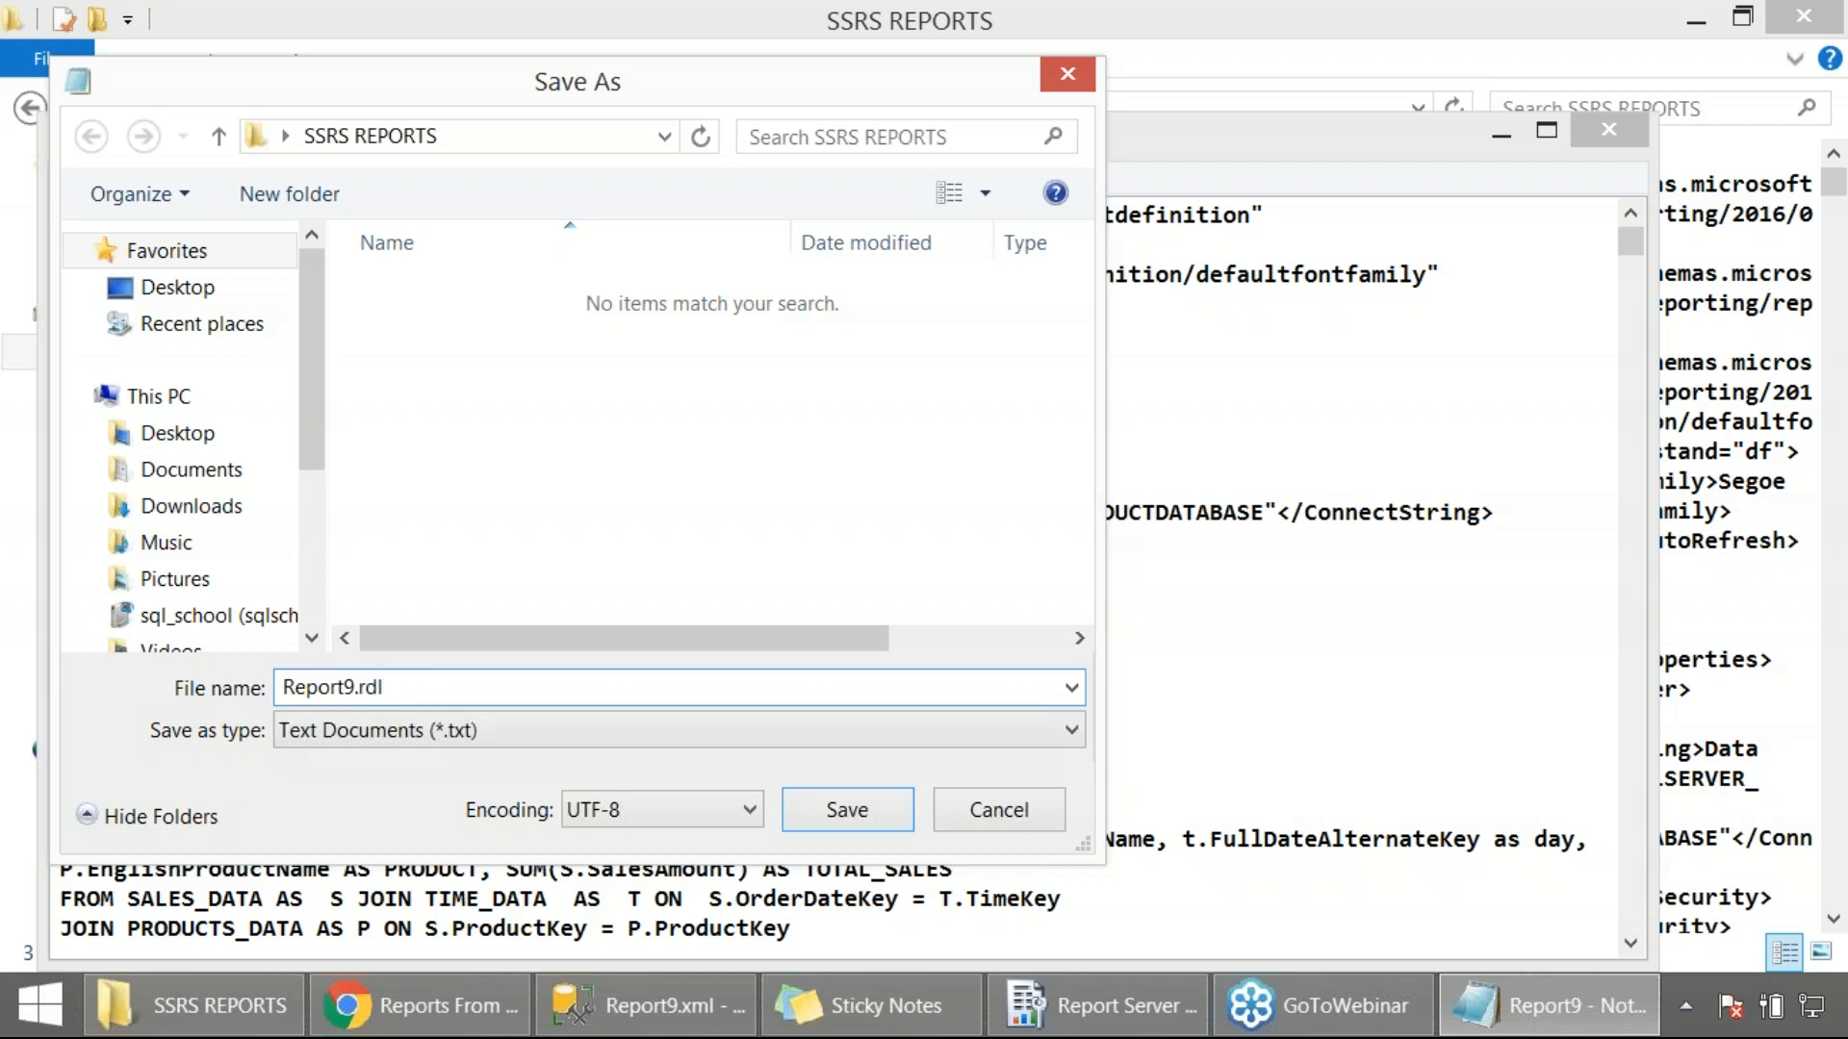
text(")
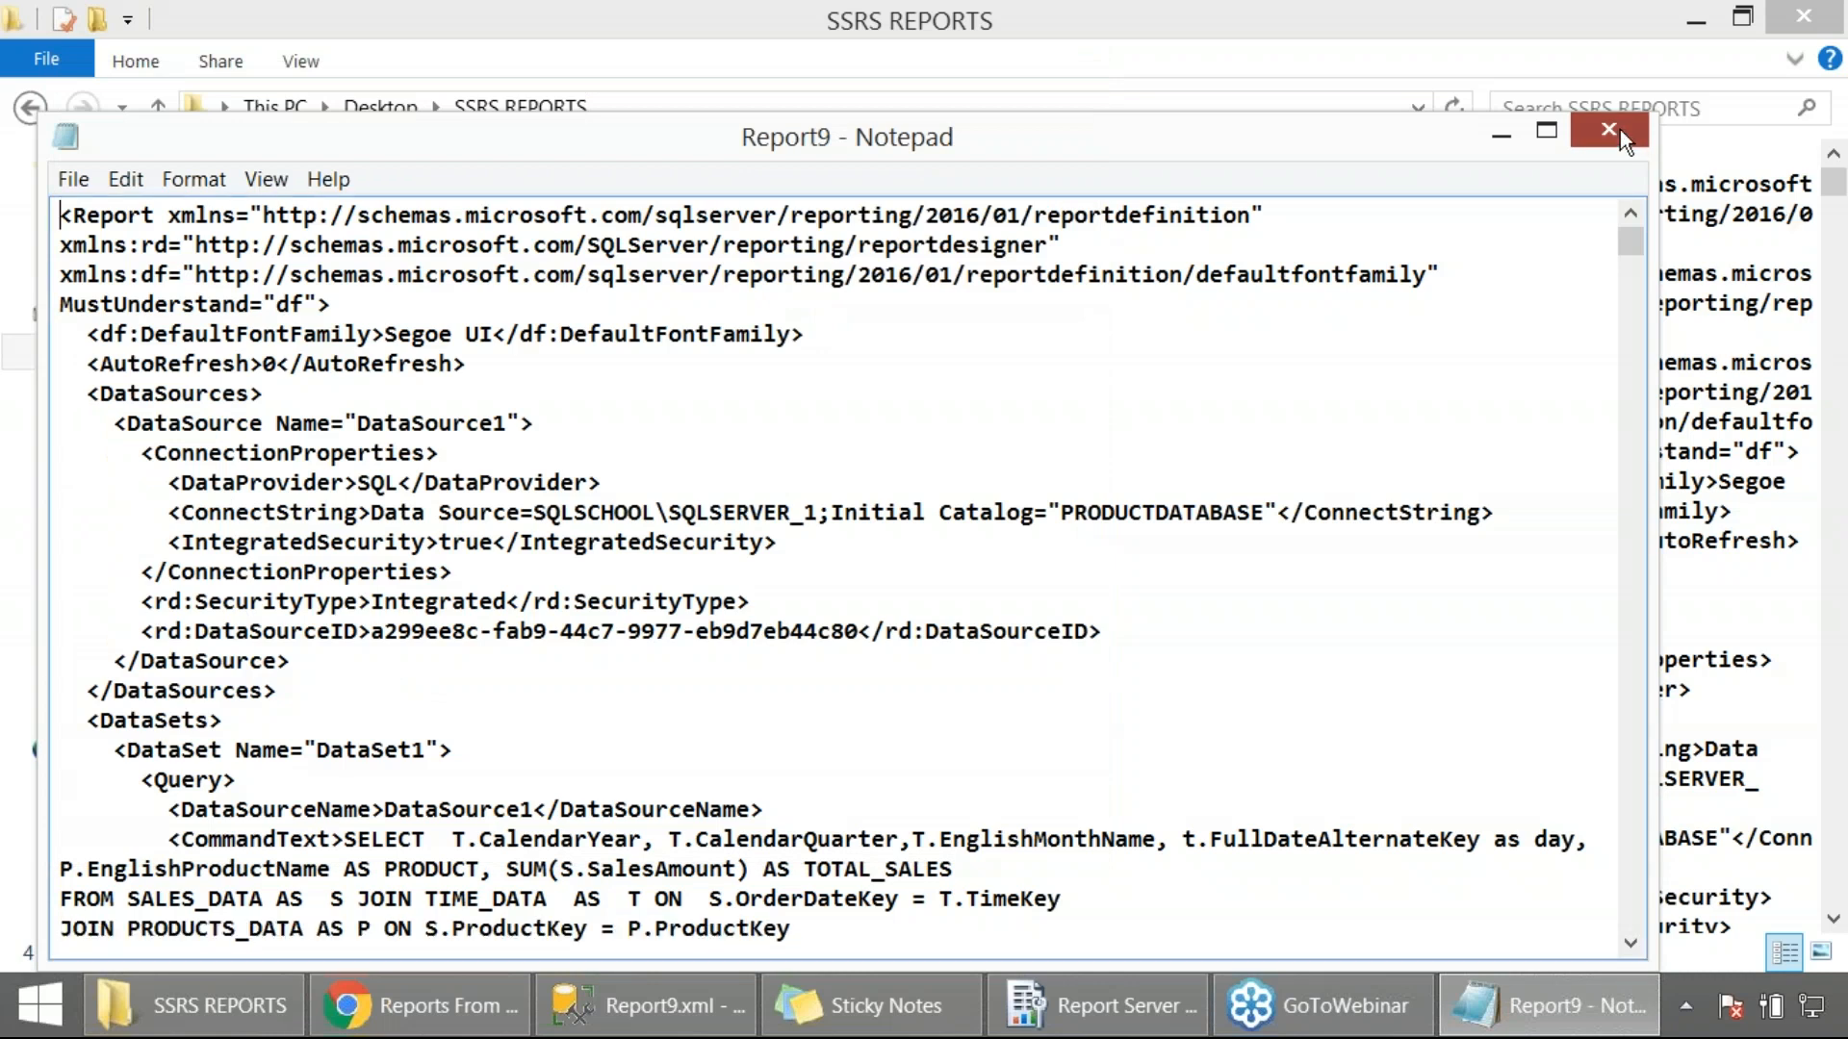
click(1606, 131)
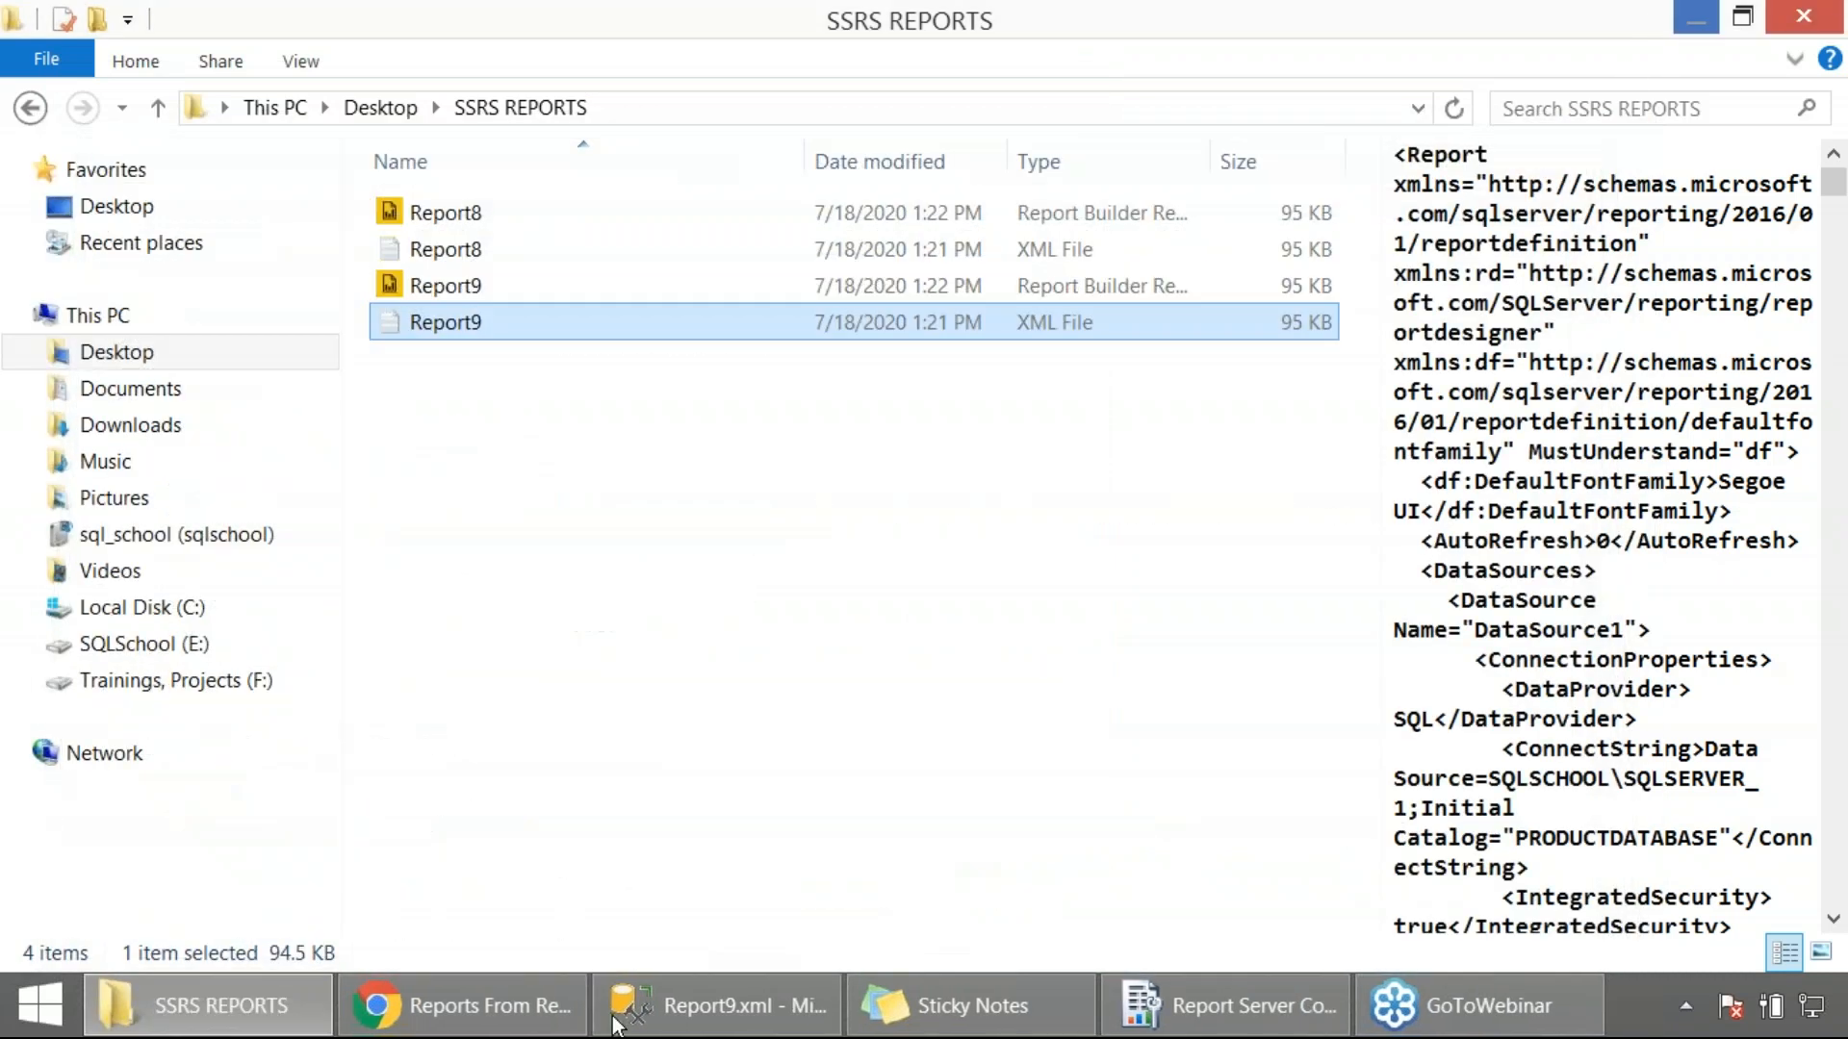
In the Reporting Services portal, upload Report8 from Desktop > SSRS REPORTS so the folder lists eight reports.
click(460, 1005)
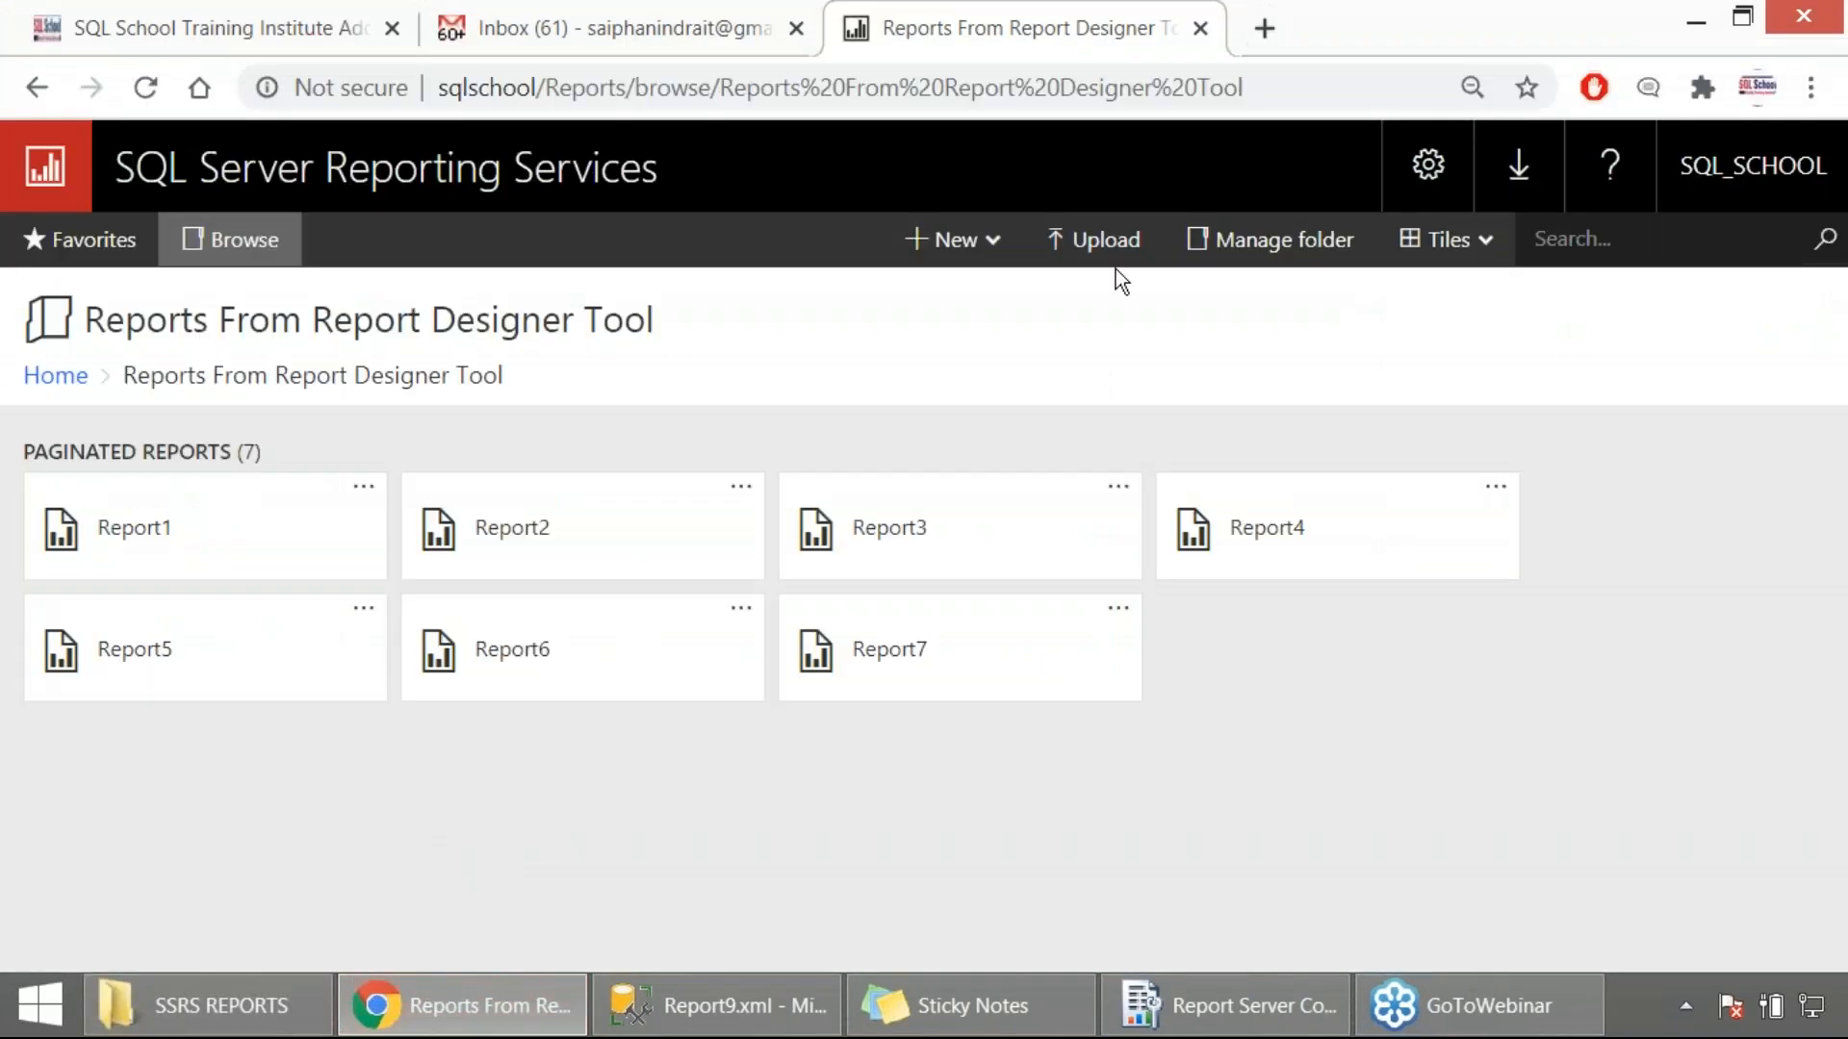
click(1094, 239)
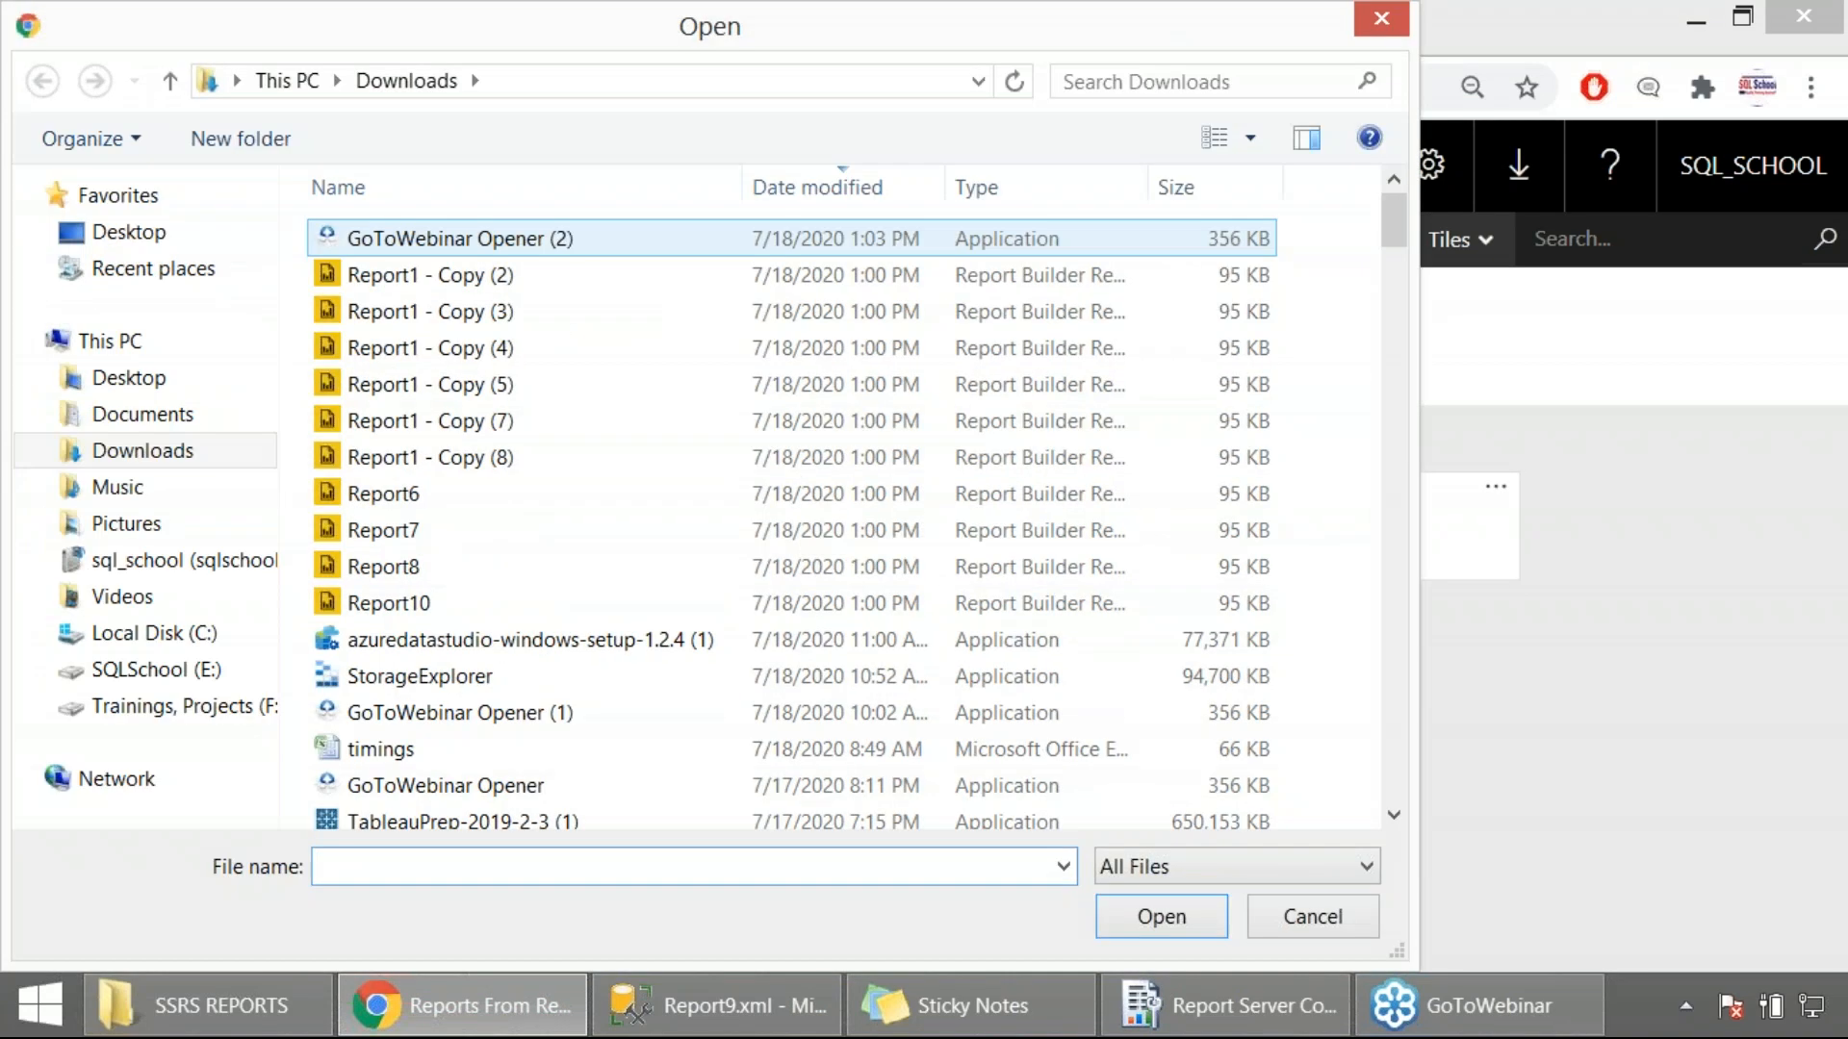
click(127, 380)
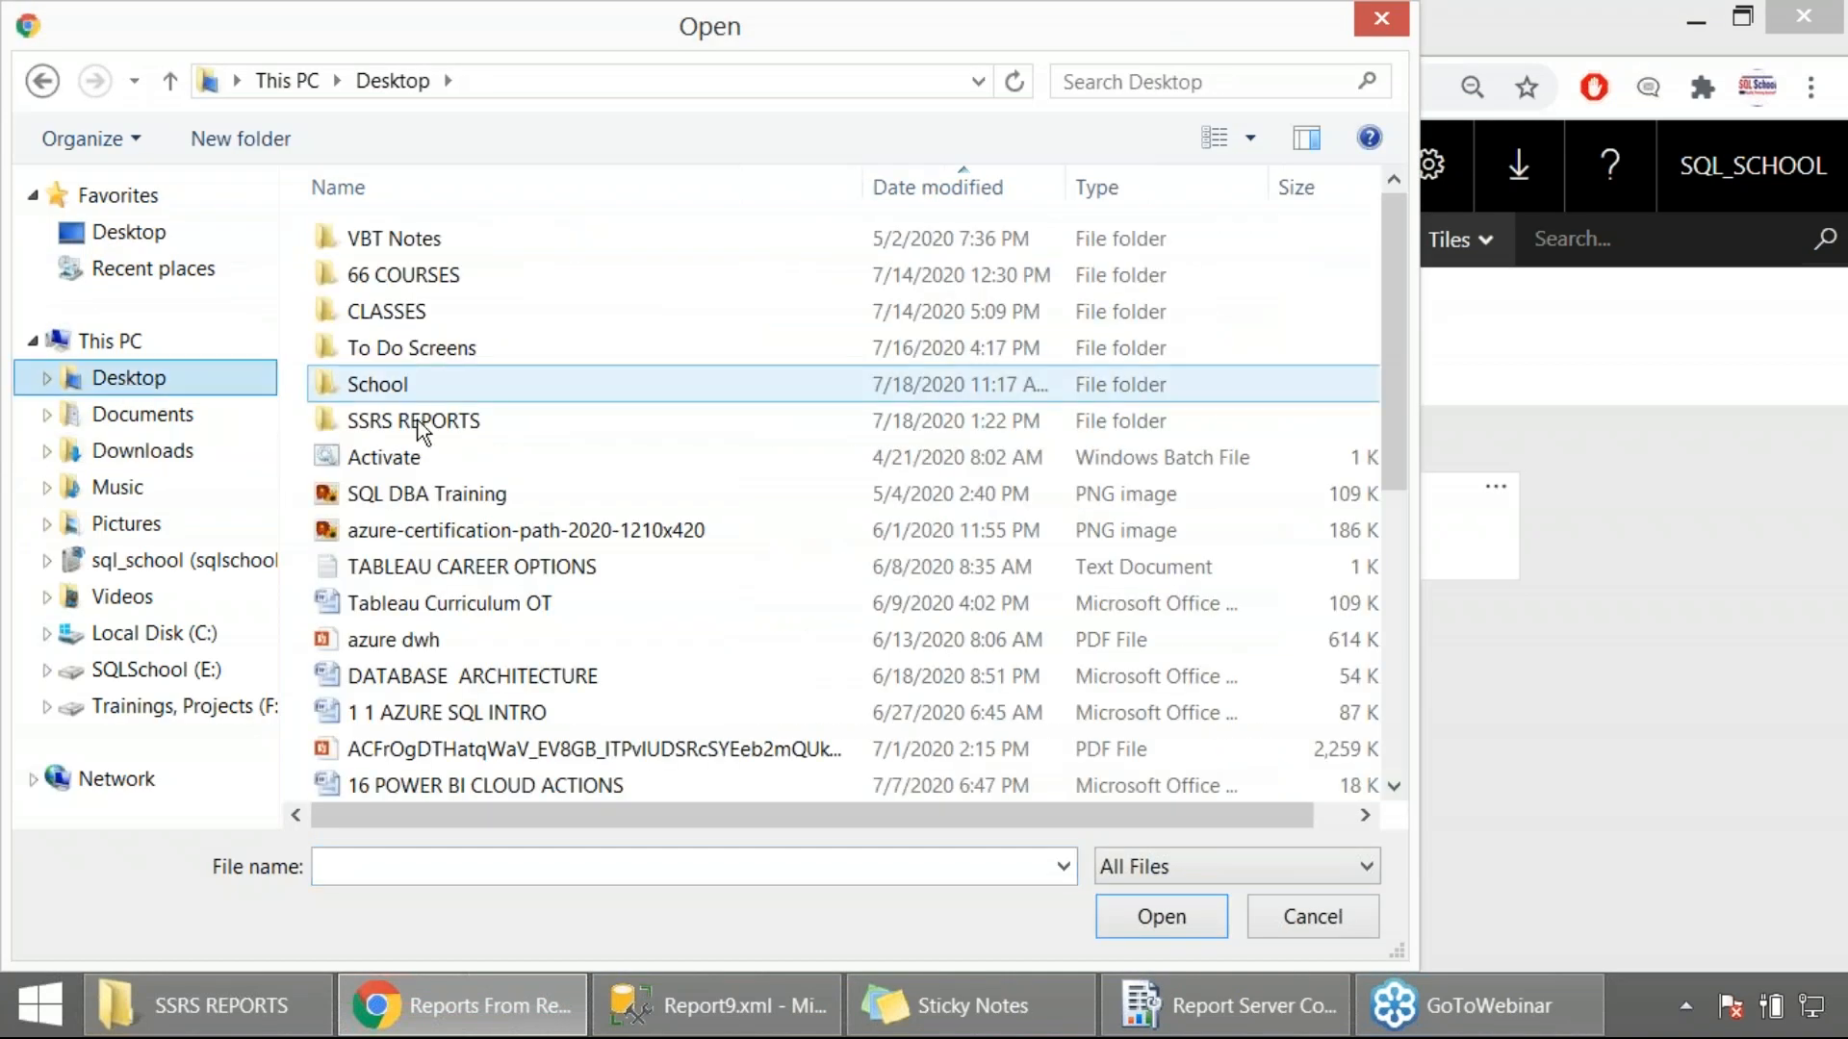
double_click(414, 422)
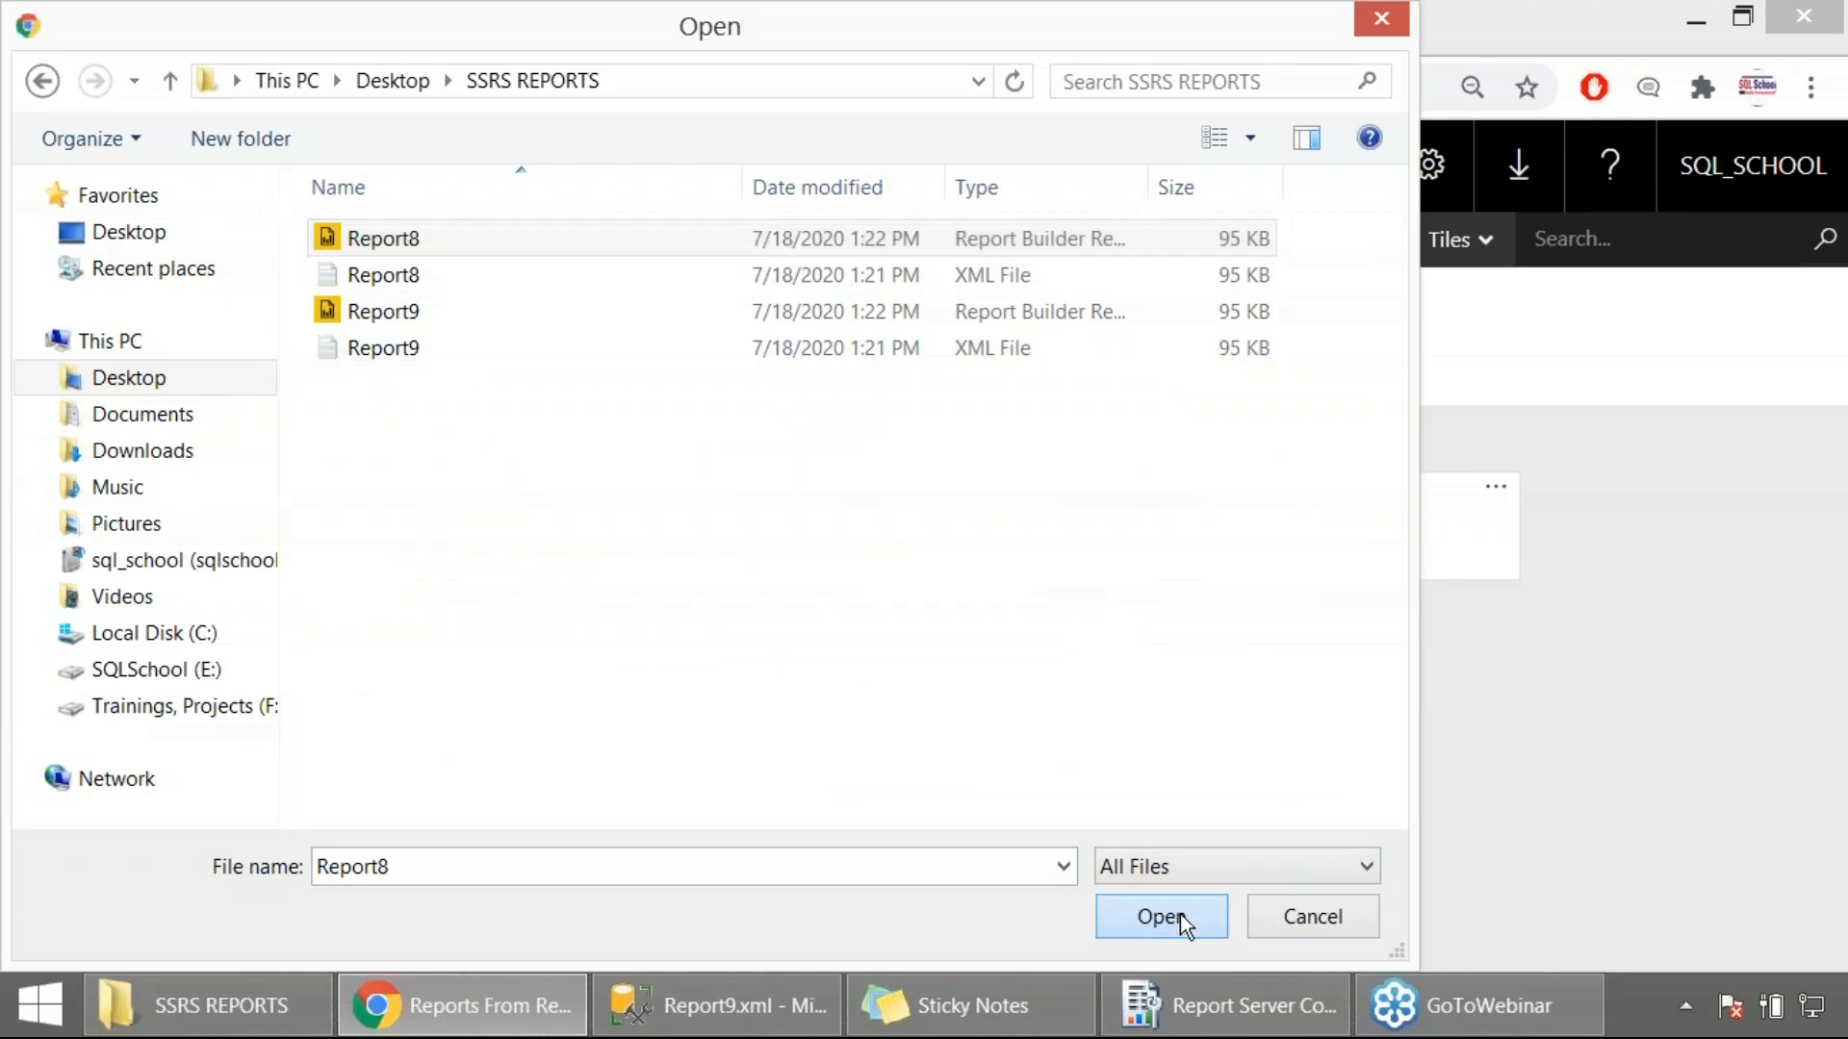
click(1158, 916)
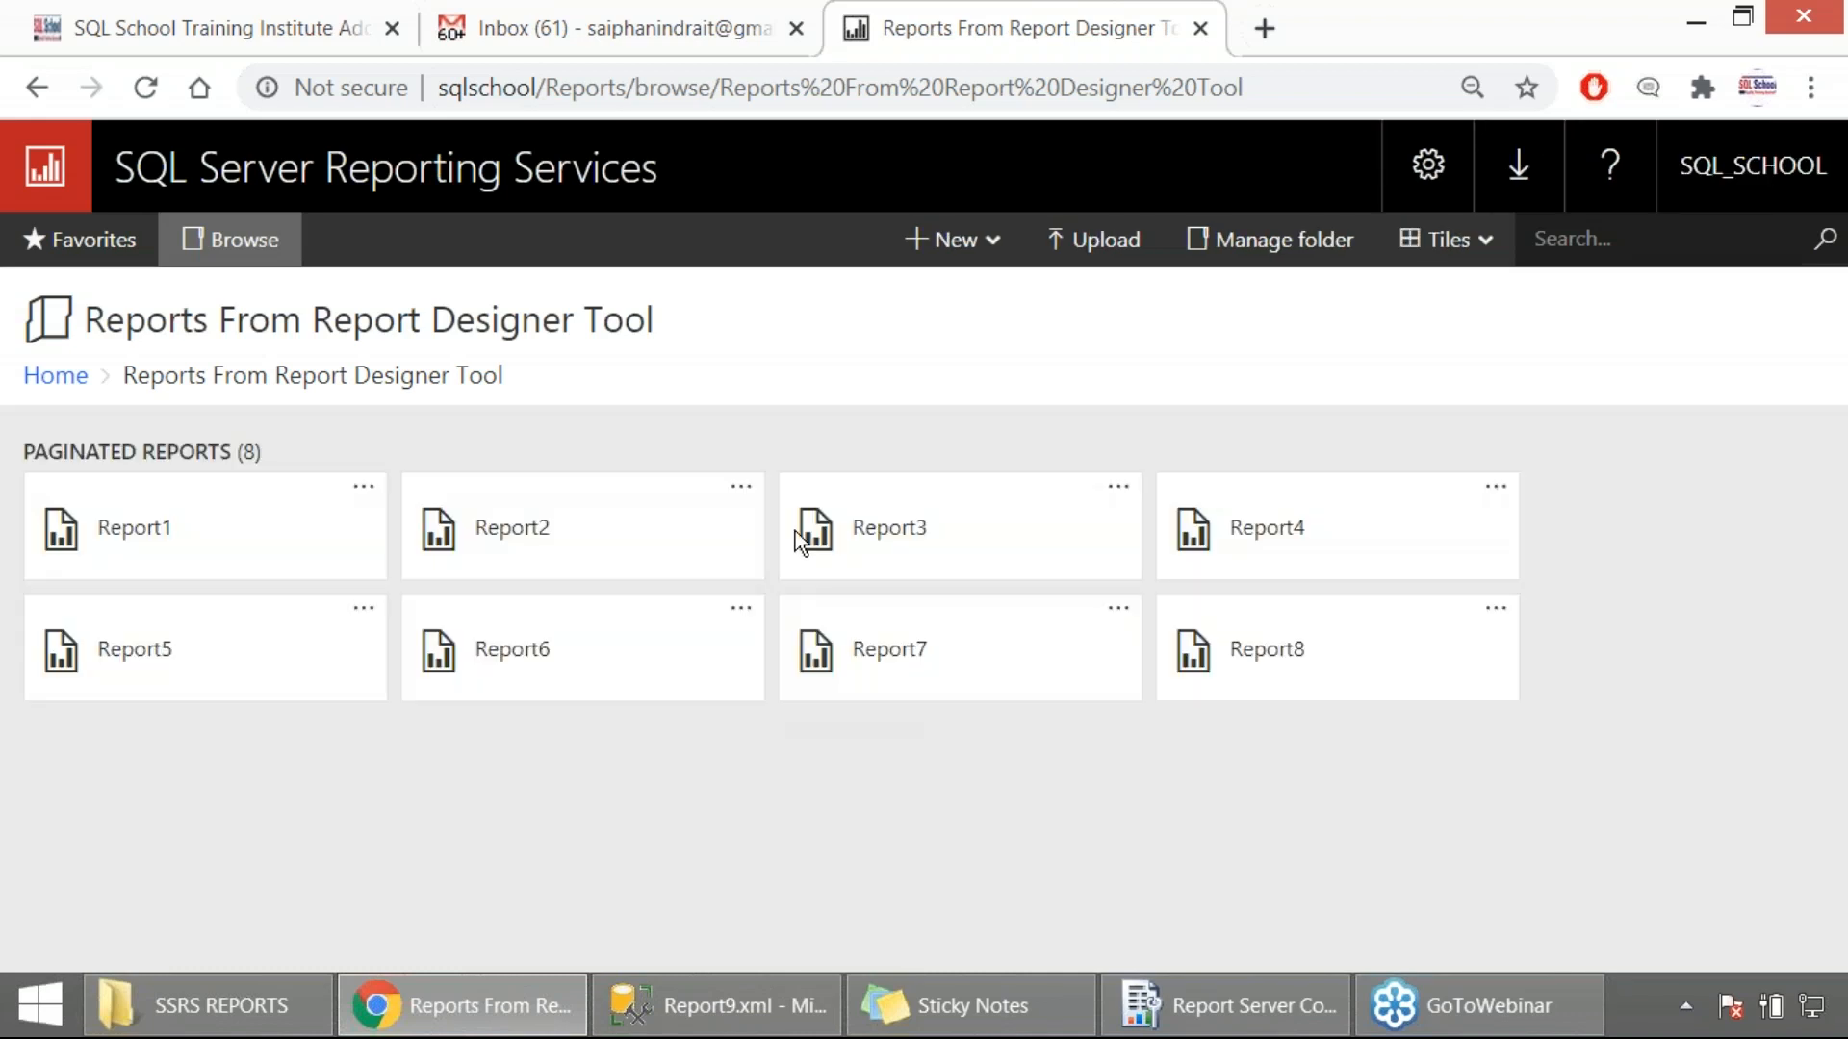
mouse_move(1311, 672)
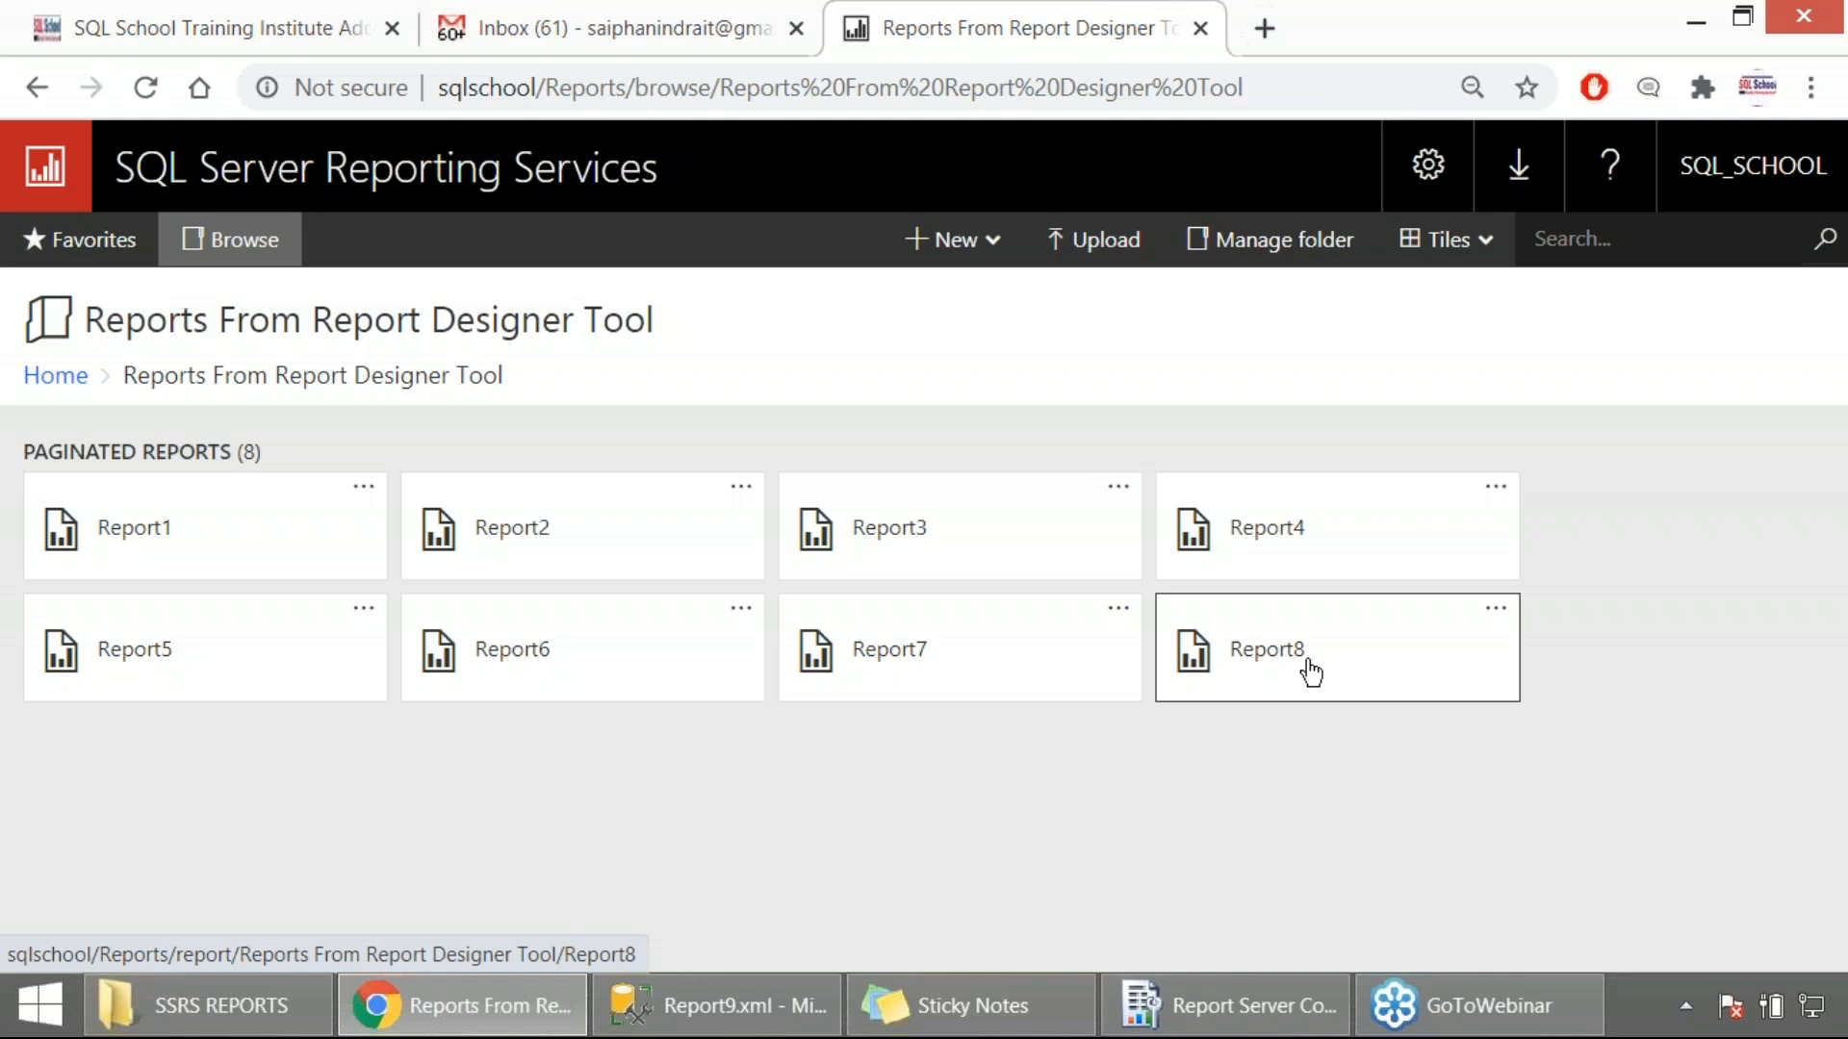
click(1311, 670)
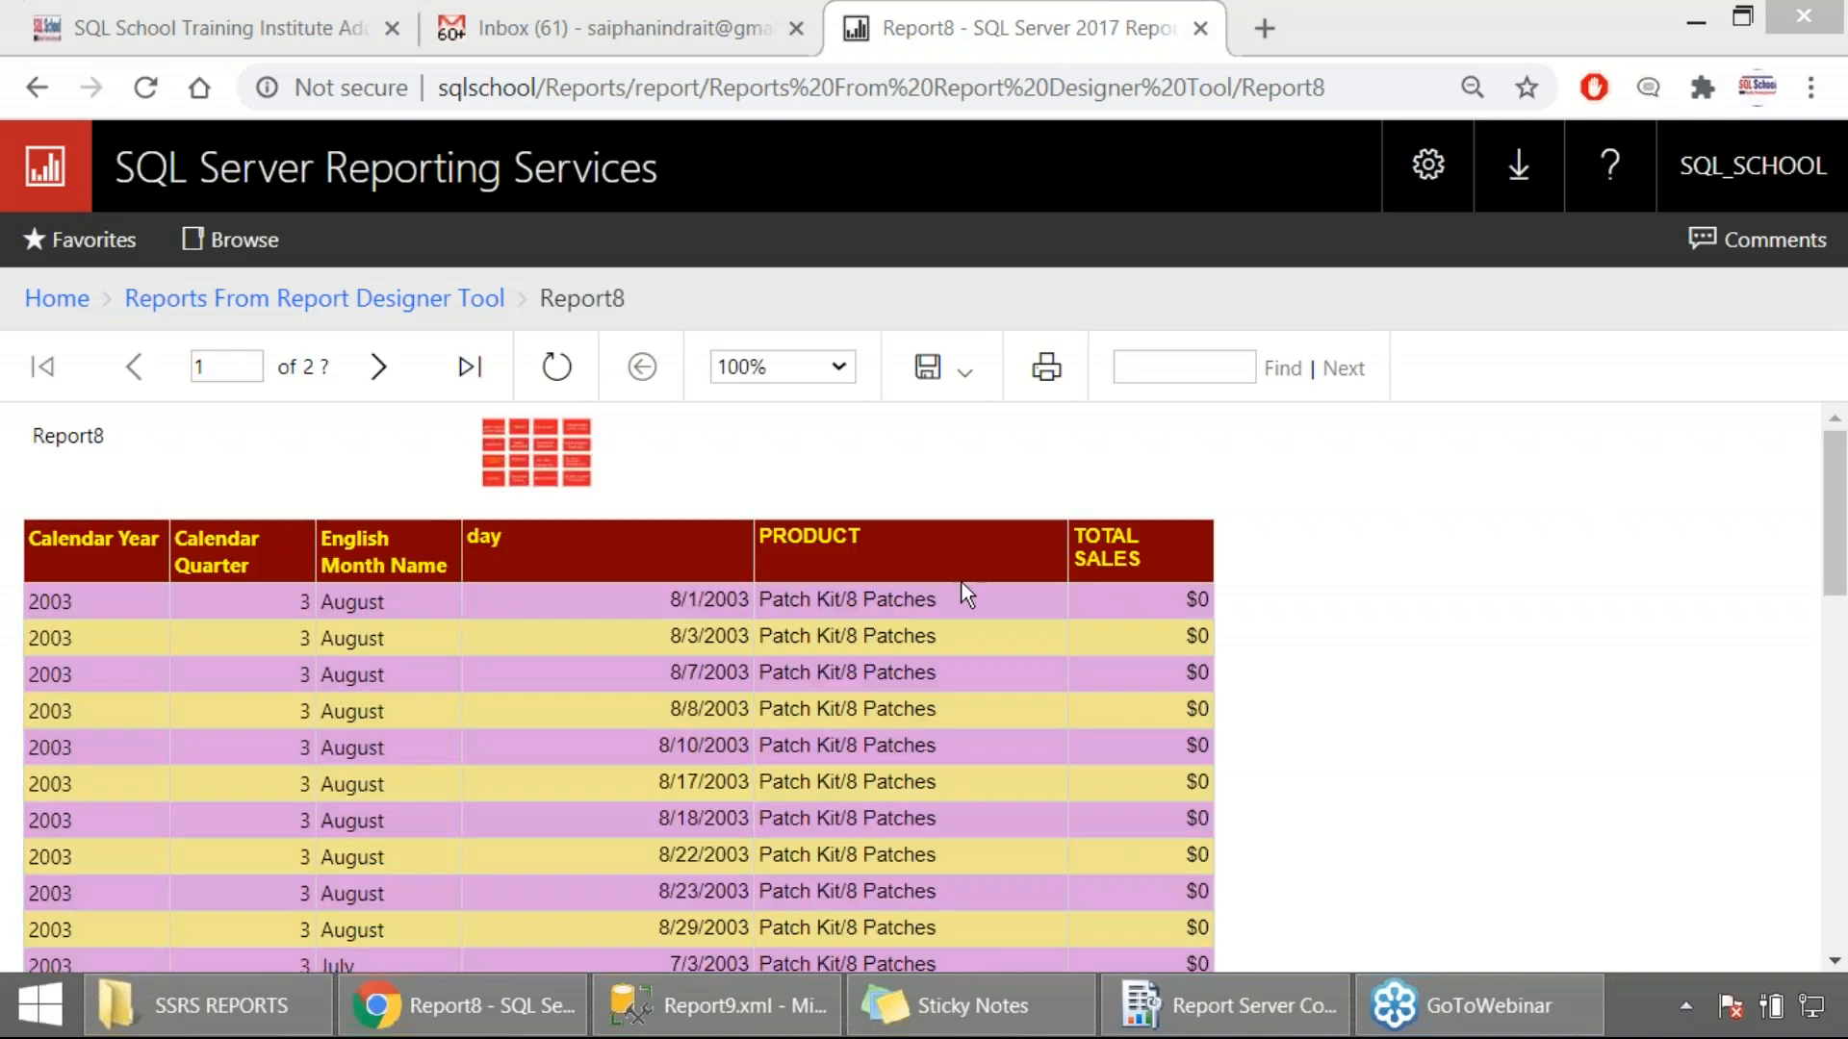
mouse_move(1387, 652)
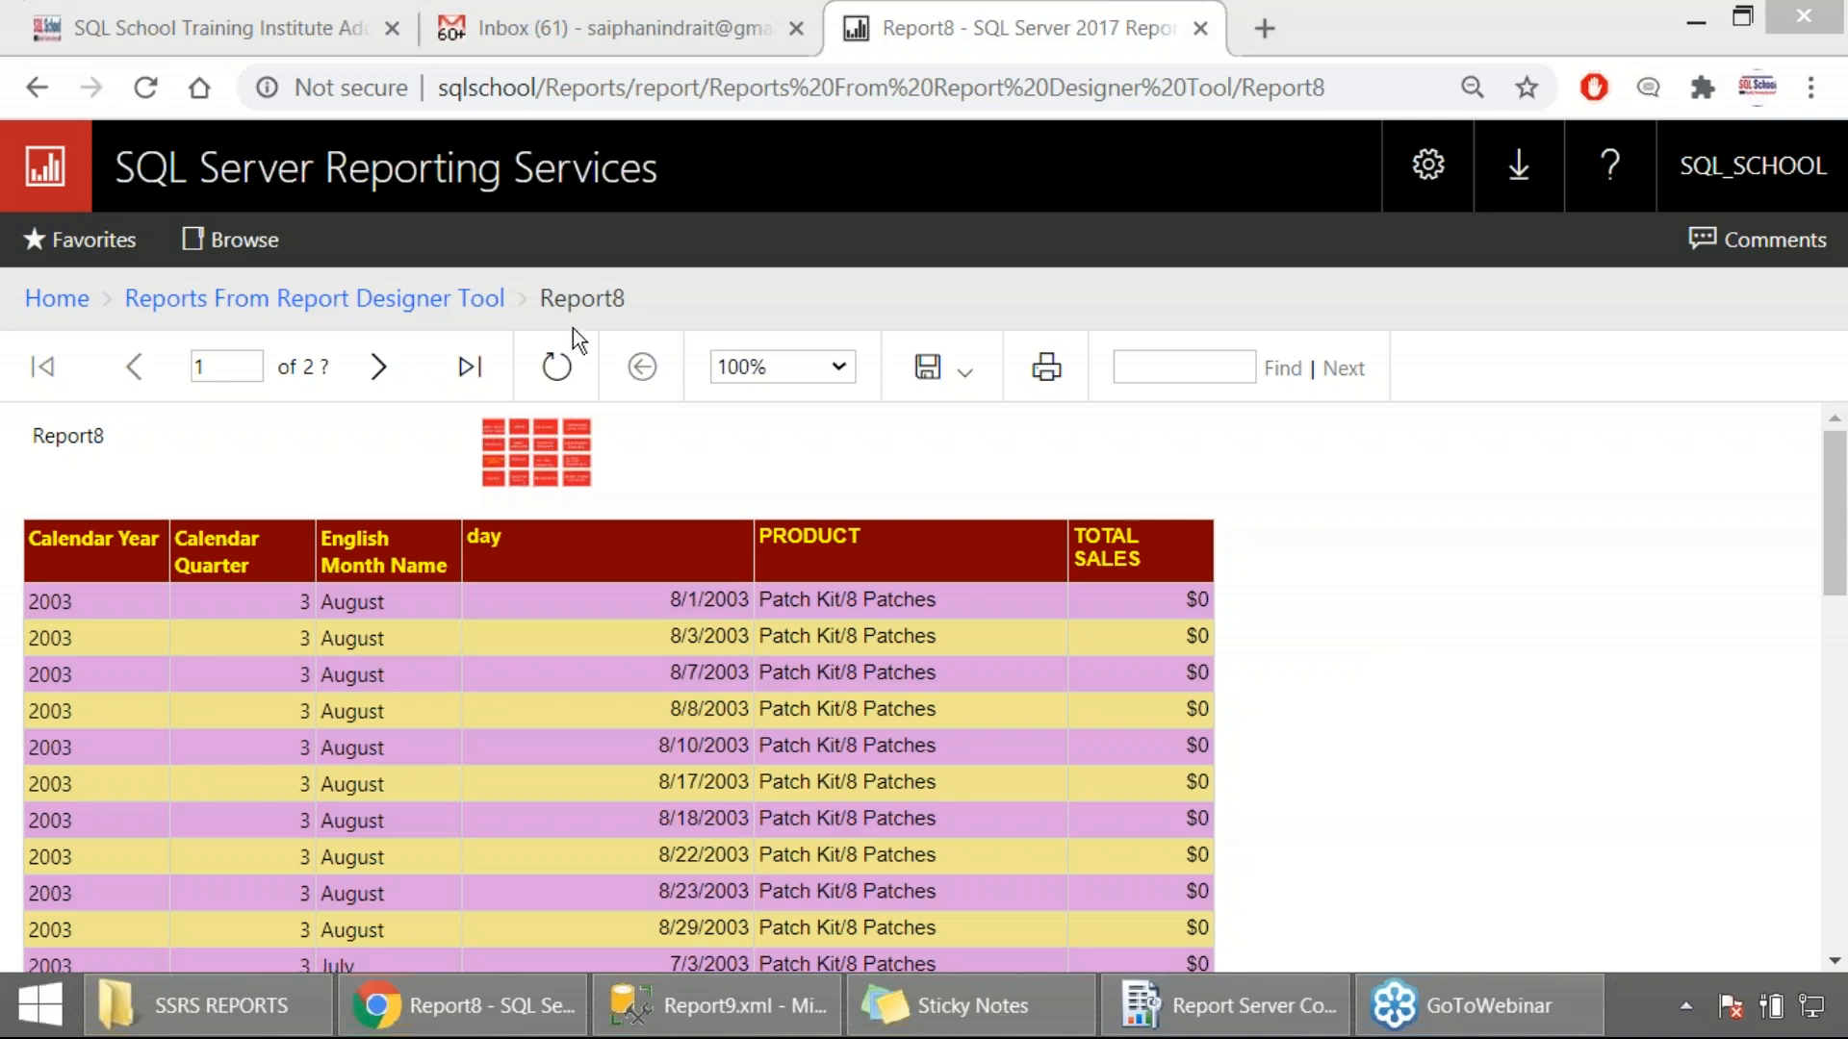
click(313, 298)
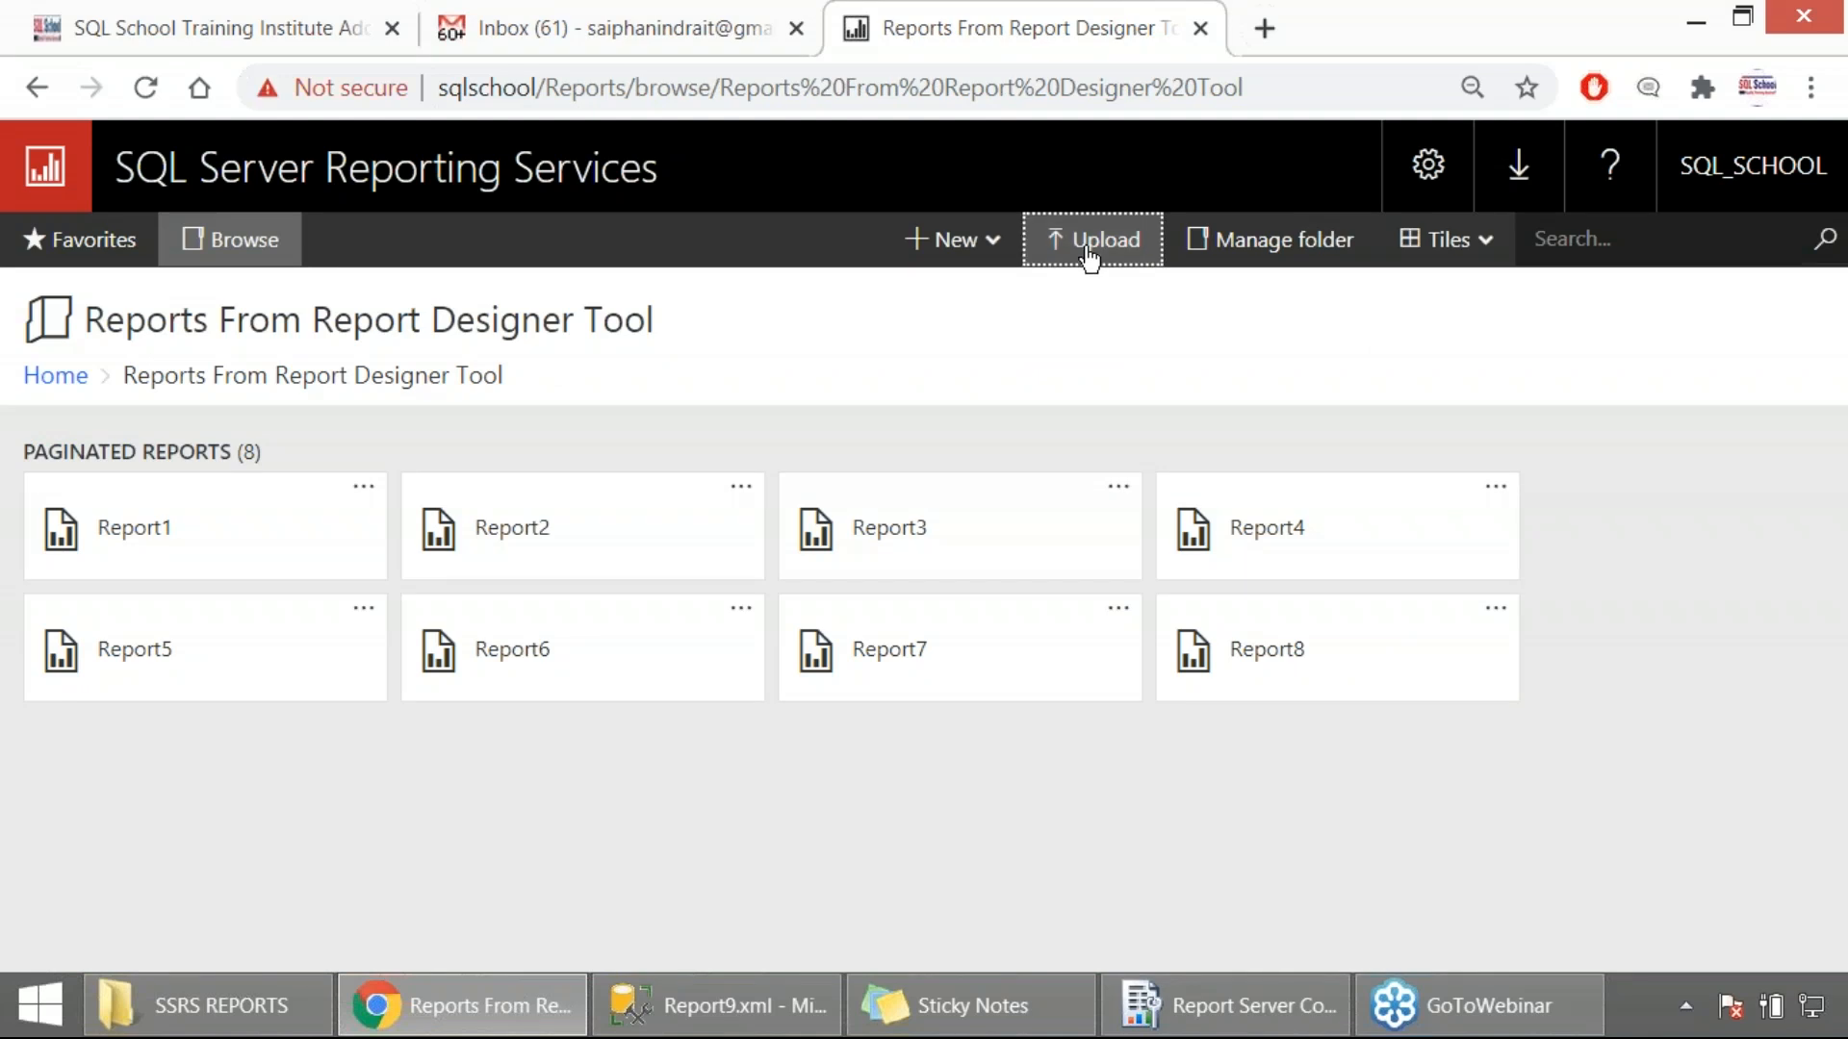
Upload Report9 from SSRS REPORTS so the portal folder lists nine reports.
click(1089, 239)
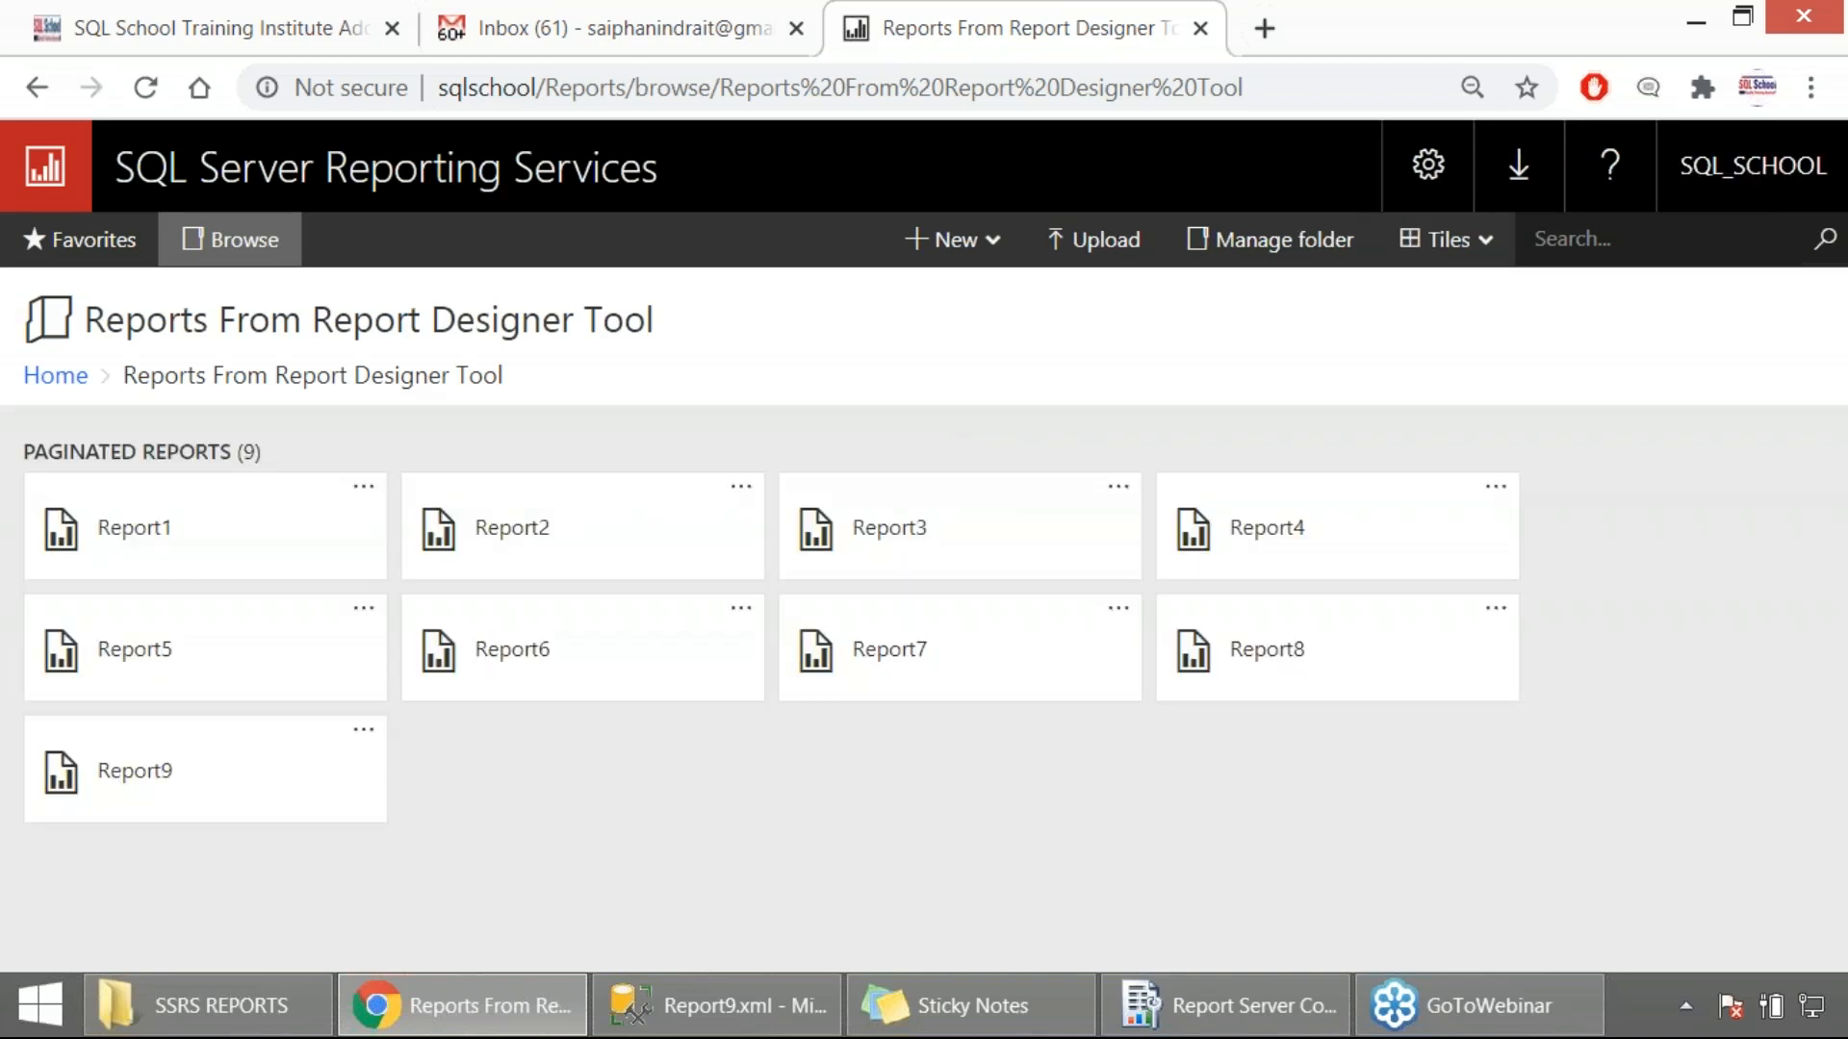
In a new Notepad document, note the steps: assuming prior database backup, remove report from web portal URL.
text(no)
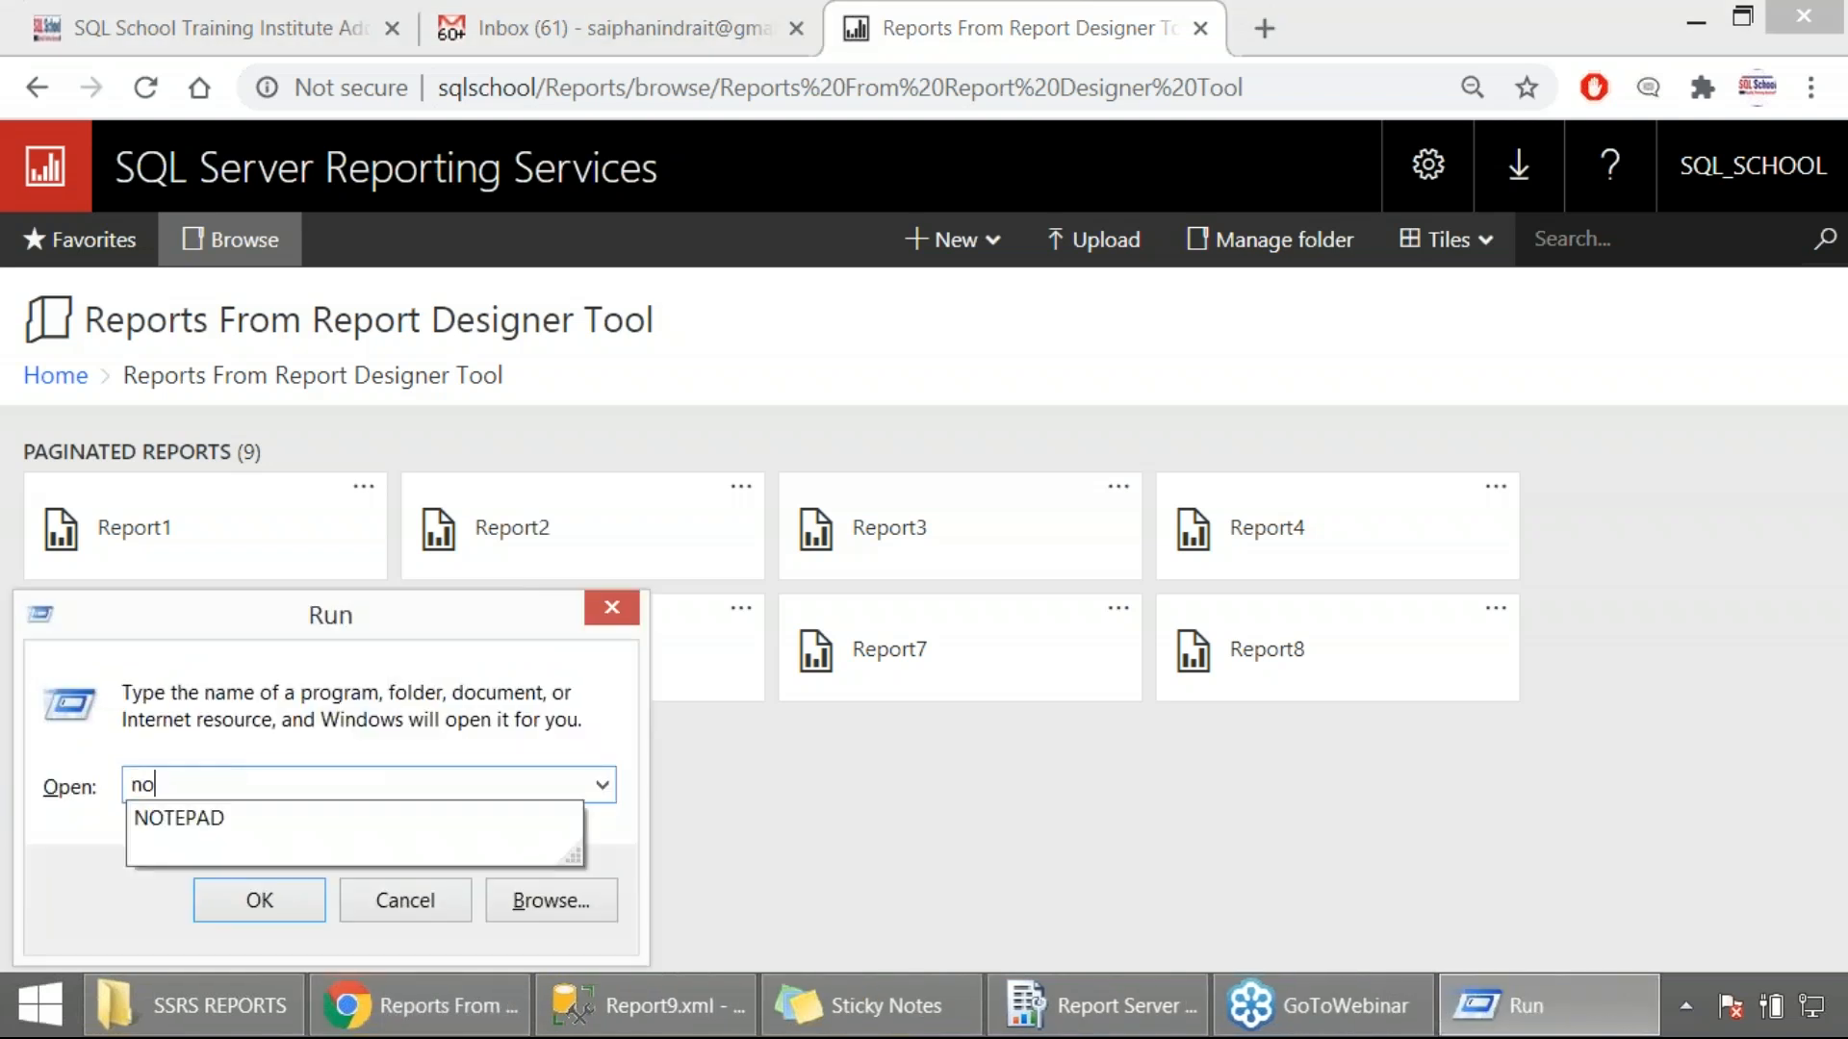
click(258, 901)
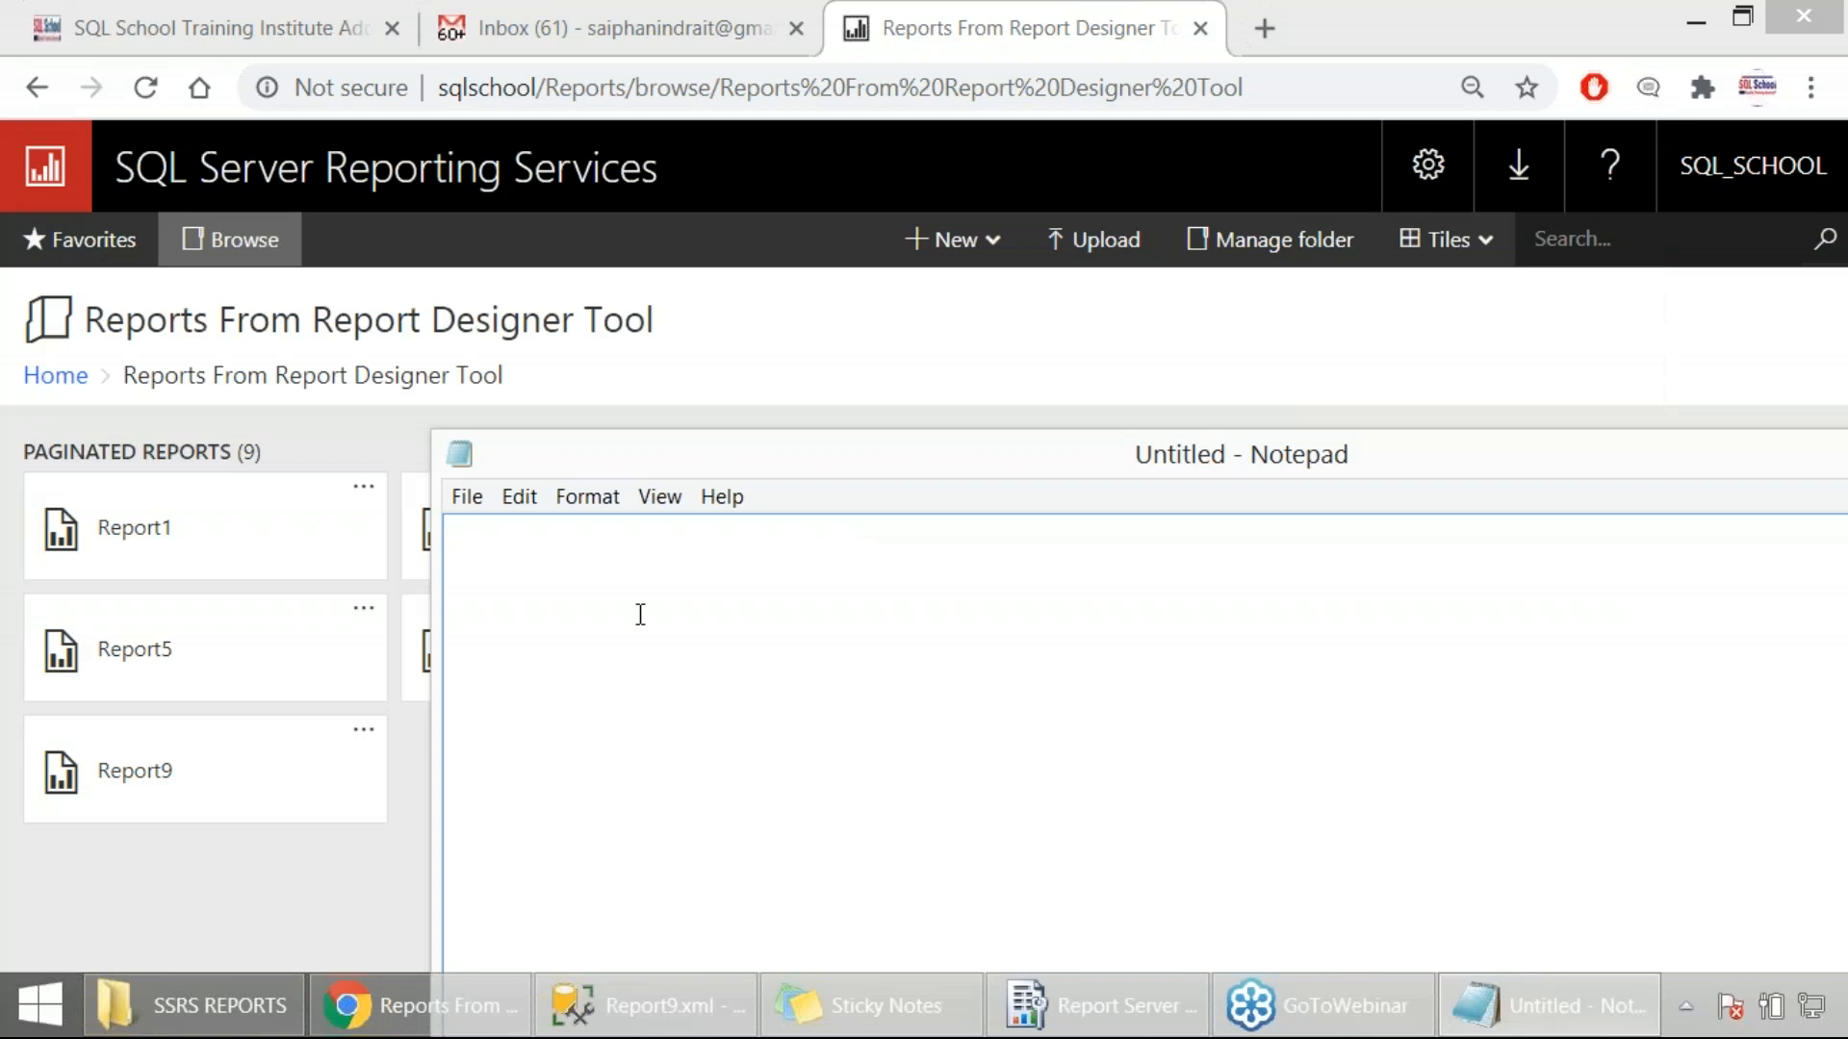
text(ASSUMING YOU H)
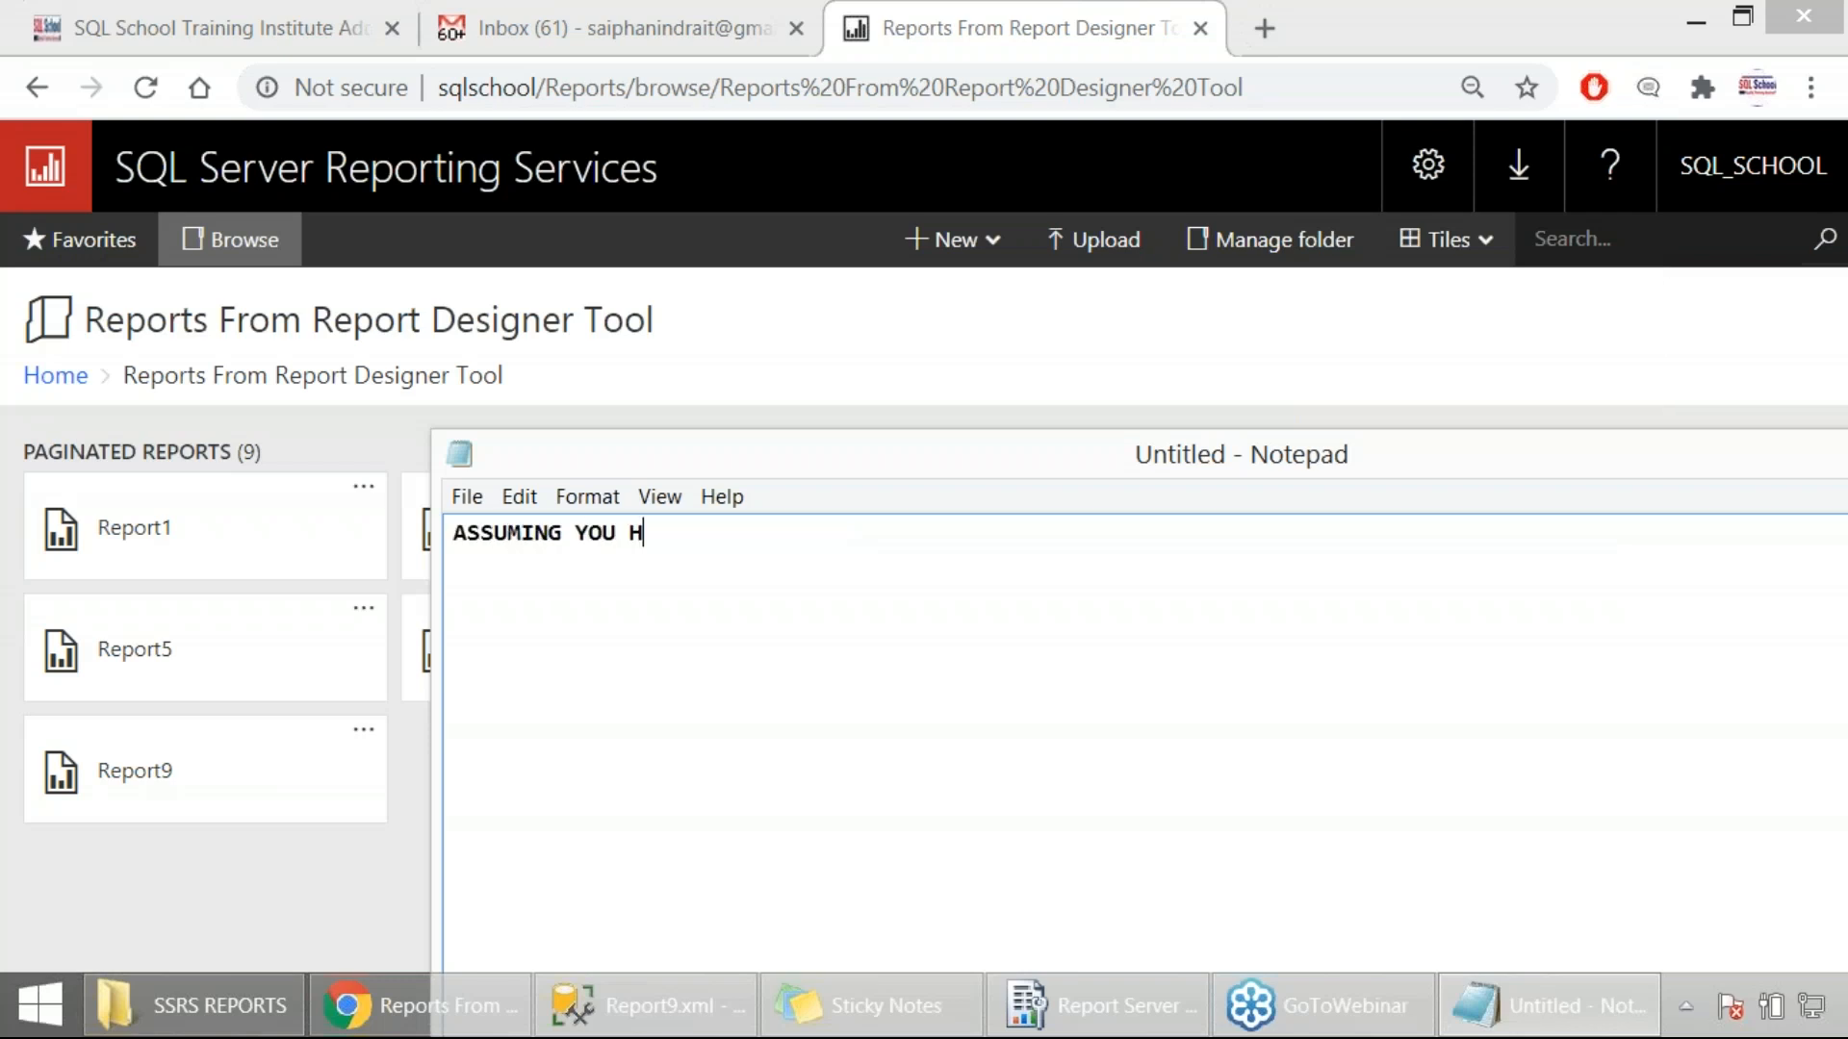
text(AVE PRIOR)
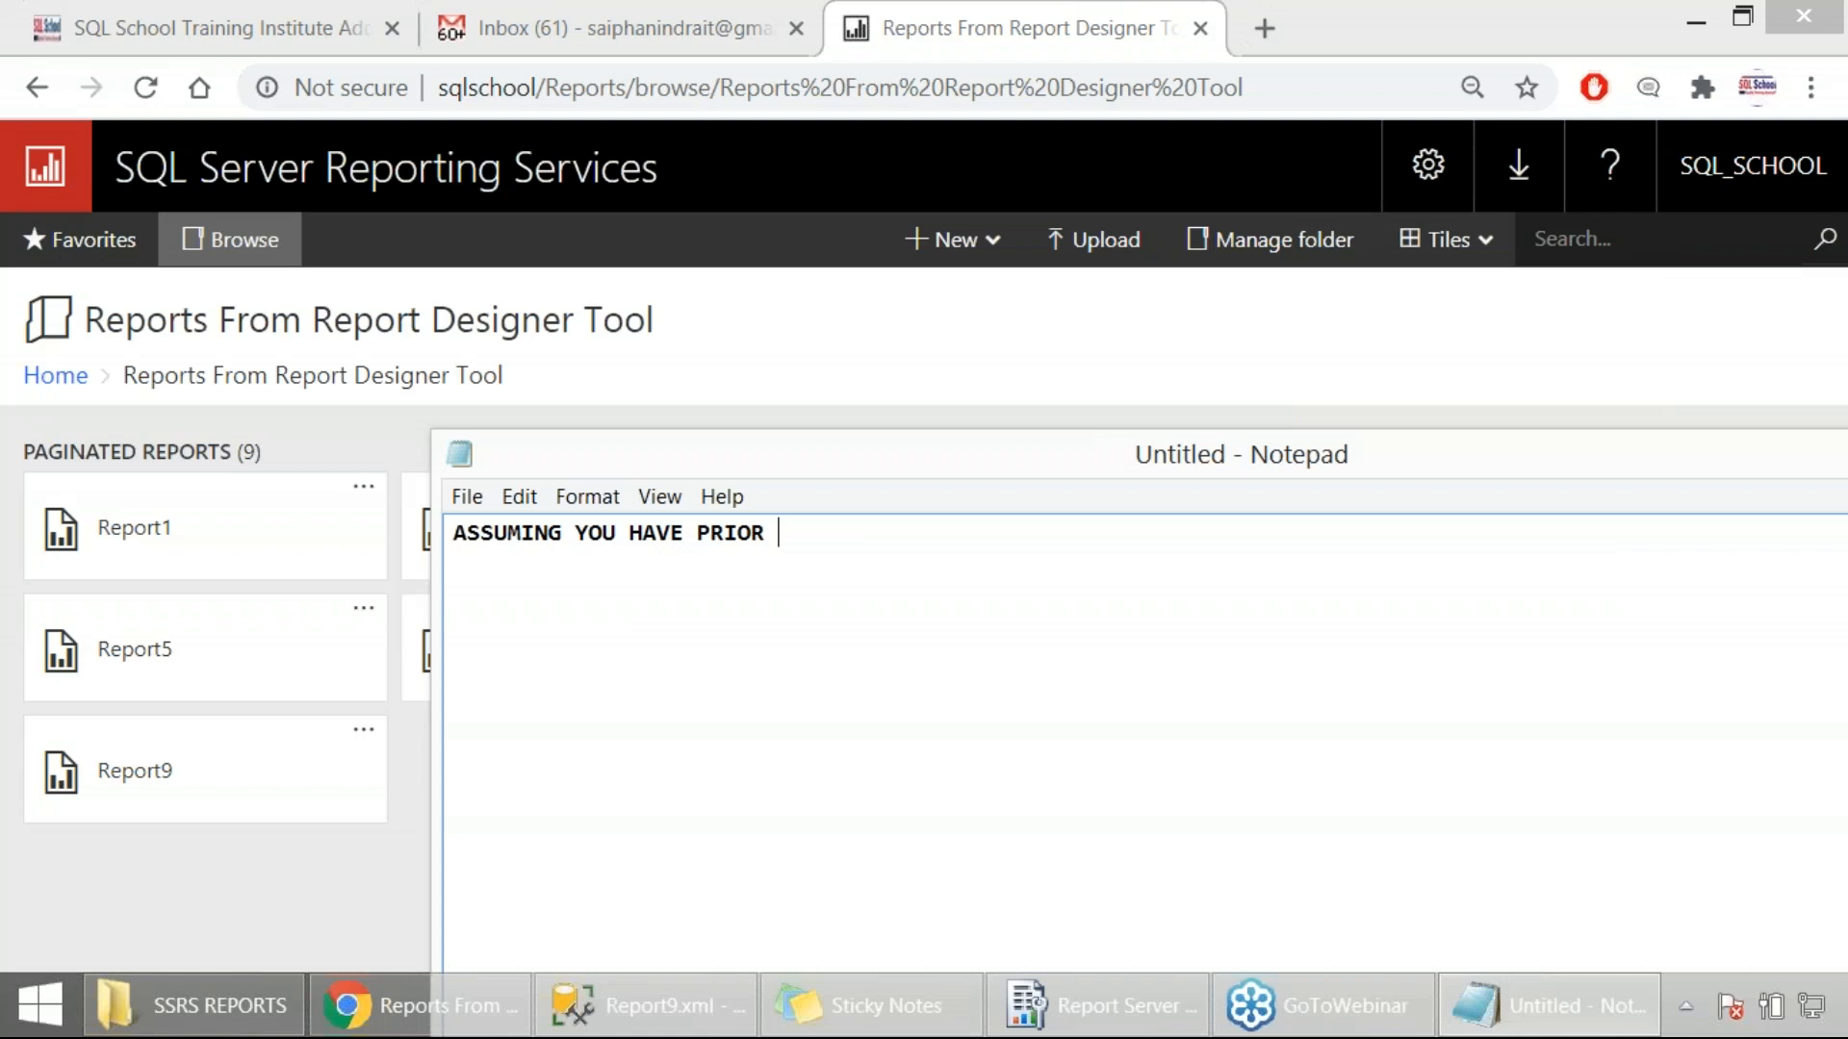
text(BACKUP OF THE DATABSE:)
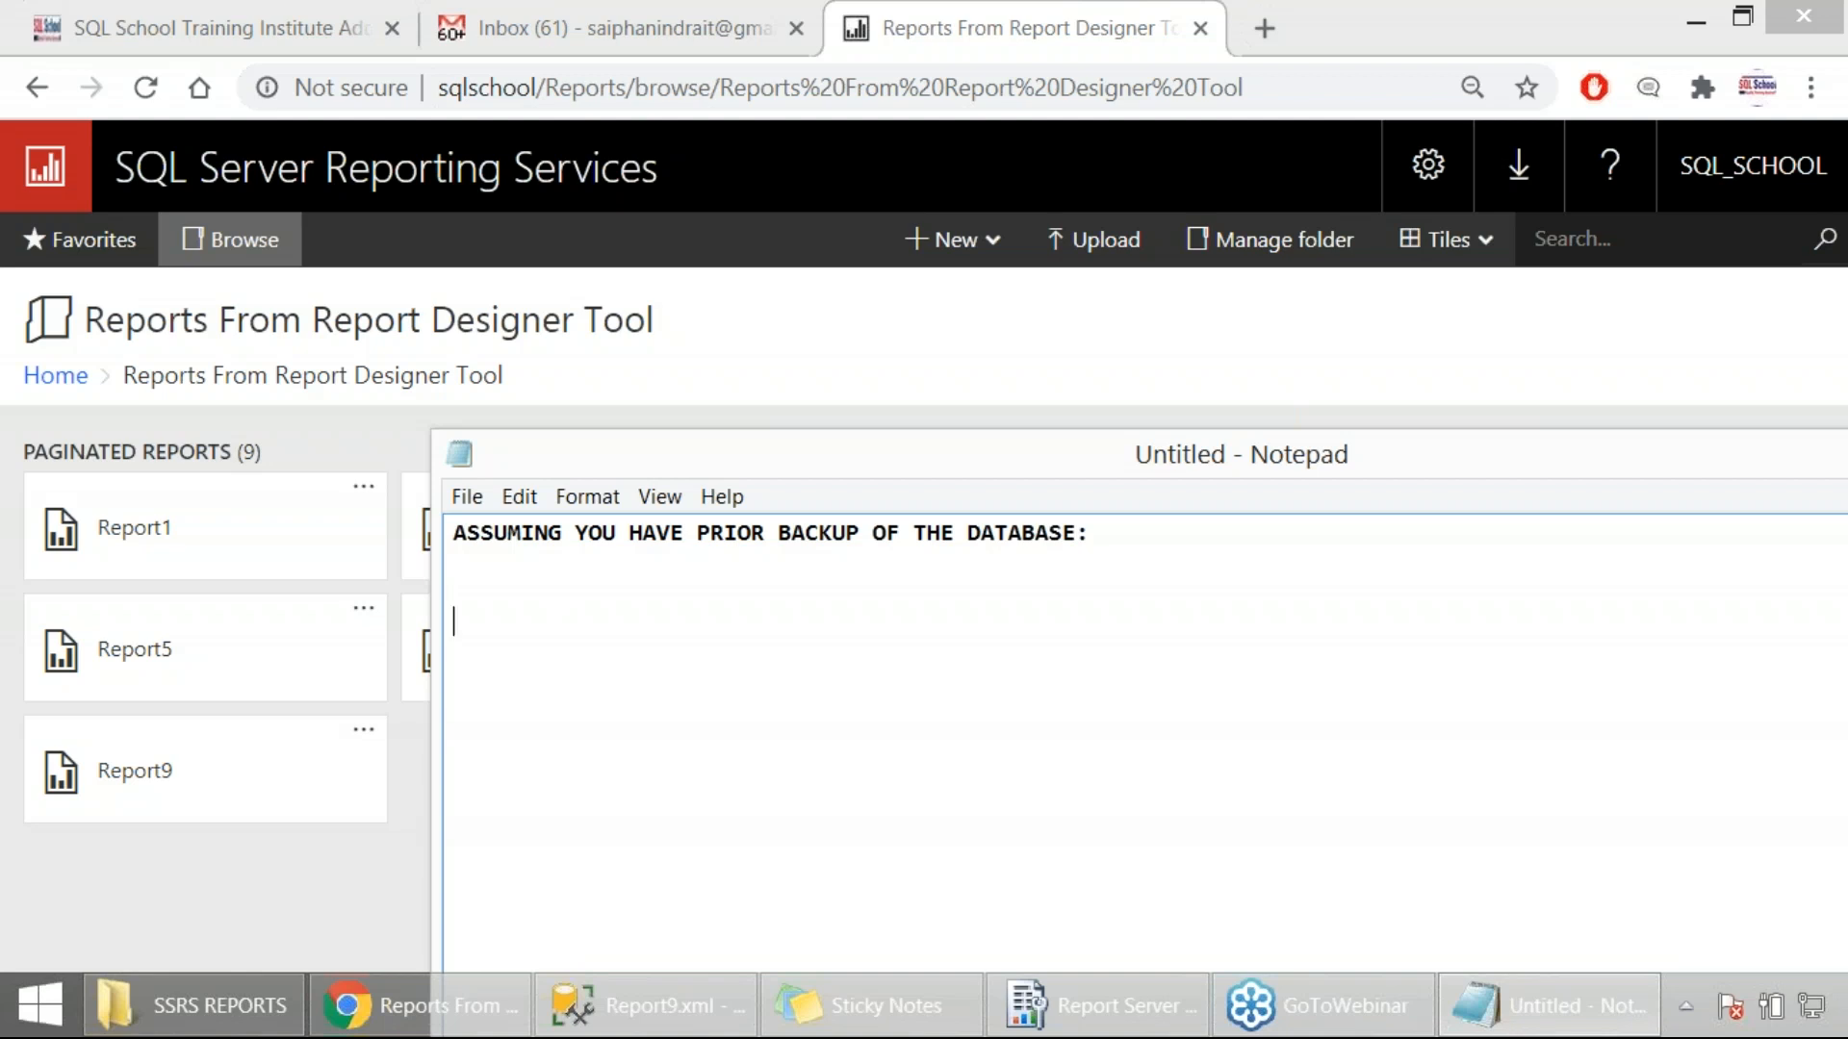
text(REMOVE)
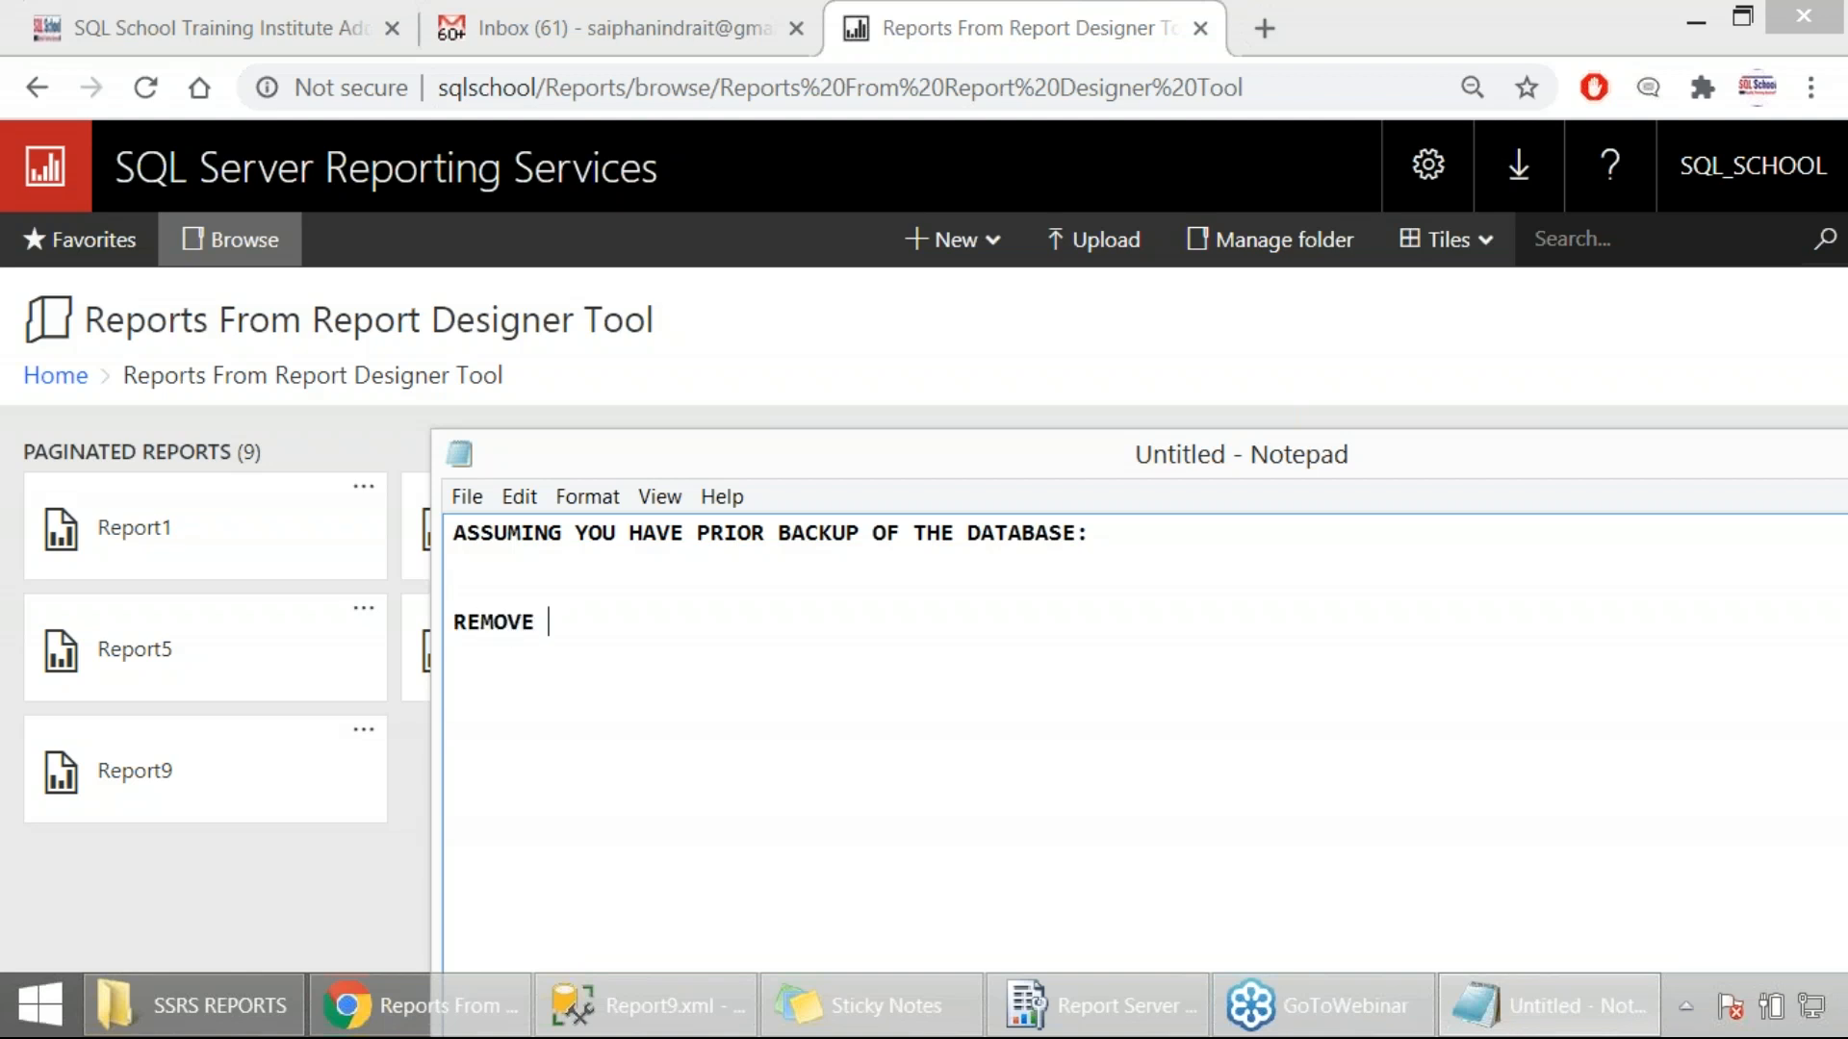
text(REPORT FROM)
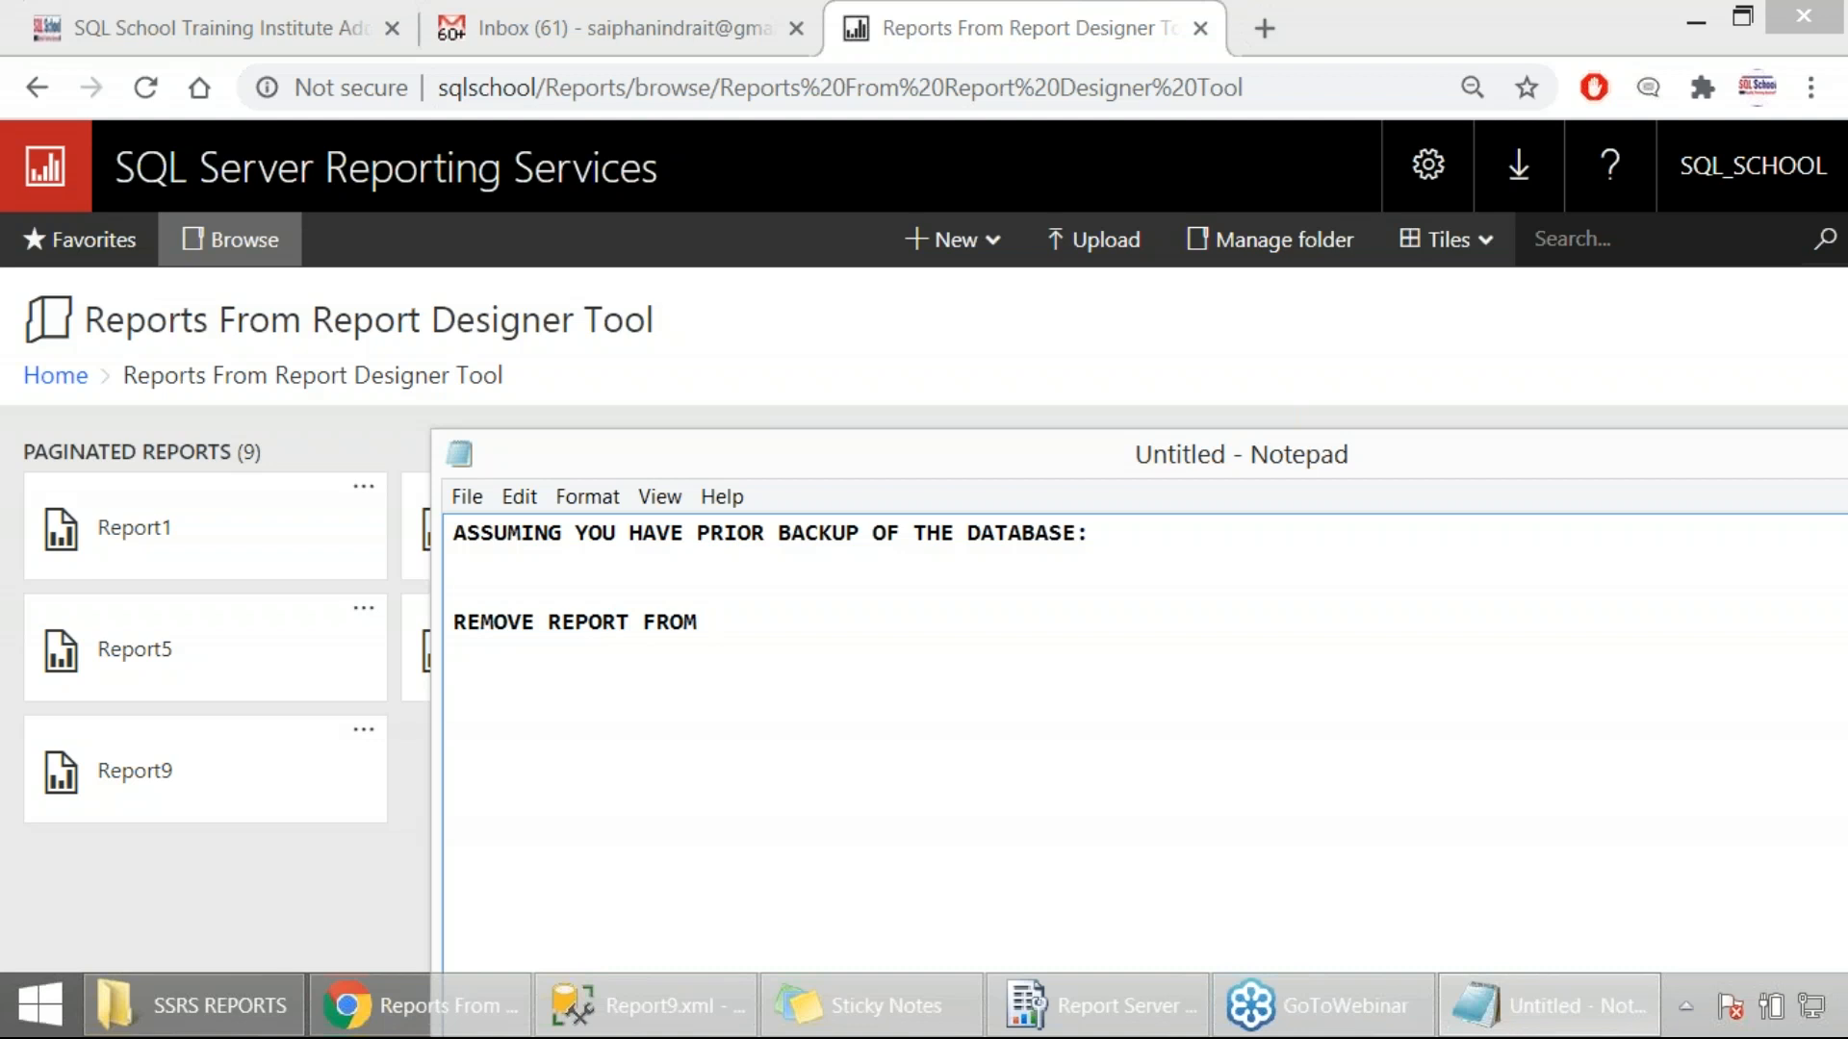
text(REPORT SER)
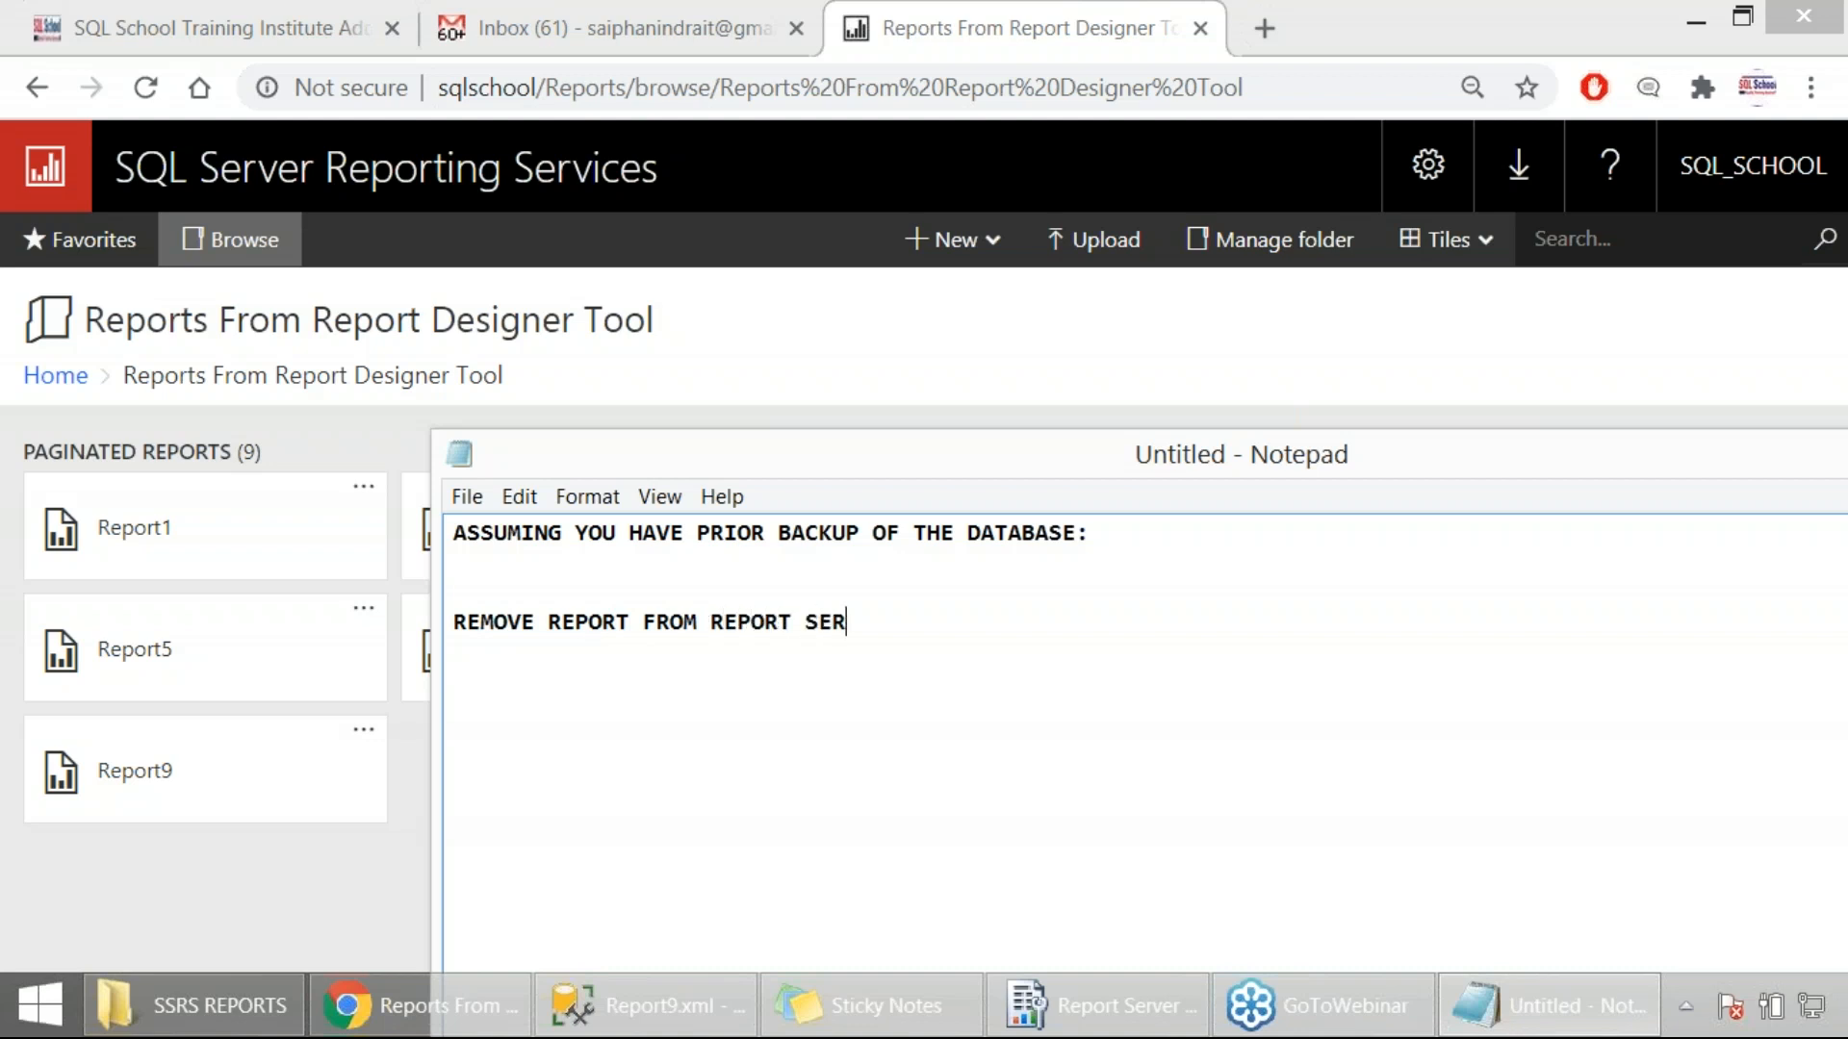
key(Backspace)
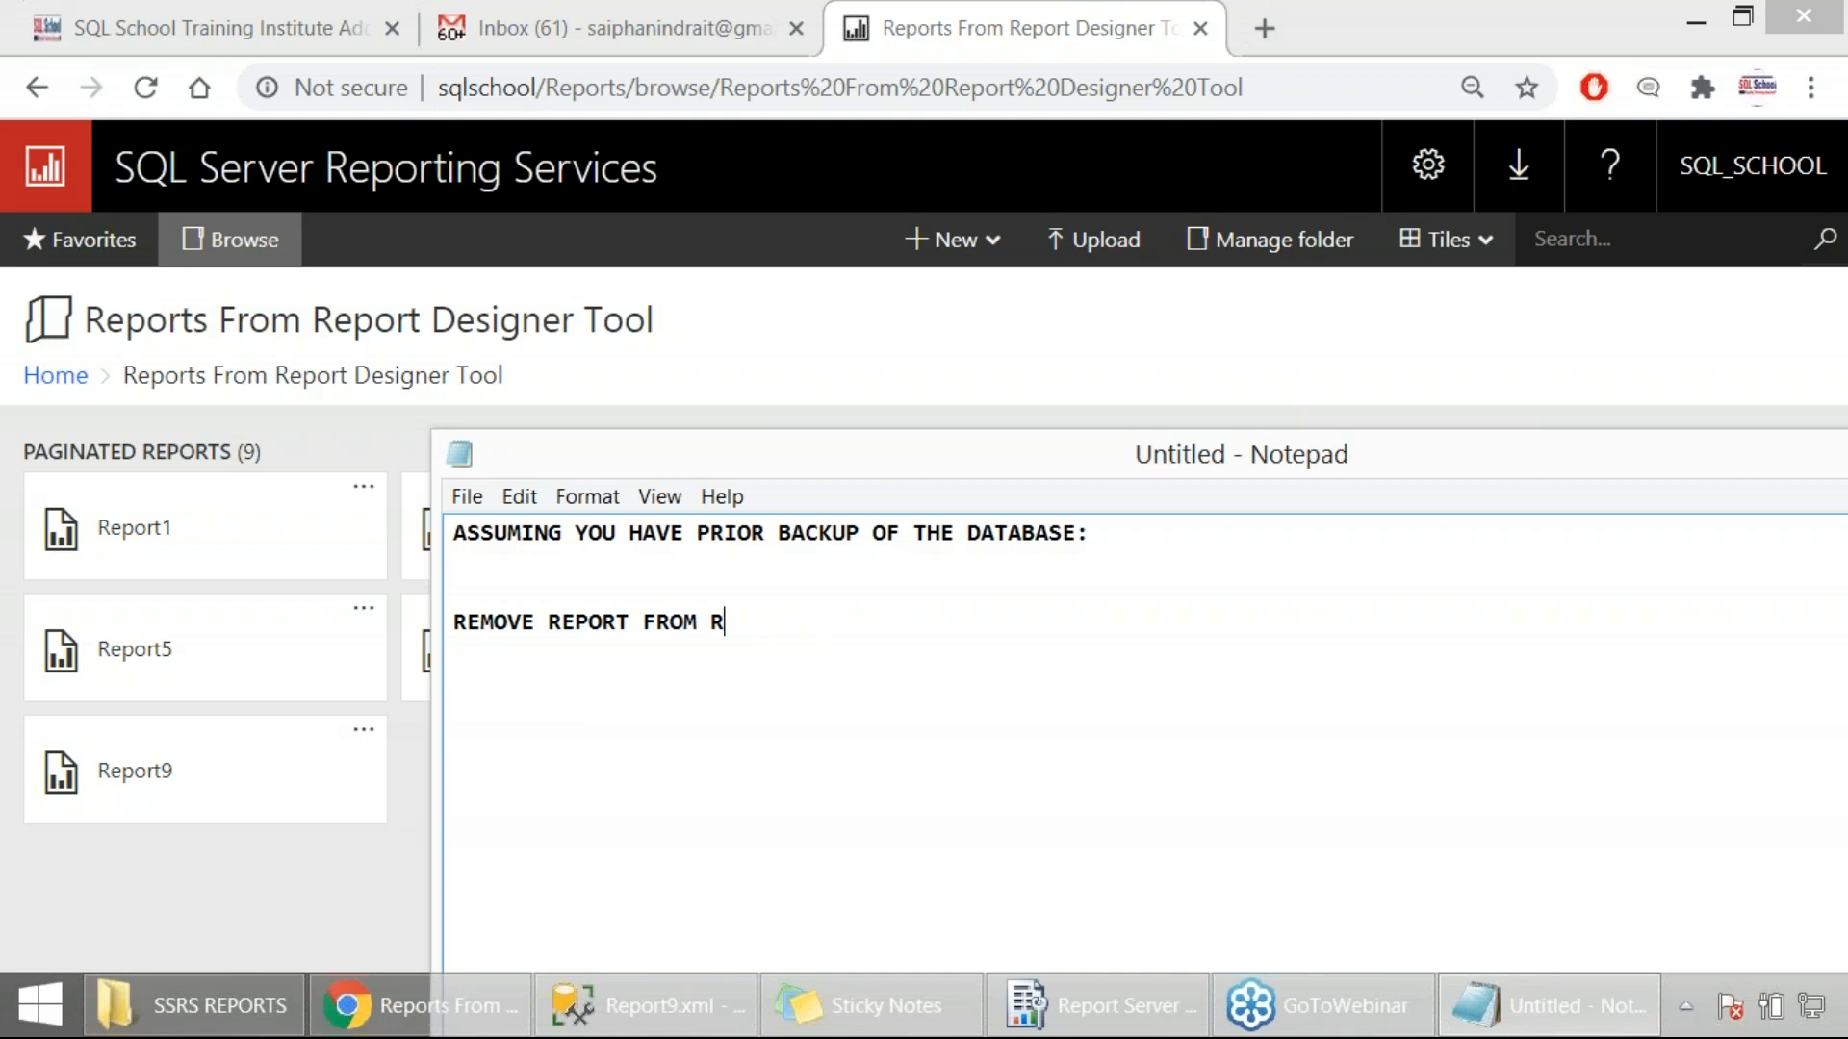
text(WEB PORTAL U)
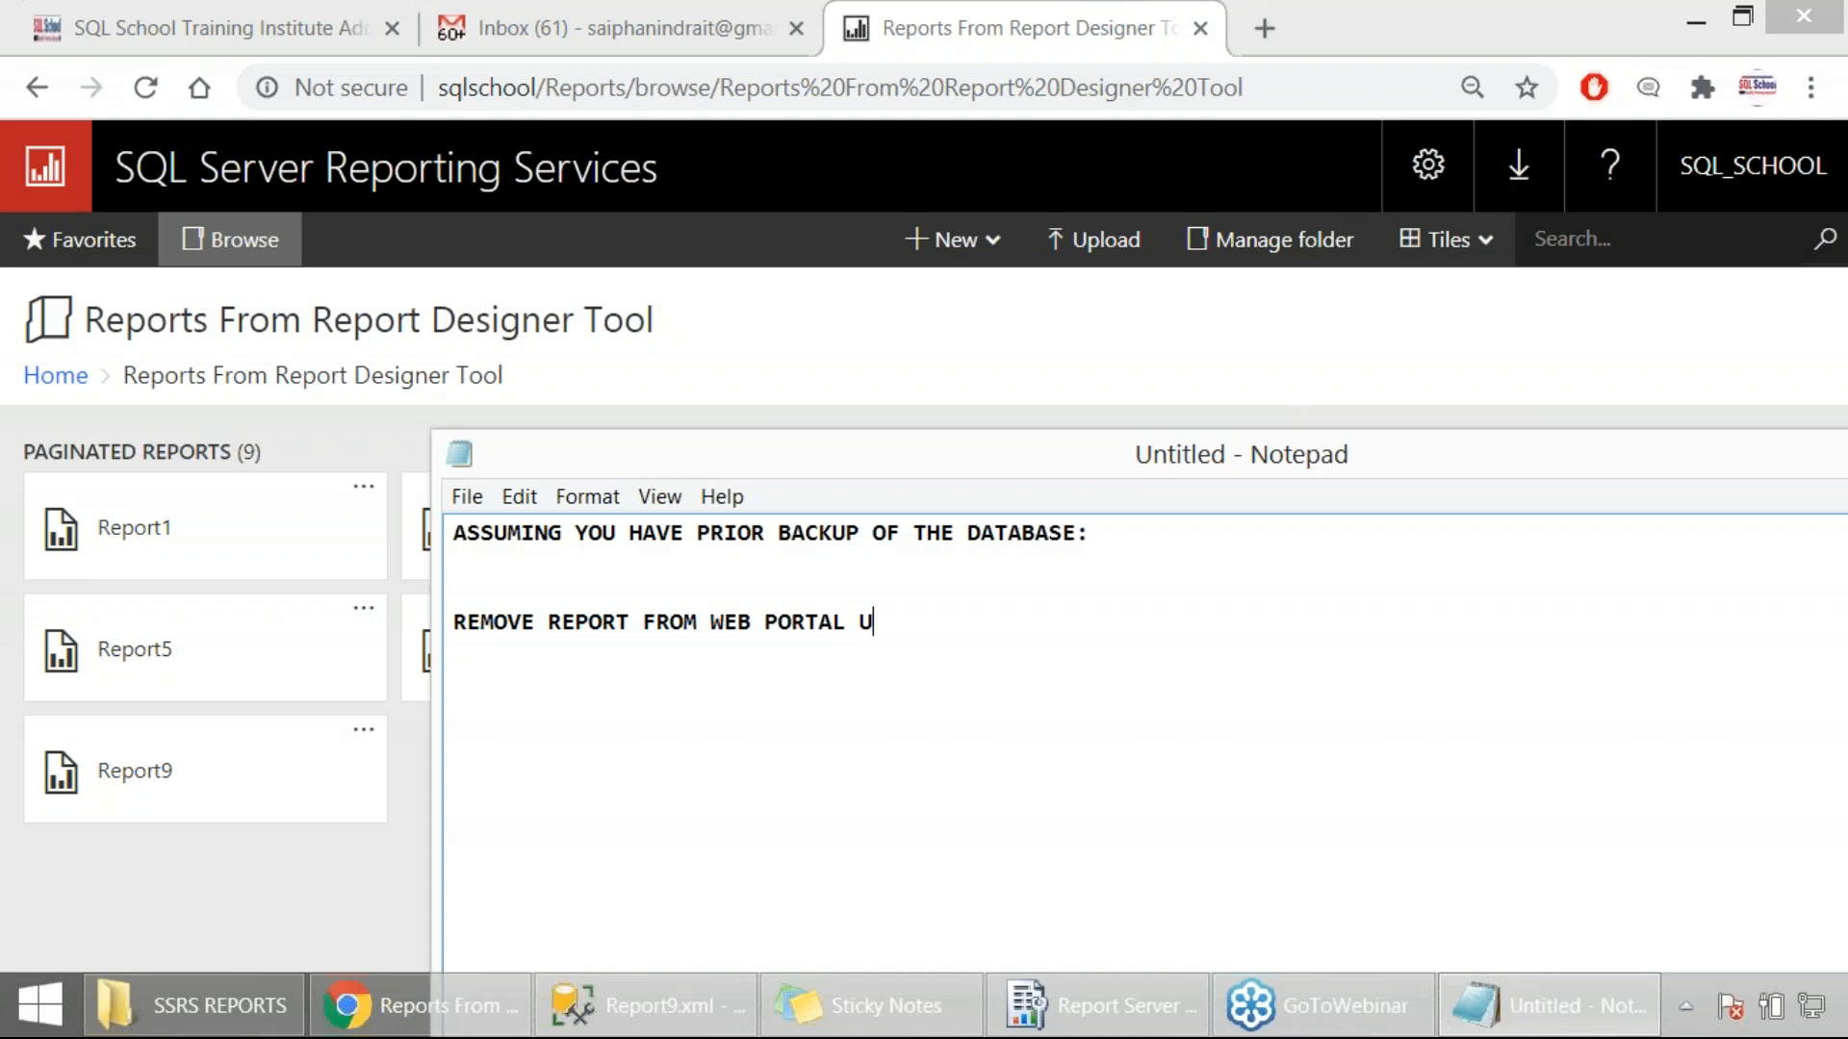
text(RL)
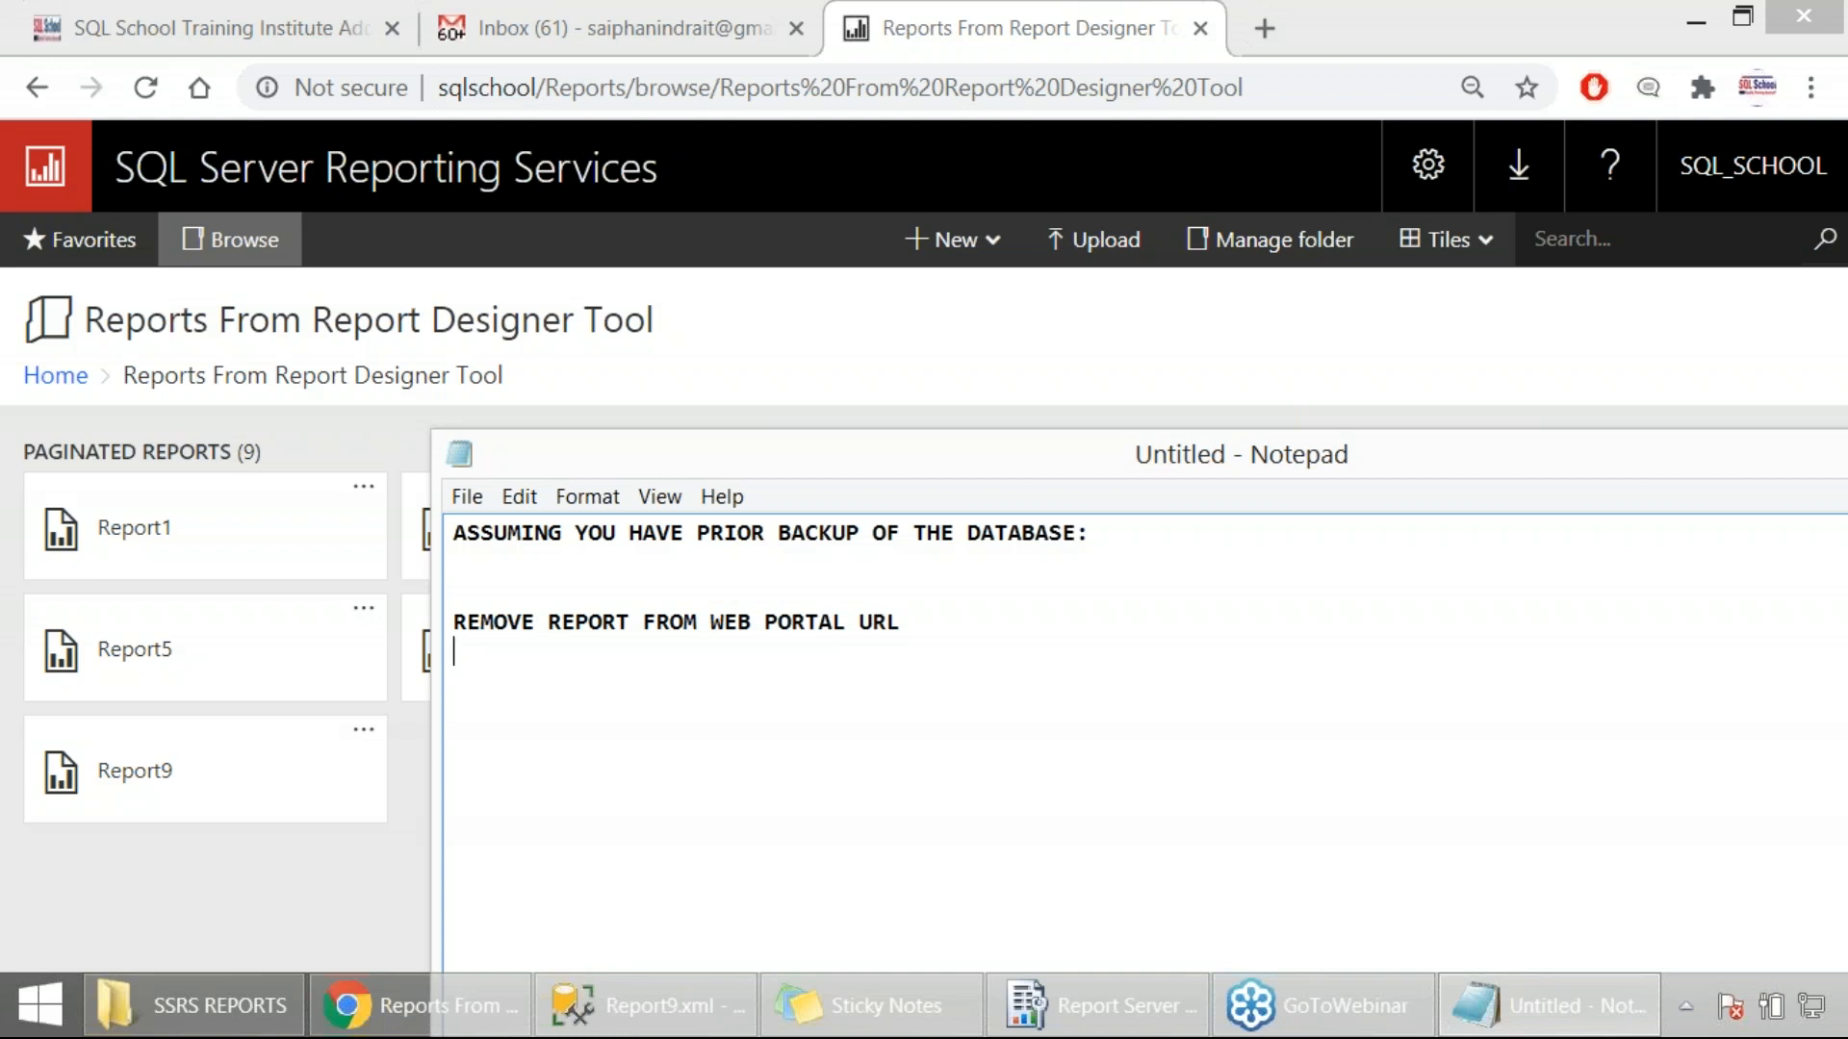
Add steps: restore the backup as test database, query Catalog table's Name and Content columns.
text(RESTOR)
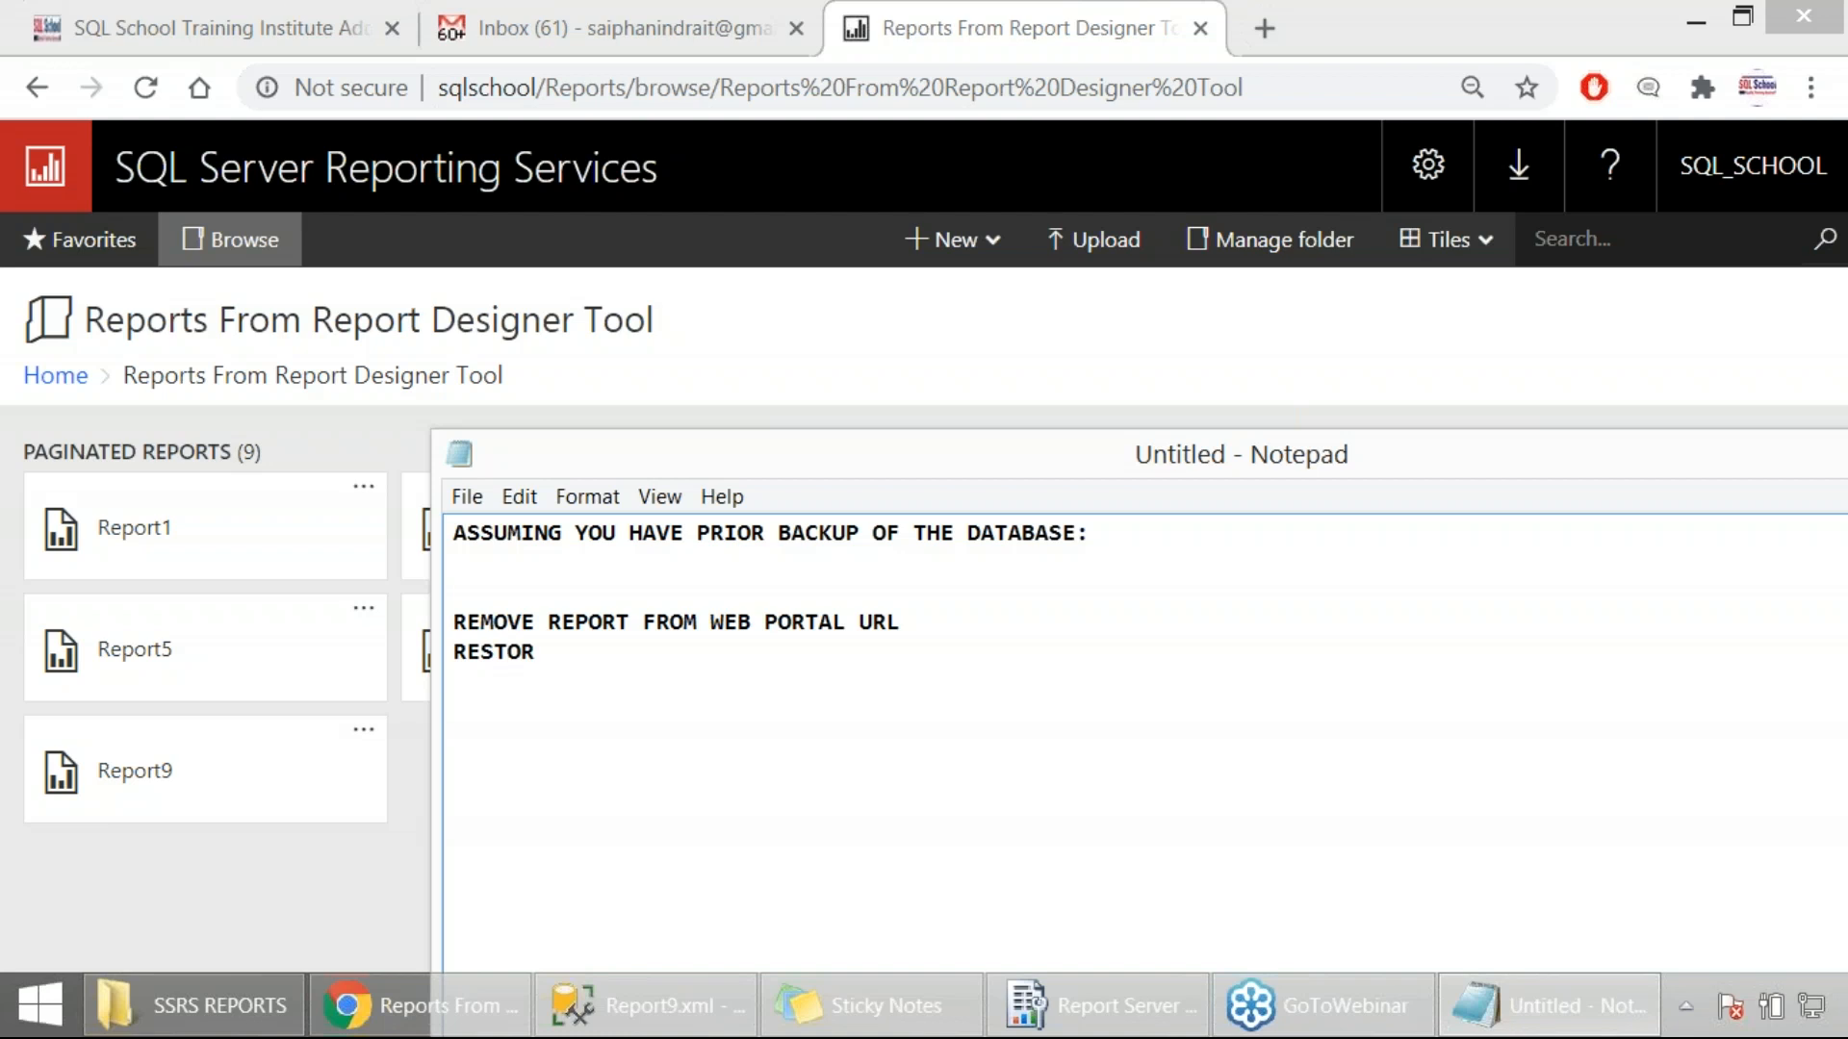
text(E THE BACKUP AS A NEW /)
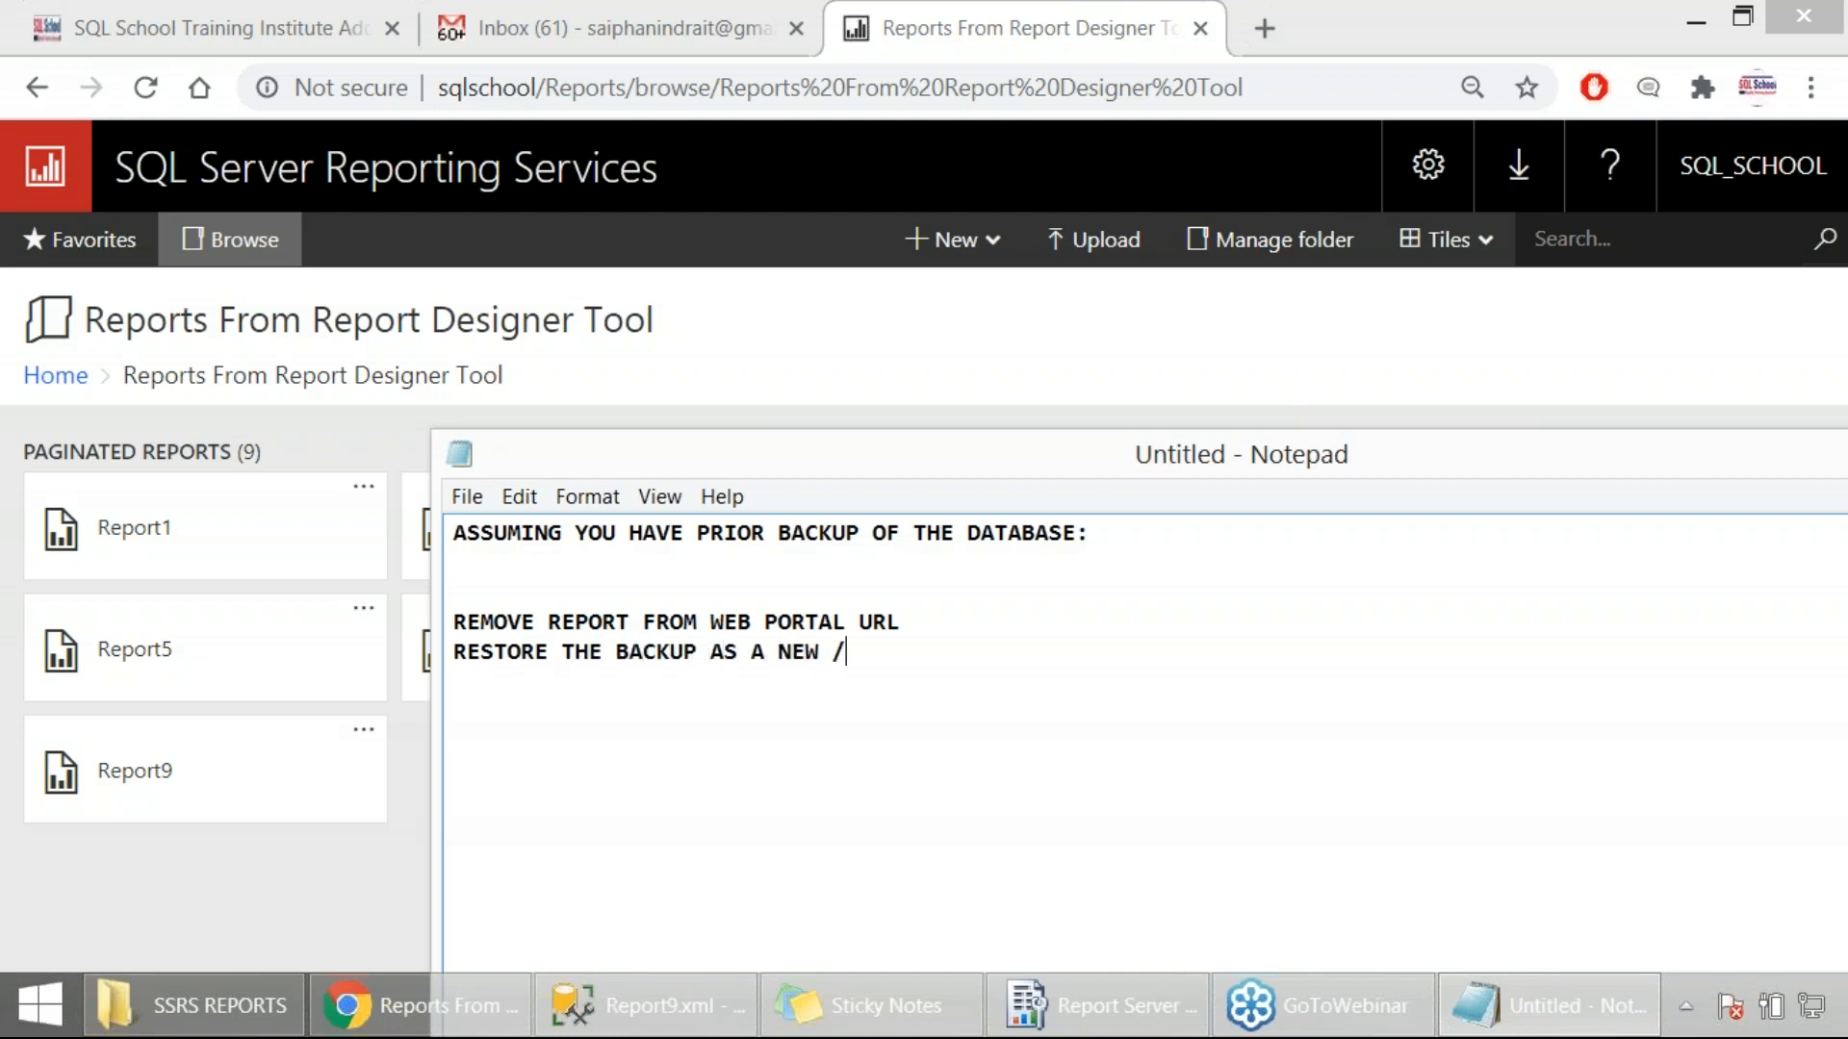
text(TEST DATABA)
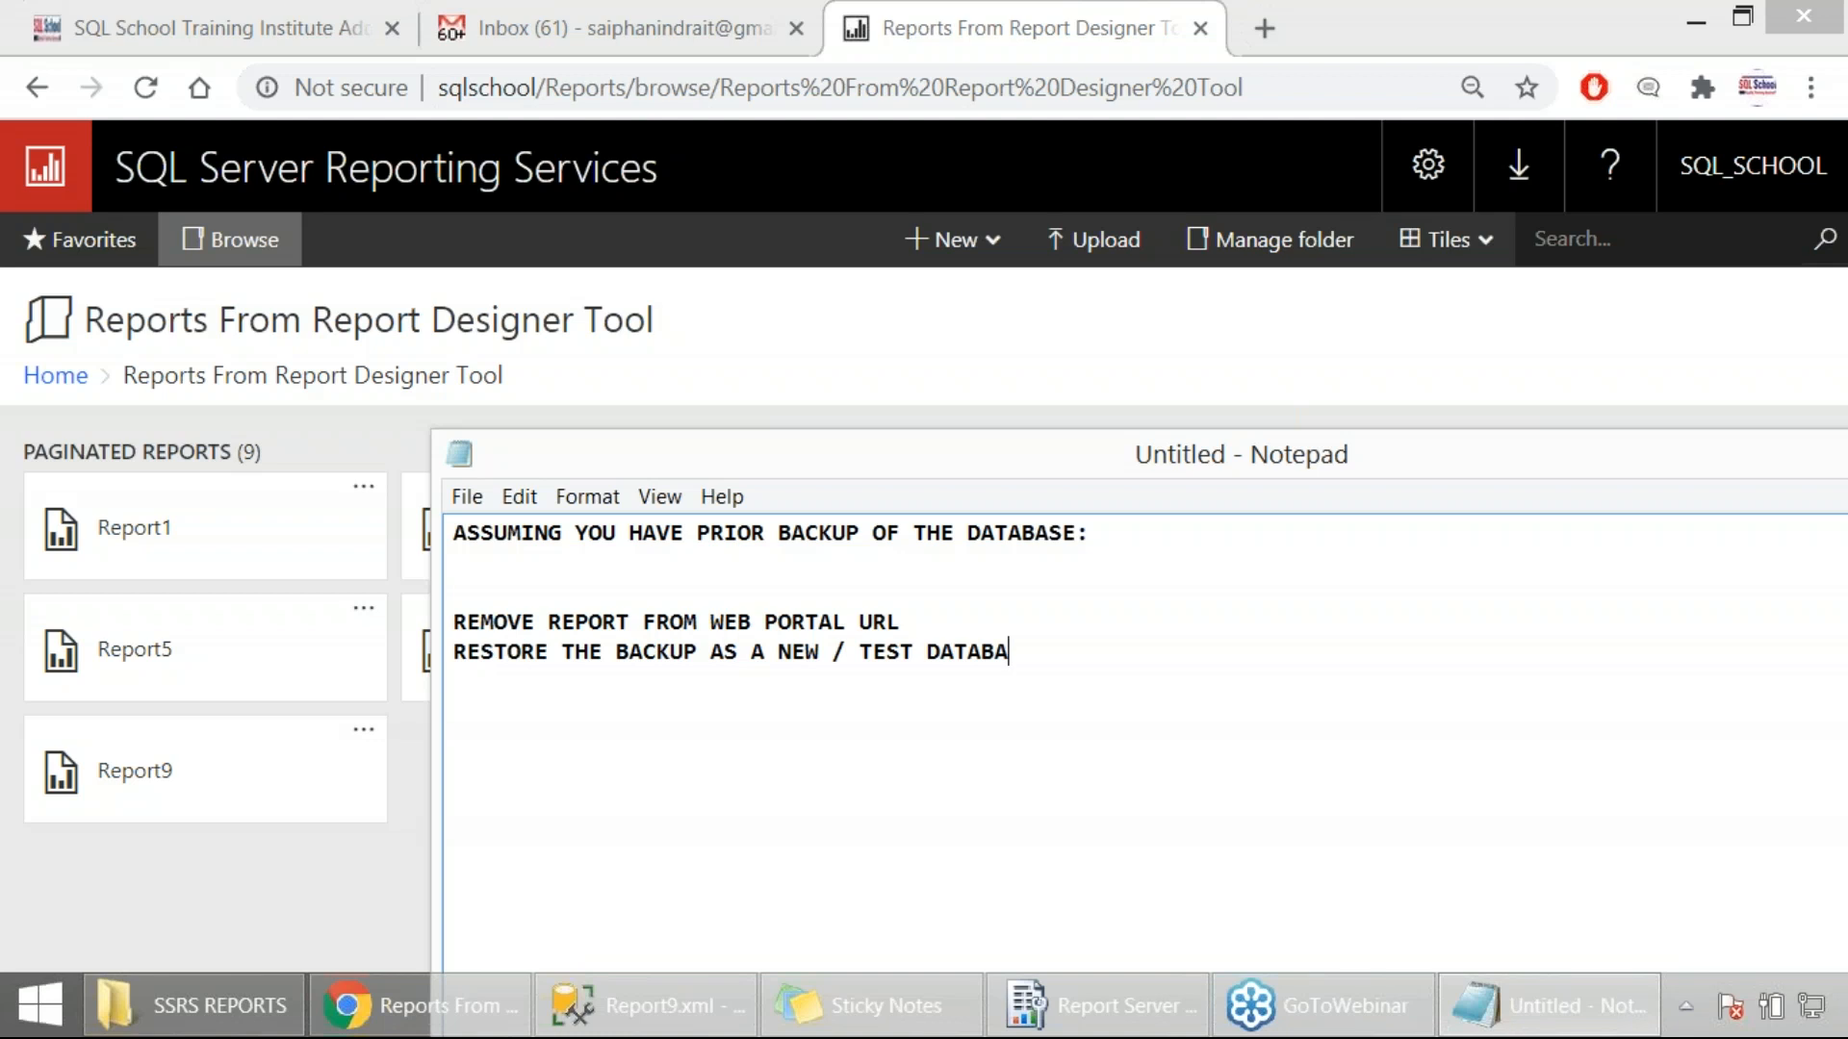
text(SE)
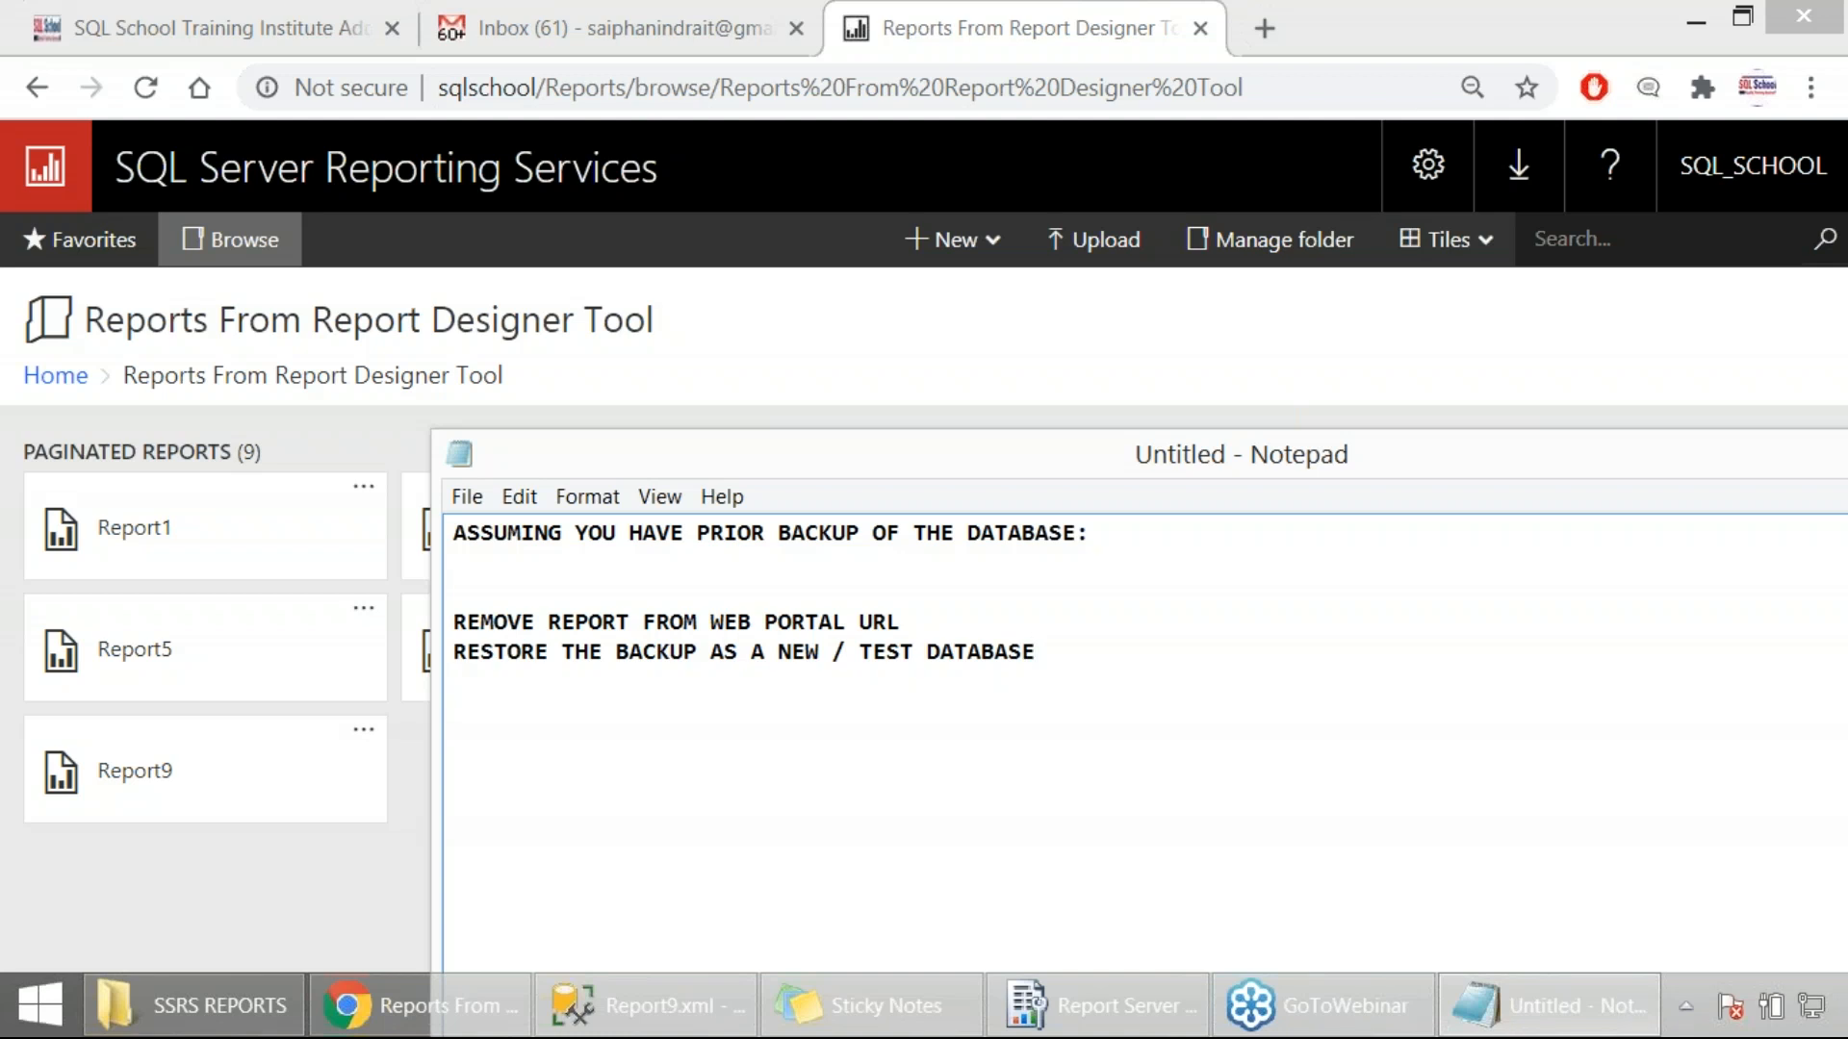
text(QUERY CATALOG FIL)
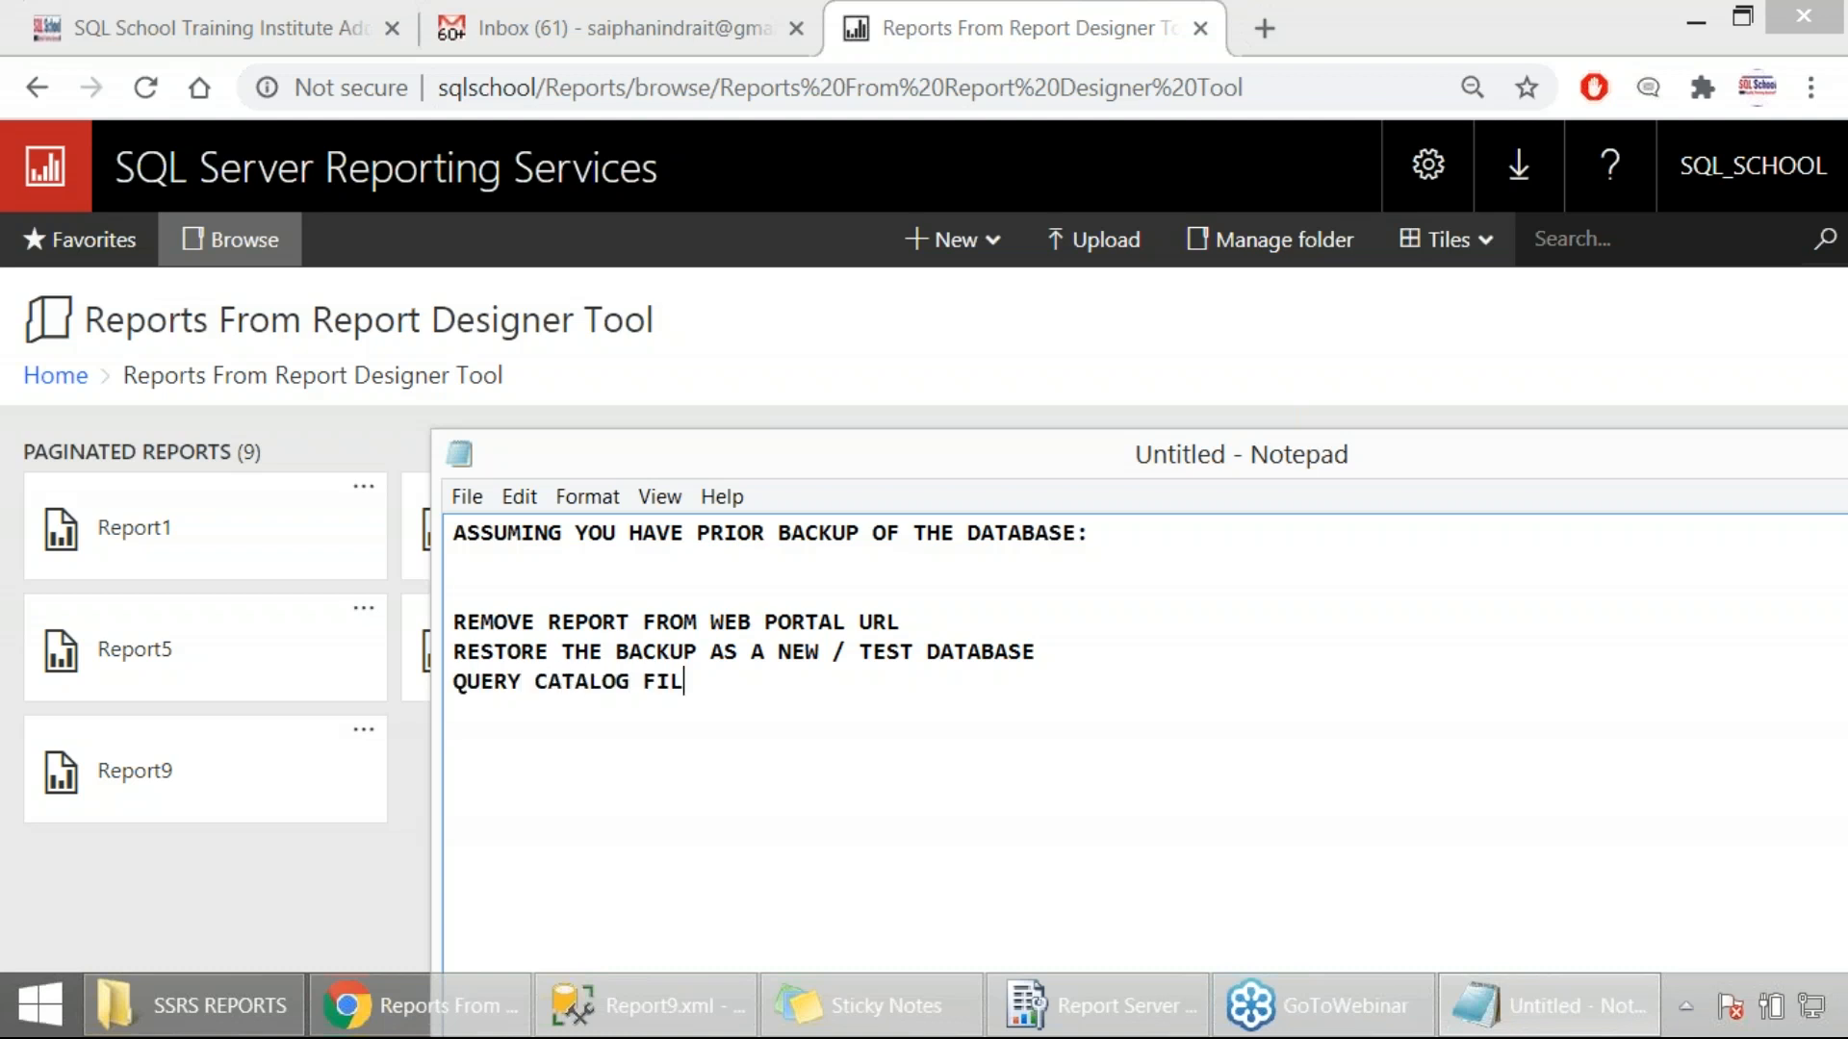
text(TABLE :    NA,E)
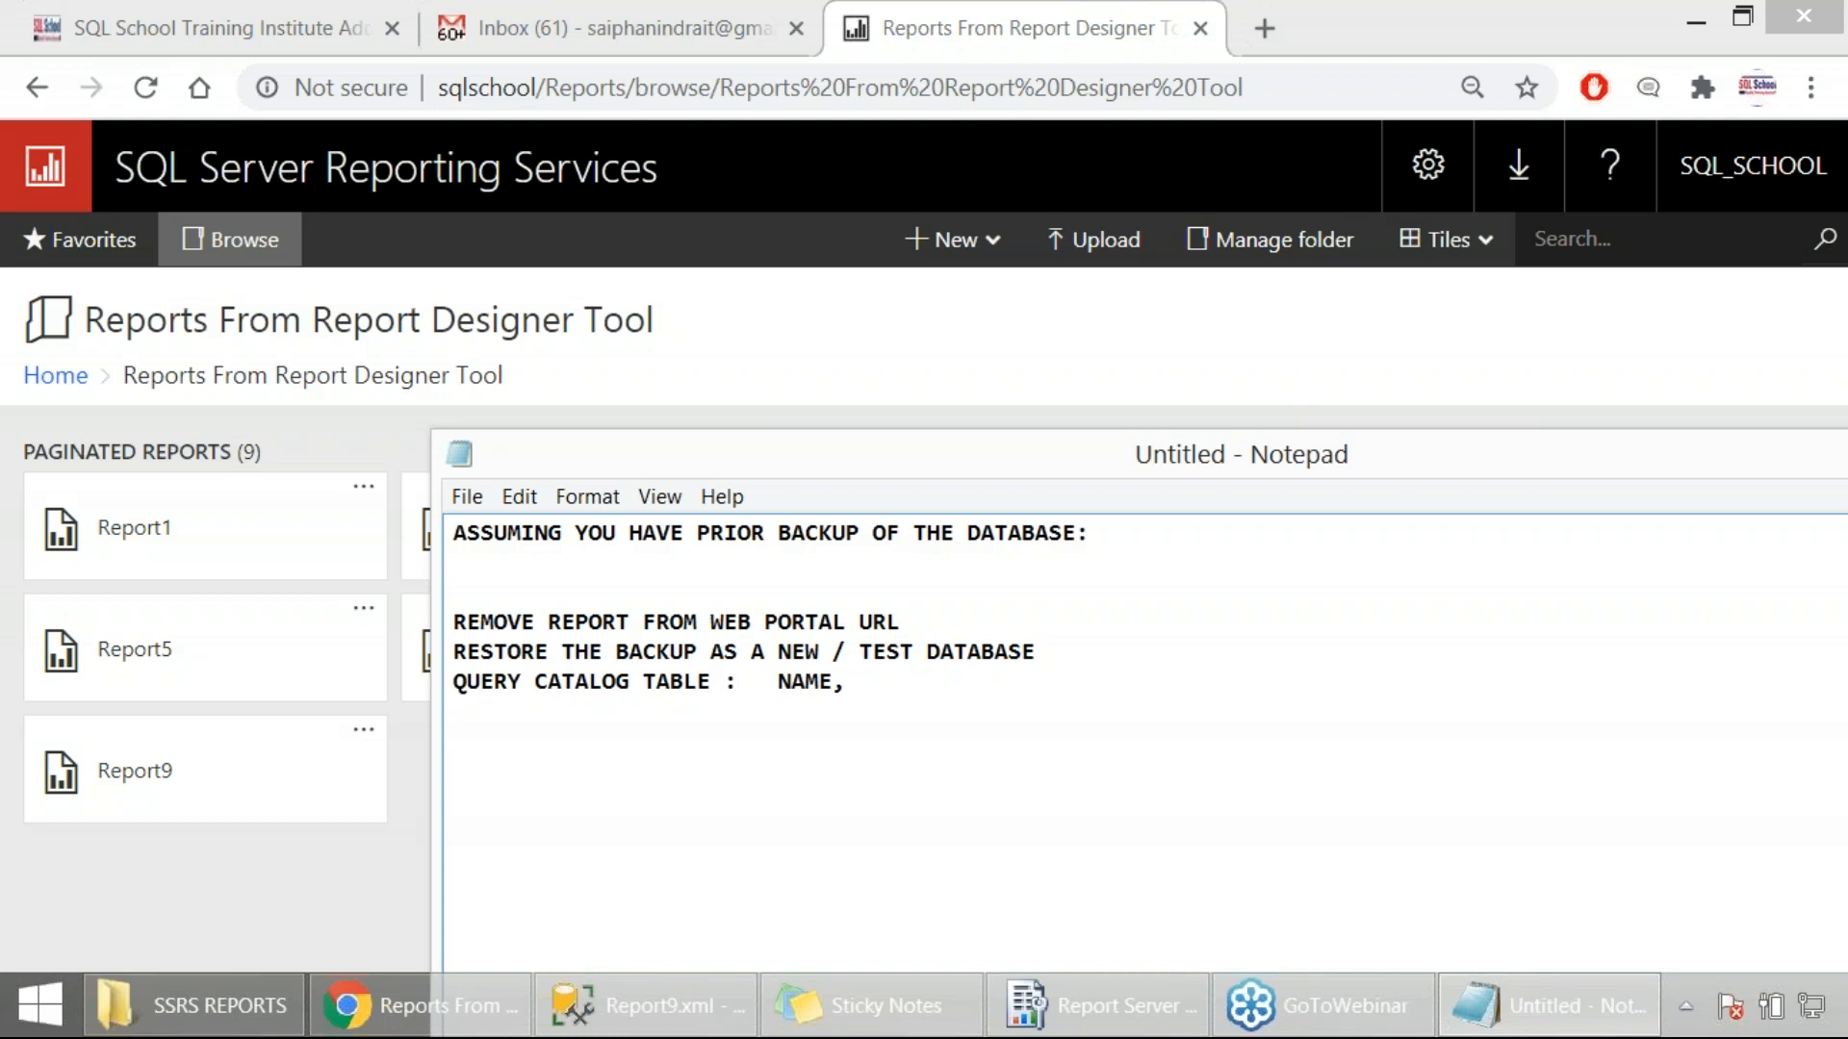
text(CONTE)
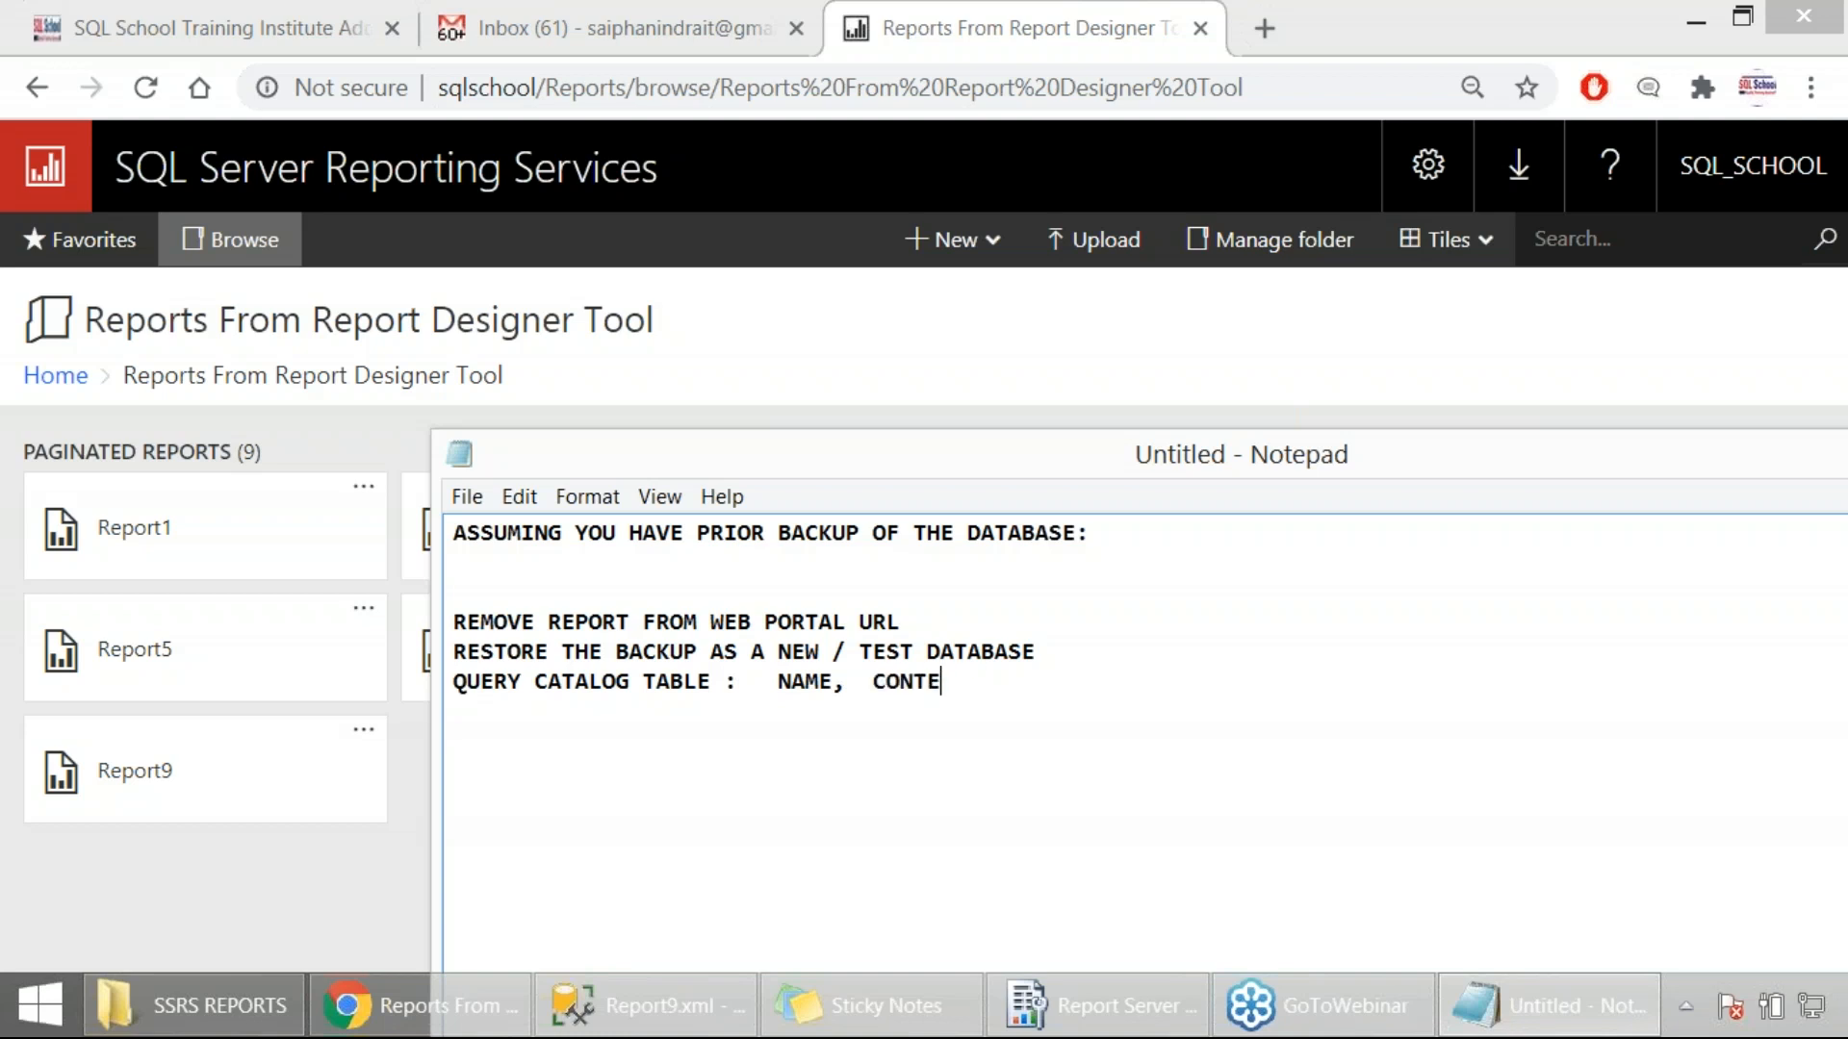
text(NT COLUMNS.  C)
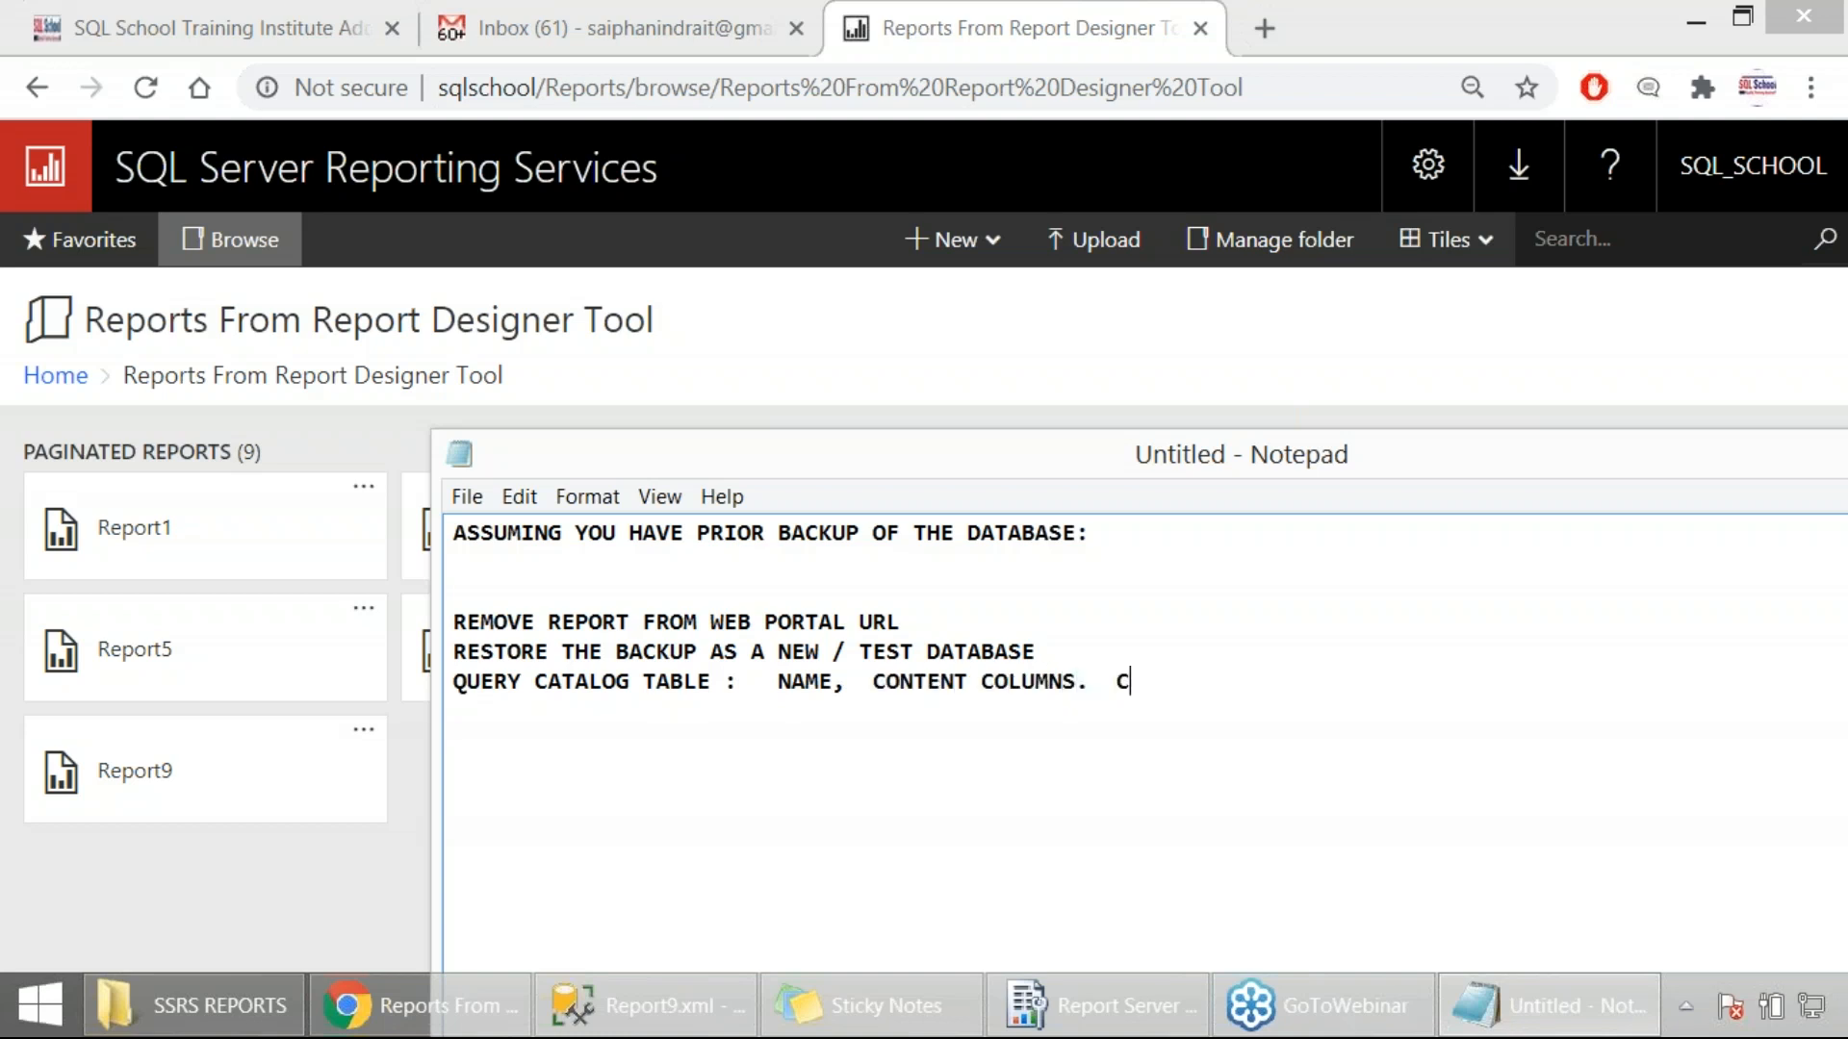
Finish the note 'CONVERT CONTENT COLUMN TO XML FORMAT', then review the SSMS results and point out the Report5 row.
text(ONVERT C)
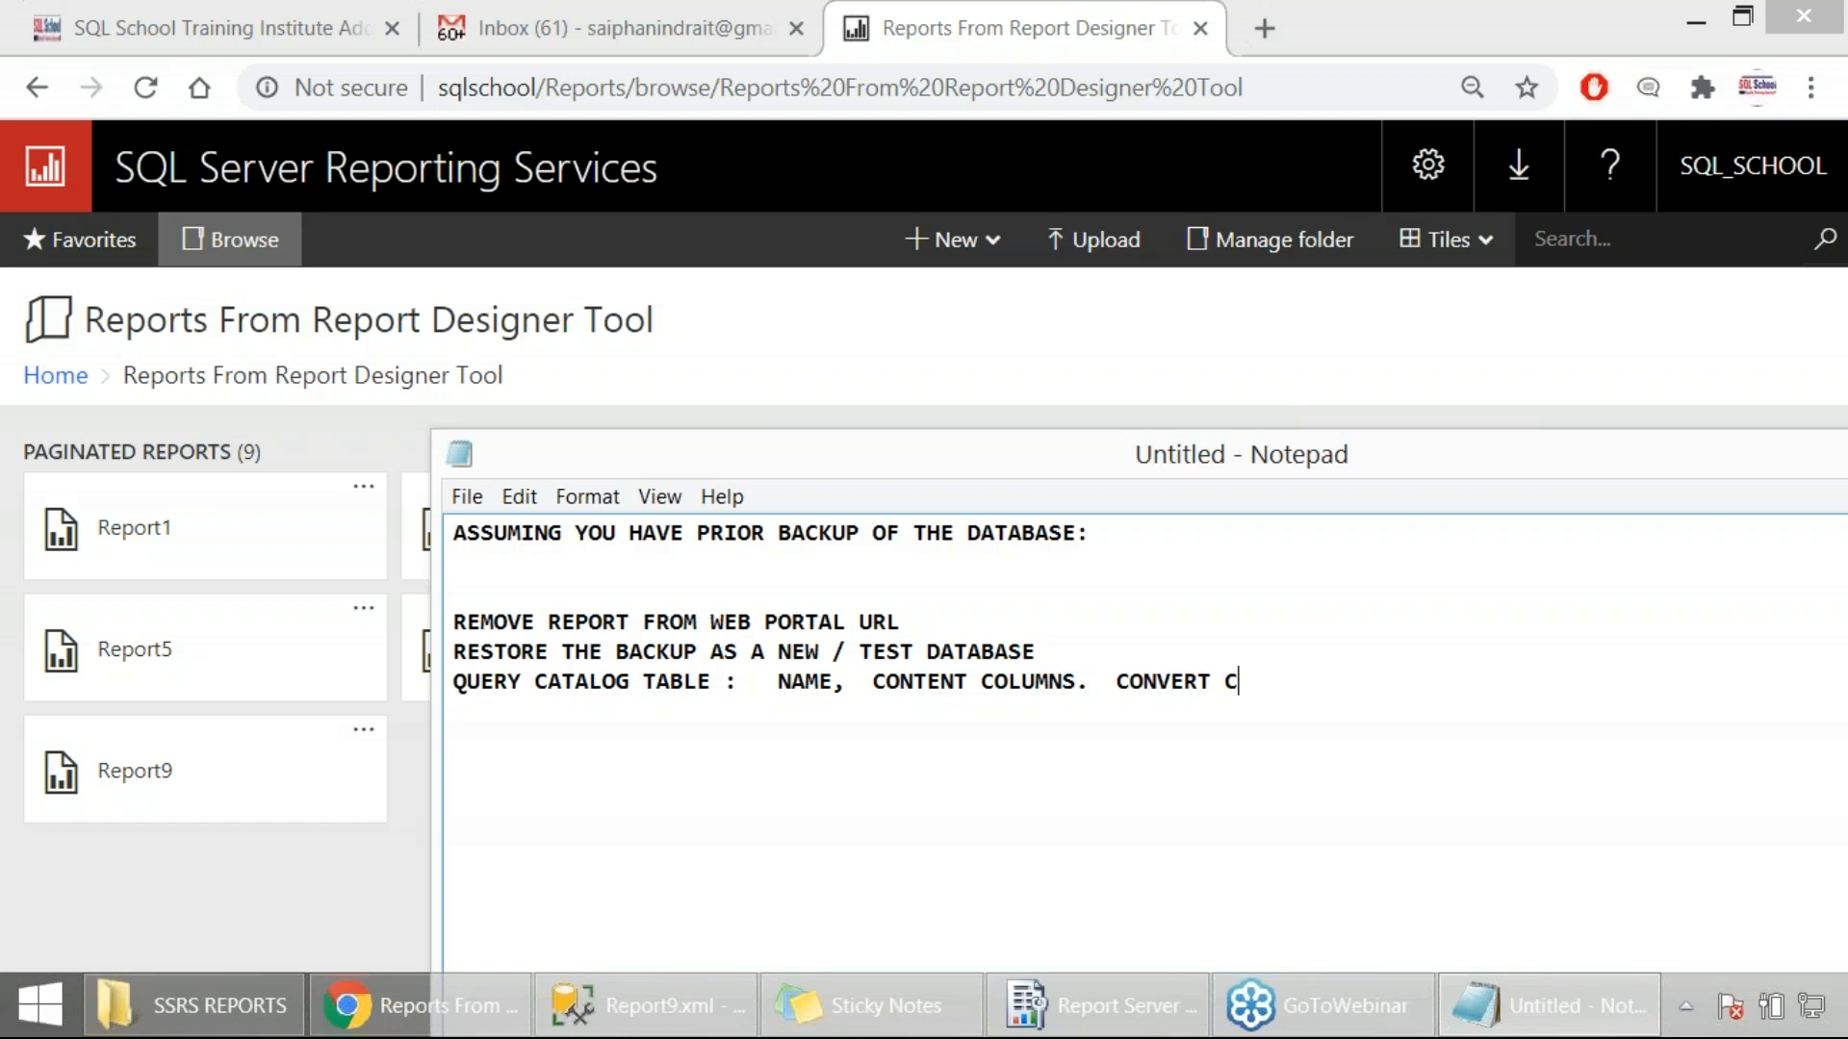
text(ONTENT COLUMN)
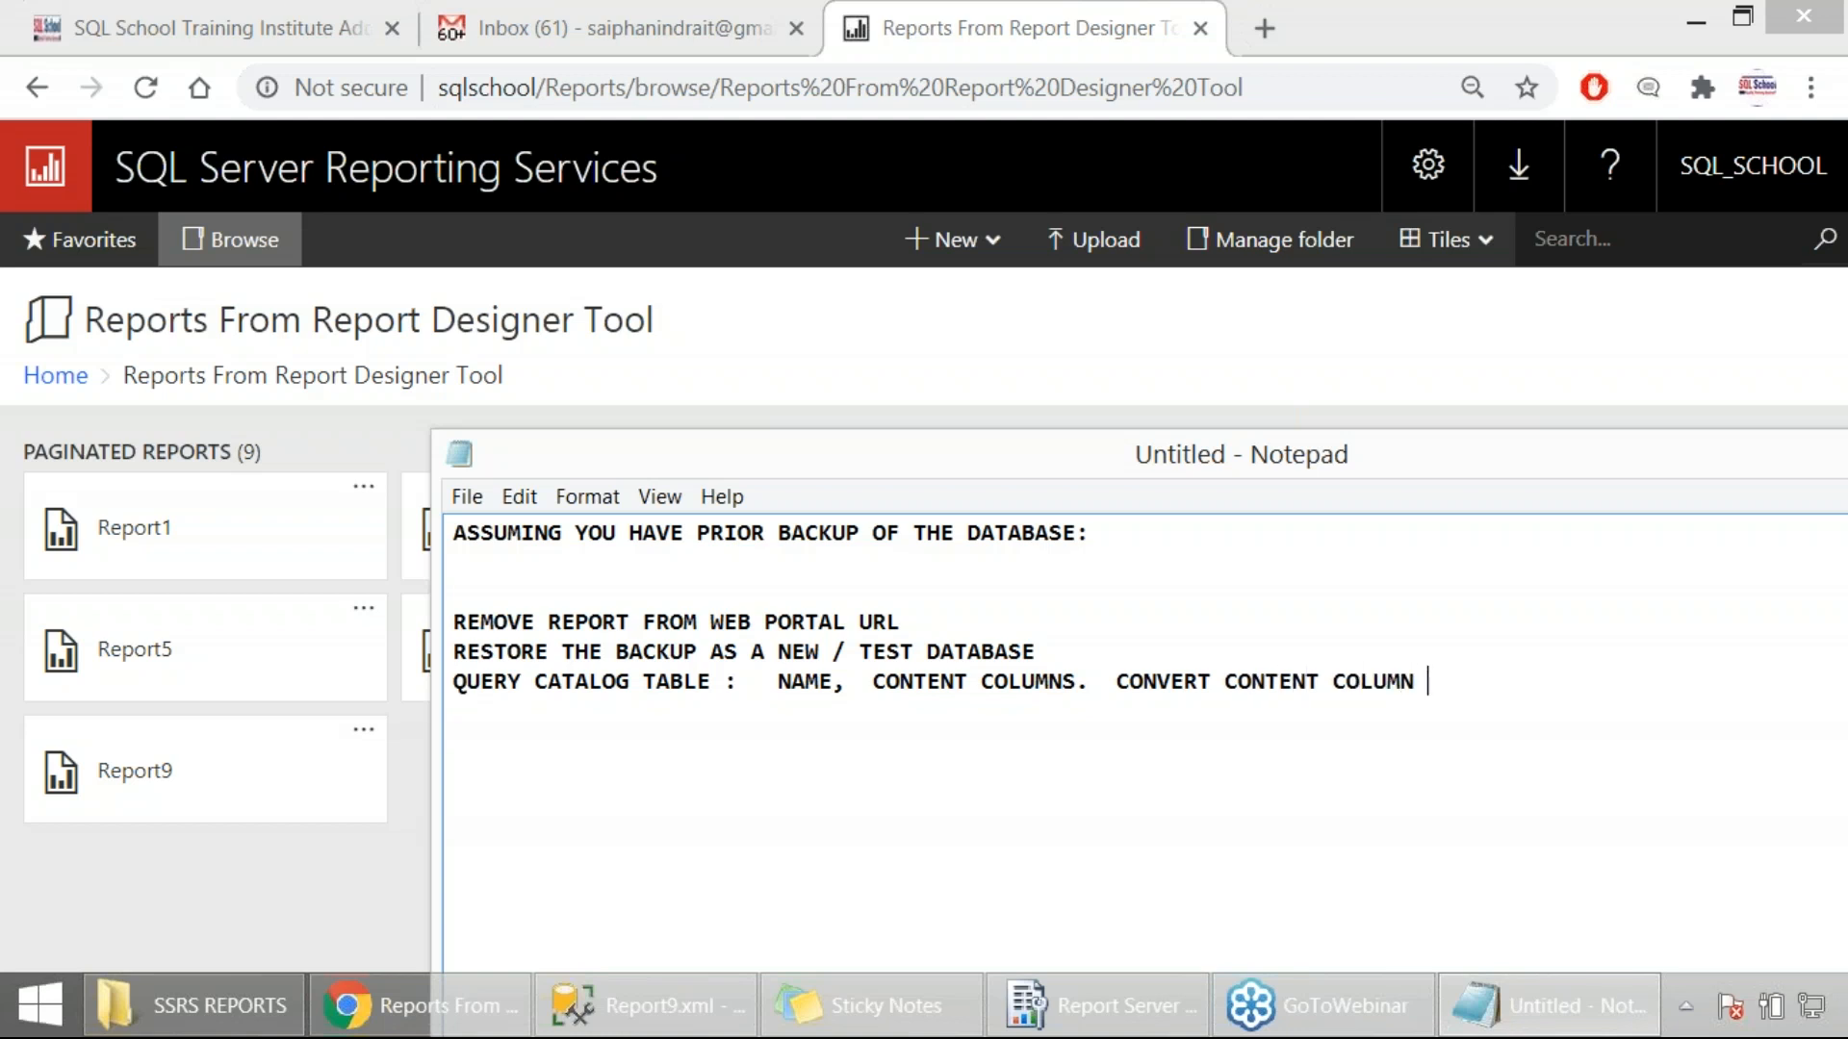
text(TO XML FORMAT)
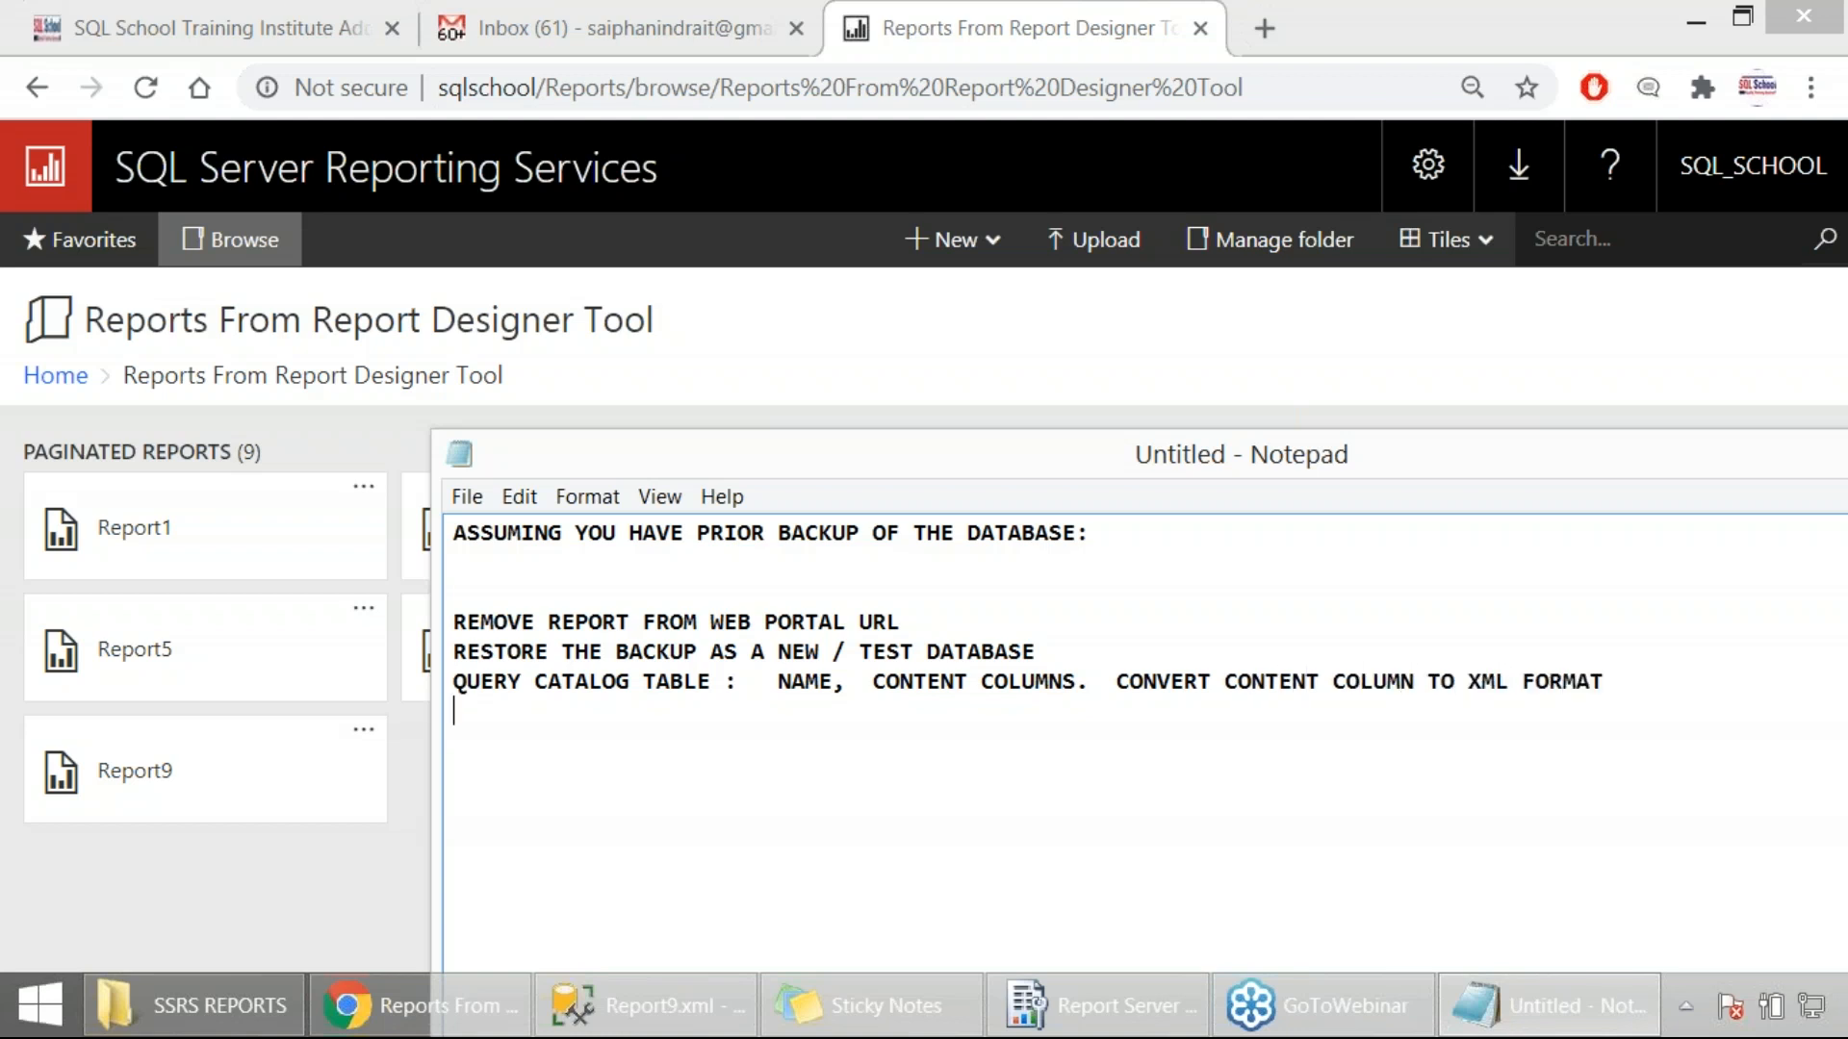
click(646, 1005)
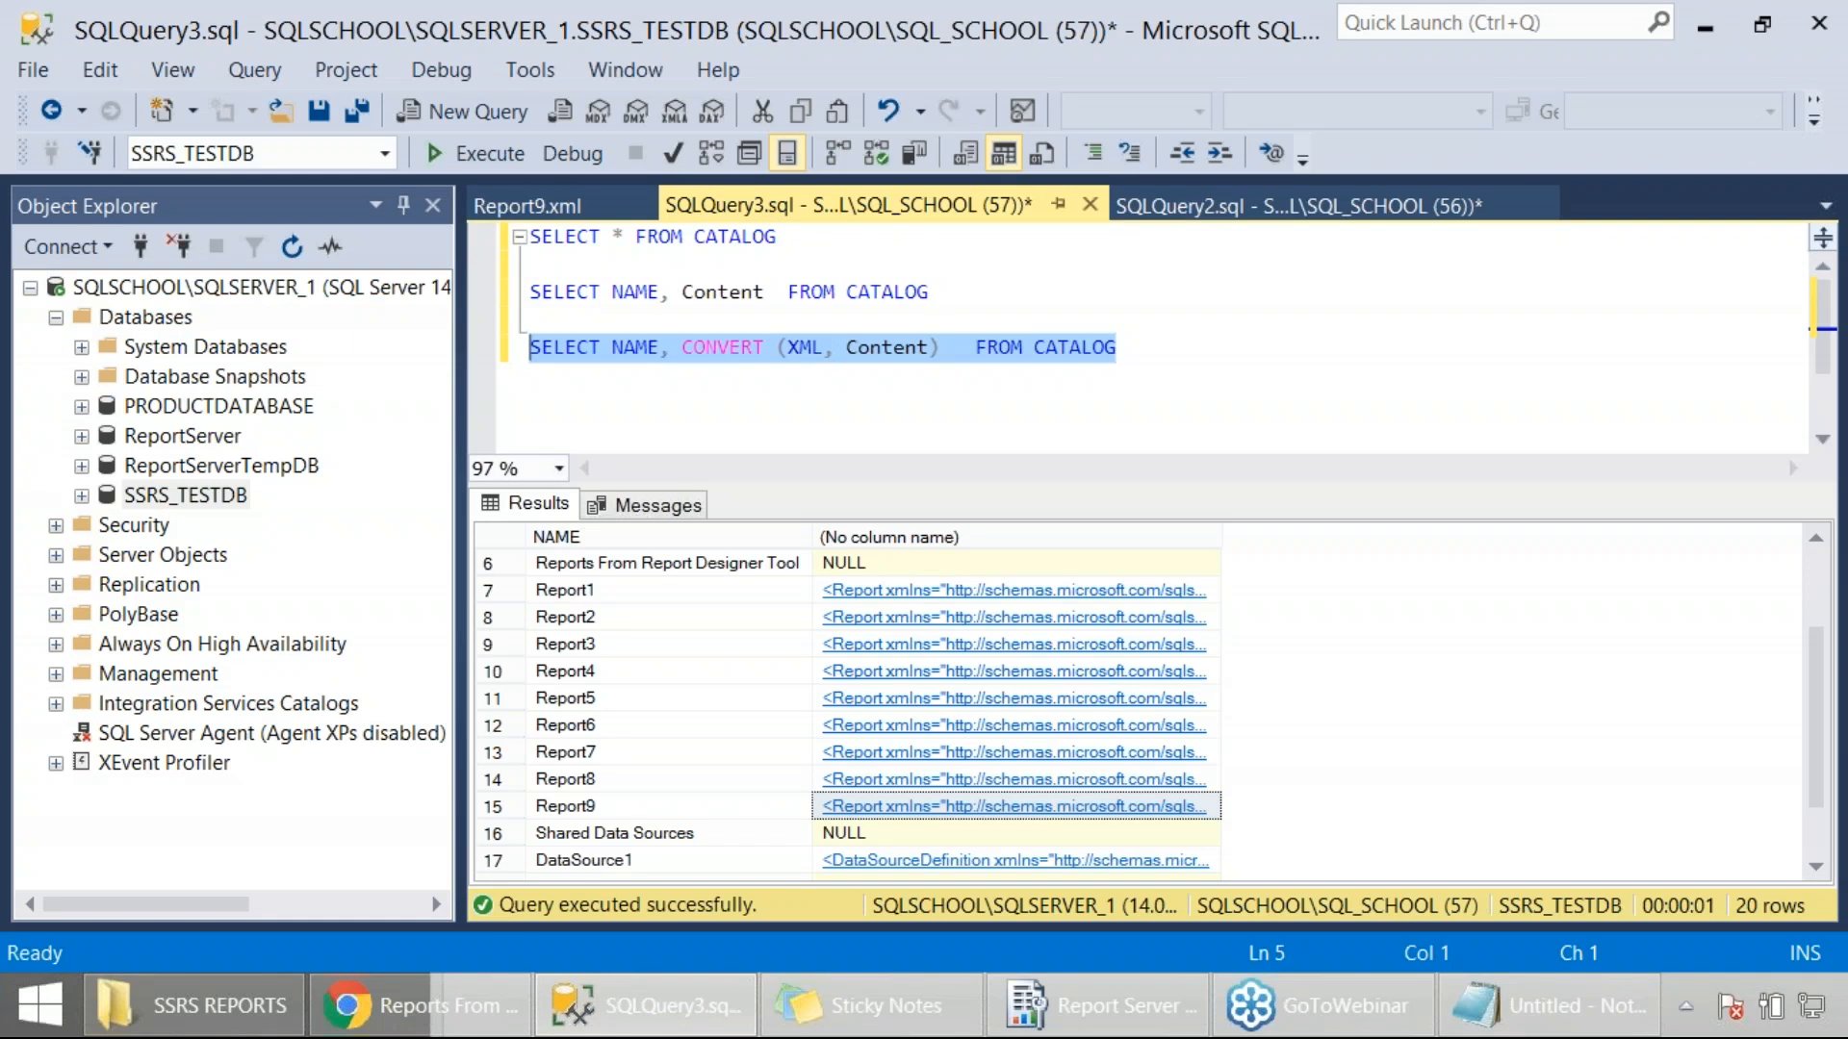
mouse_move(568, 705)
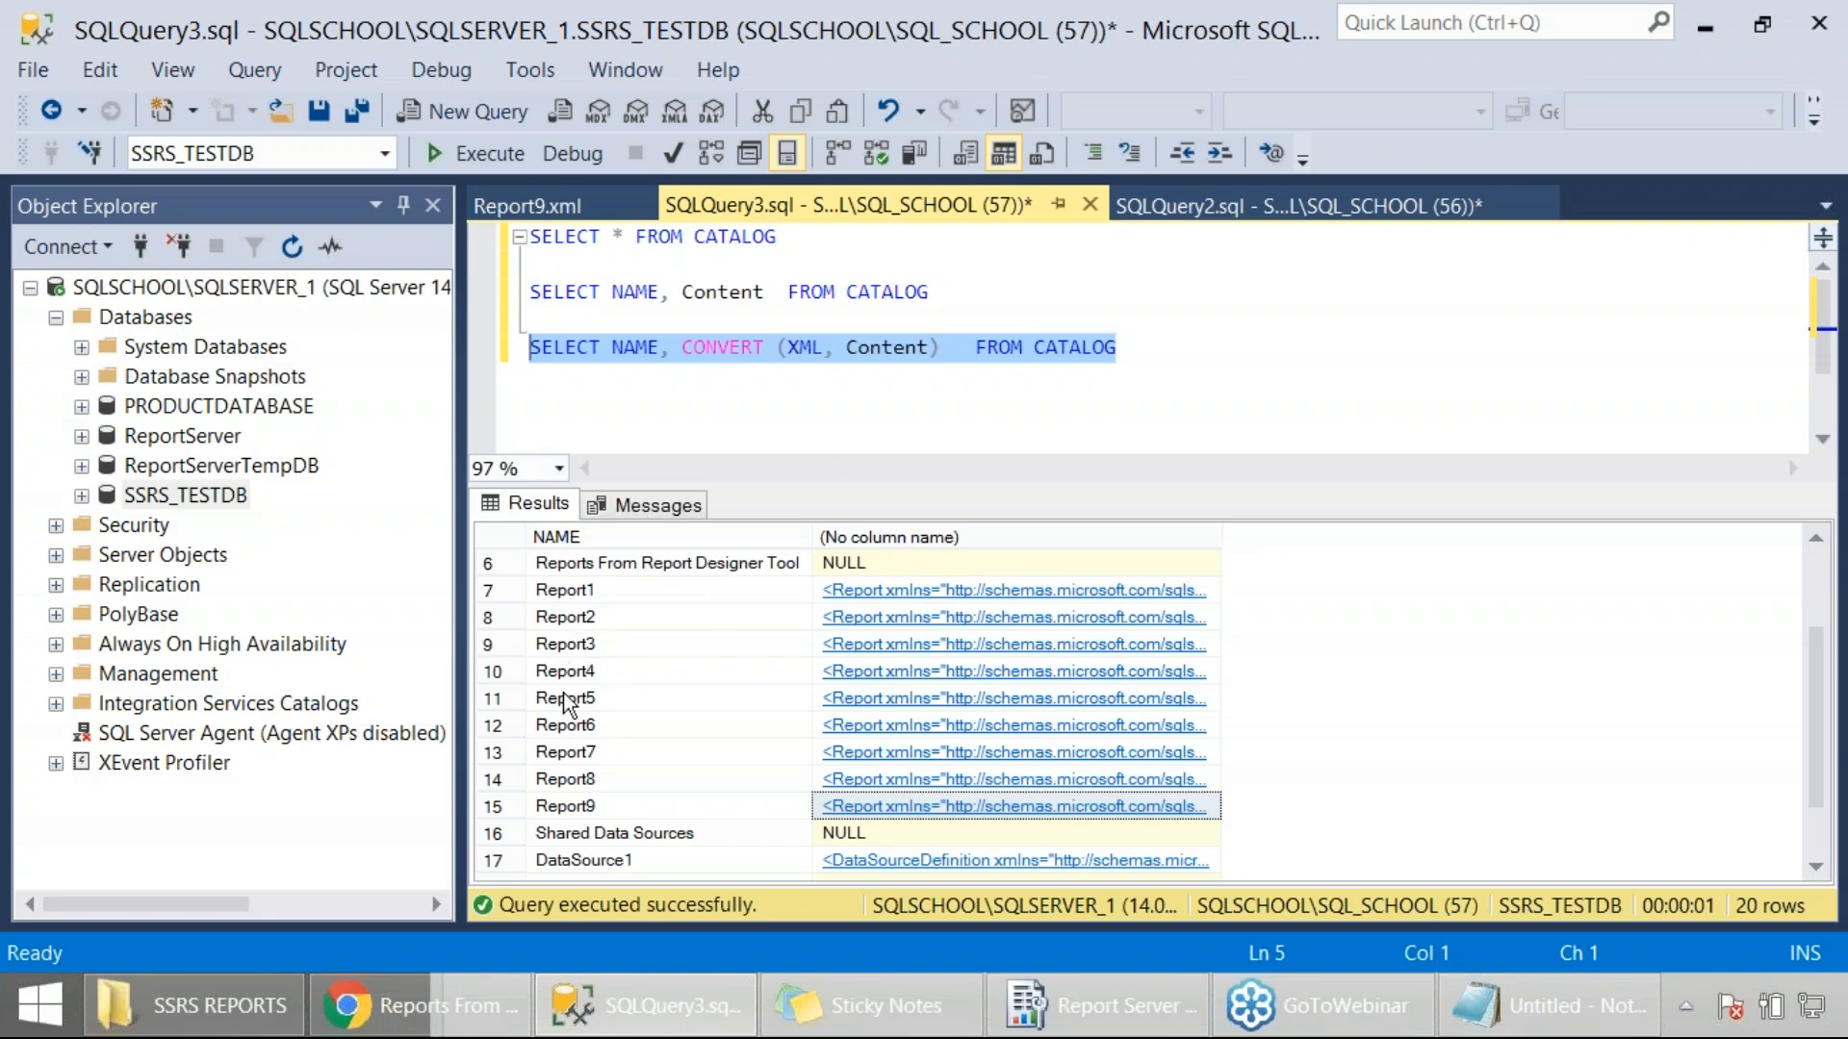
mouse_move(624, 693)
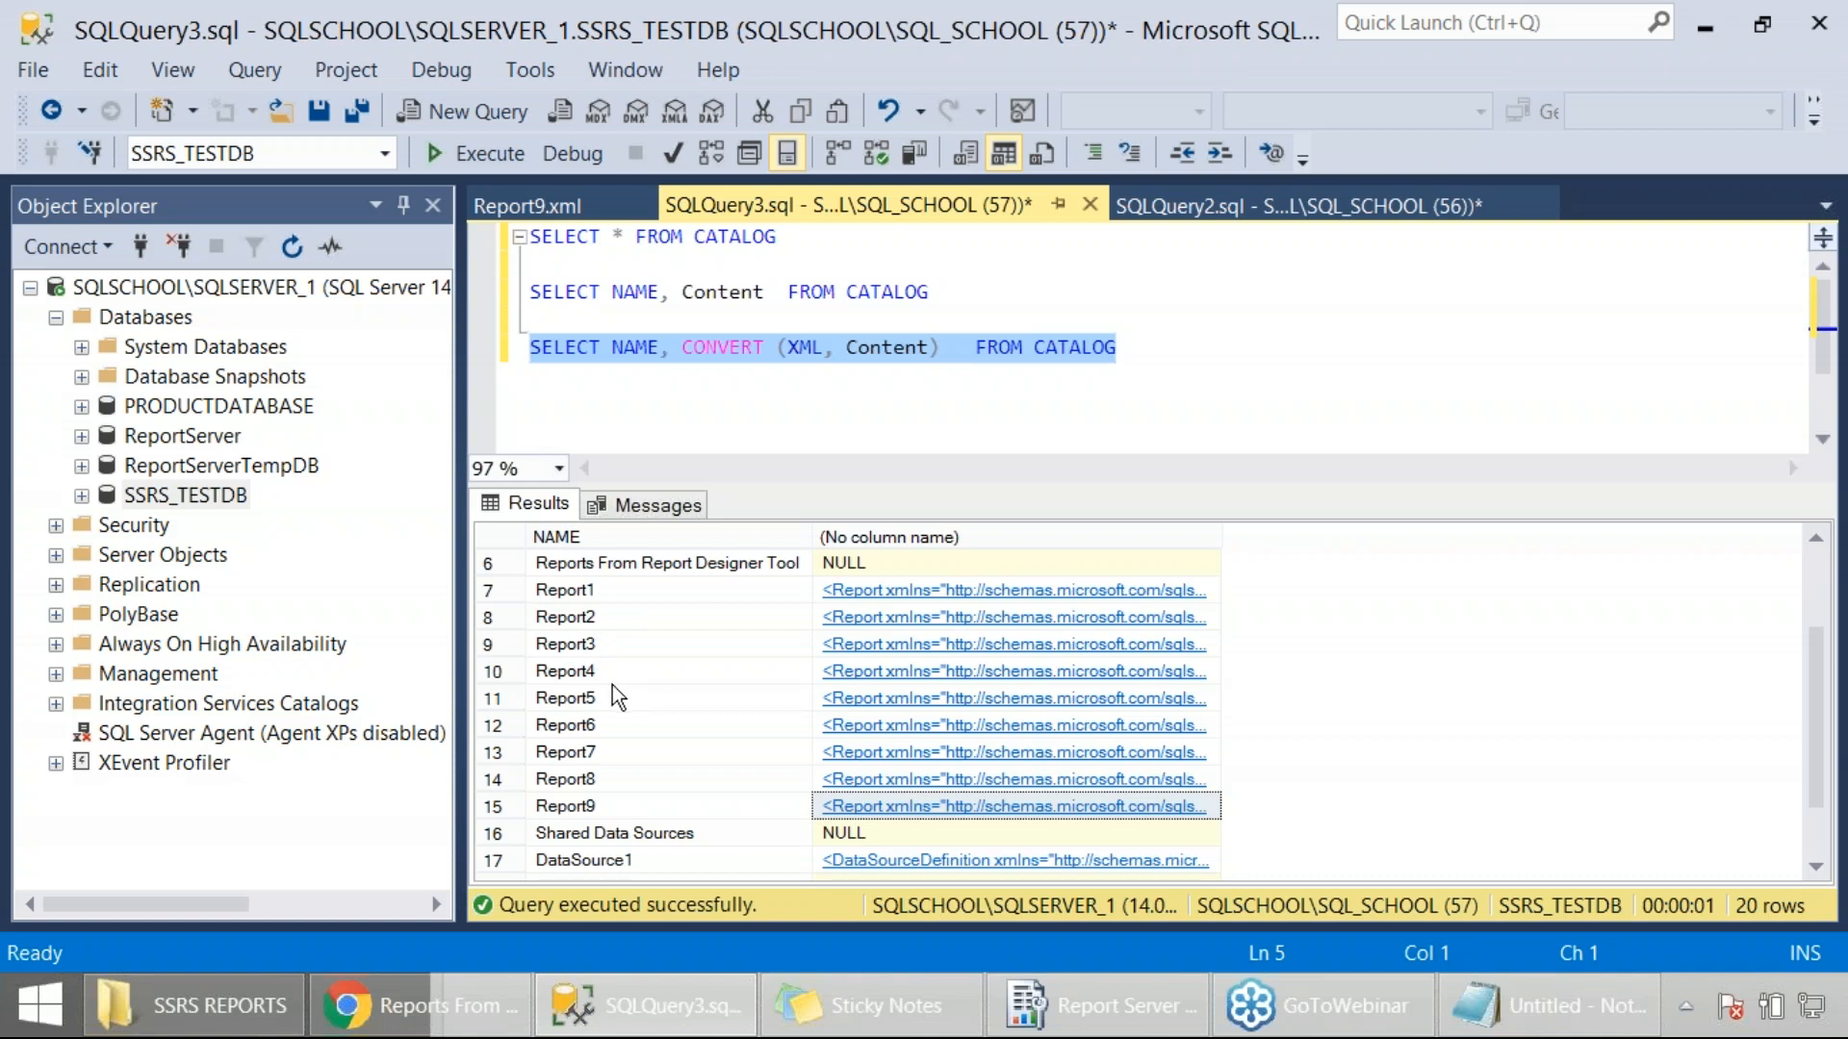
click(566, 697)
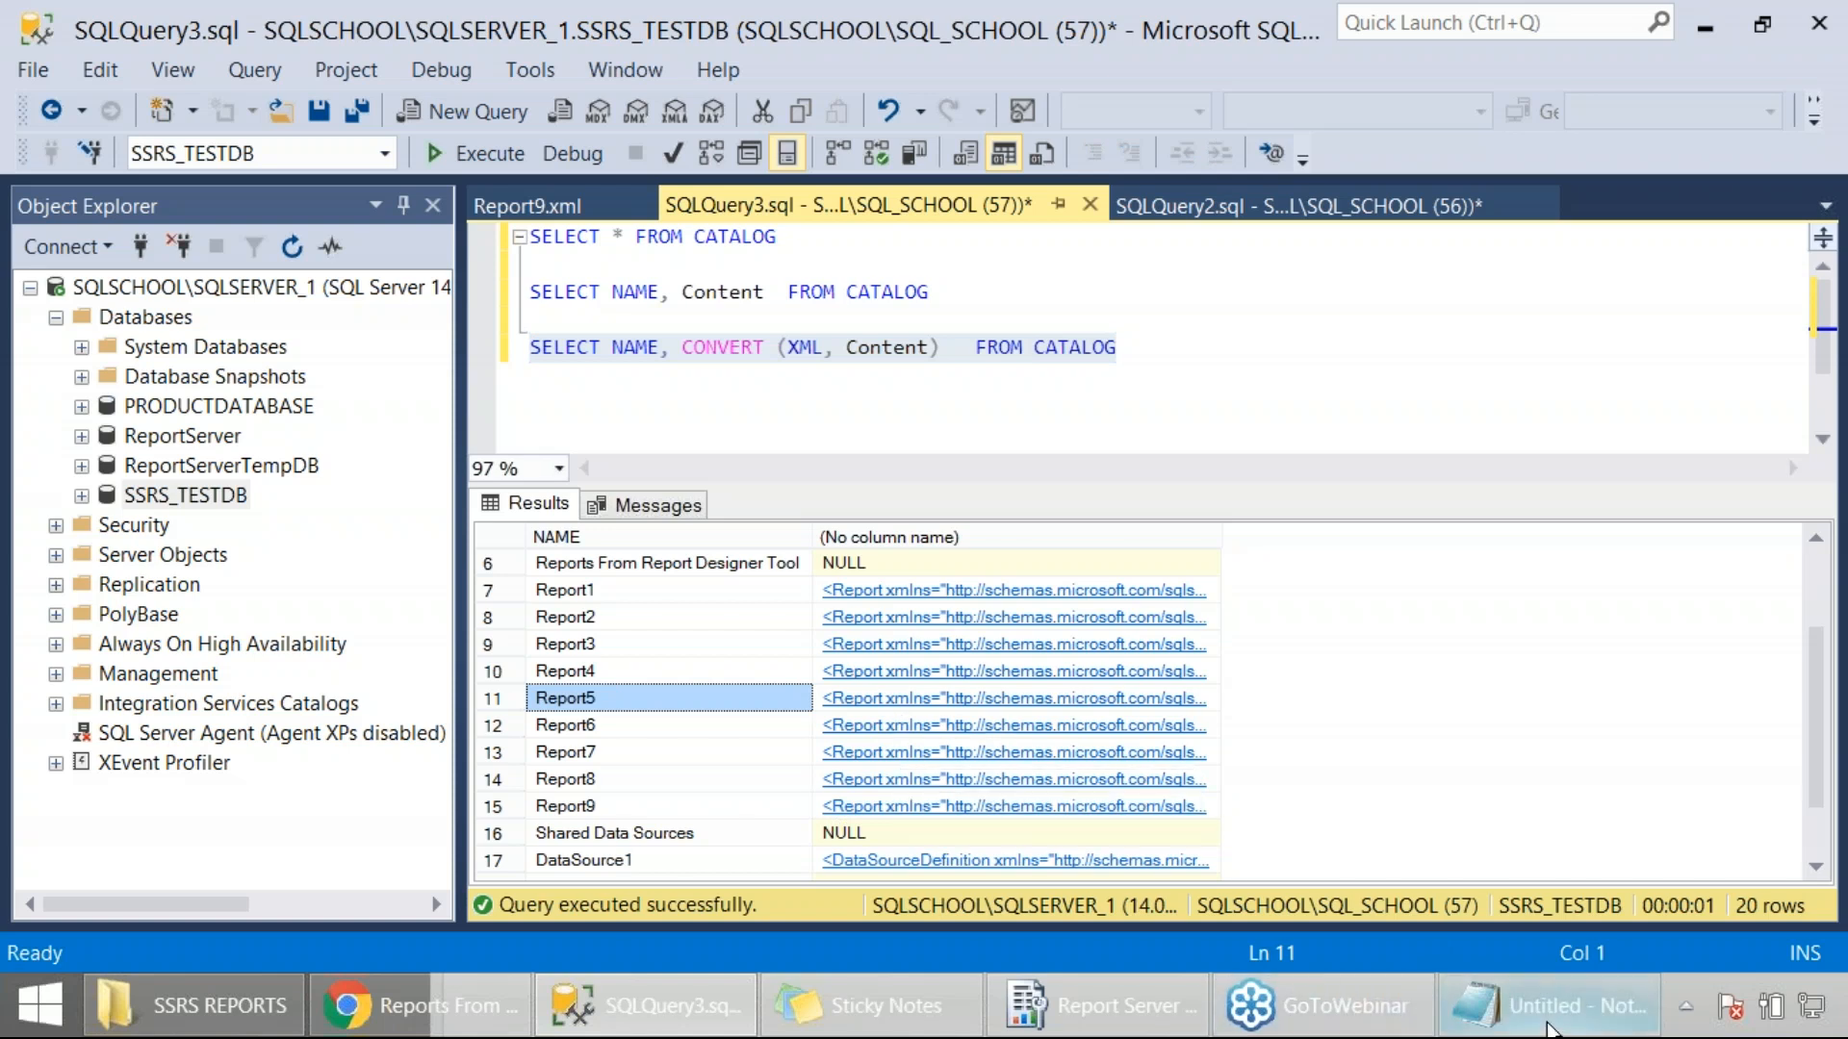
Add the SELECT NAME, CONVERT (XML, Content) FROM CATALOG query and note: click XML output, save to your required location.
click(1574, 1005)
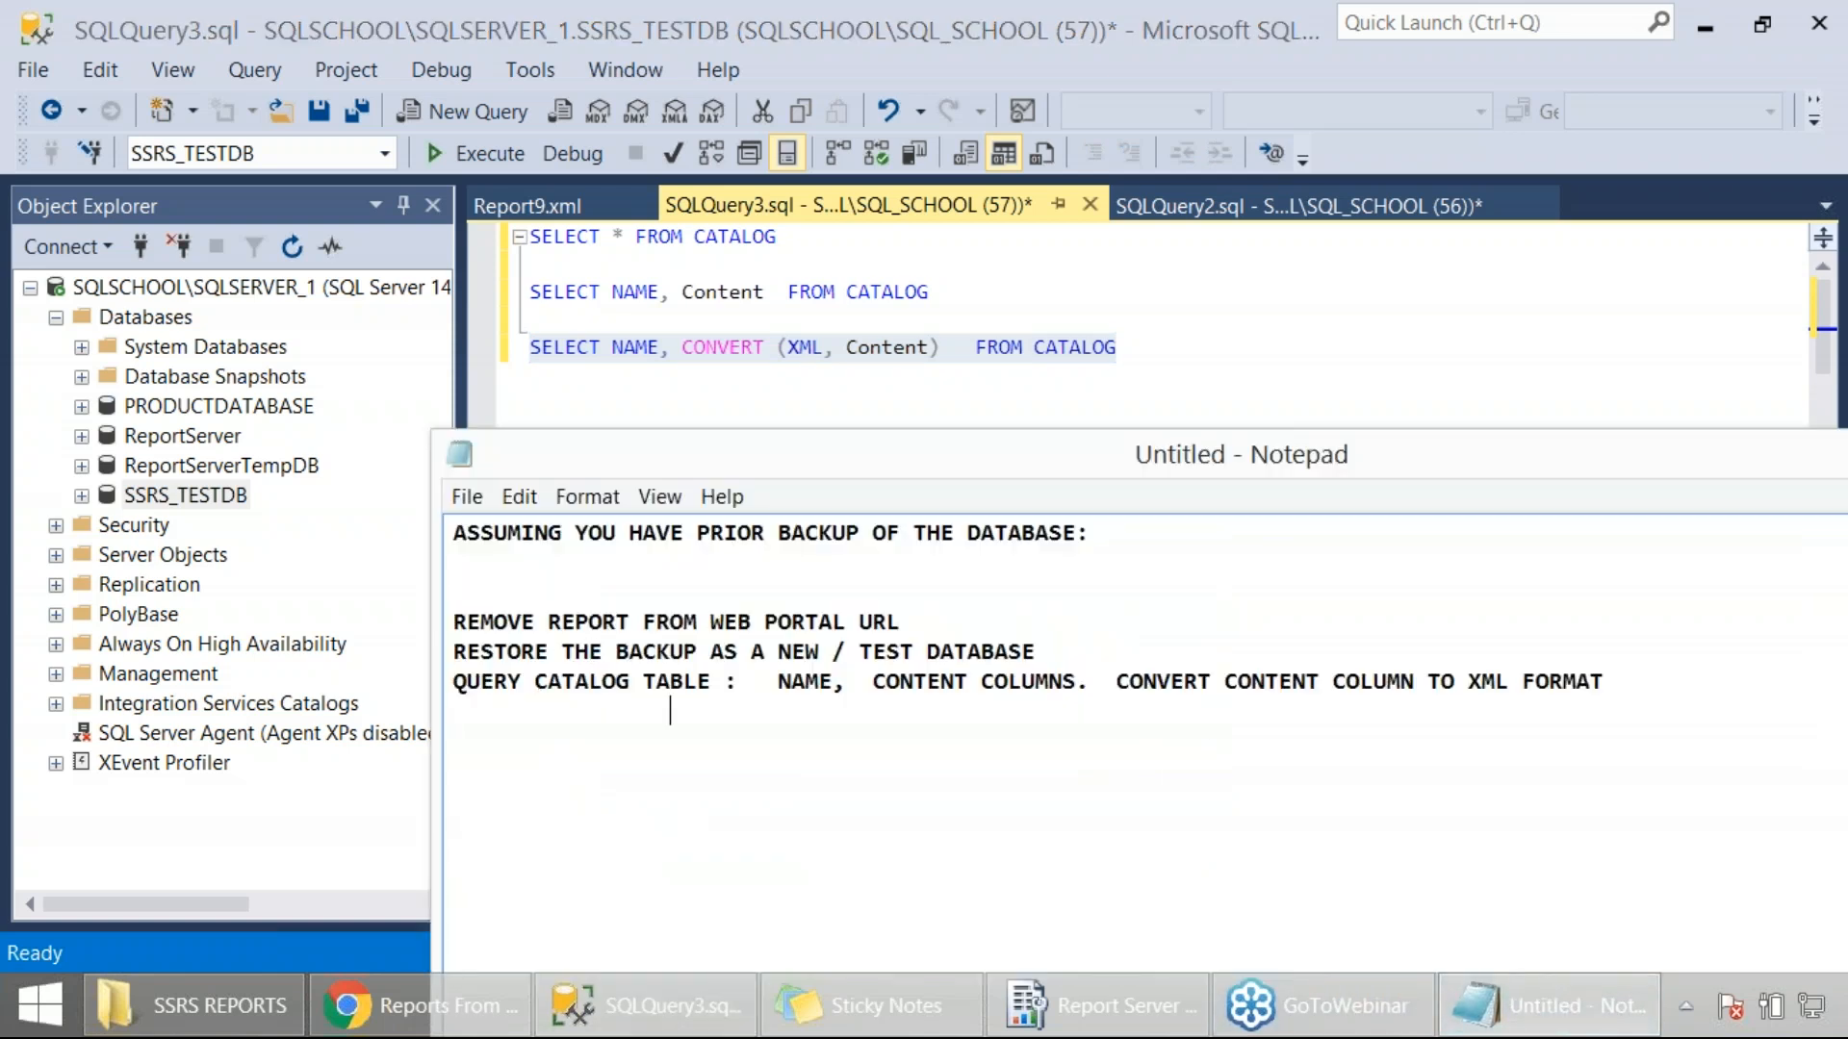
text(SELECT NAME, CONVERT (XML, Content)  FROM CATALOG)
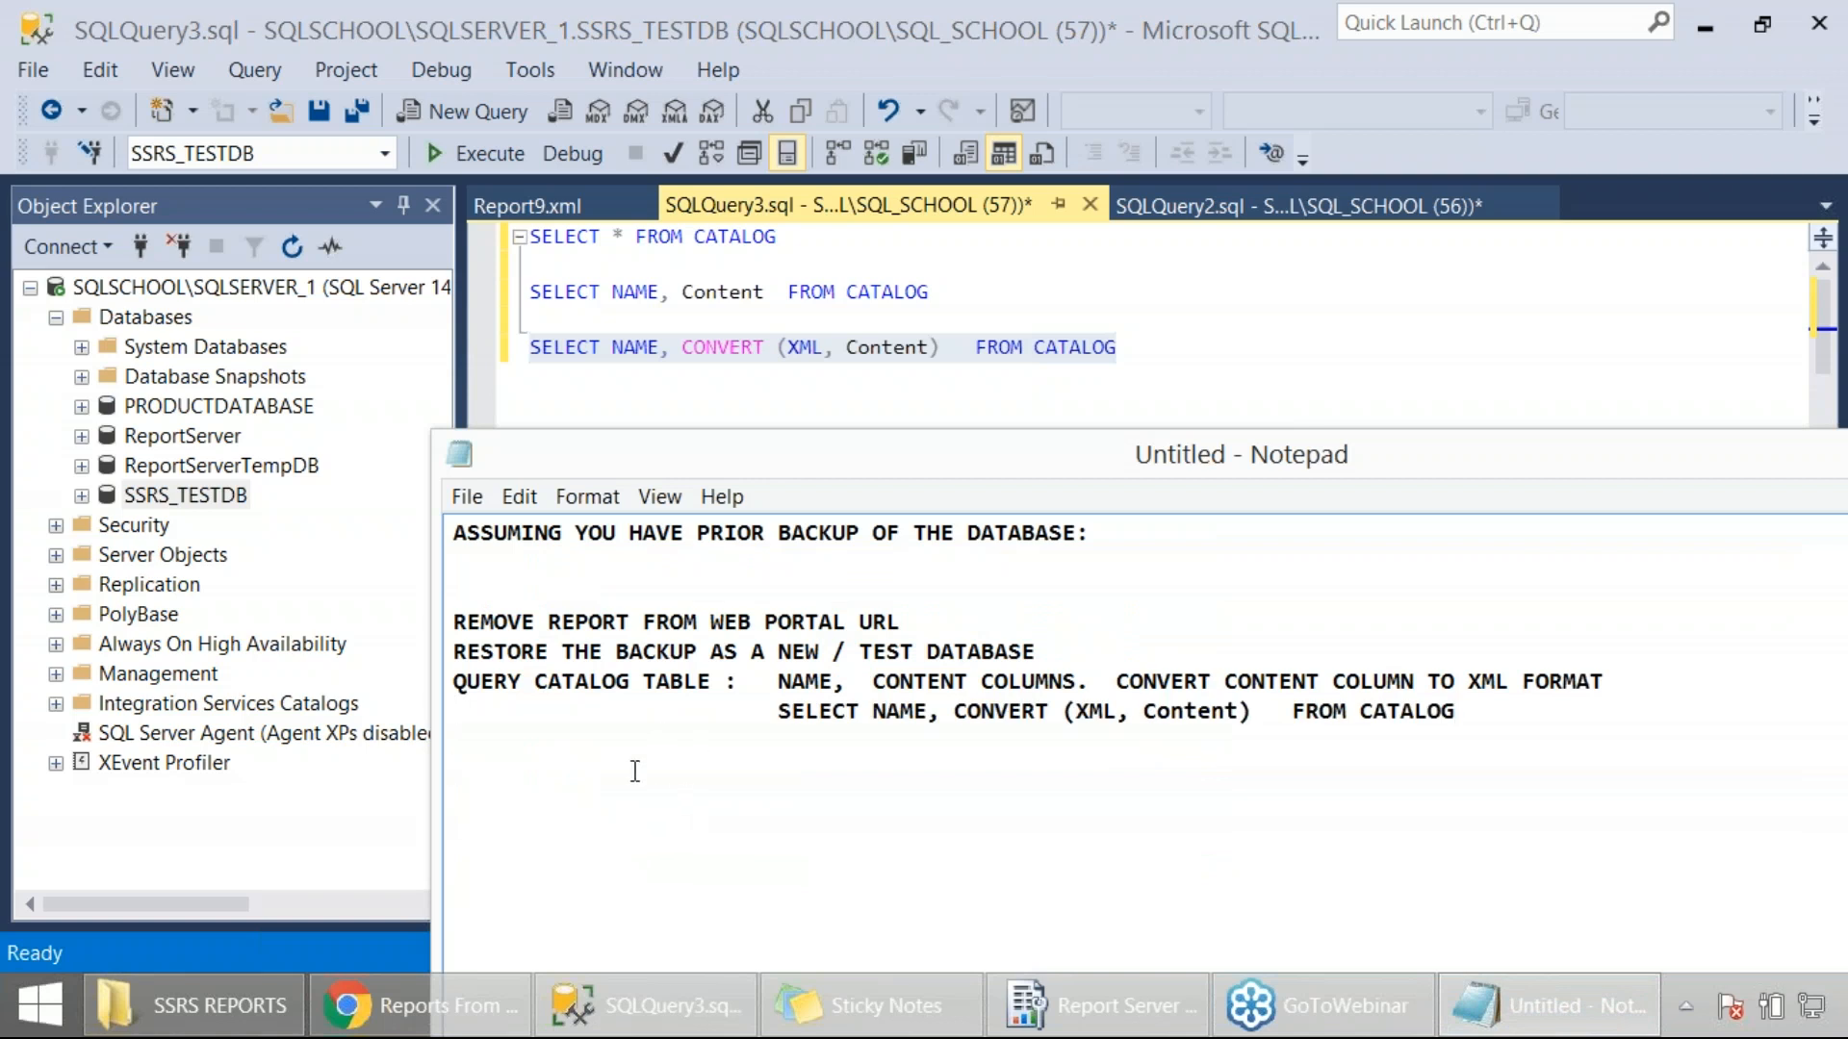
text(CLICK @)
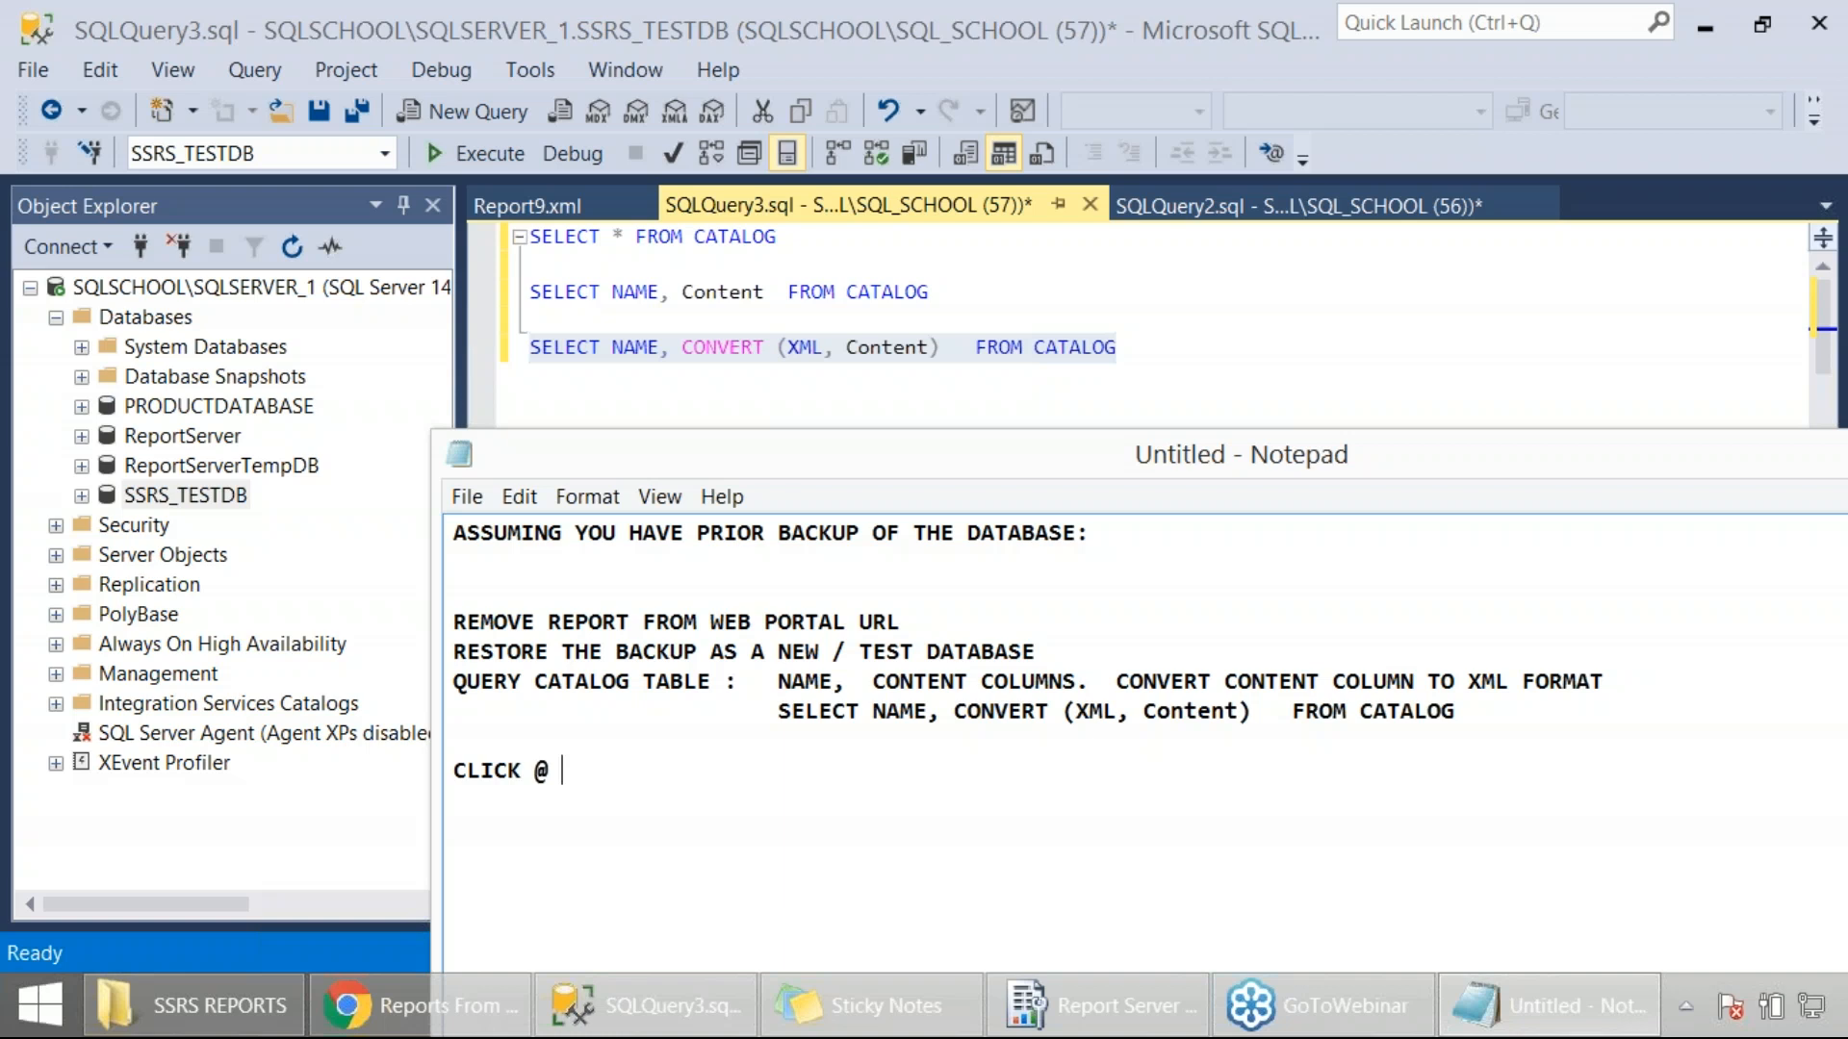
text(XML OUTPUT)
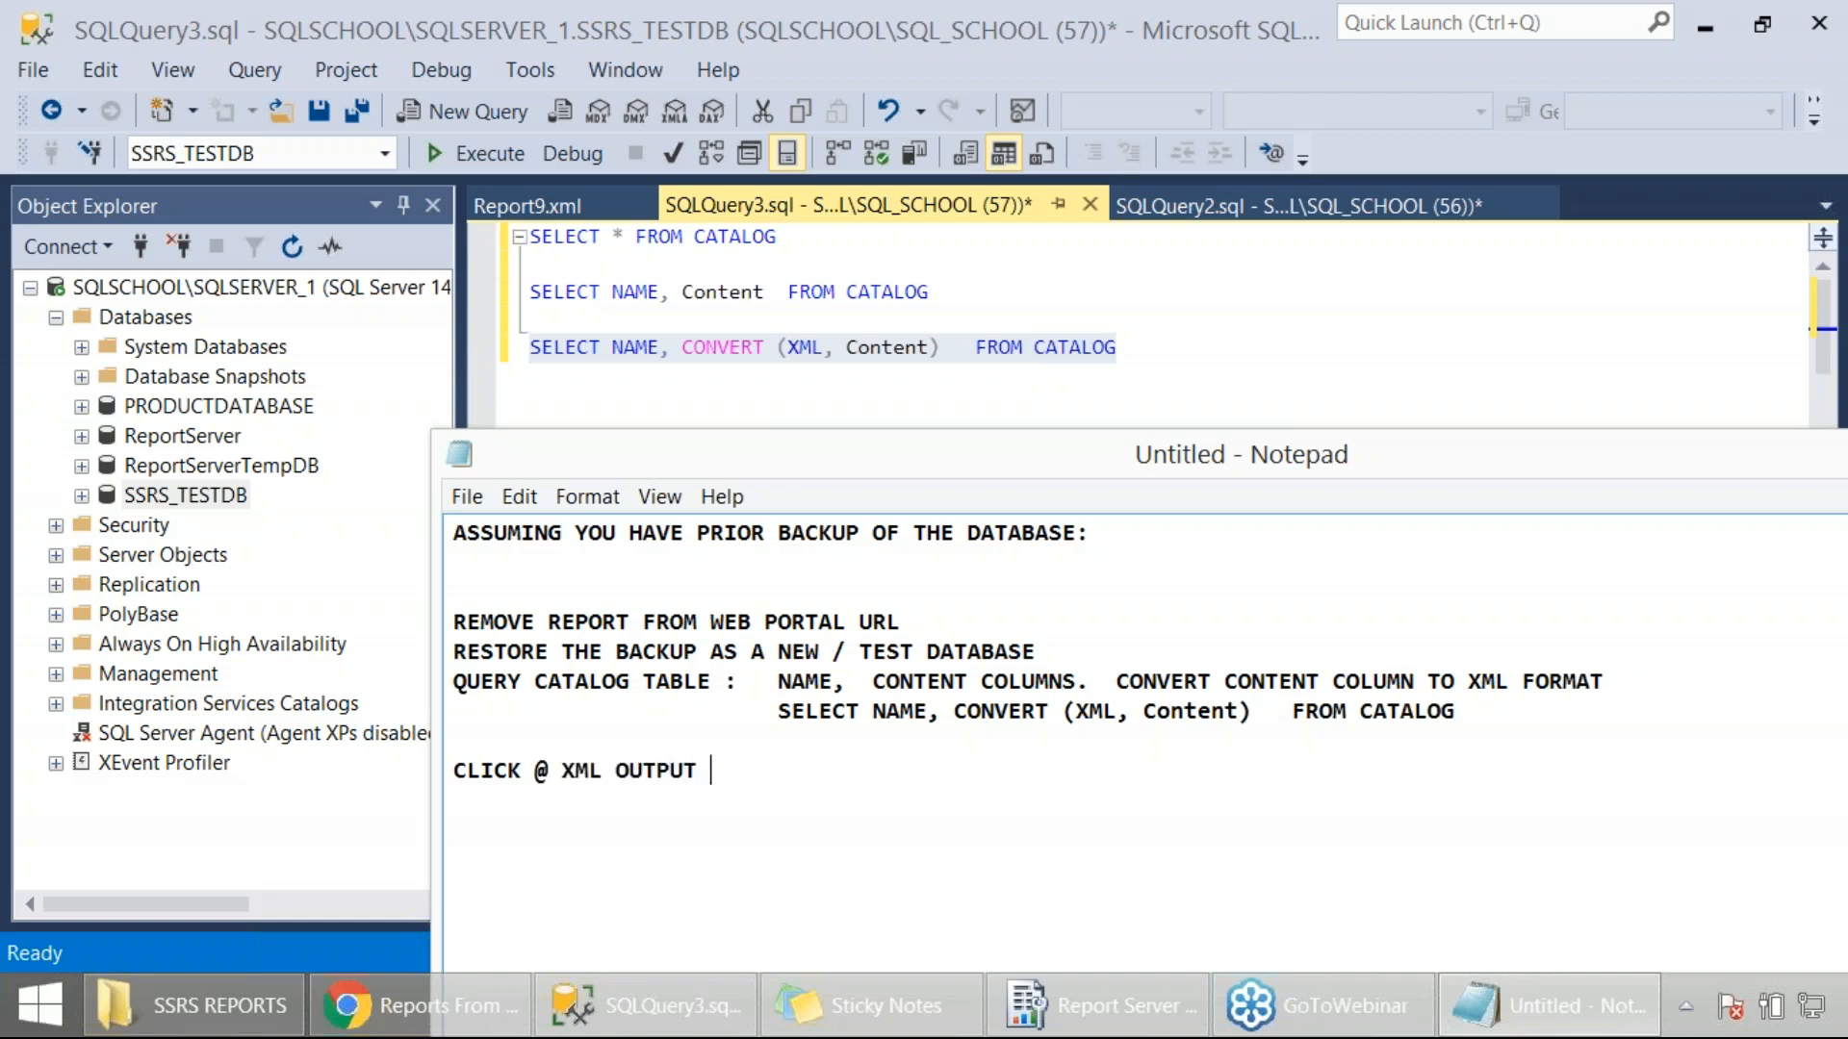
text(> WE SEE ONE XML FILE IN SSMS >)
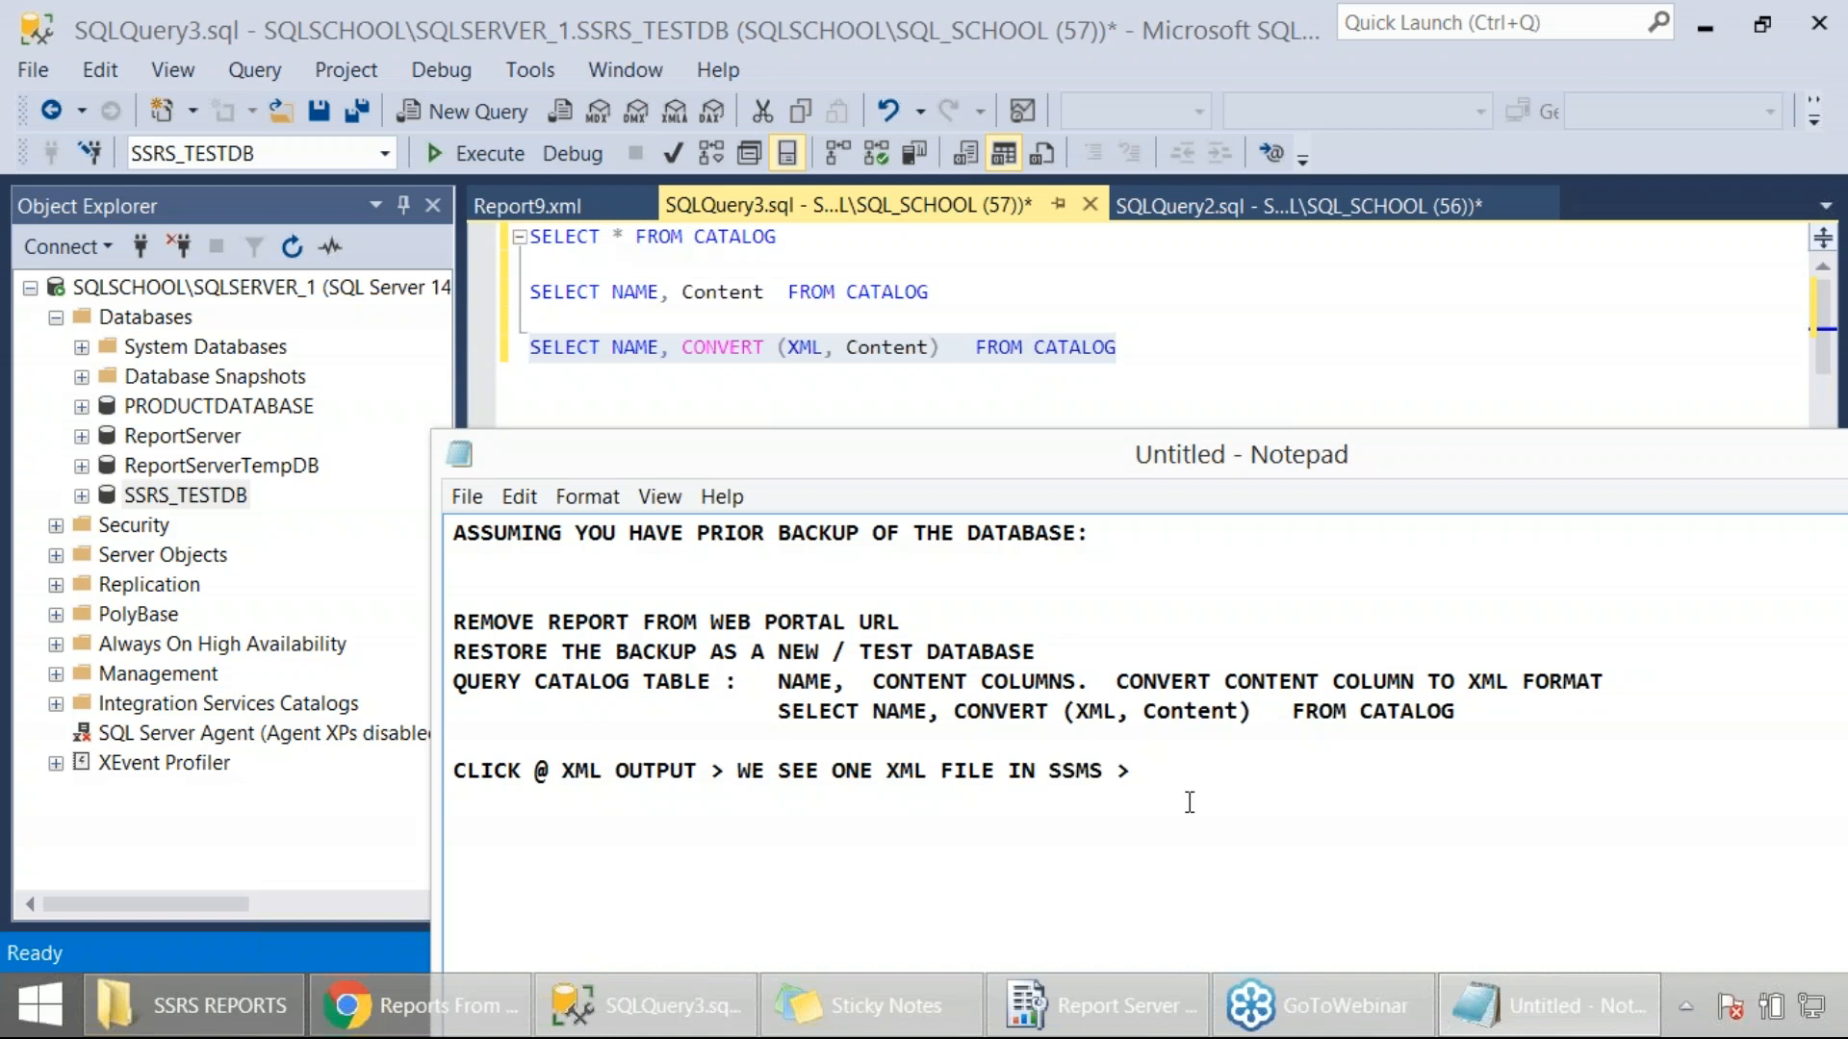
text(SAVE T)
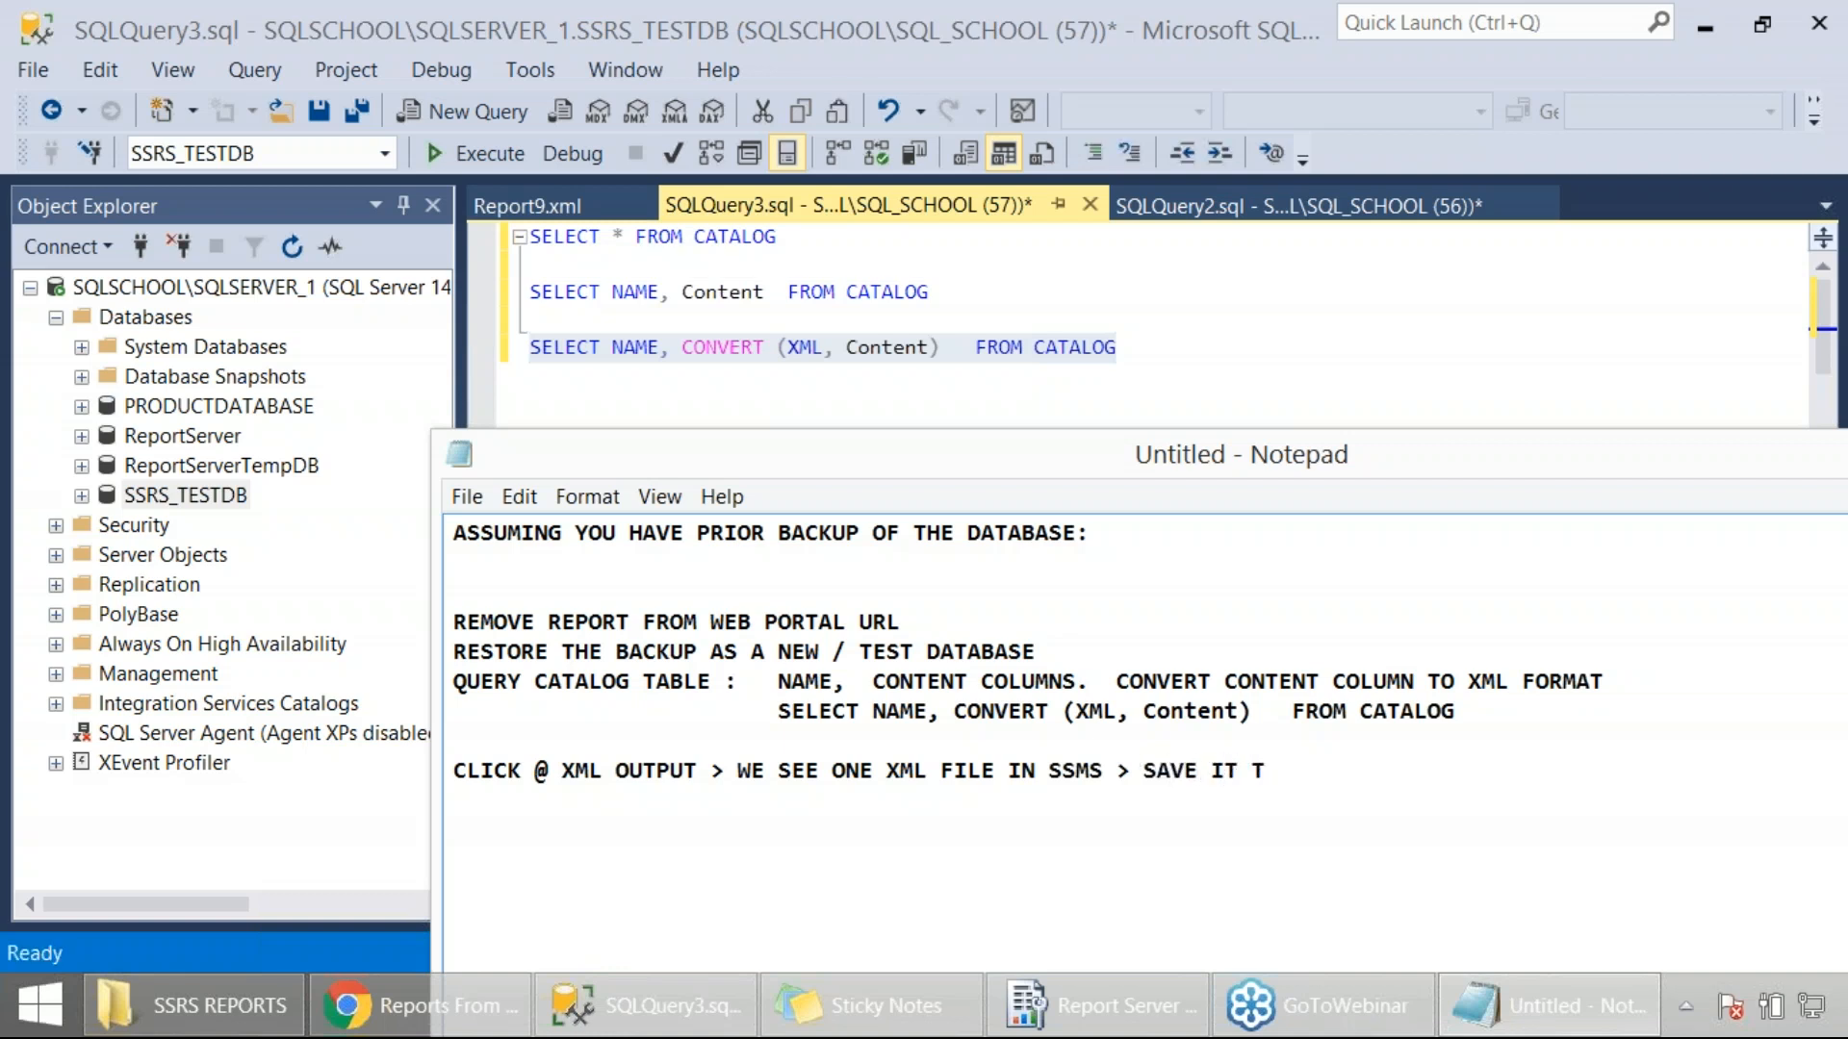
text(O YOUR REQ)
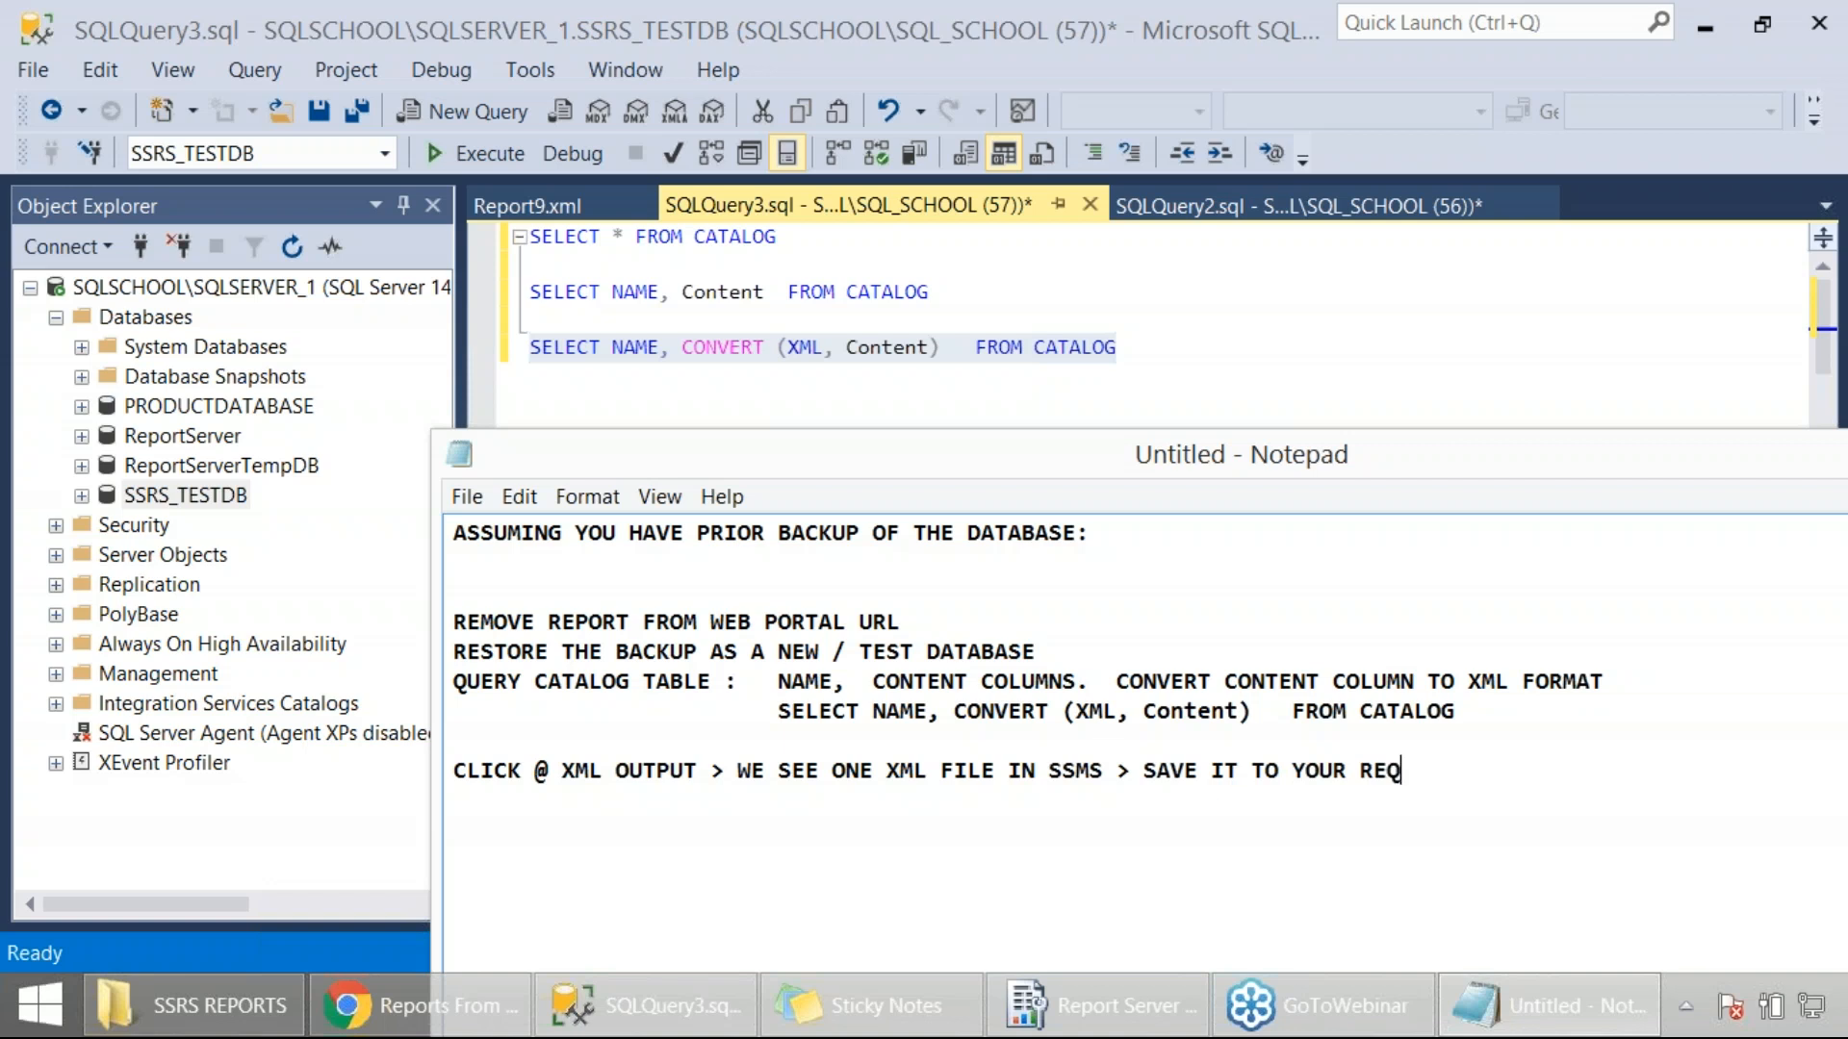
text(UIRED LOCATIN.)
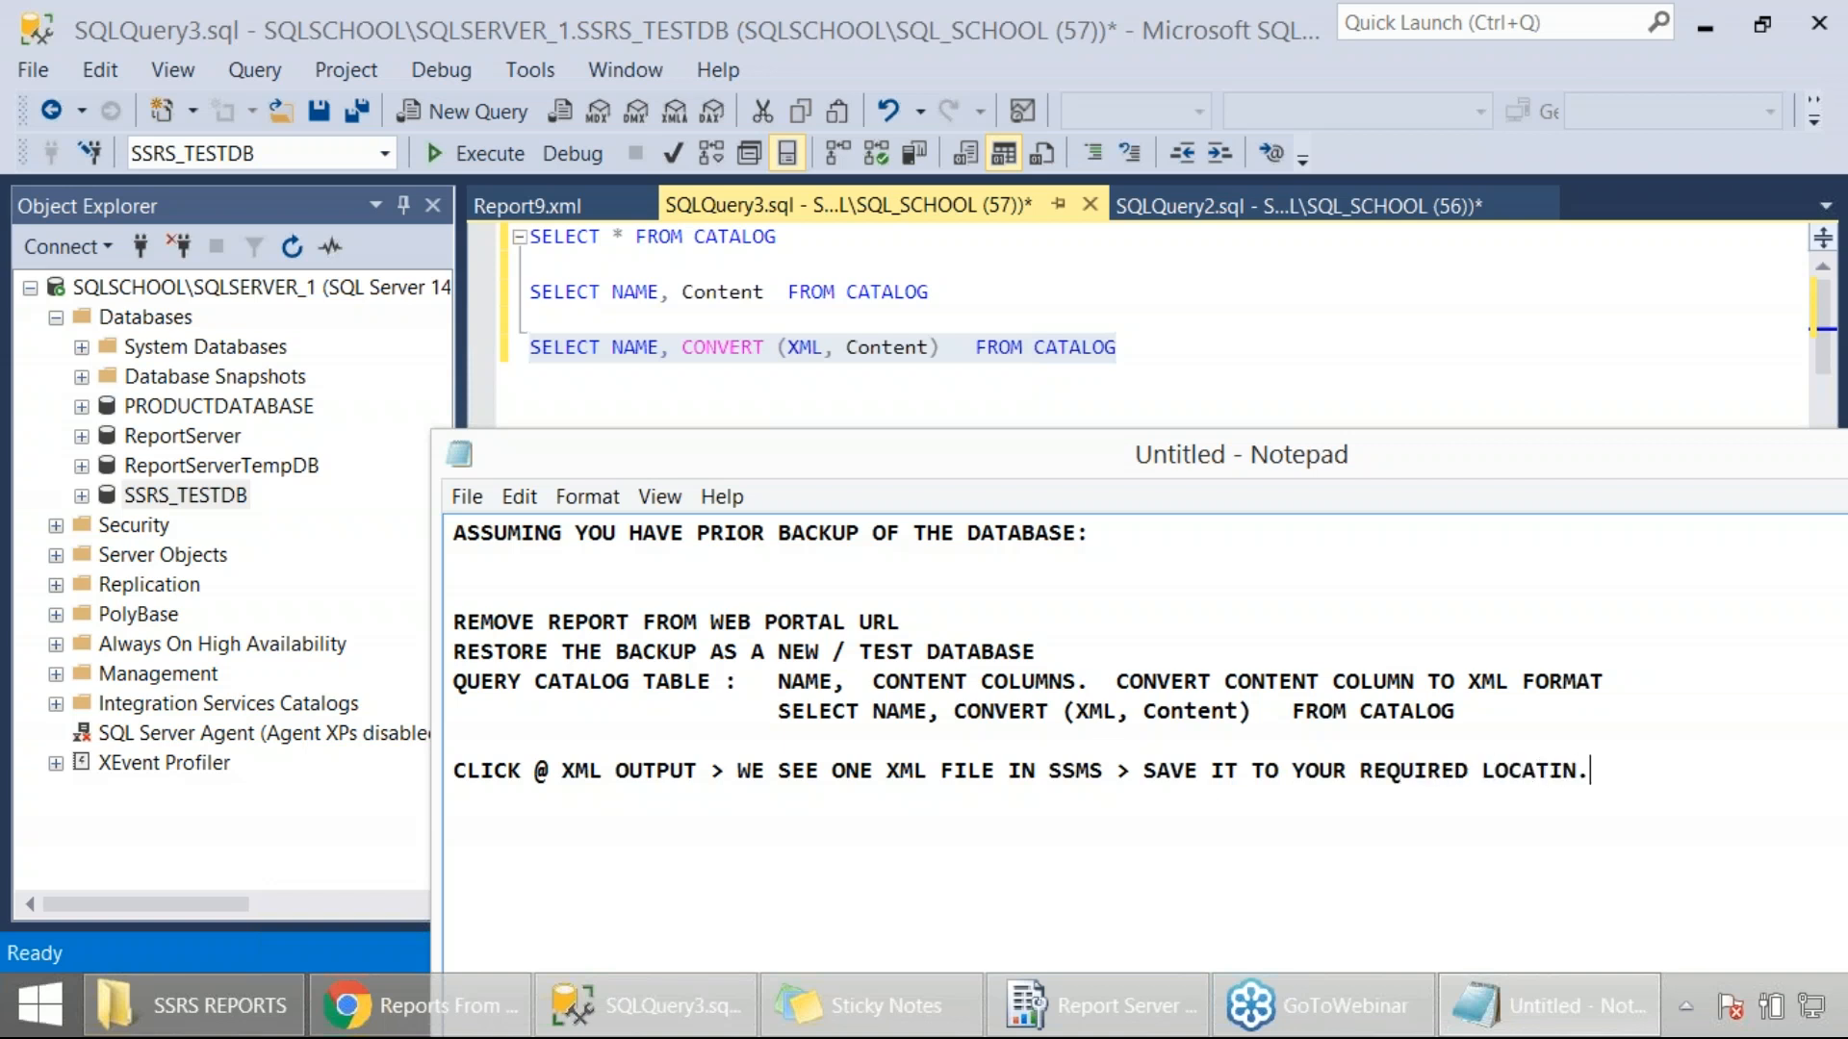
text(S)
text(O)
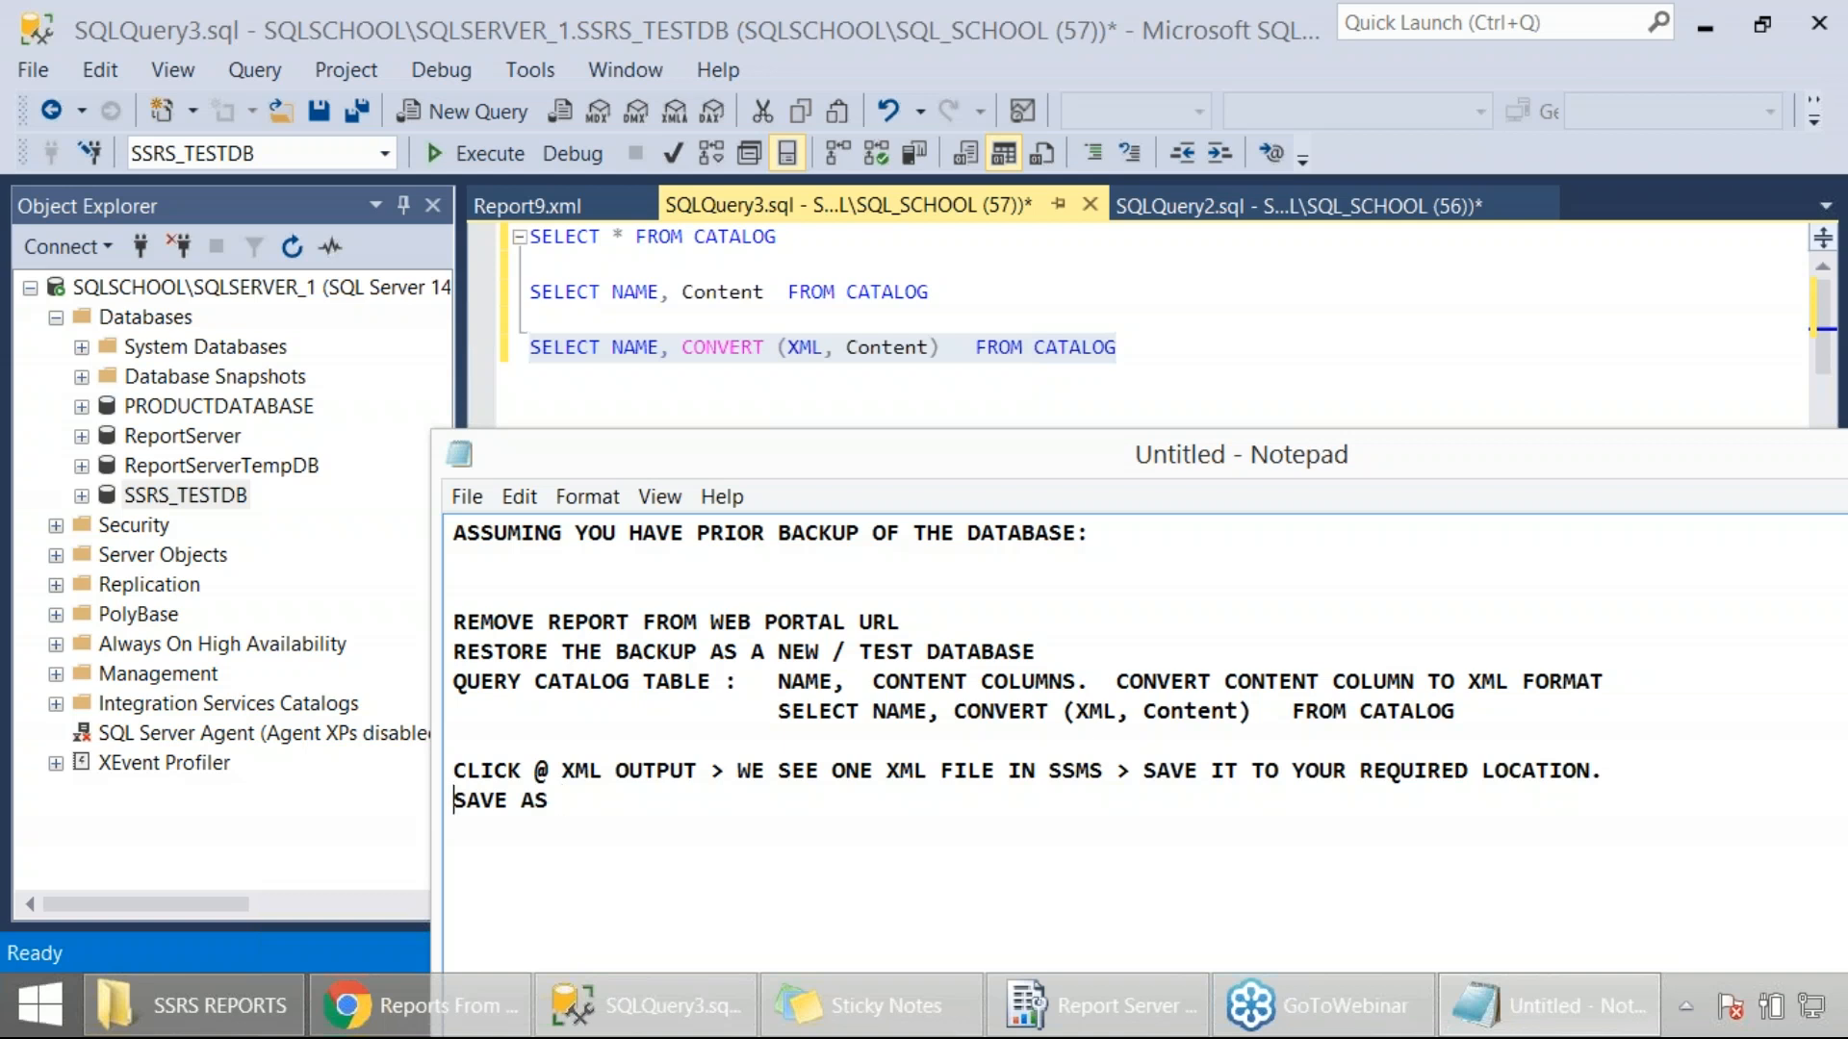
Add the steps: edit and Save As RDL file, then upload to report server (URL), and select the whole summary.
text(EDIT)
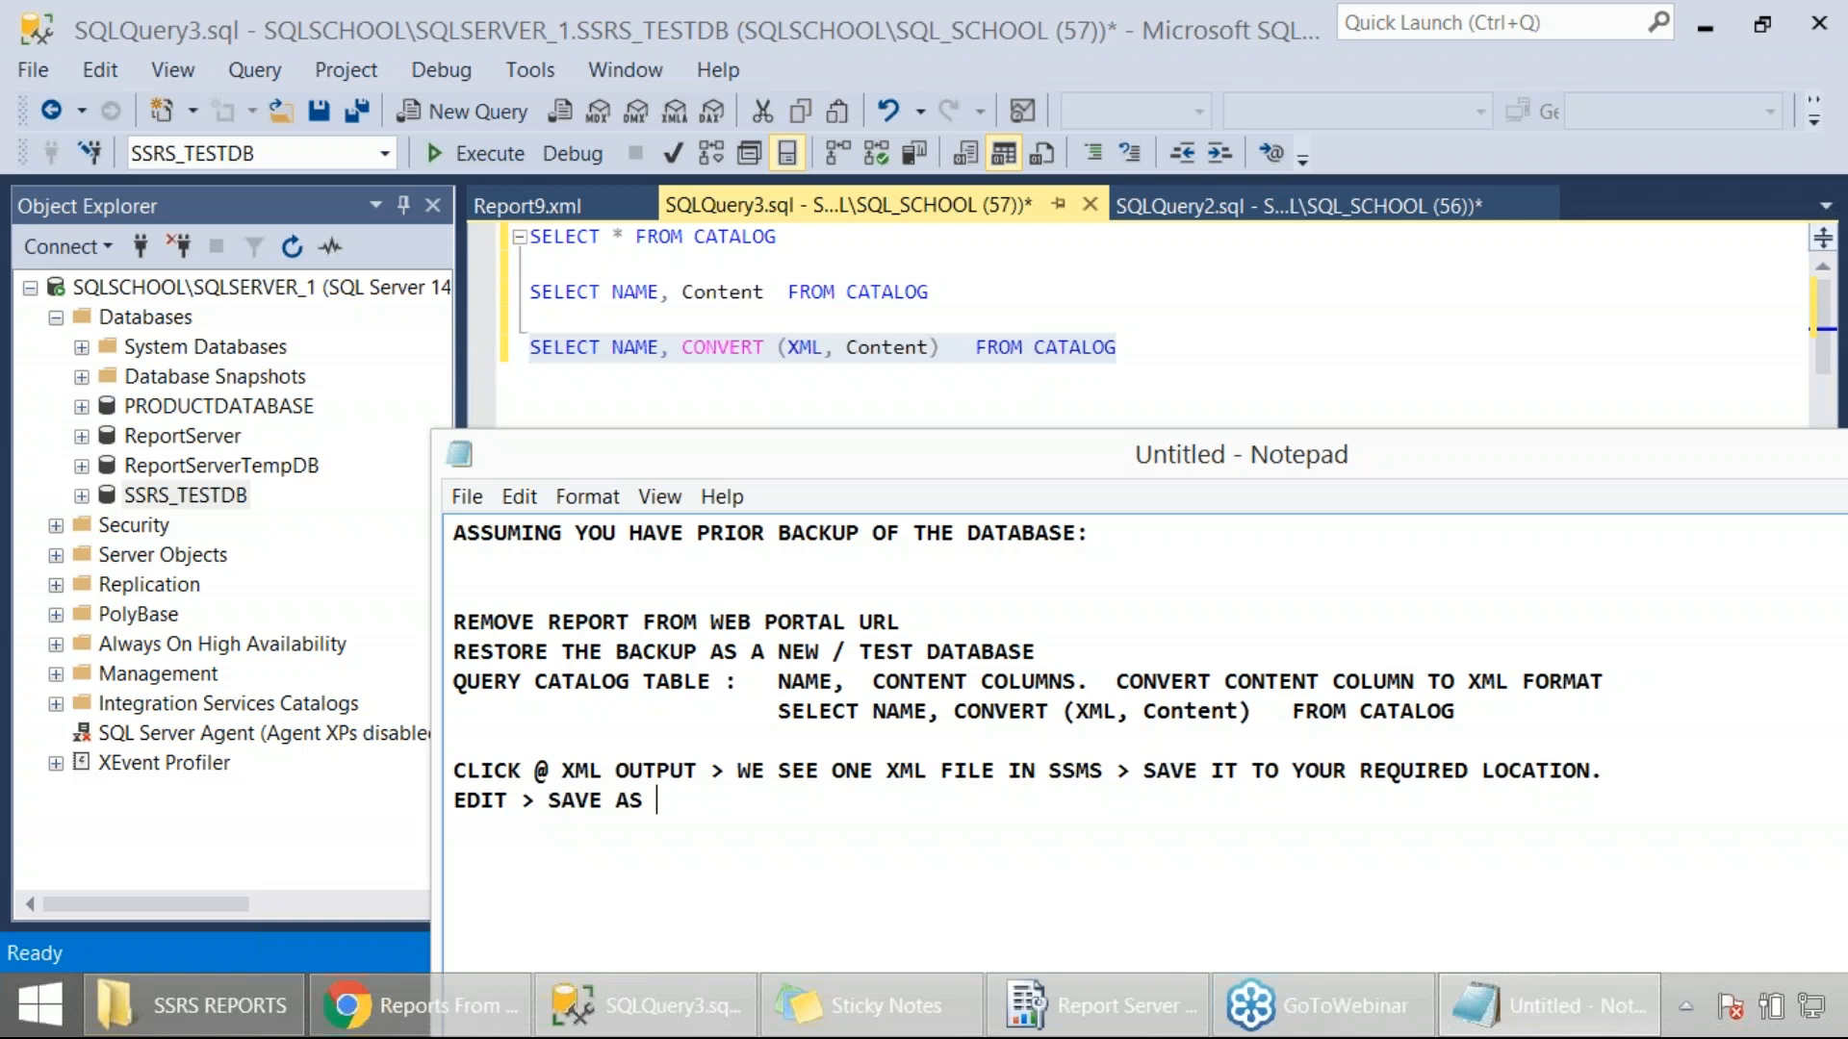
text(>)
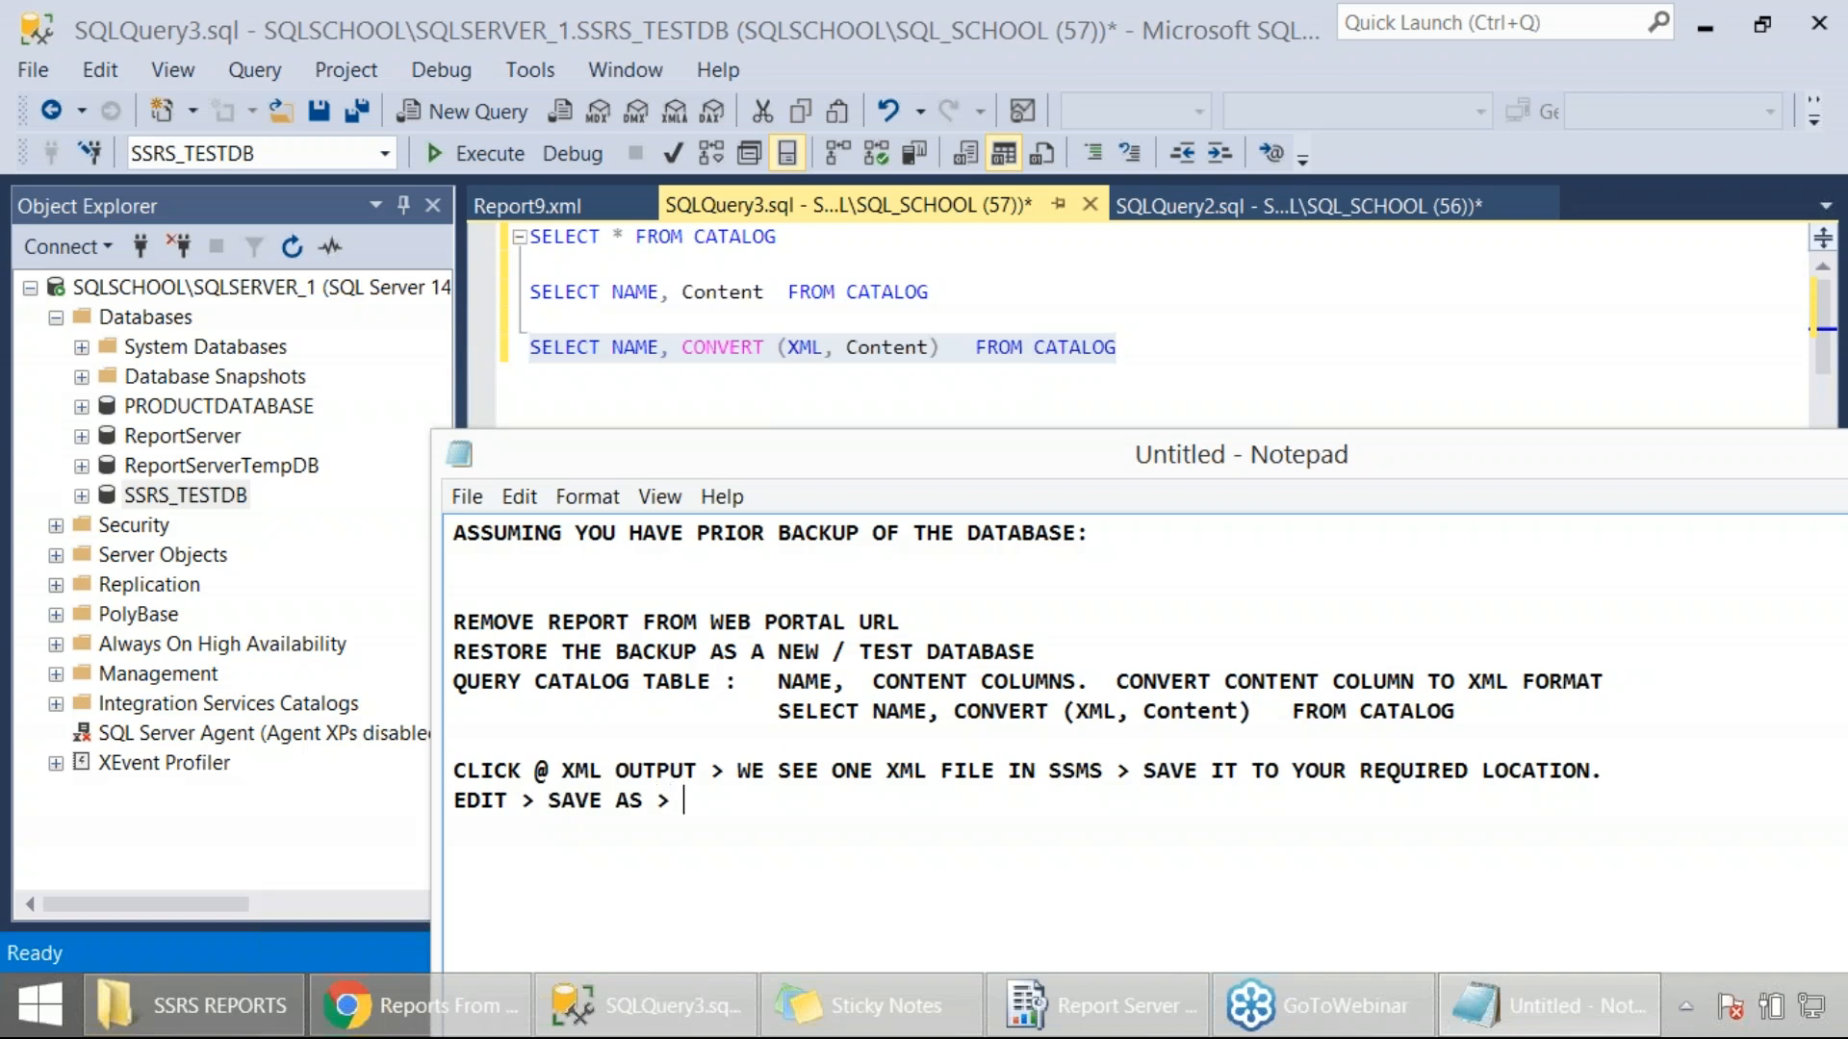
text(RDL FILE.)
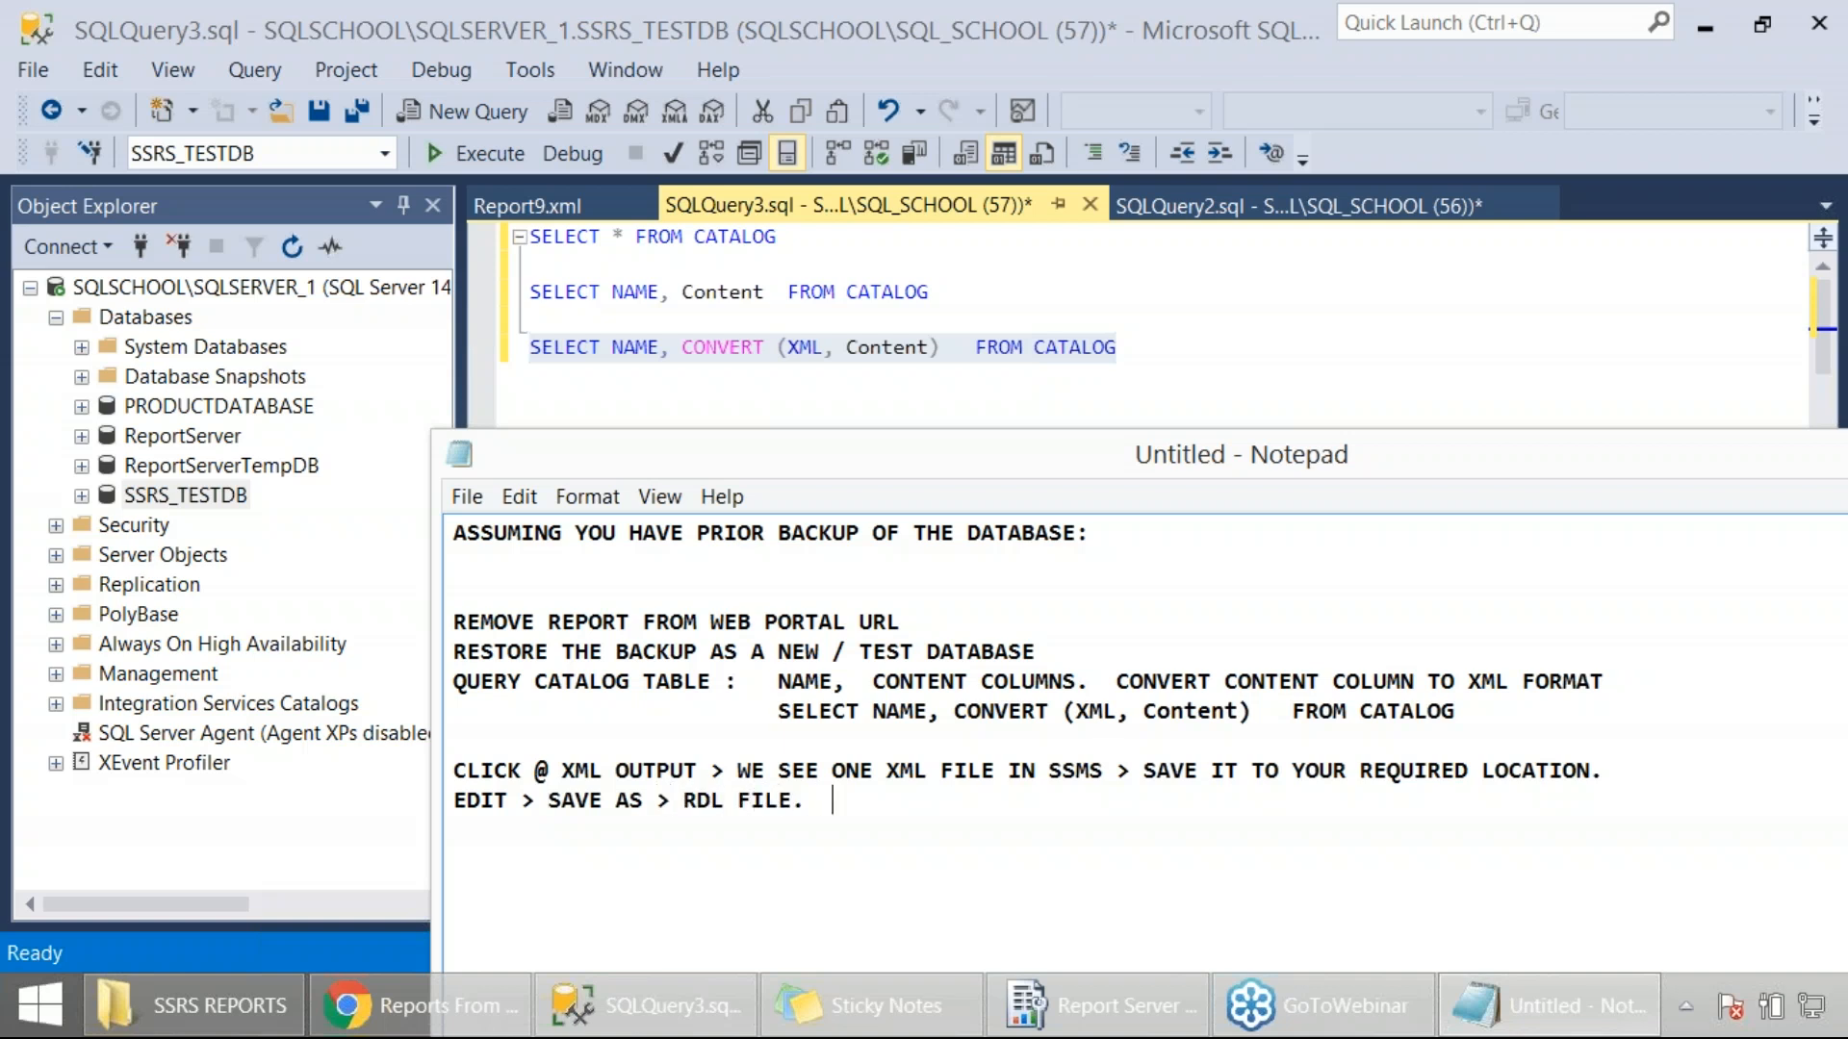
text(THEN U)
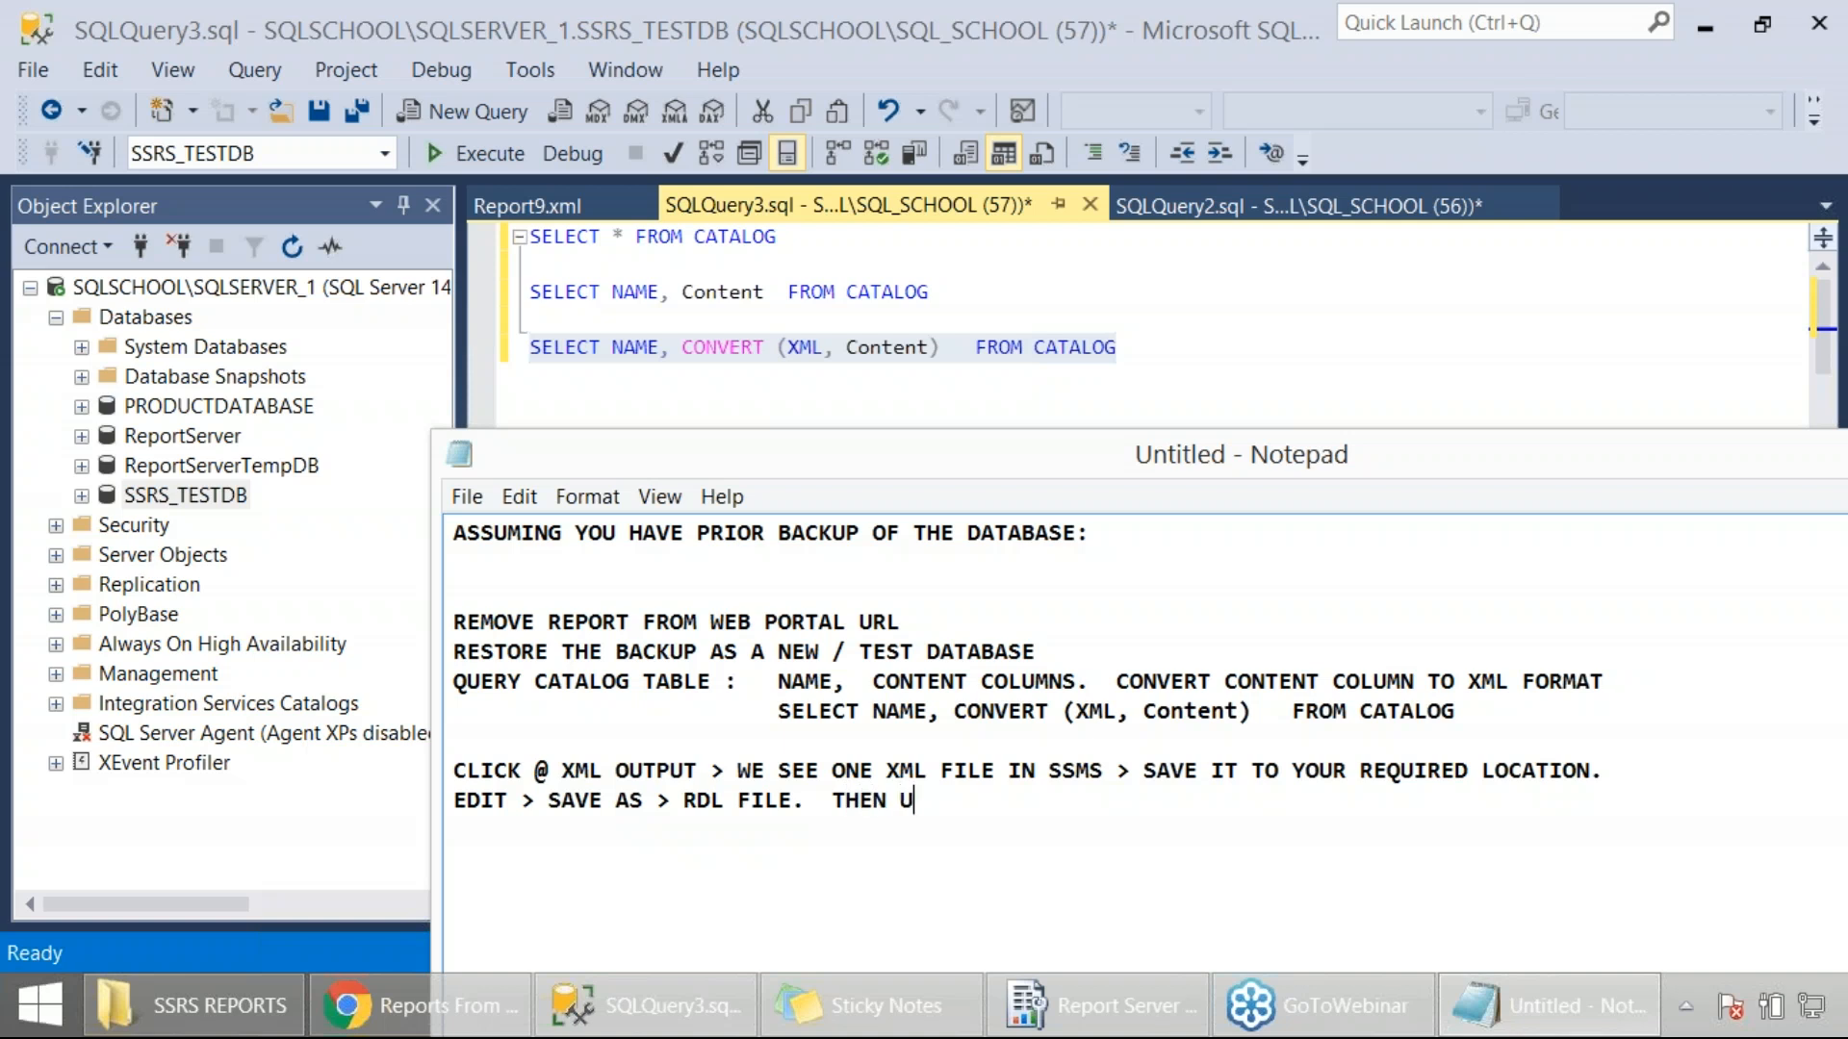
text(PLOAD TO)
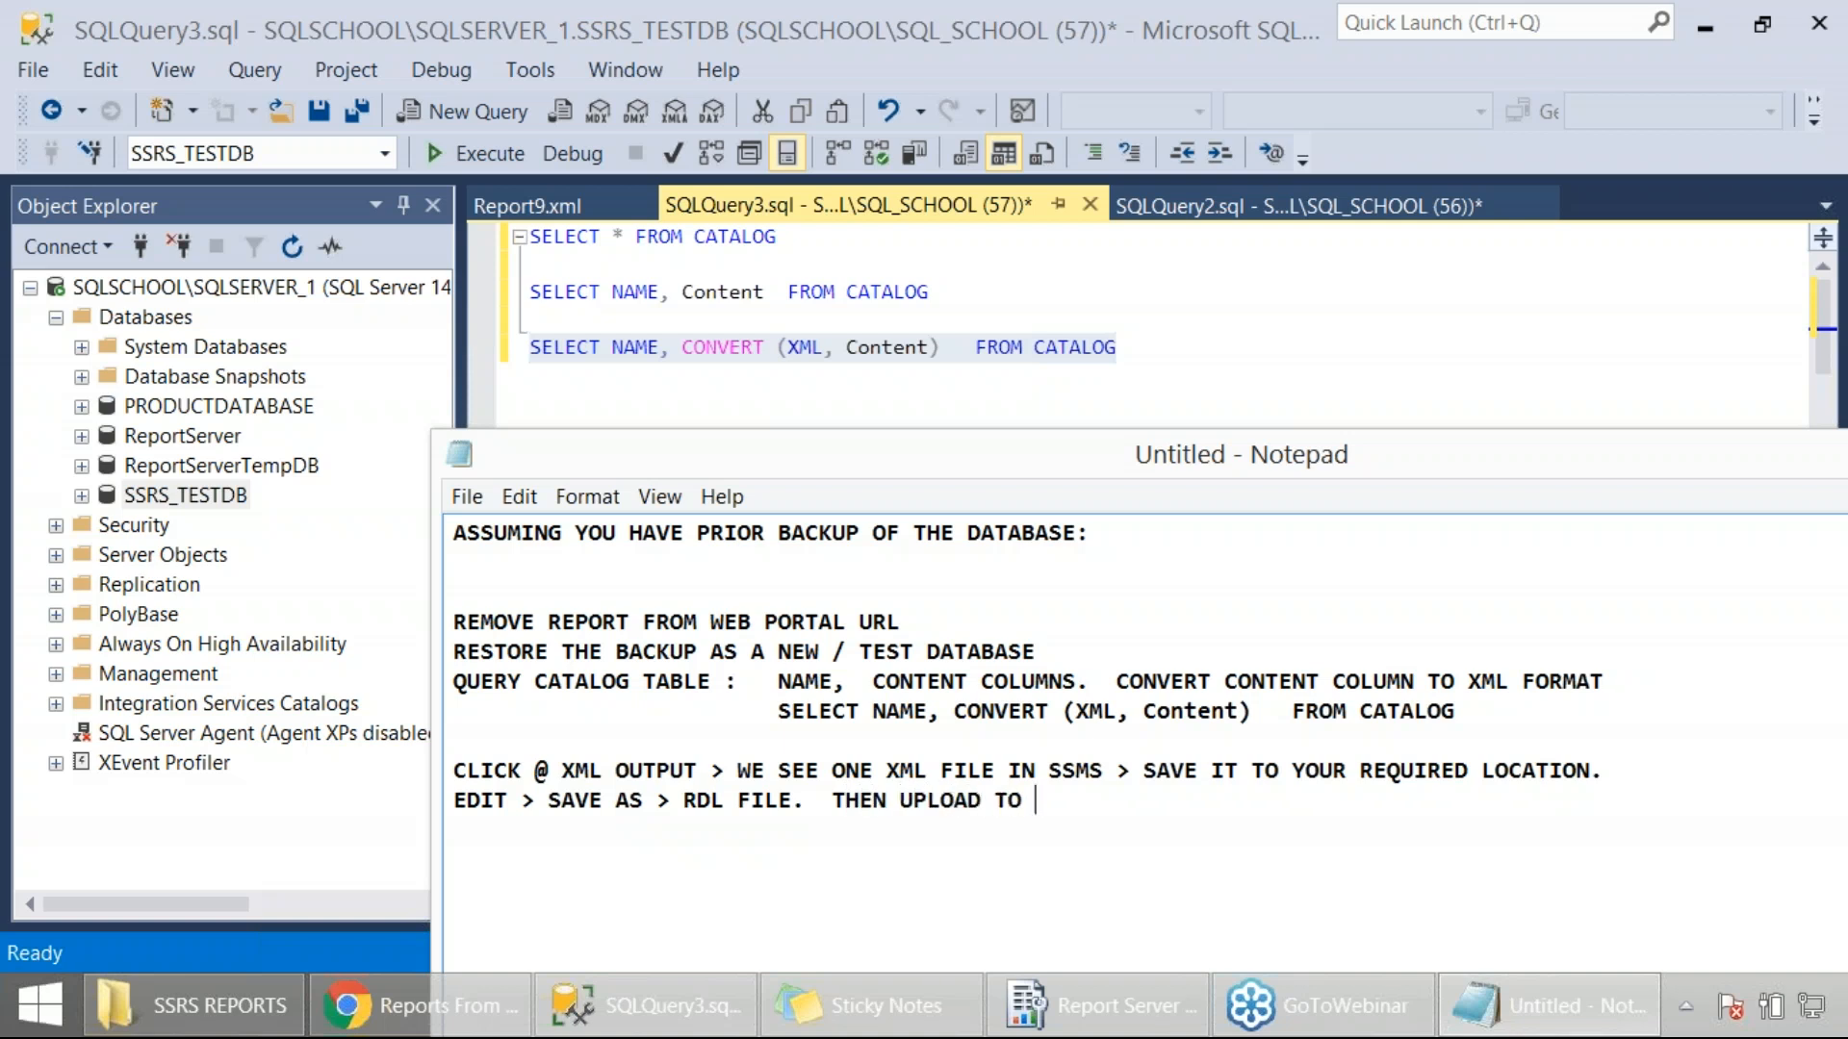
text(REPORT SERVER)
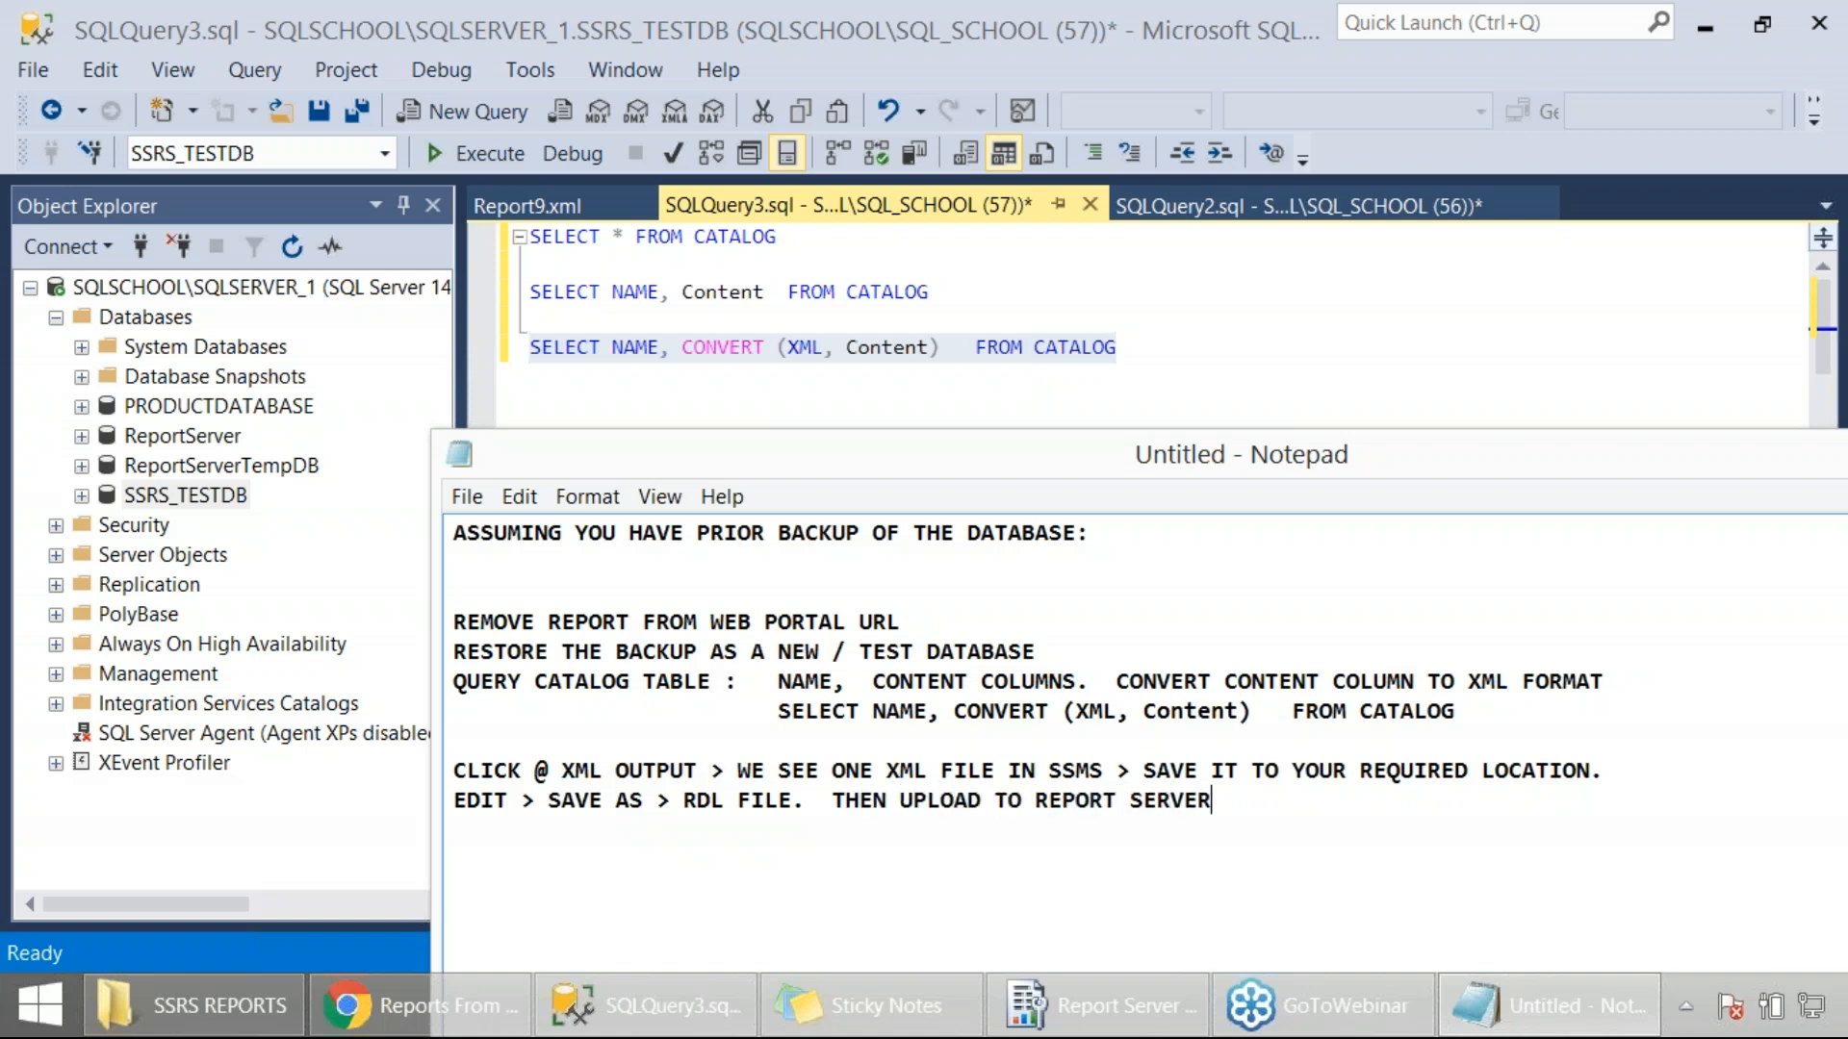
text((UR)
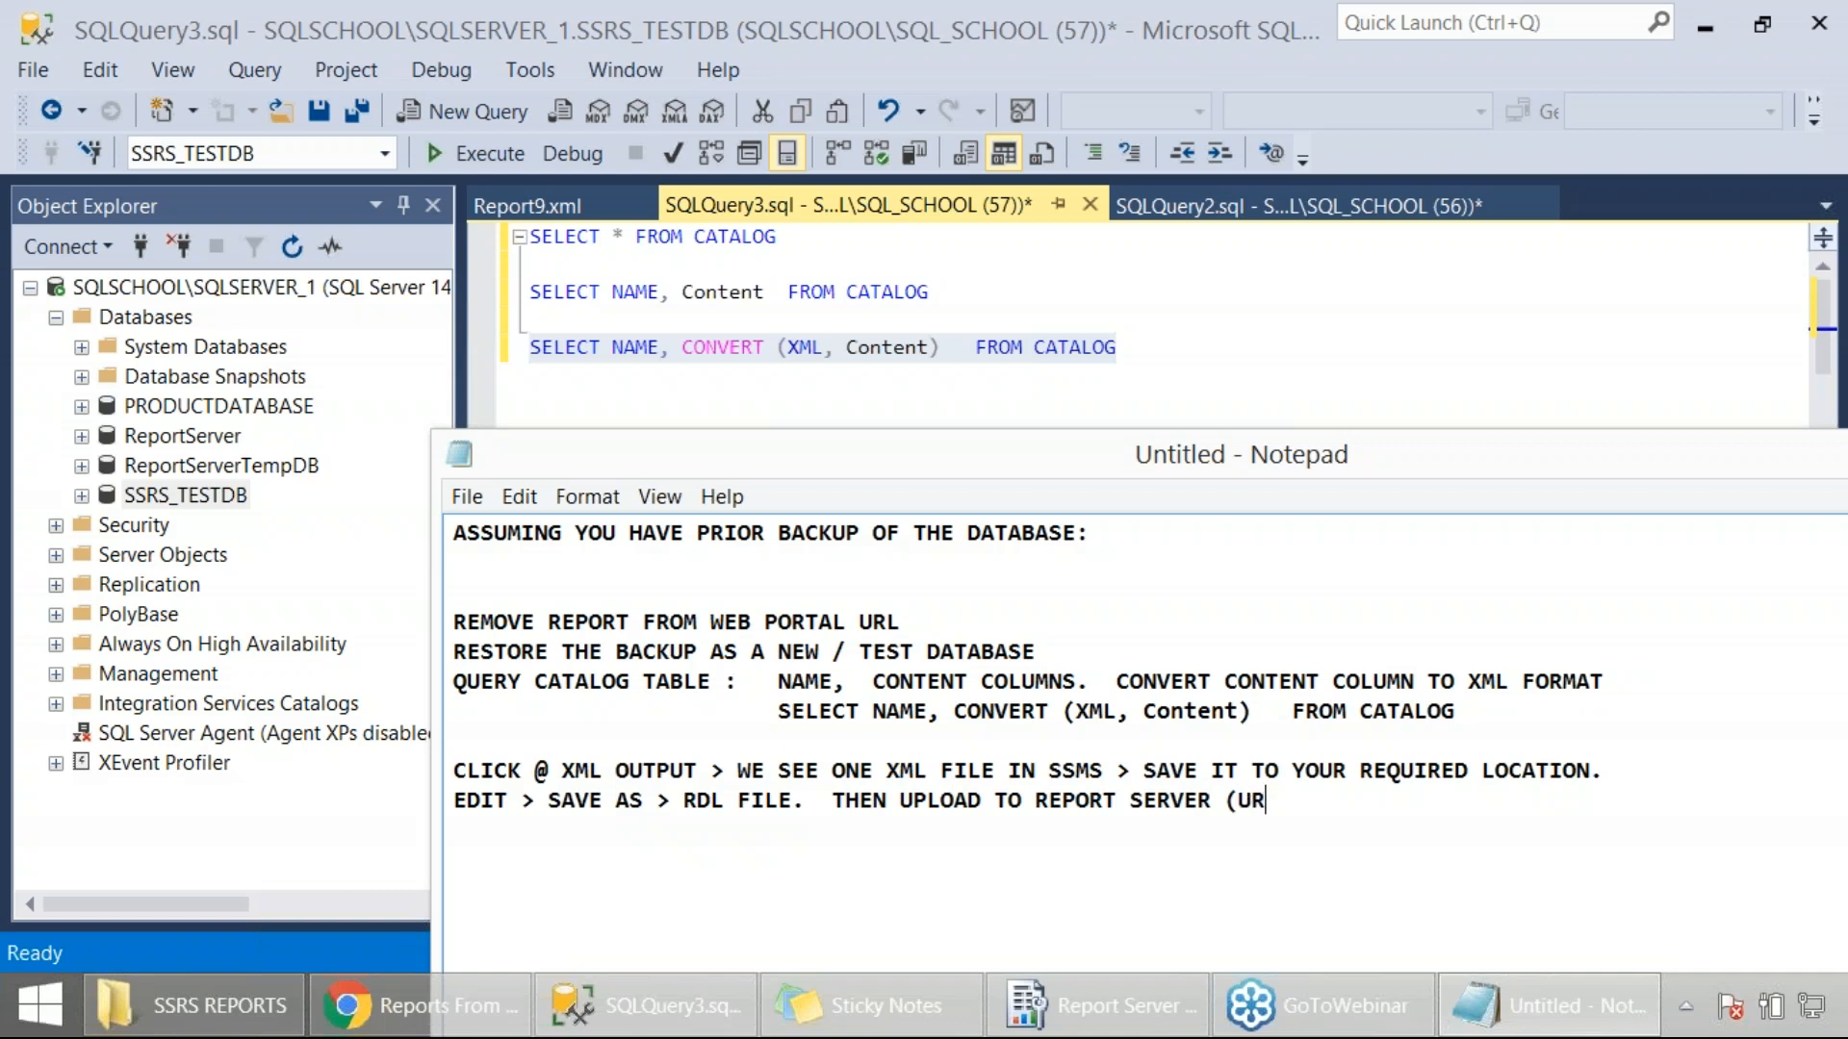
text(L).)
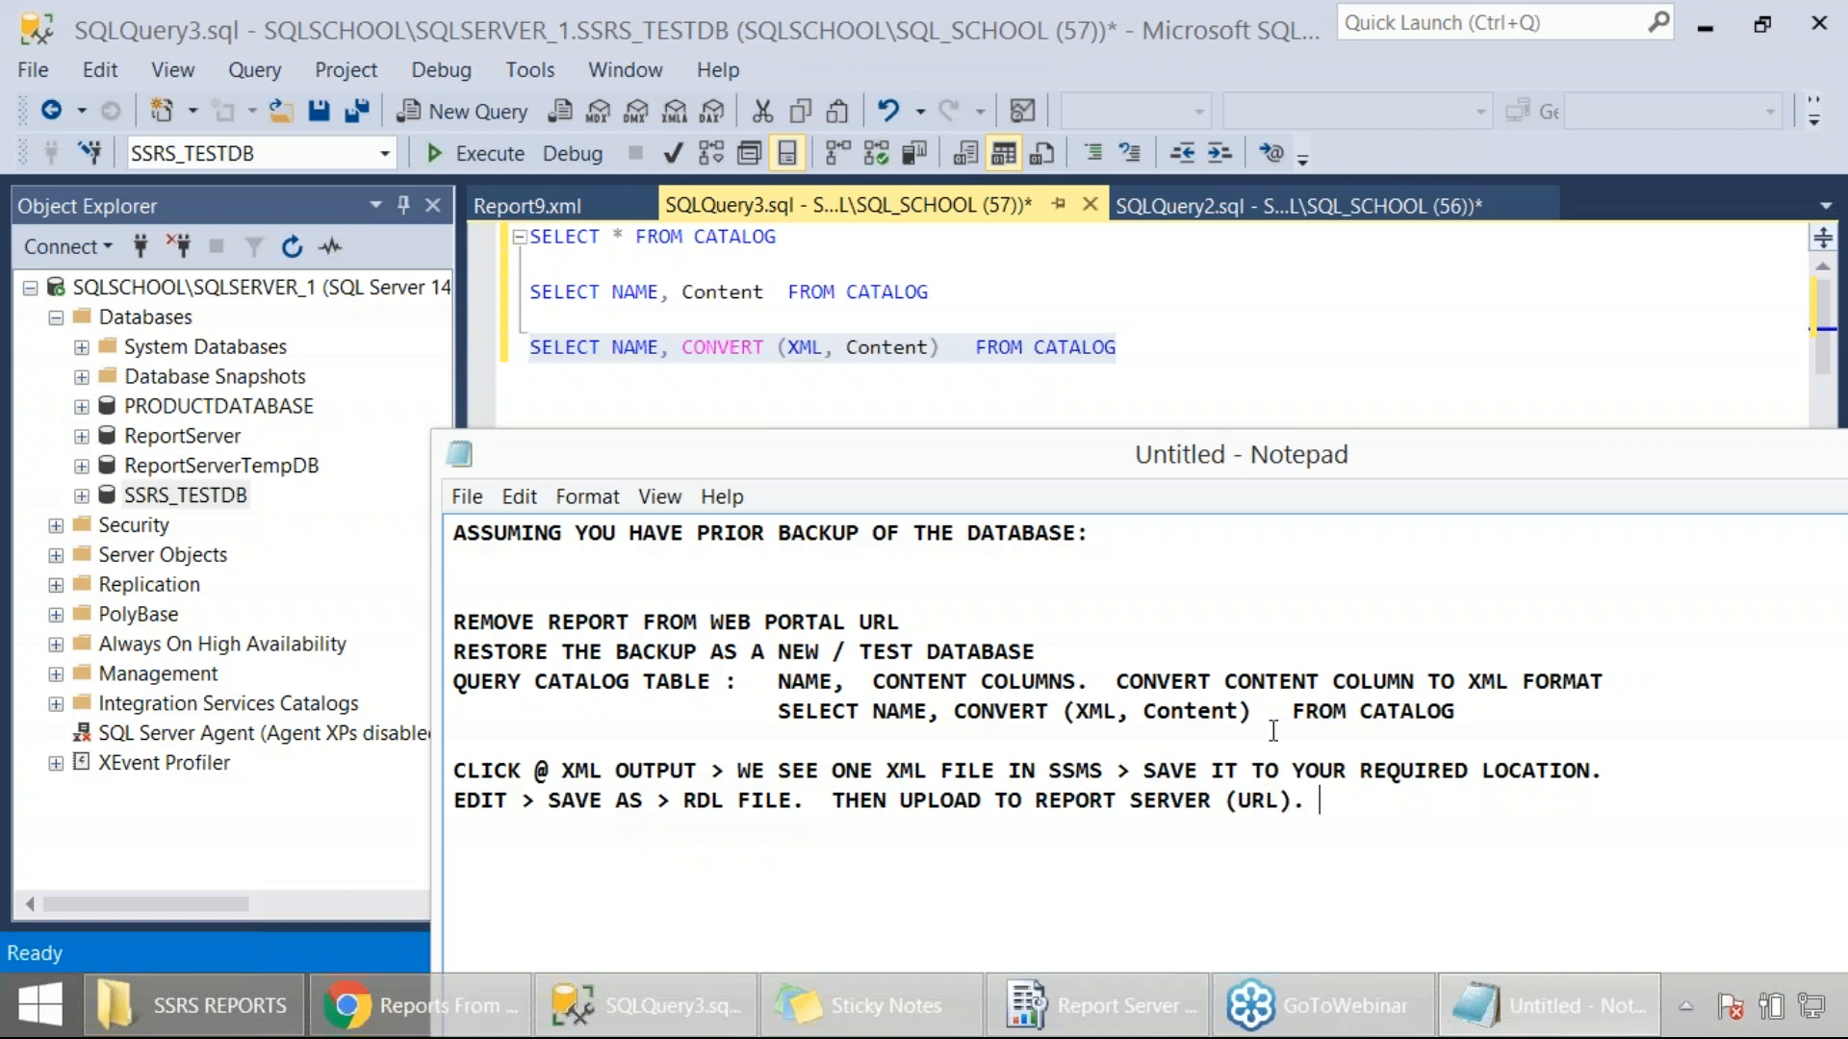
key(ctrl+a)
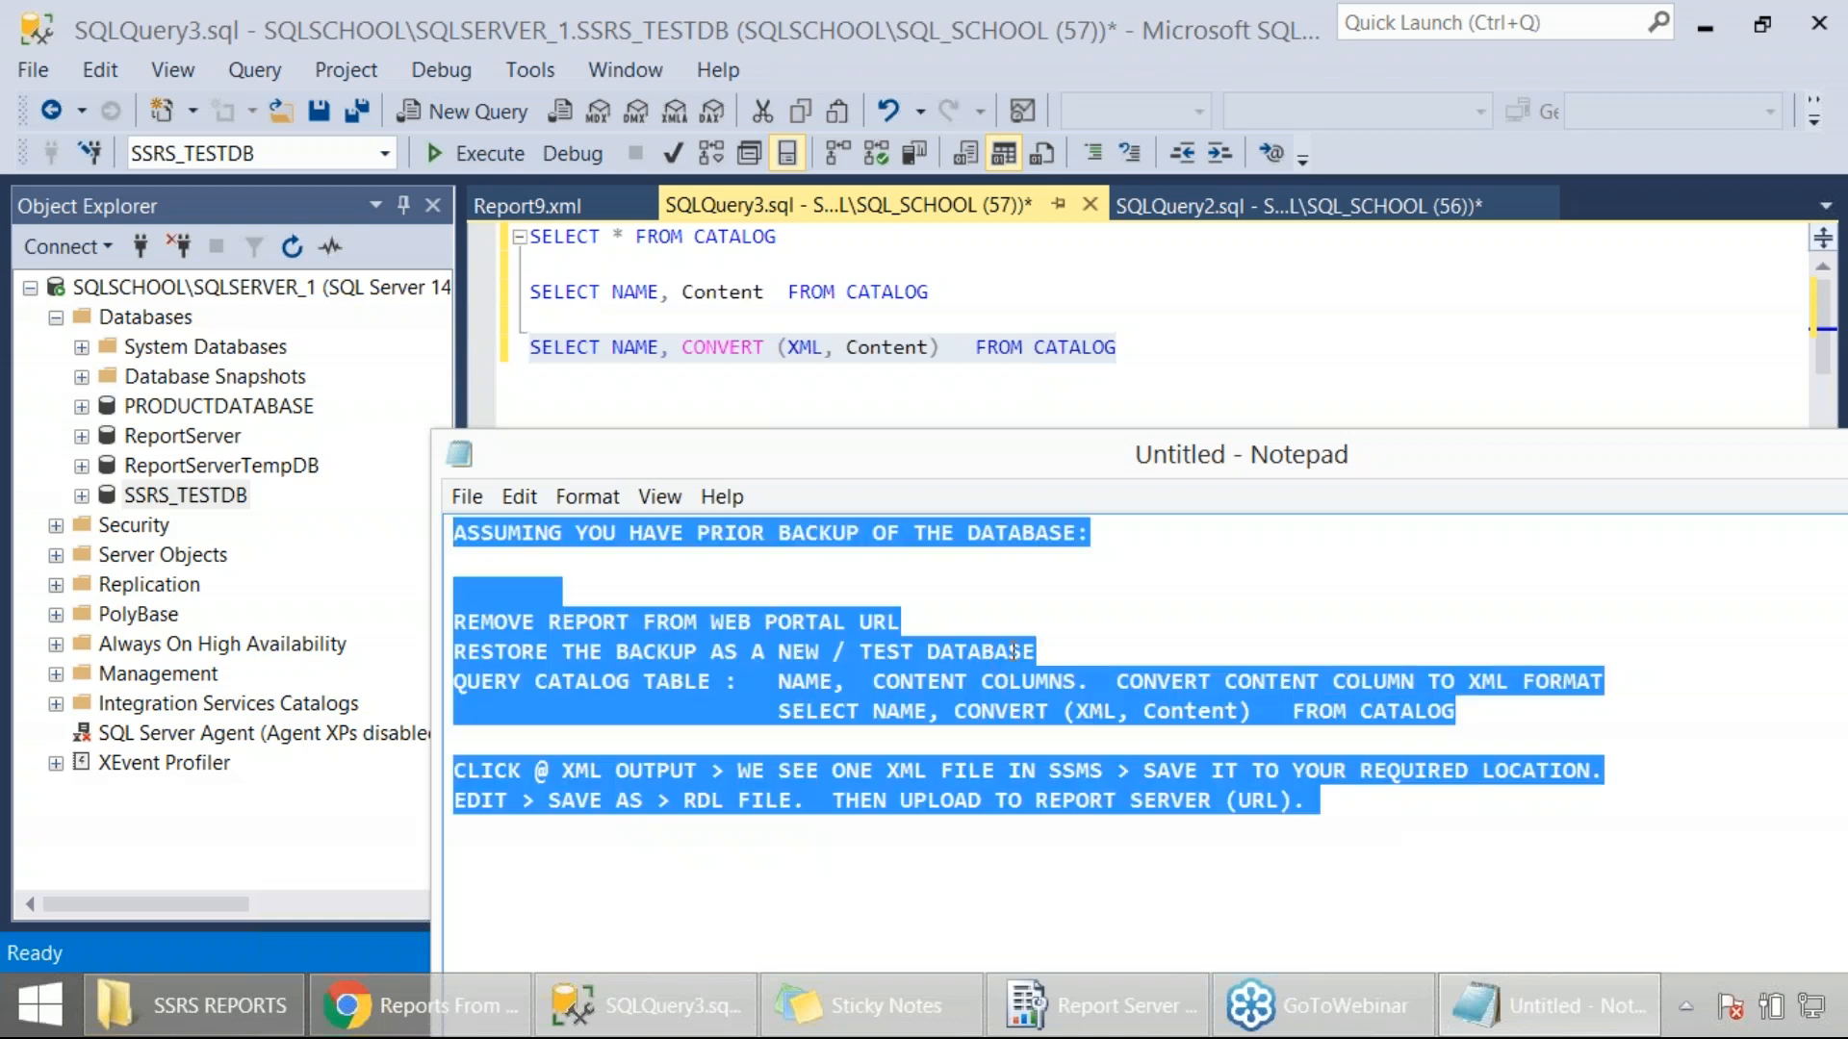